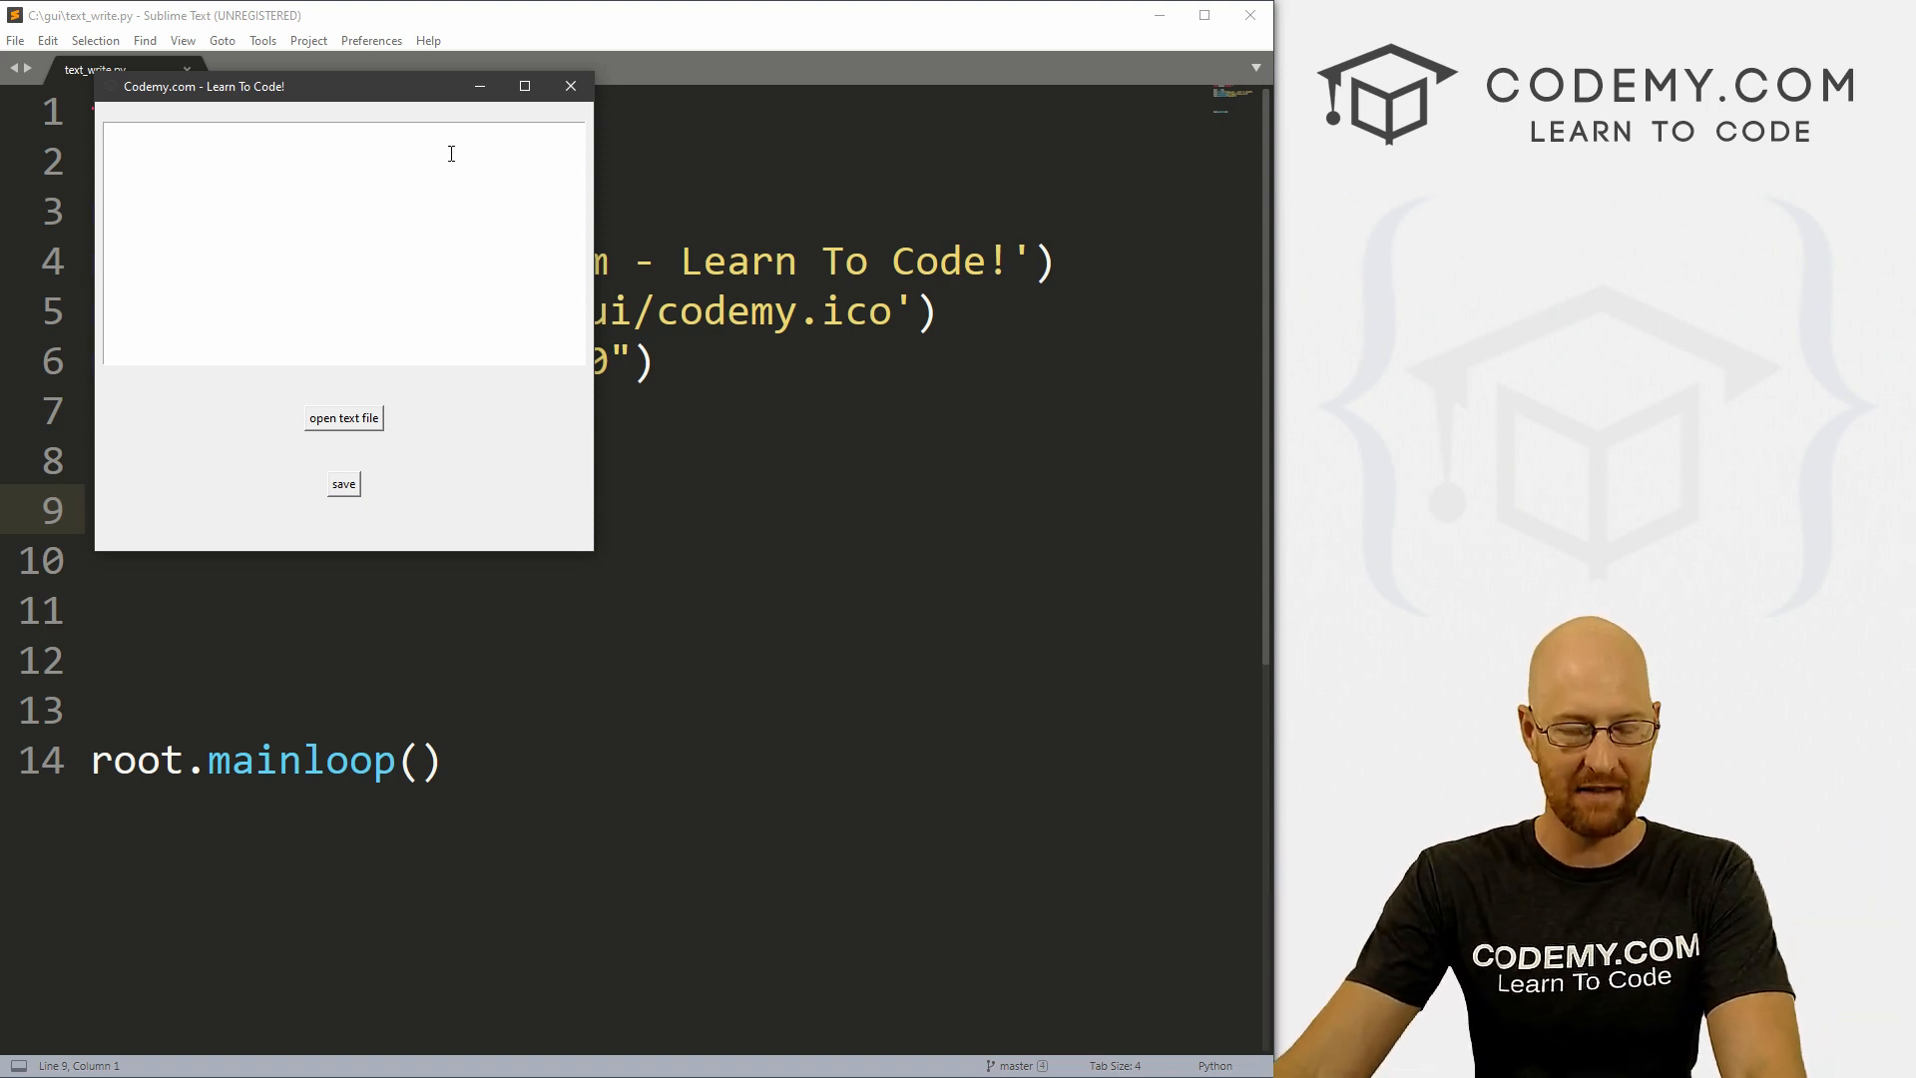
mouse_move(328, 212)
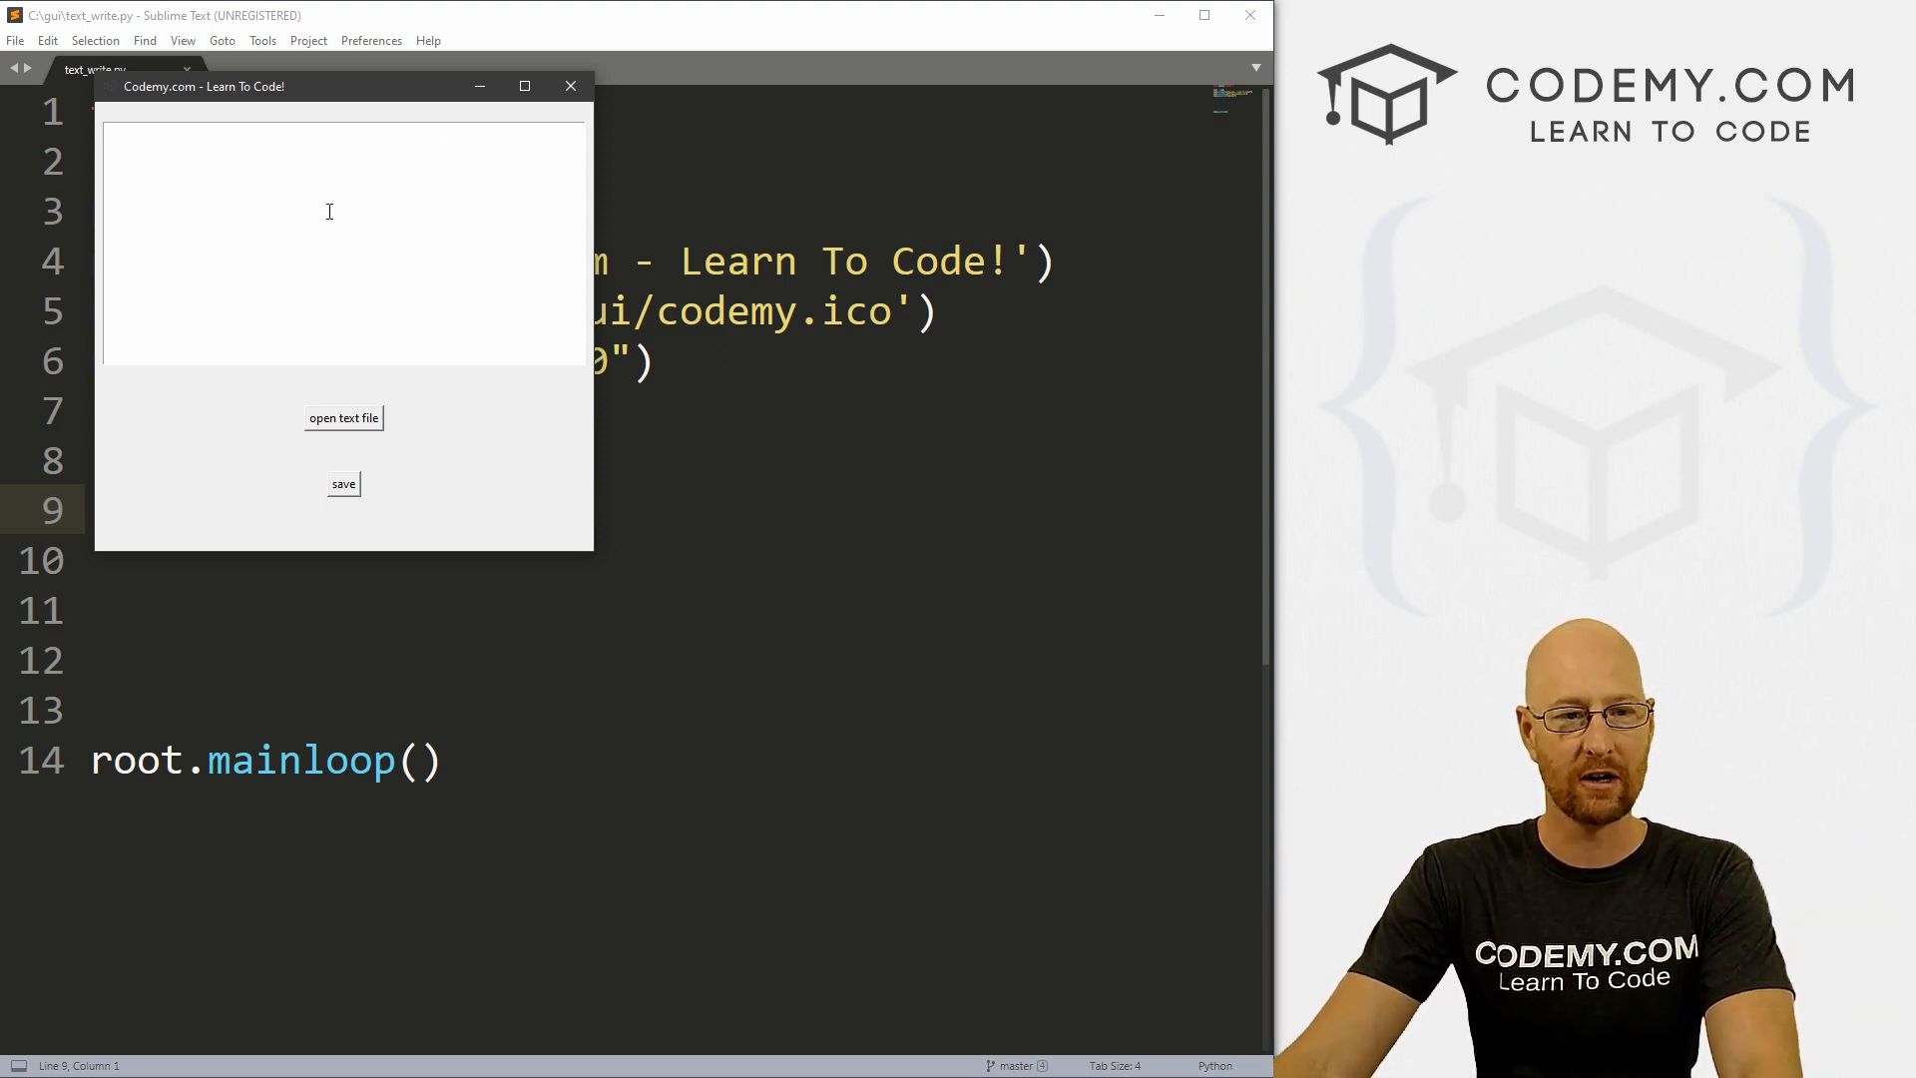
Step: Load sample.txt from the gui folder into the app's text box, type 'This', and close the window
left_click(343, 418)
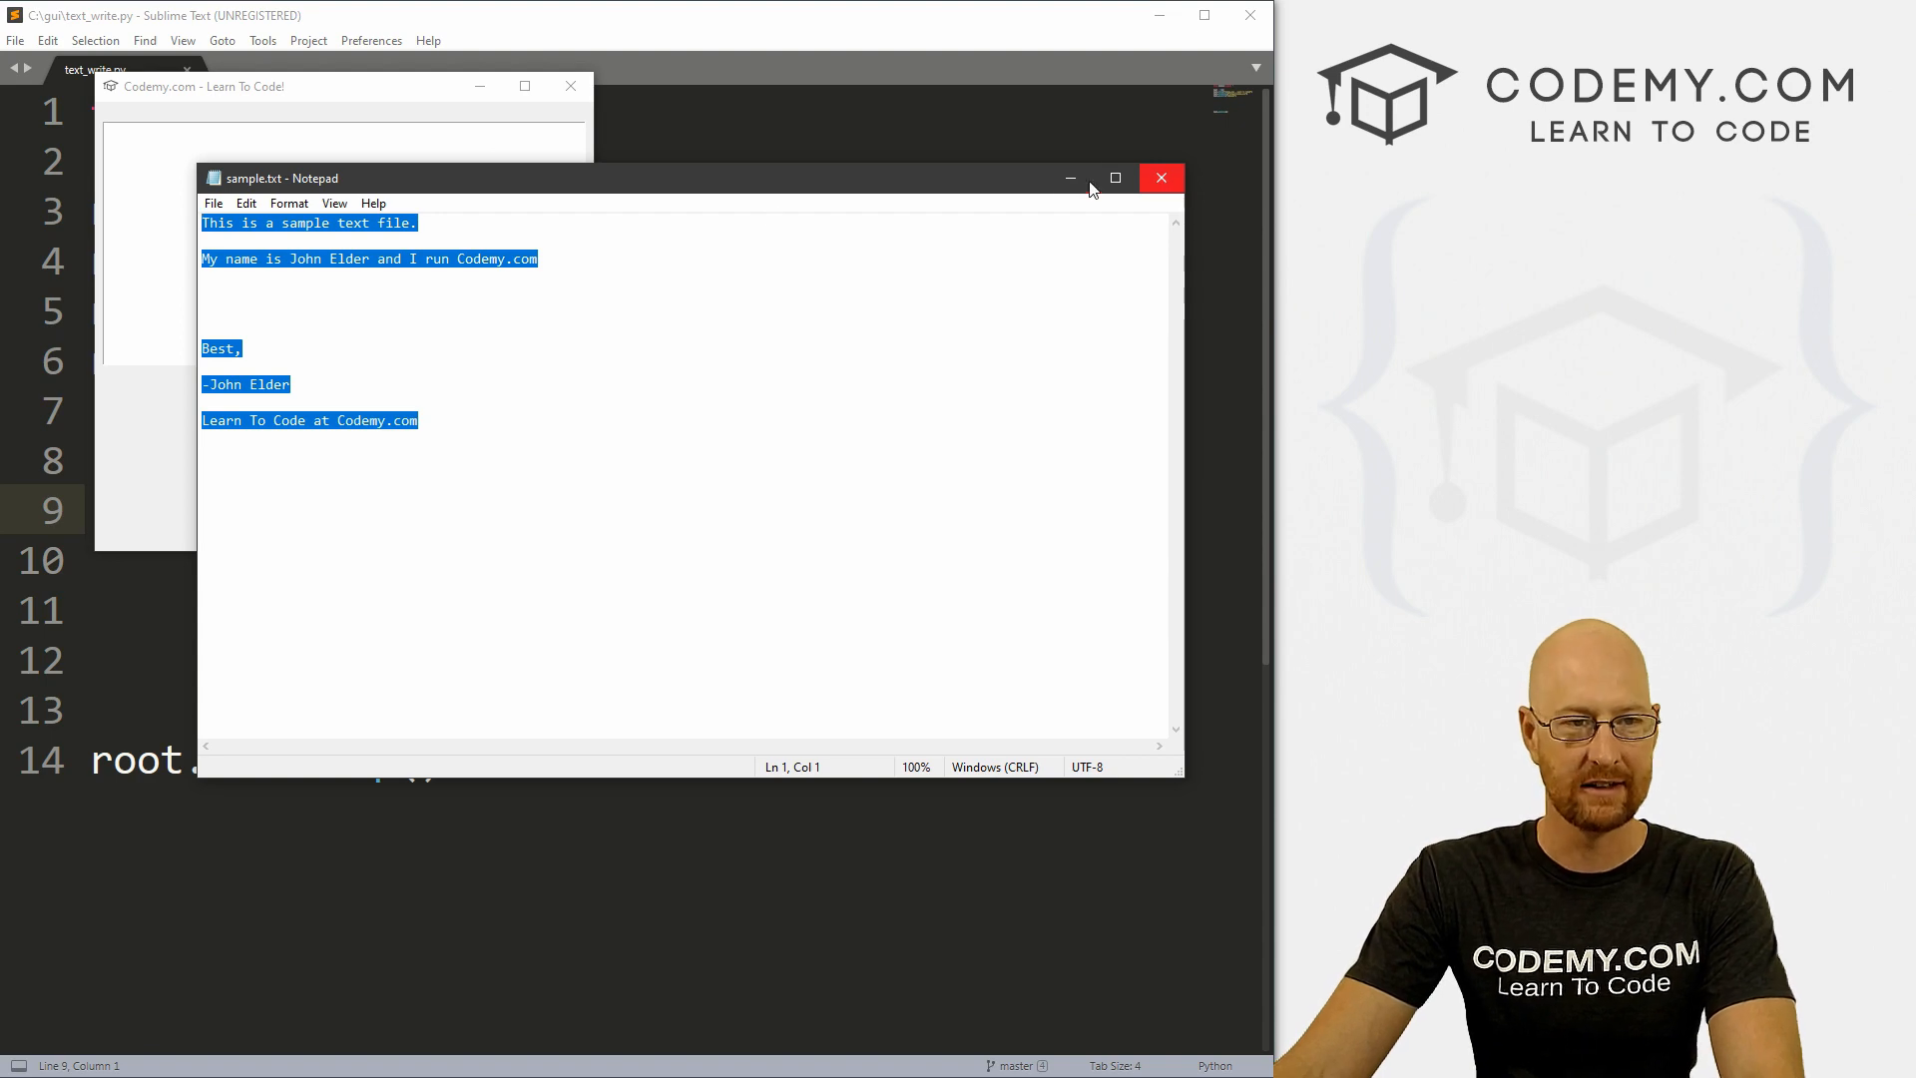
left_click(1158, 178)
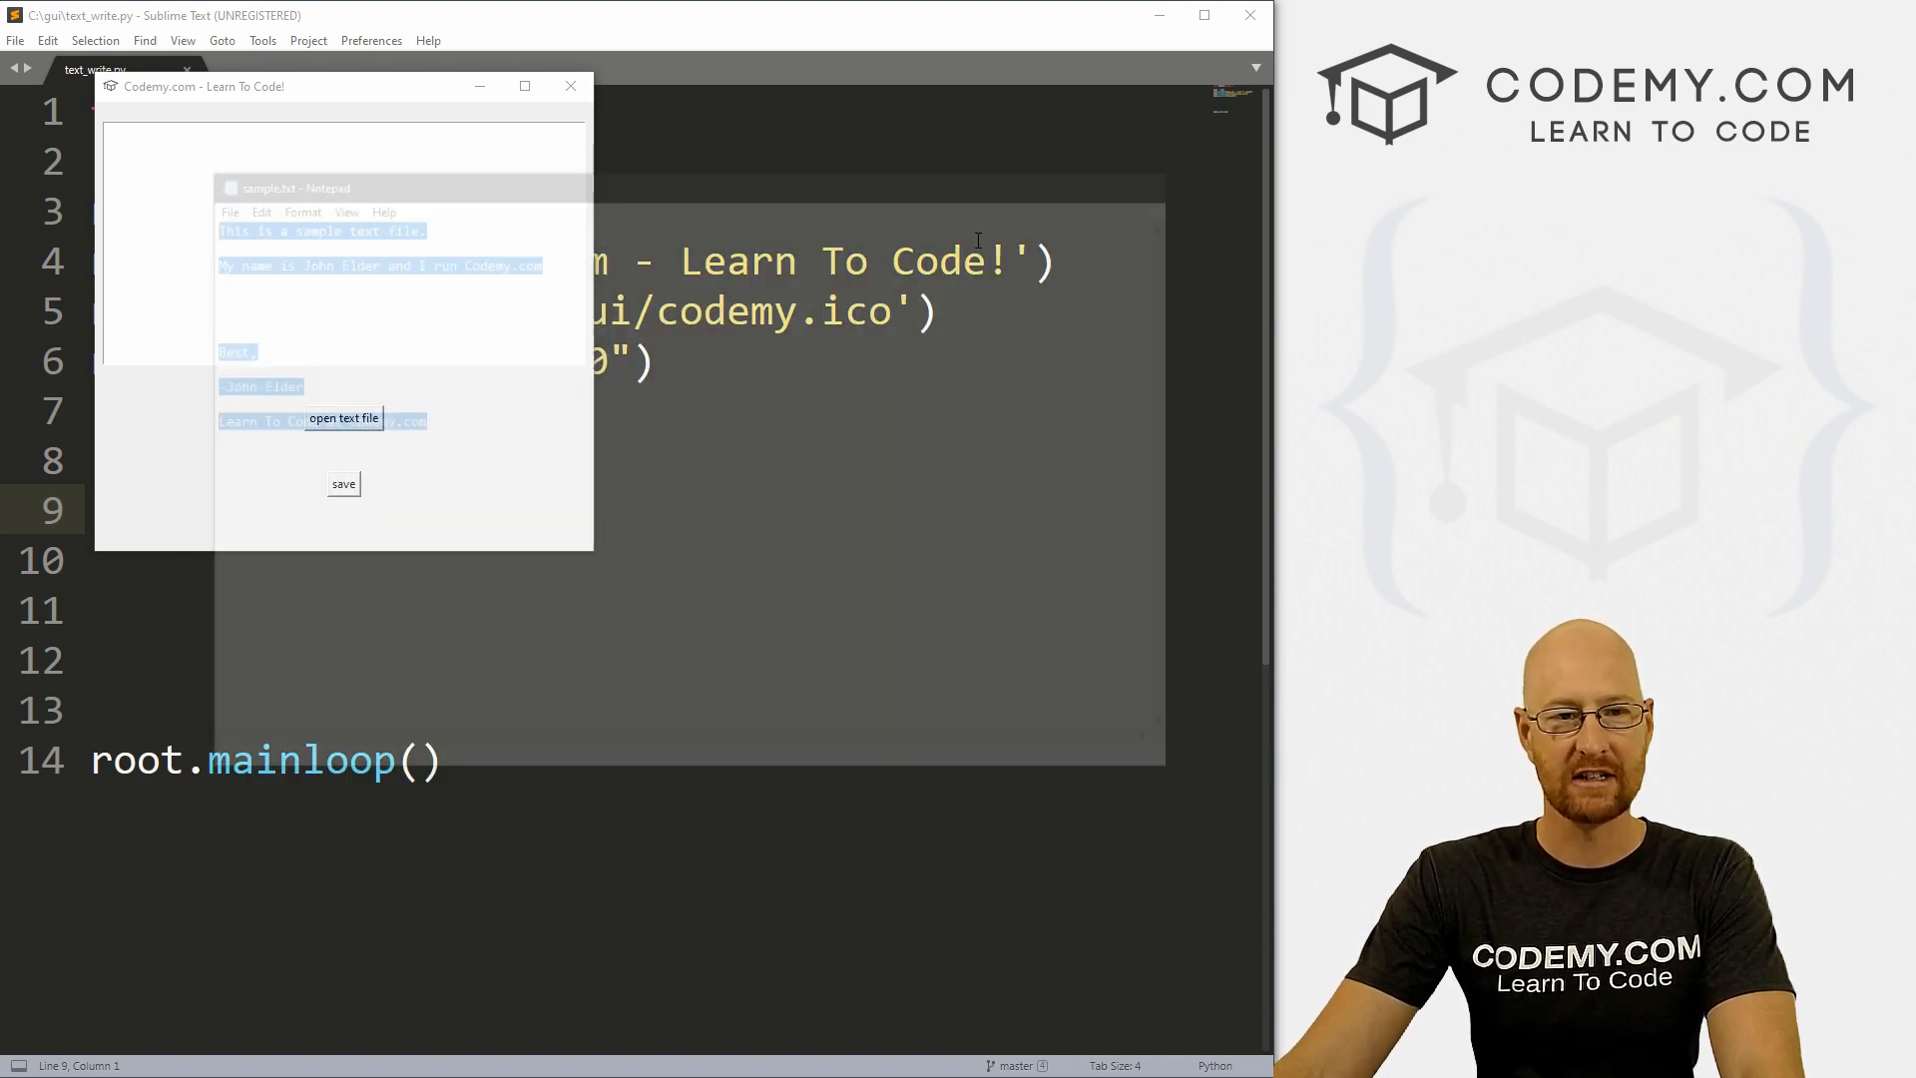
left_click(344, 419)
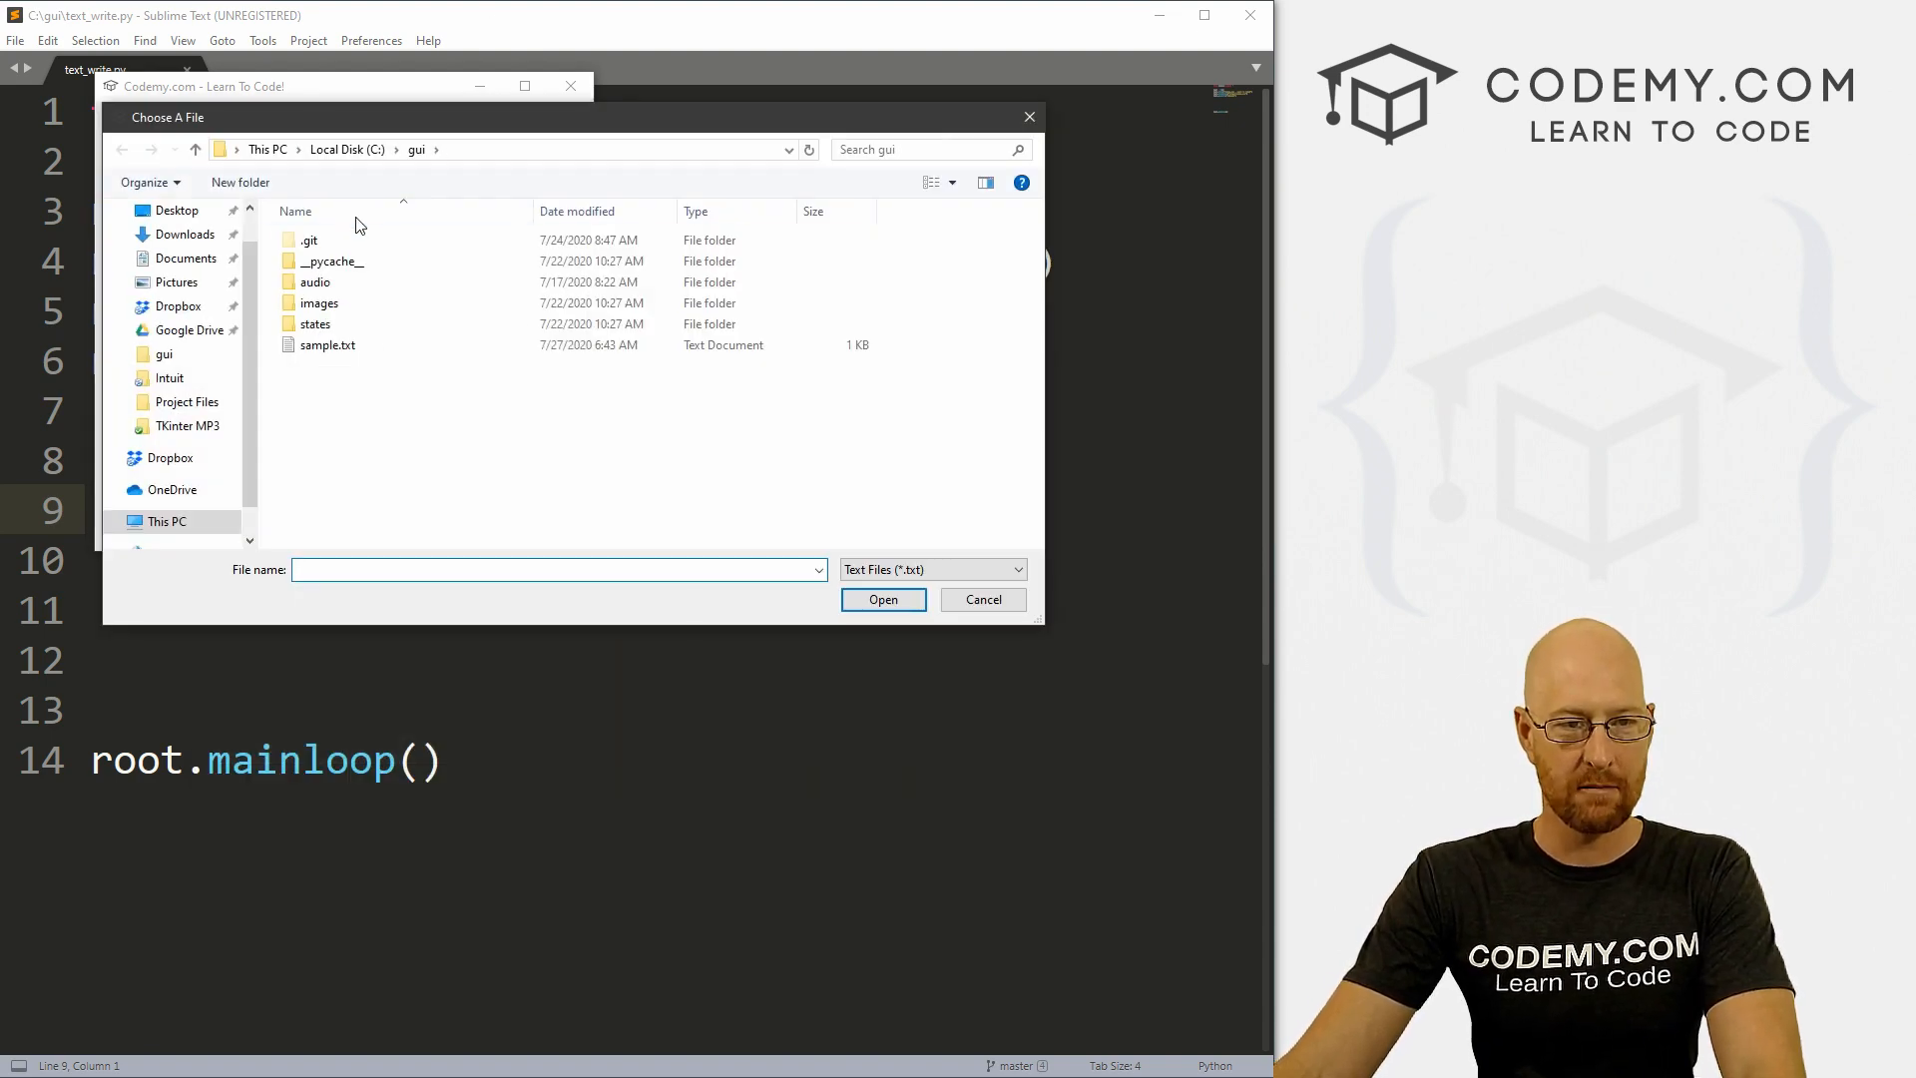
left_click(327, 344)
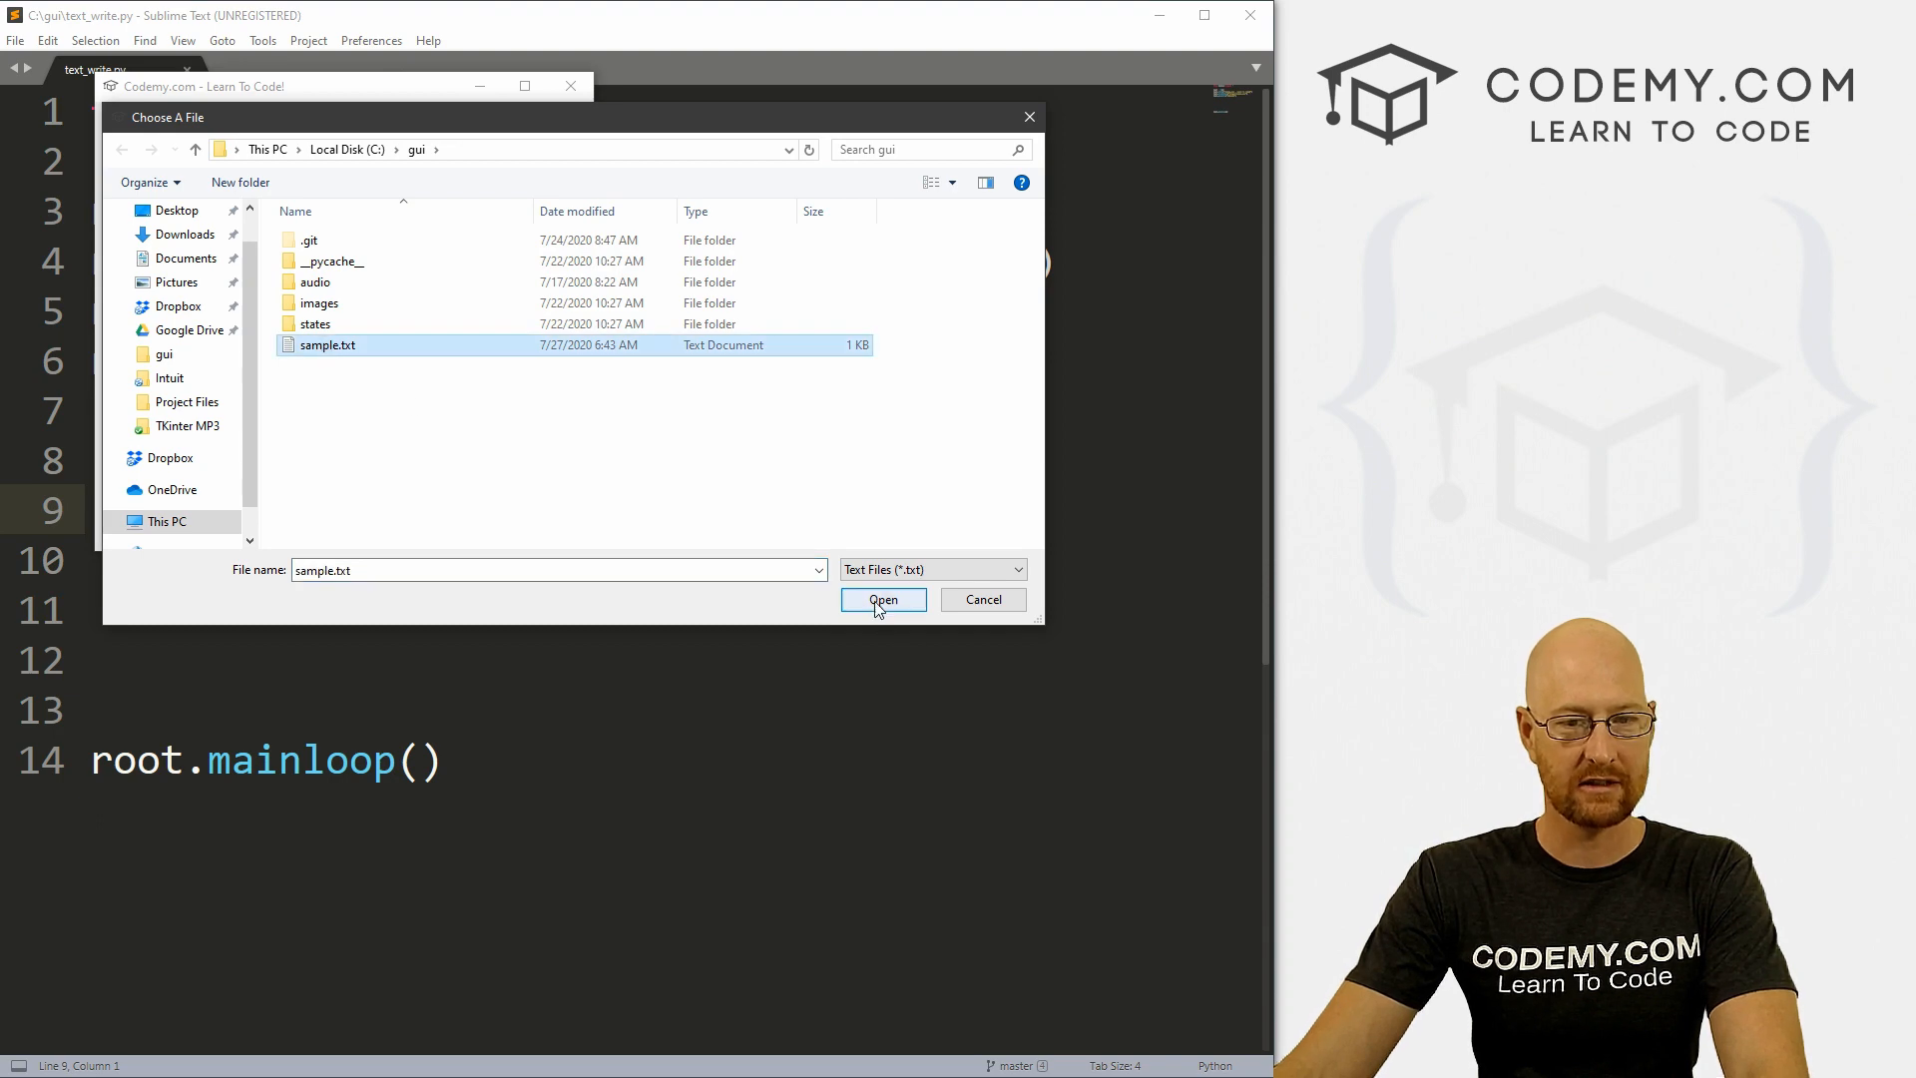
left_click(881, 600)
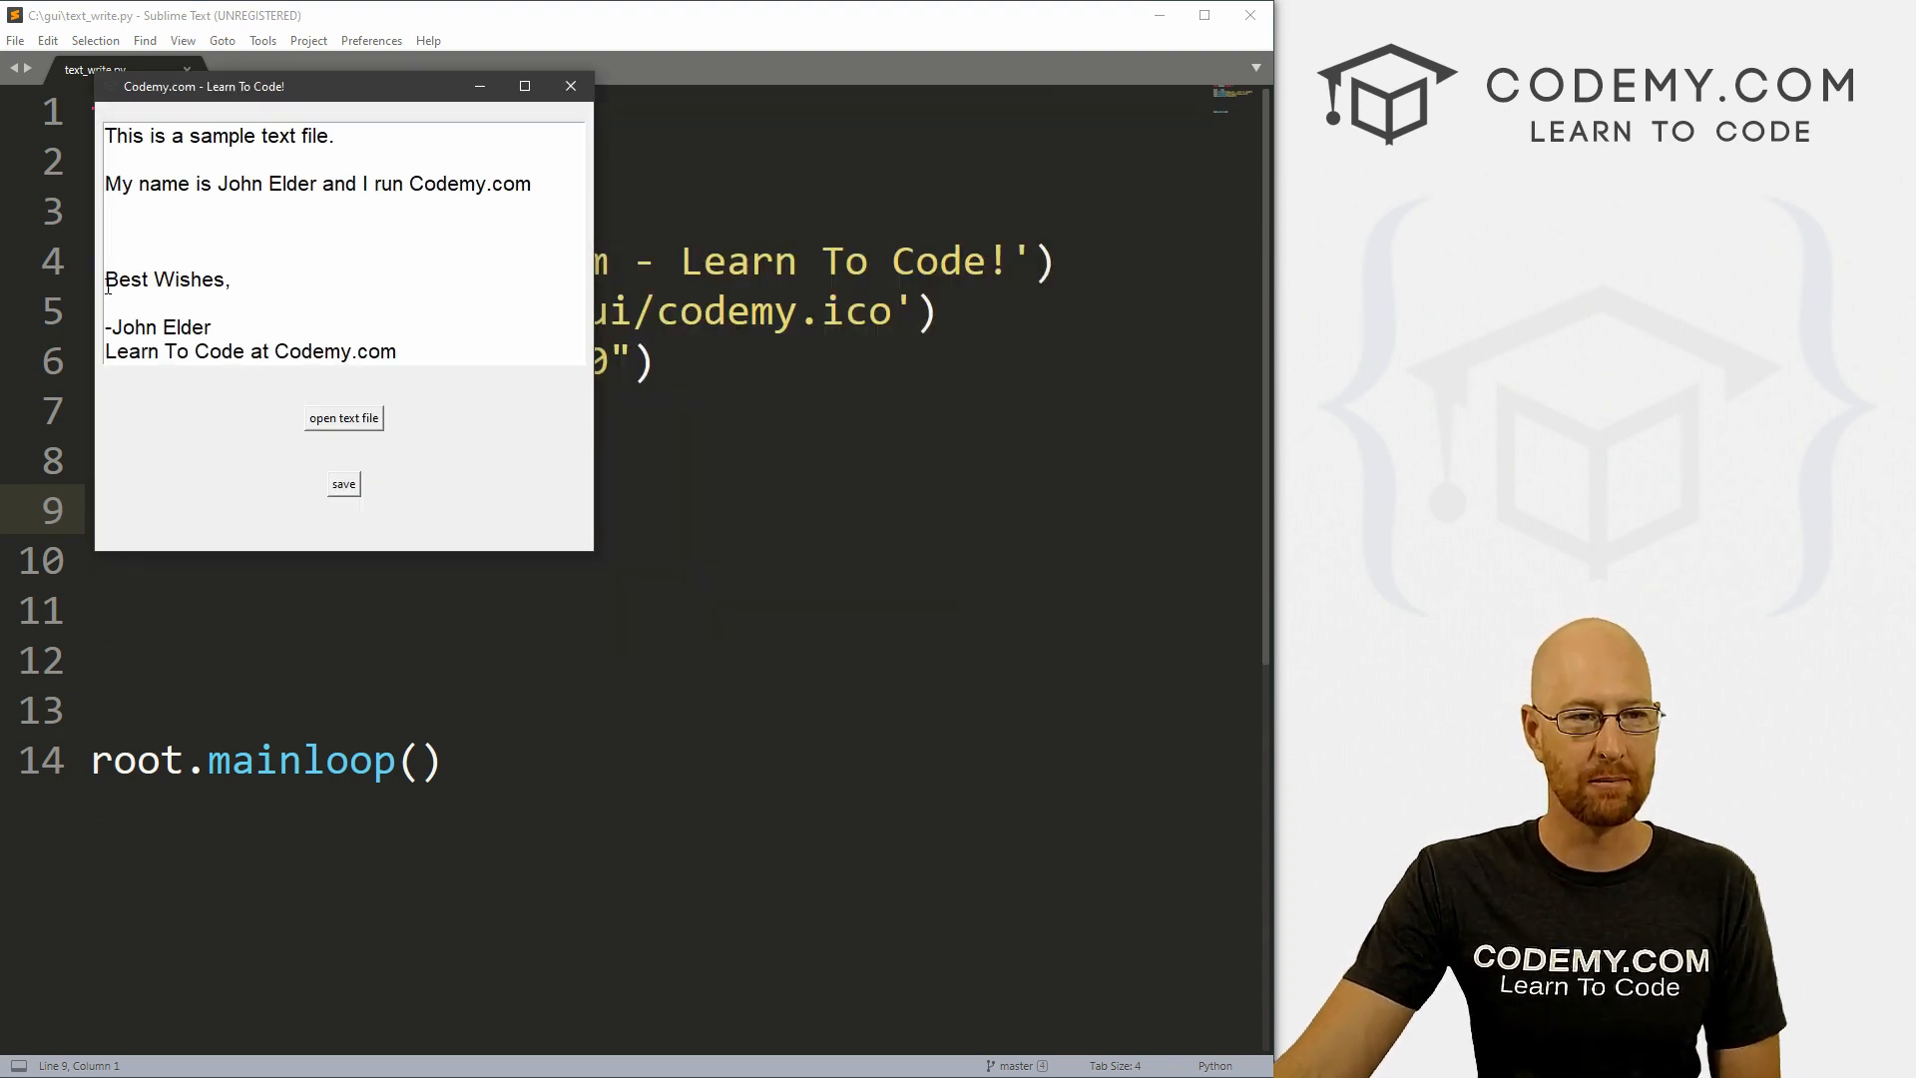
type("This is new!!")
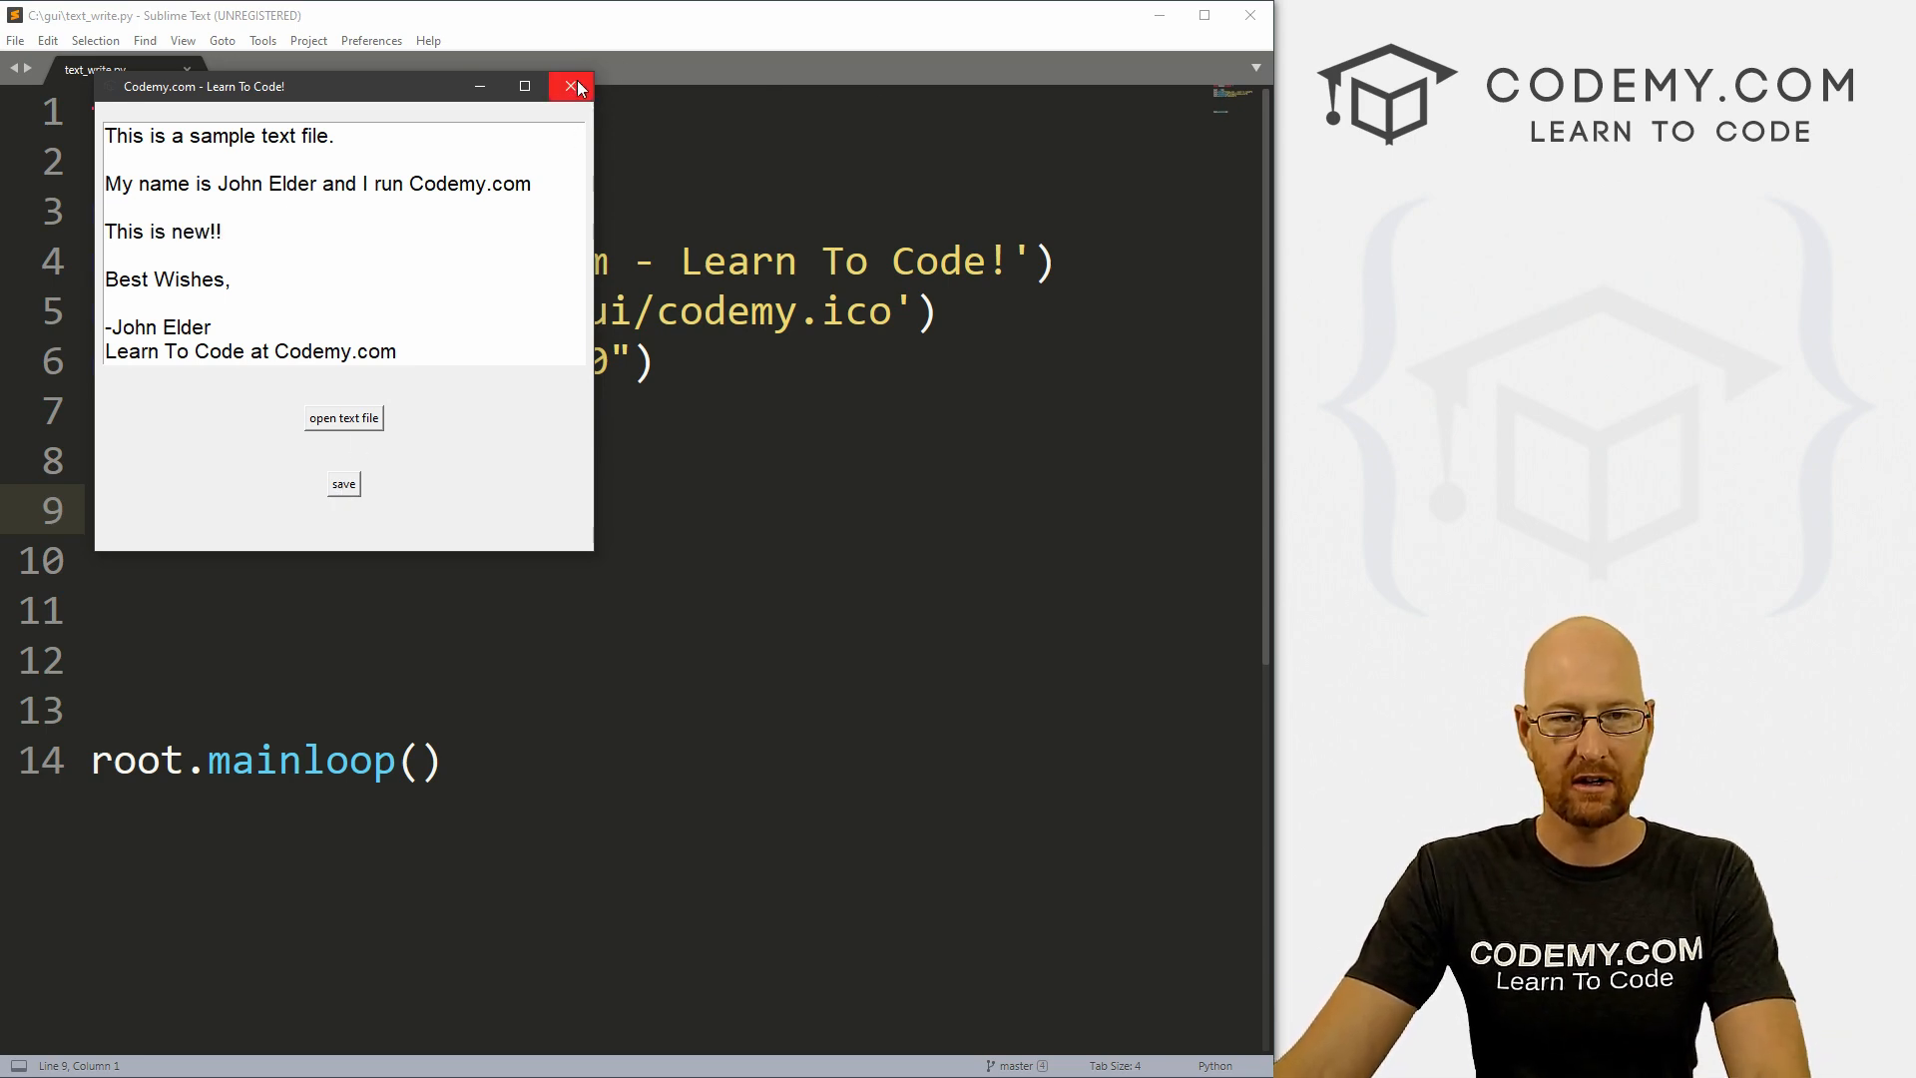
left_click(572, 87)
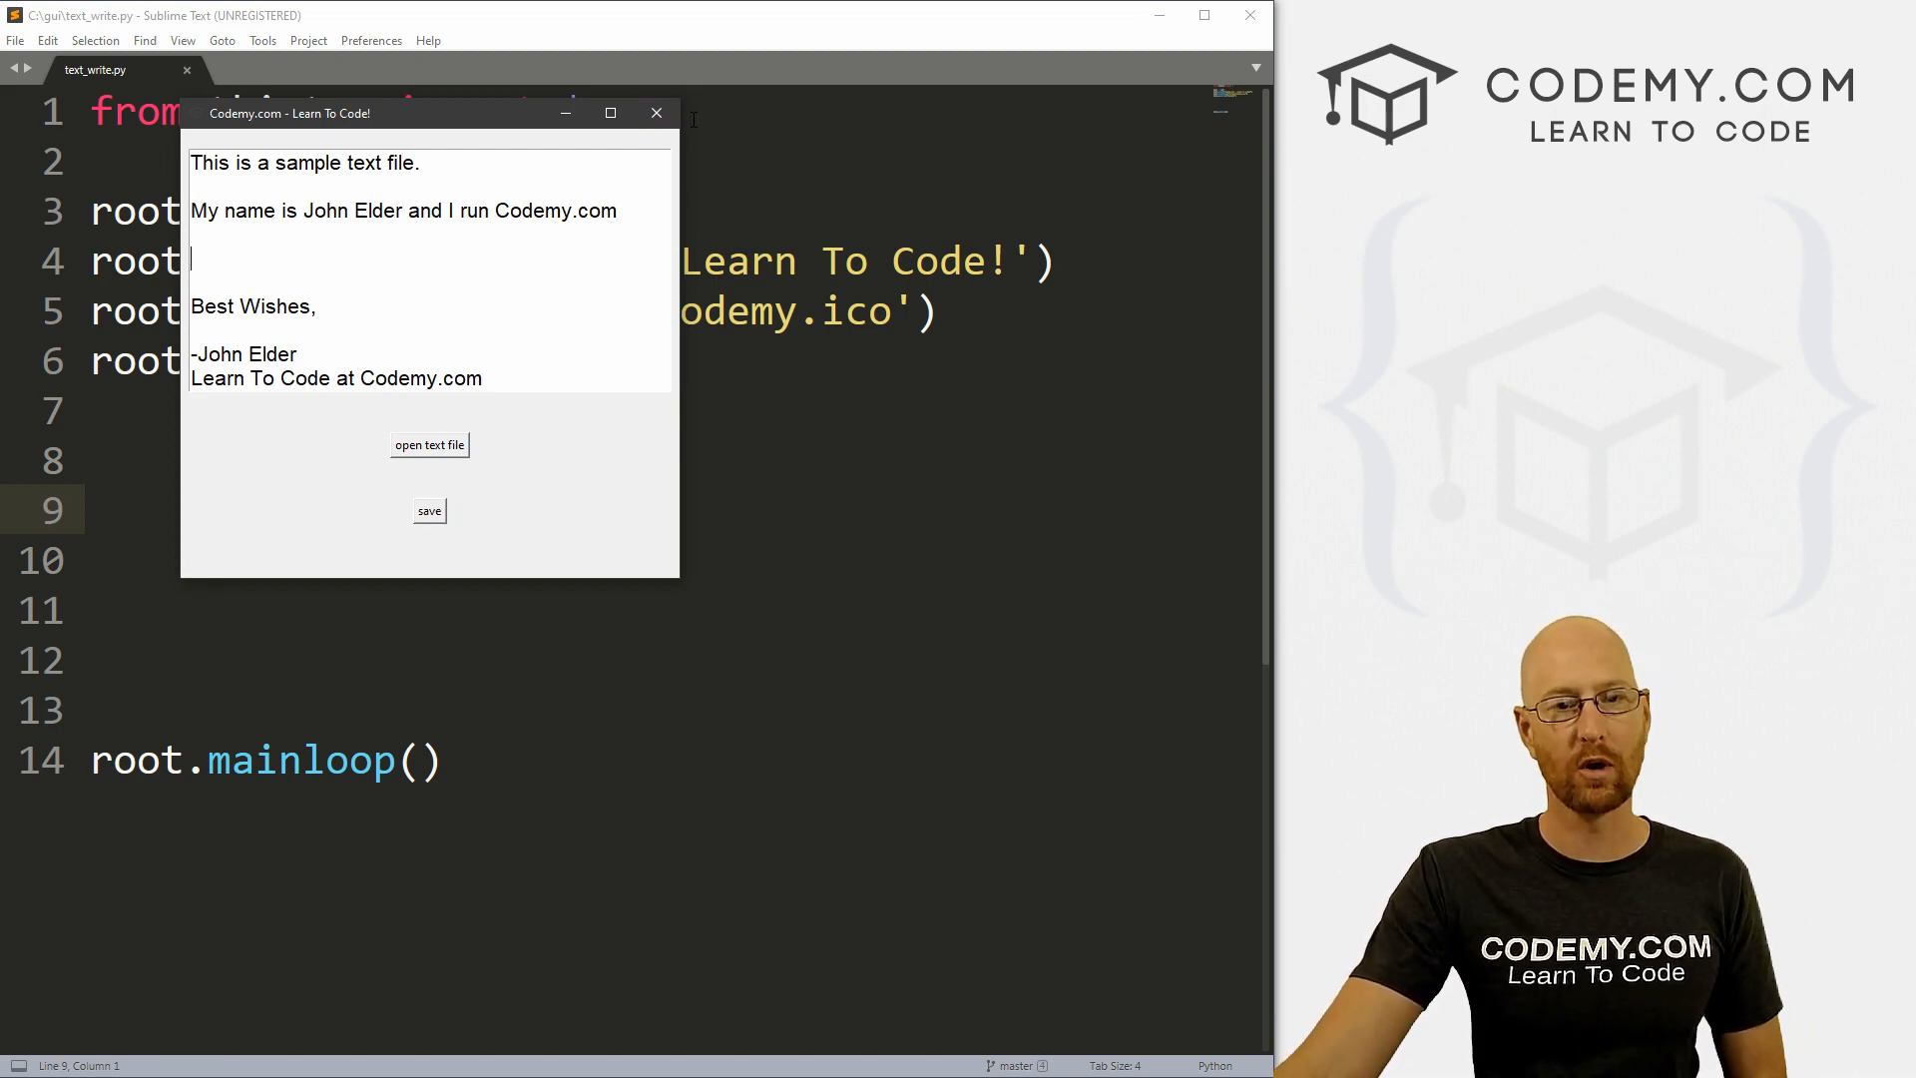
Step: Add my_text = Text(root, width=40, height=10, Helvetica 16) and my_text.pack(pady=20)
left_click(657, 113)
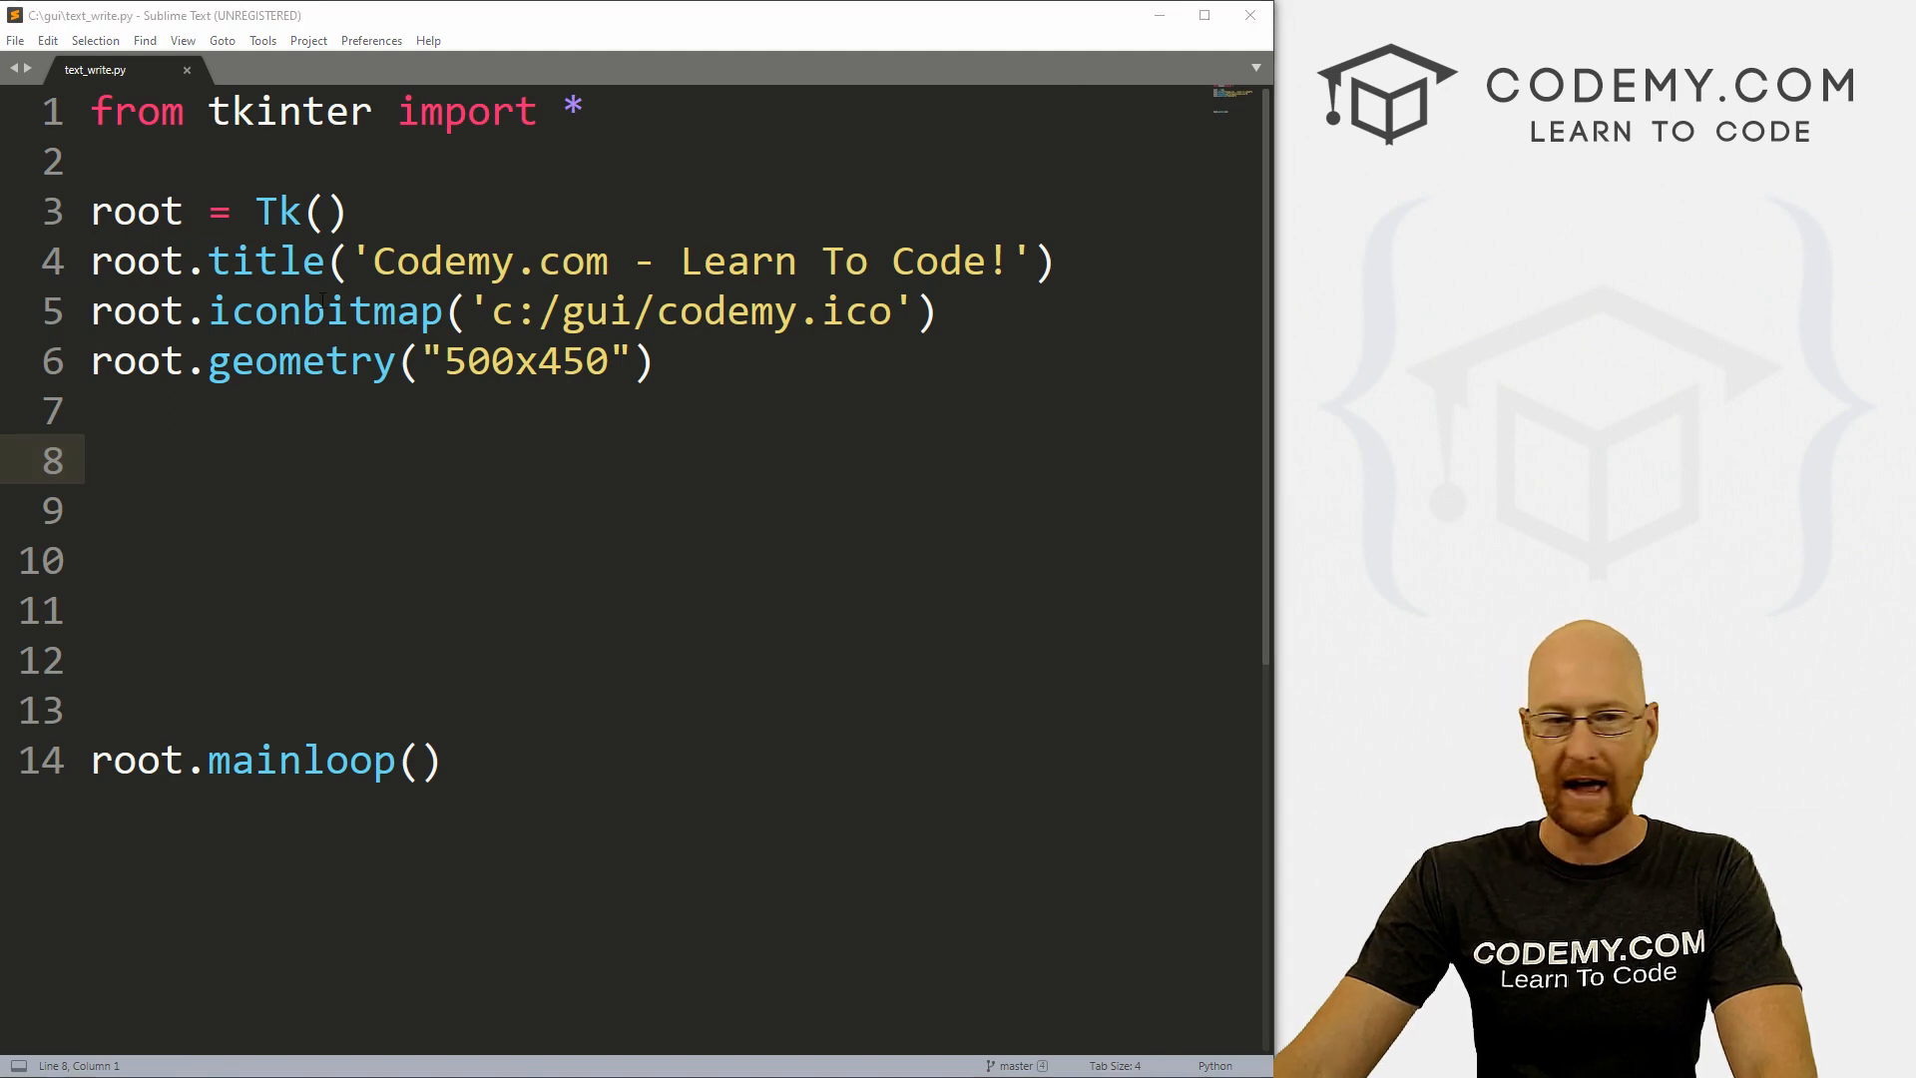
type("my")
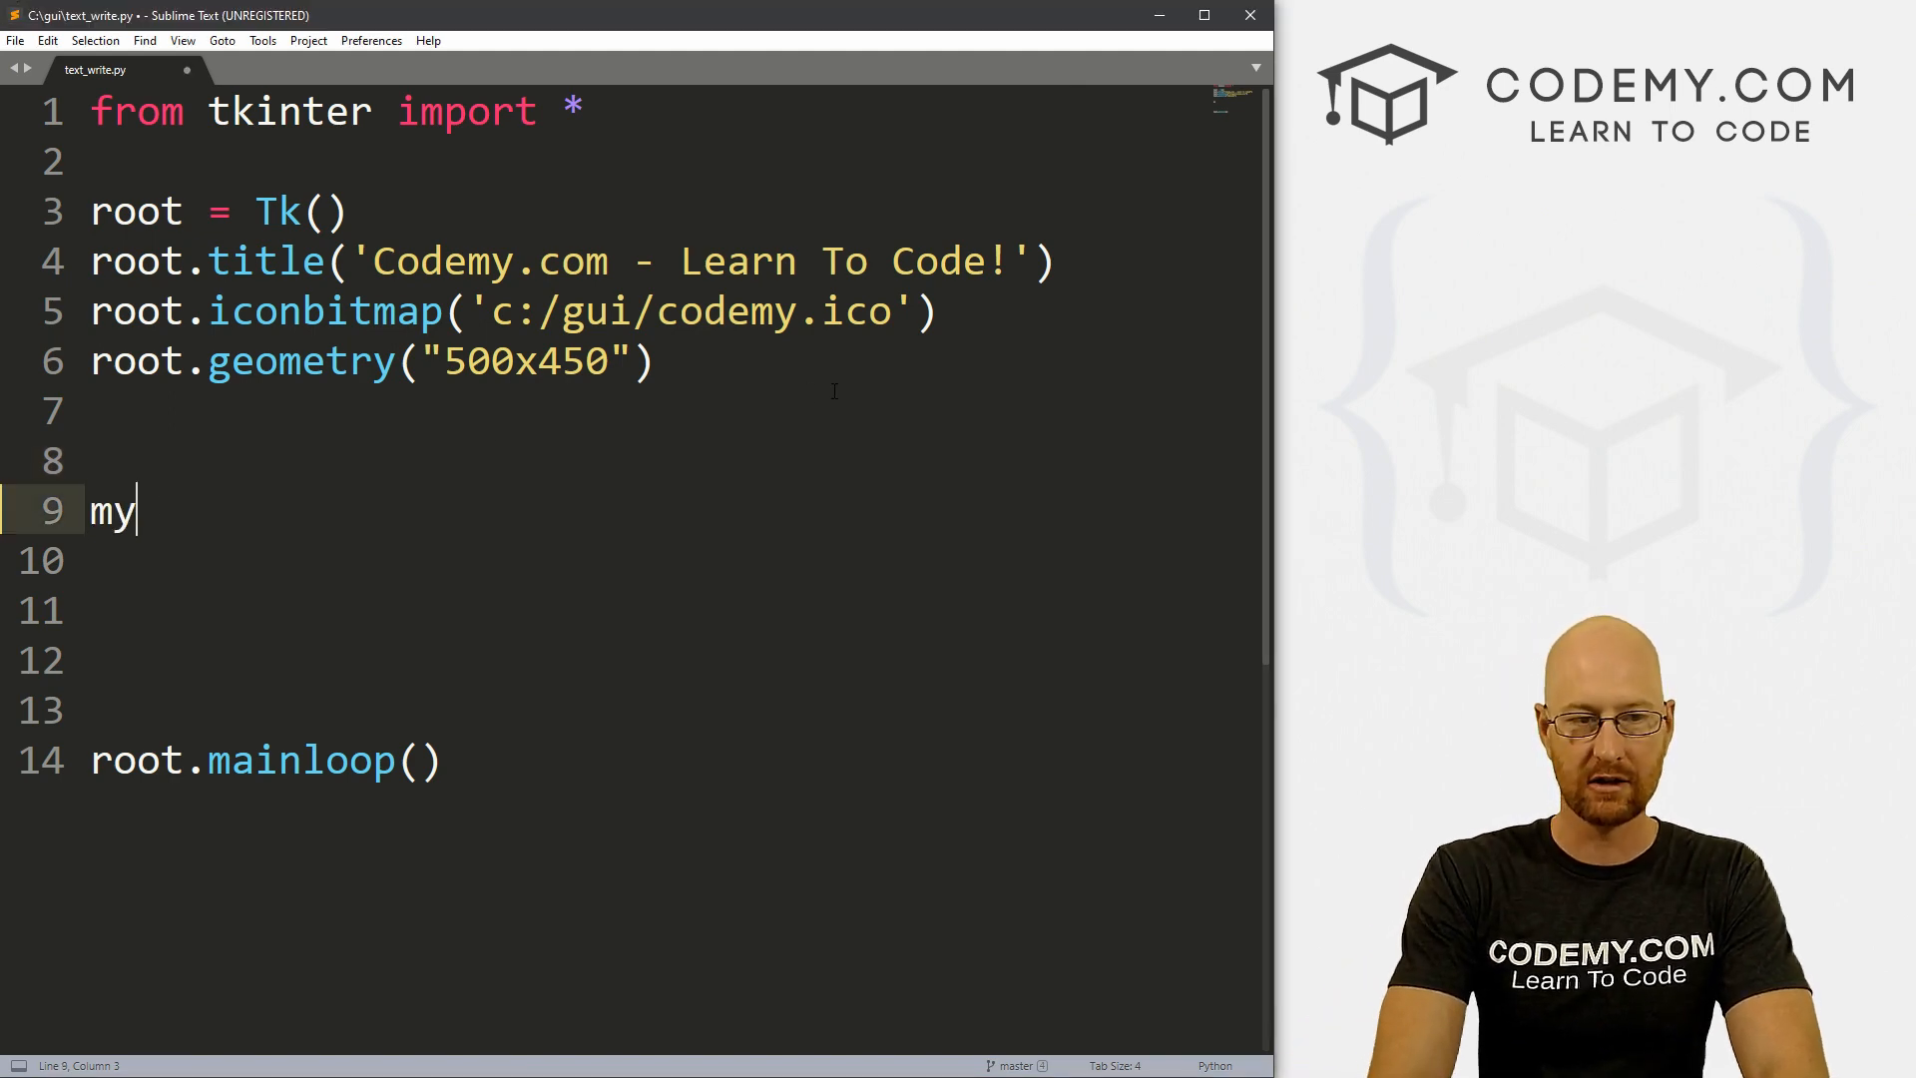
type("_text")
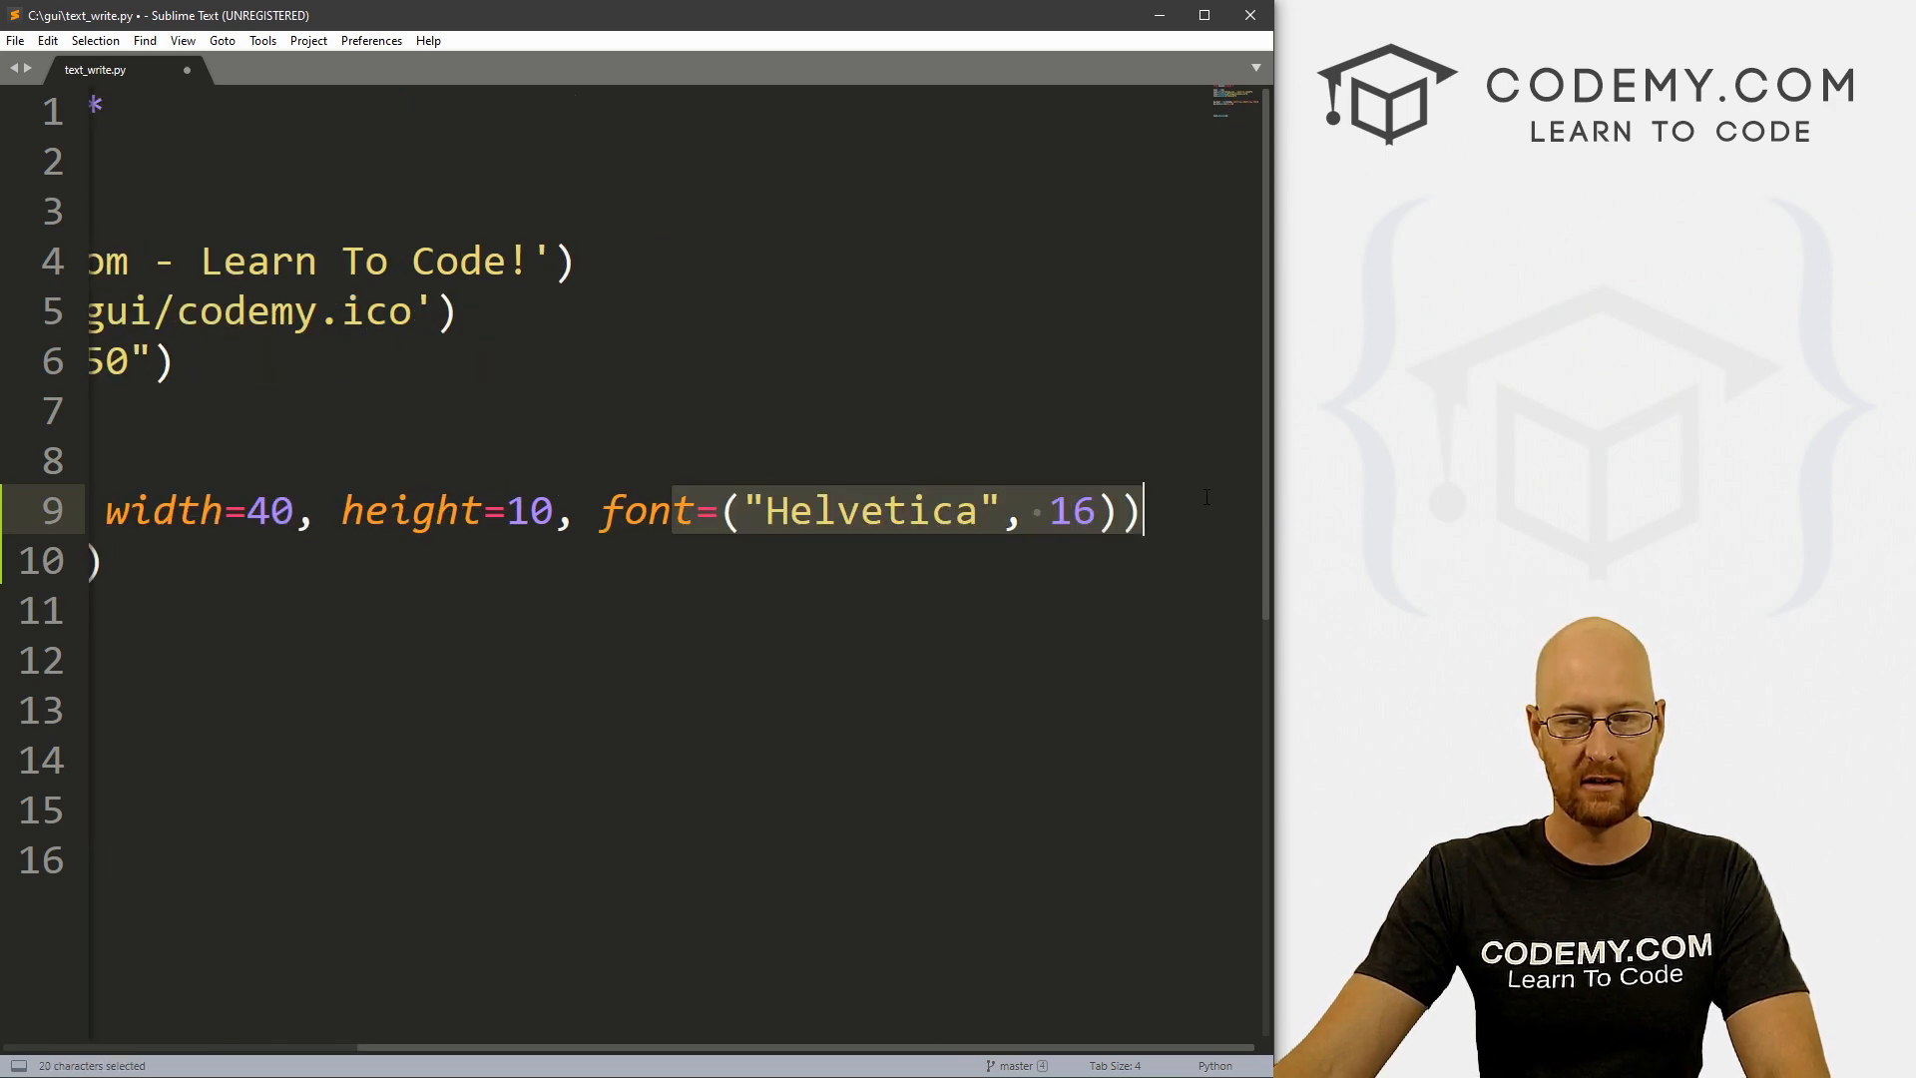
scroll("left", 3)
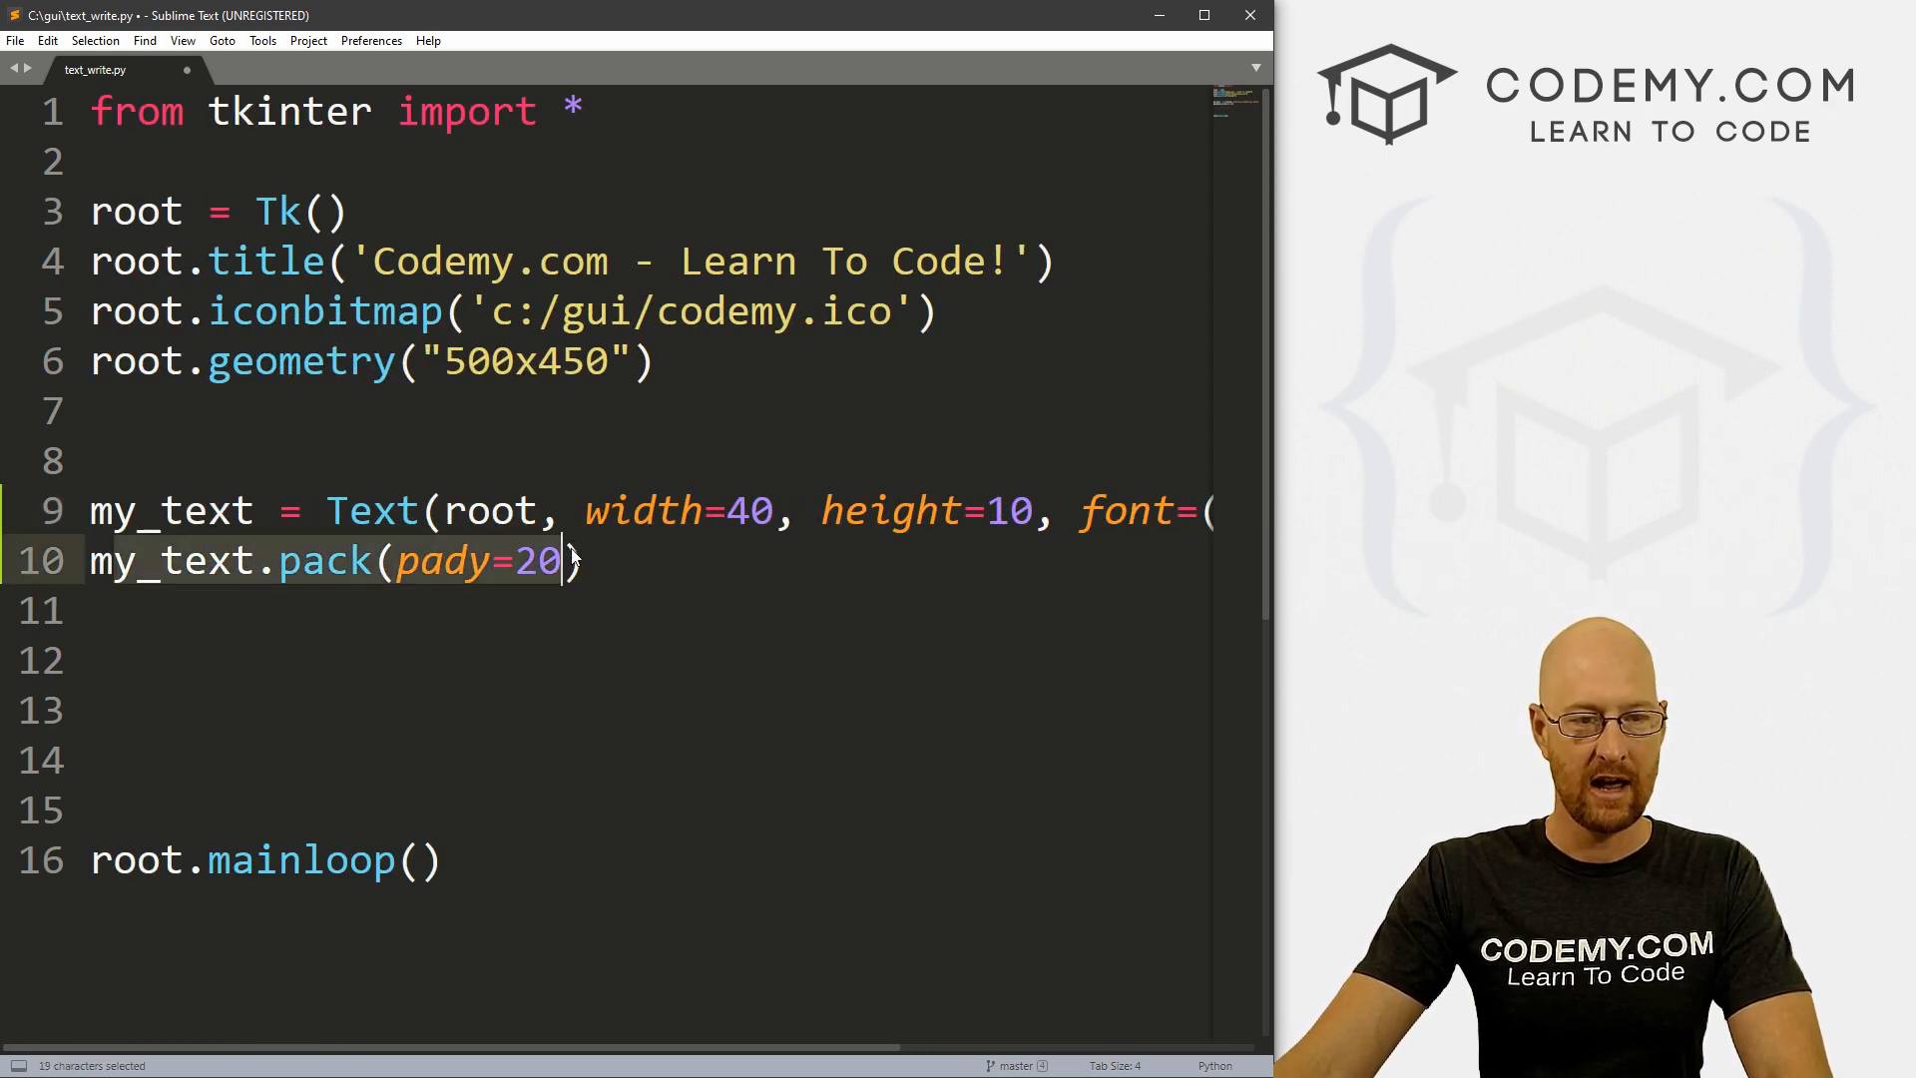
Step: Add open_button = Button(root, text="Open Text File", command=open_txt)
left_click(121, 660)
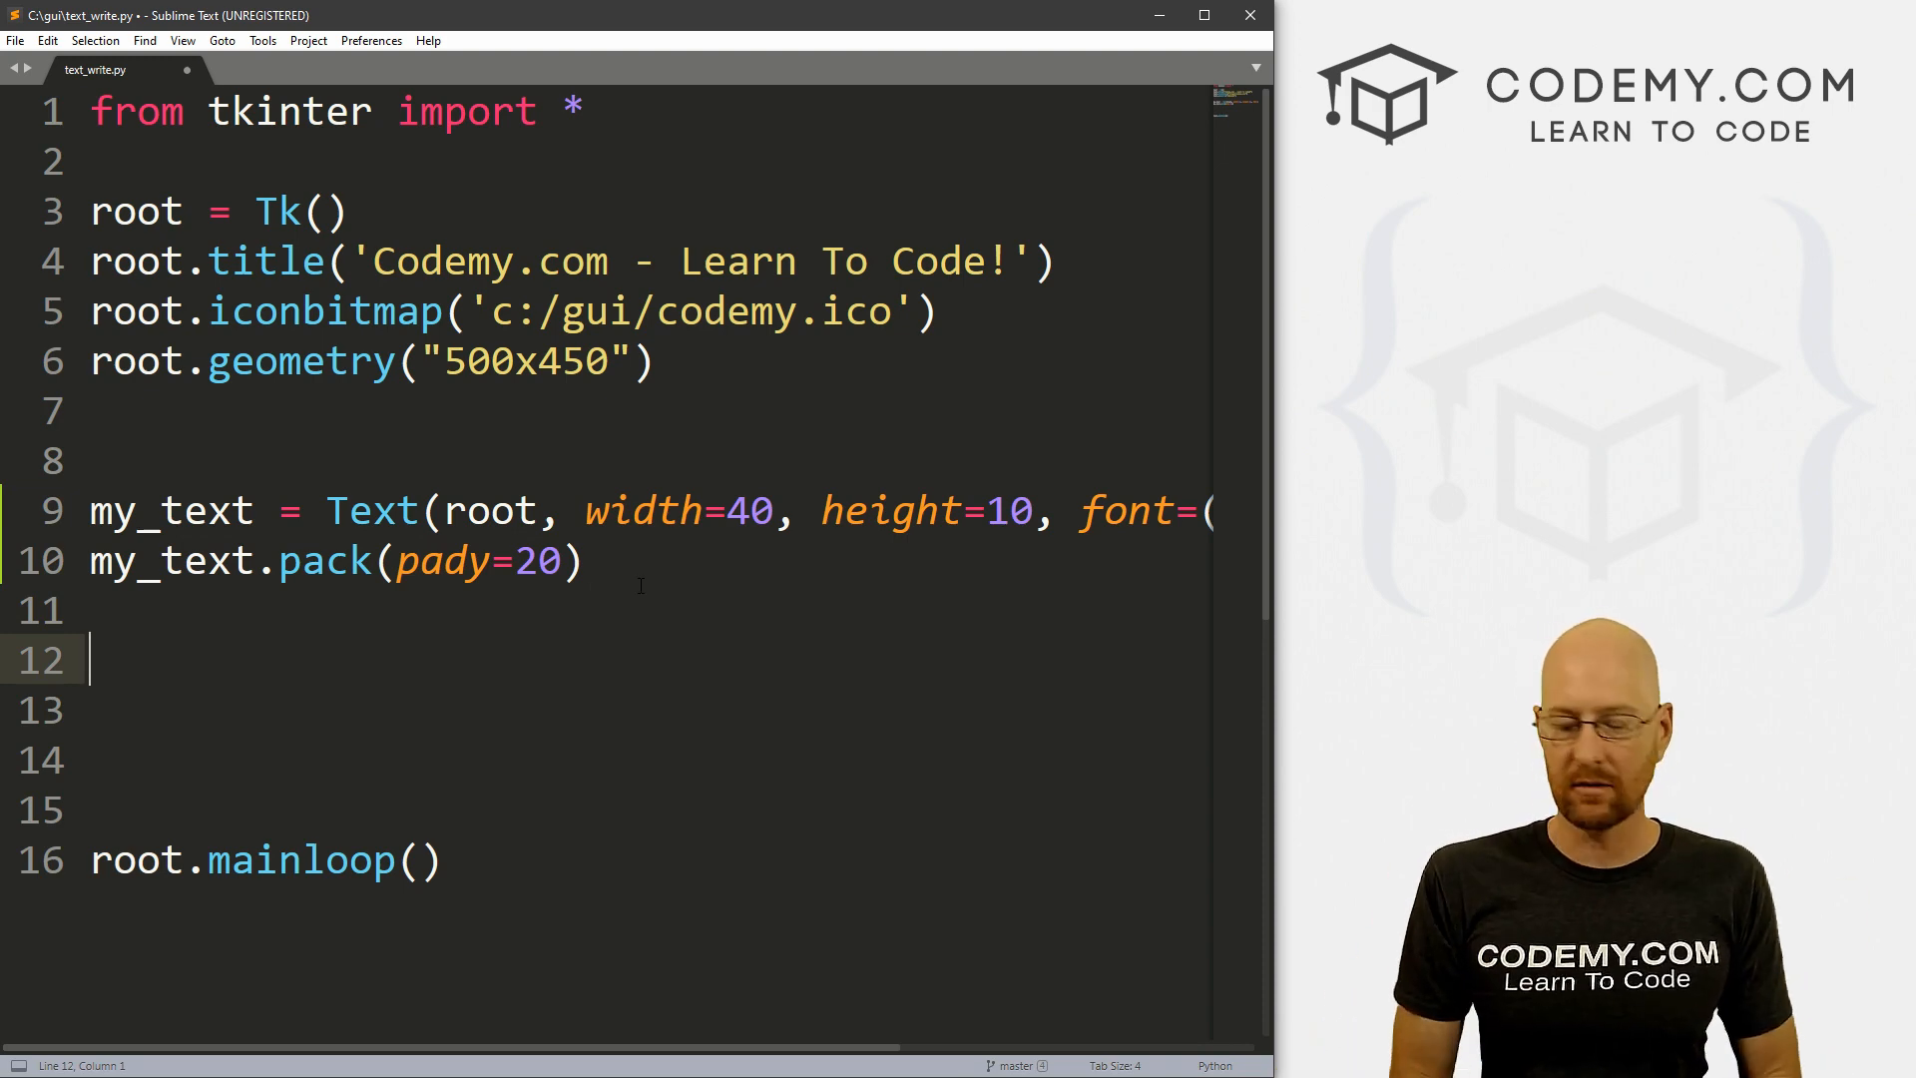
type("ope")
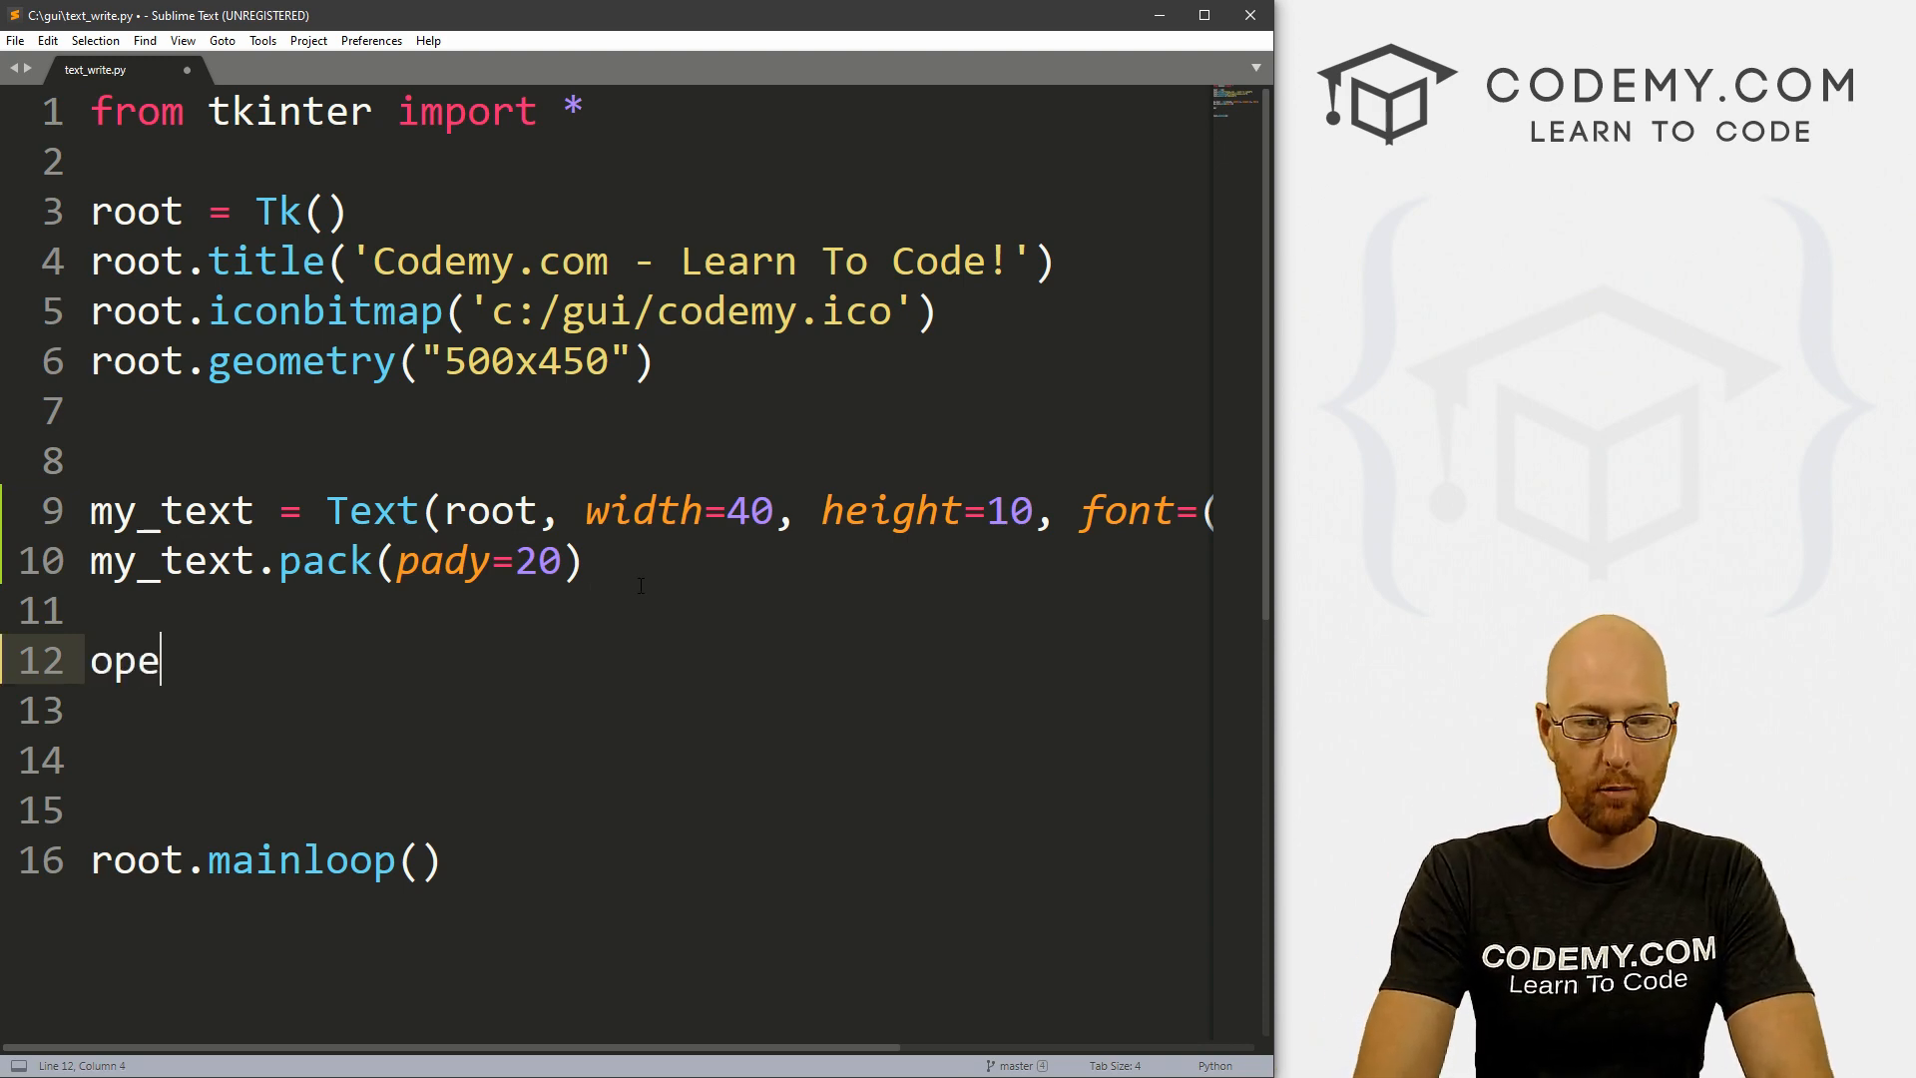
type("n_text")
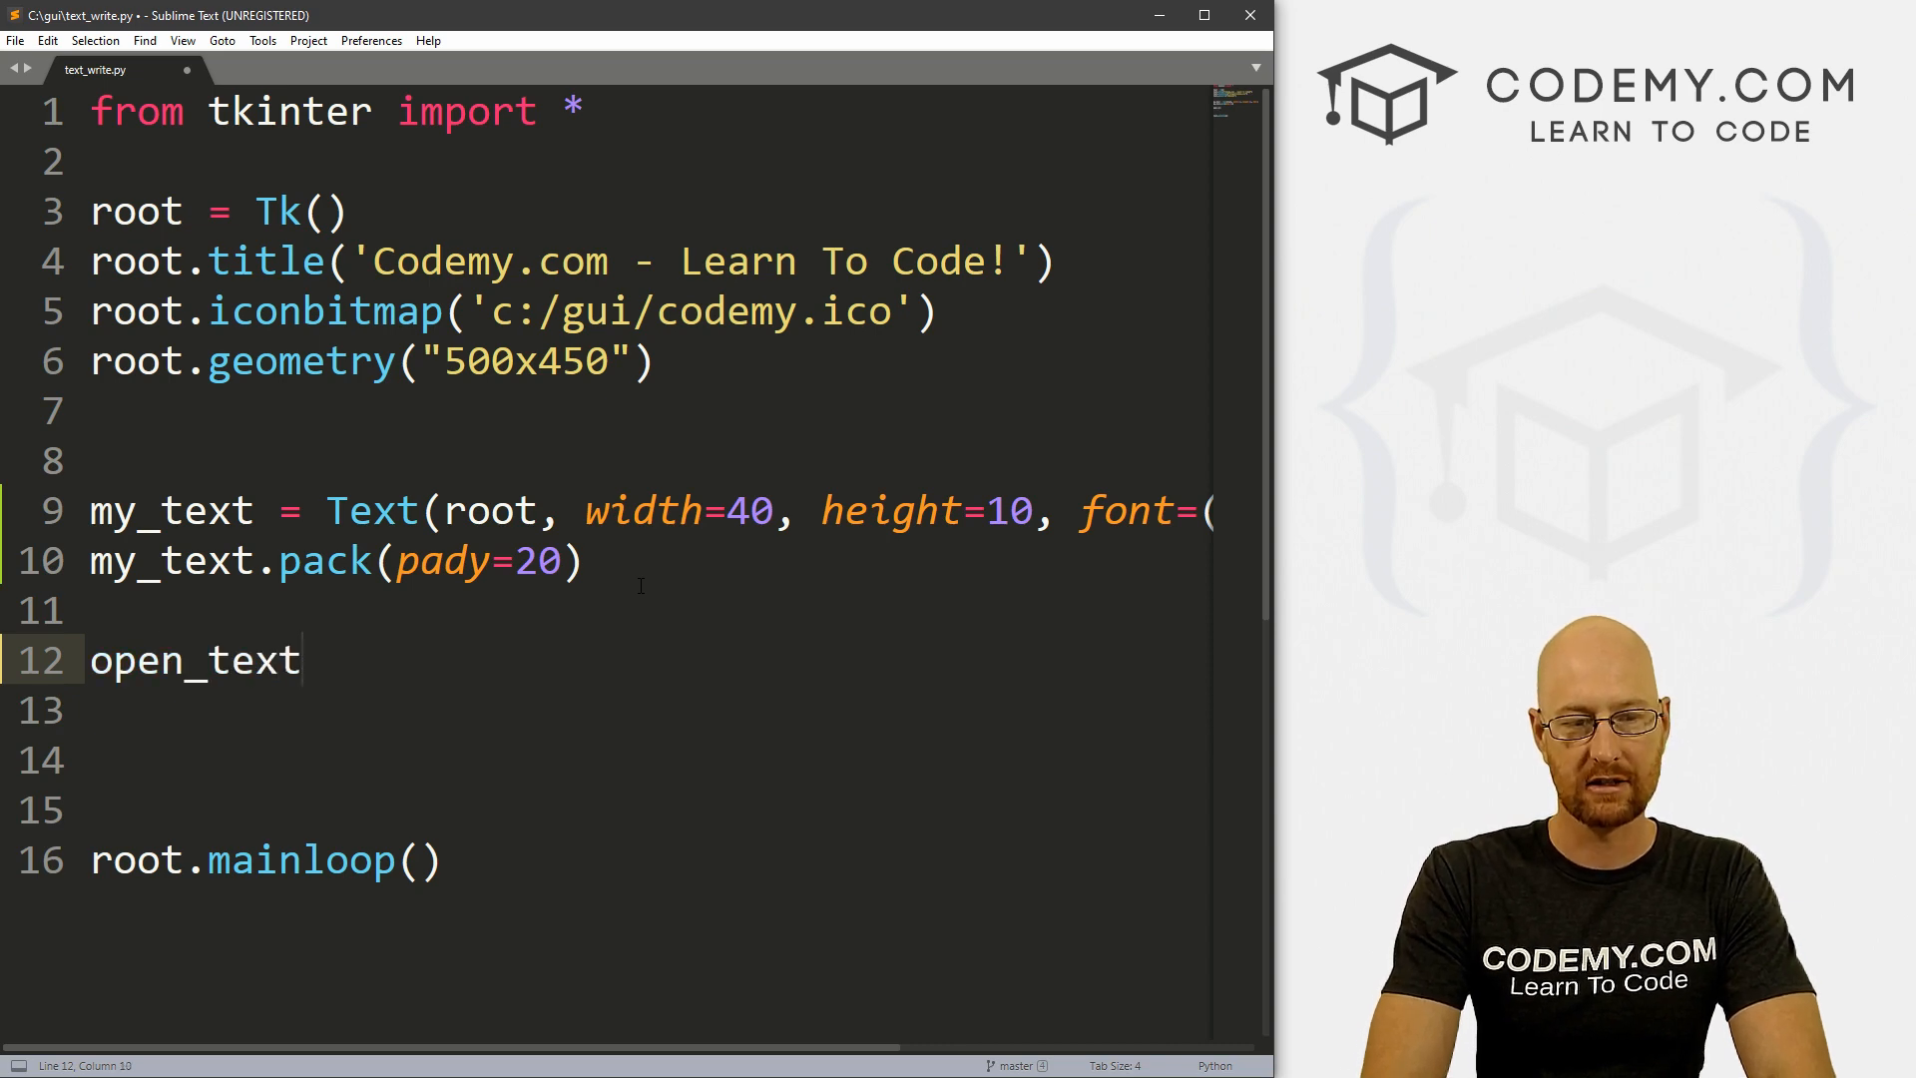
type("open_bu")
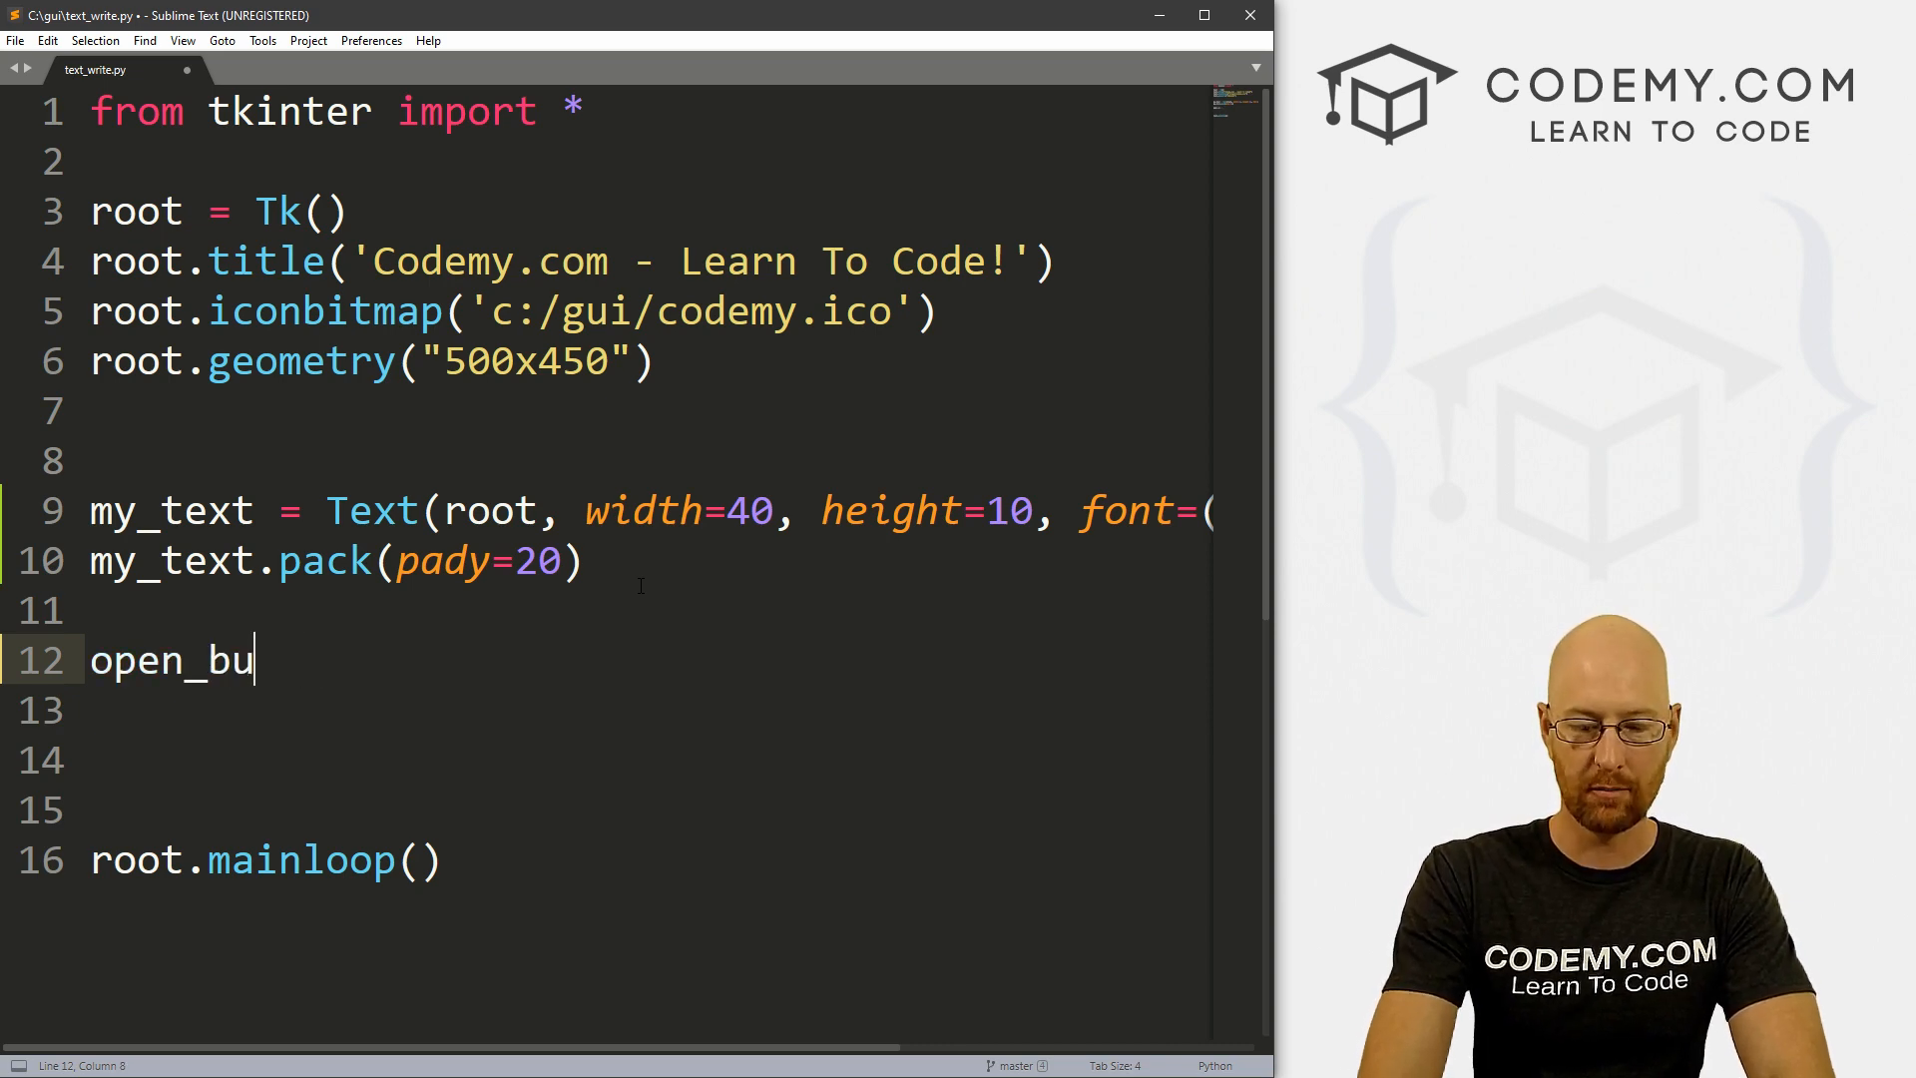
type("tton = Button(root, text=\"Op")
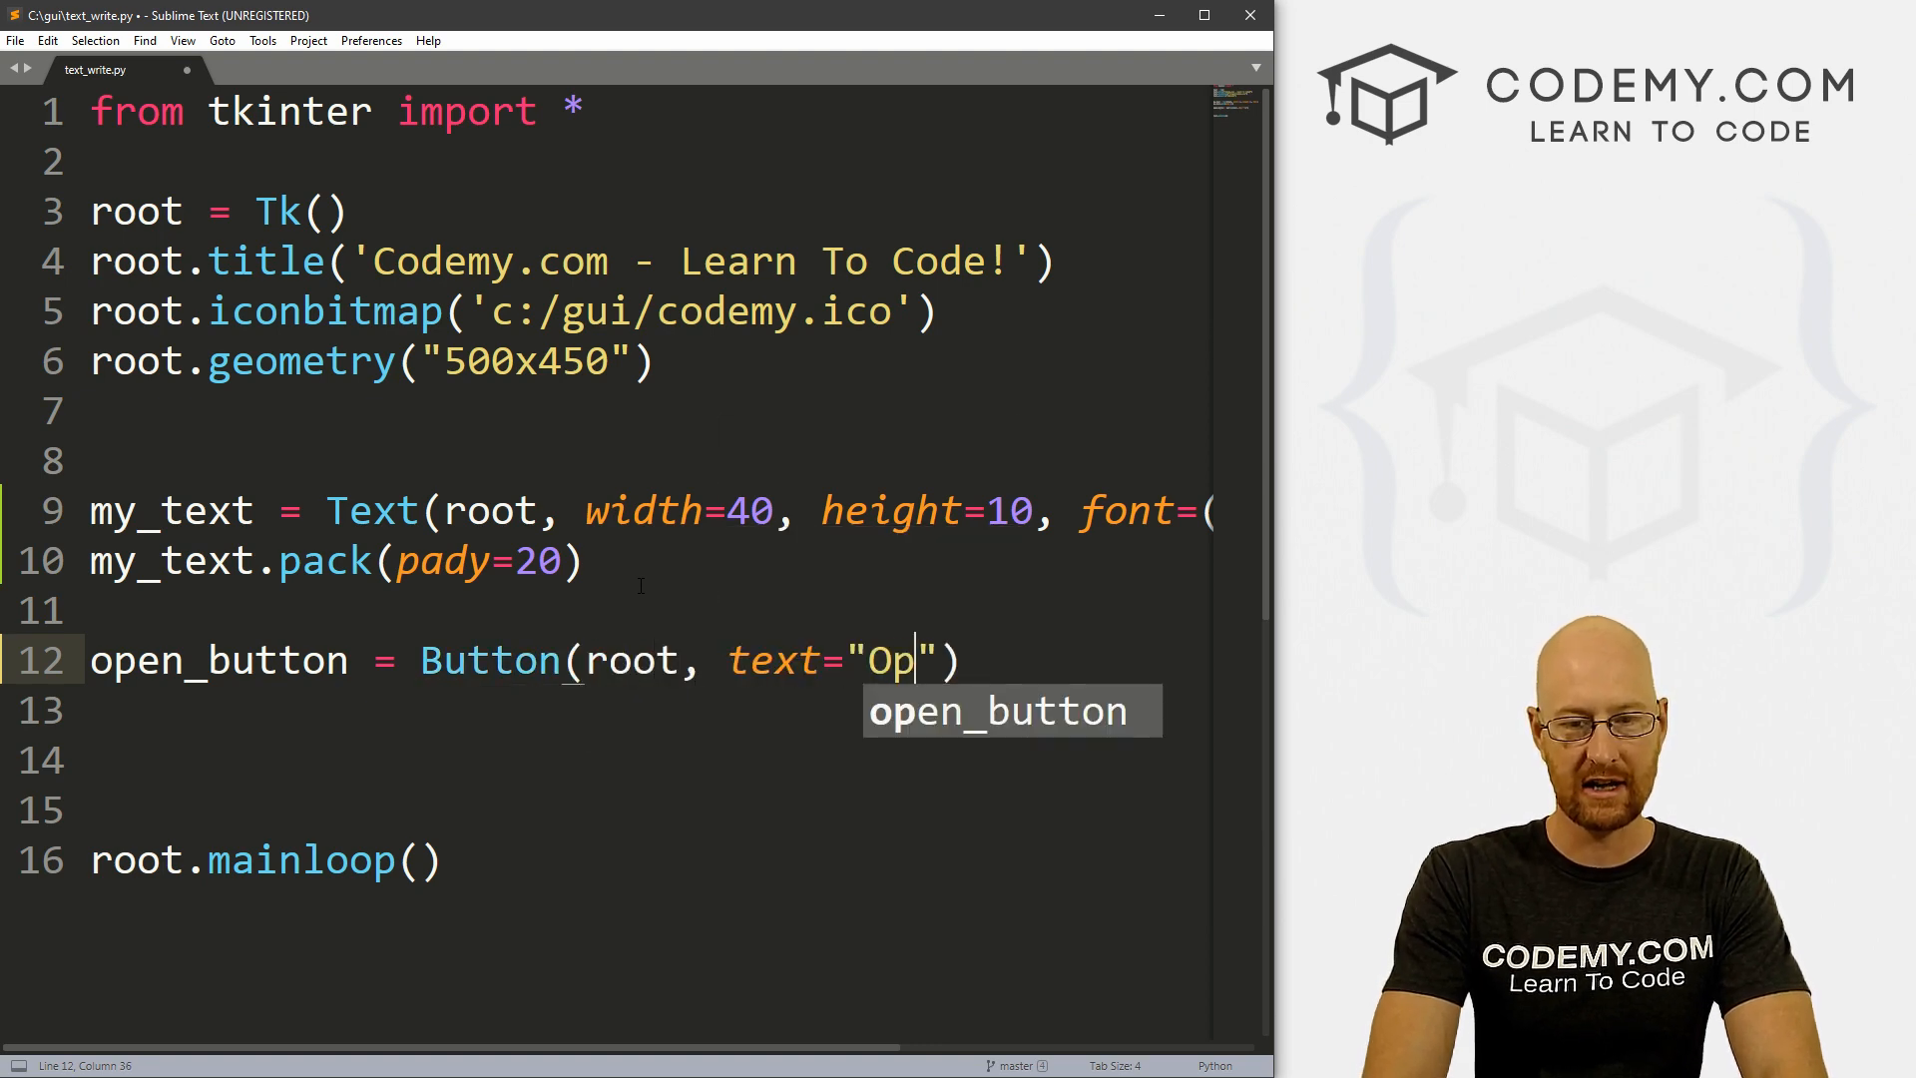
type("en Text File")
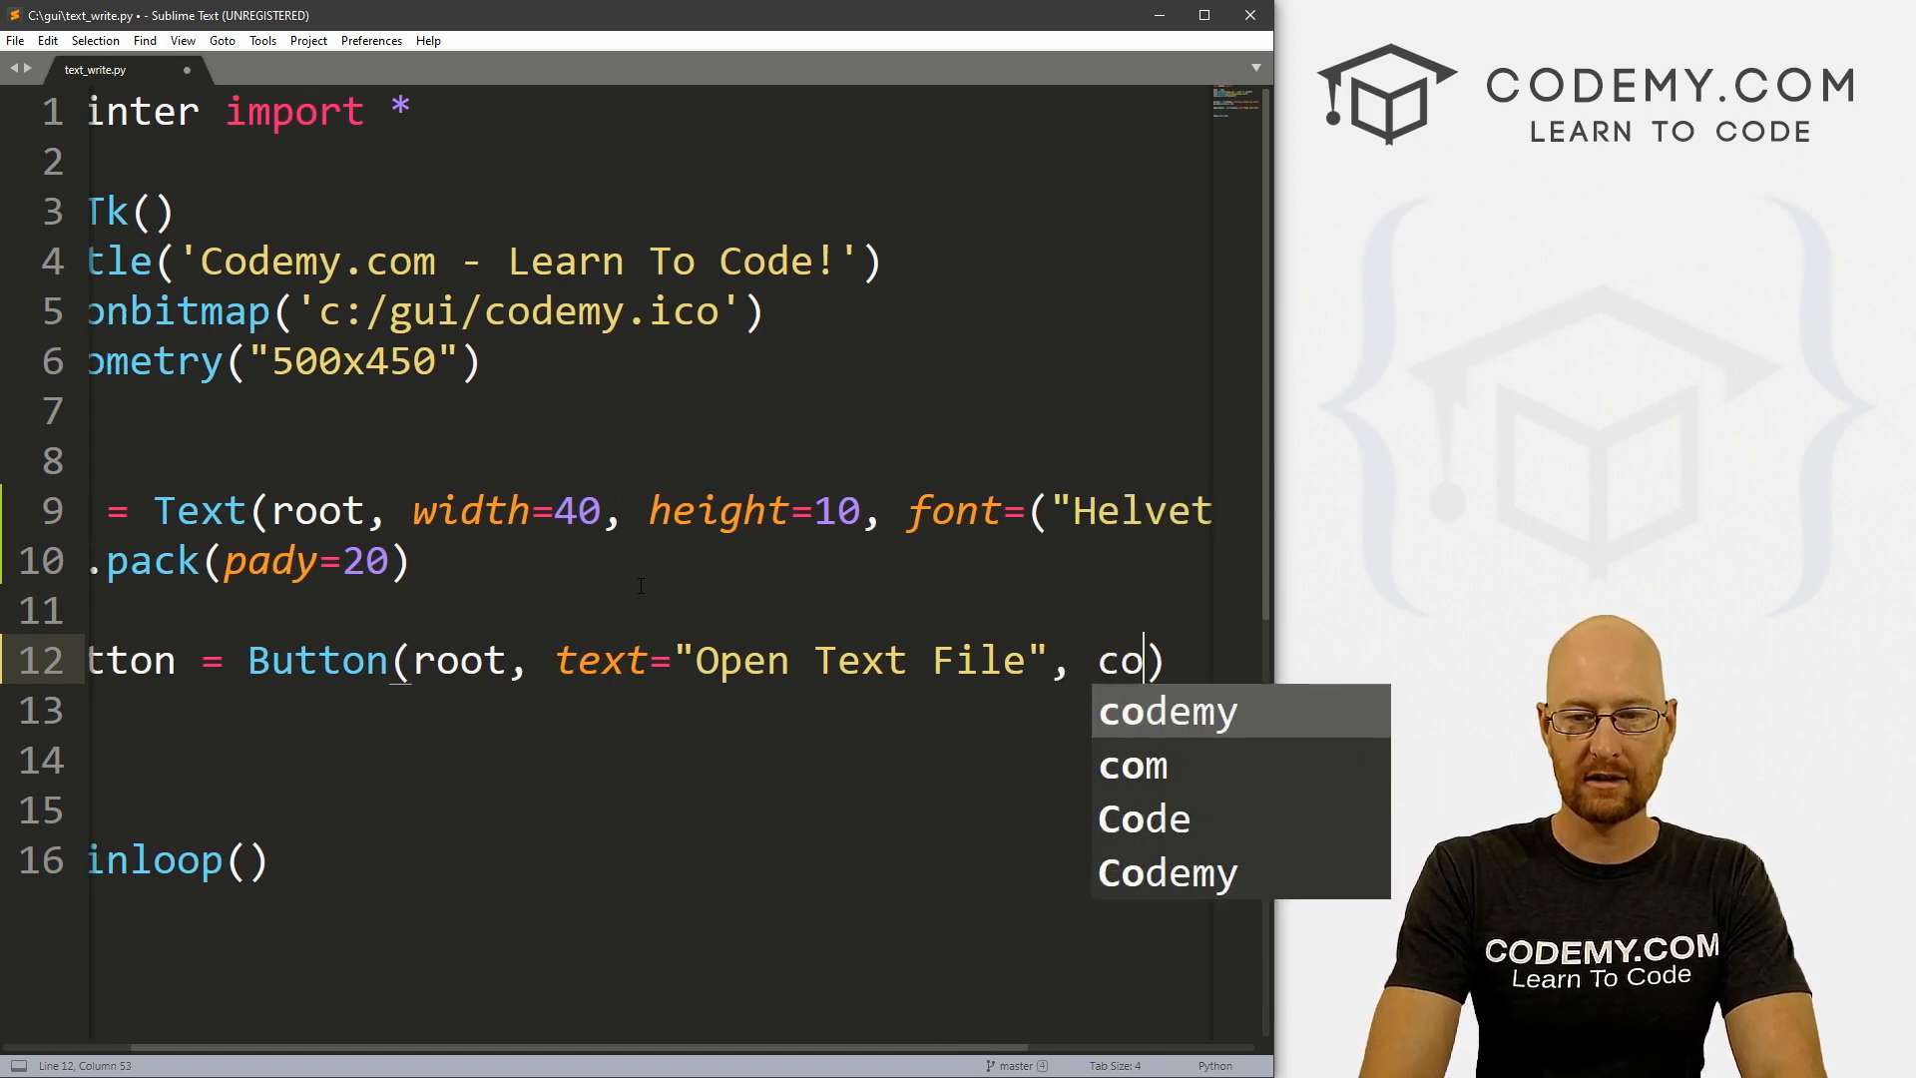
type("mmand=")
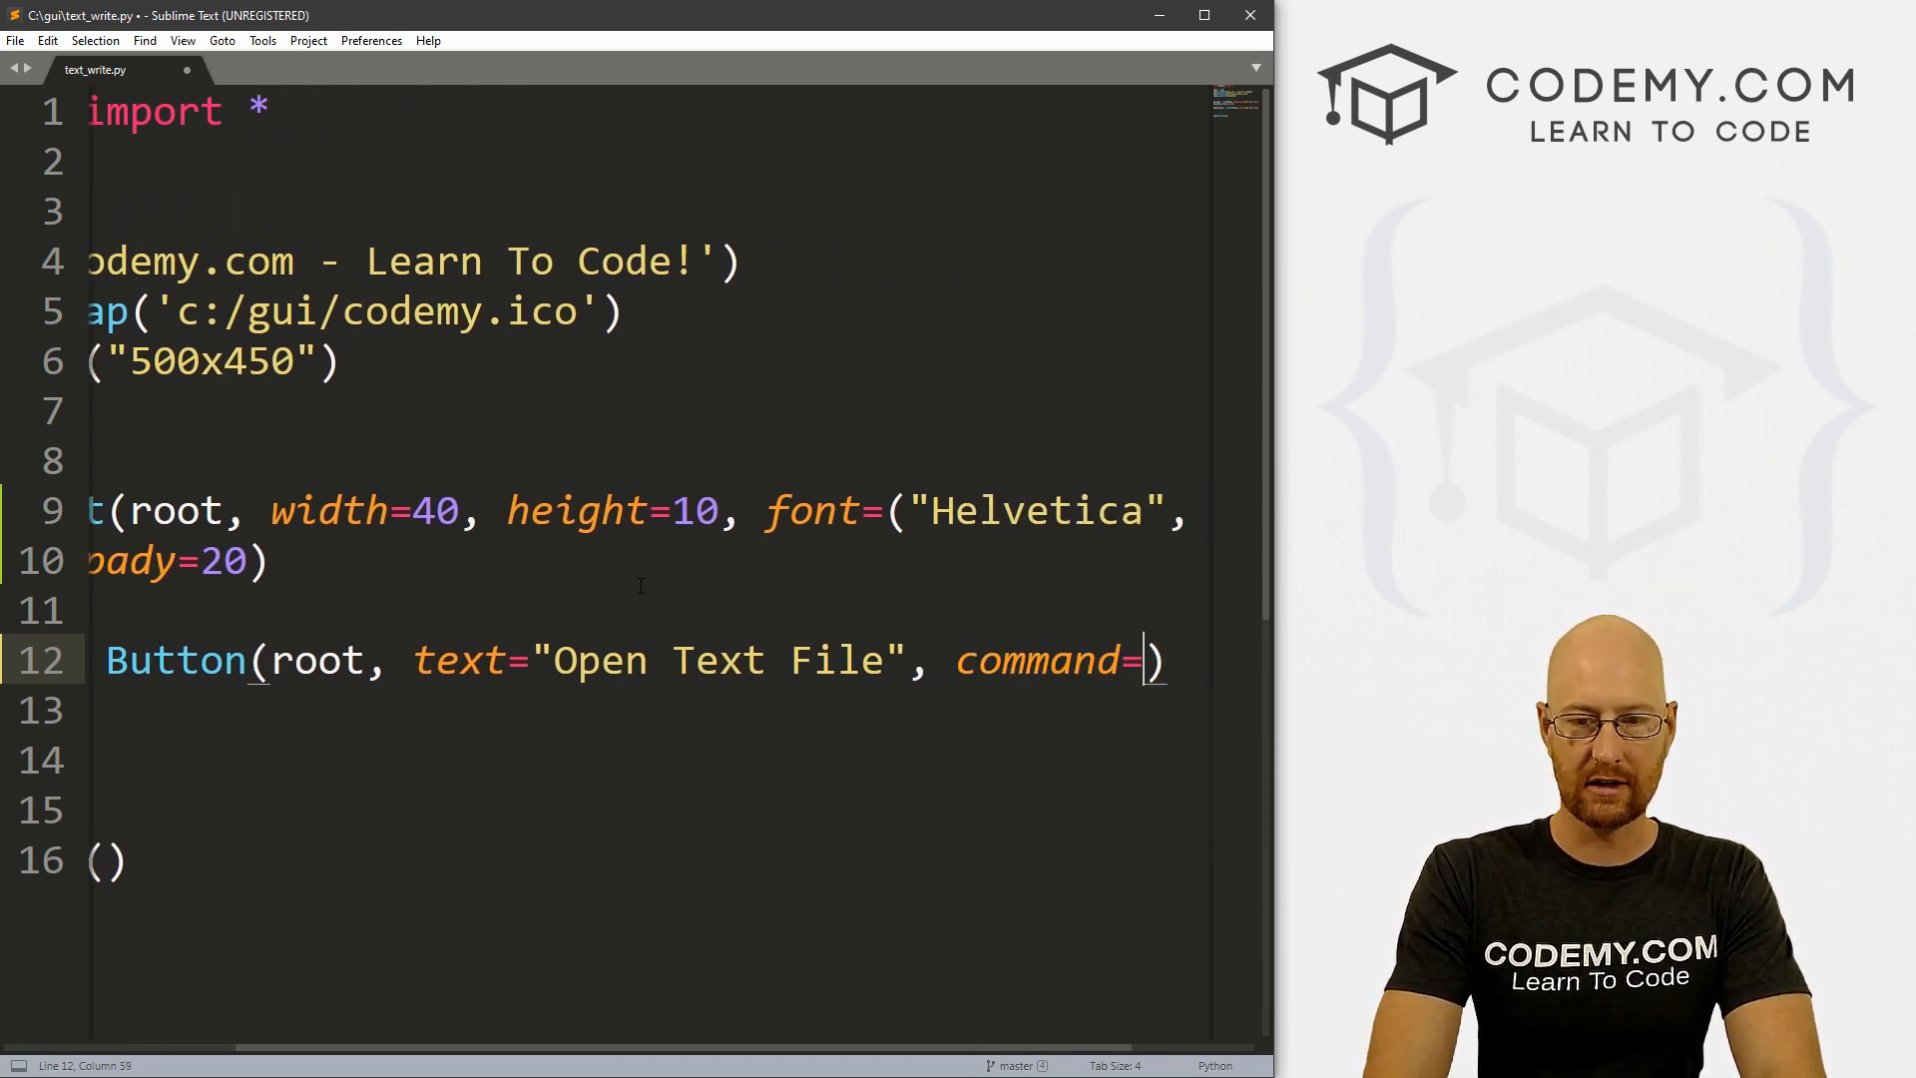
type("open_txt")
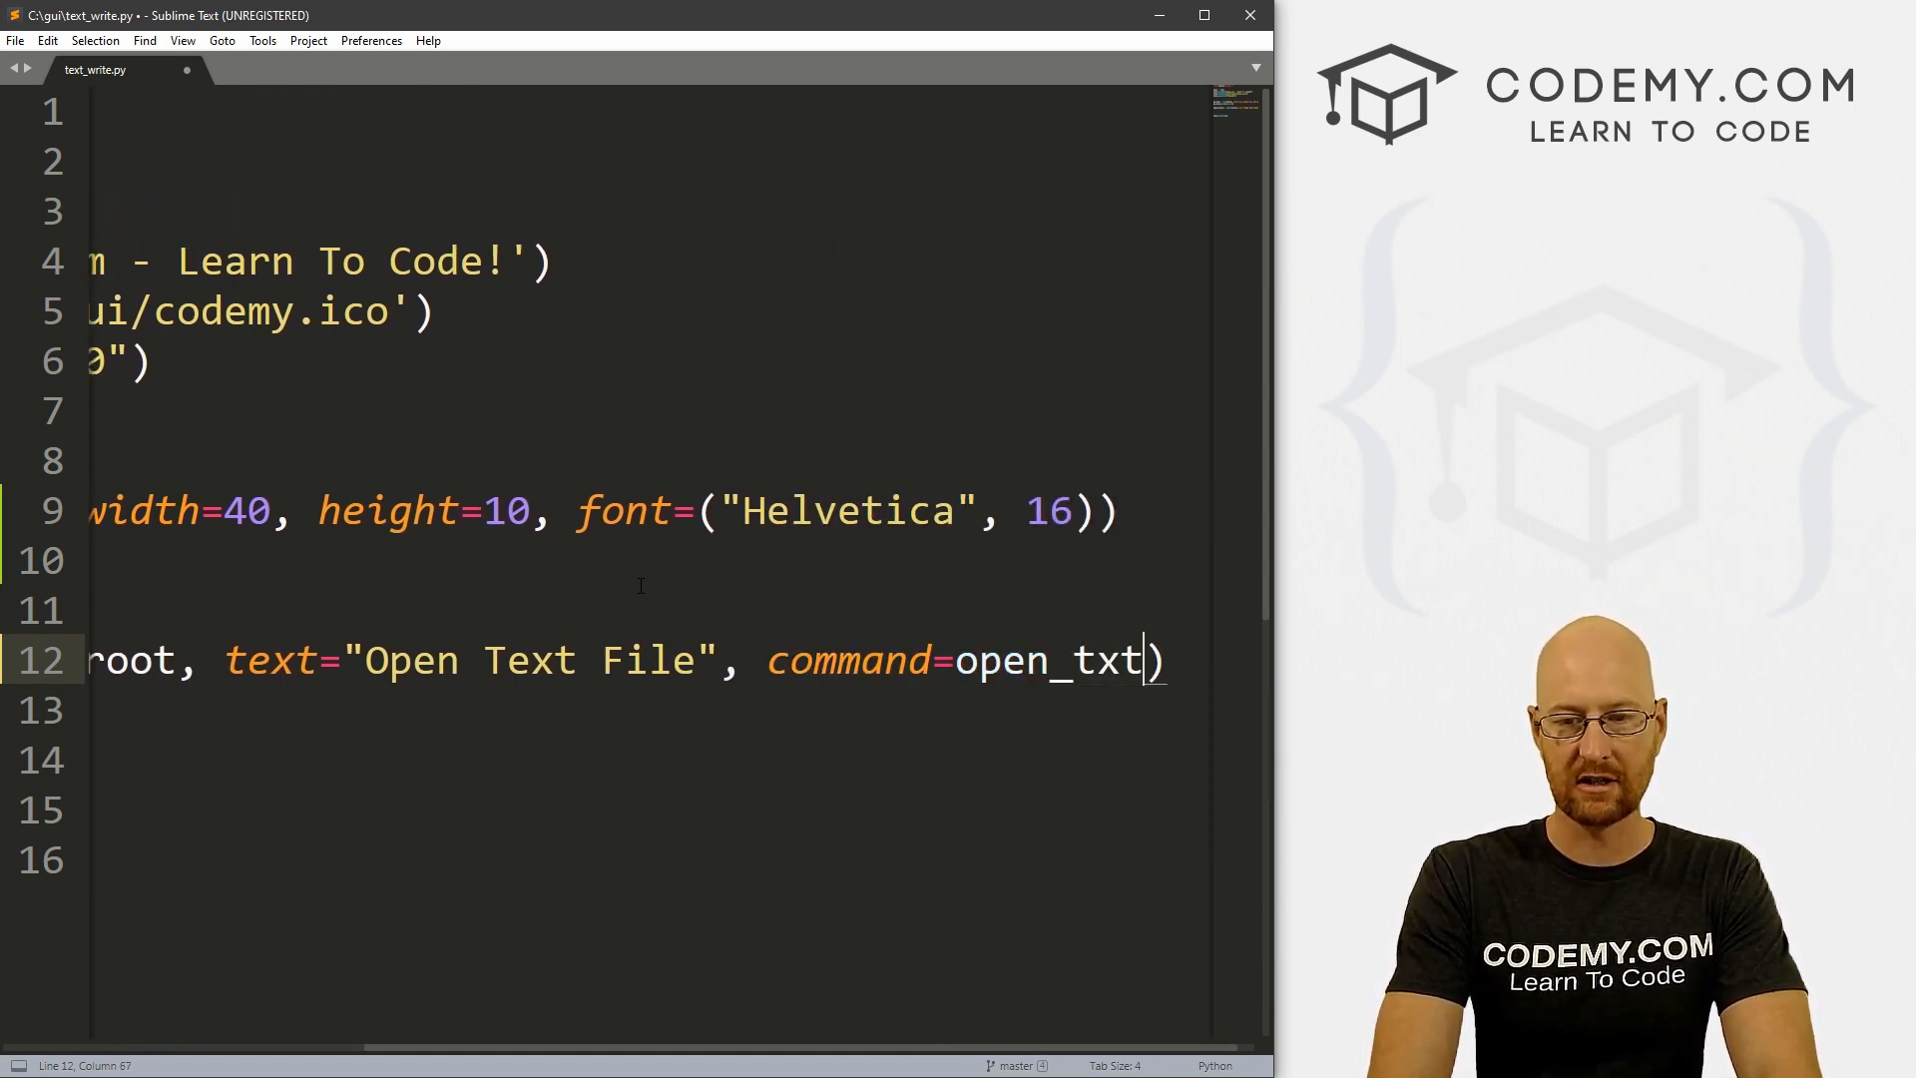
Step: Copy the open_txt name and pack the button with open_button.pack(pady=20)
double_click(1002, 660)
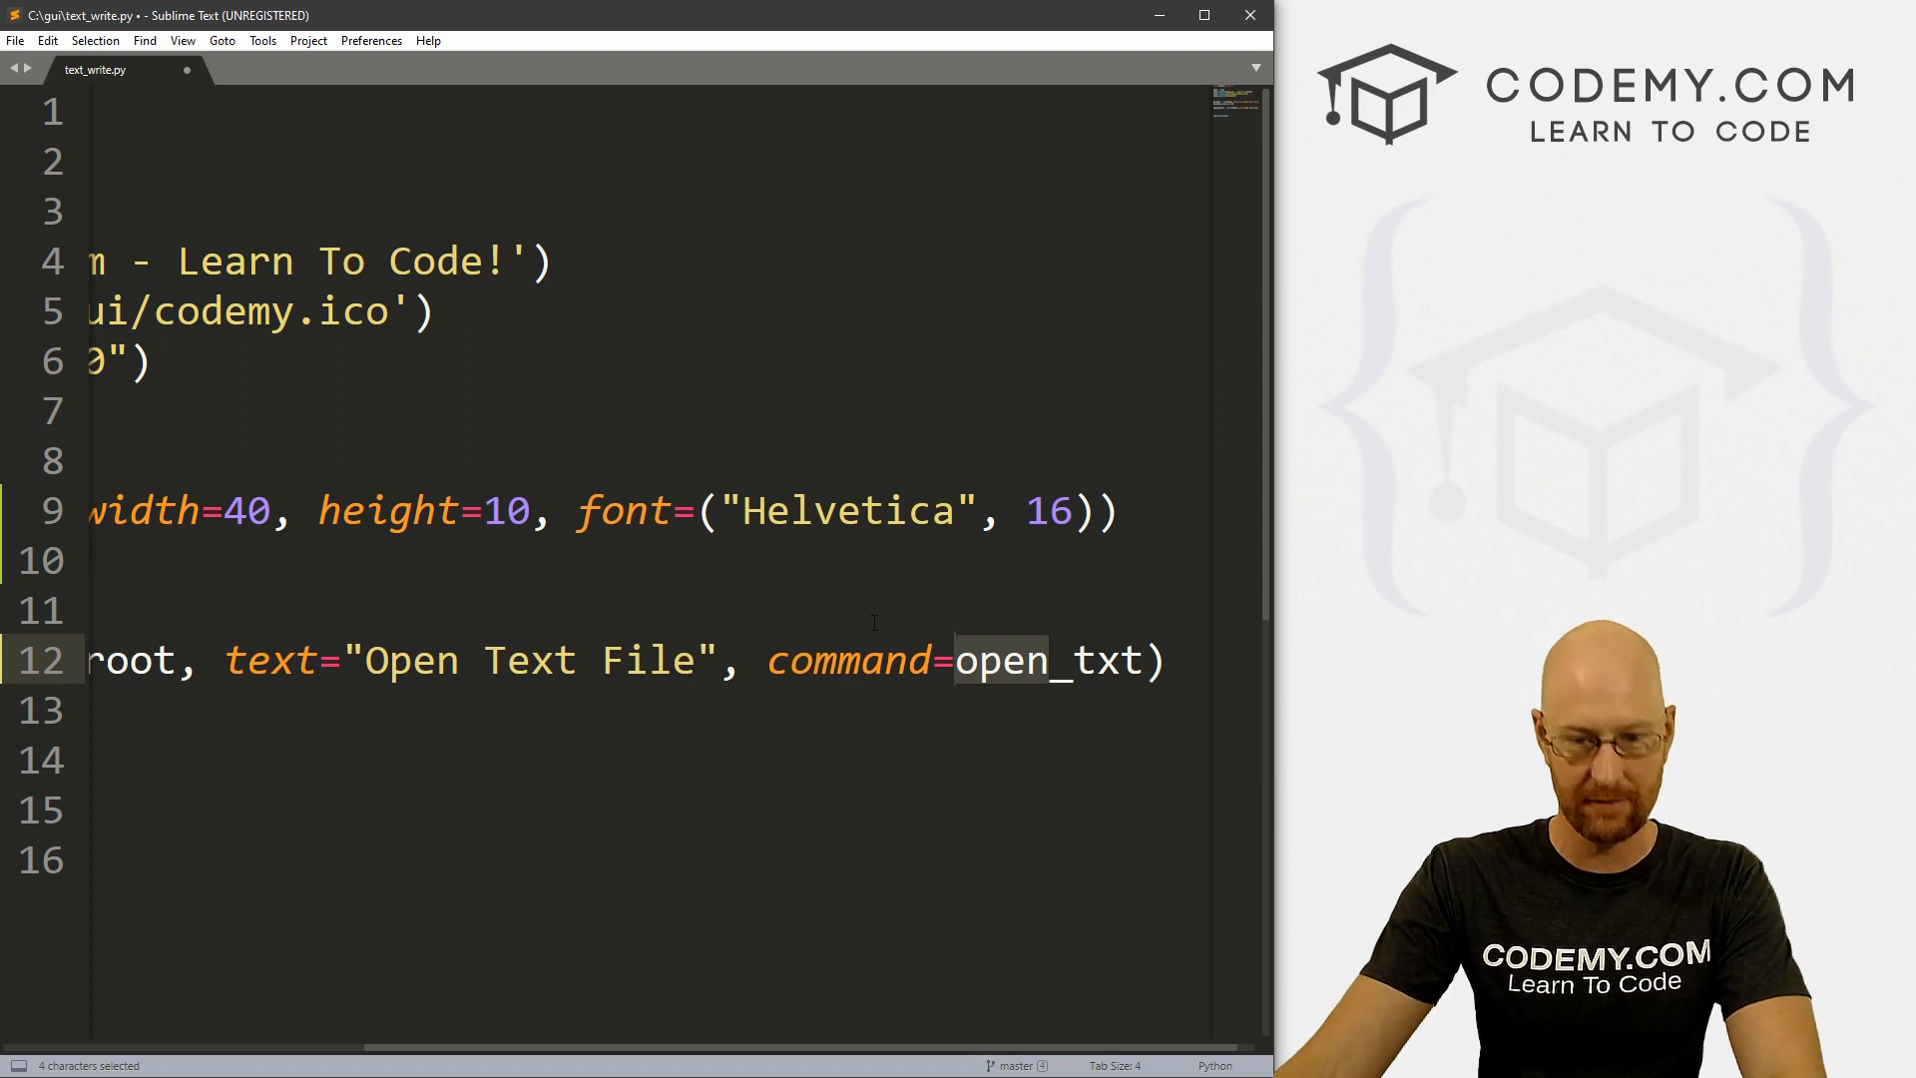
left_click(1137, 660)
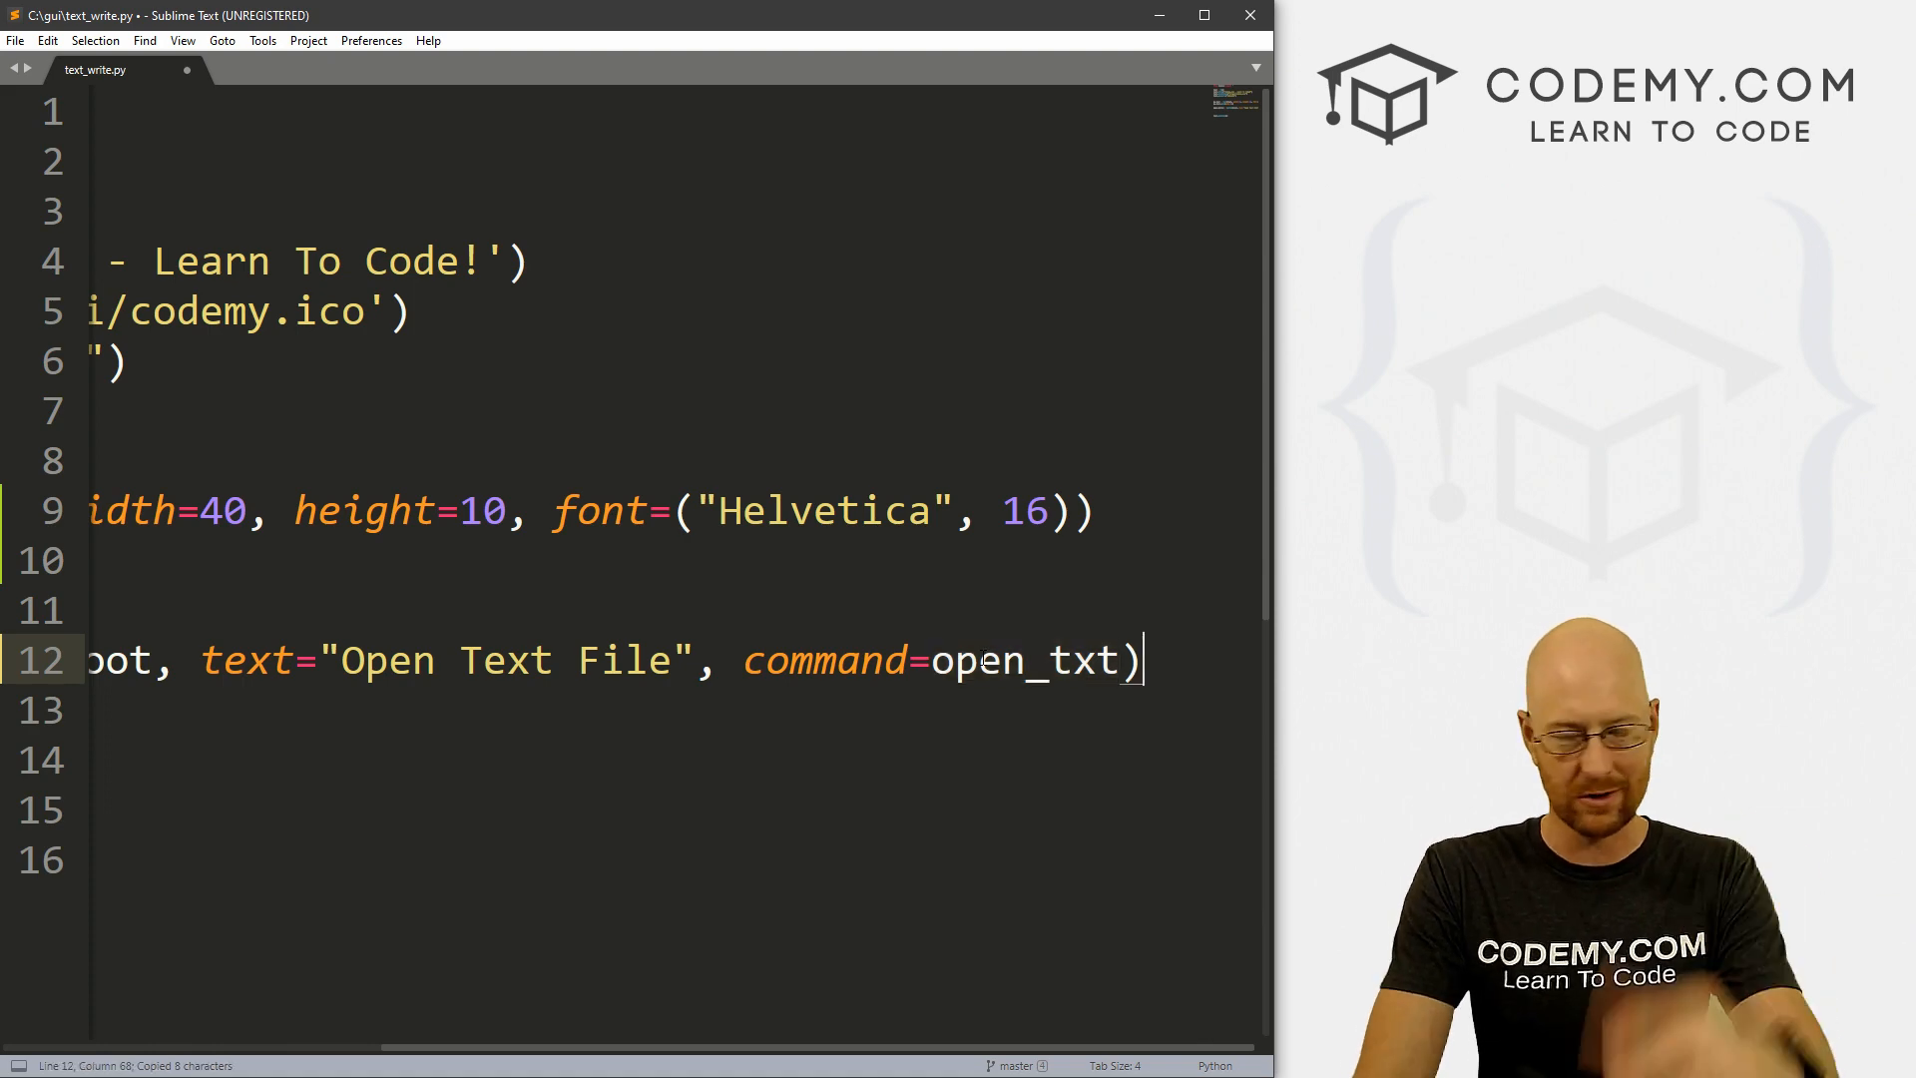
type("open")
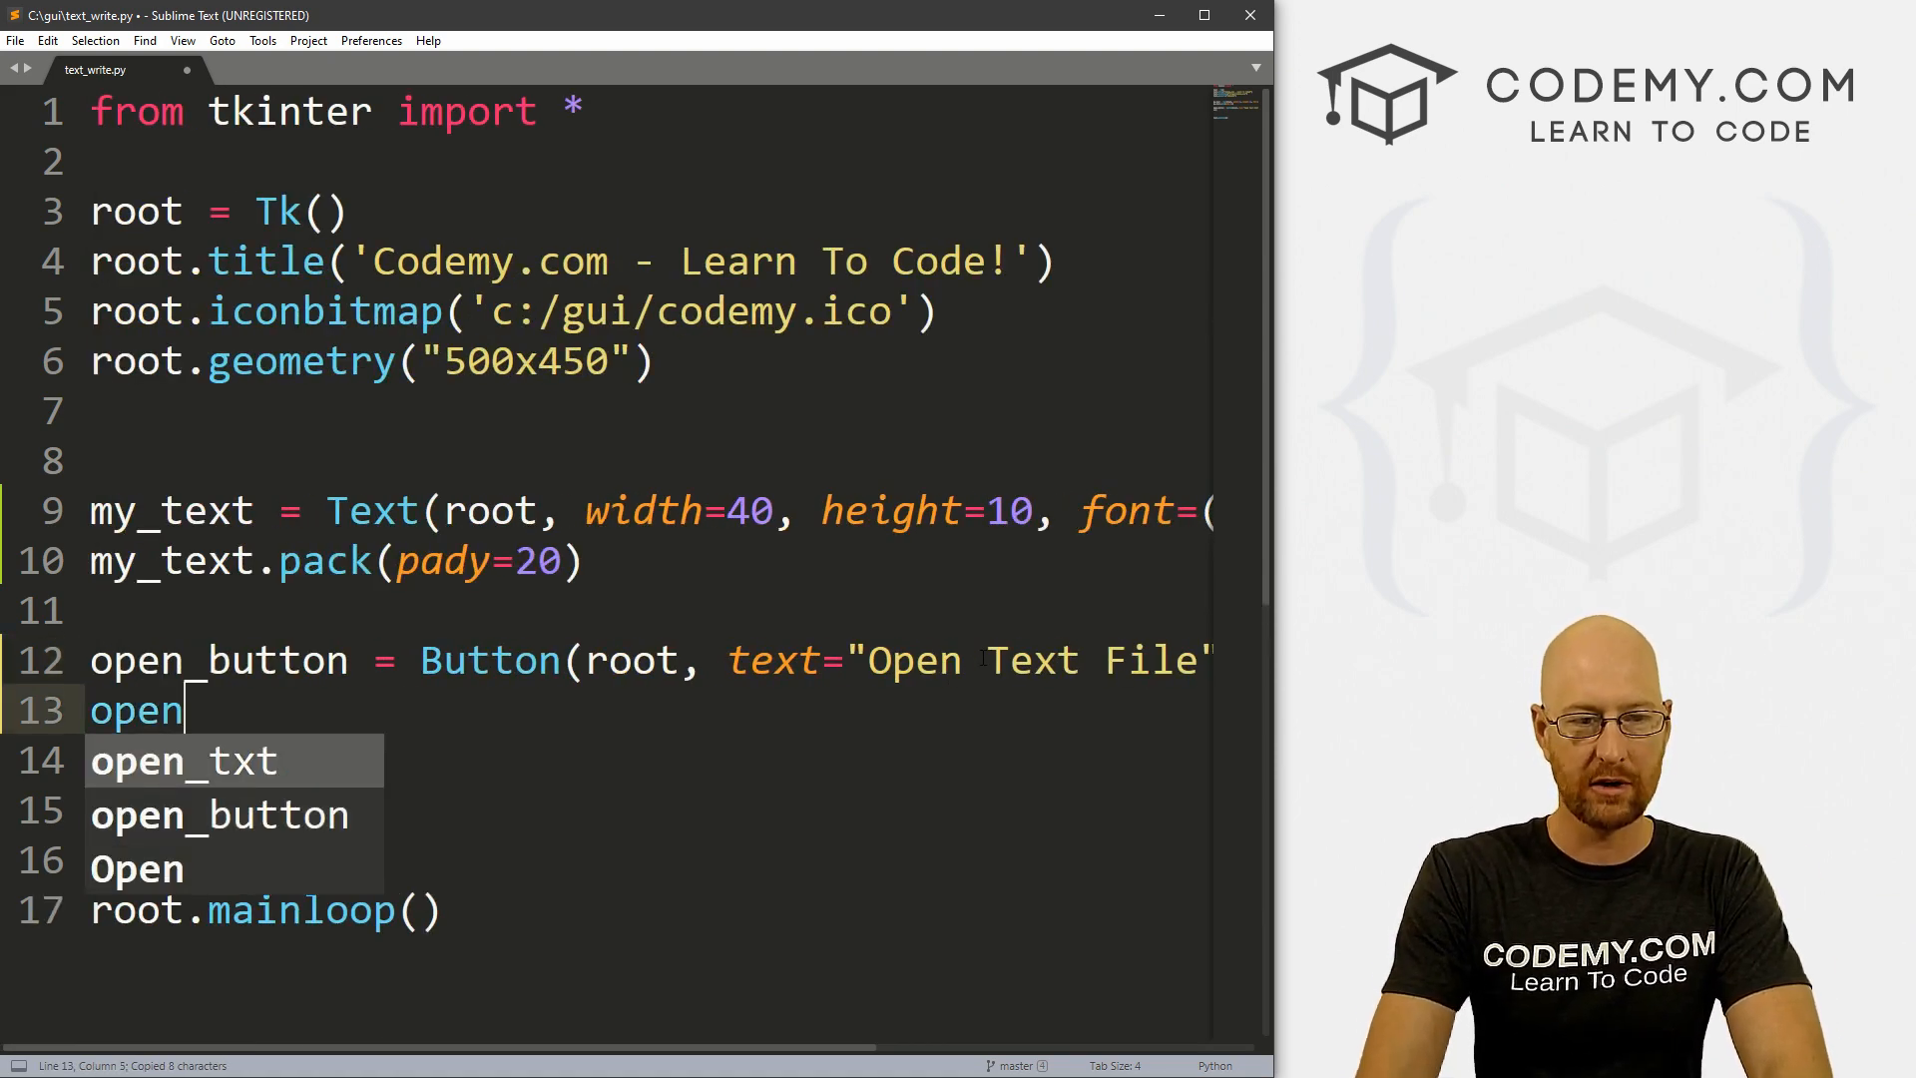
type("_button.pack(")
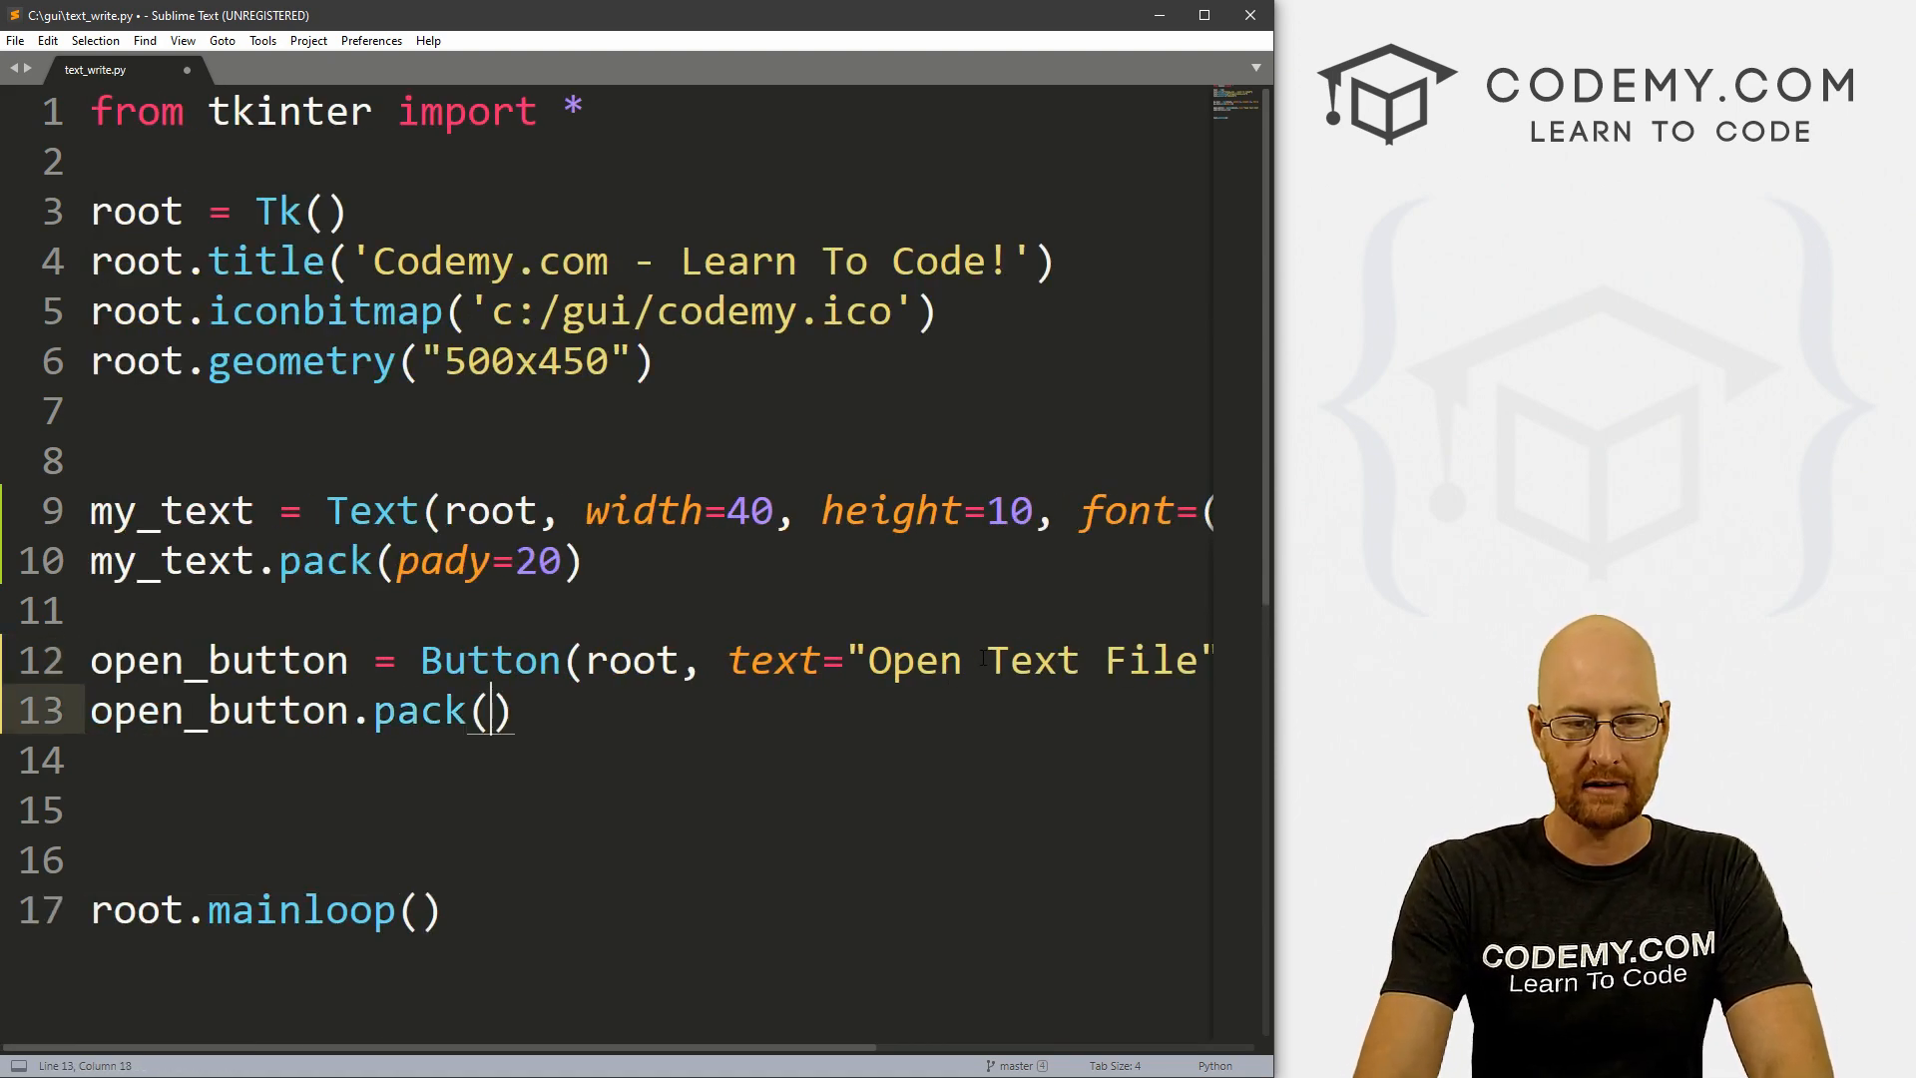
type("pady=")
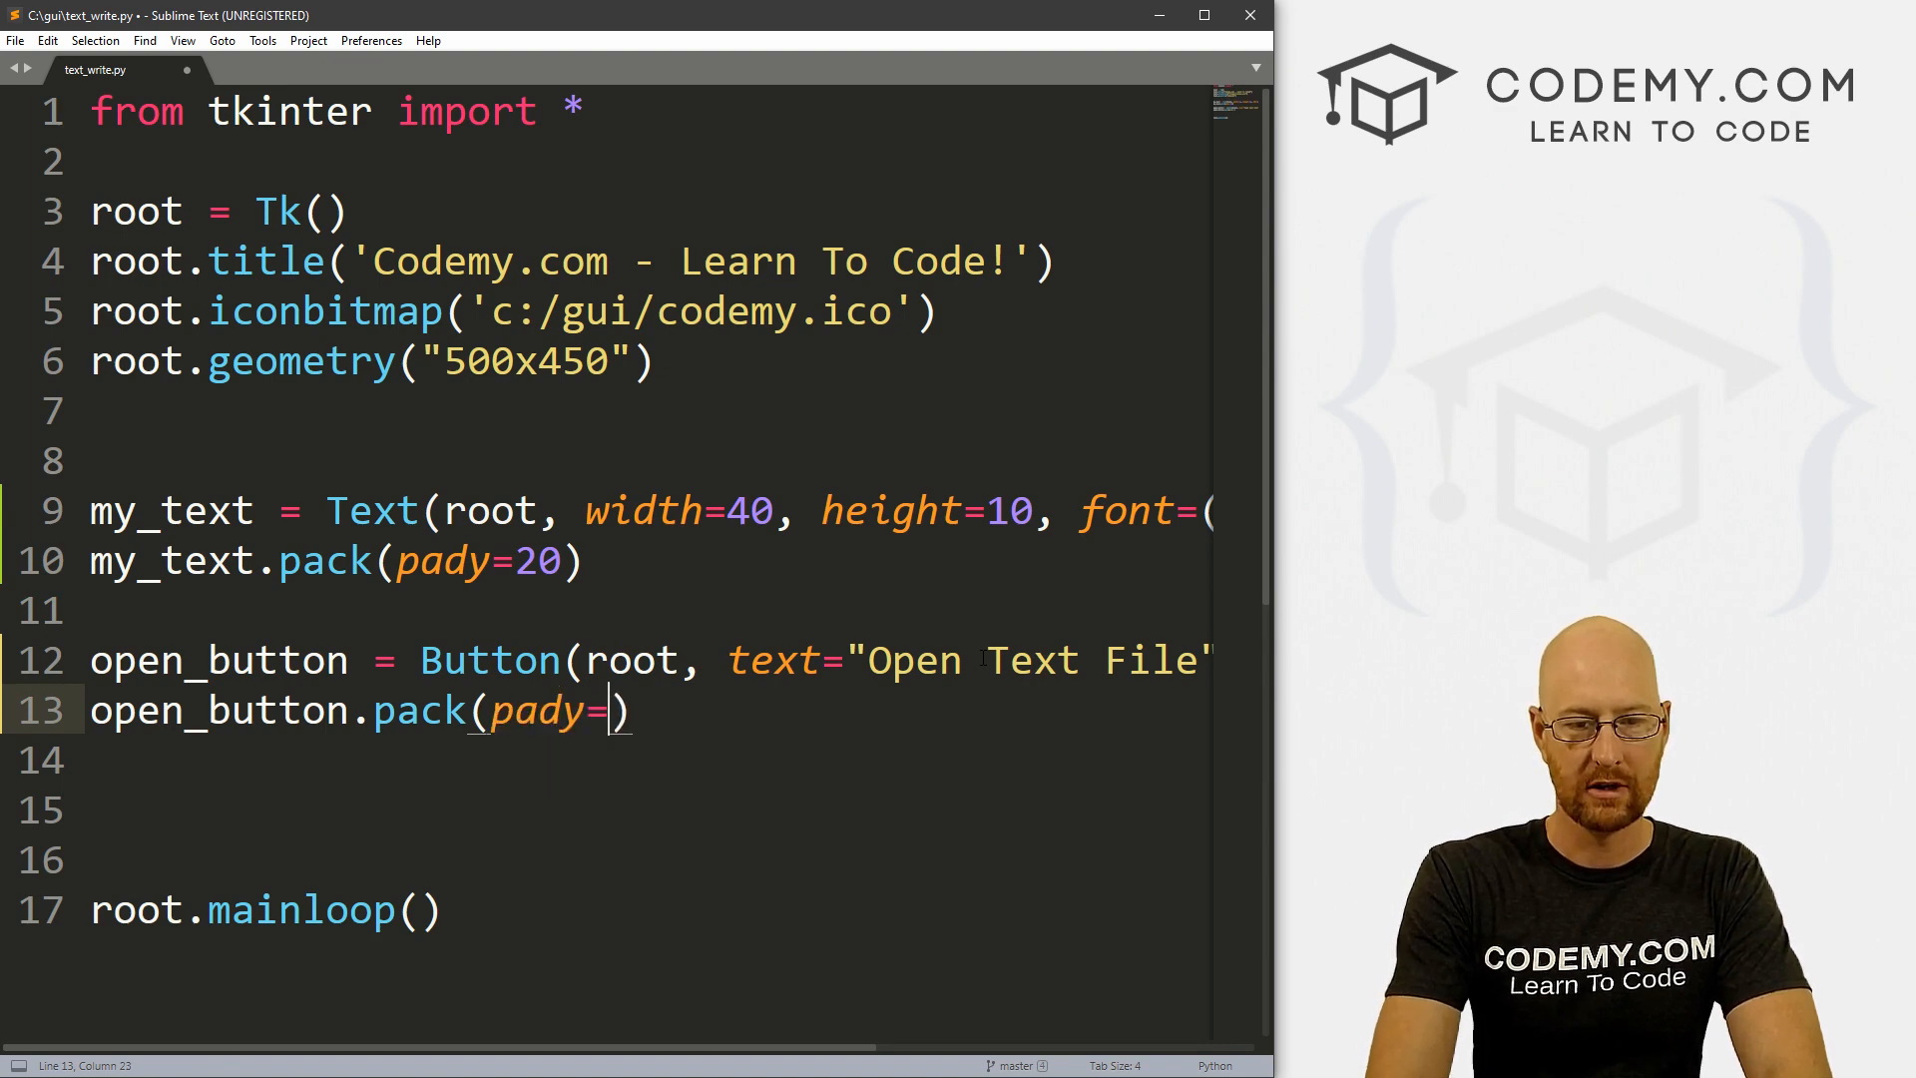
type("20")
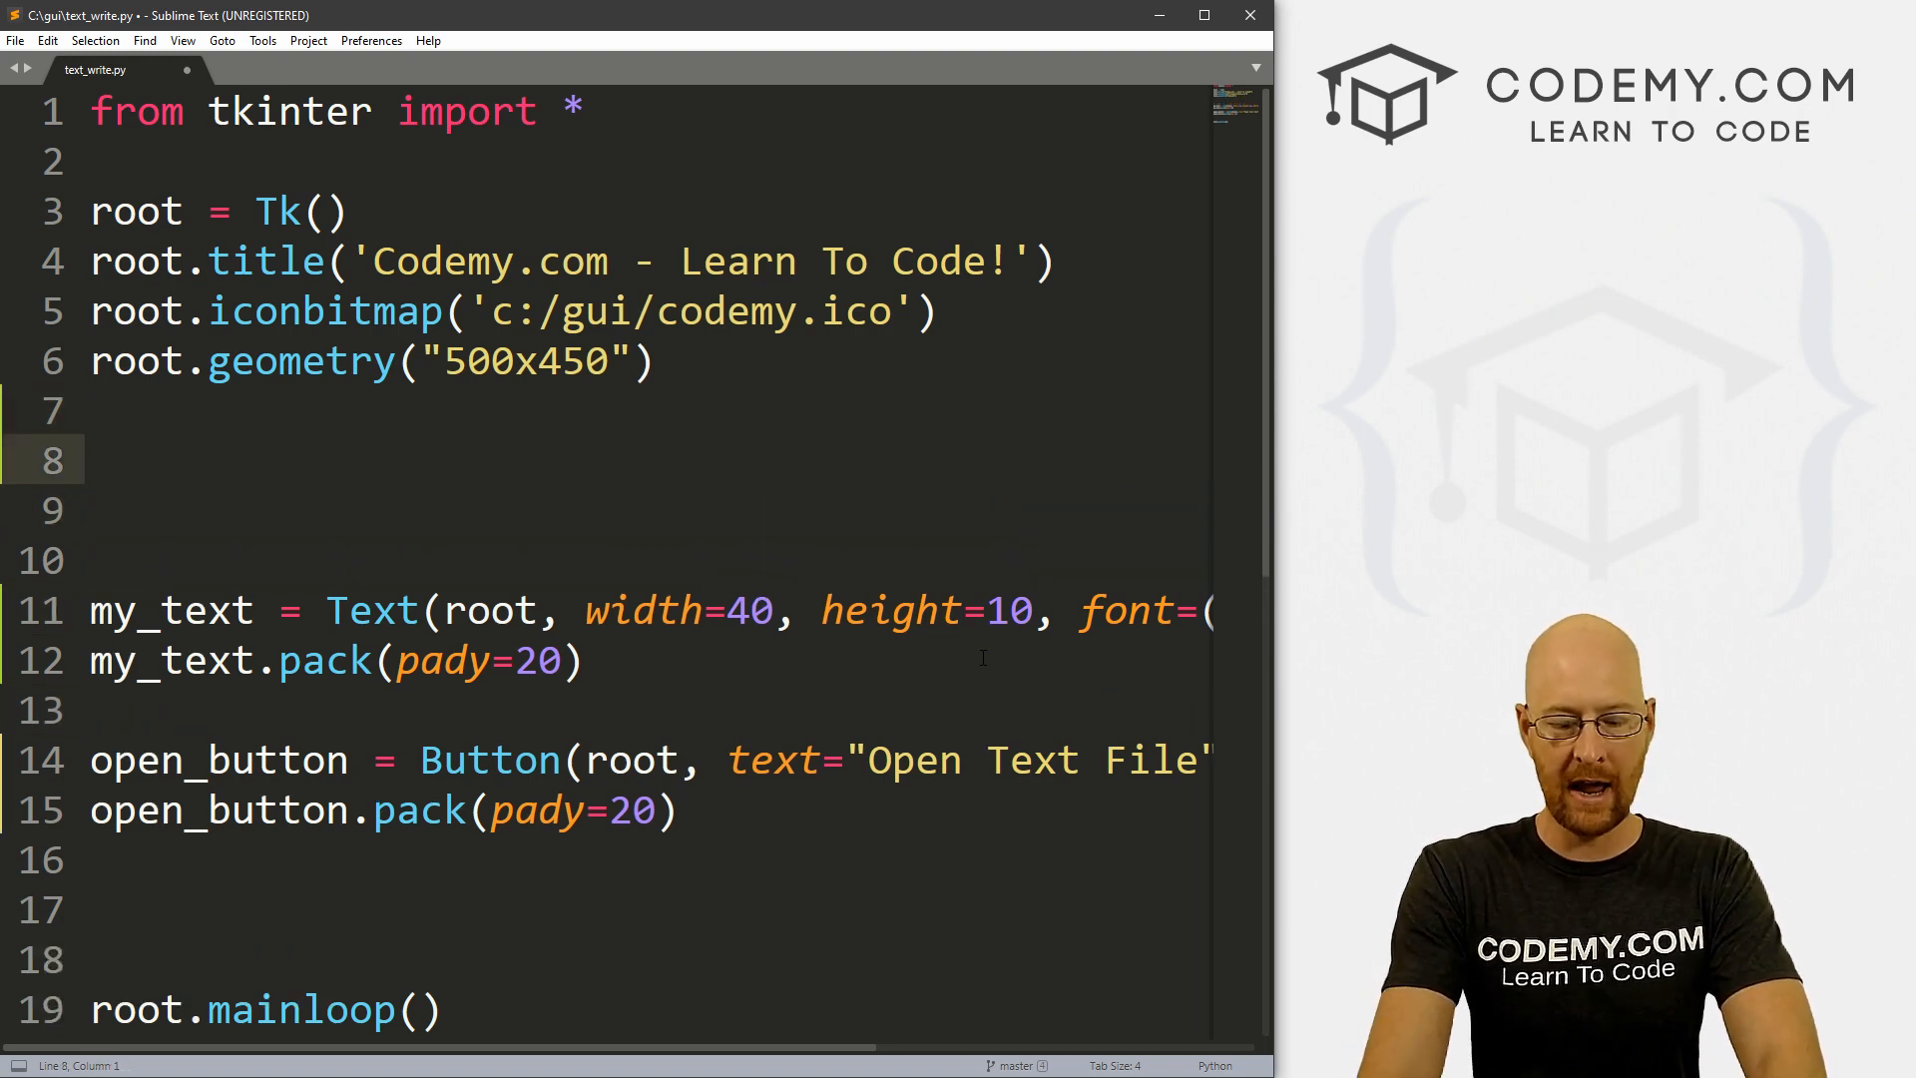
Step: Define open_txt() and start text_file = open("sample.txt") inside it
type("def open_txt()L")
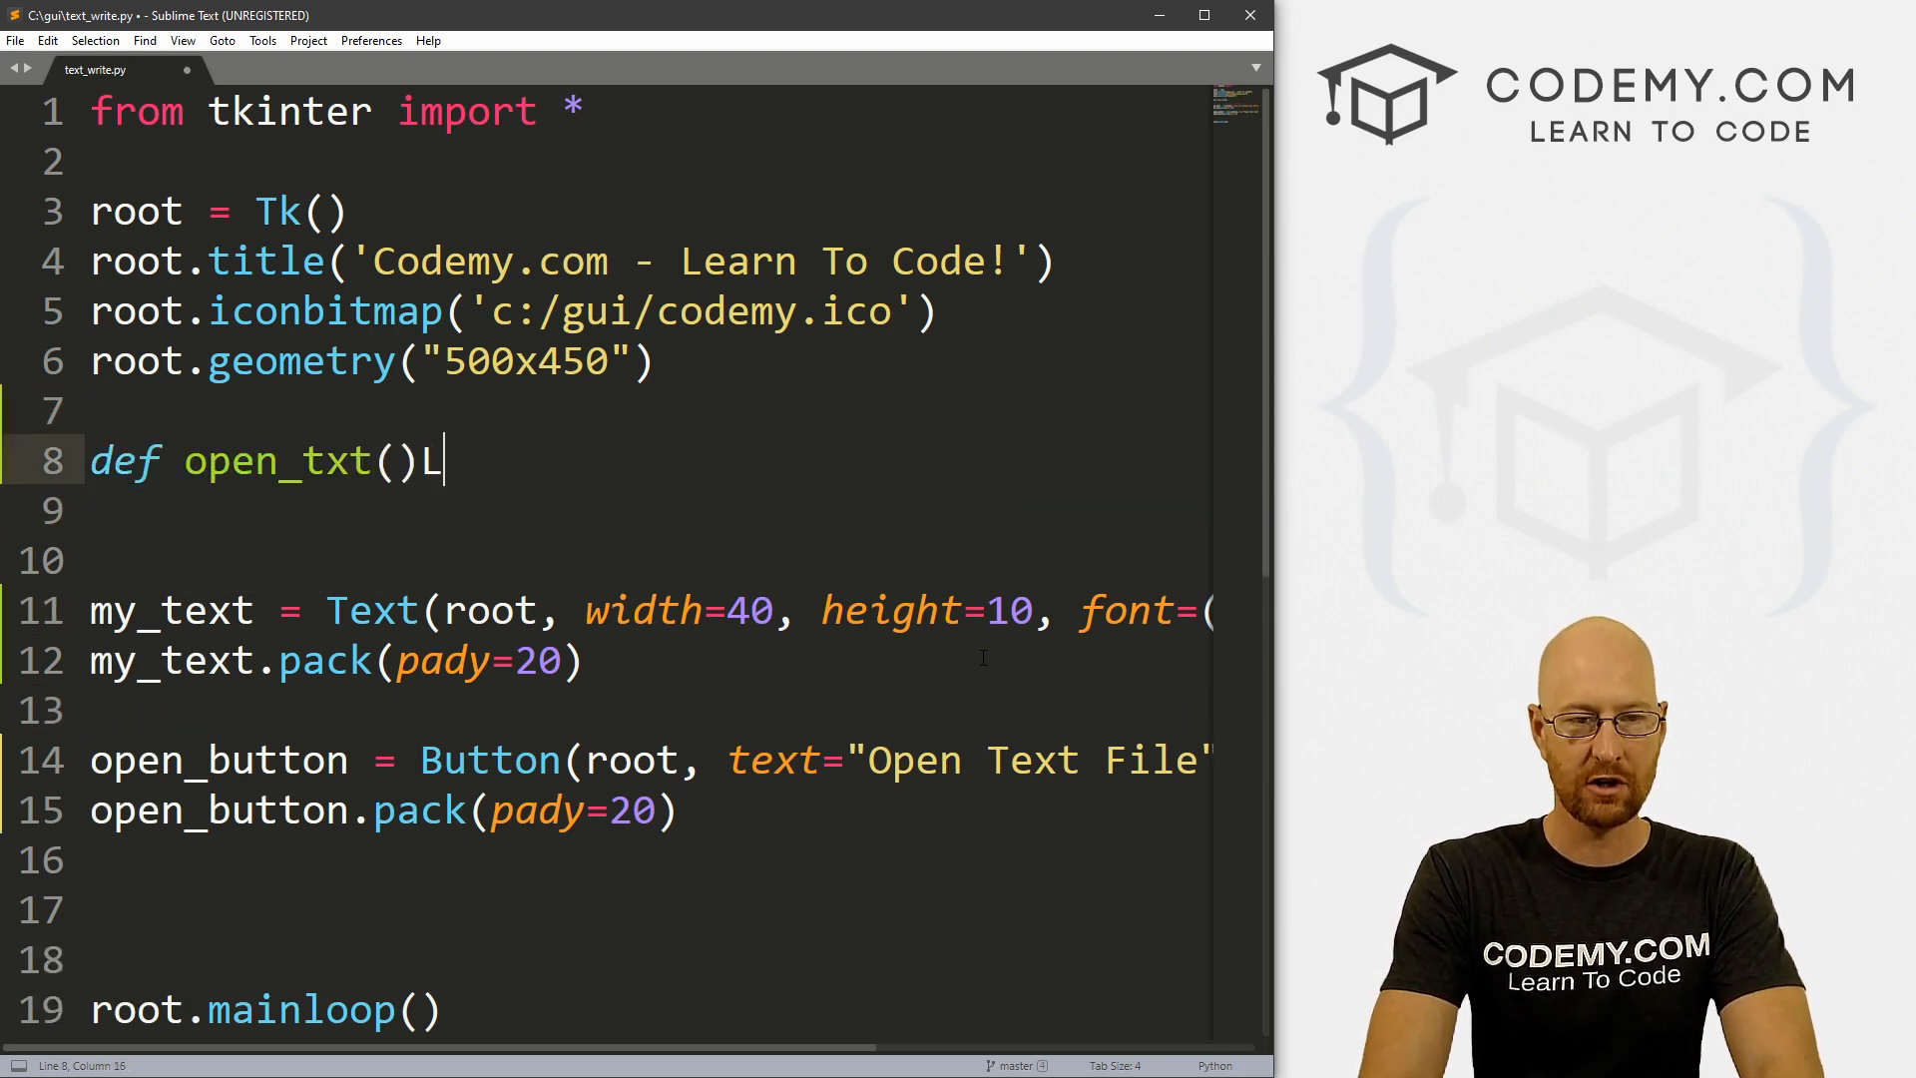
type(":")
key("enter")
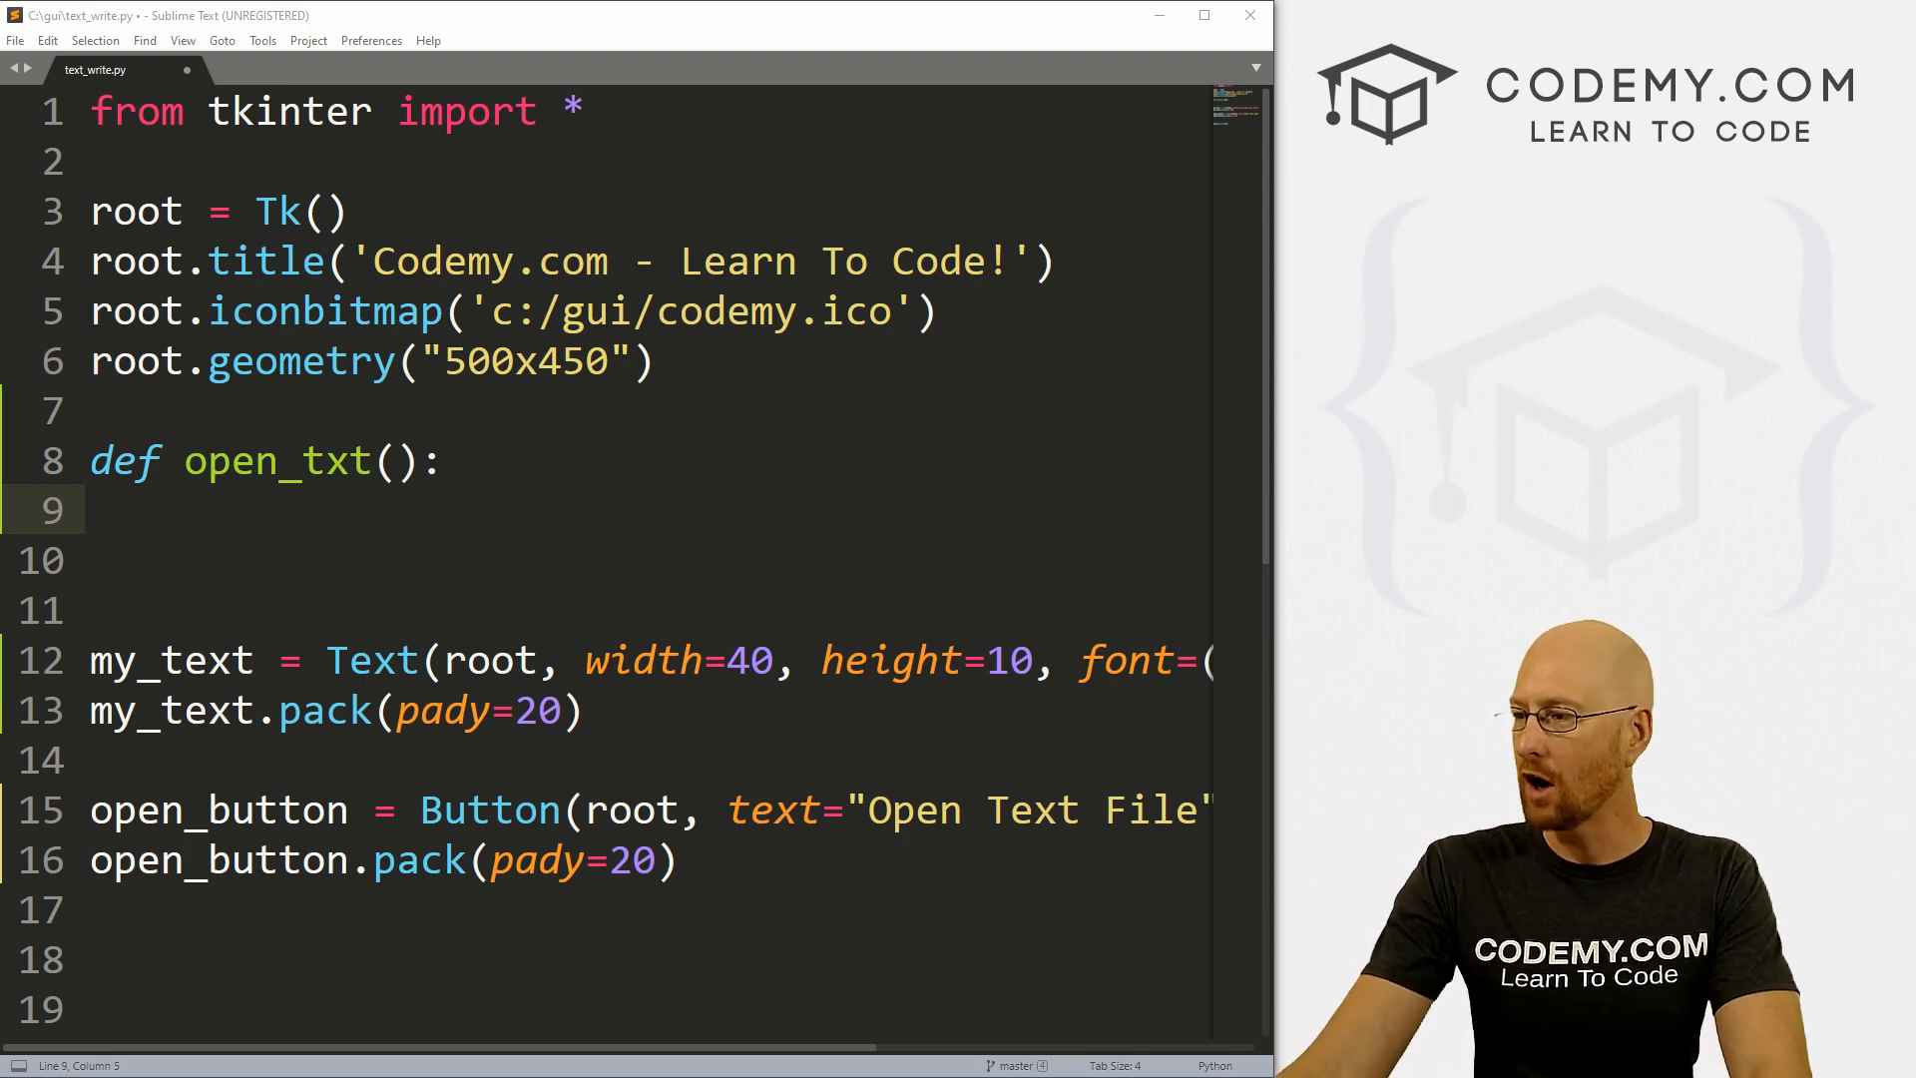
type("te")
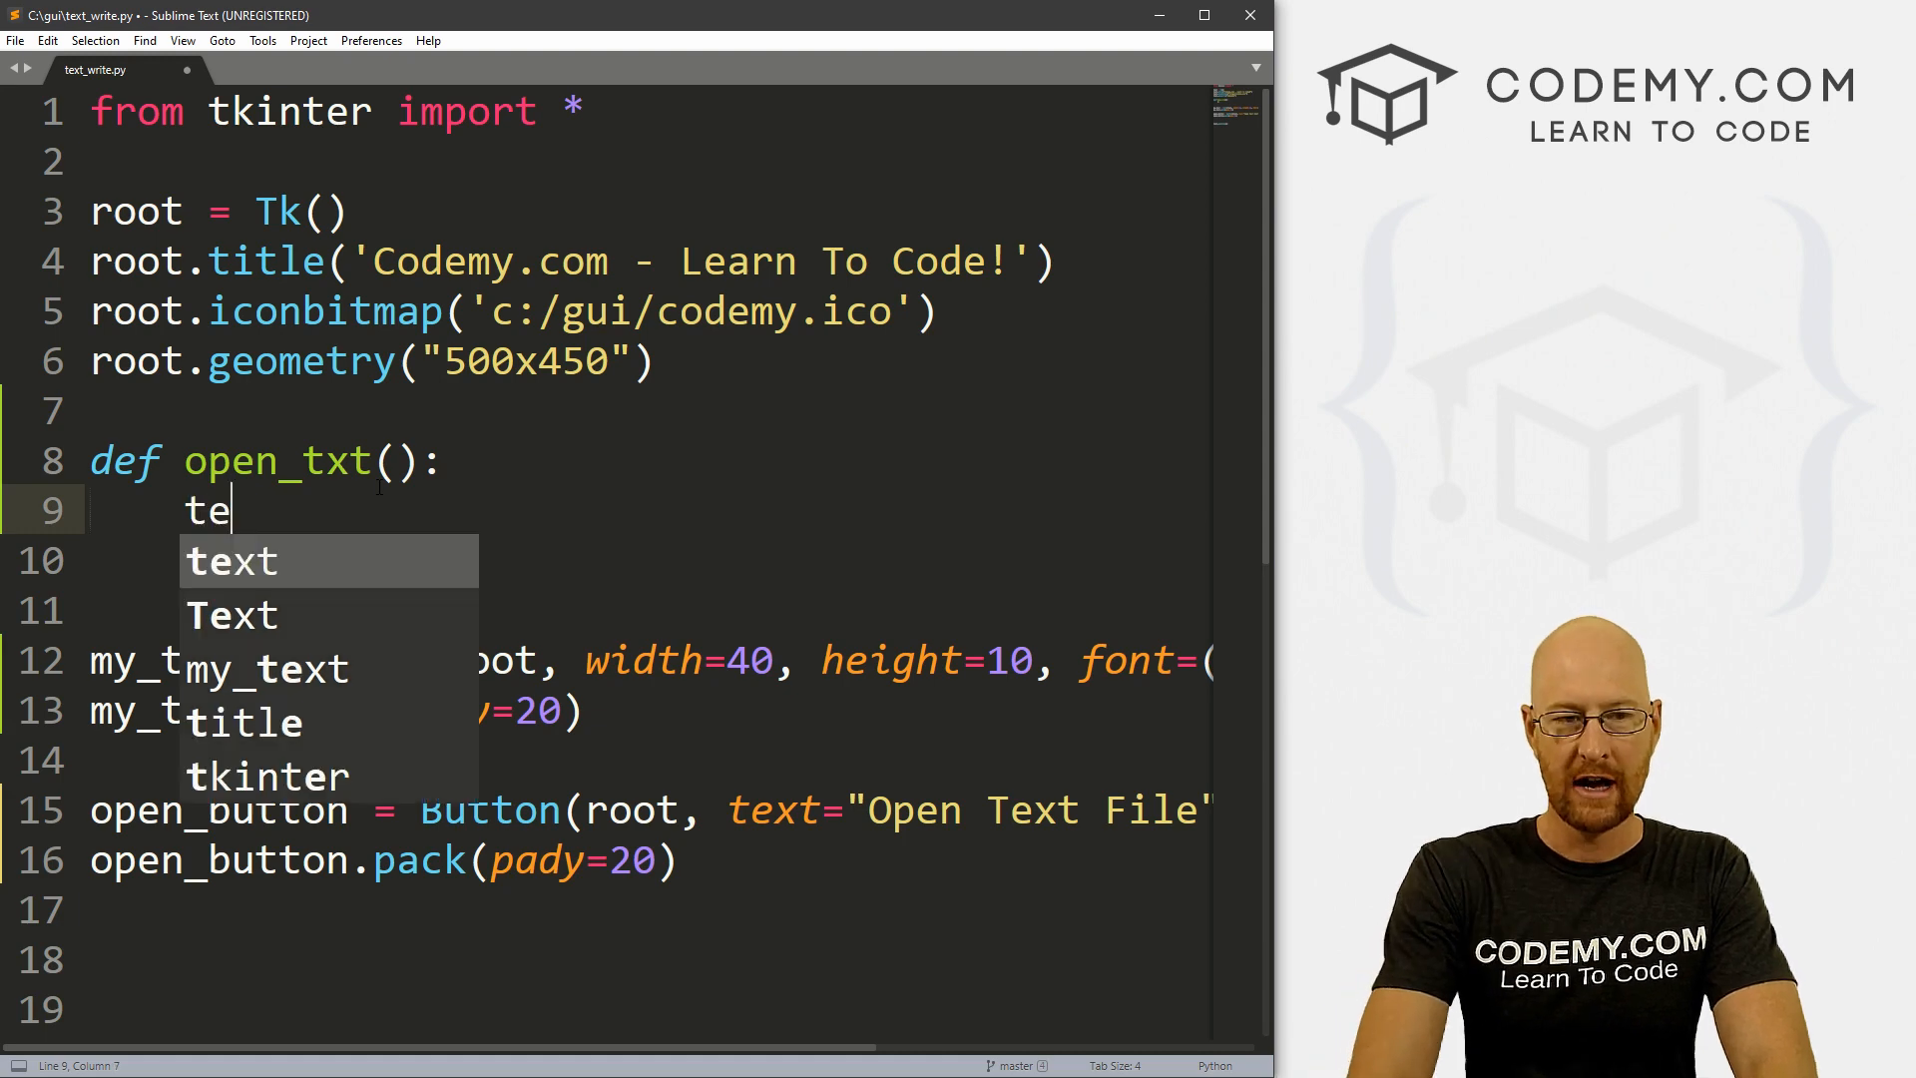
type("xt_file")
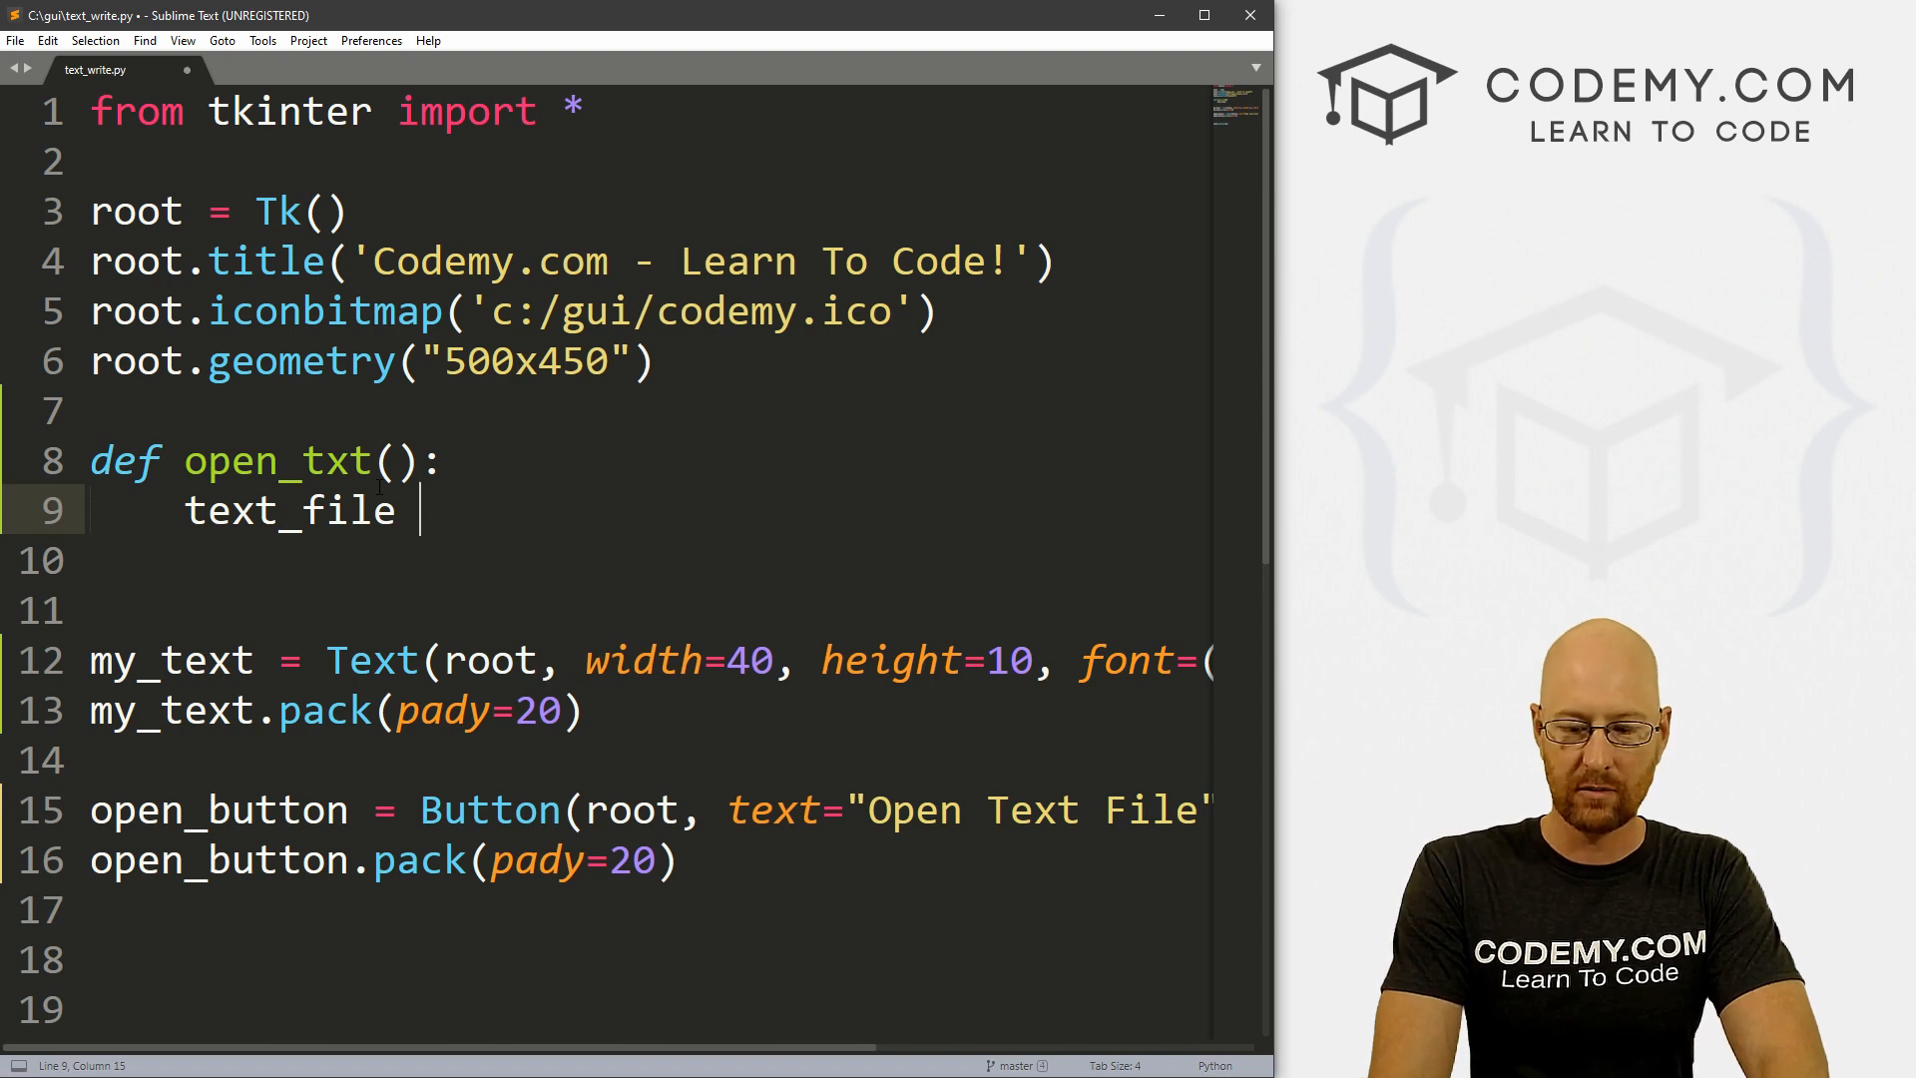
type("= open")
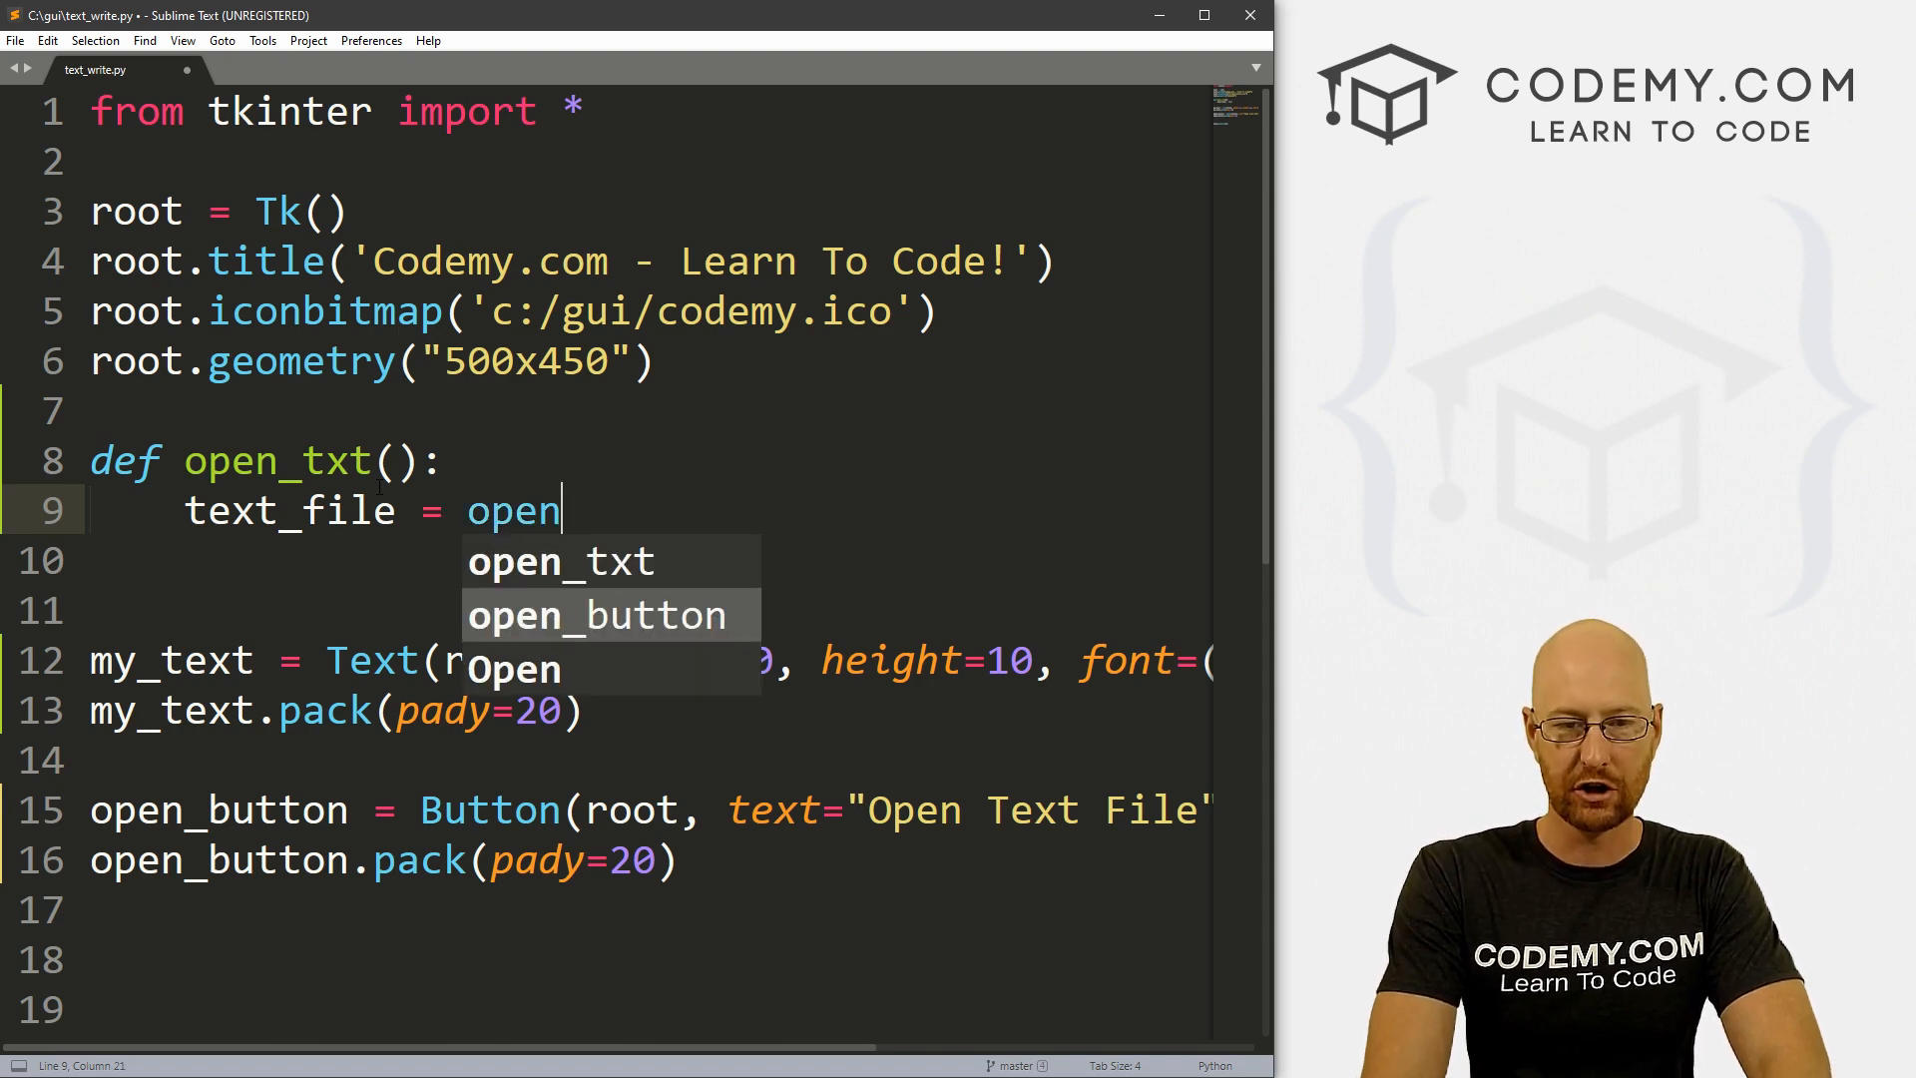
type("()")
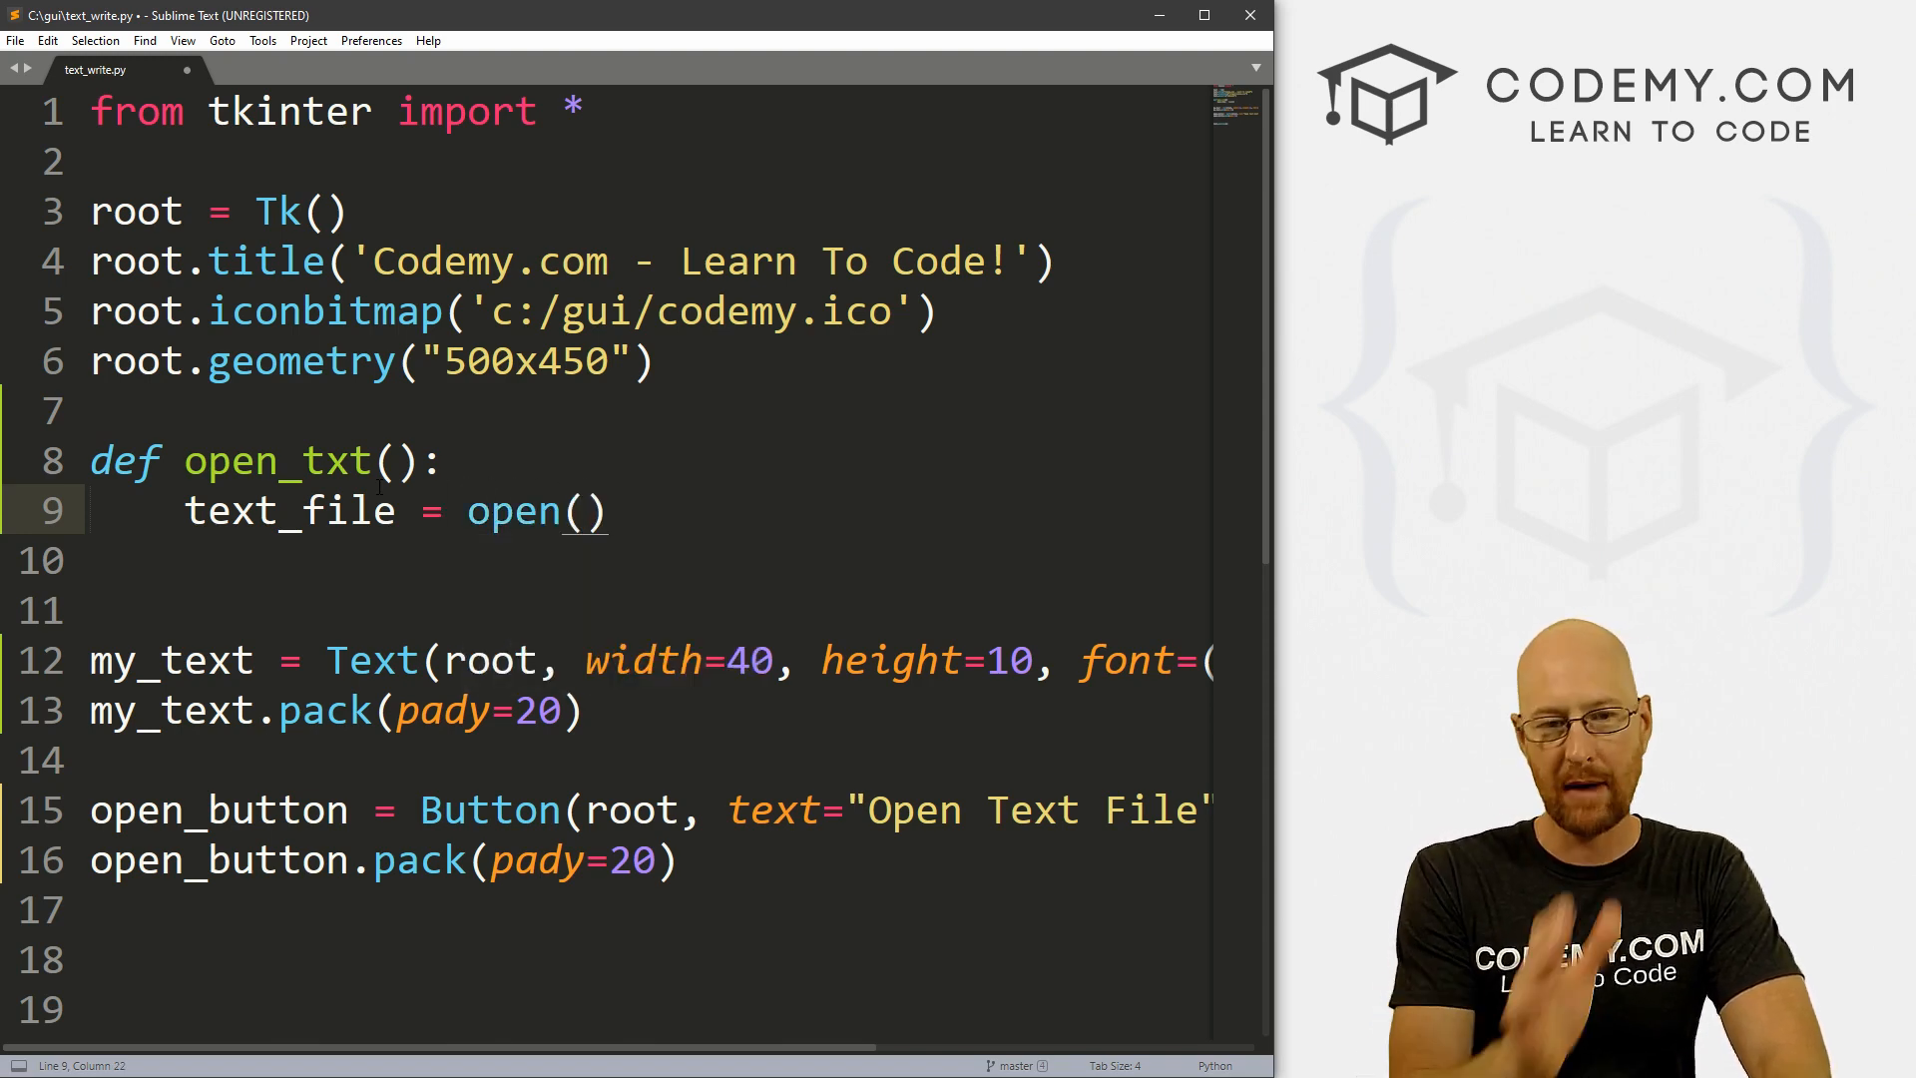
type("\"\"")
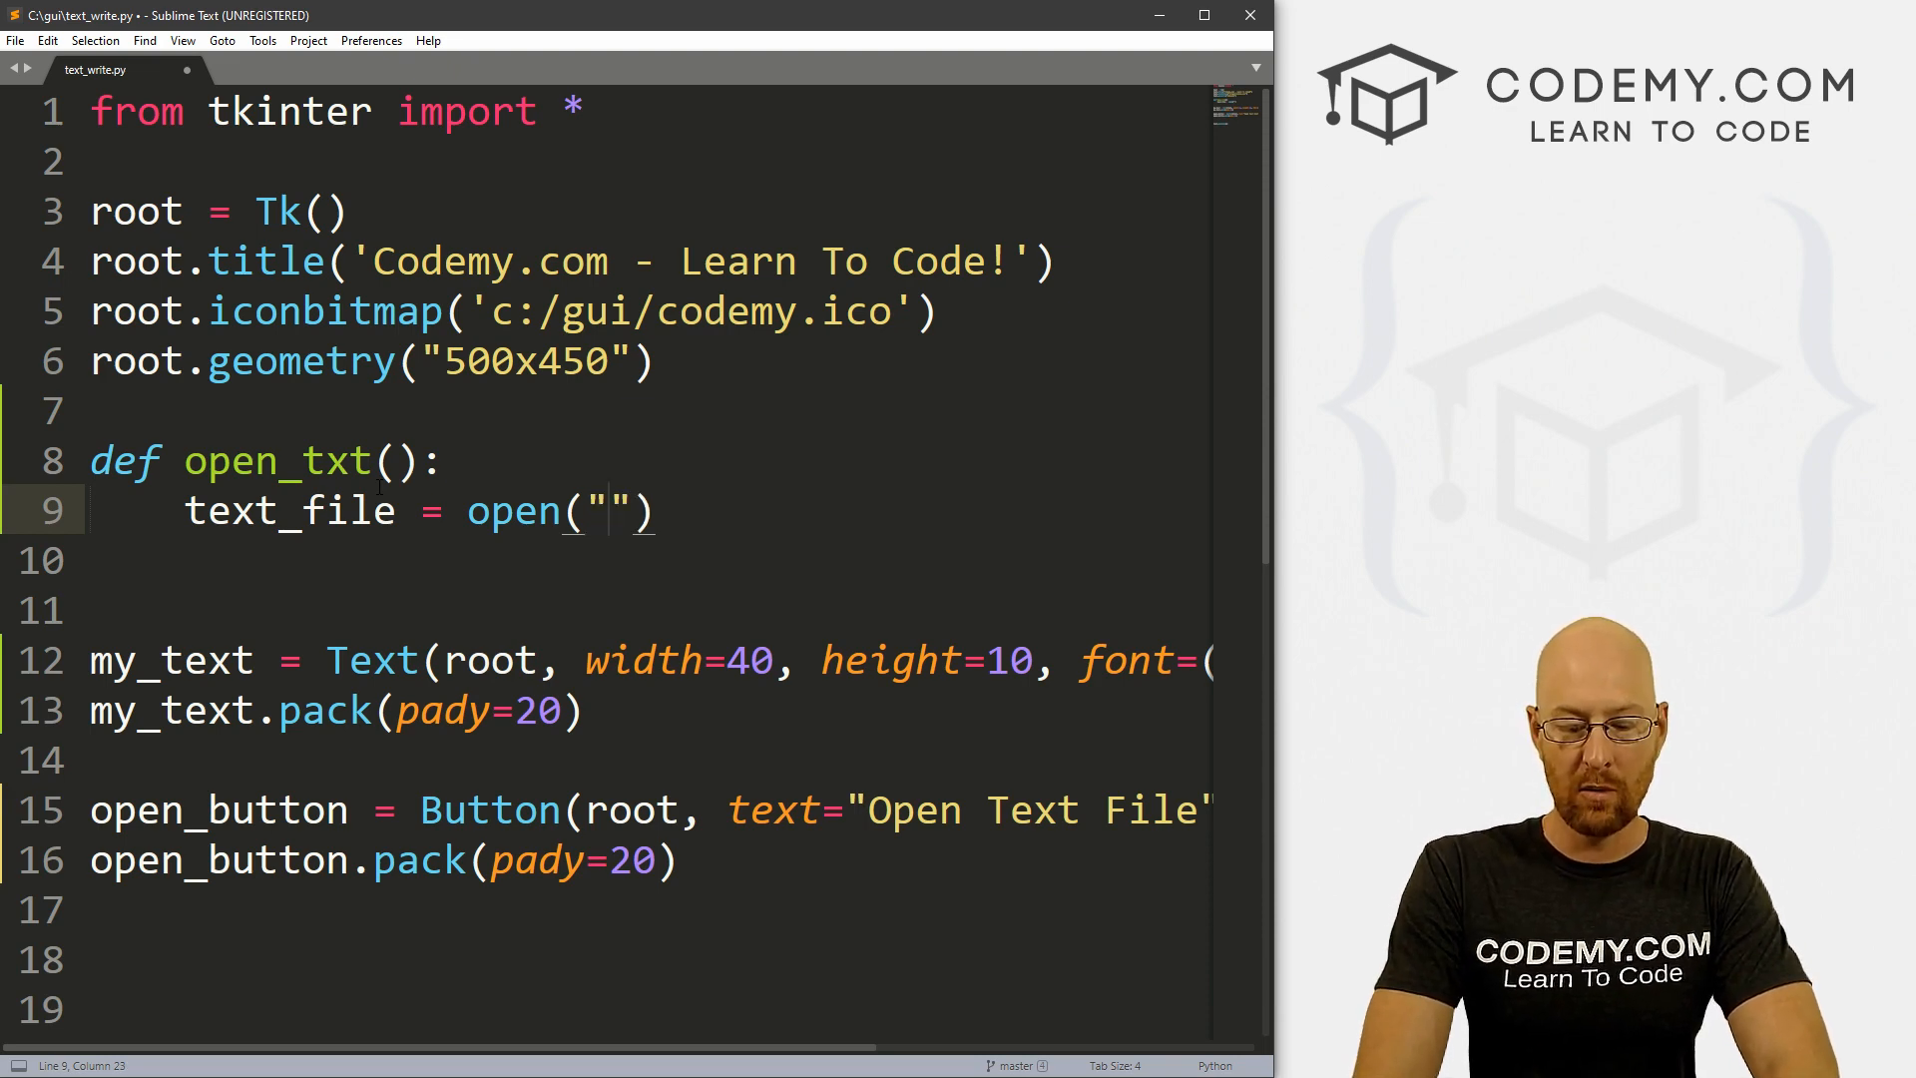
type("sample.t")
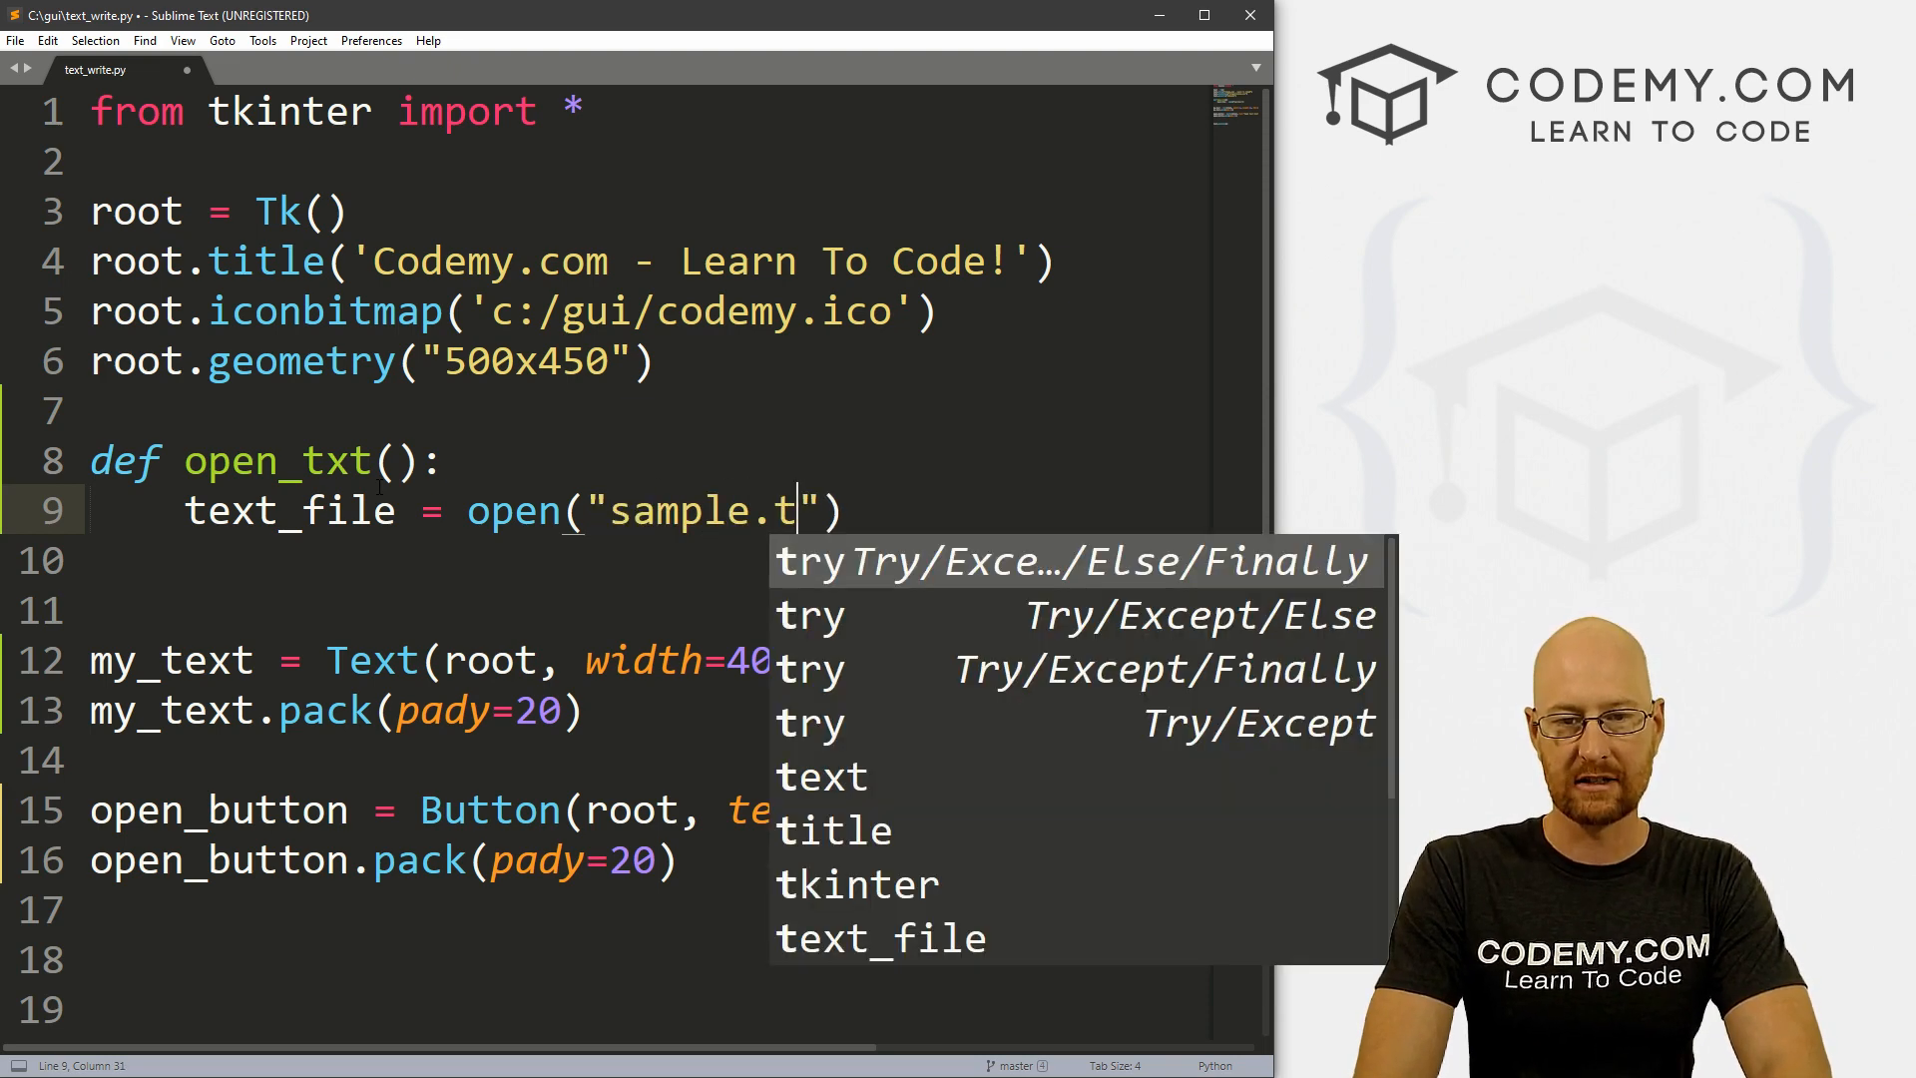
type("xt")
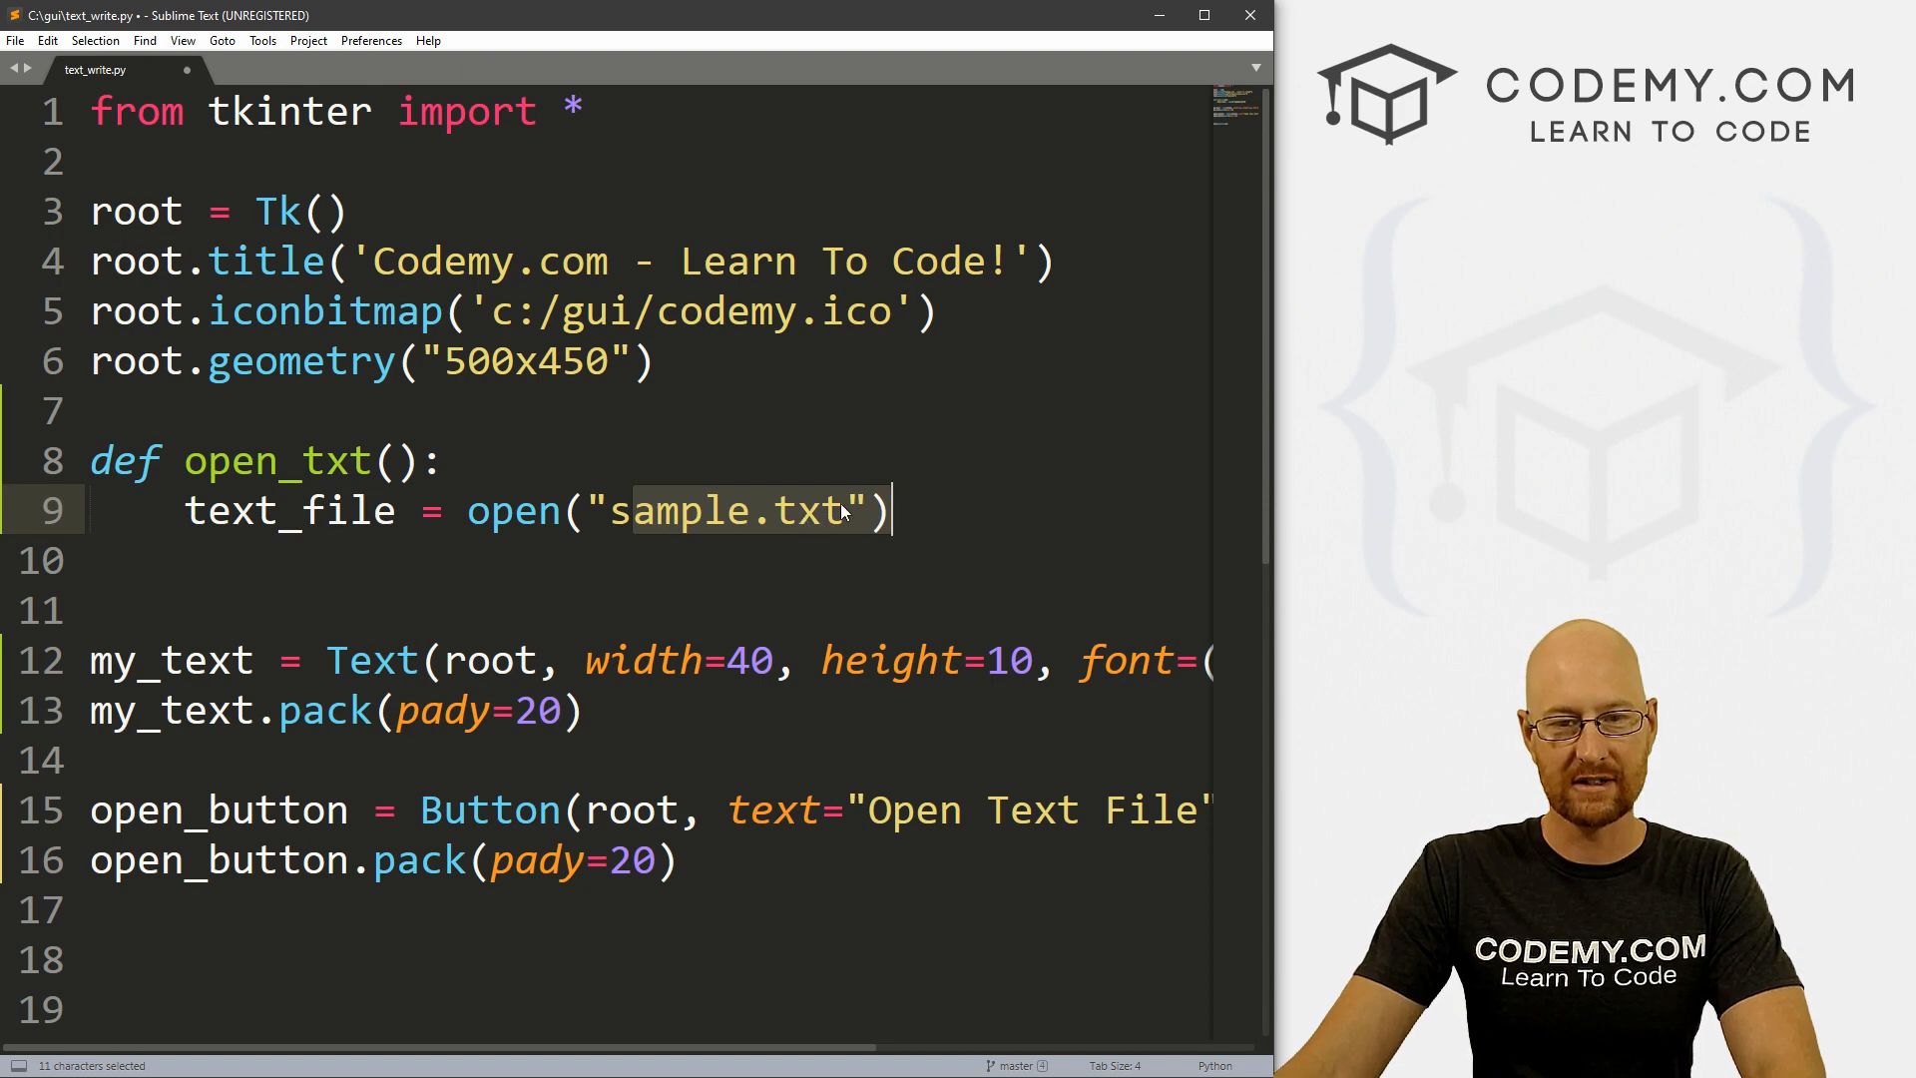
Step: Try a C:/gui path before sample.txt, then add the 'r' read mode
left_click(672, 510)
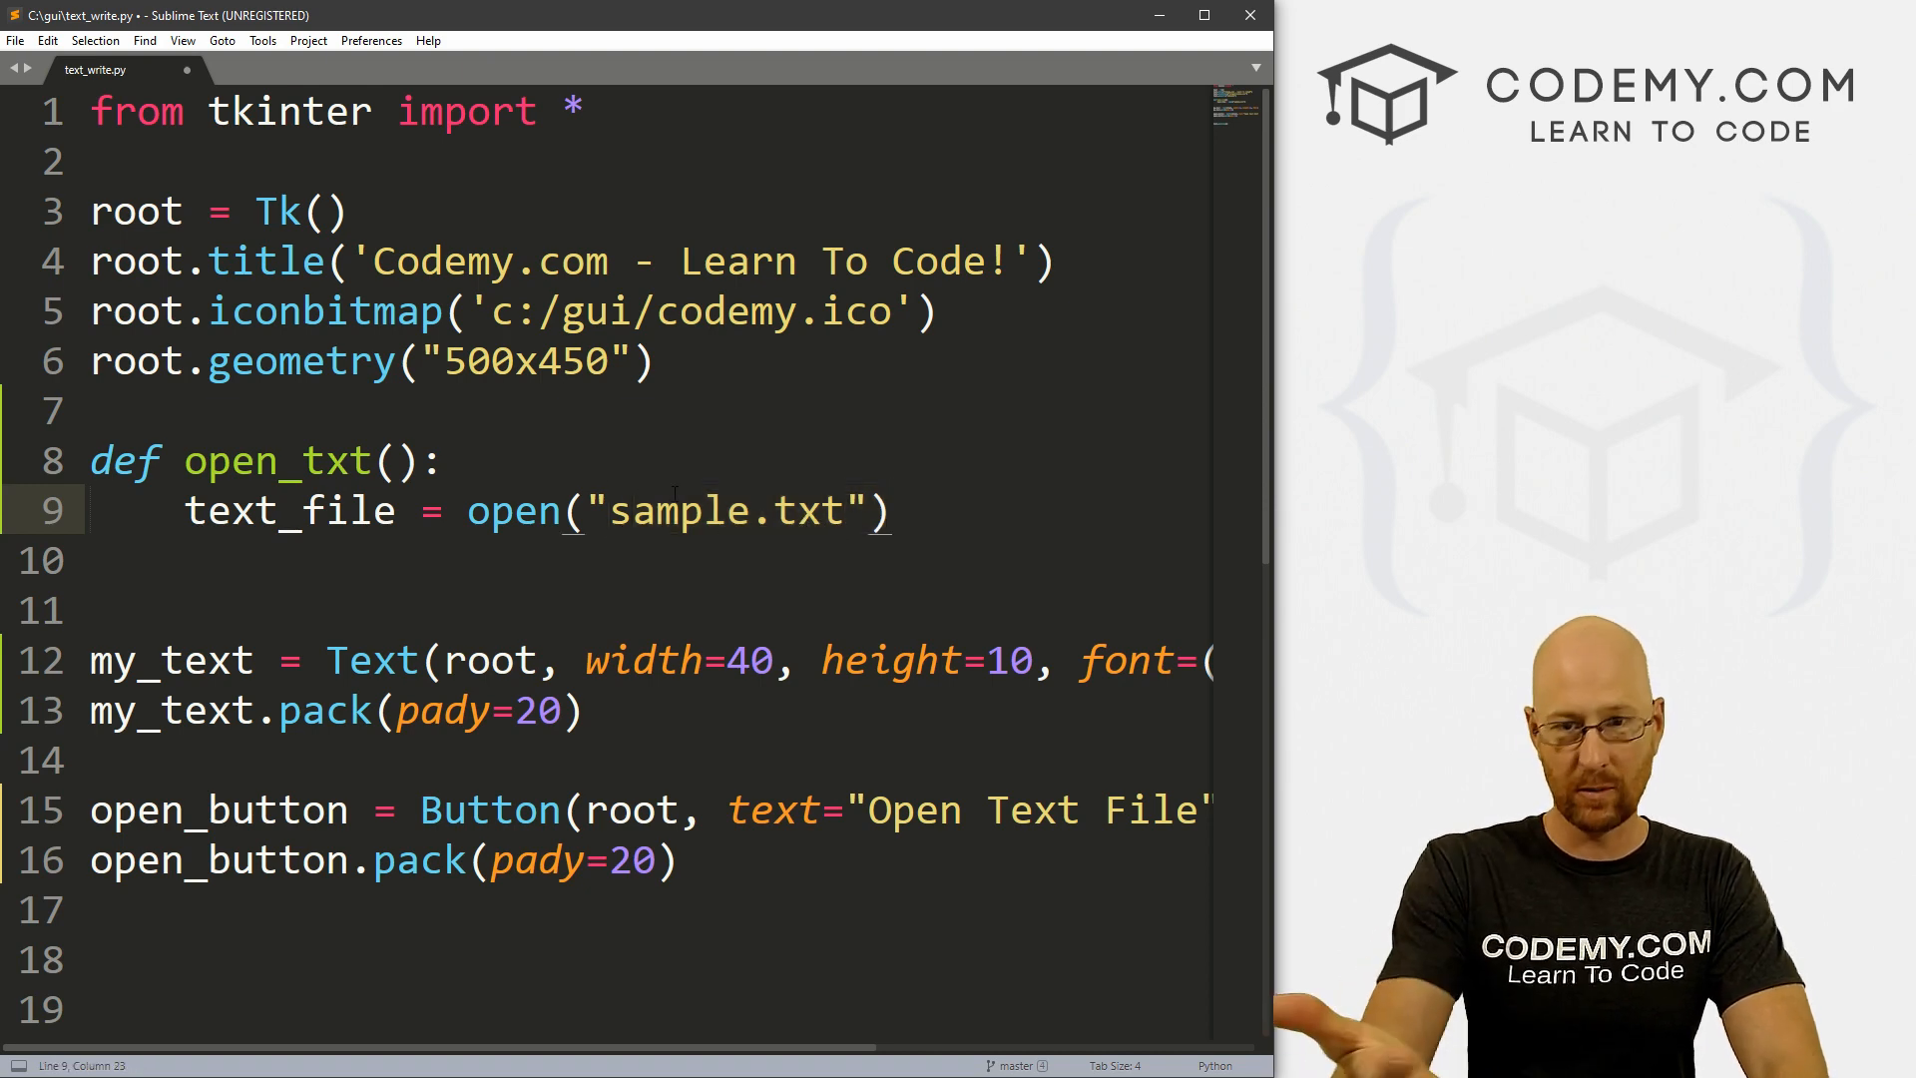
type("C:")
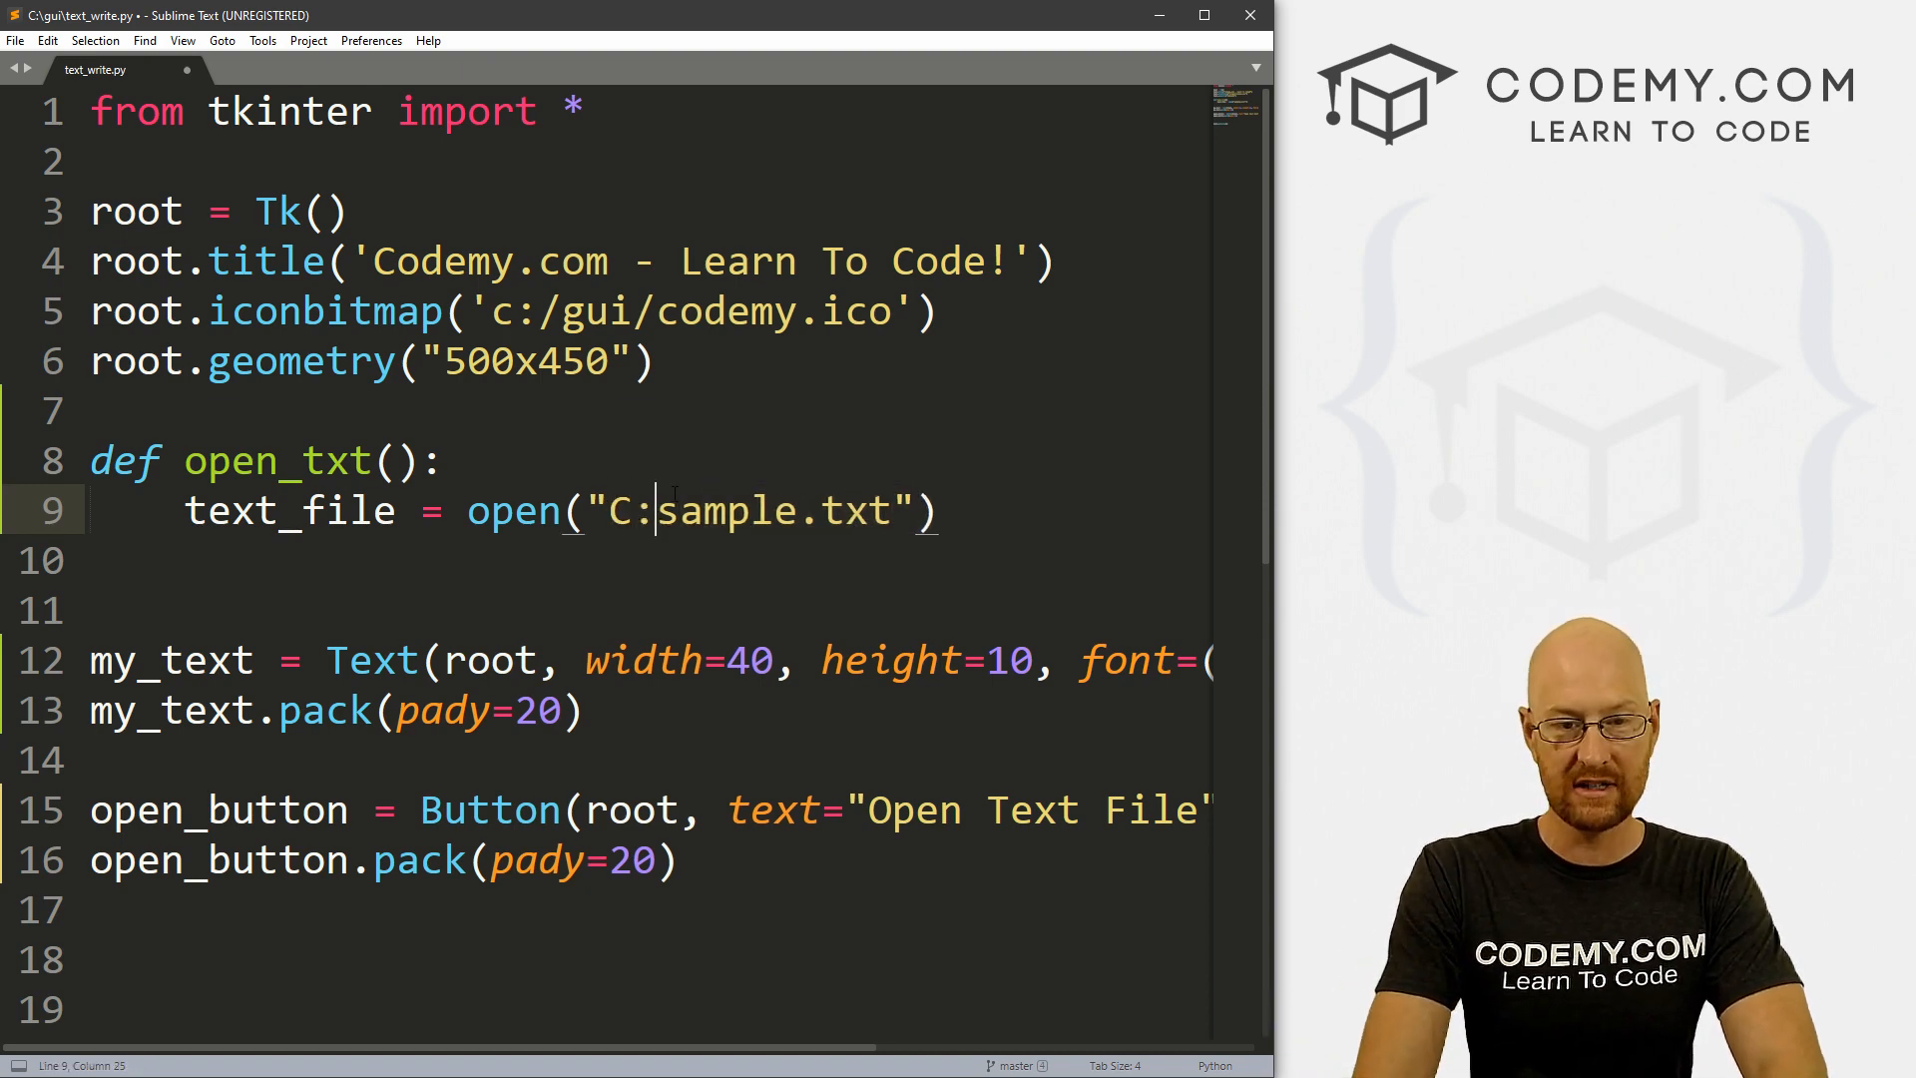
type("/")
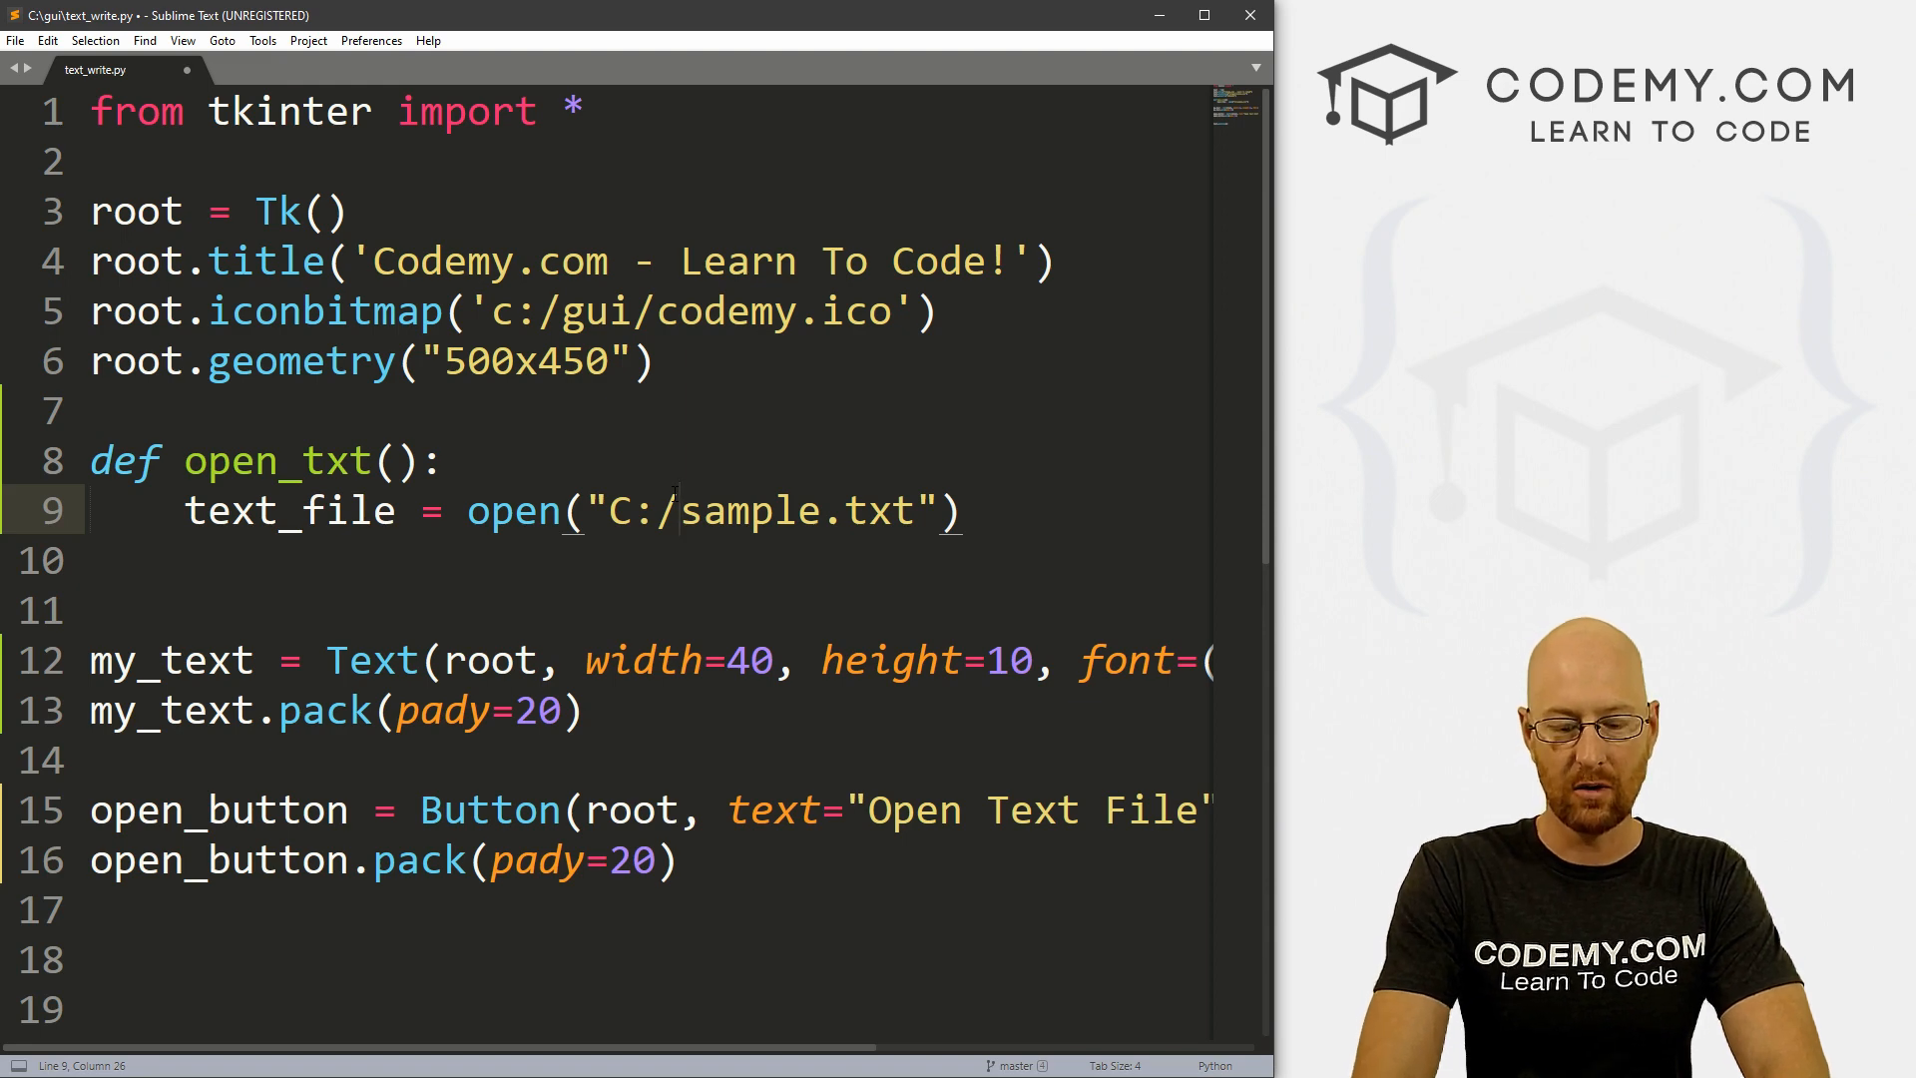
type("gui")
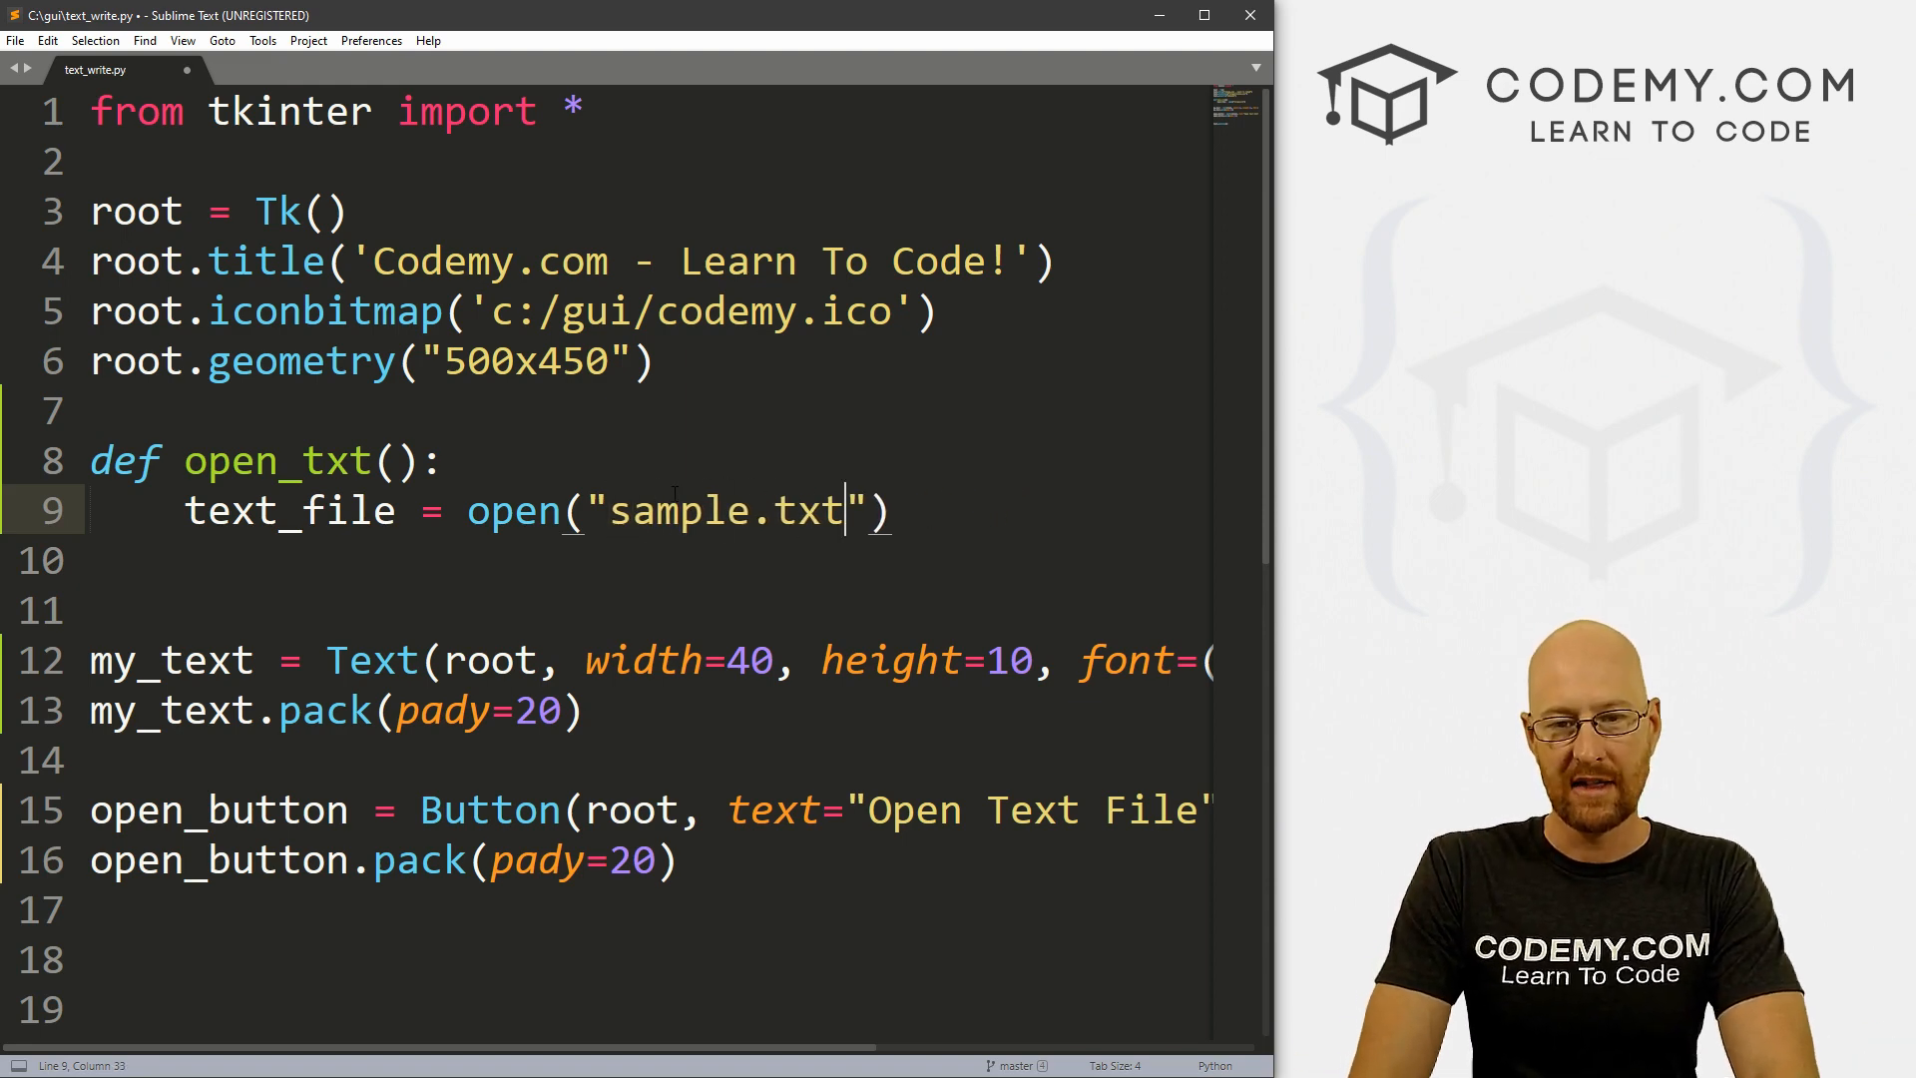
type(",")
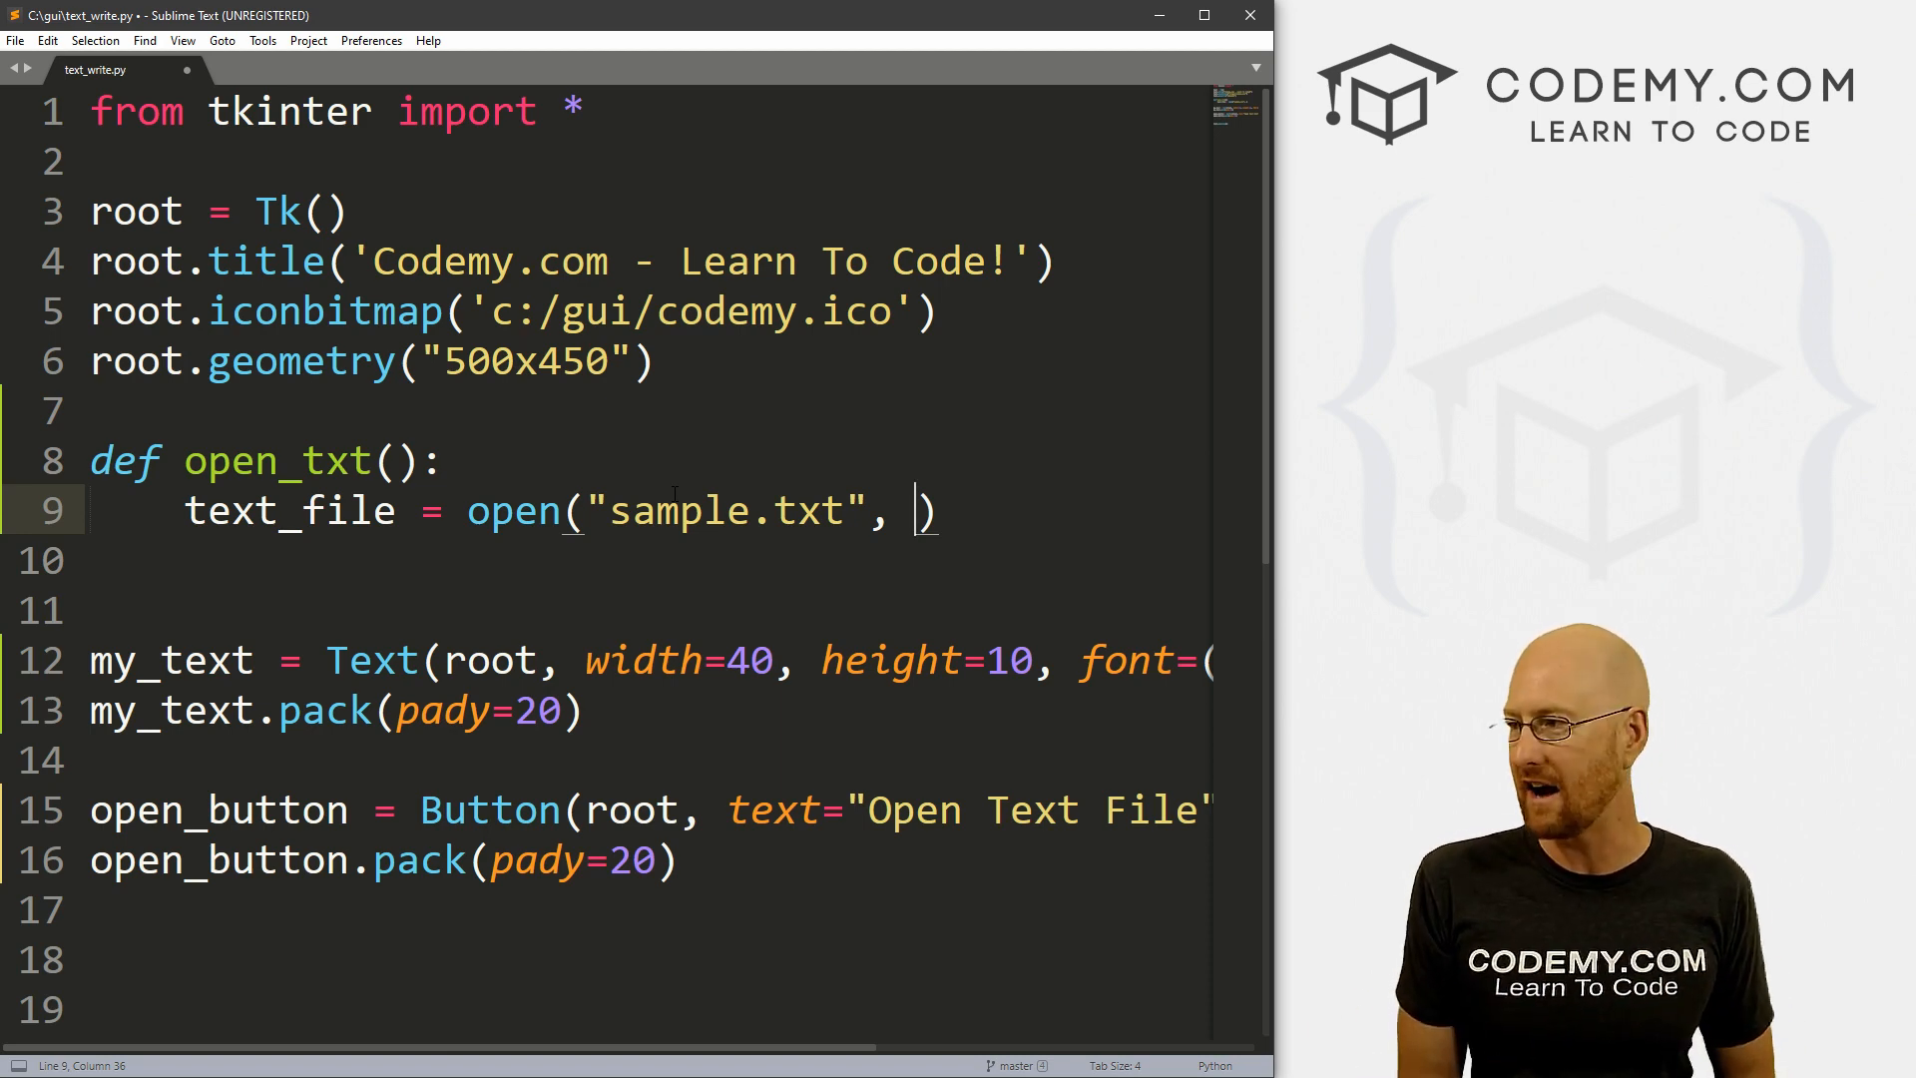
type("'r'")
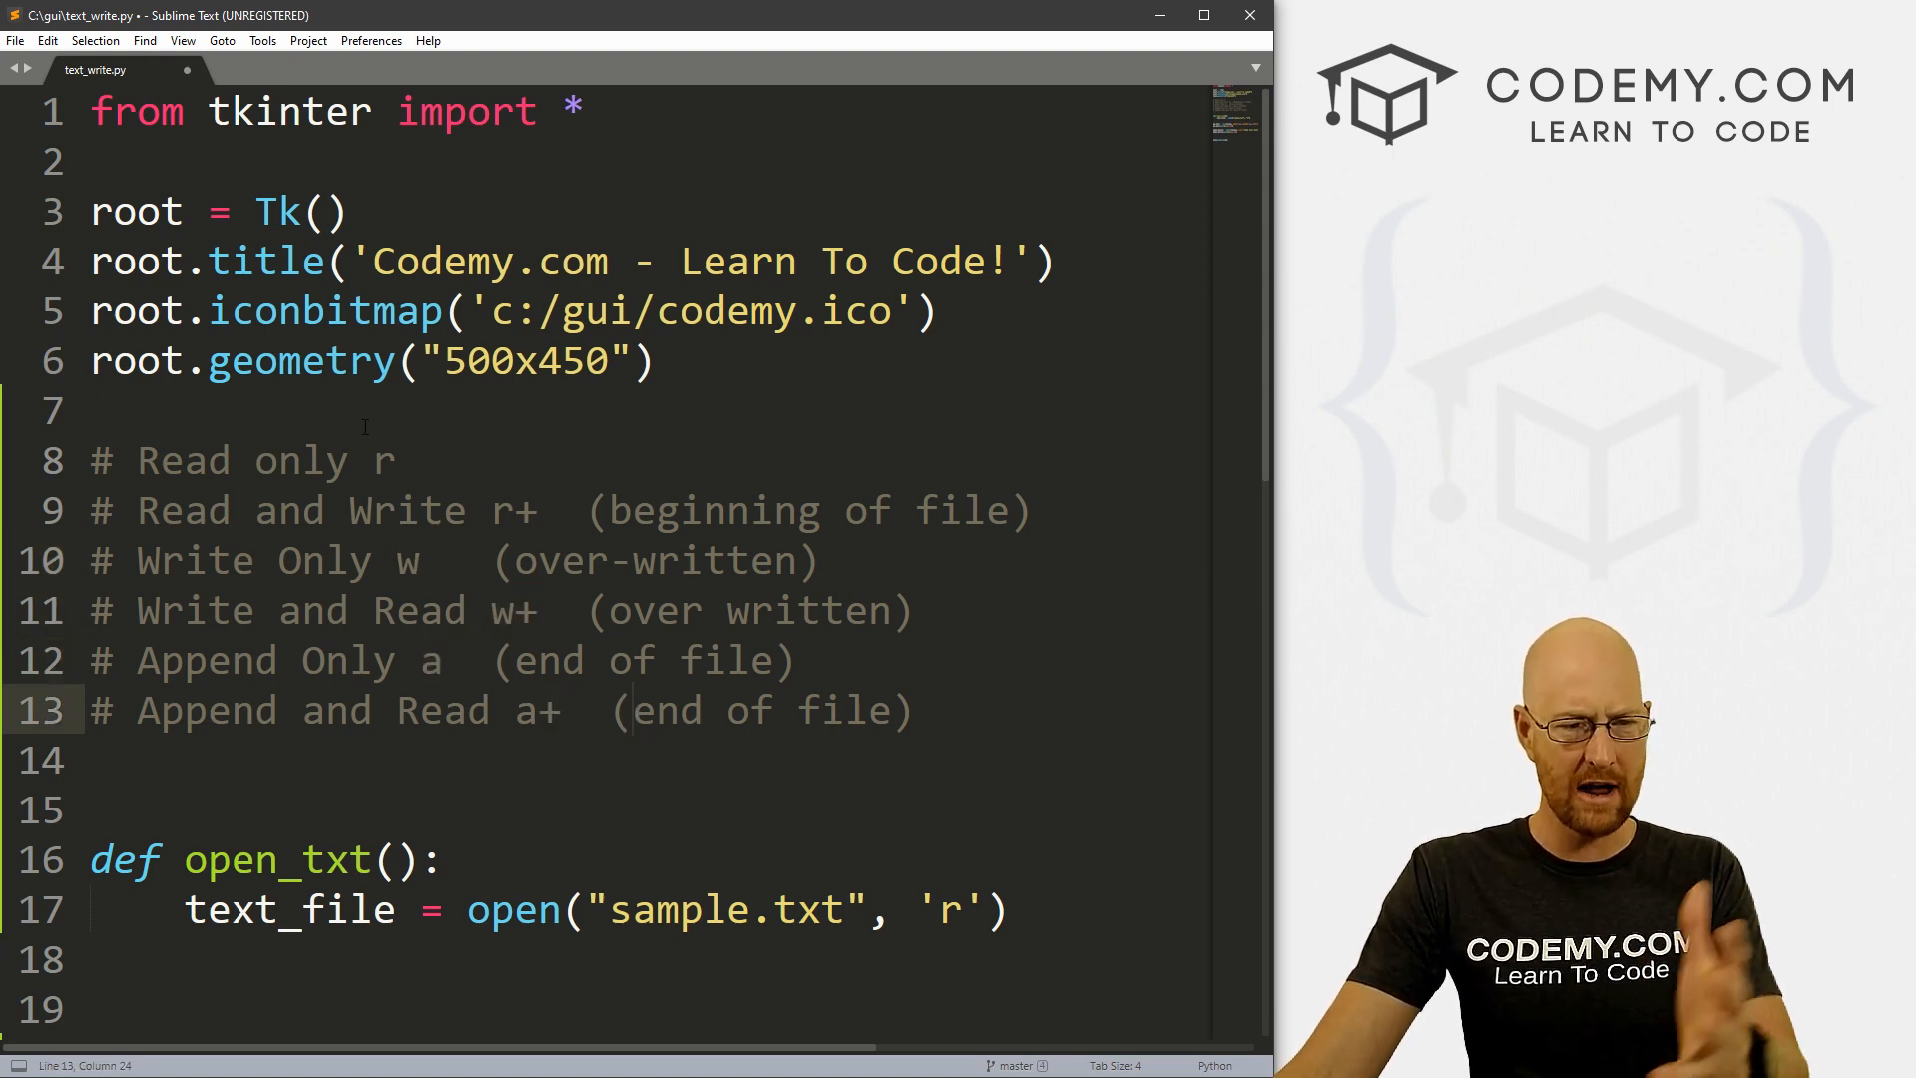
Step: Review the r, r+, w, w+, a, a+ mode comments, revert to 'r', and add a new line
left_click(376, 461)
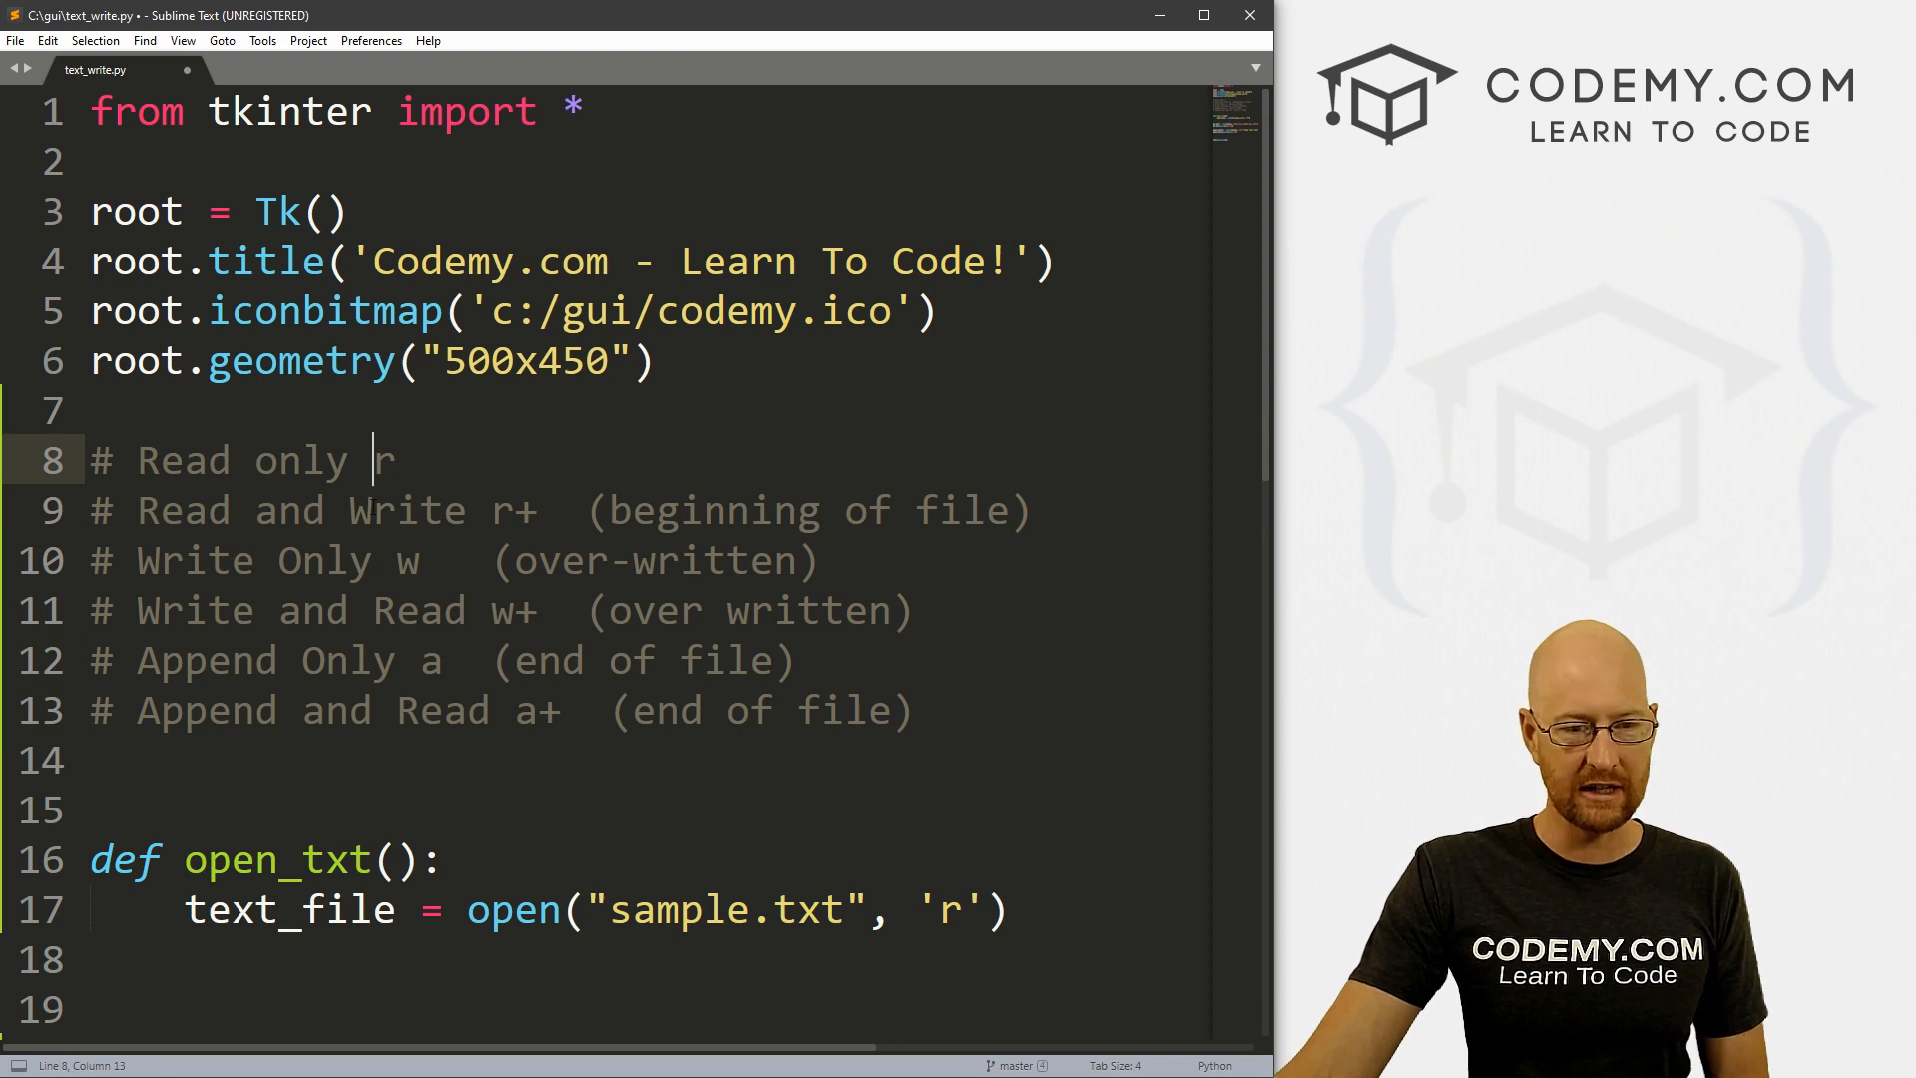
left_click(538, 510)
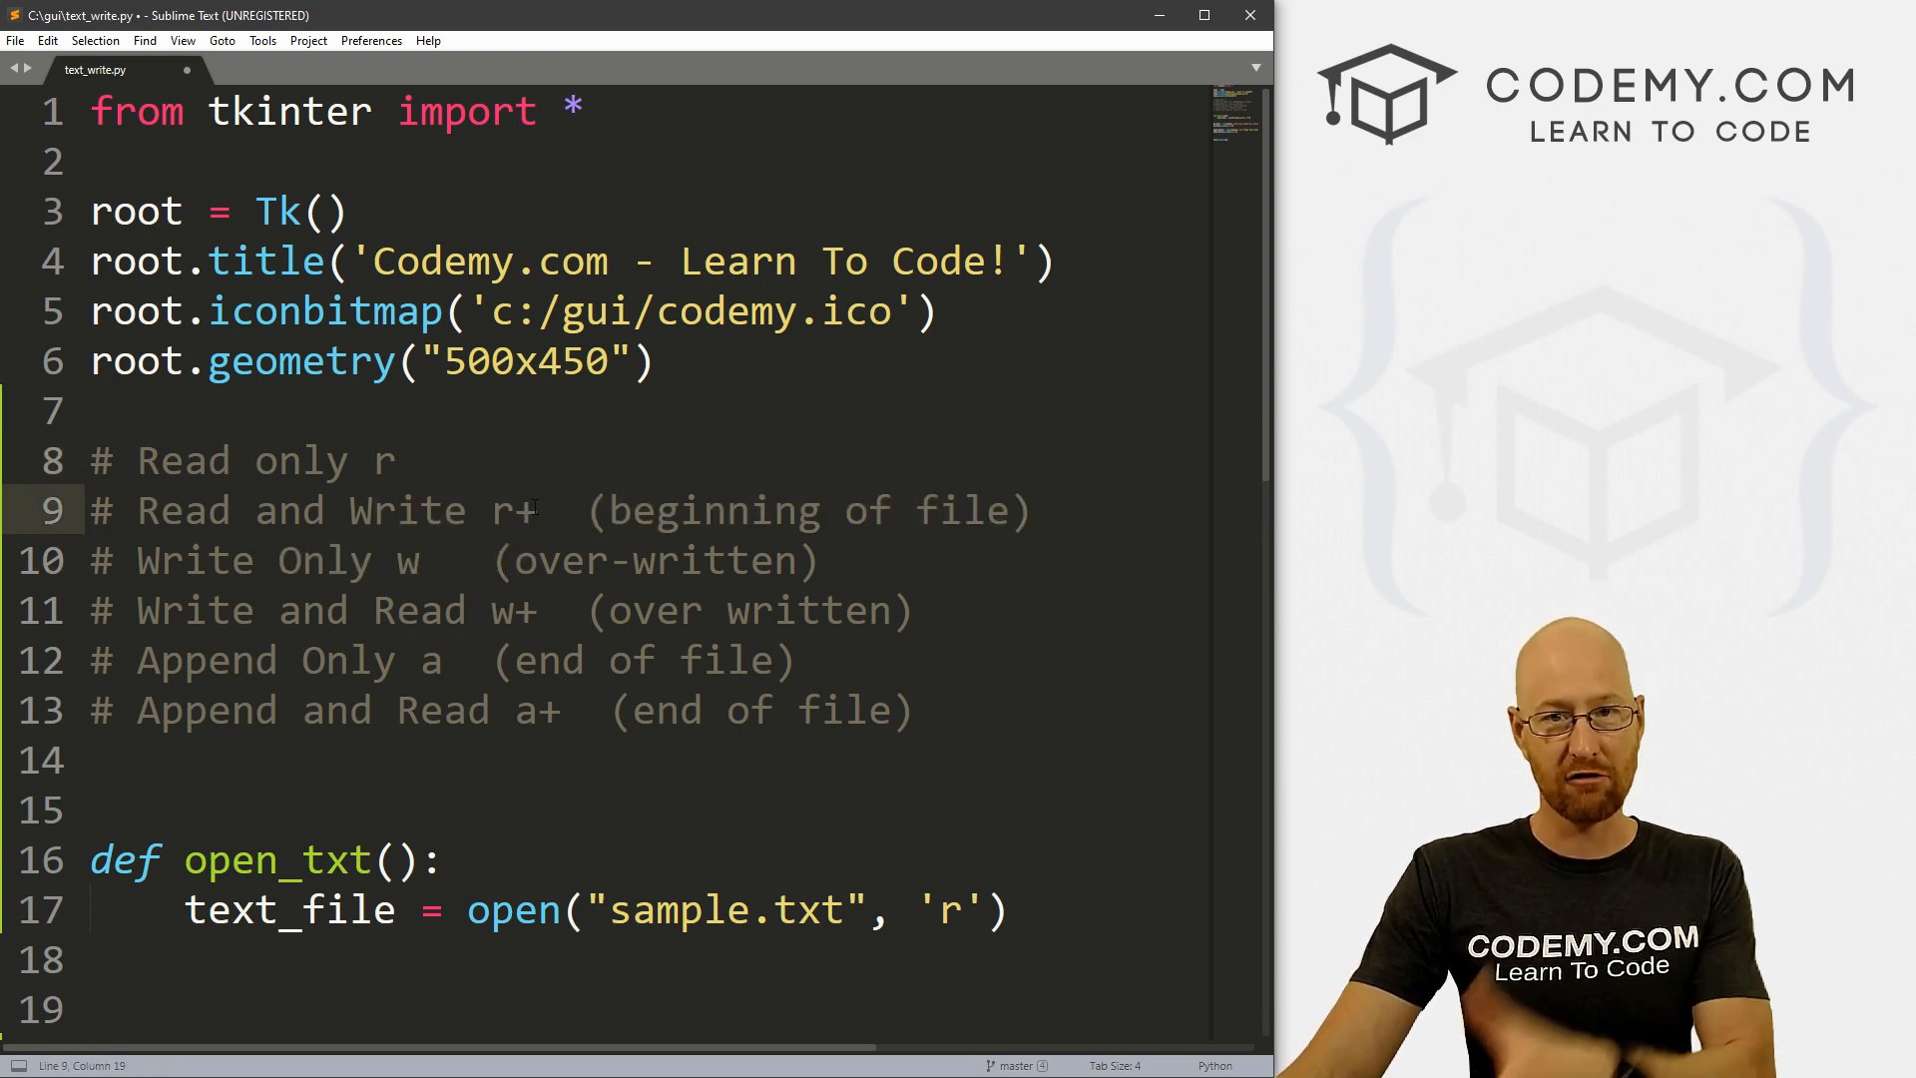
double_click(501, 610)
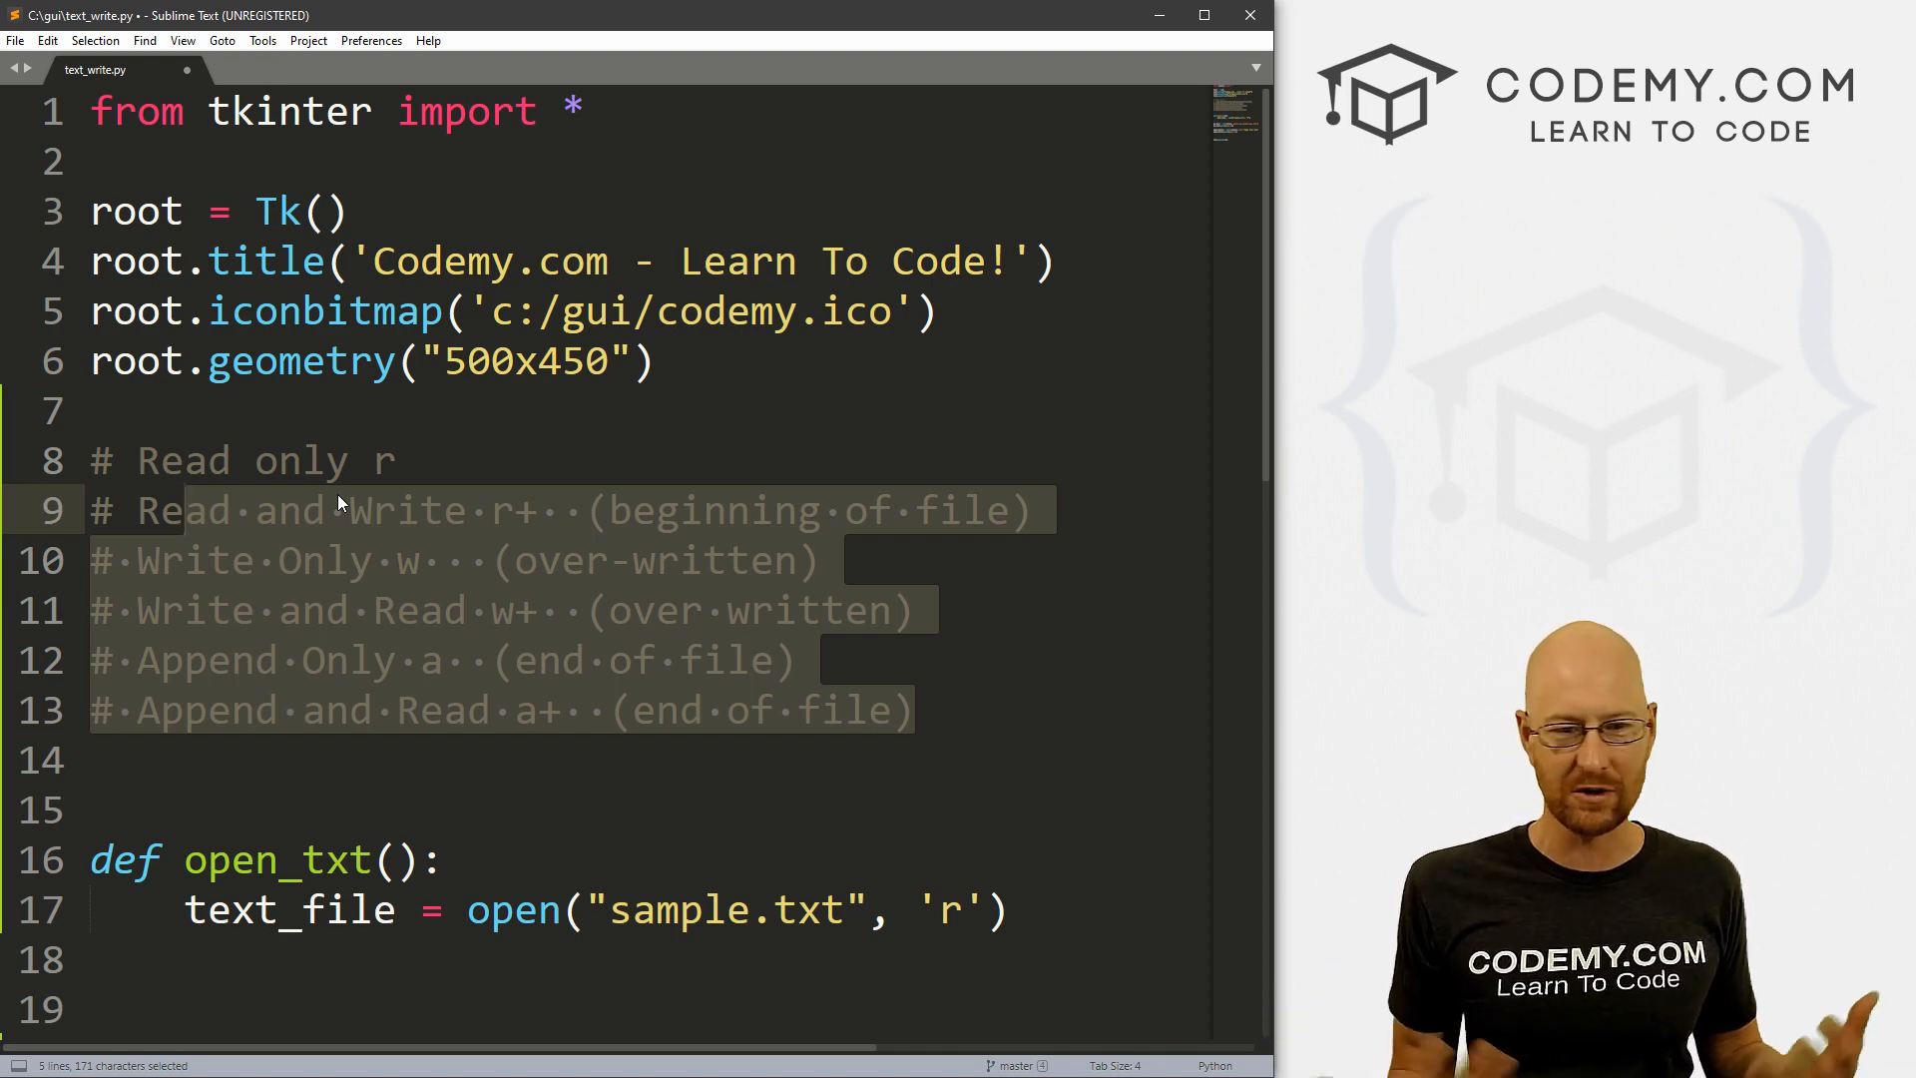
left_click(627, 660)
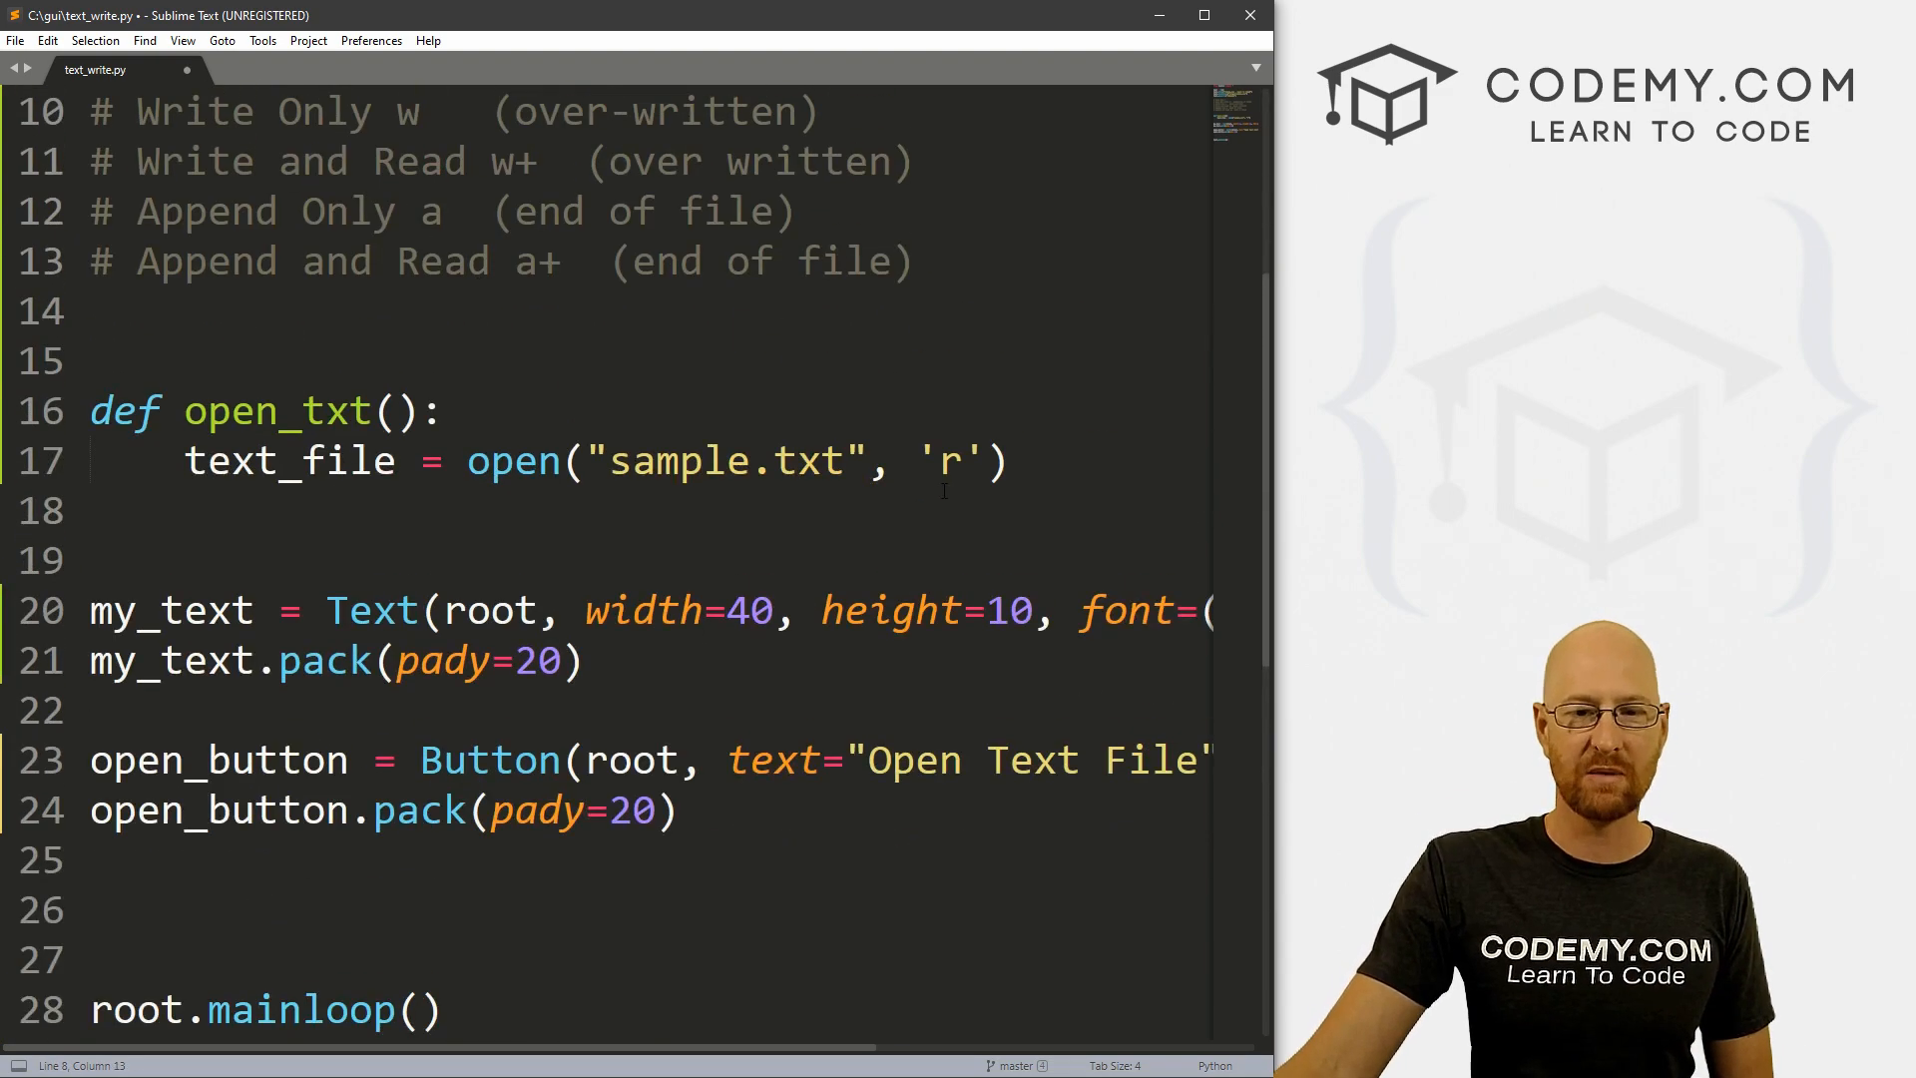
double_click(947, 461)
type("+")
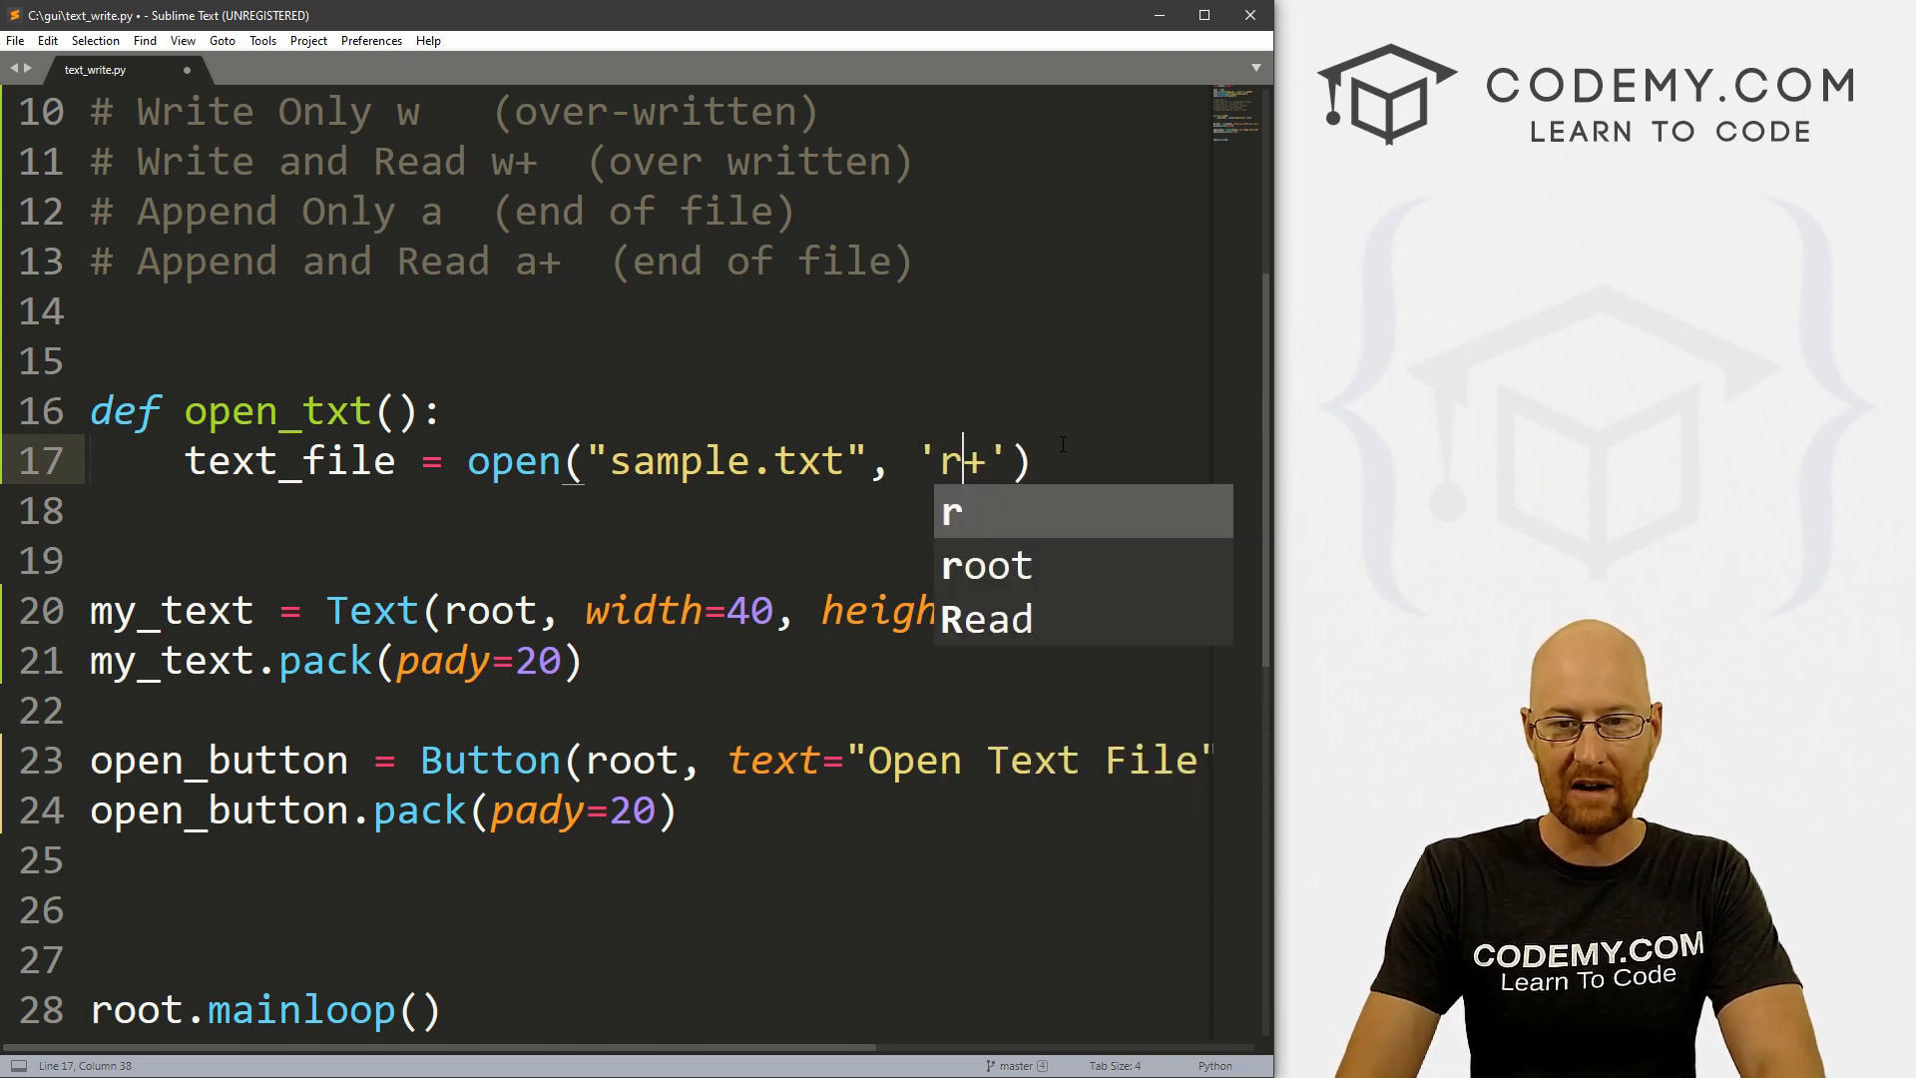
key("Backspace")
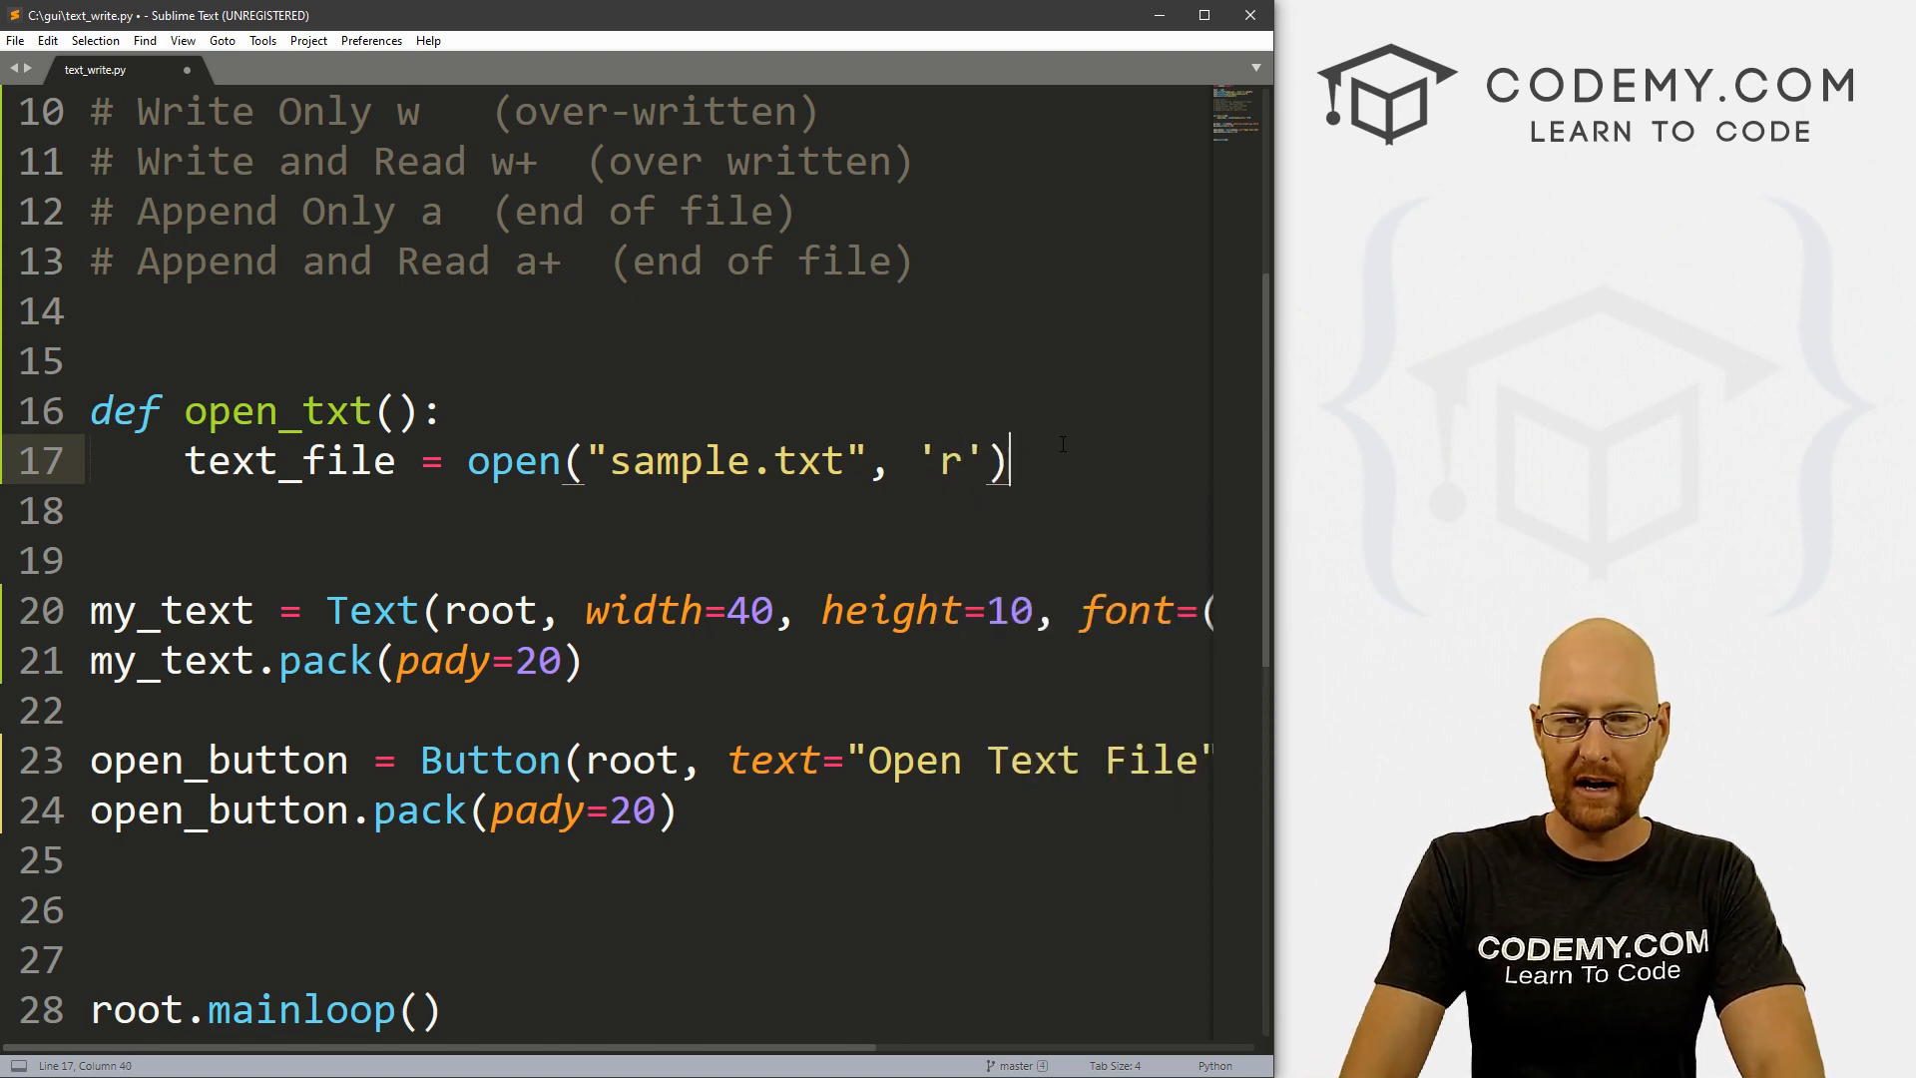
key("enter")
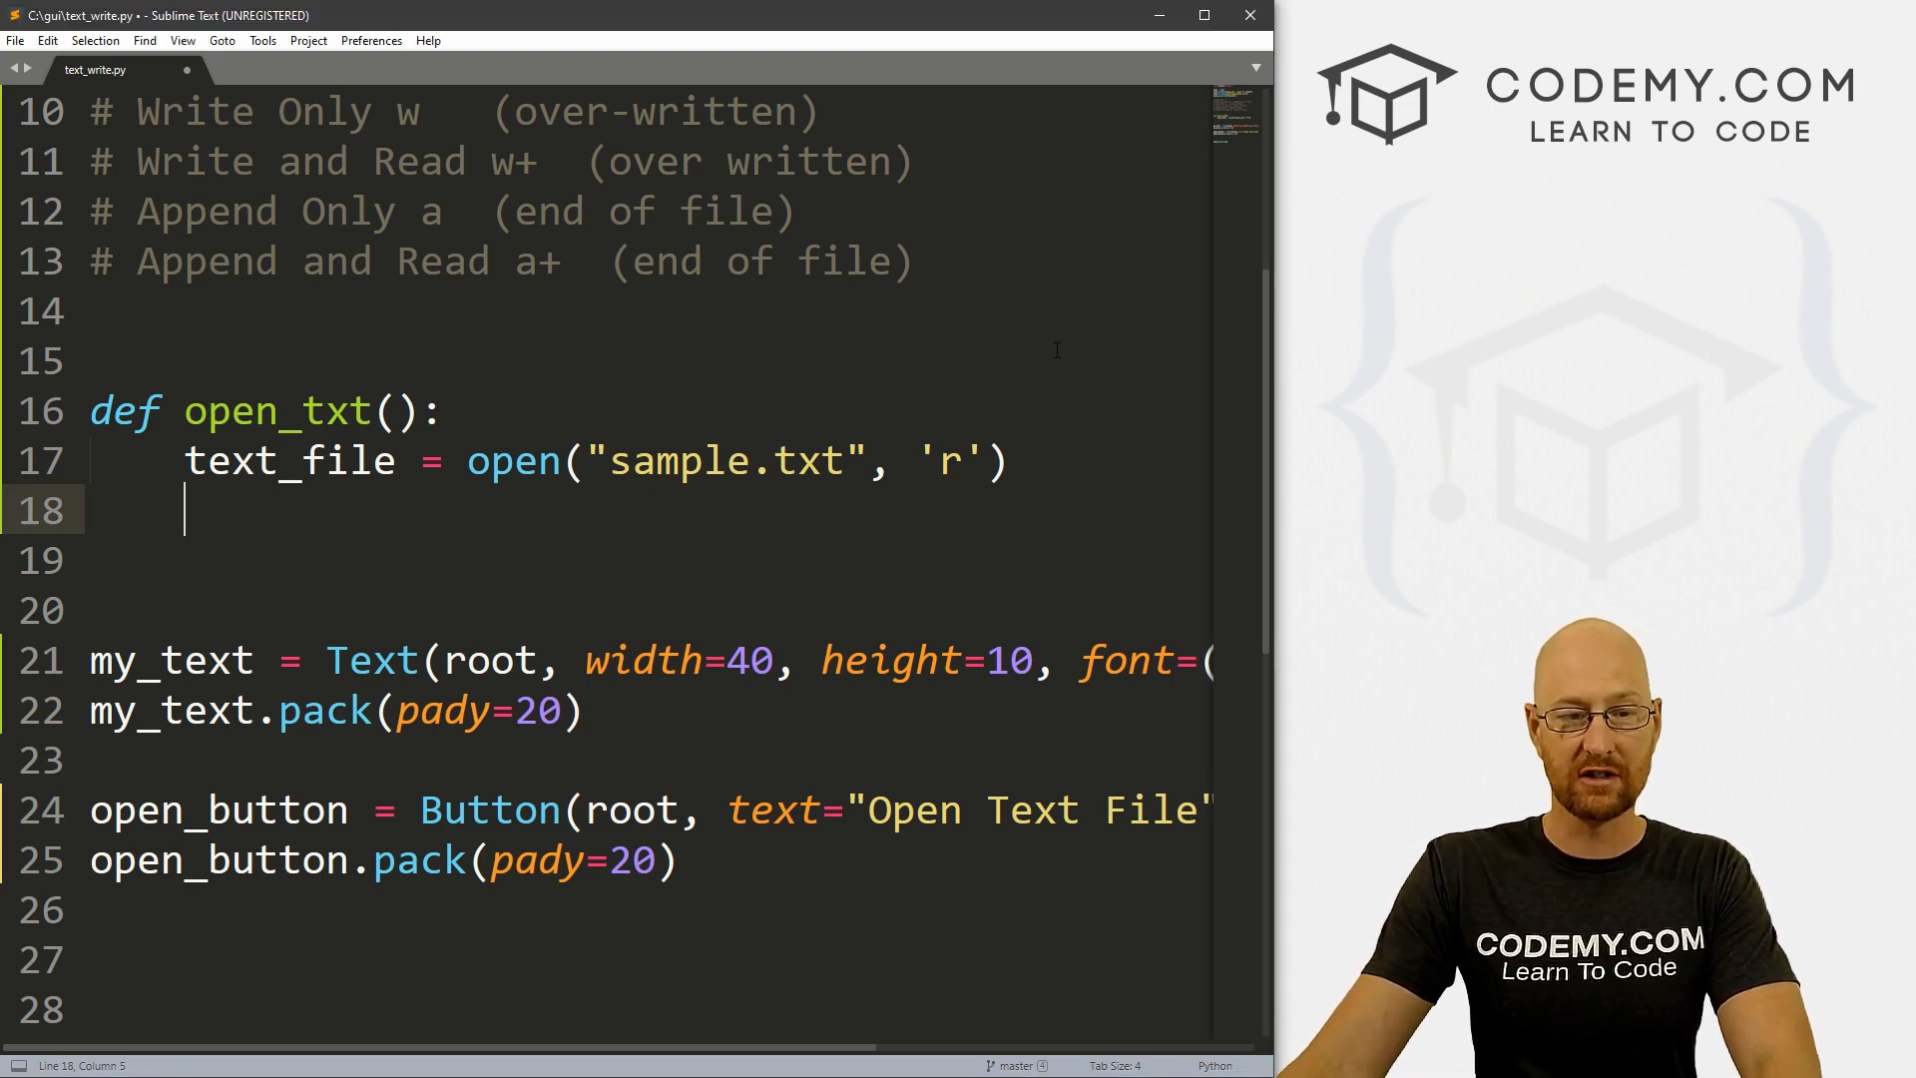
Step: Add text_file.read() and text_file.close() lines to open_txt
type("text_f")
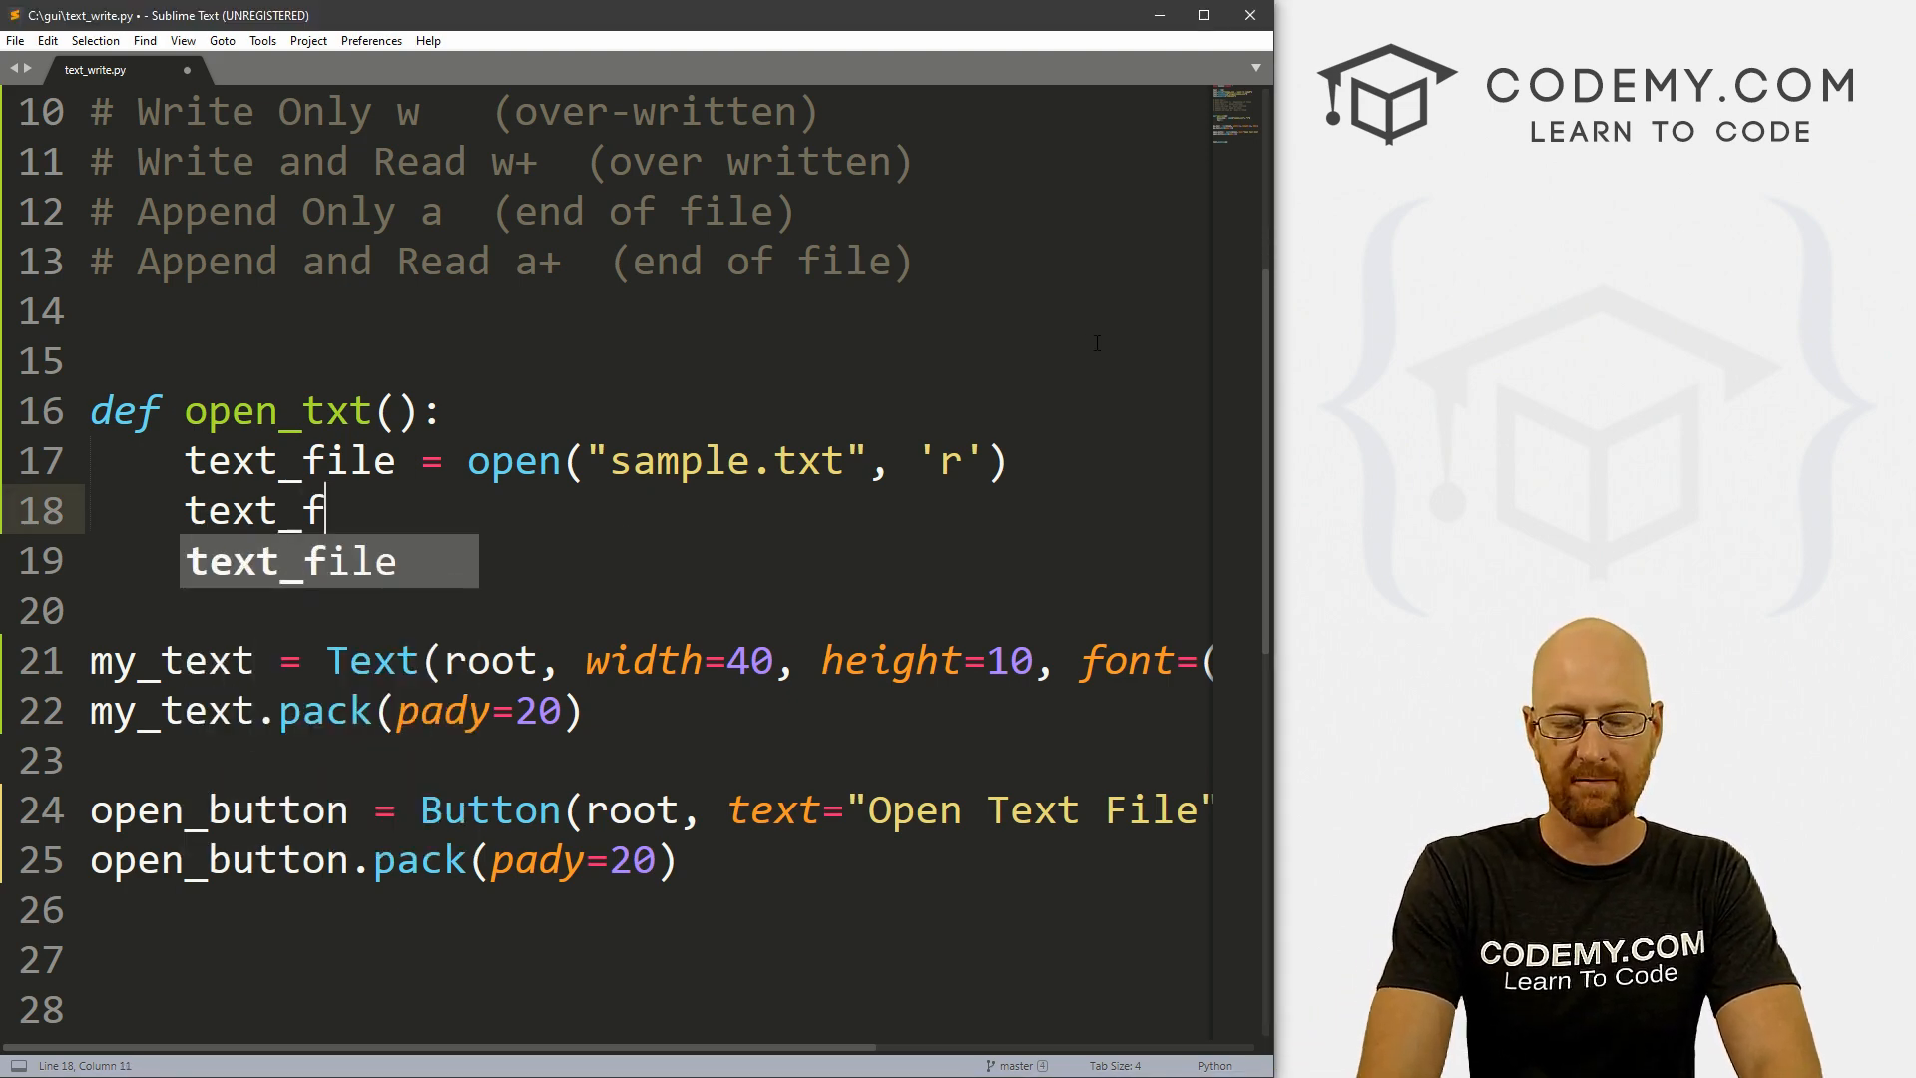
type("ile.read")
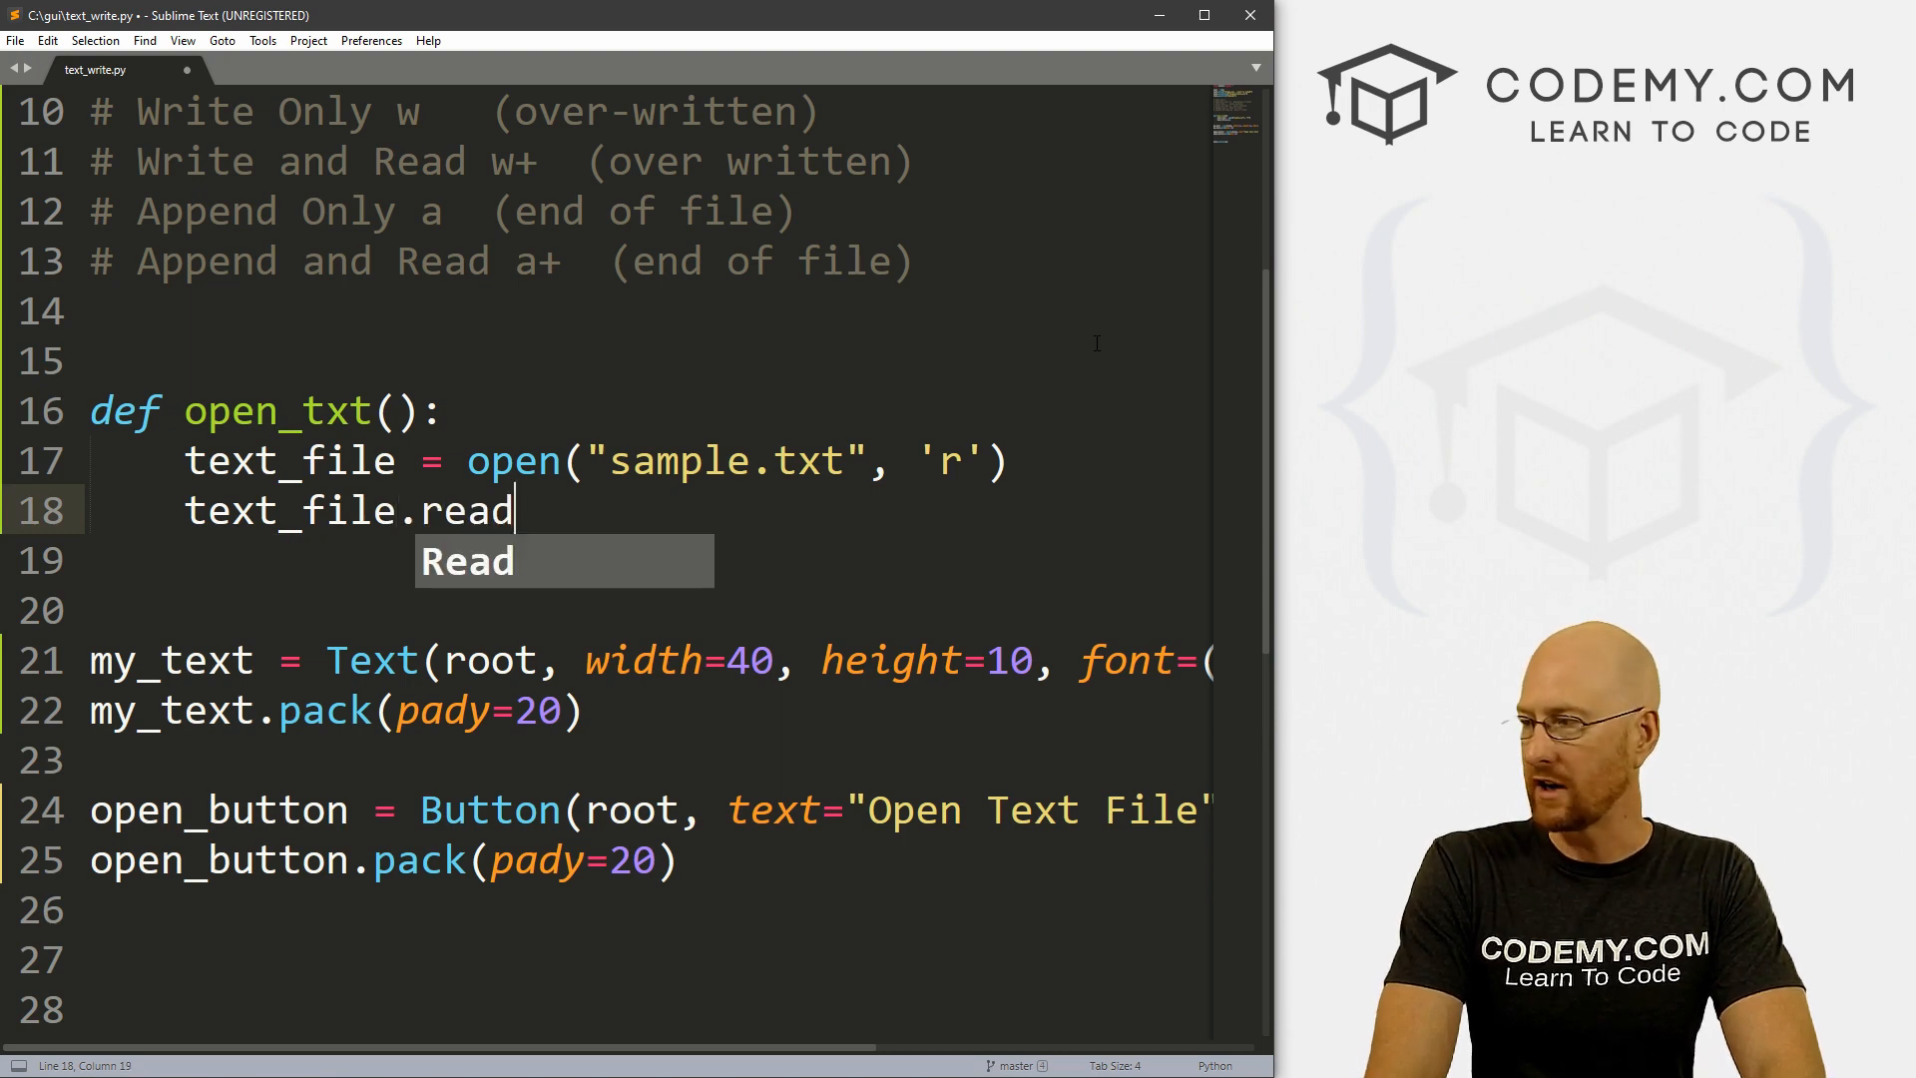
type("()")
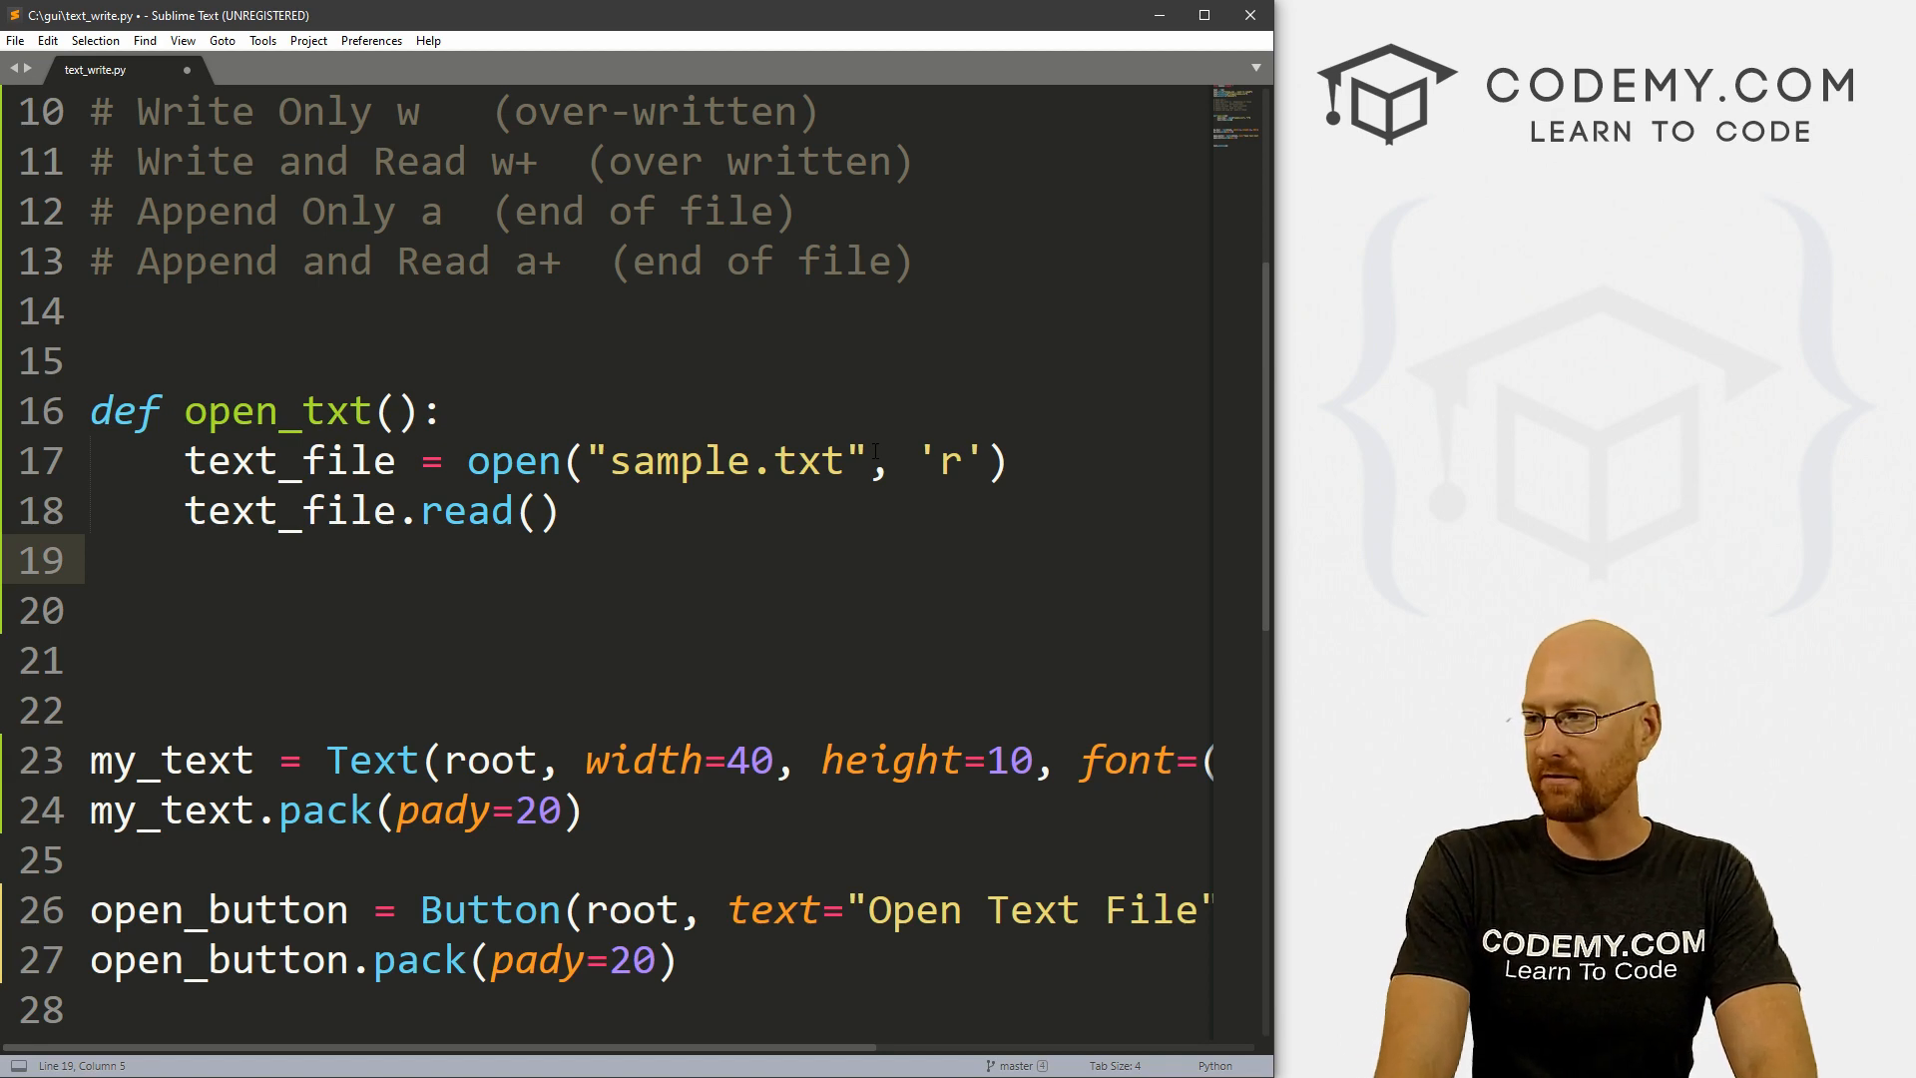
type("text_fil")
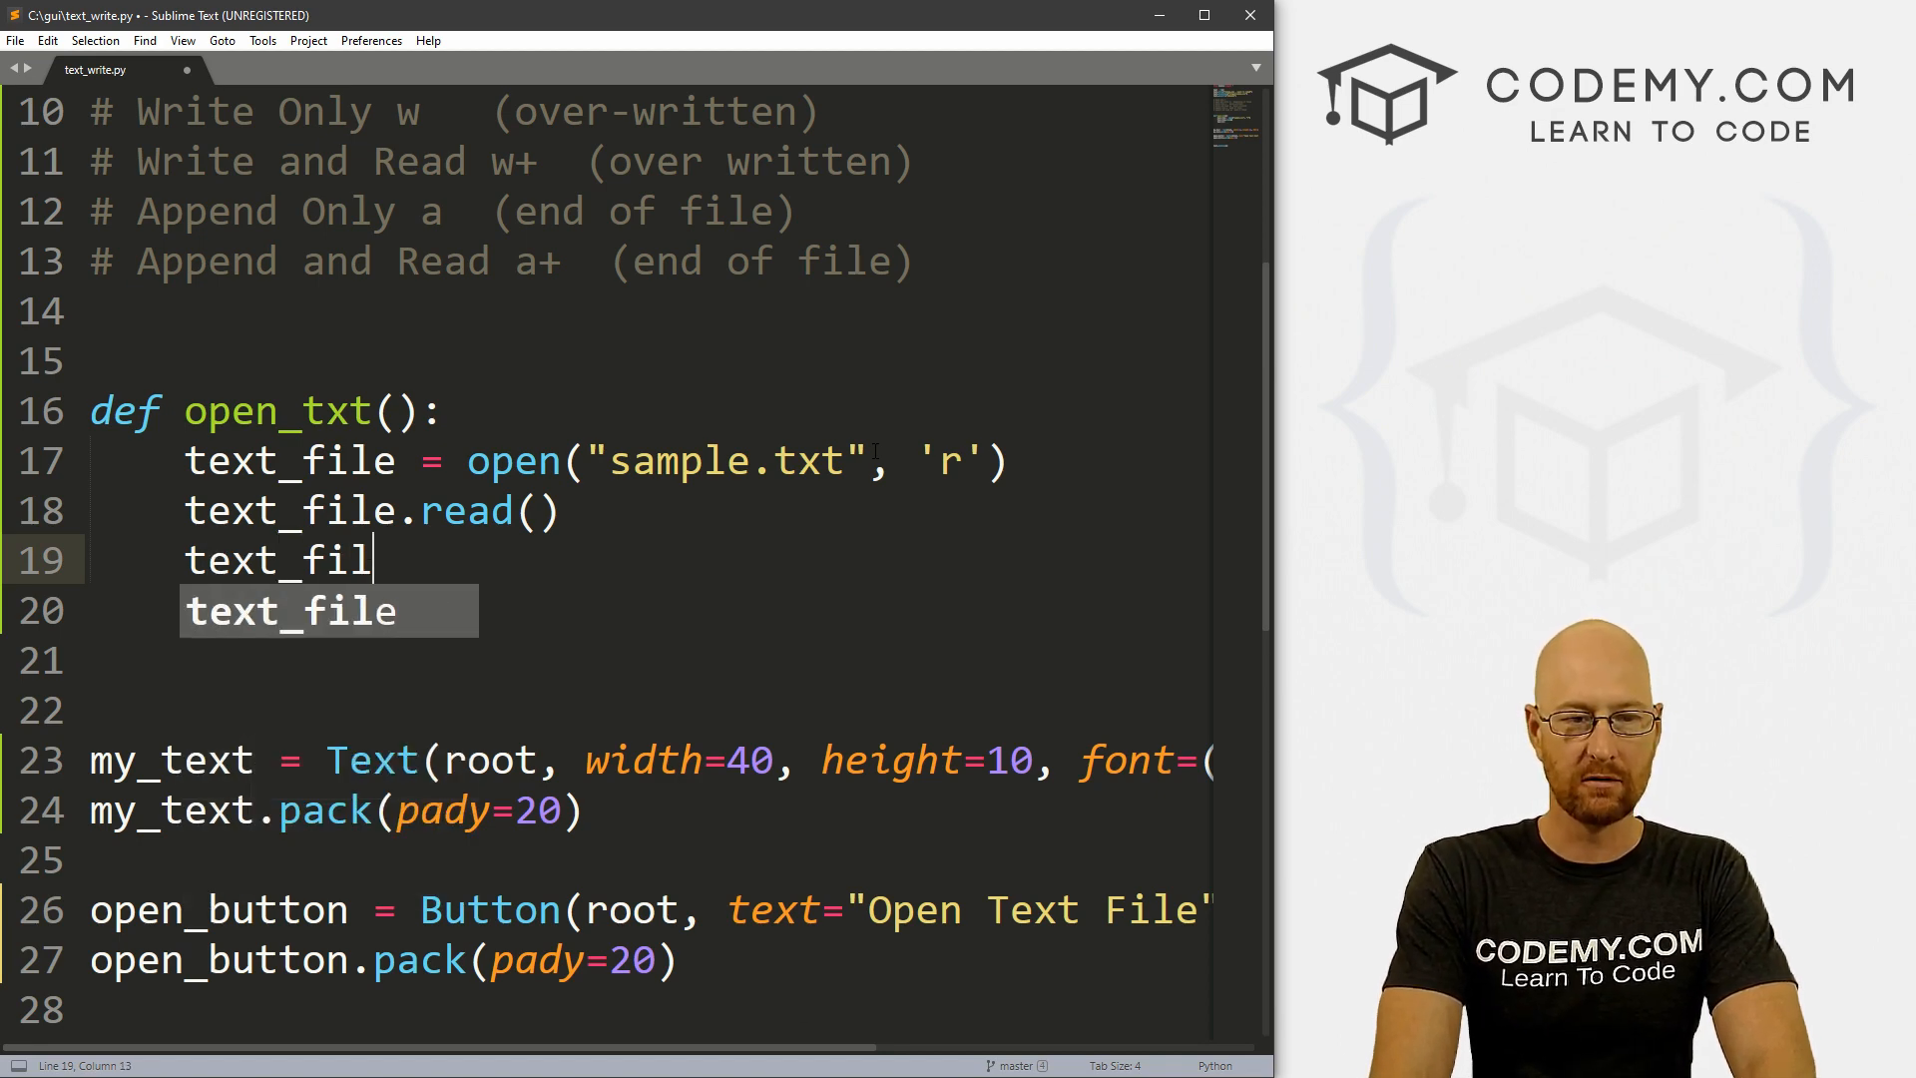
type("e.close()")
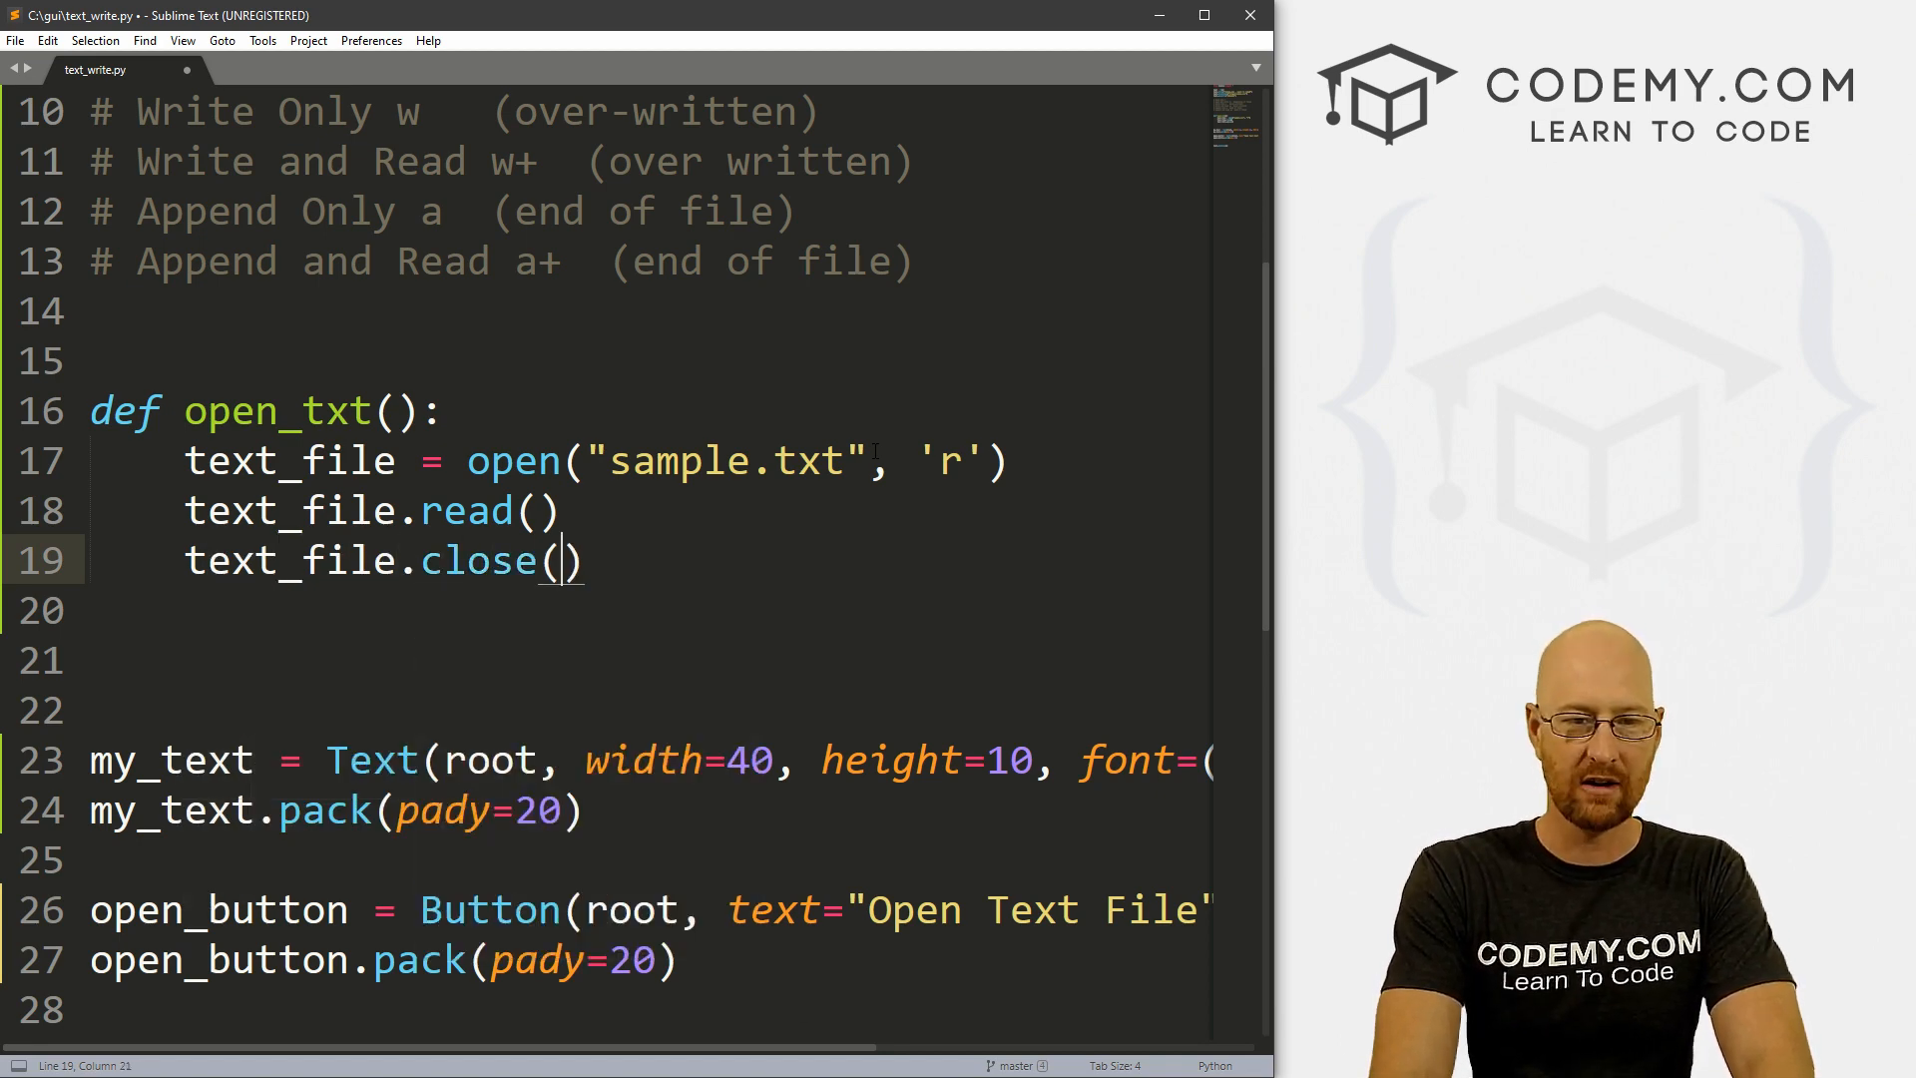
key("Enter")
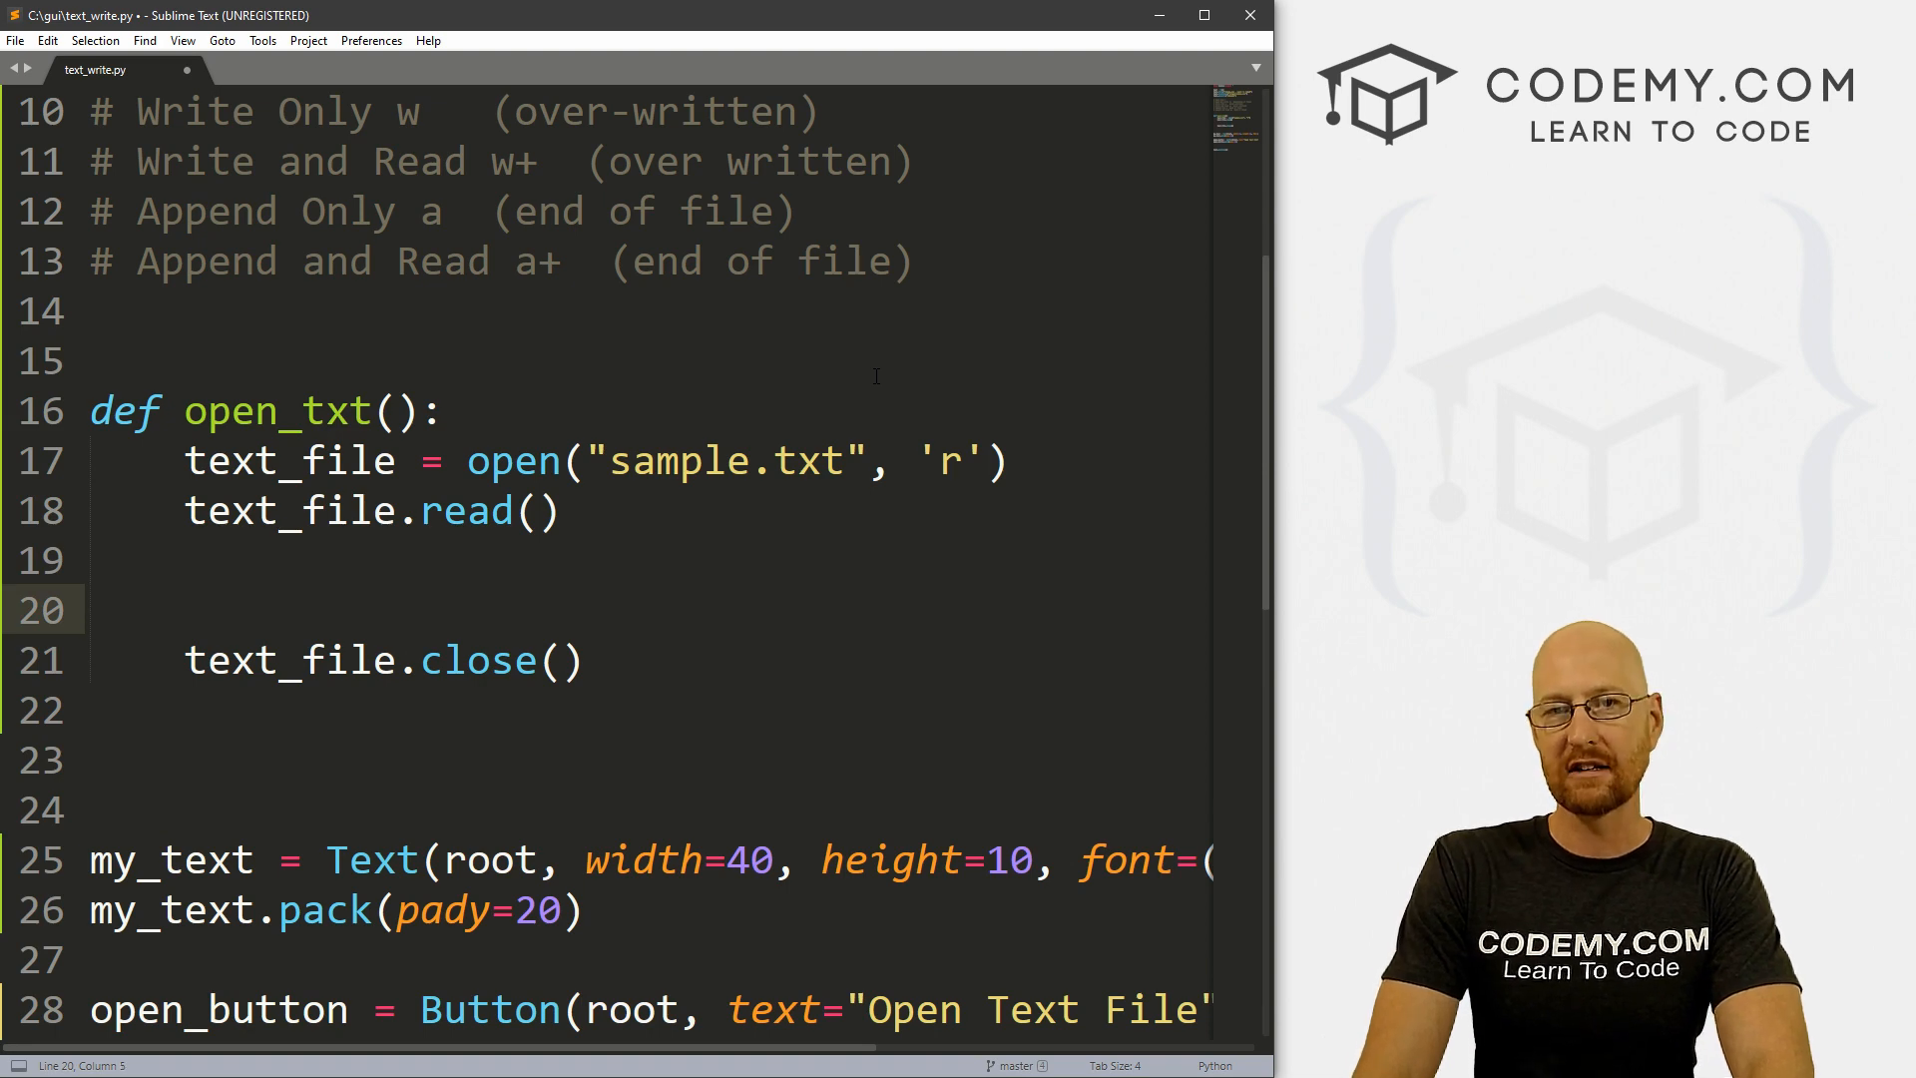
Step: Insert the read contents with my_text.insert(END, stuff) and save the script
type("m")
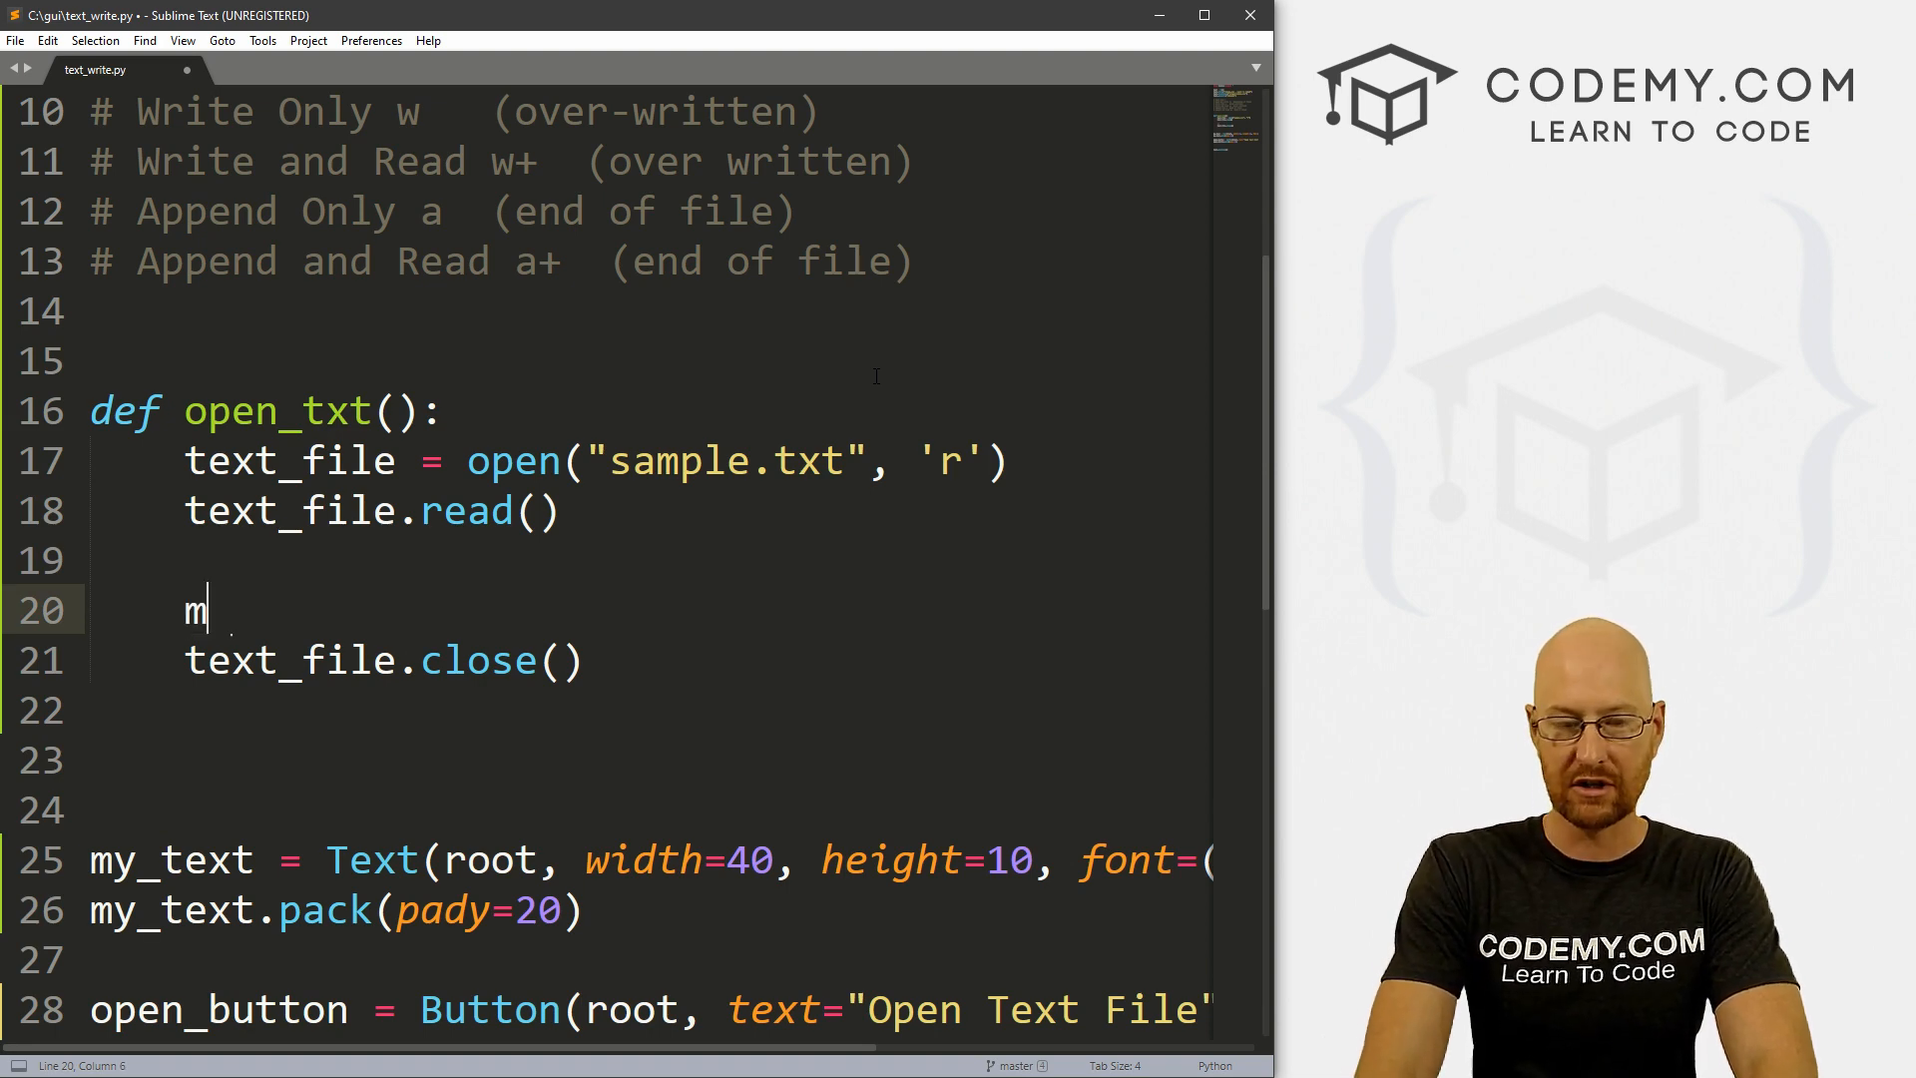
type("y_text.insert(END")
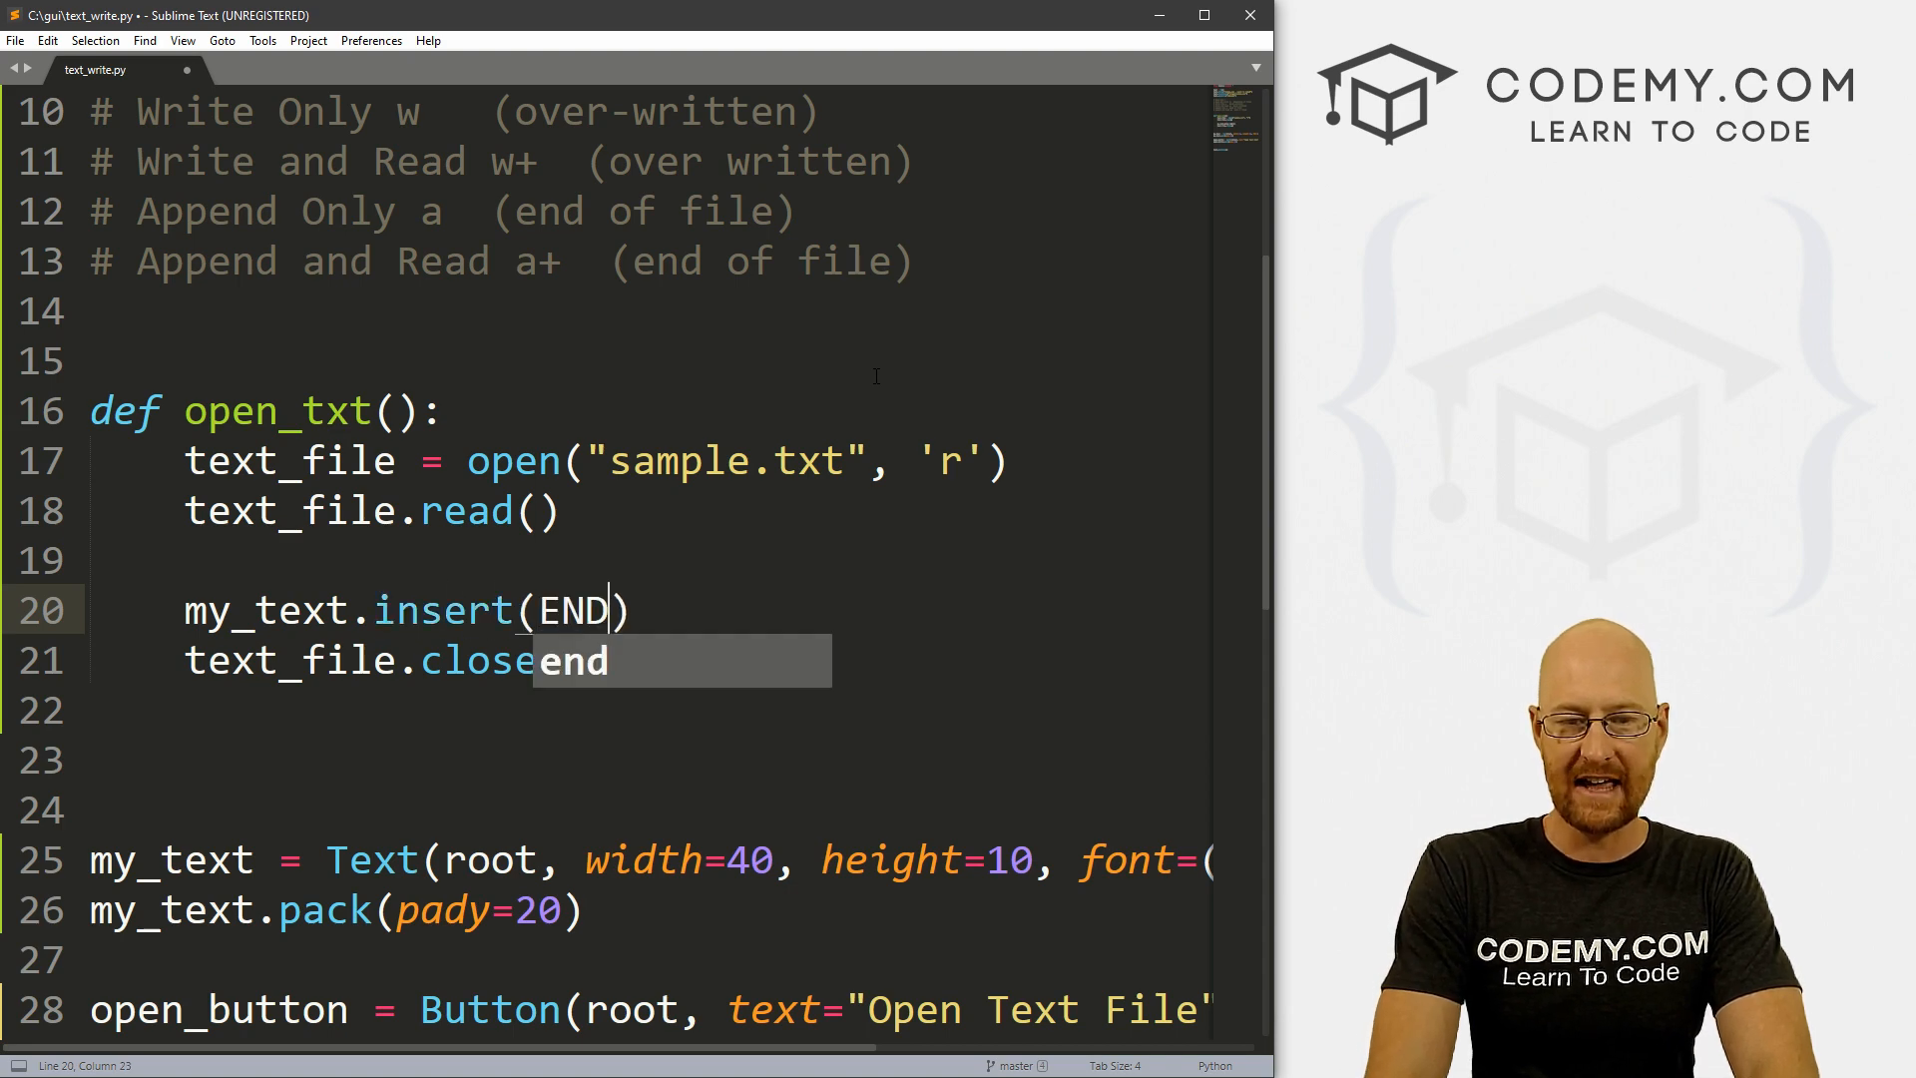
type(",")
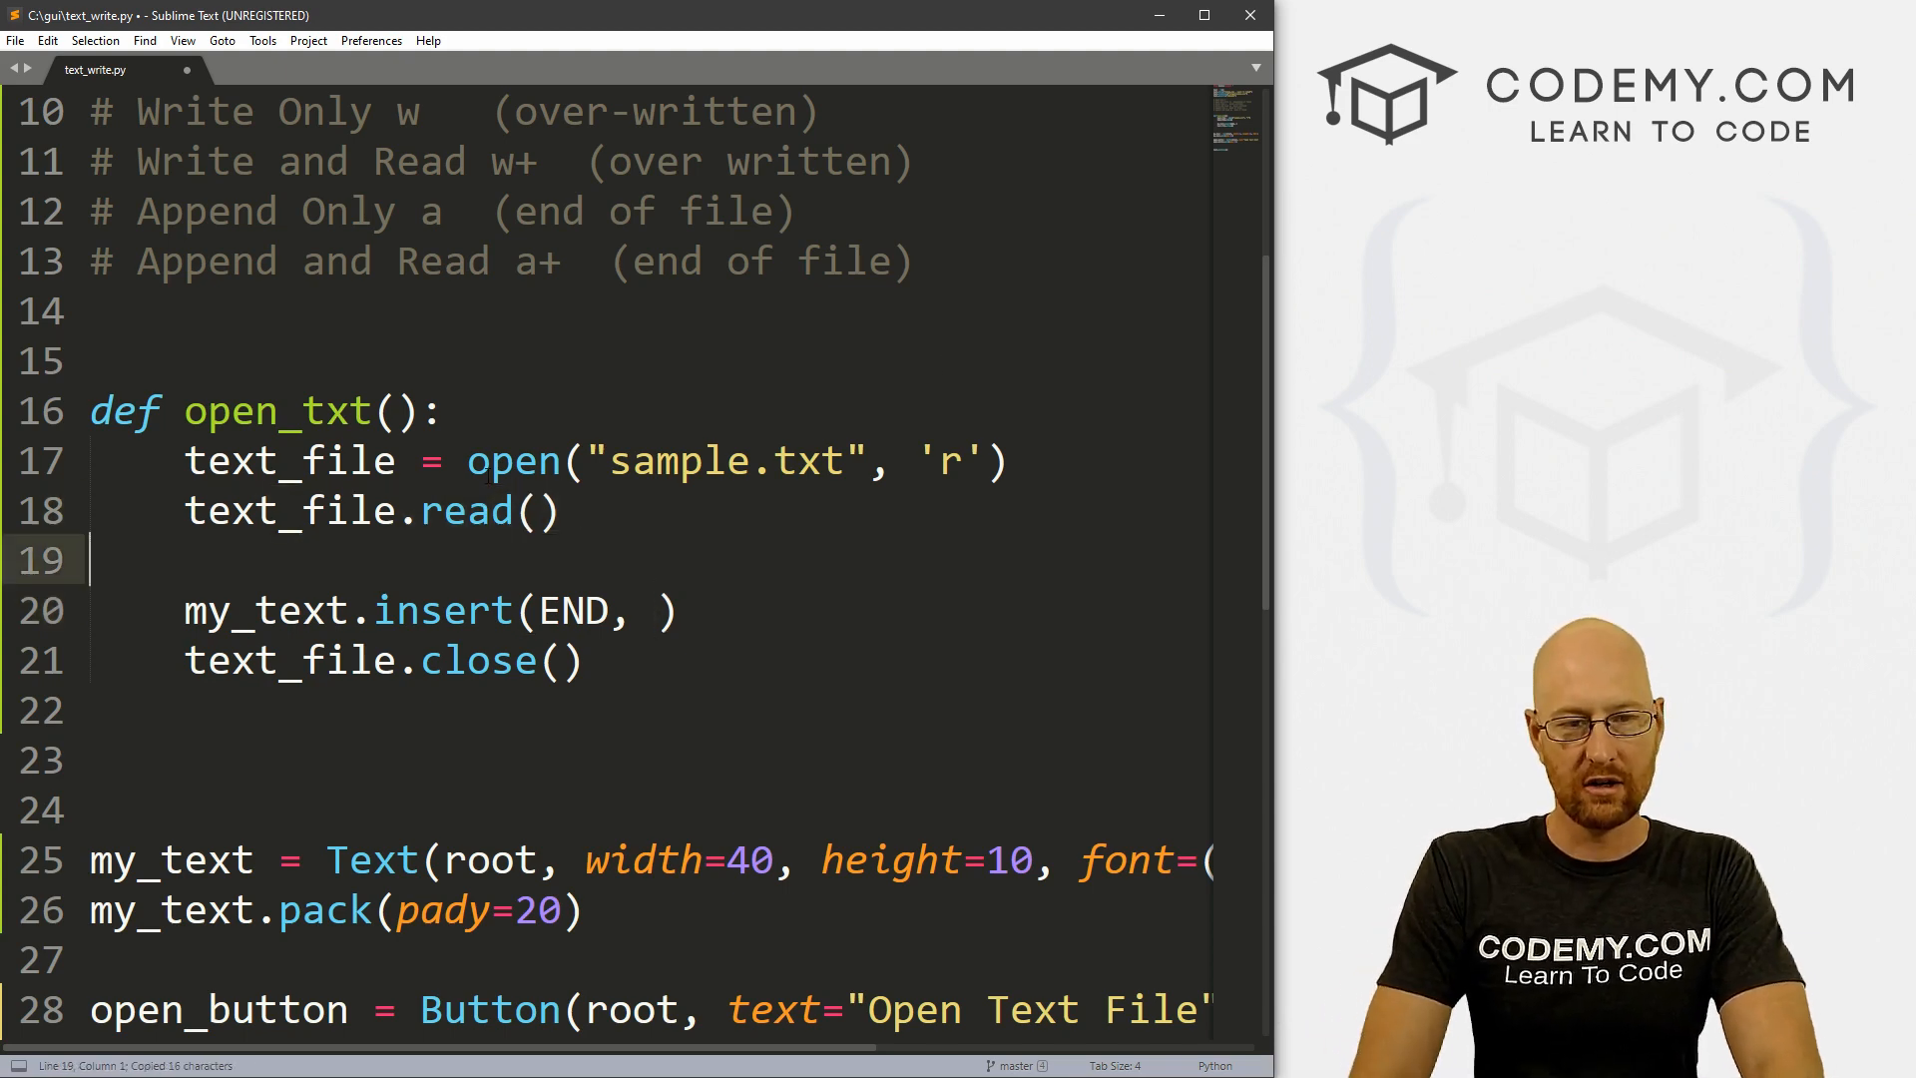
type("stud")
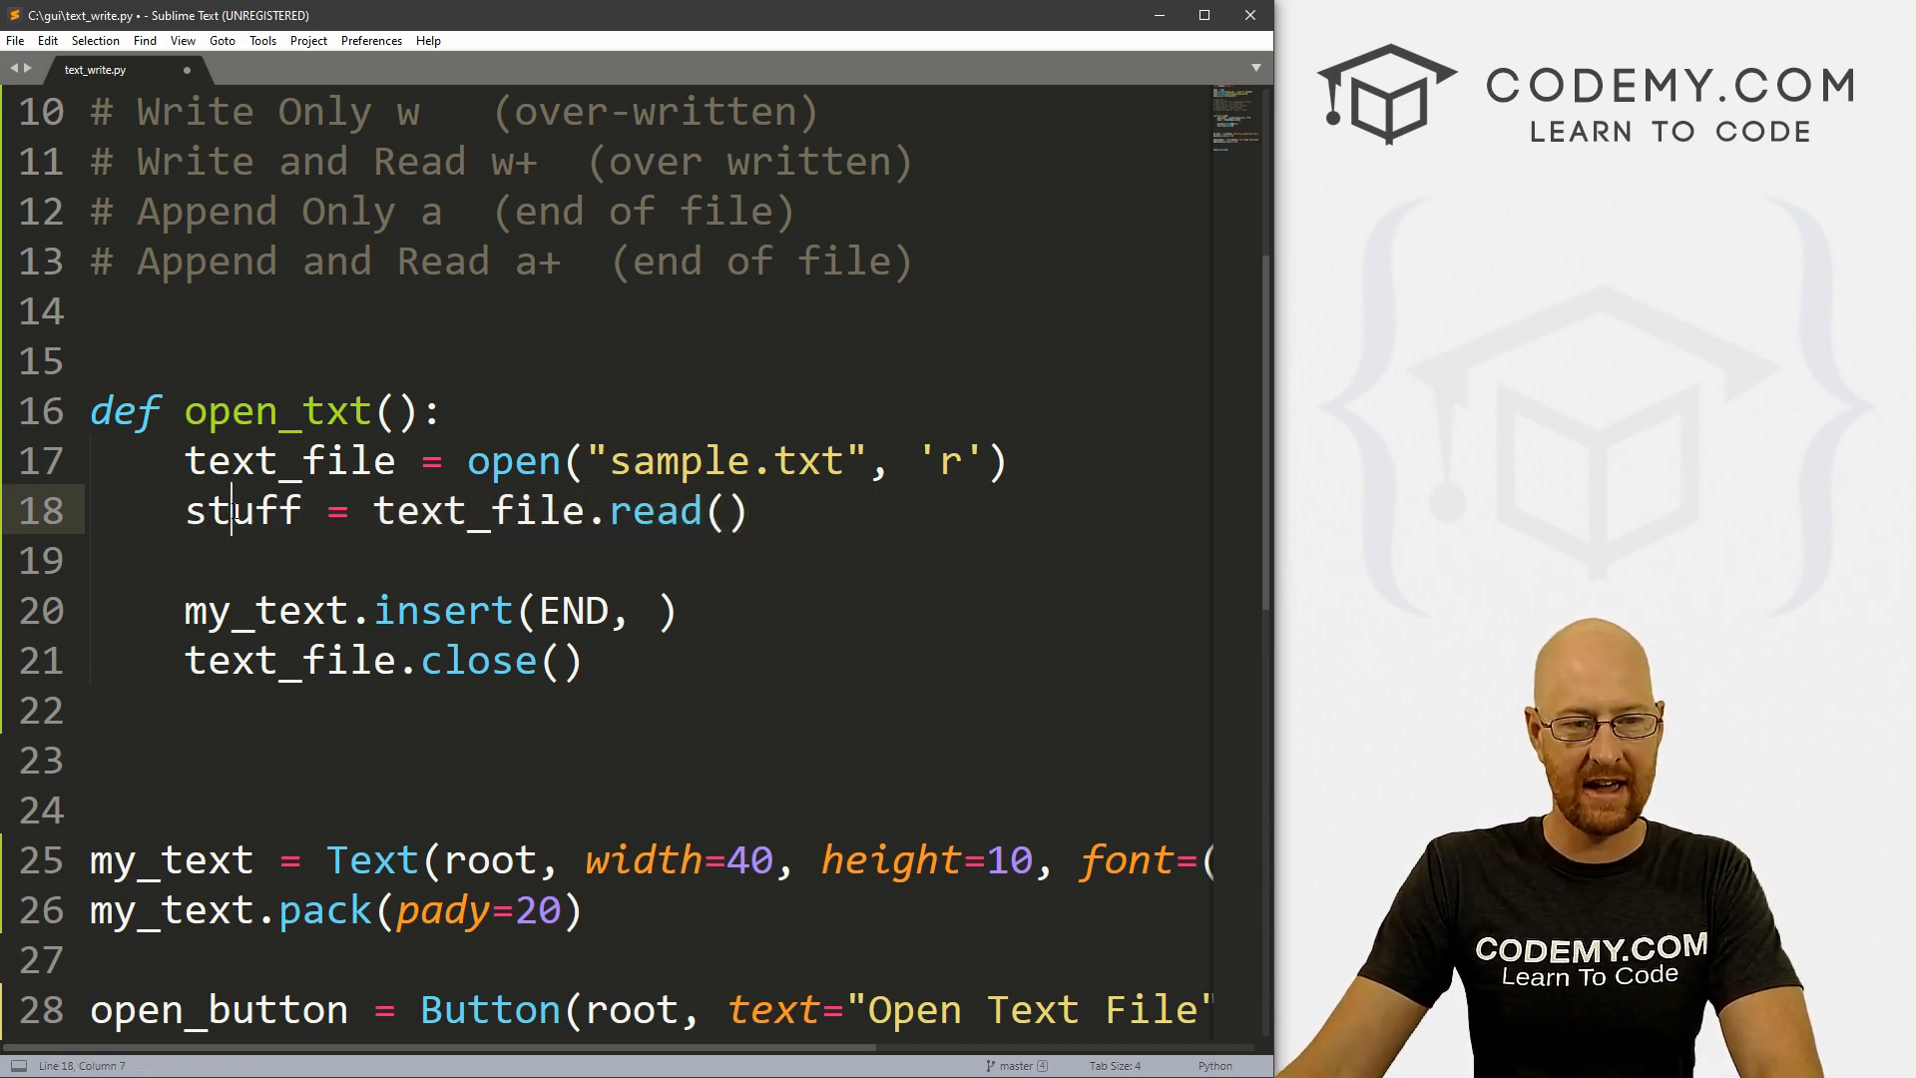
double_click(243, 510)
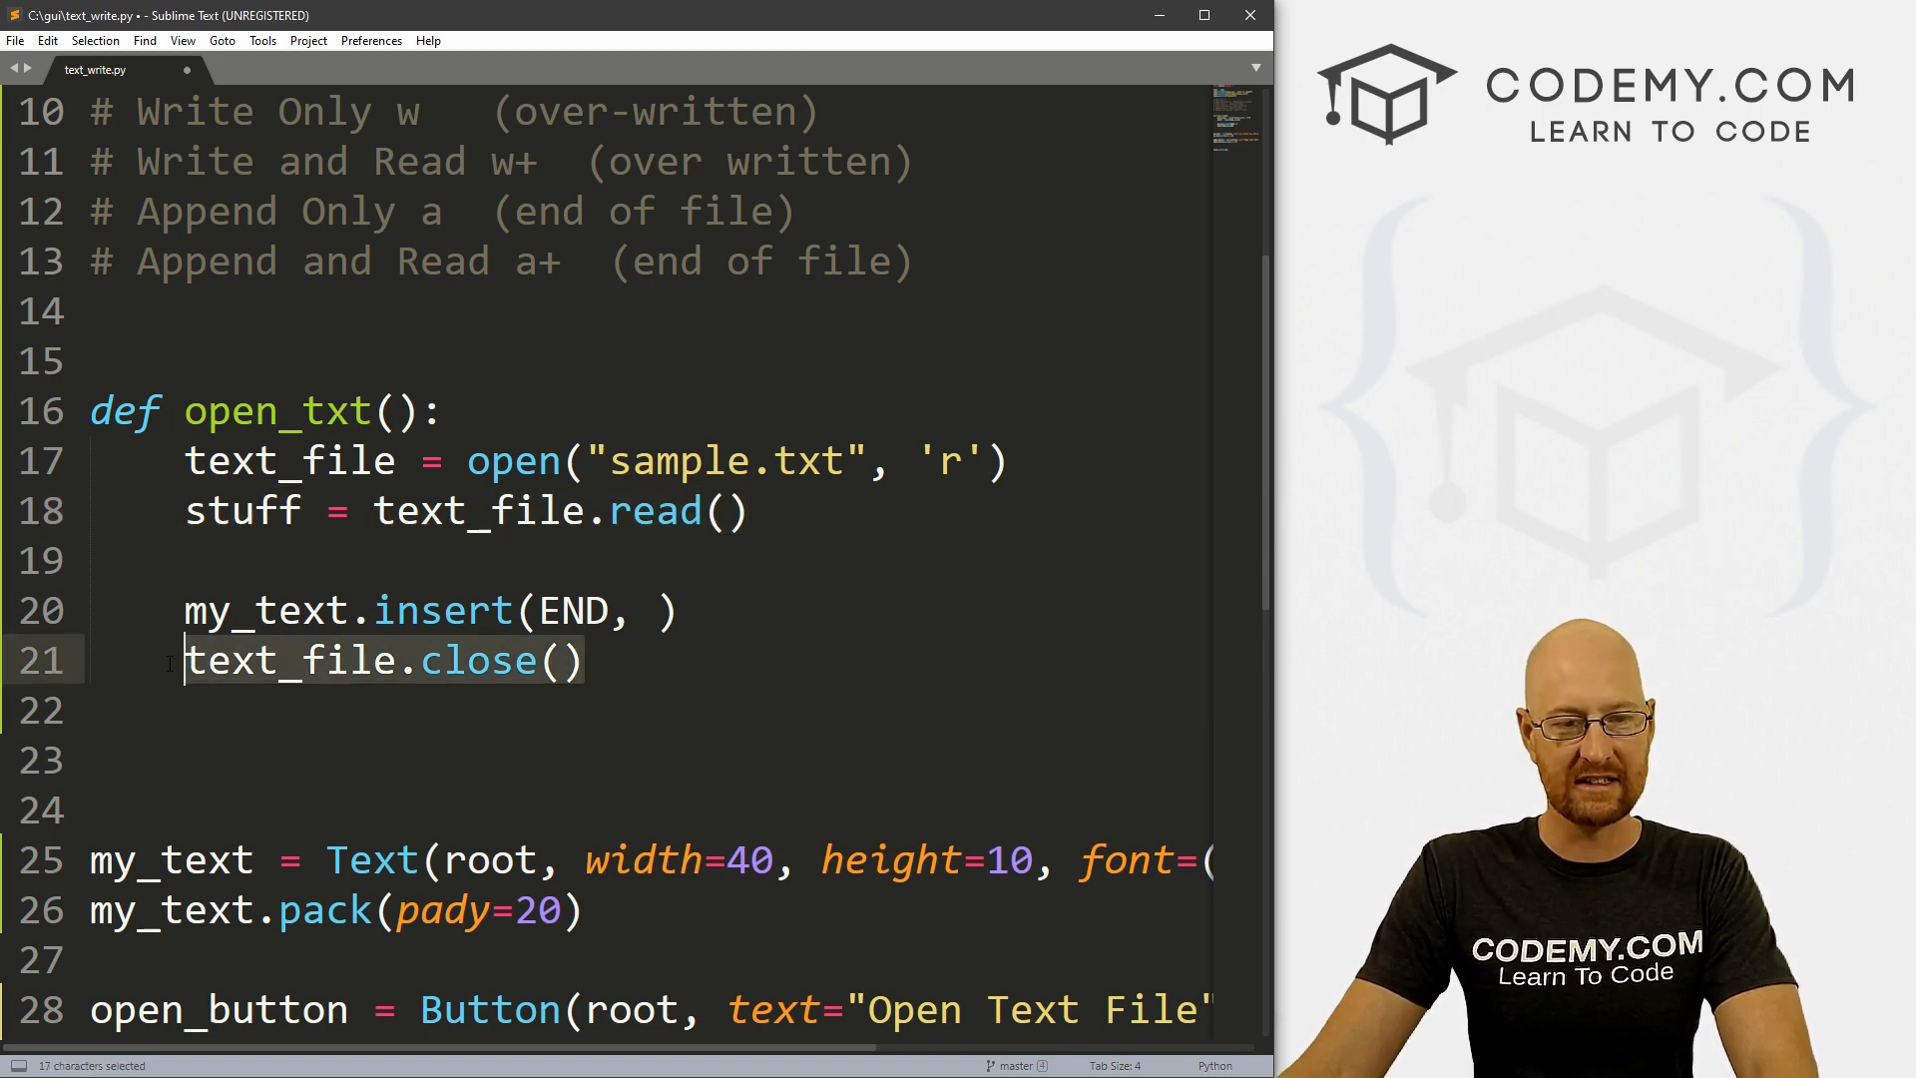
double_click(244, 511)
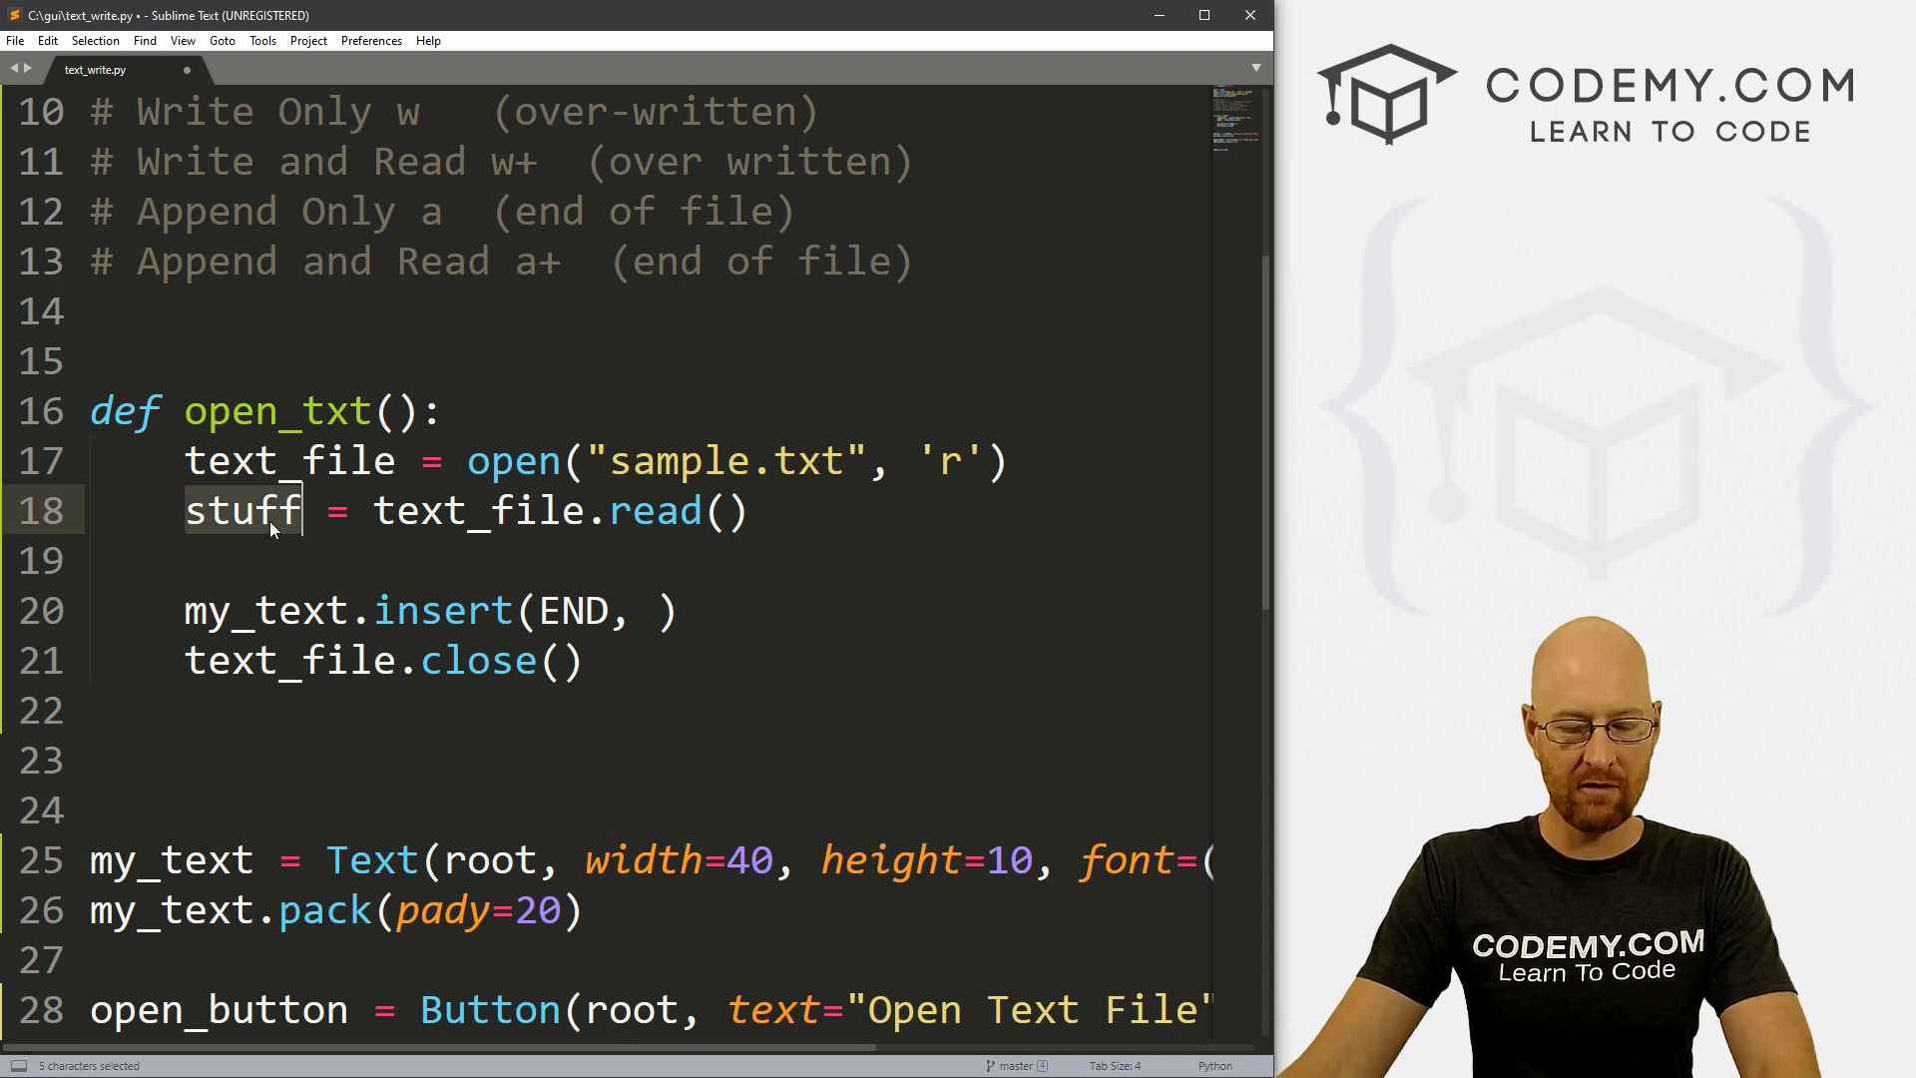
type("stuff")
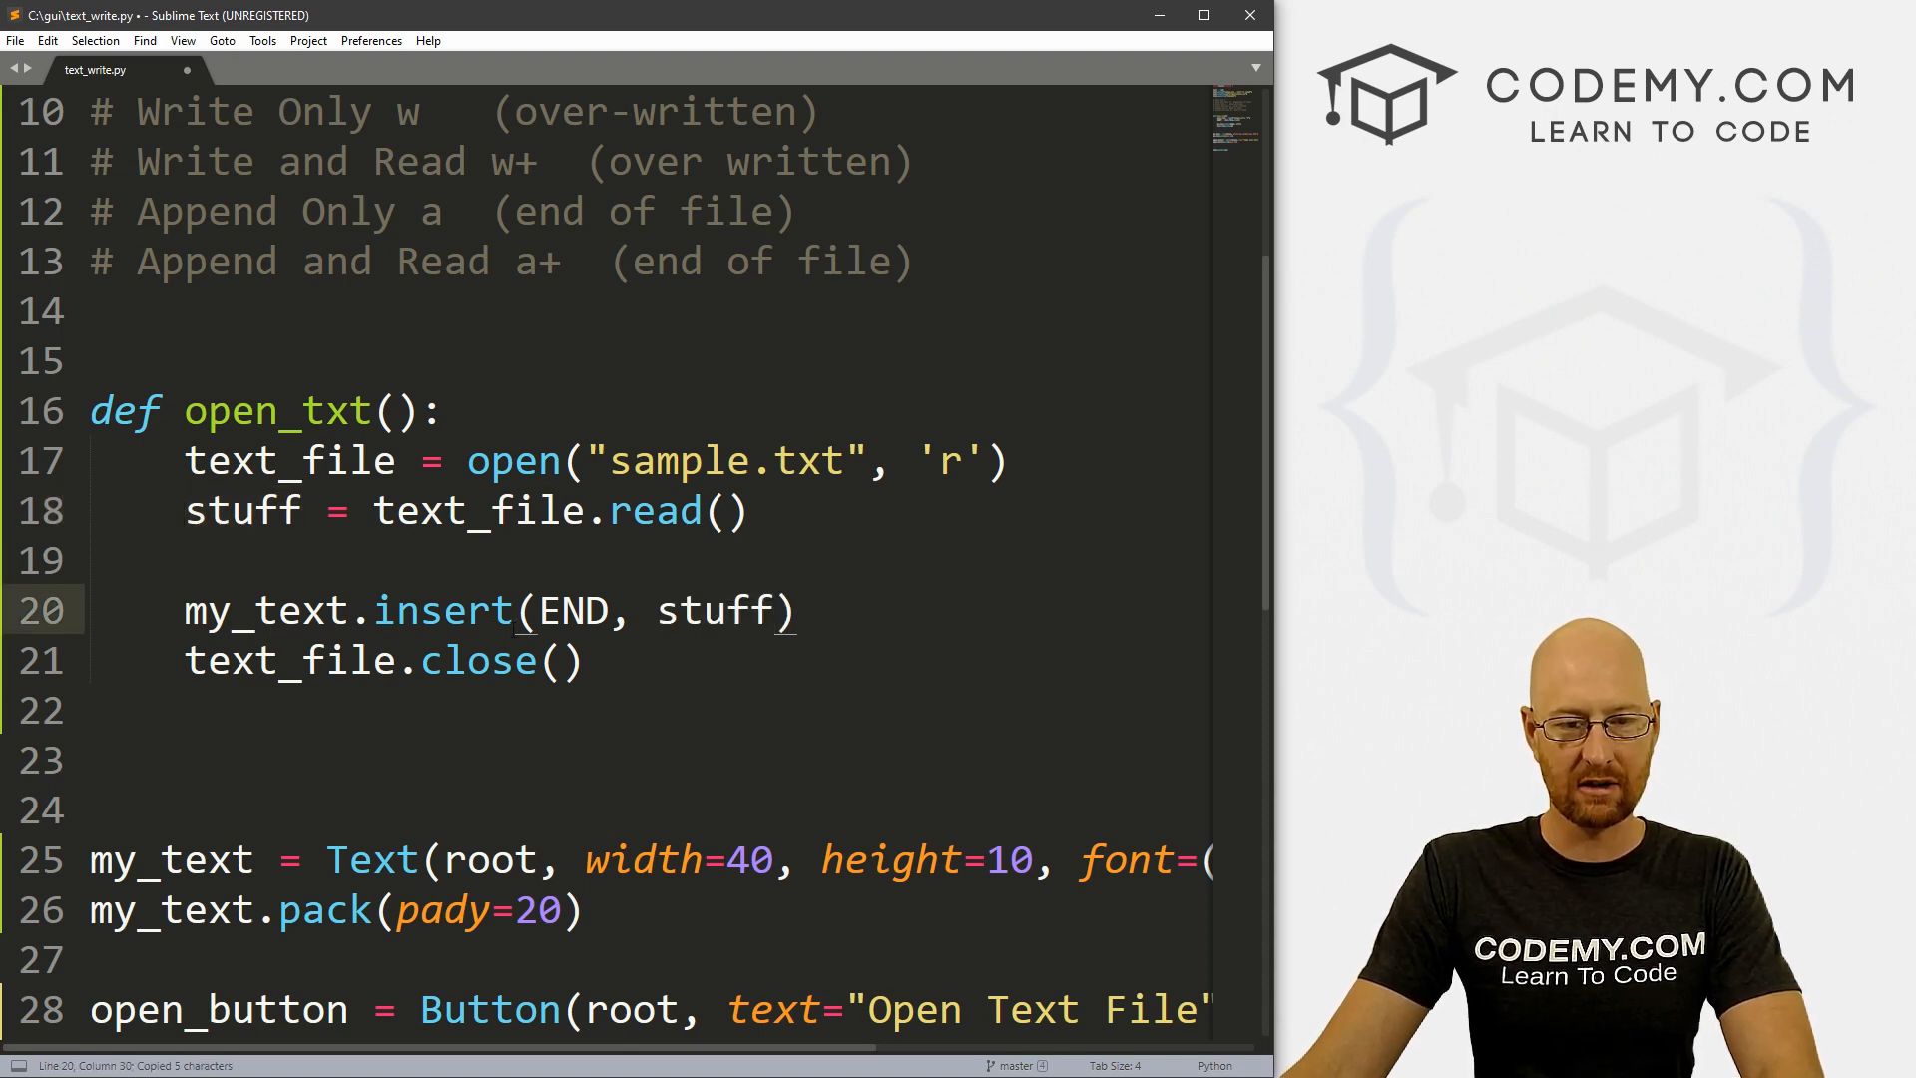
left_click(798, 610)
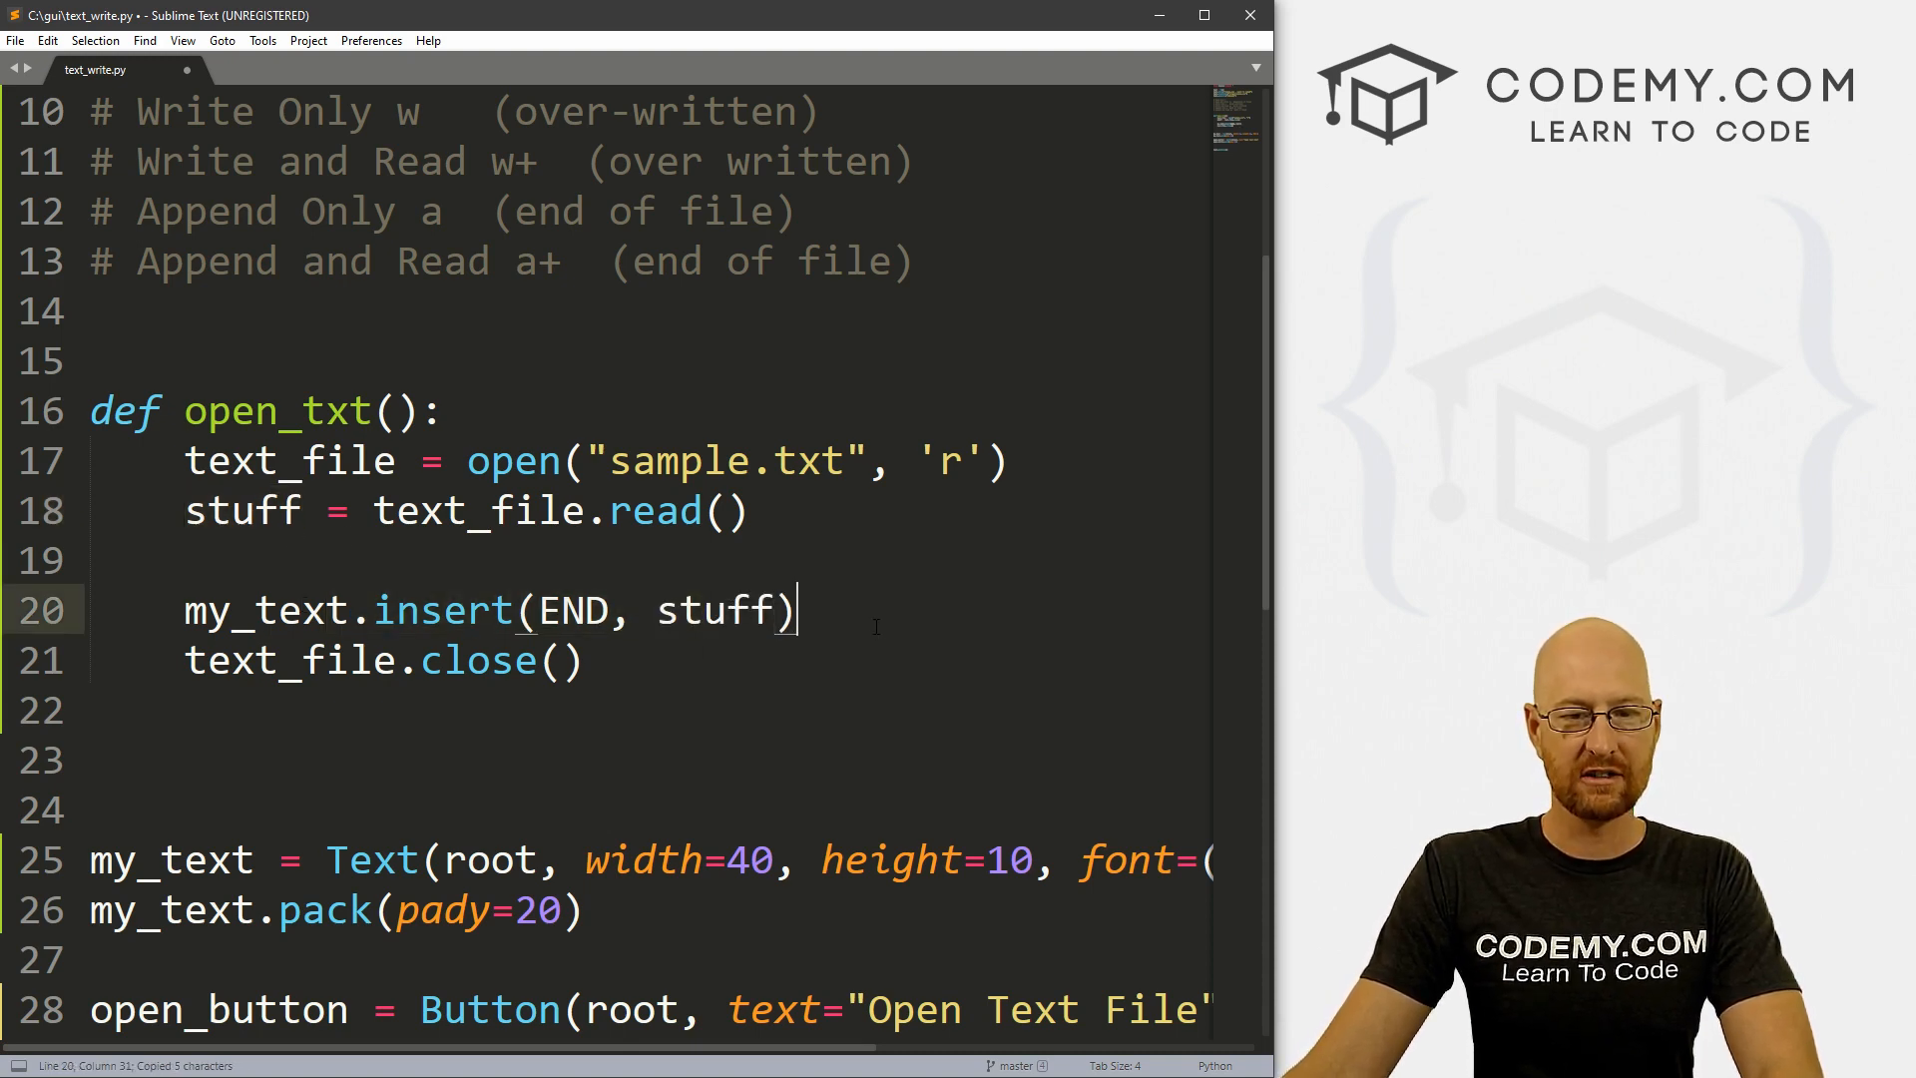
left_click(632, 461)
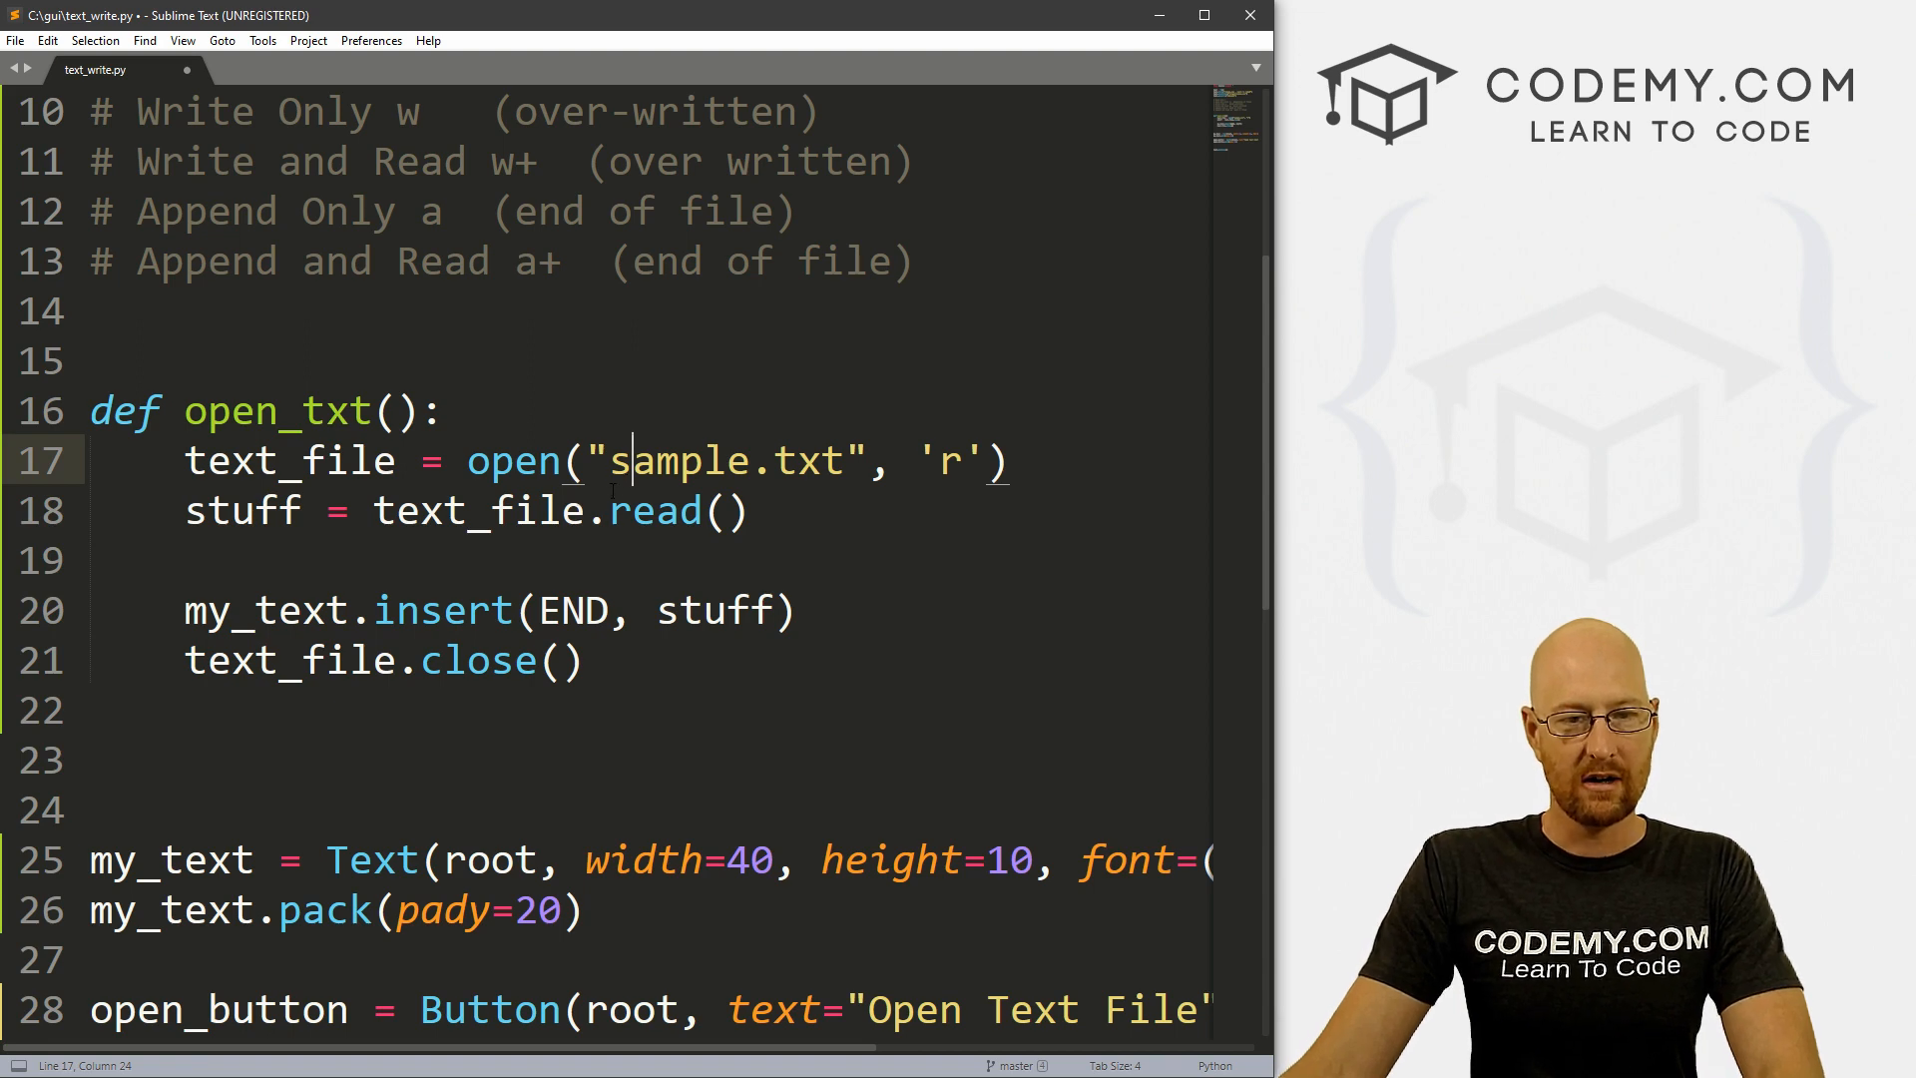
key("ctrl+s")
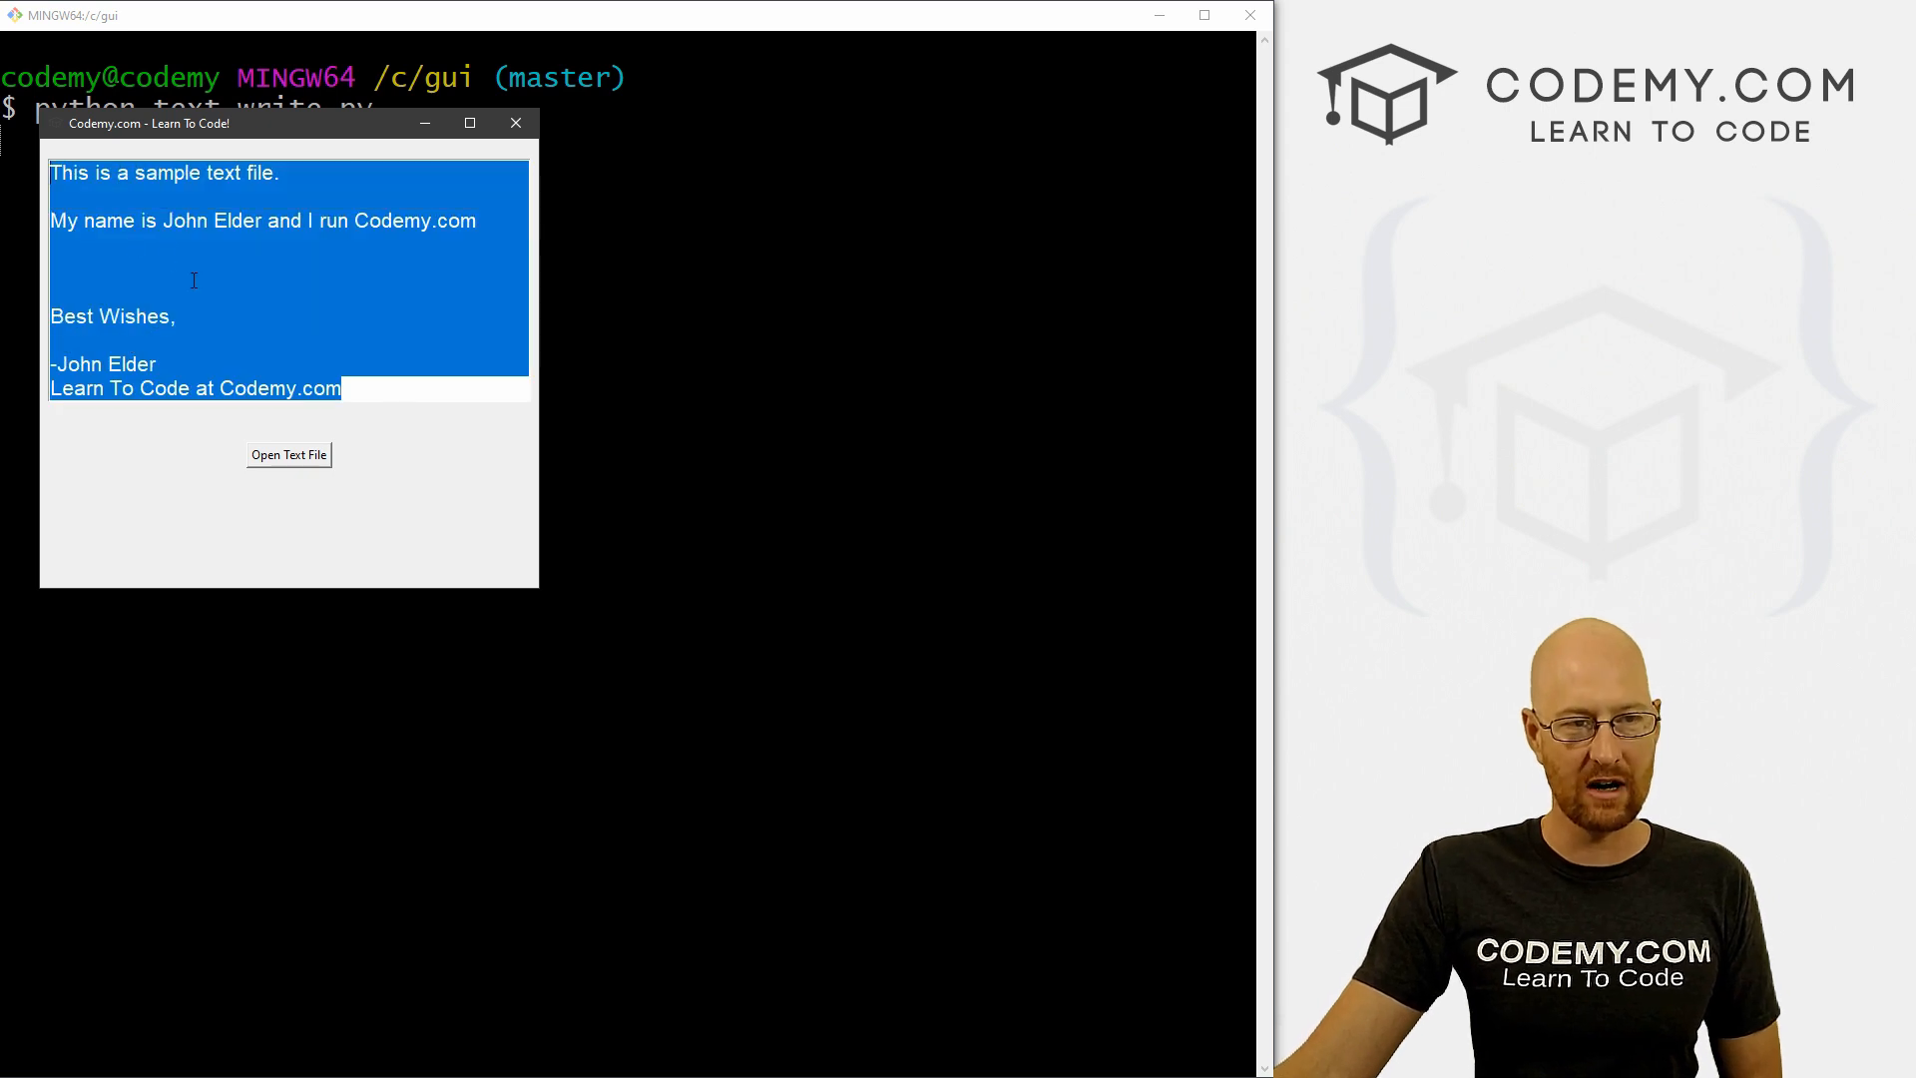
Step: Click into the loaded text and select all of it with Ctrl+A
left_click(399, 346)
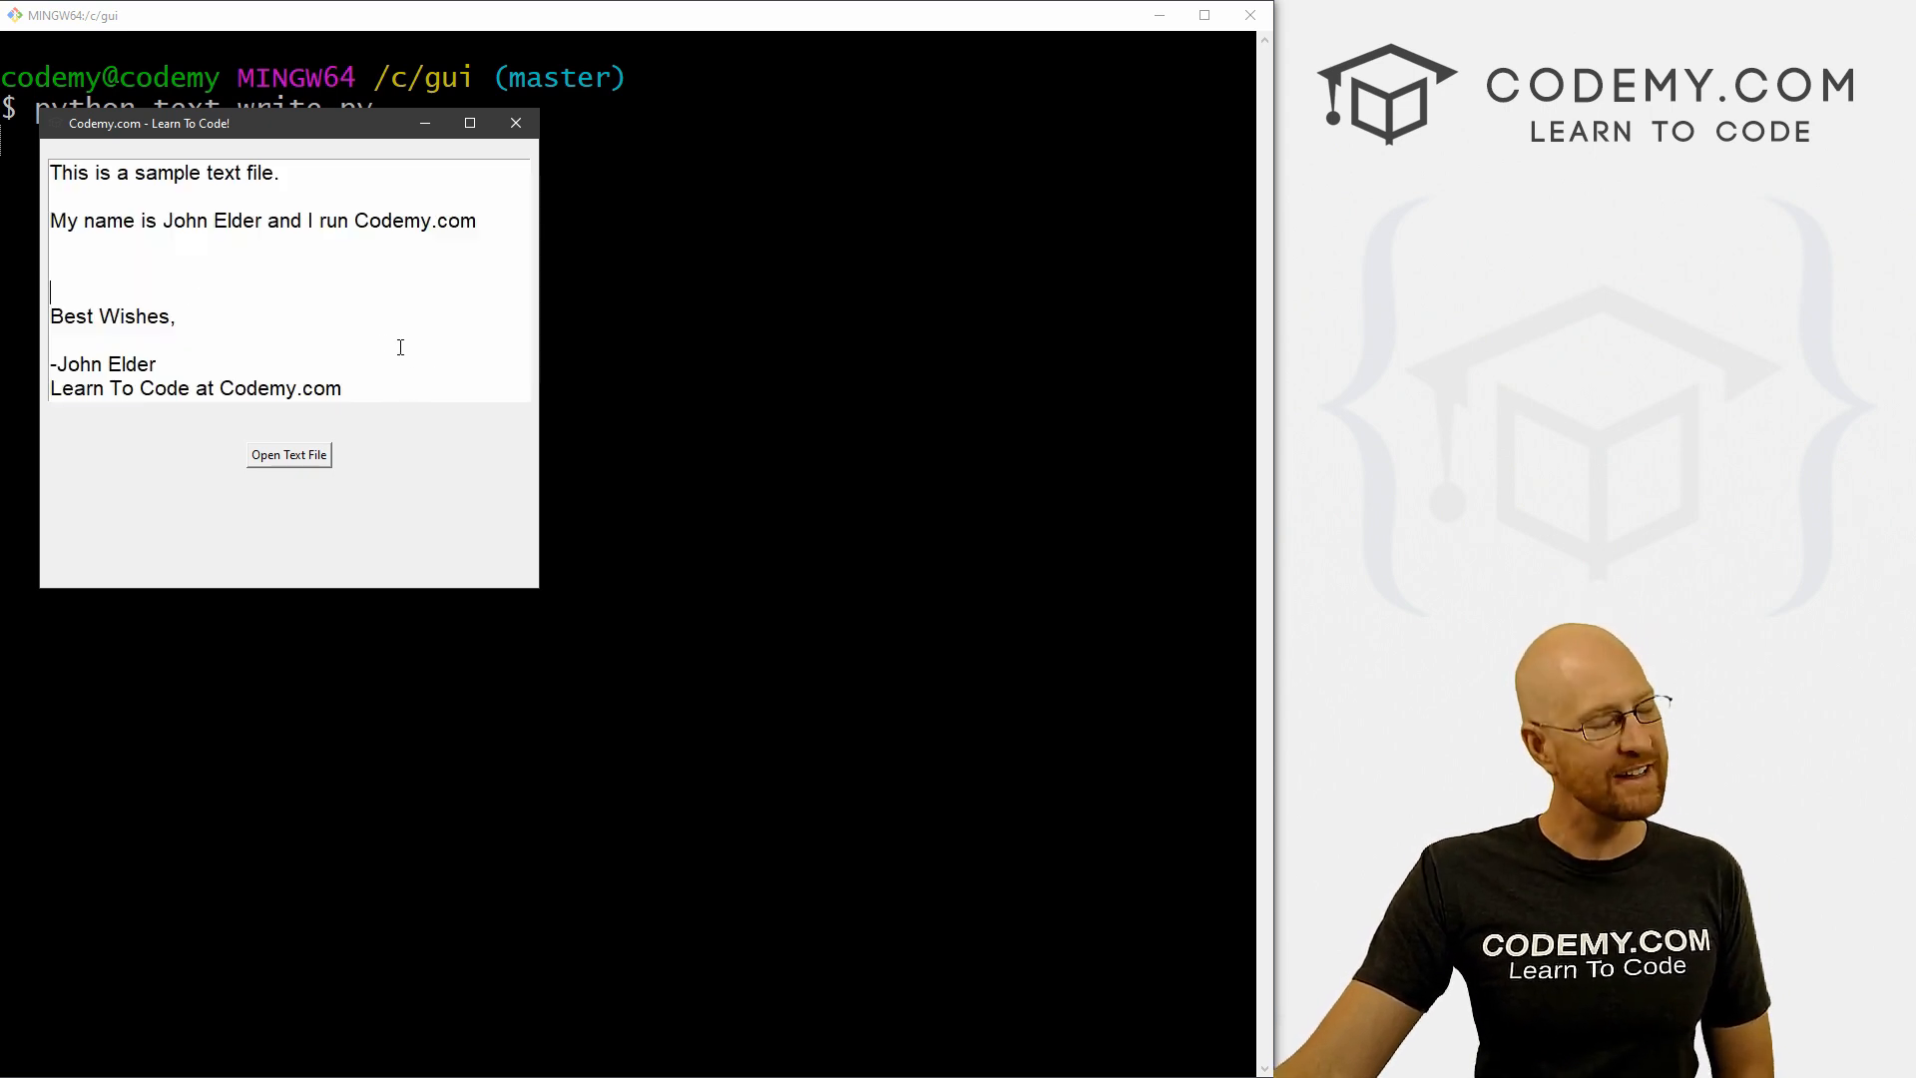
key("ctrl+a")
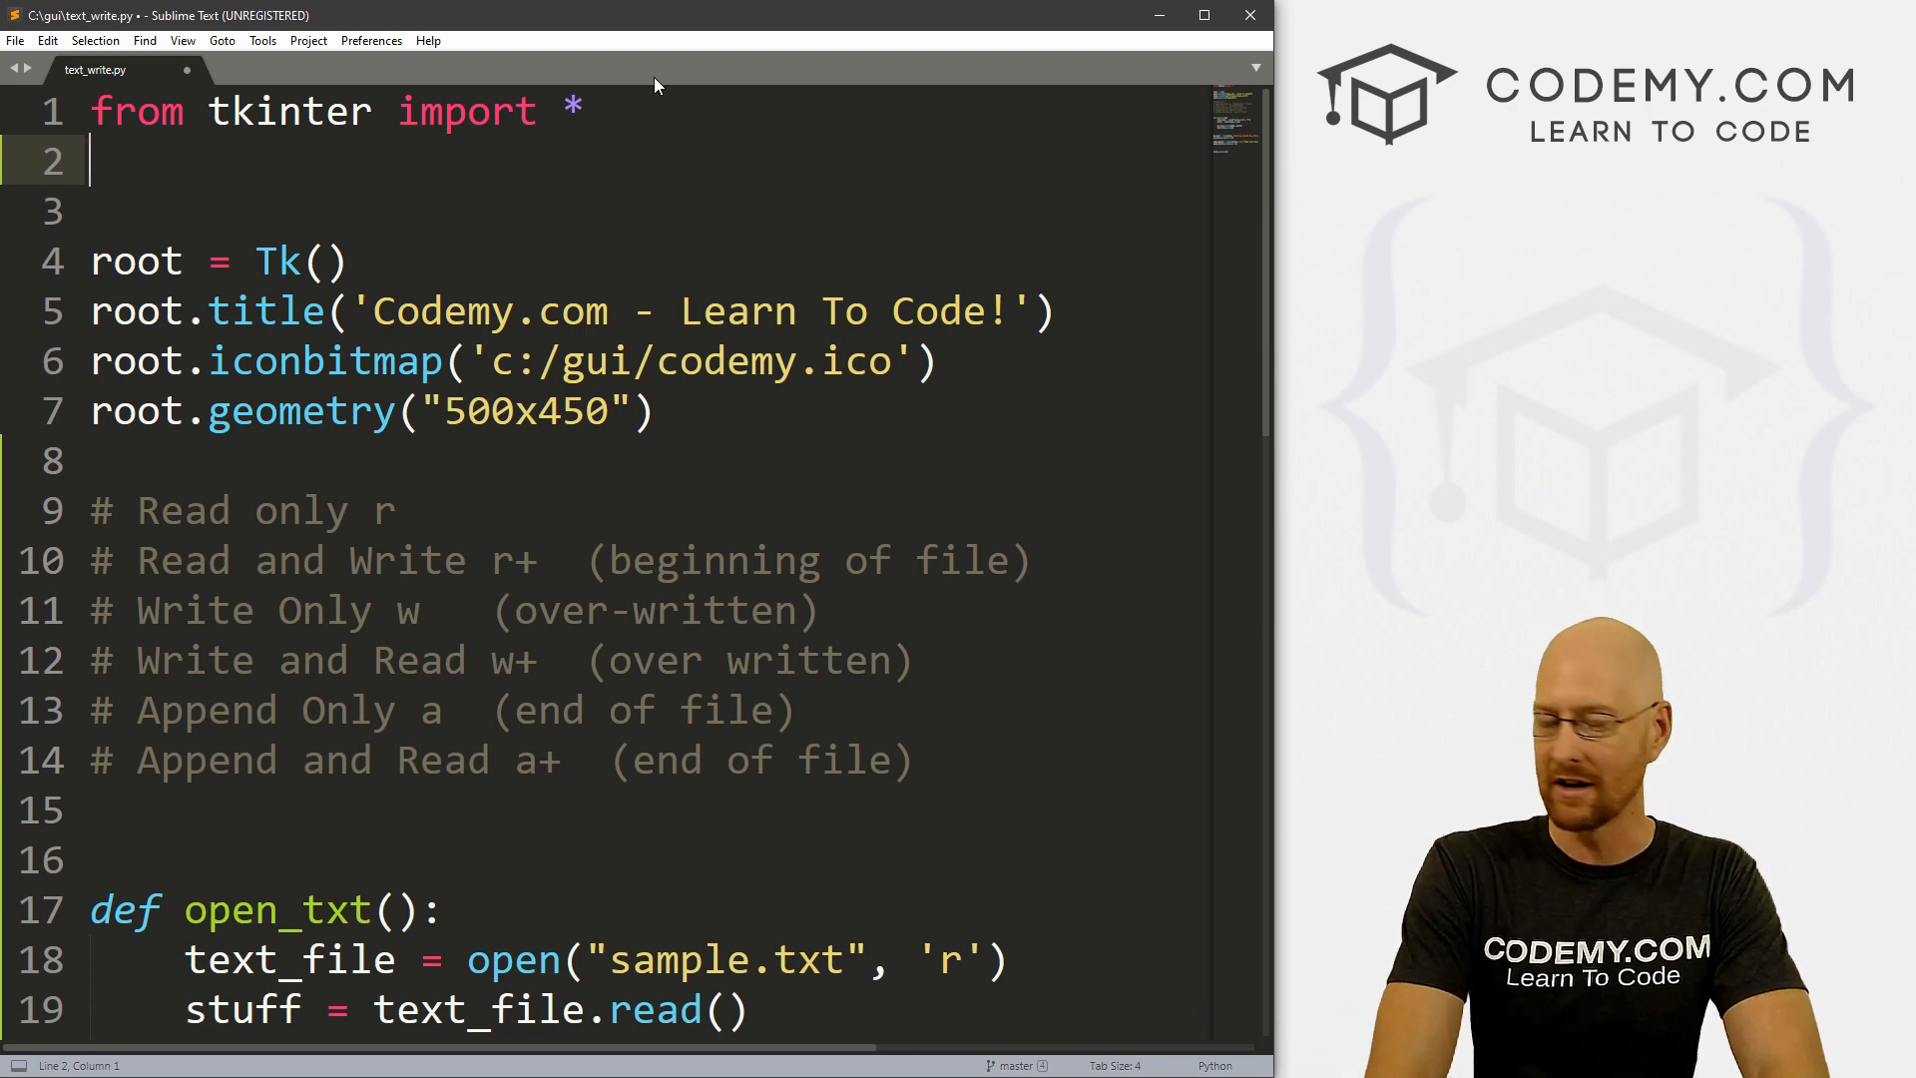
Step: Add the import line 'from tkinter import filedialog'
type("from tkinter i")
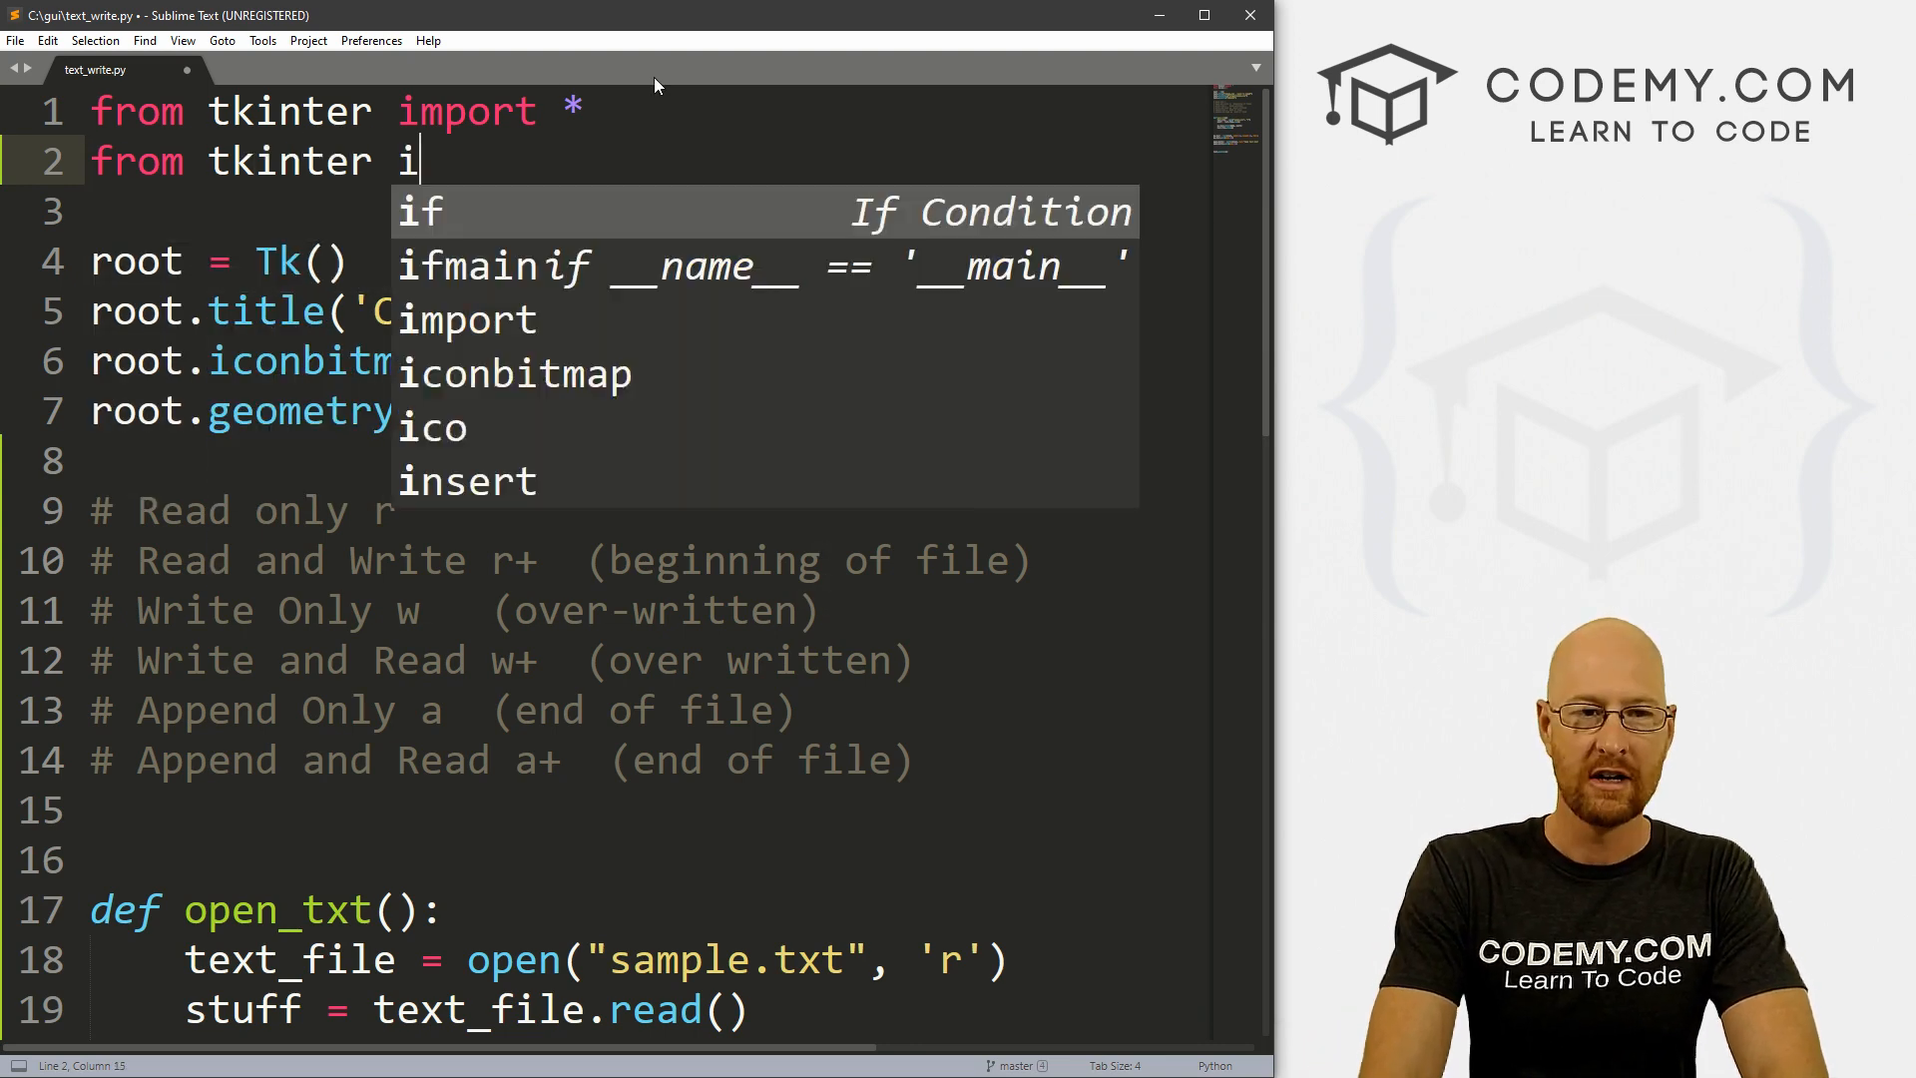
type("mport filedi")
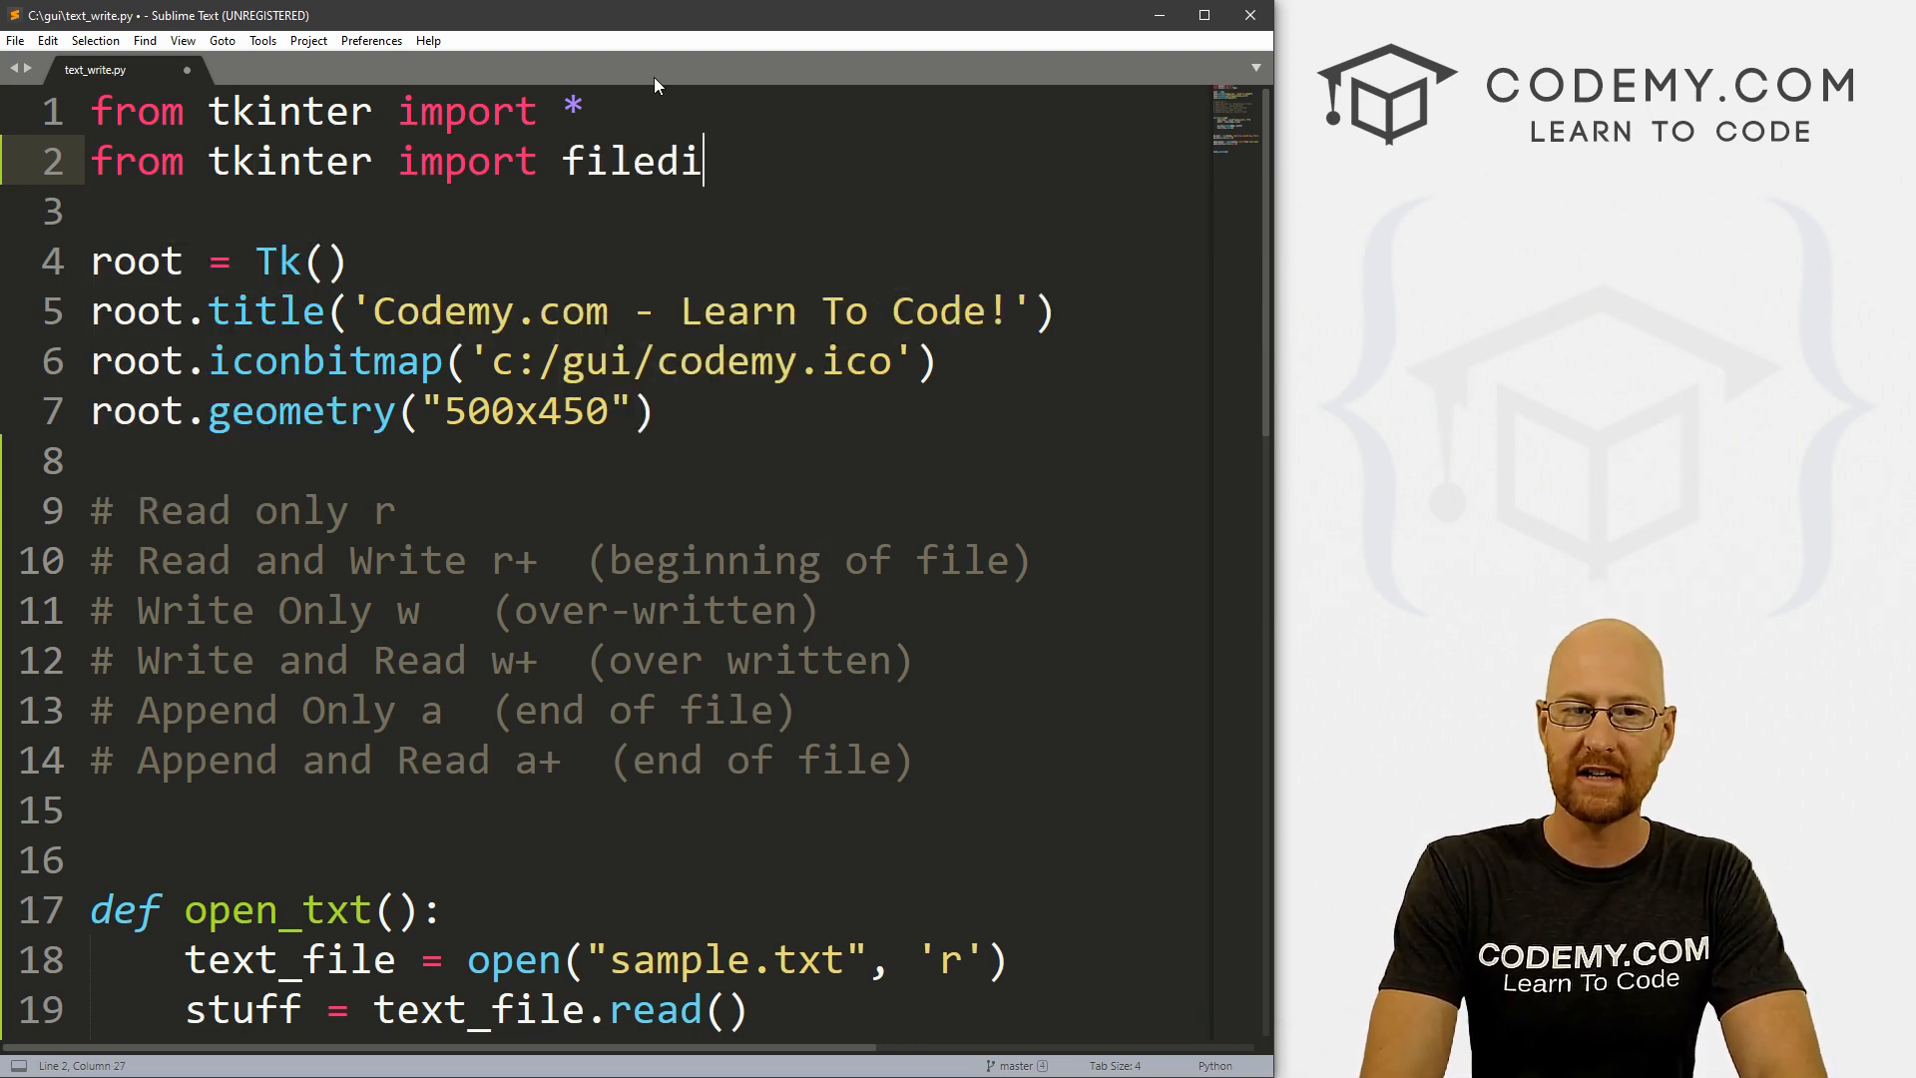
type("alog")
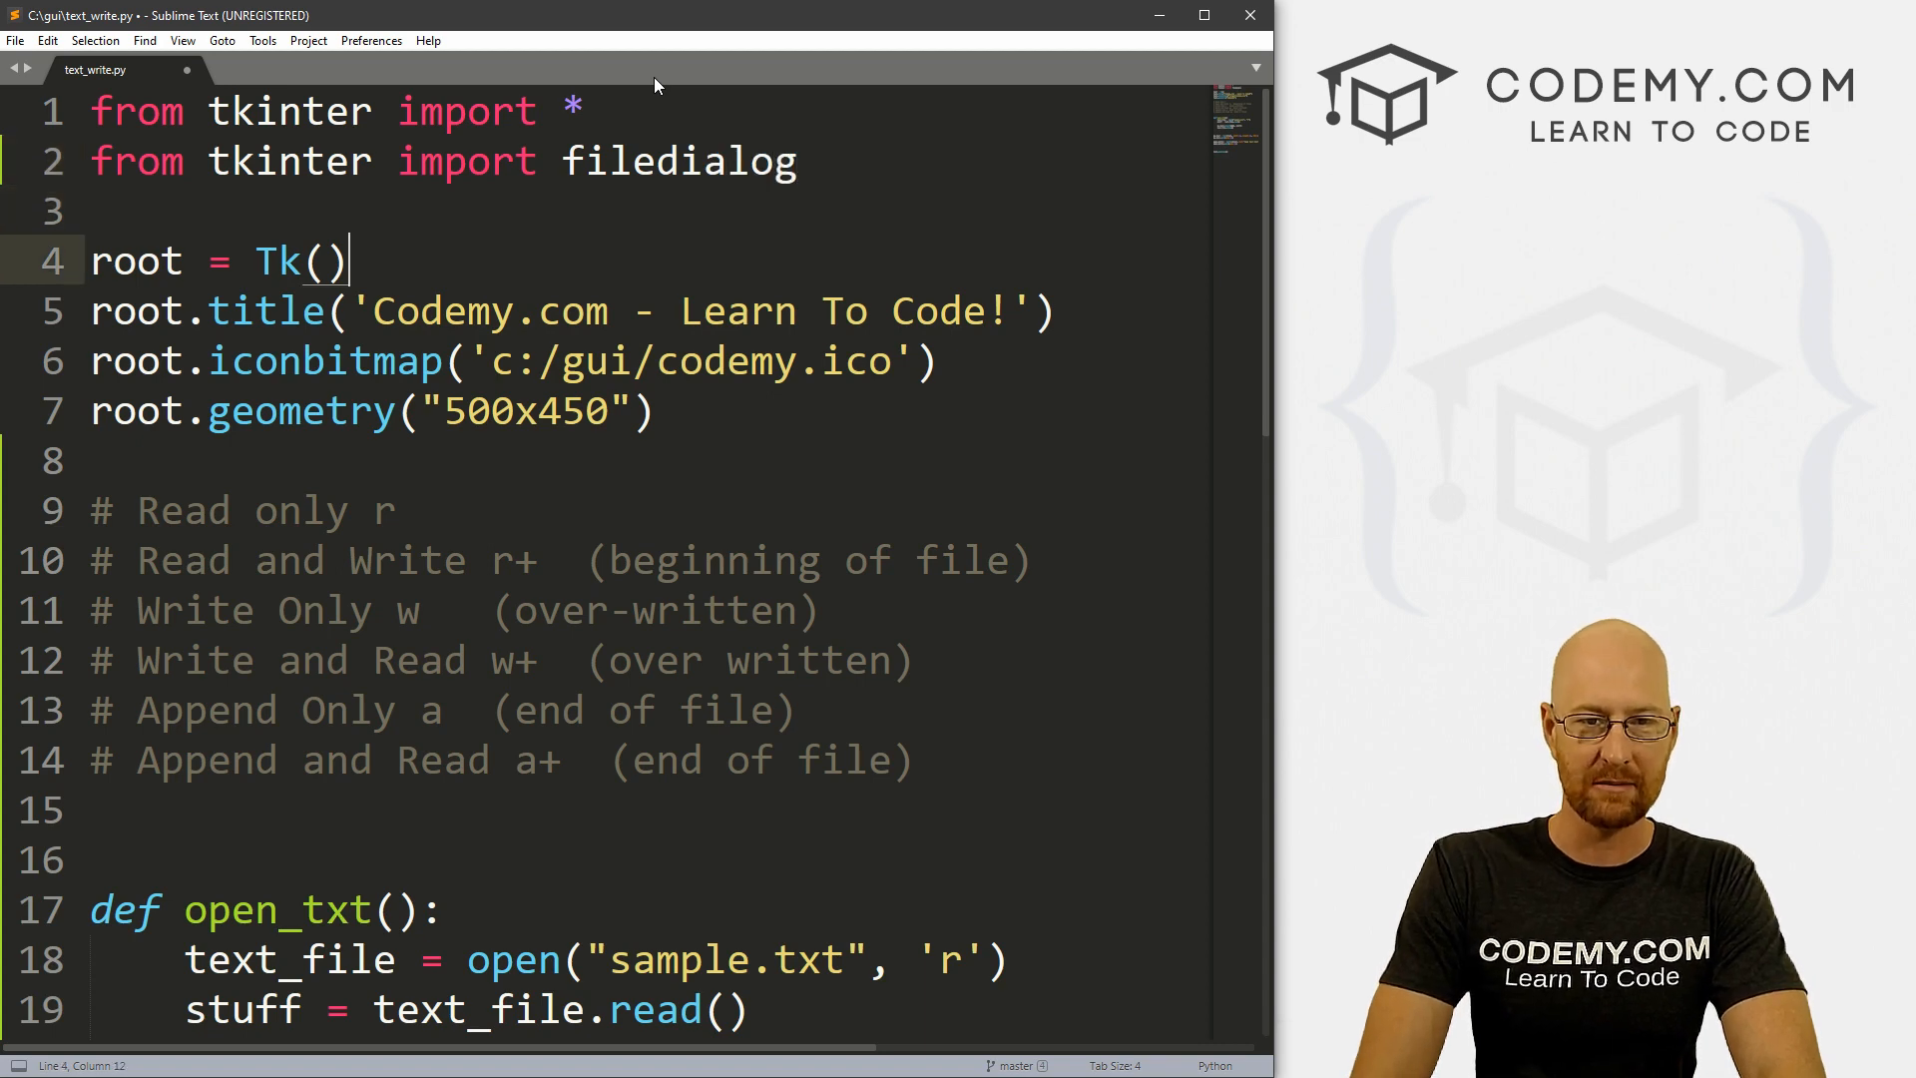
scroll("down", 3)
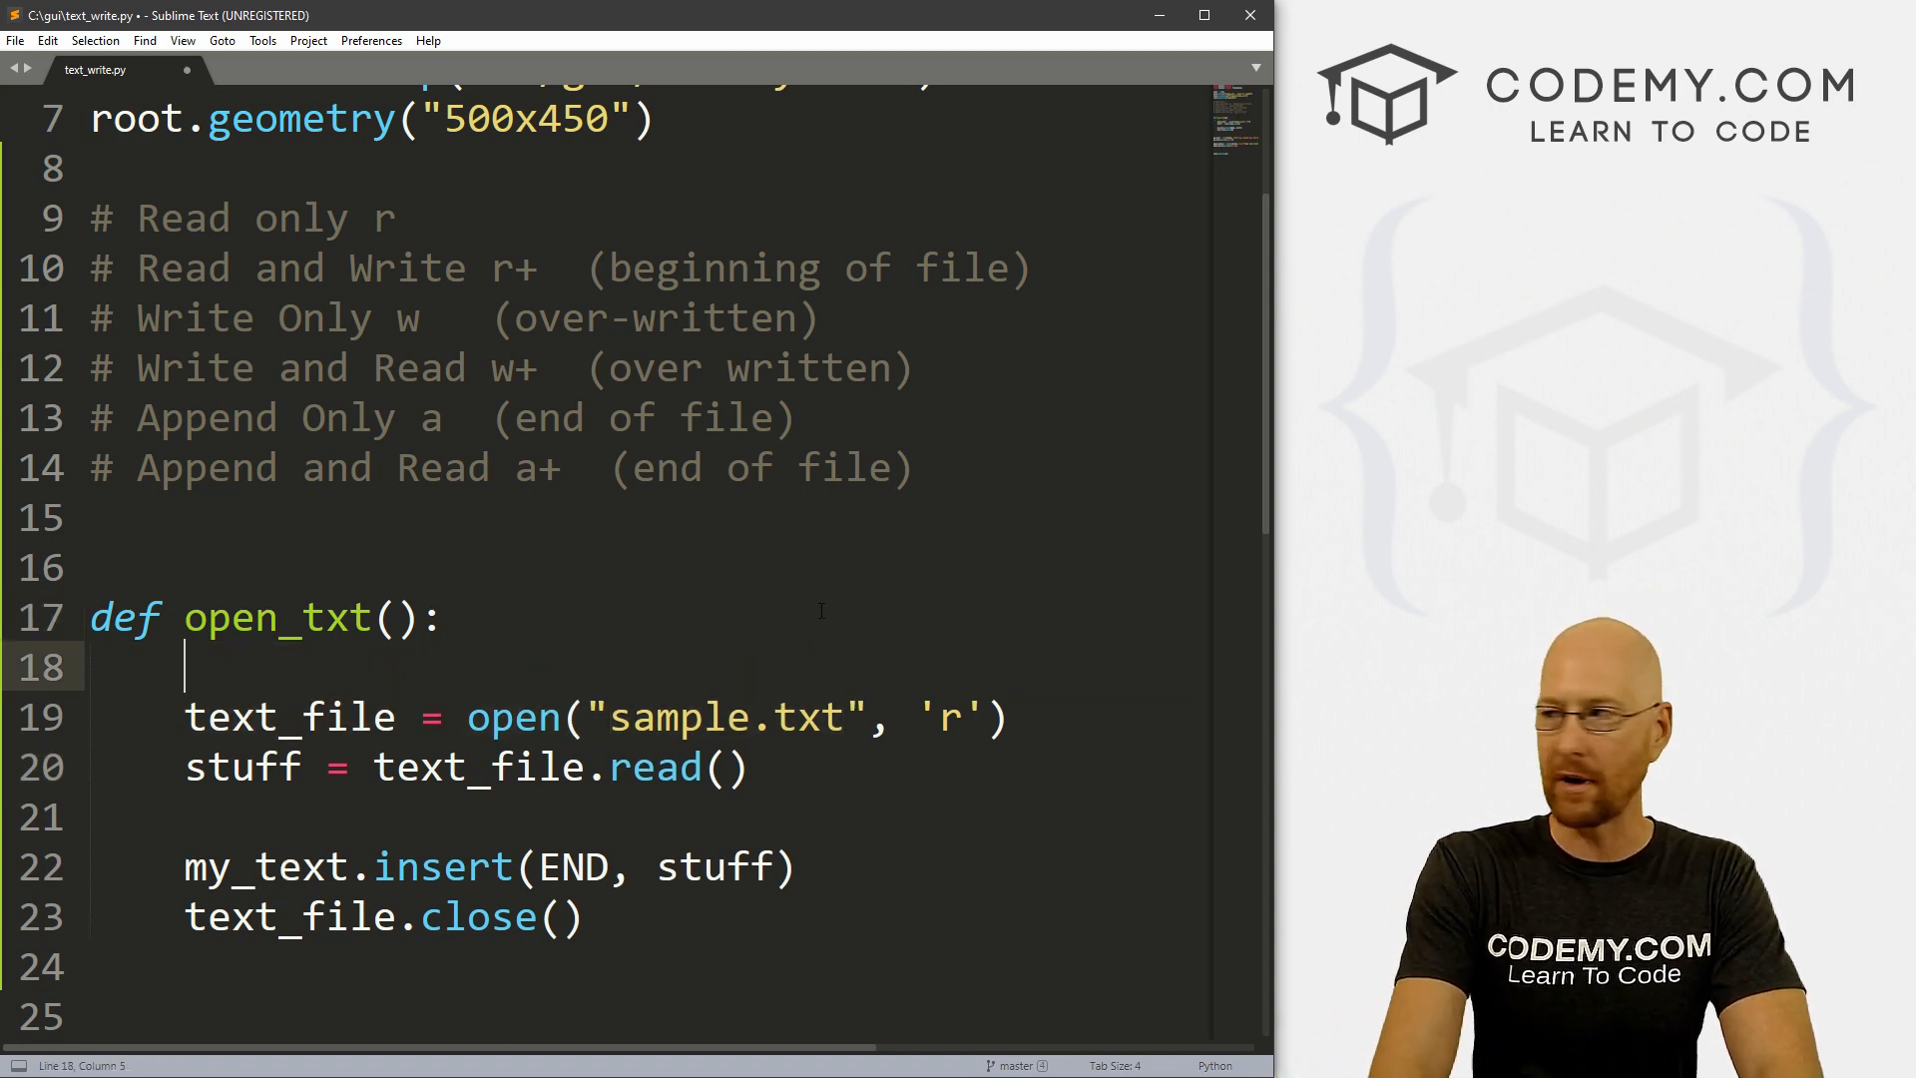
Step: Set text_file = filedialog.askopenfilename with initaldir="C:/gui/"
type("text_file = filedialo")
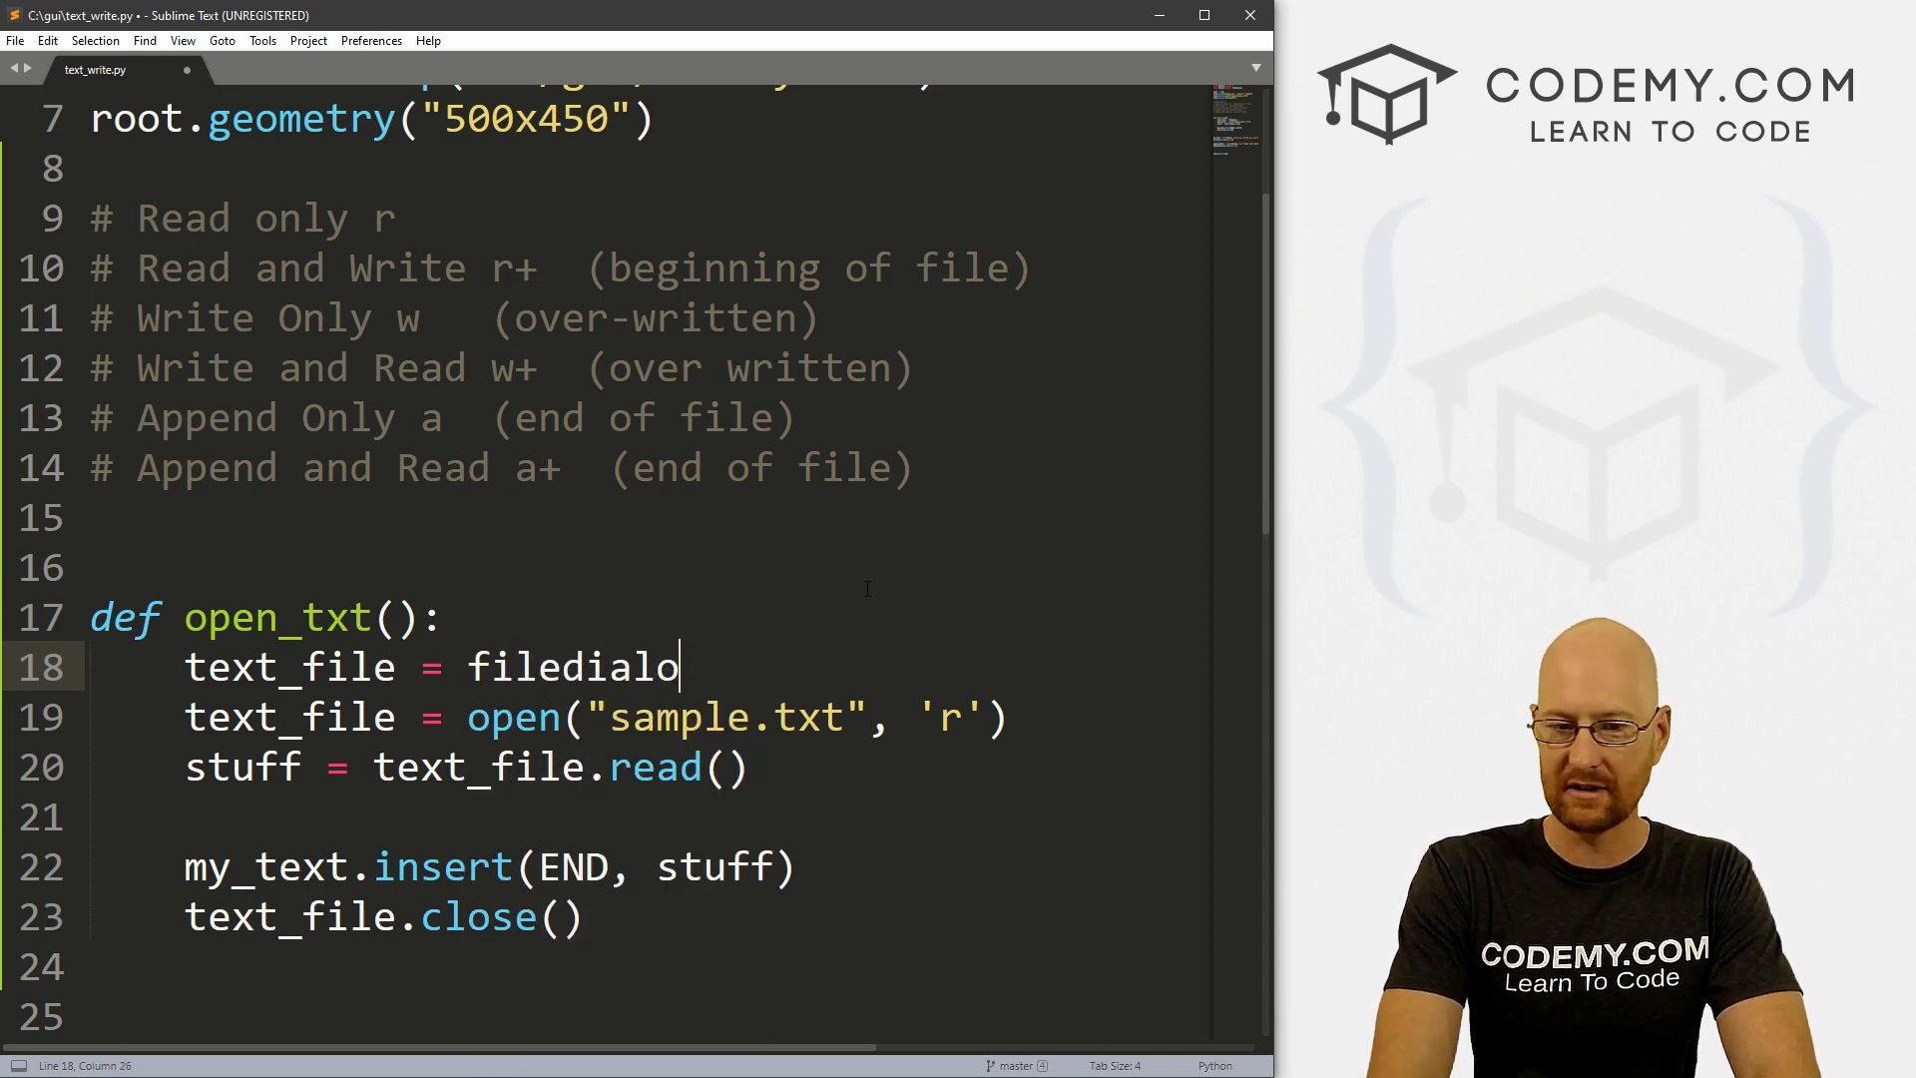
type("g.askope")
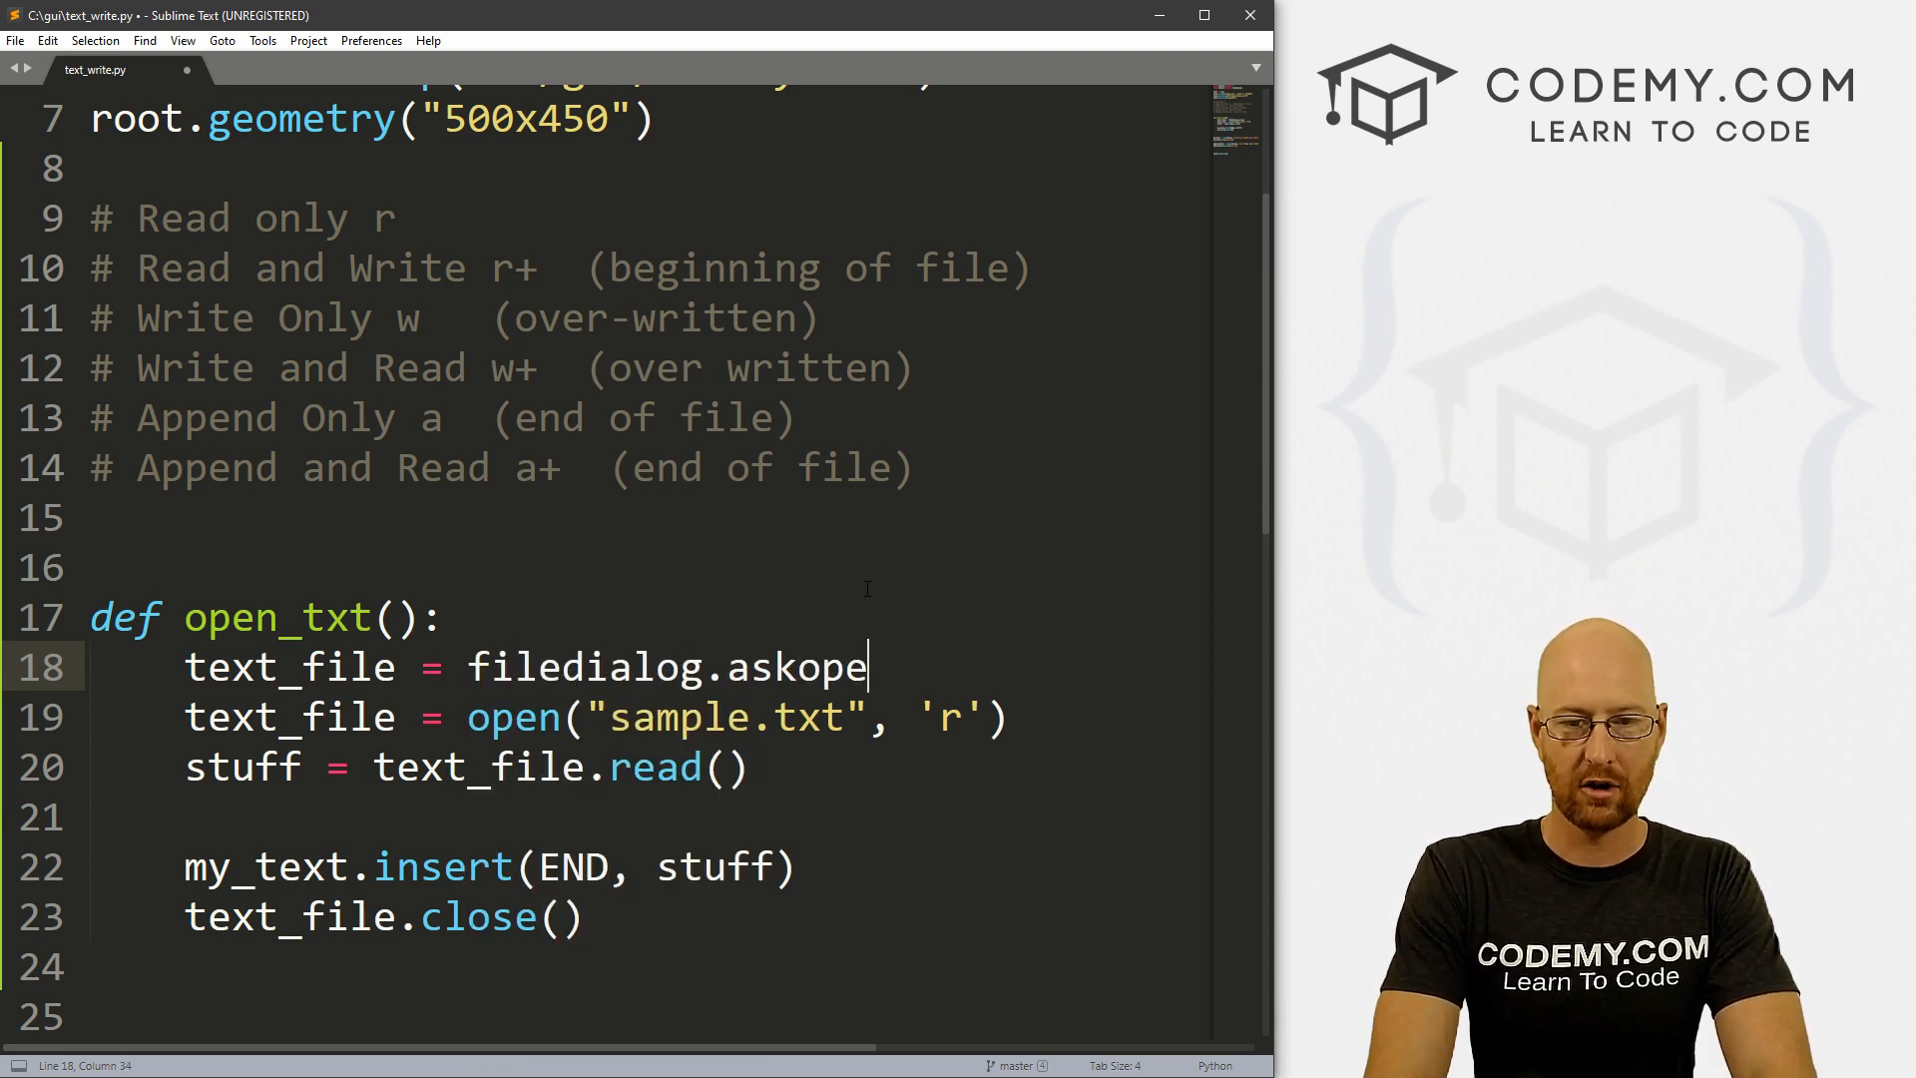
type("nfilename")
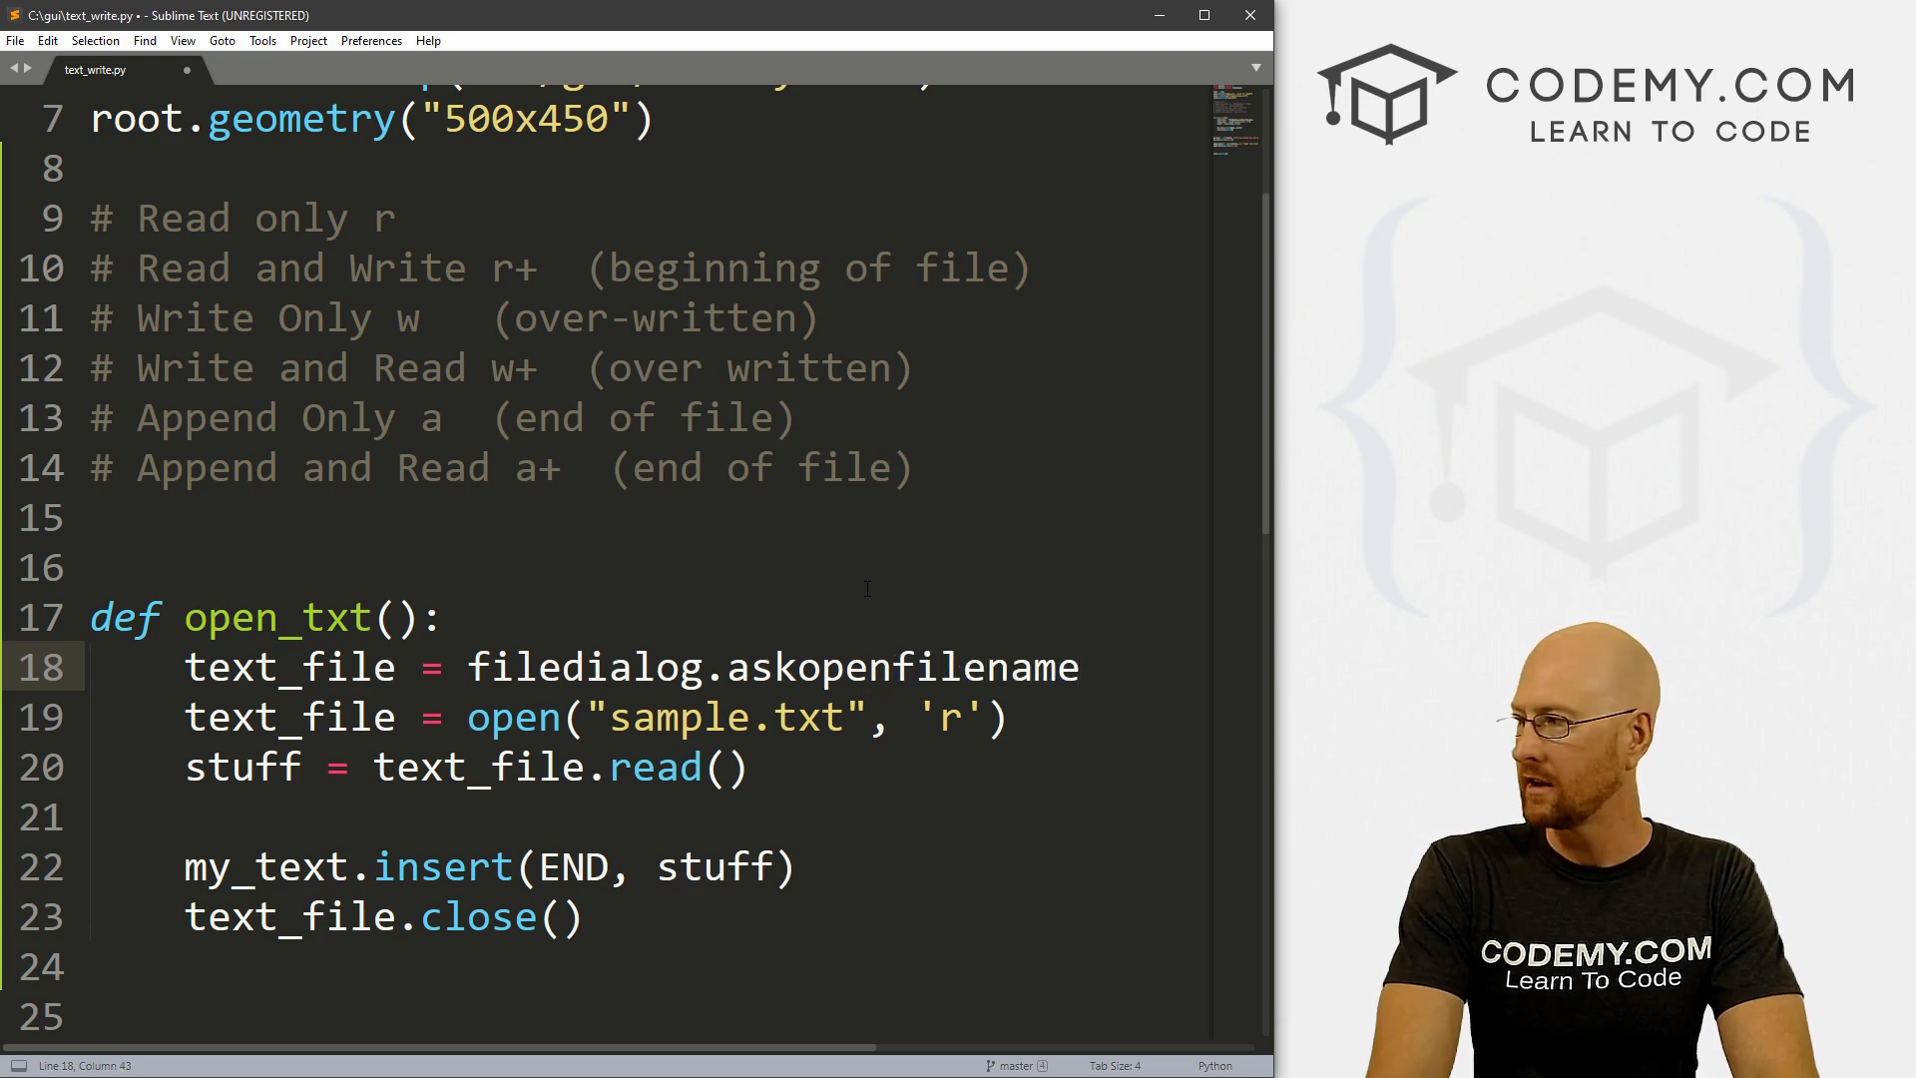
type("()")
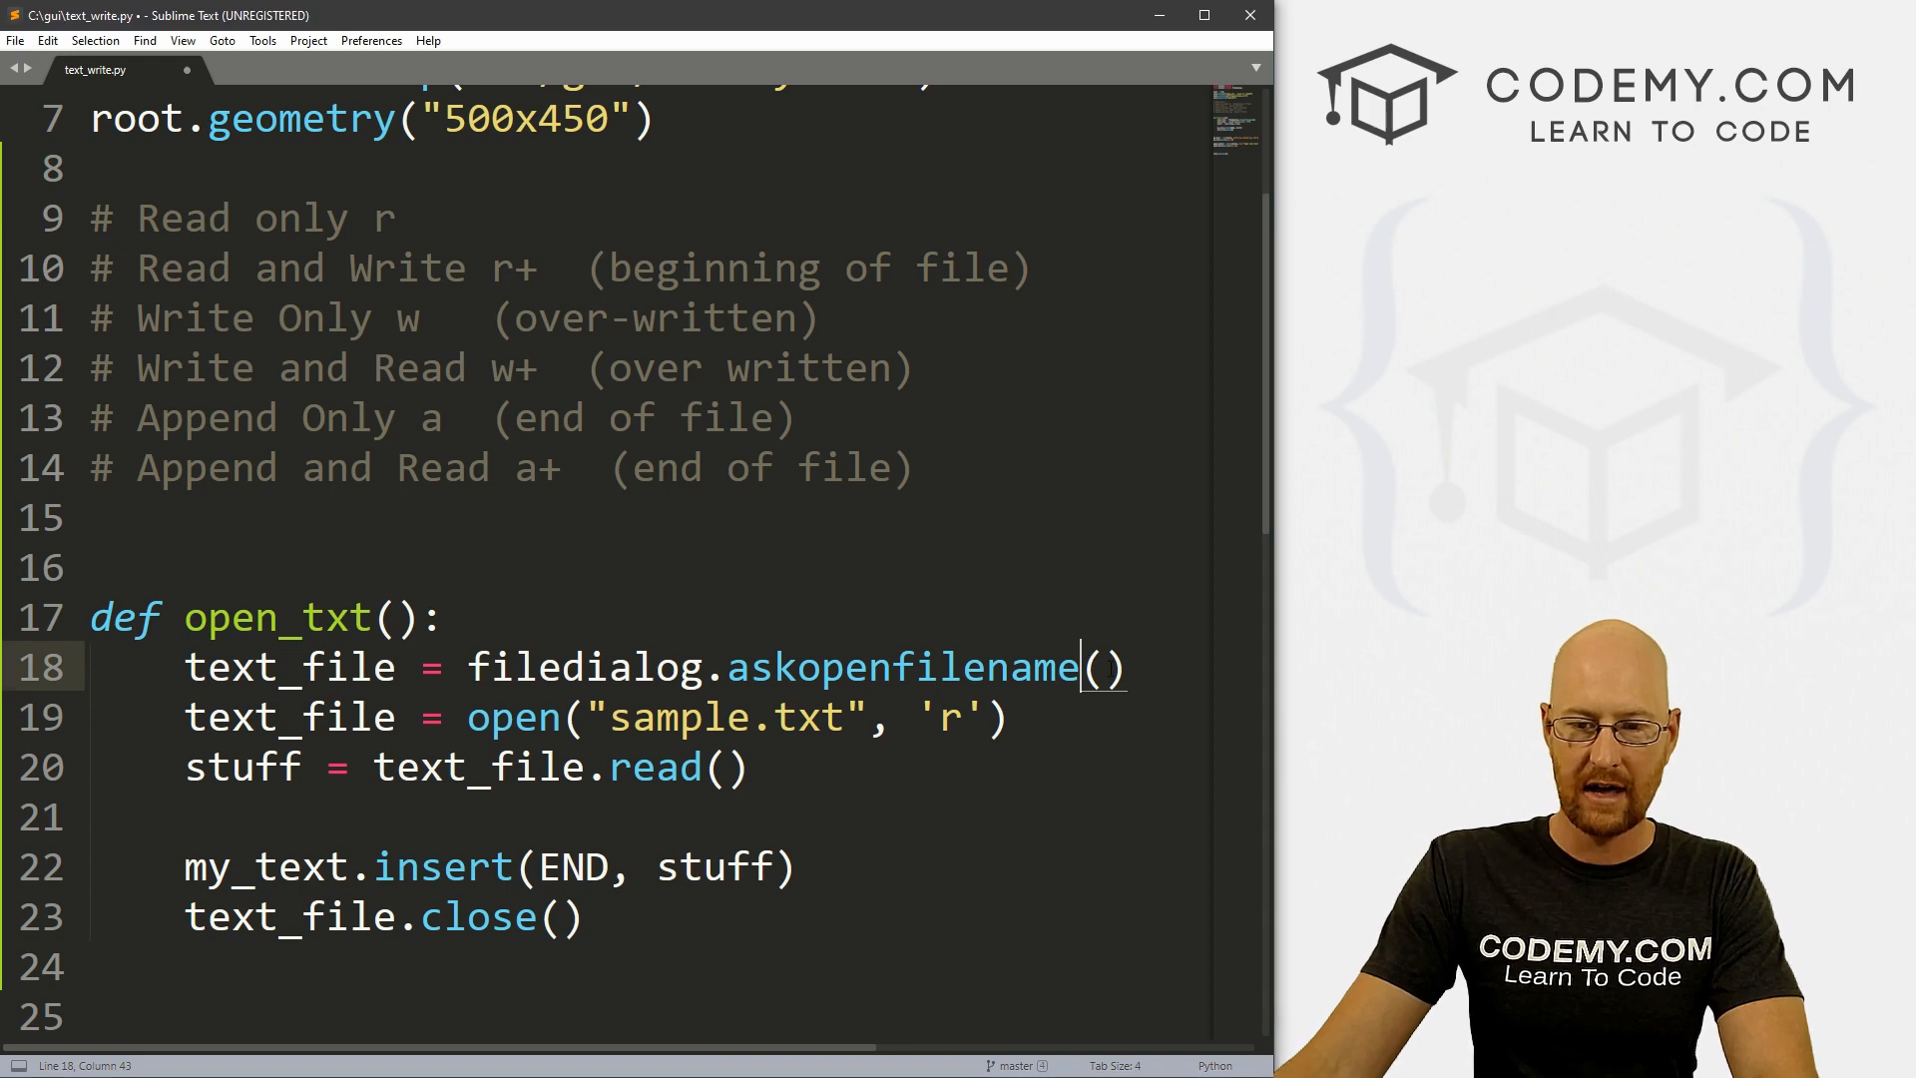
type("initaldir=")
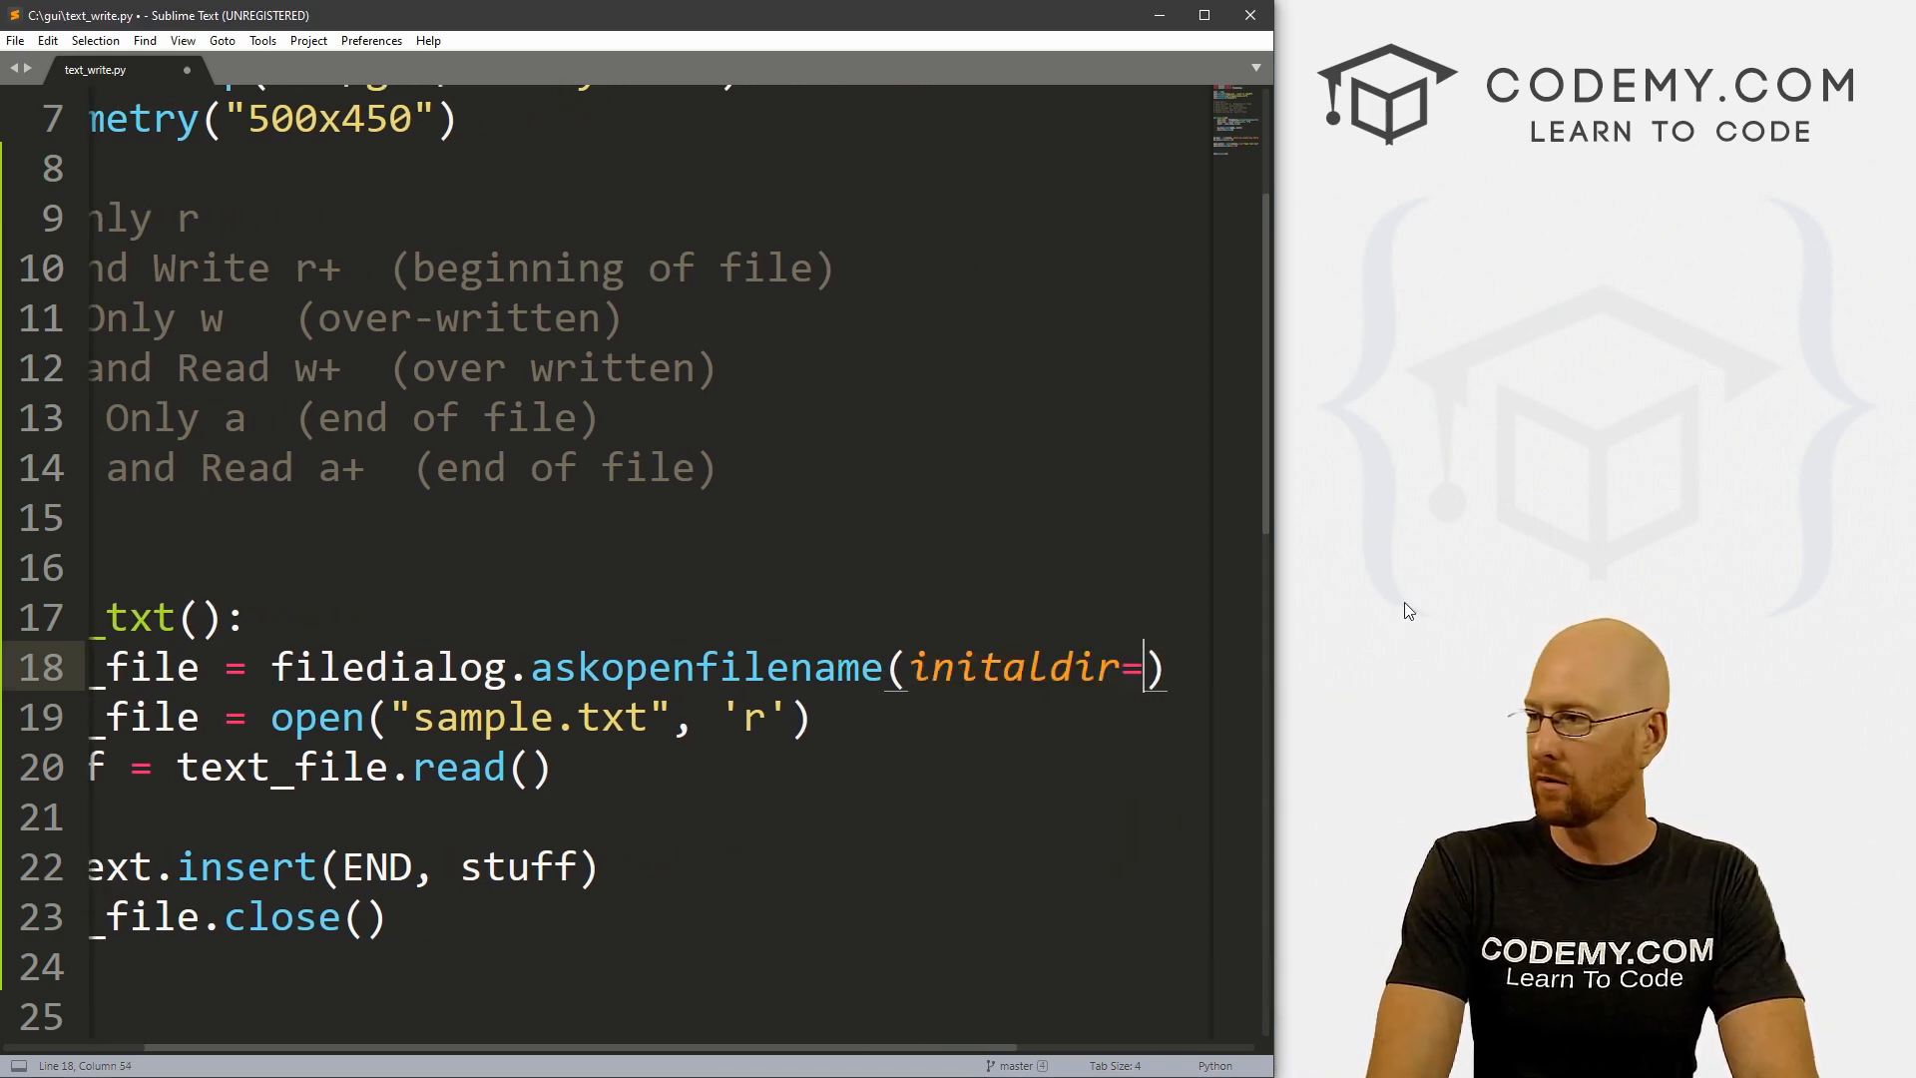
type("\"C:")
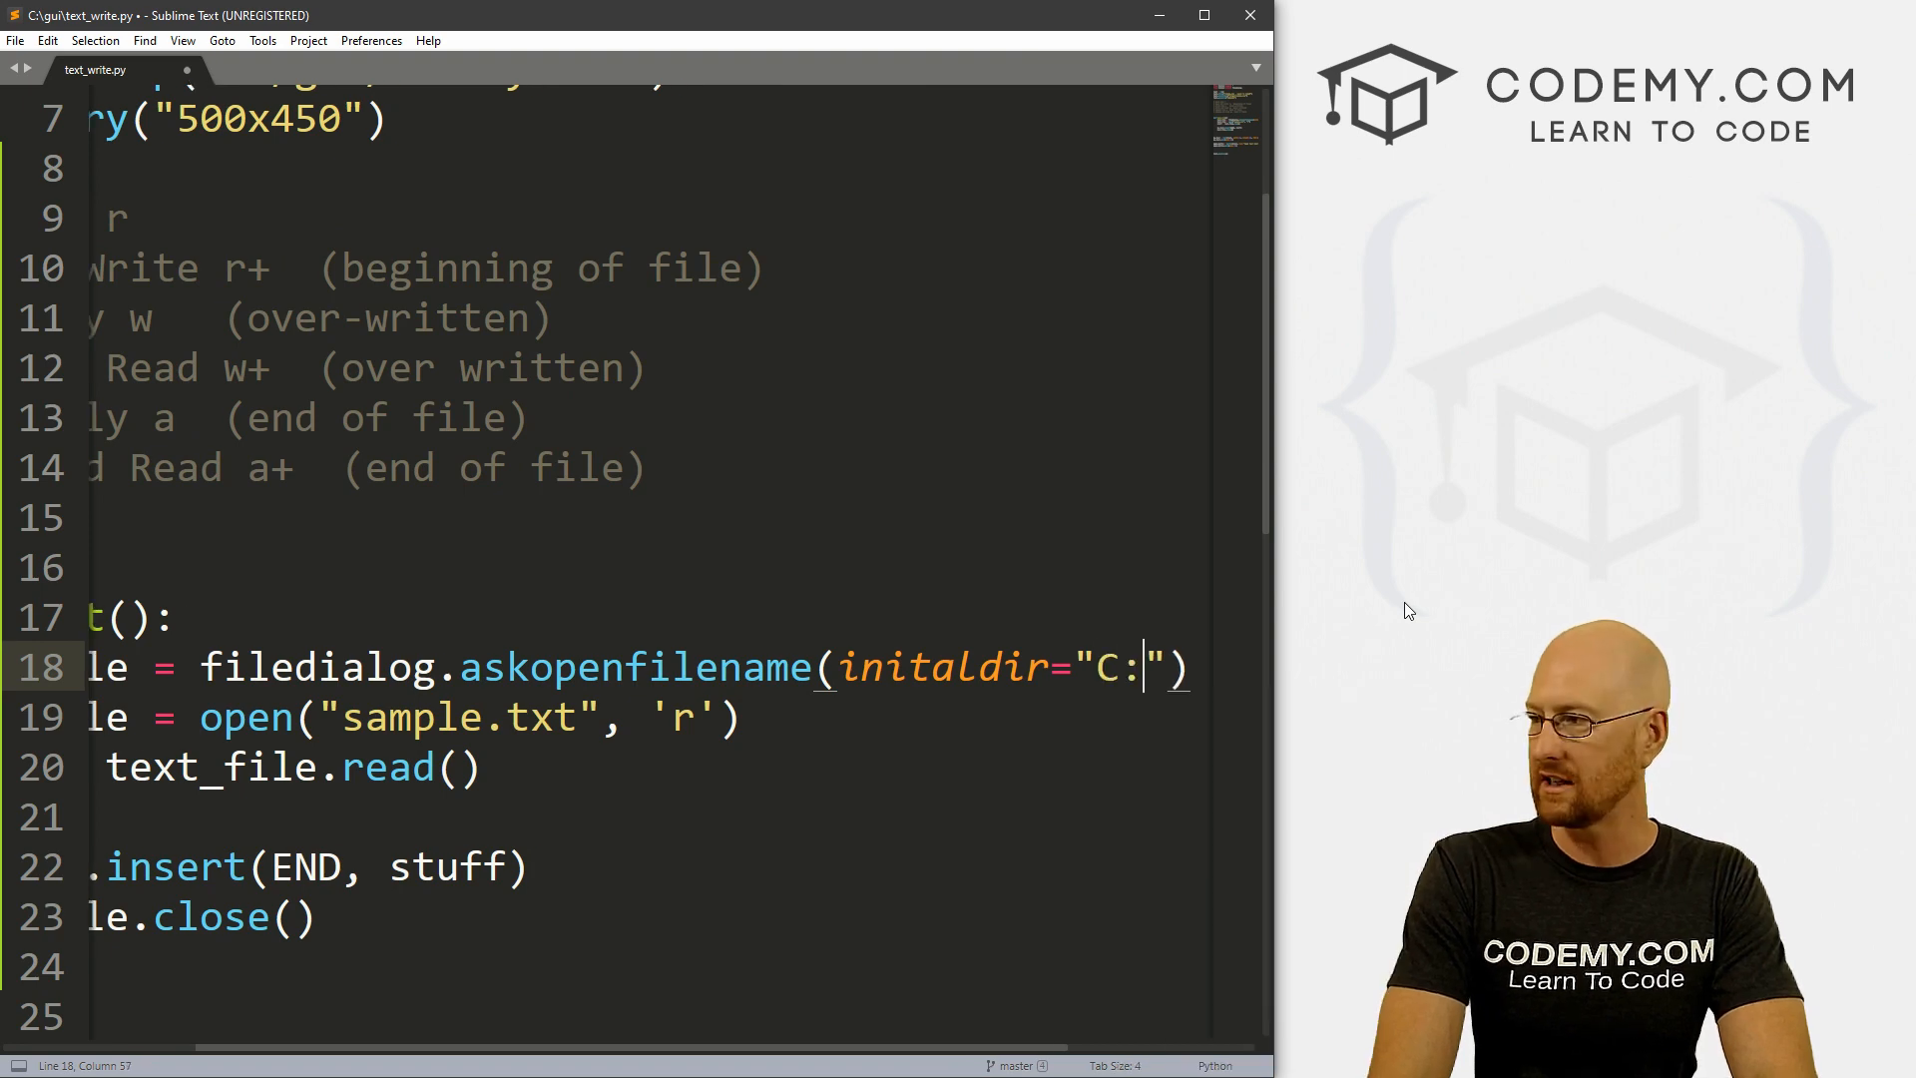
type("/")
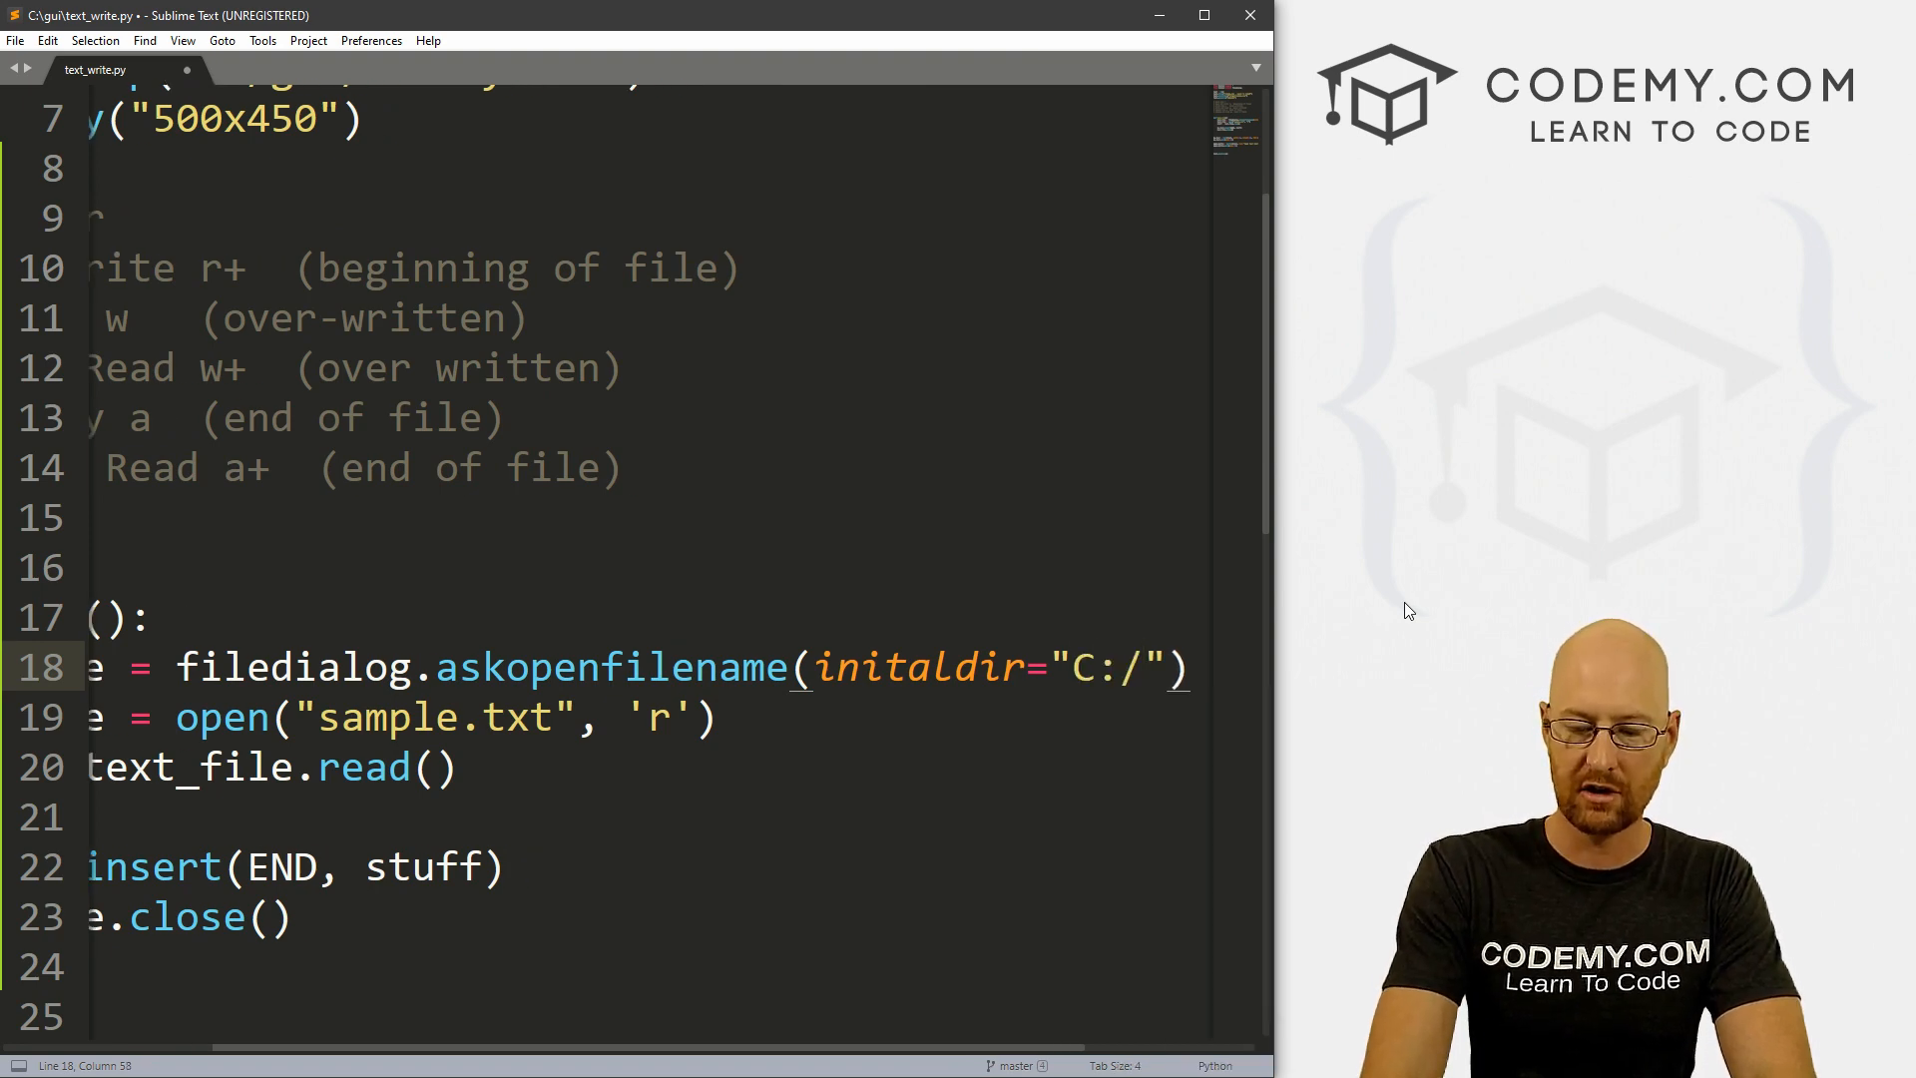
type("gui/")
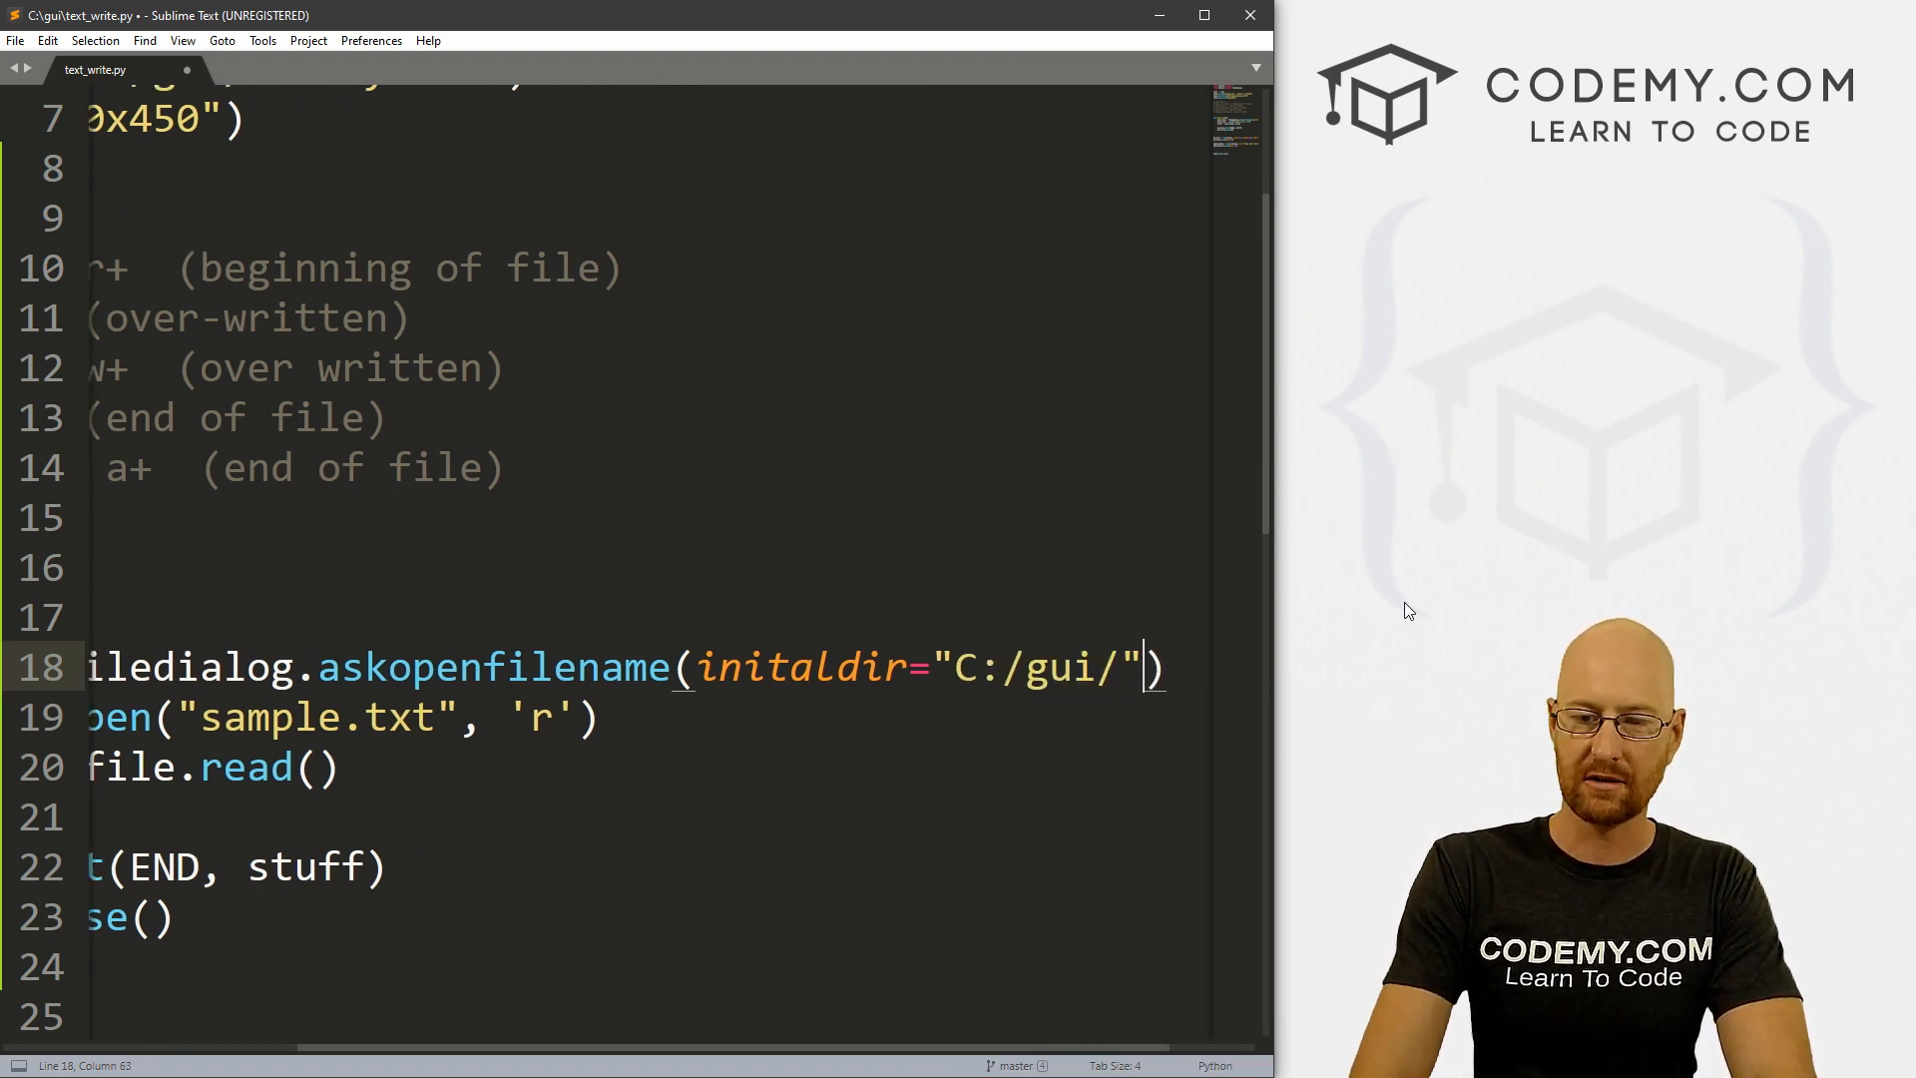
Step: Add title="Open Text File" and a "Text Files" *.txt filetypes filter
type(", t")
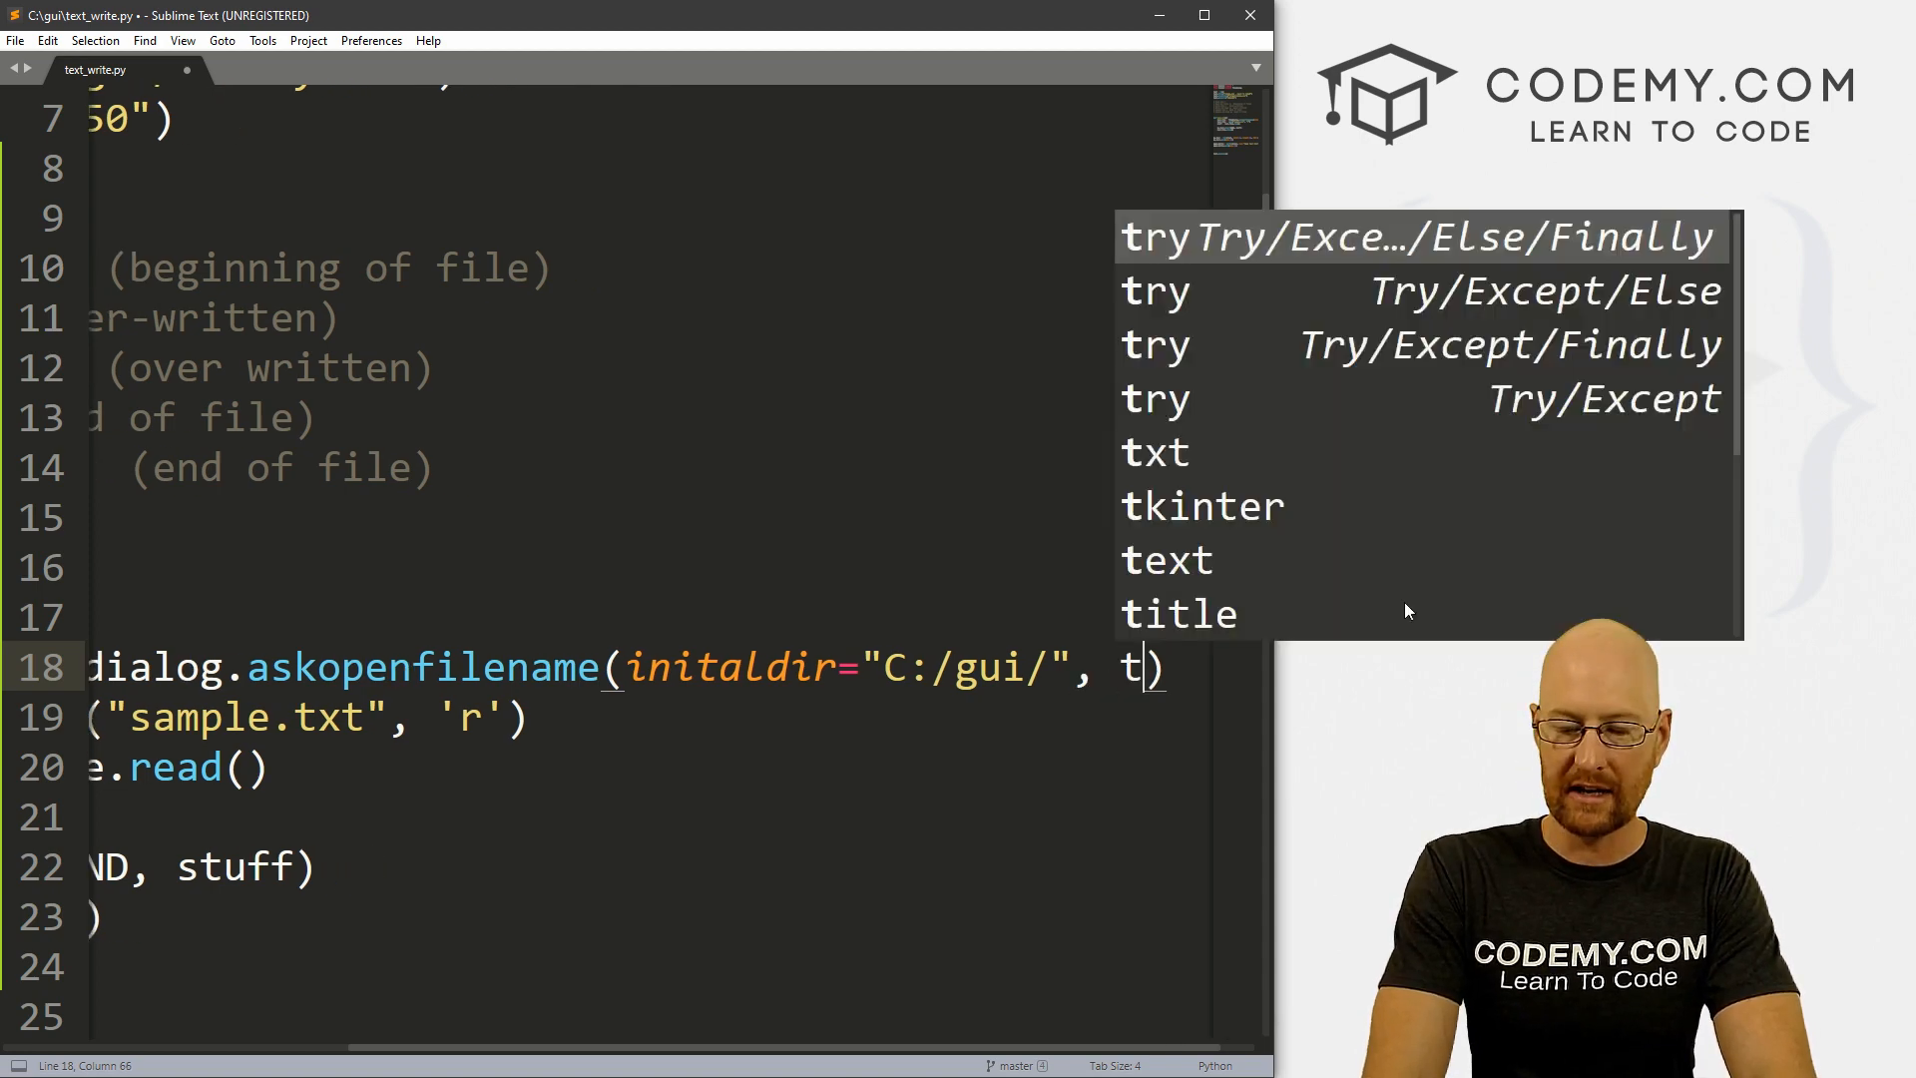
type("itle=\"Open Tesxt \"")
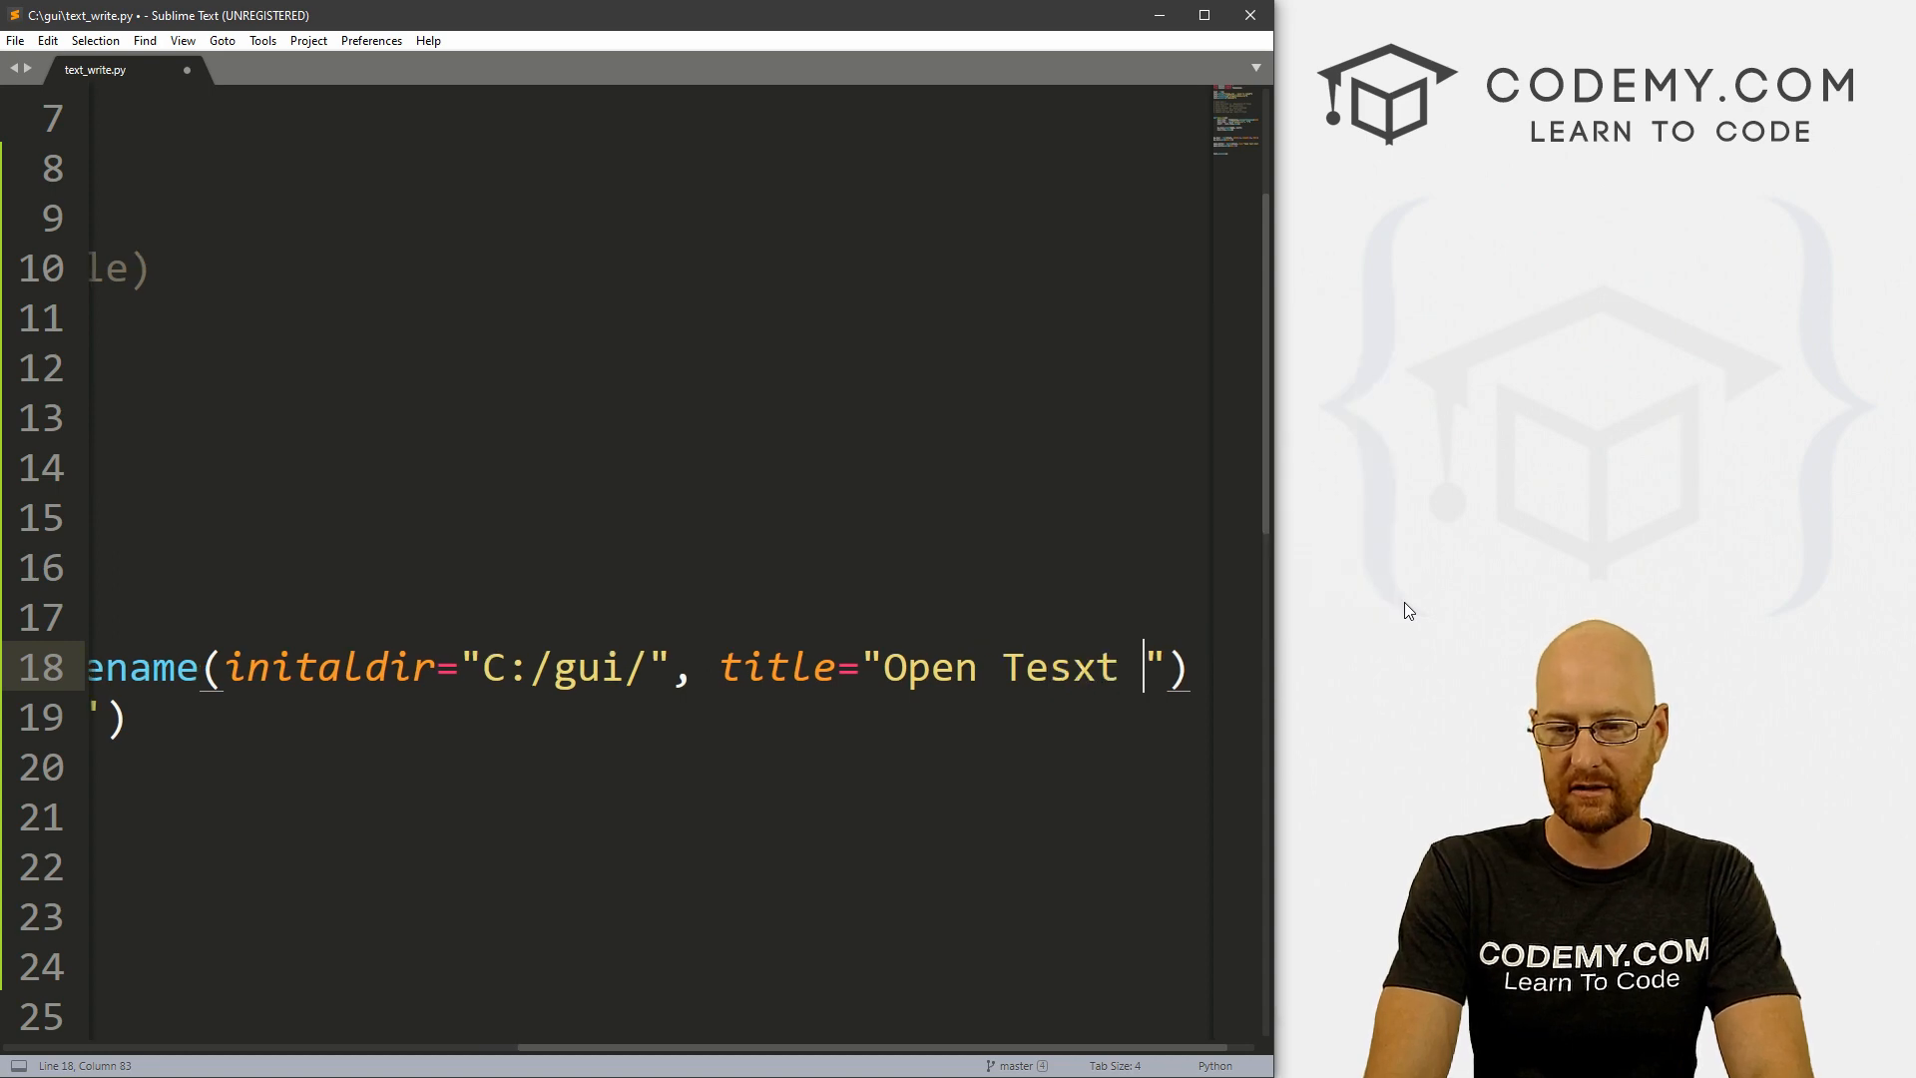
type("File")
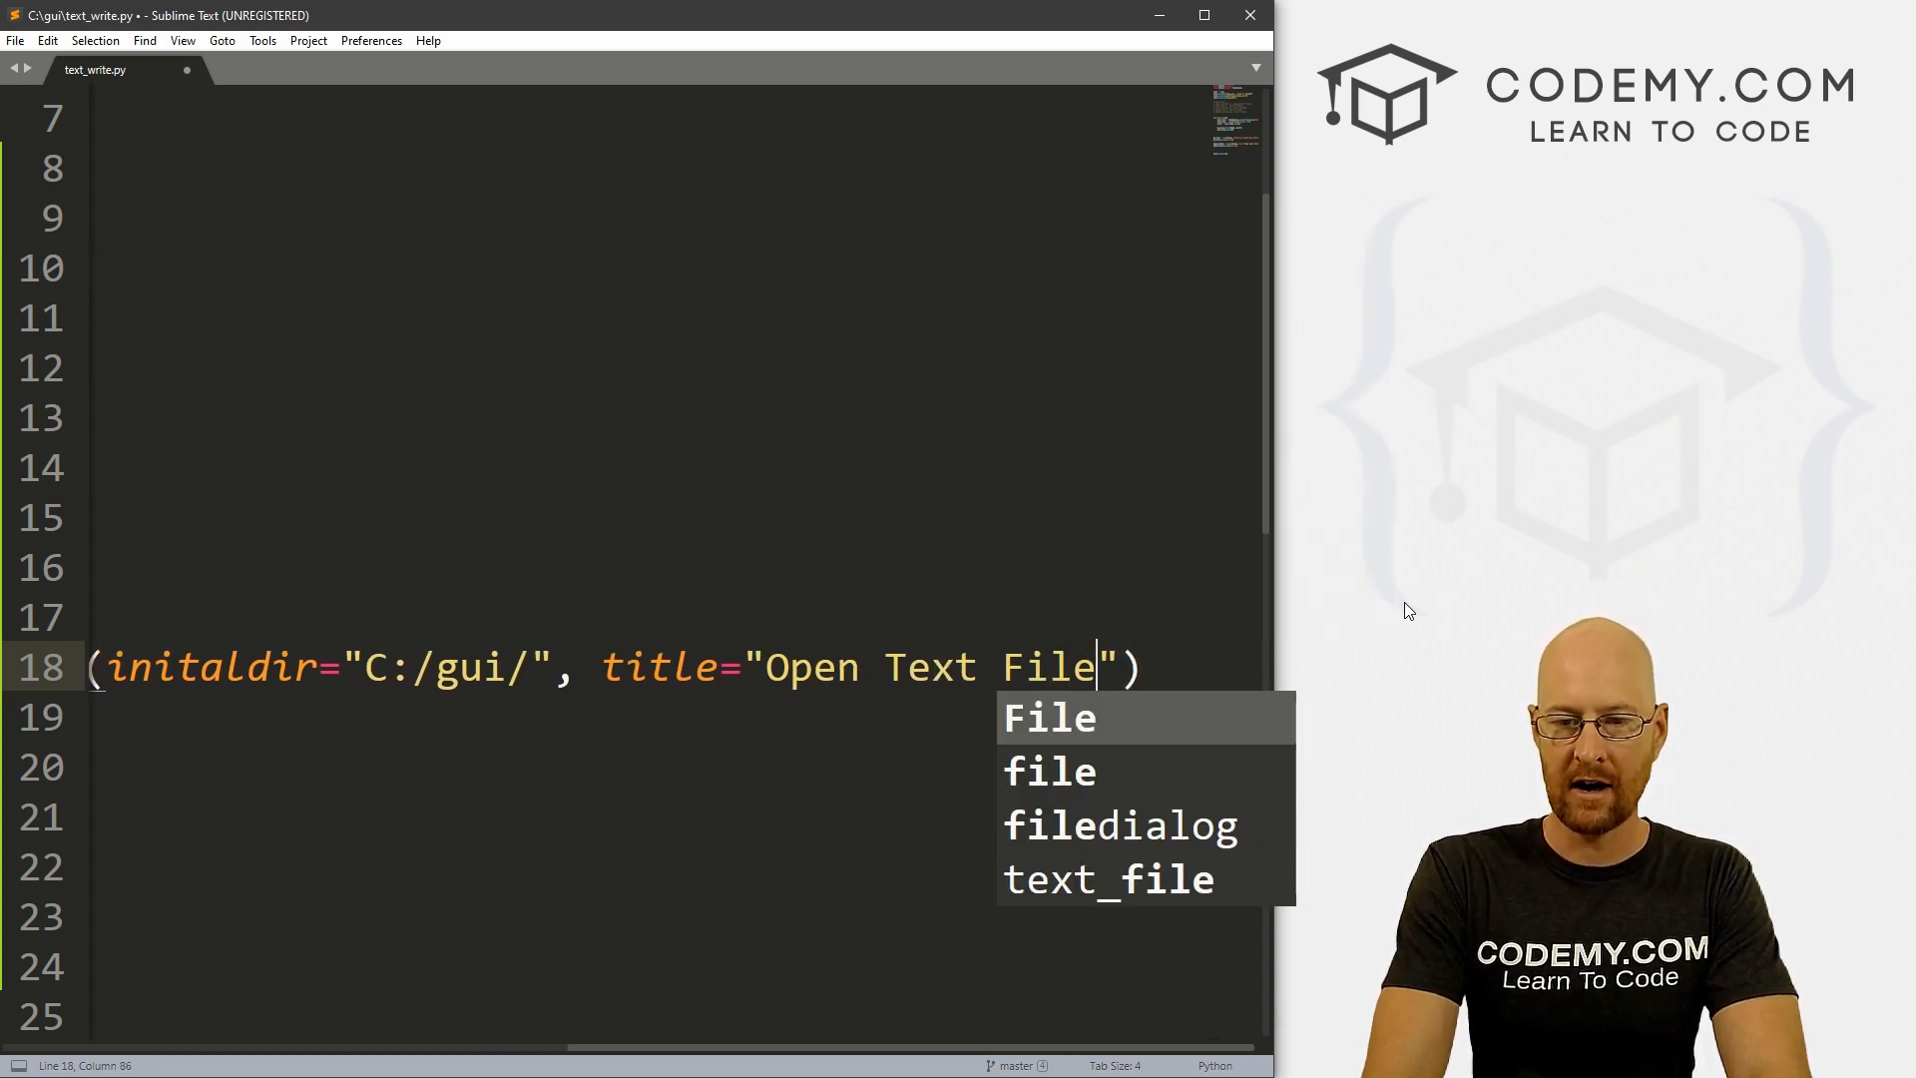
type(", filet")
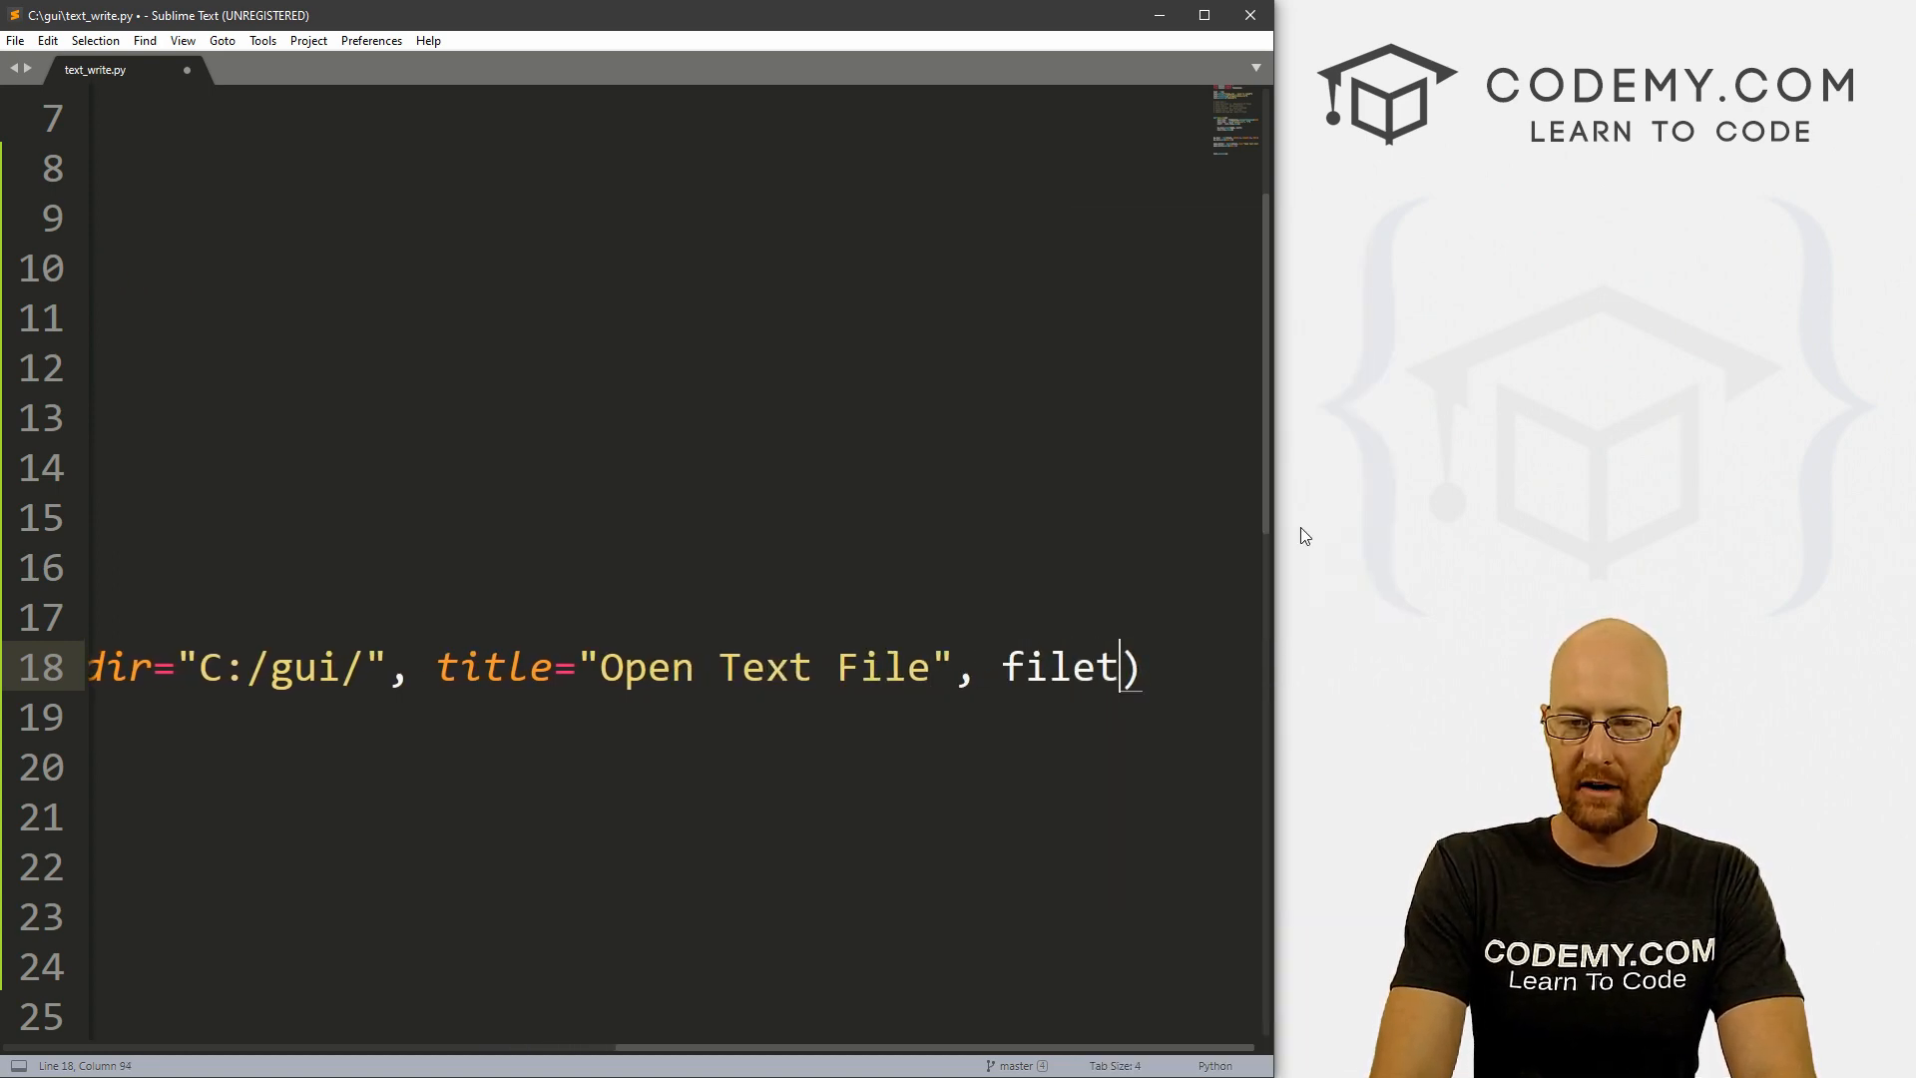
type("ypes=")
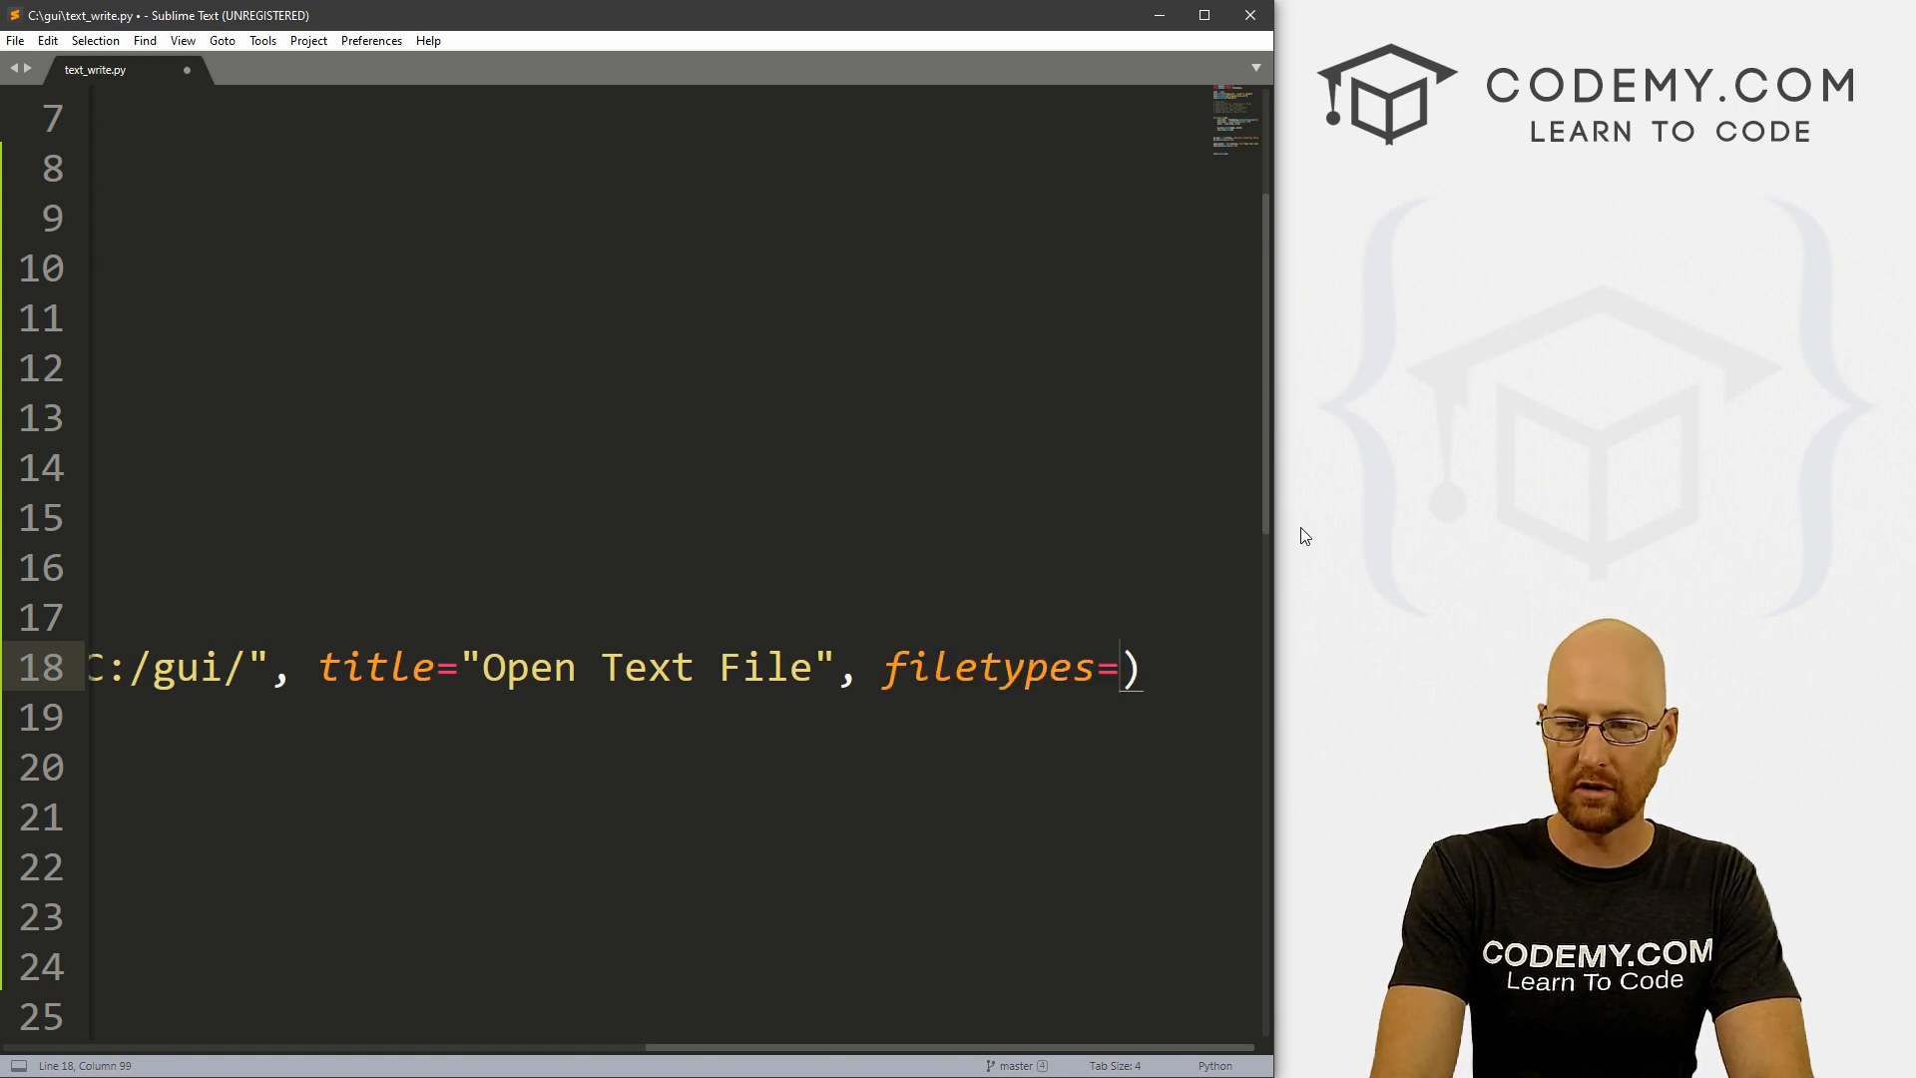
type("((")
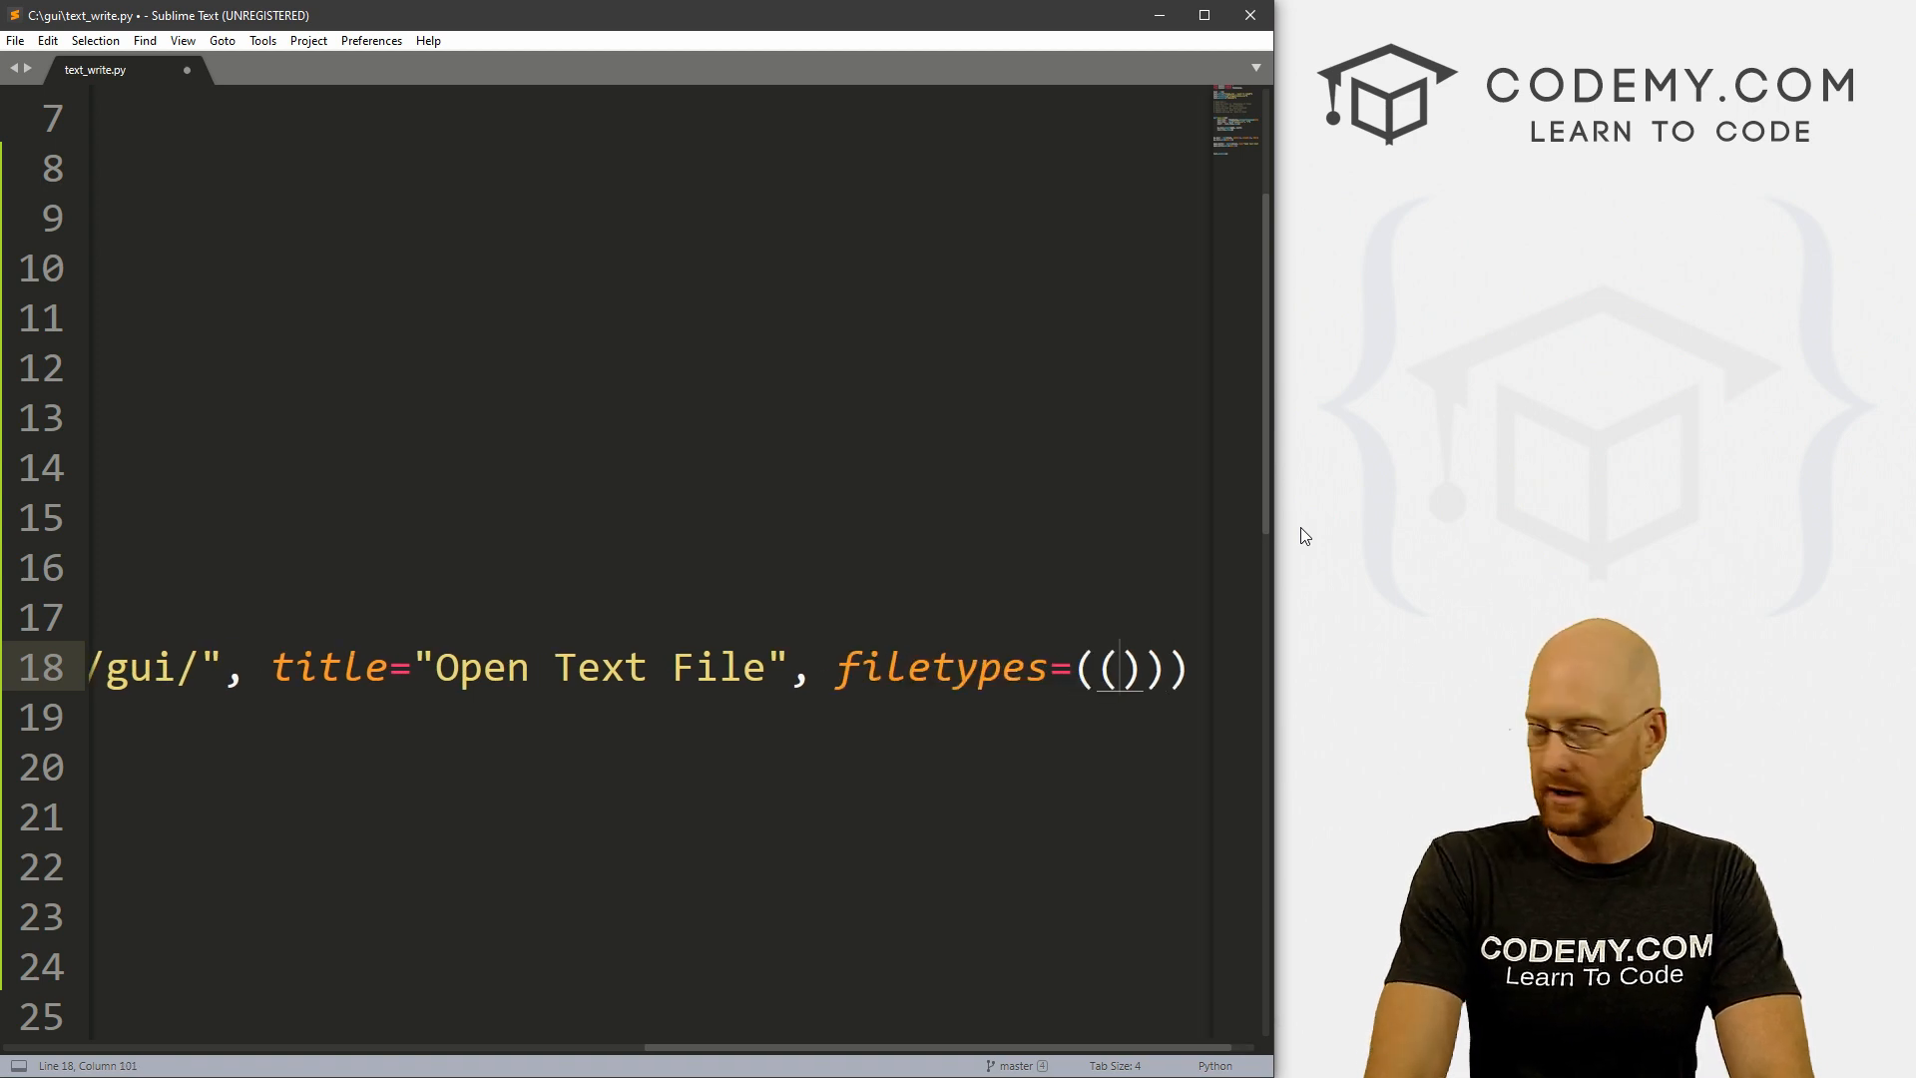
type("\"Text Files\", \"")
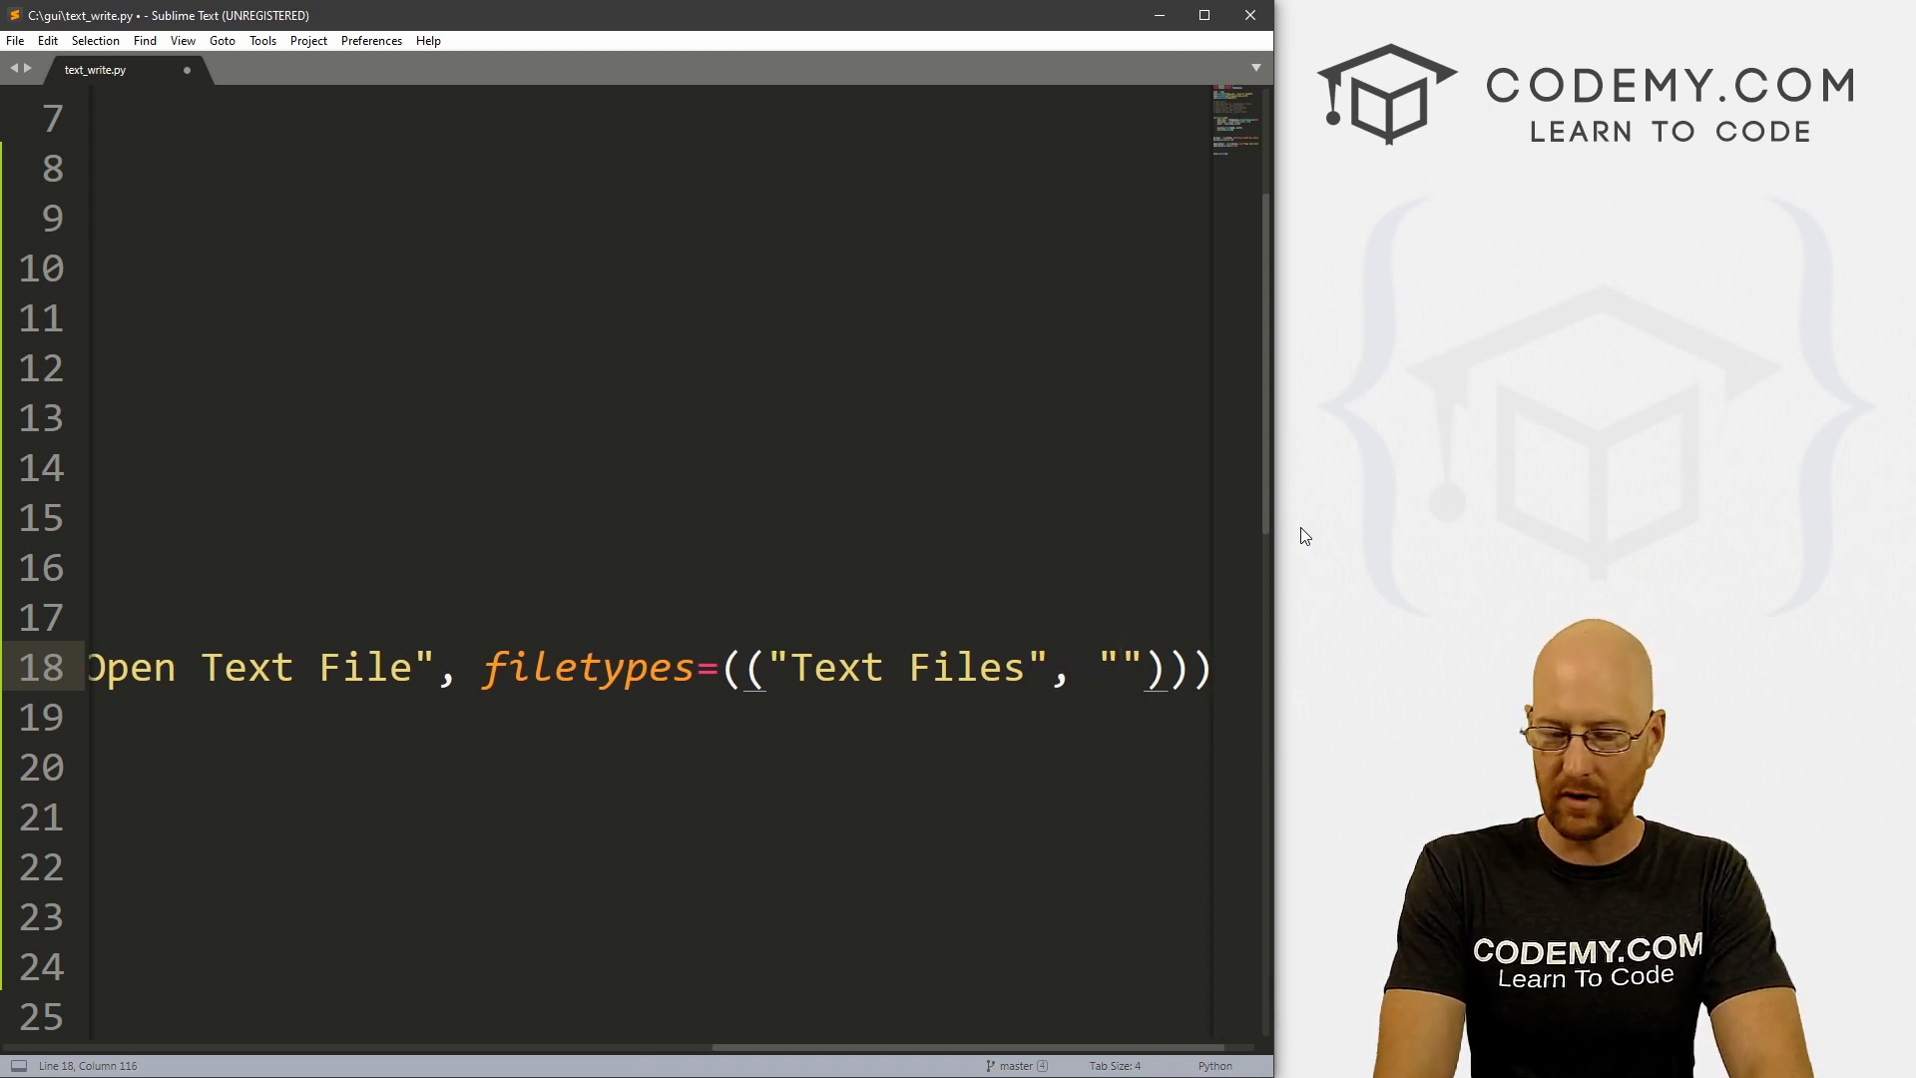
type("*.t")
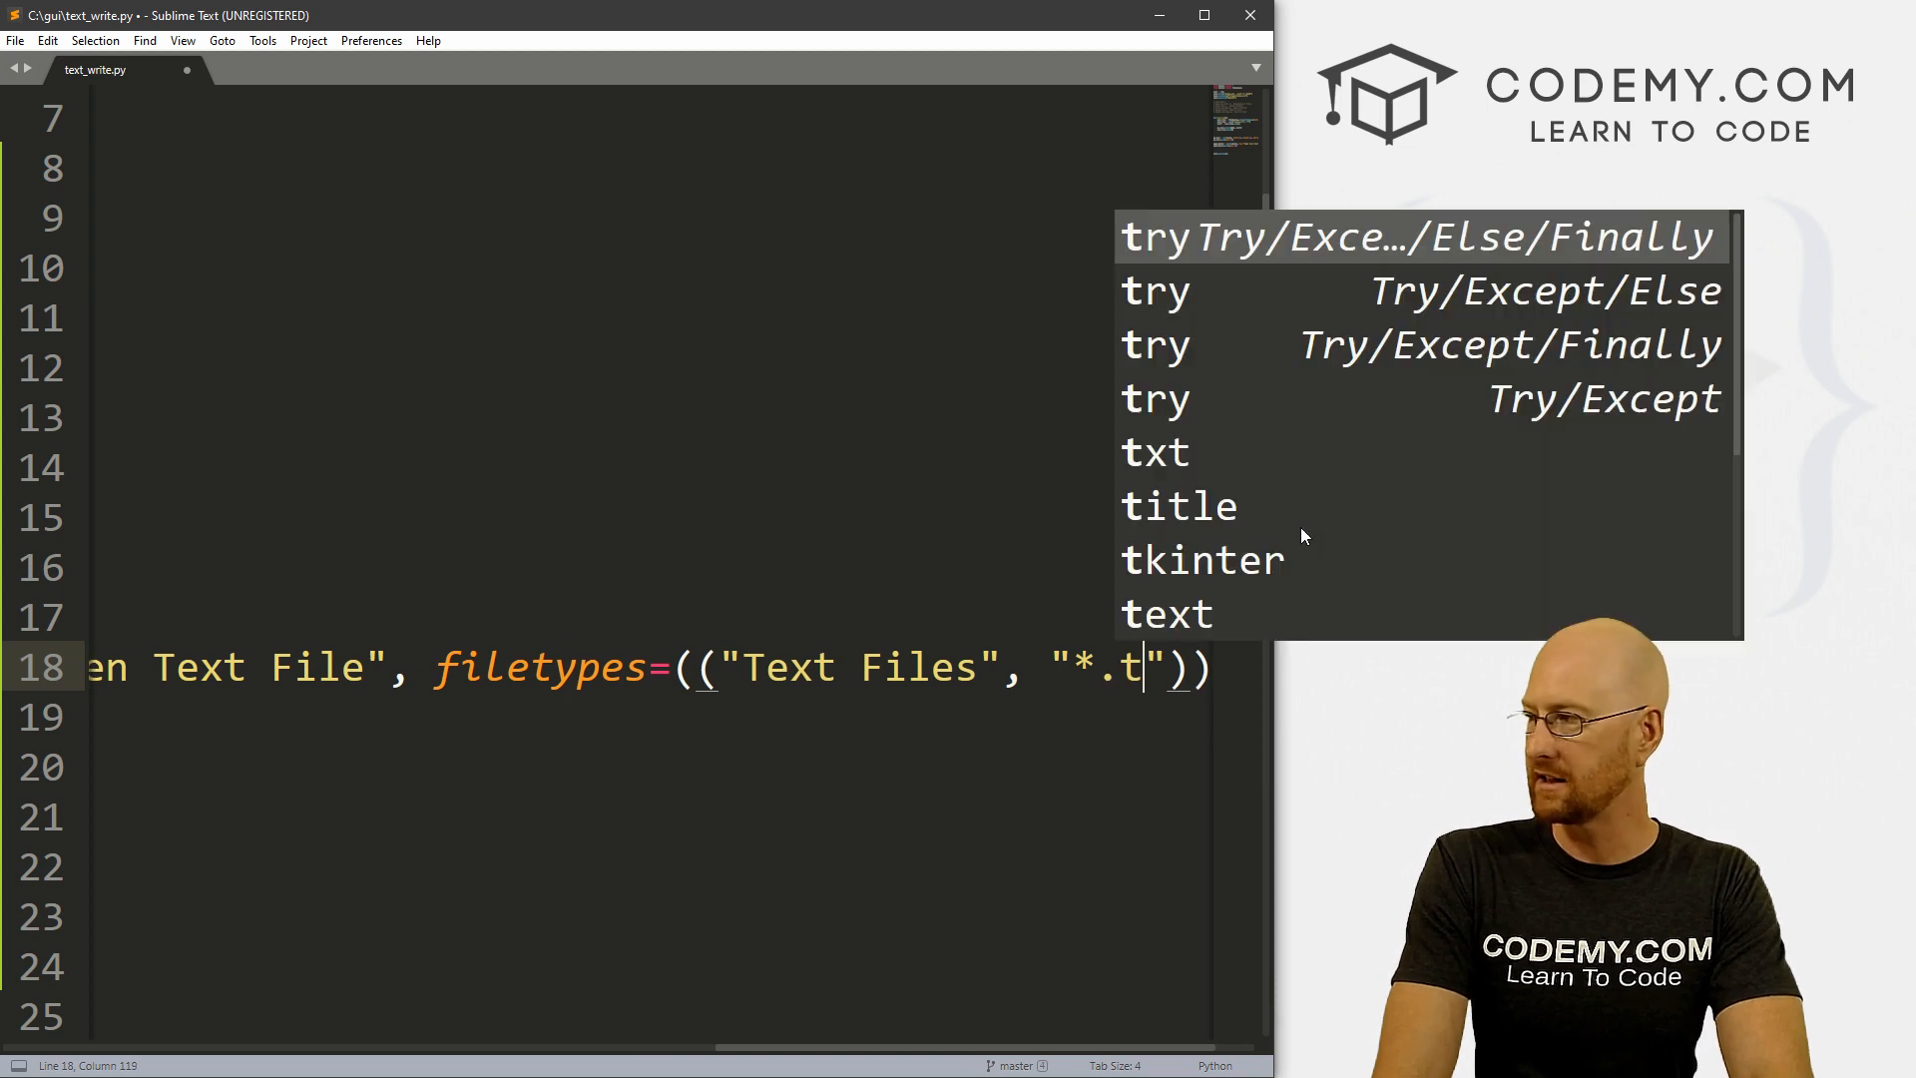
type("xt")
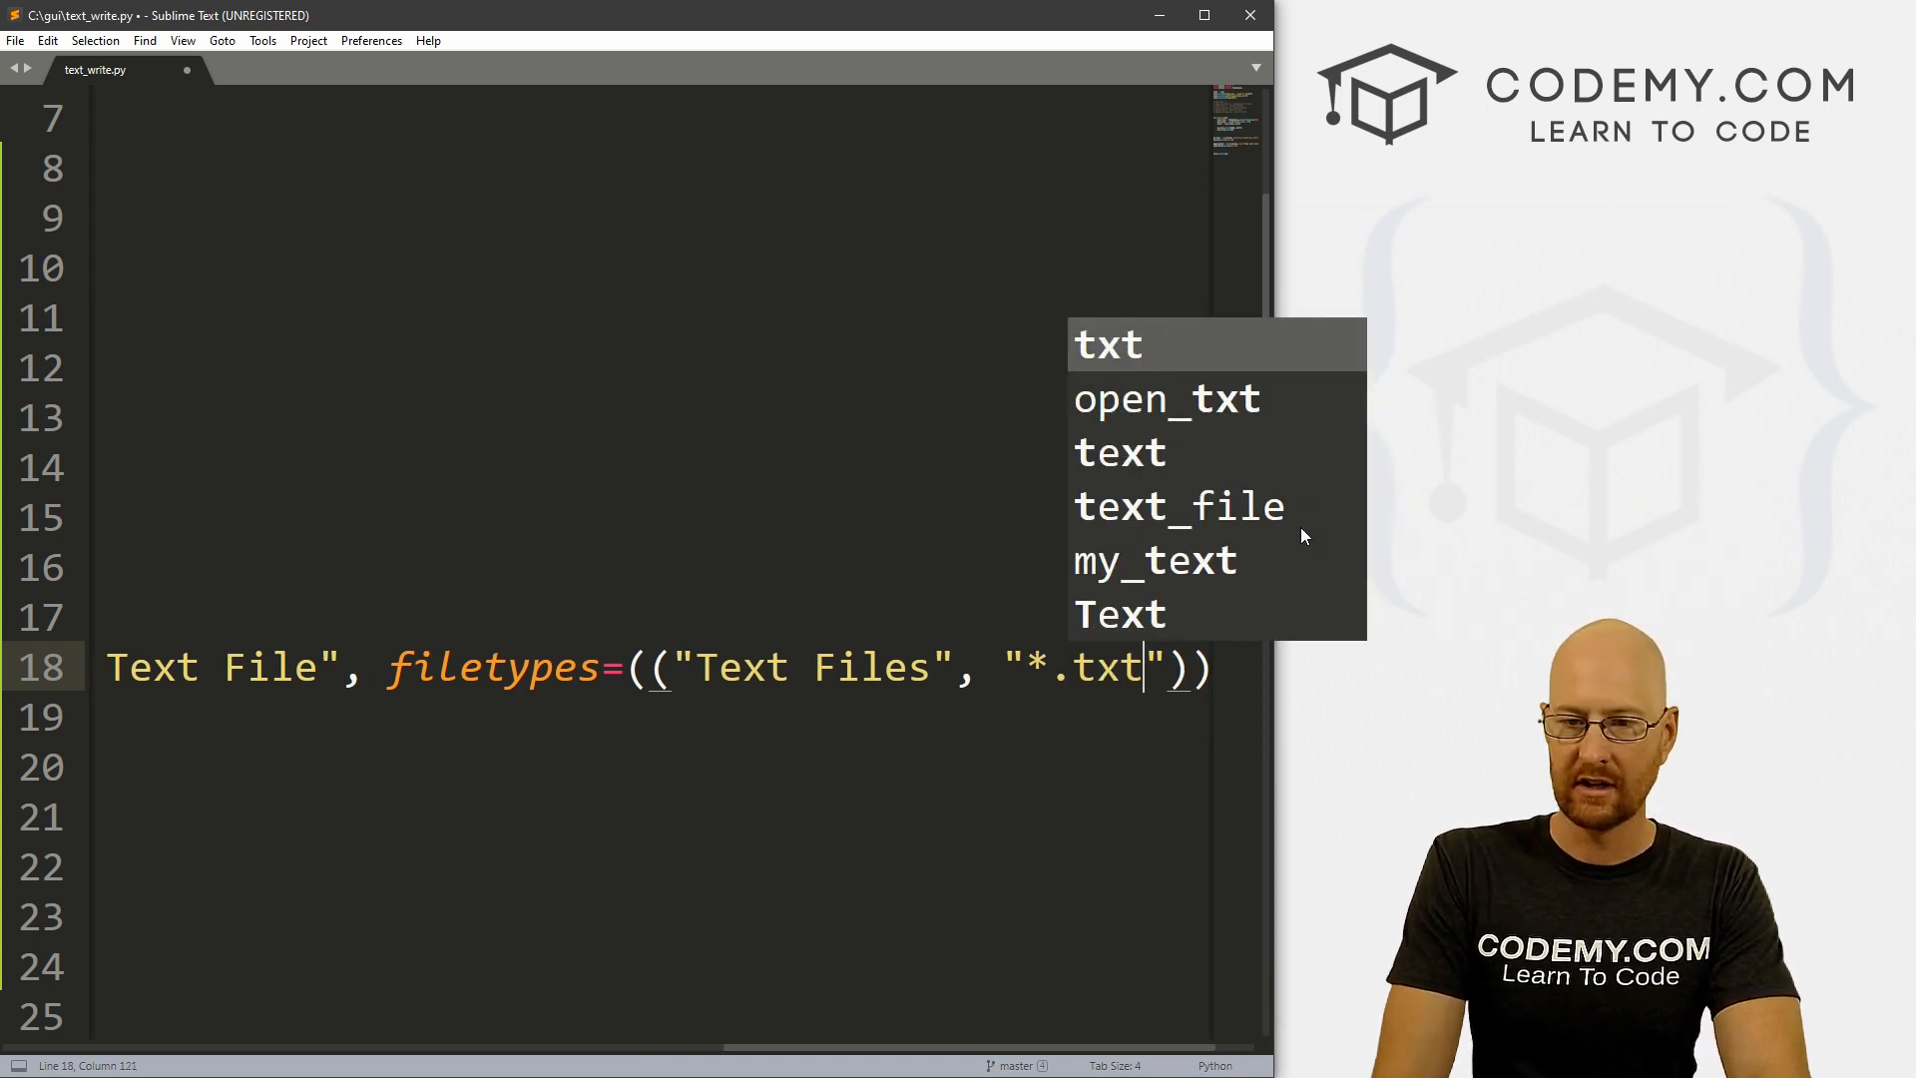
type(",")
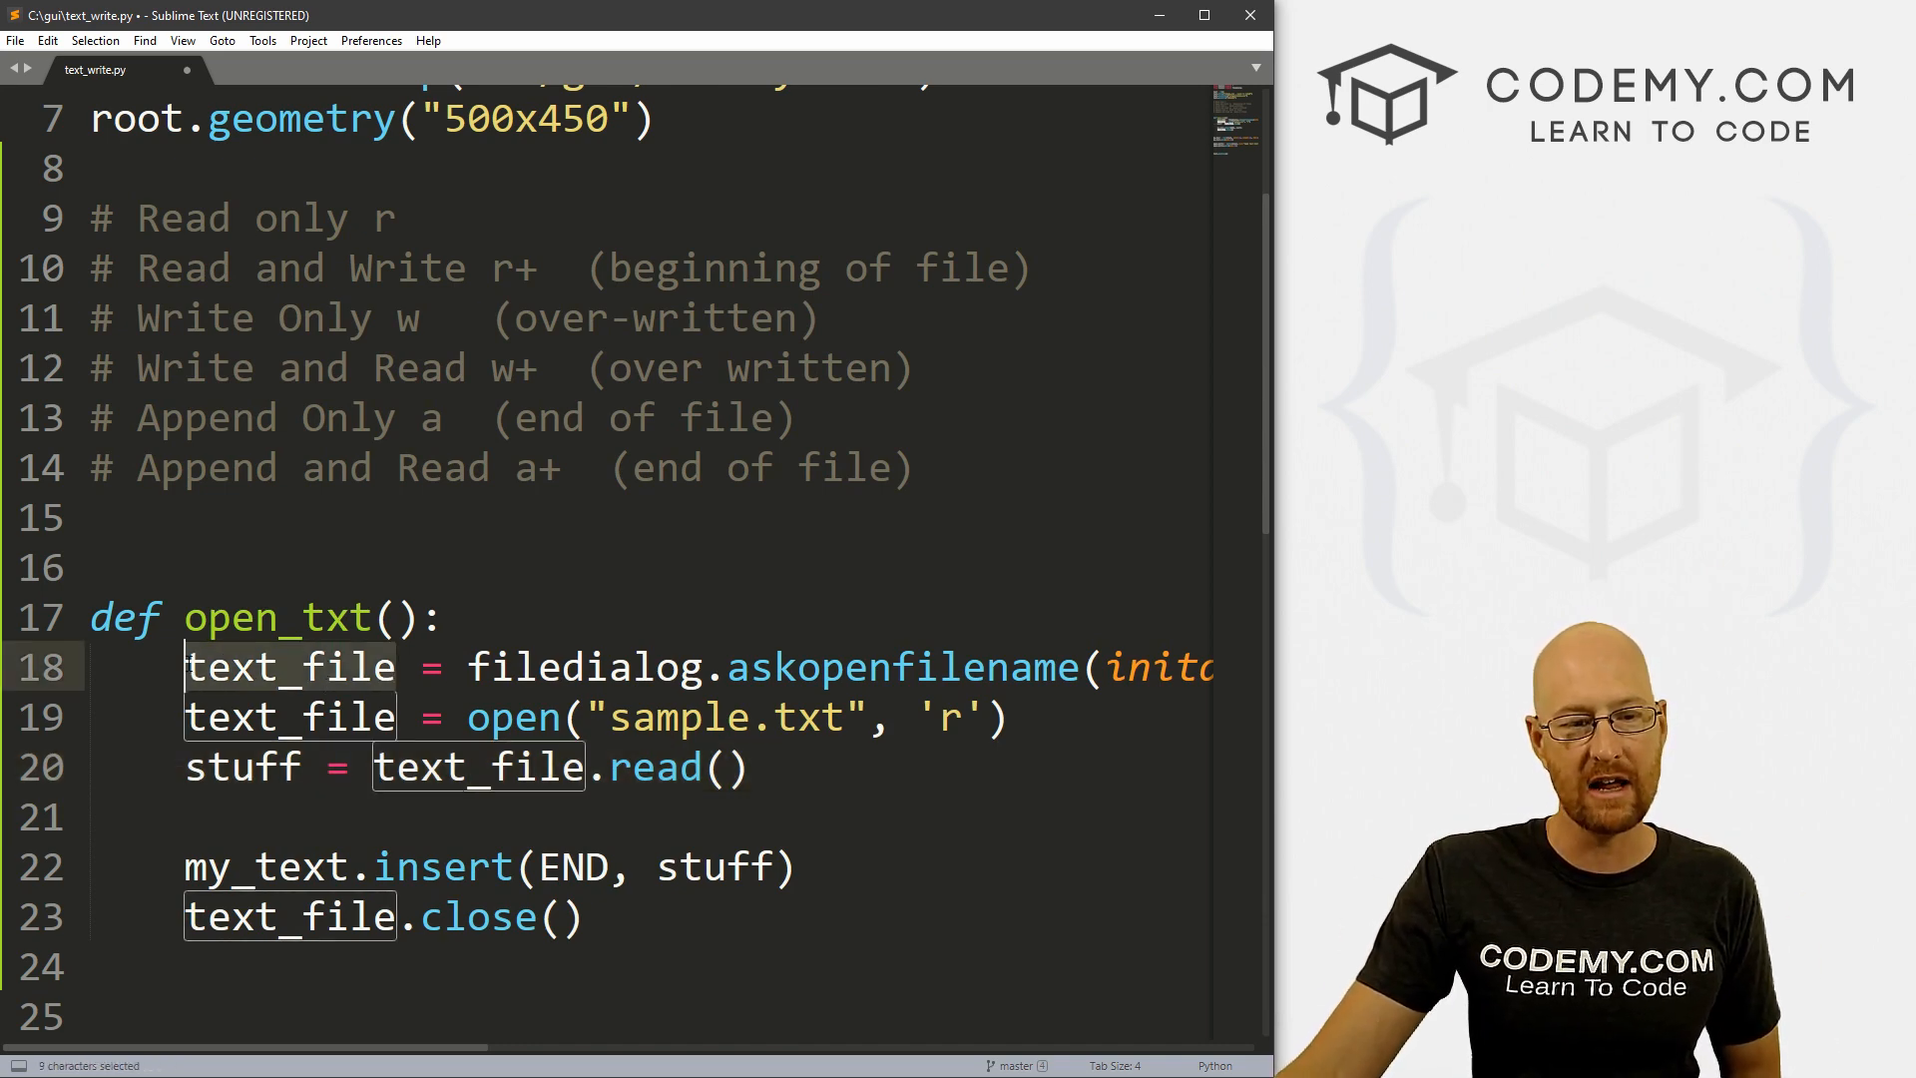
left_click(394, 717)
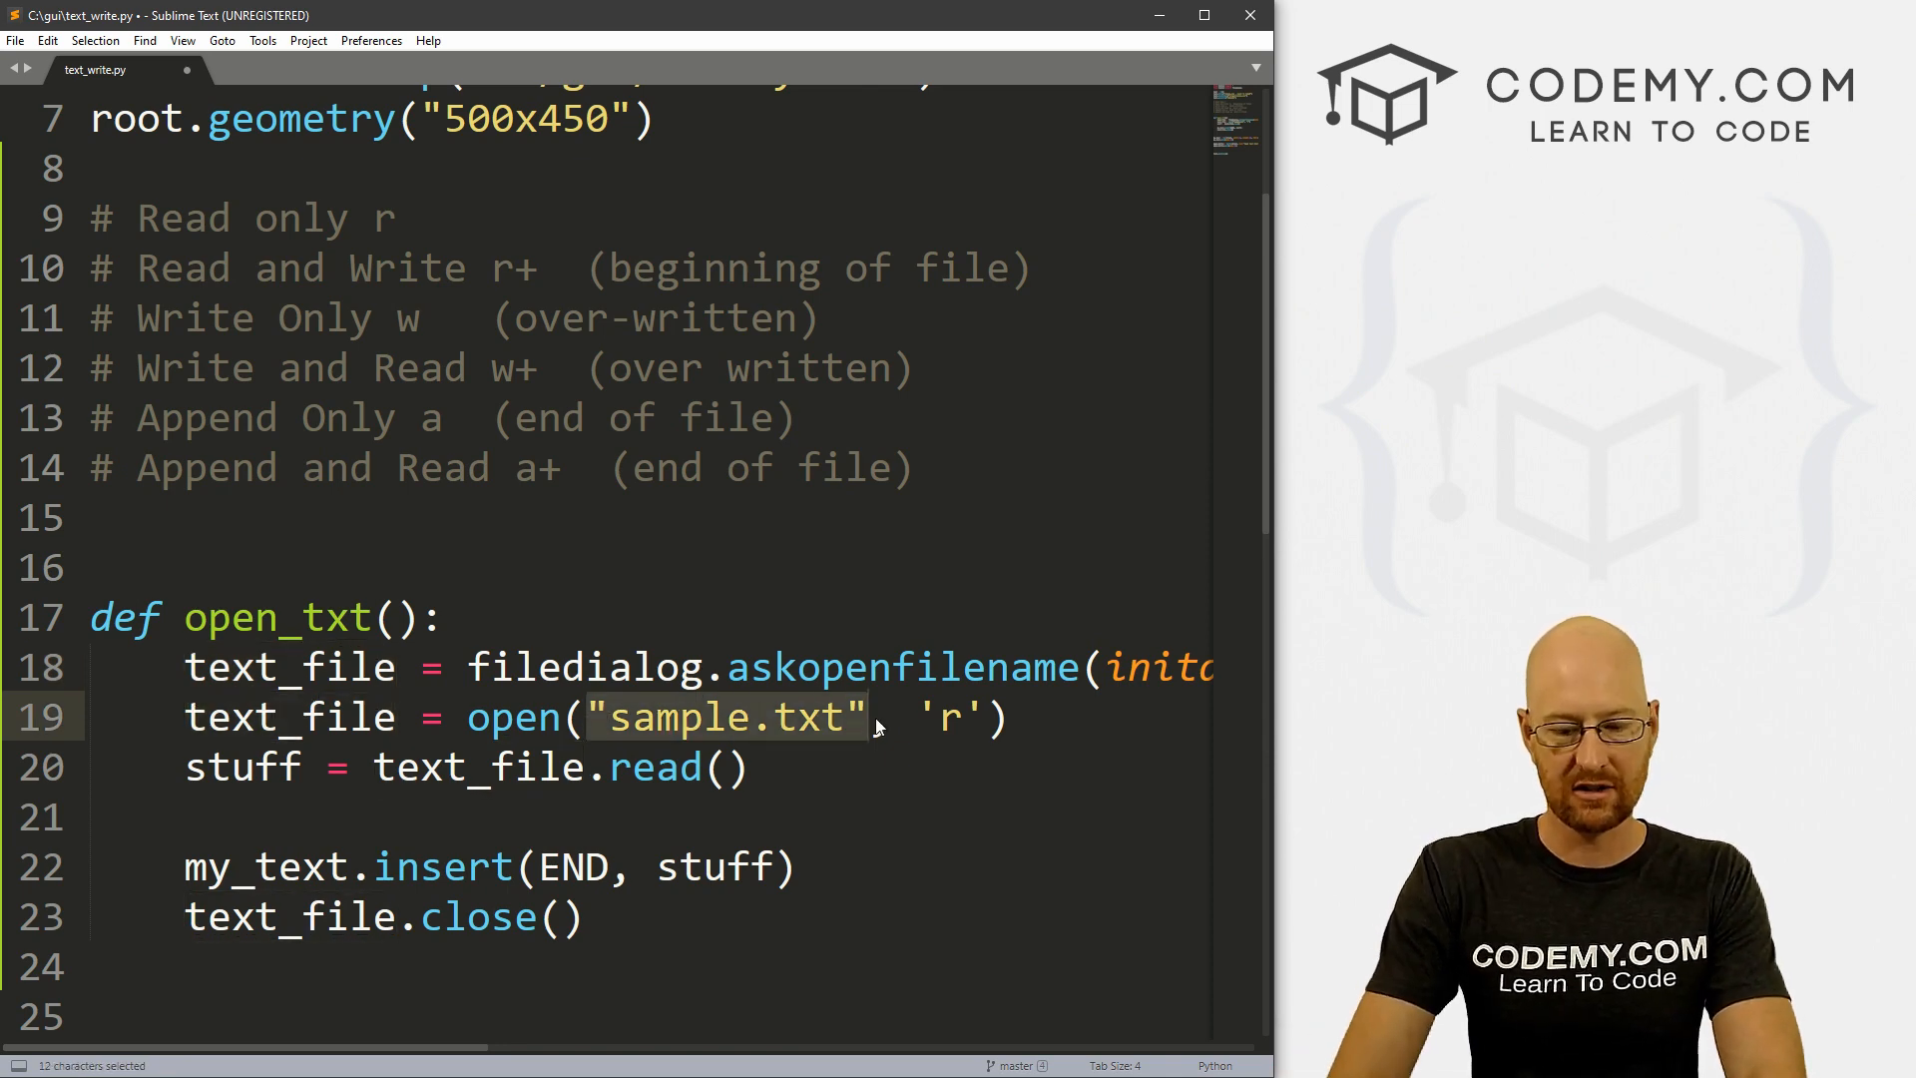
type("text_file")
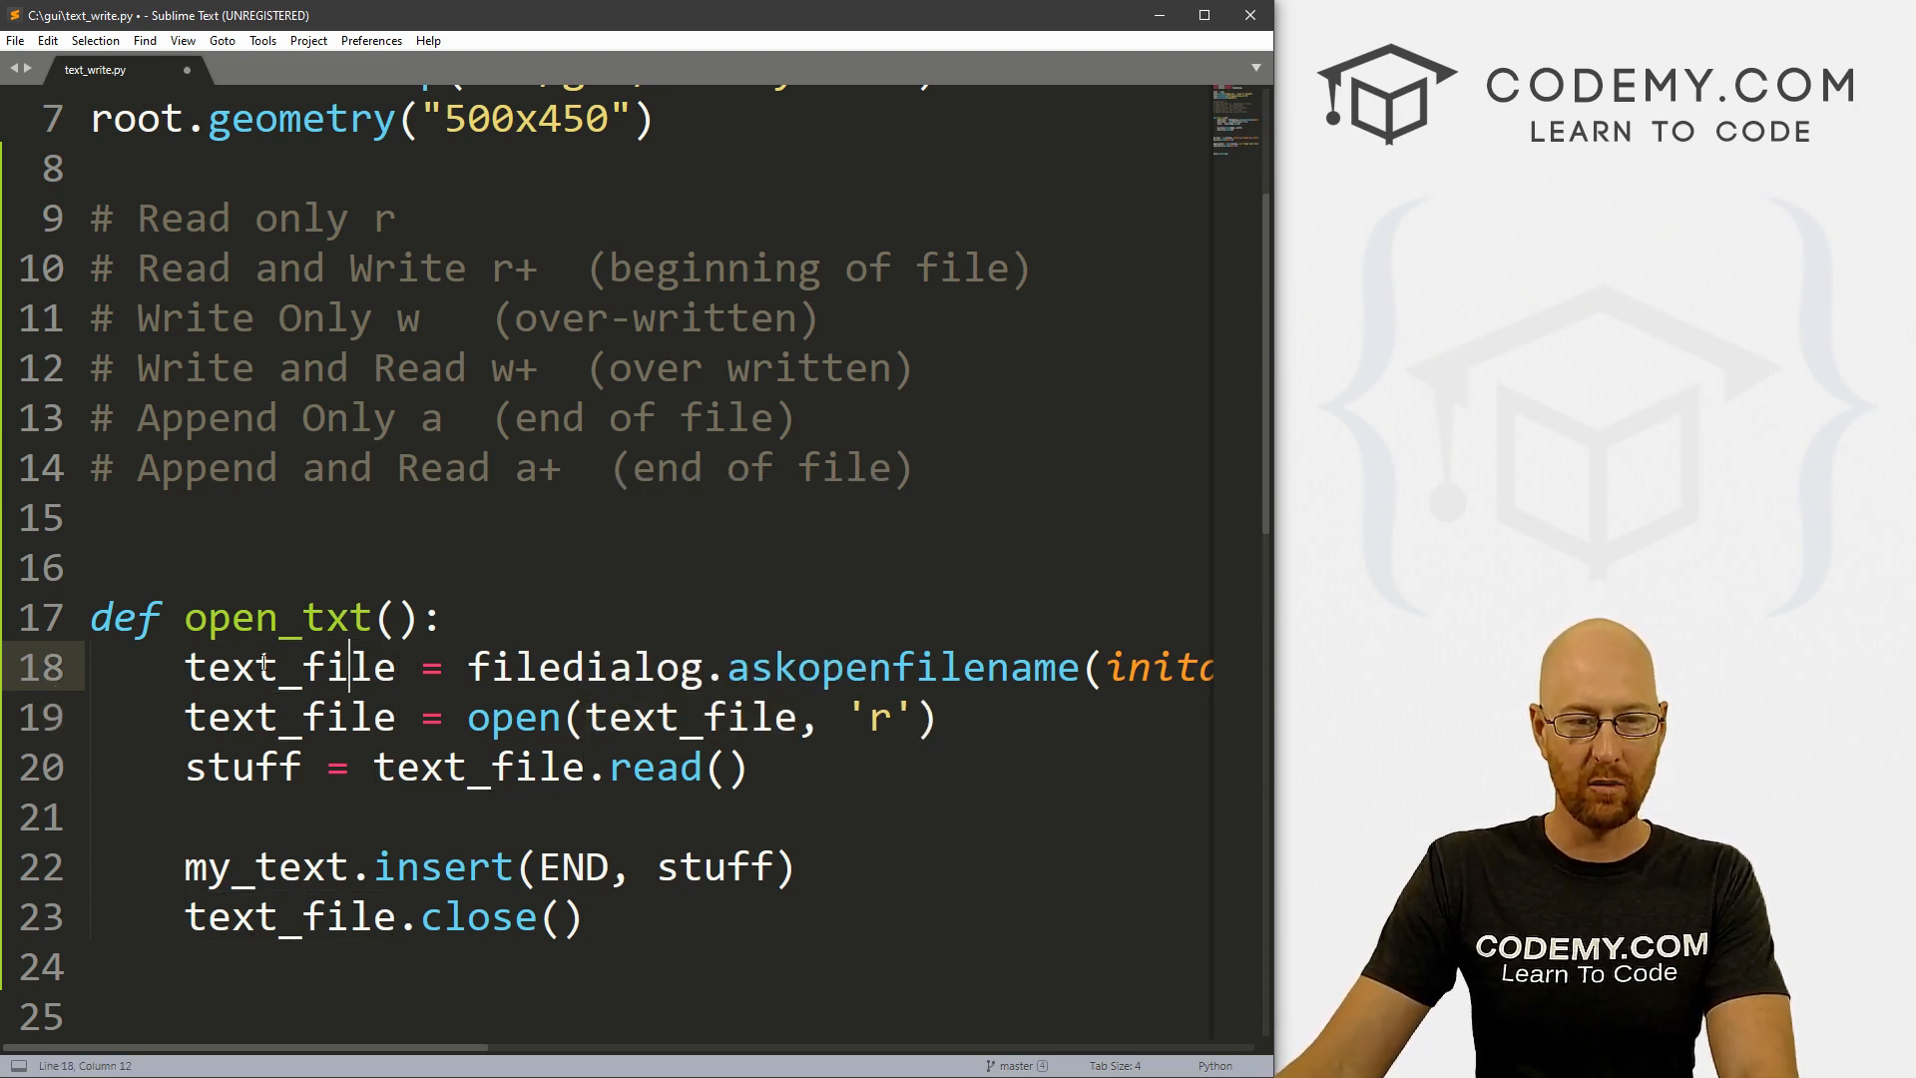
double_click(290, 666)
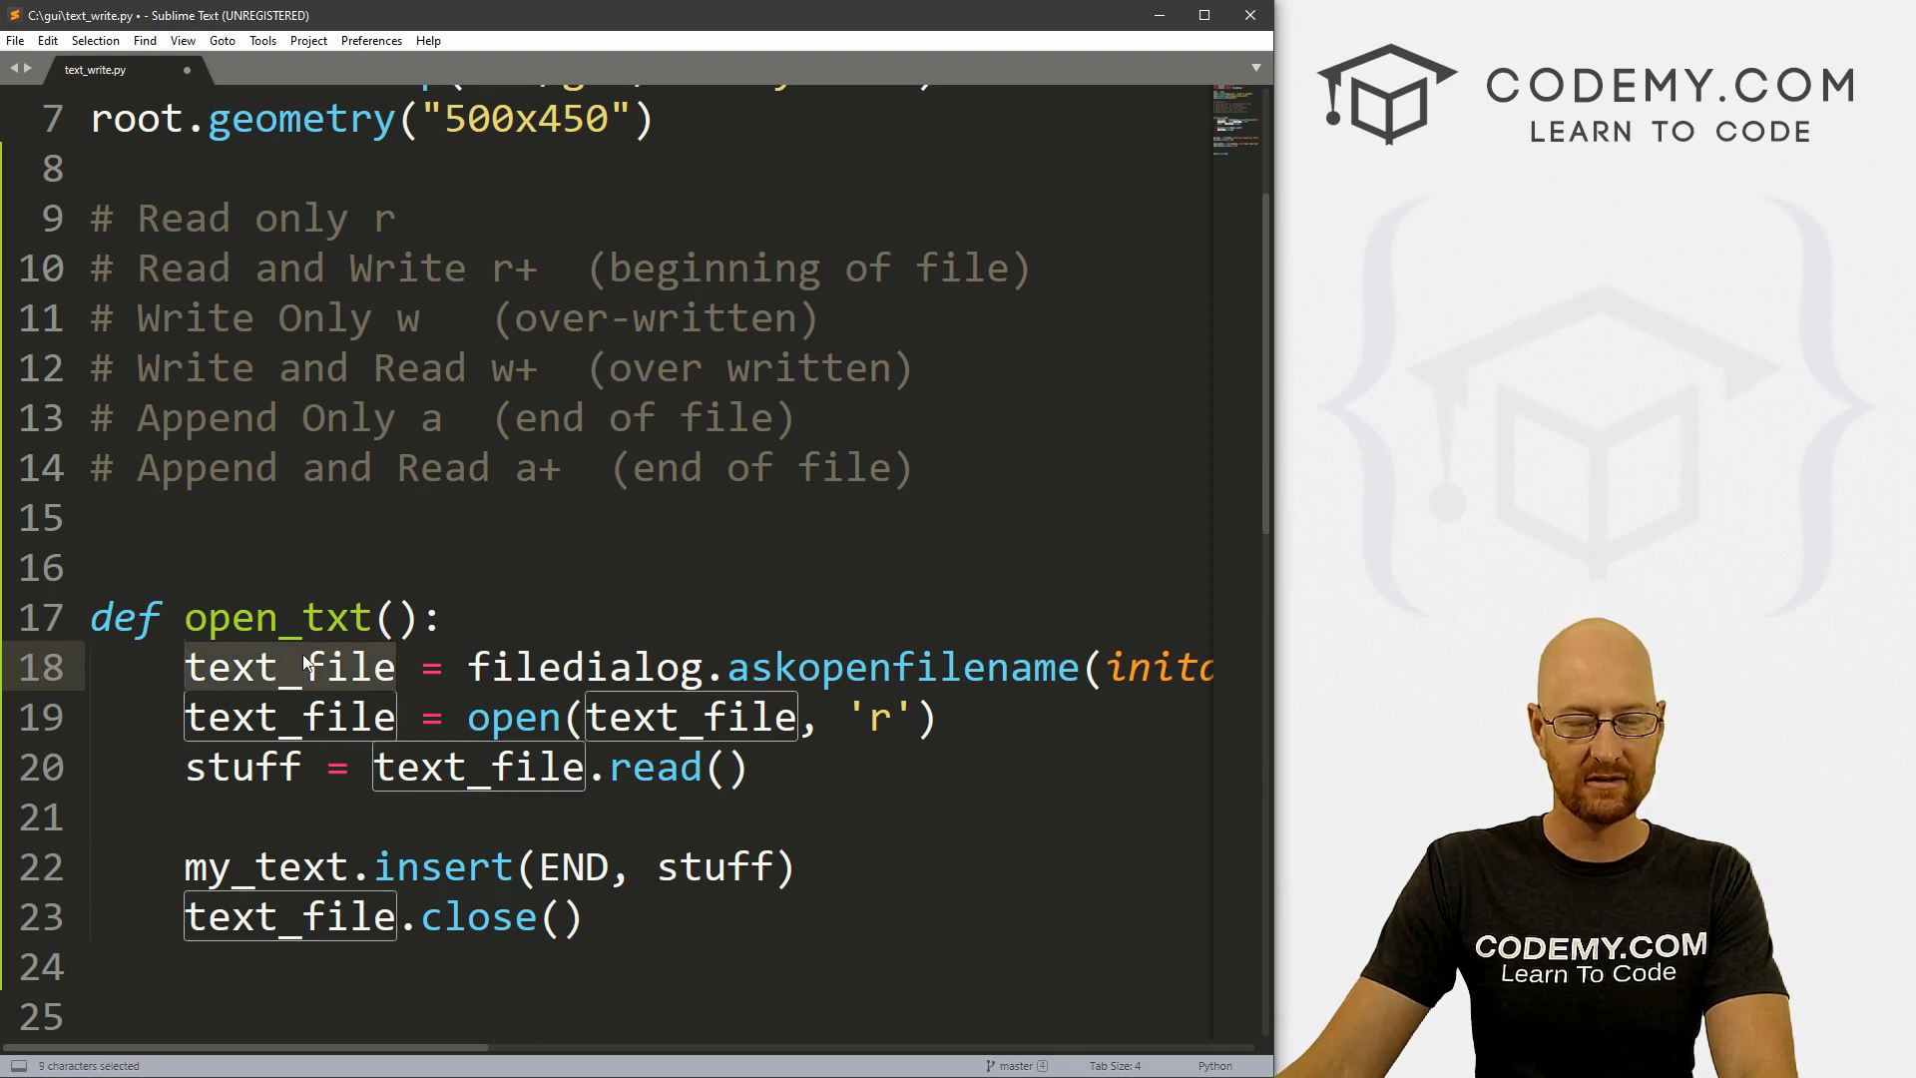
left_click(469, 718)
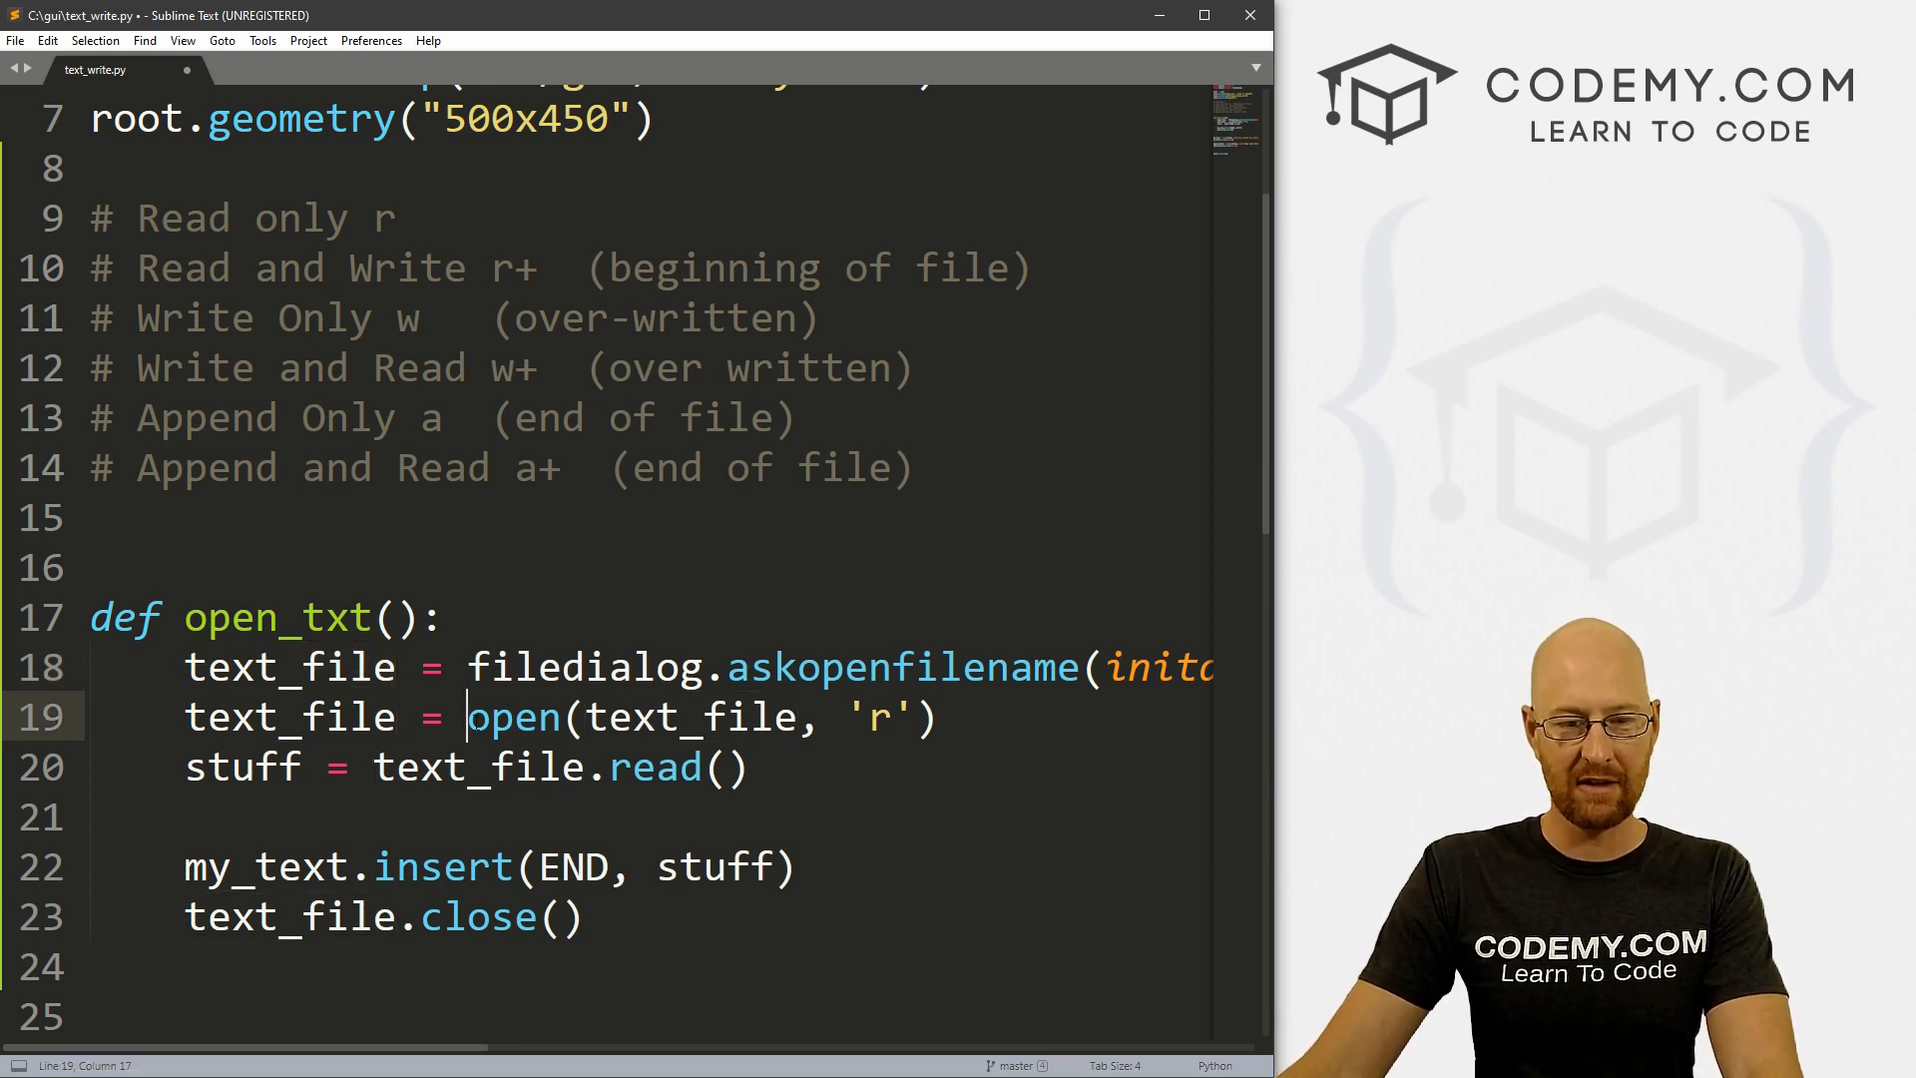
double_click(289, 717)
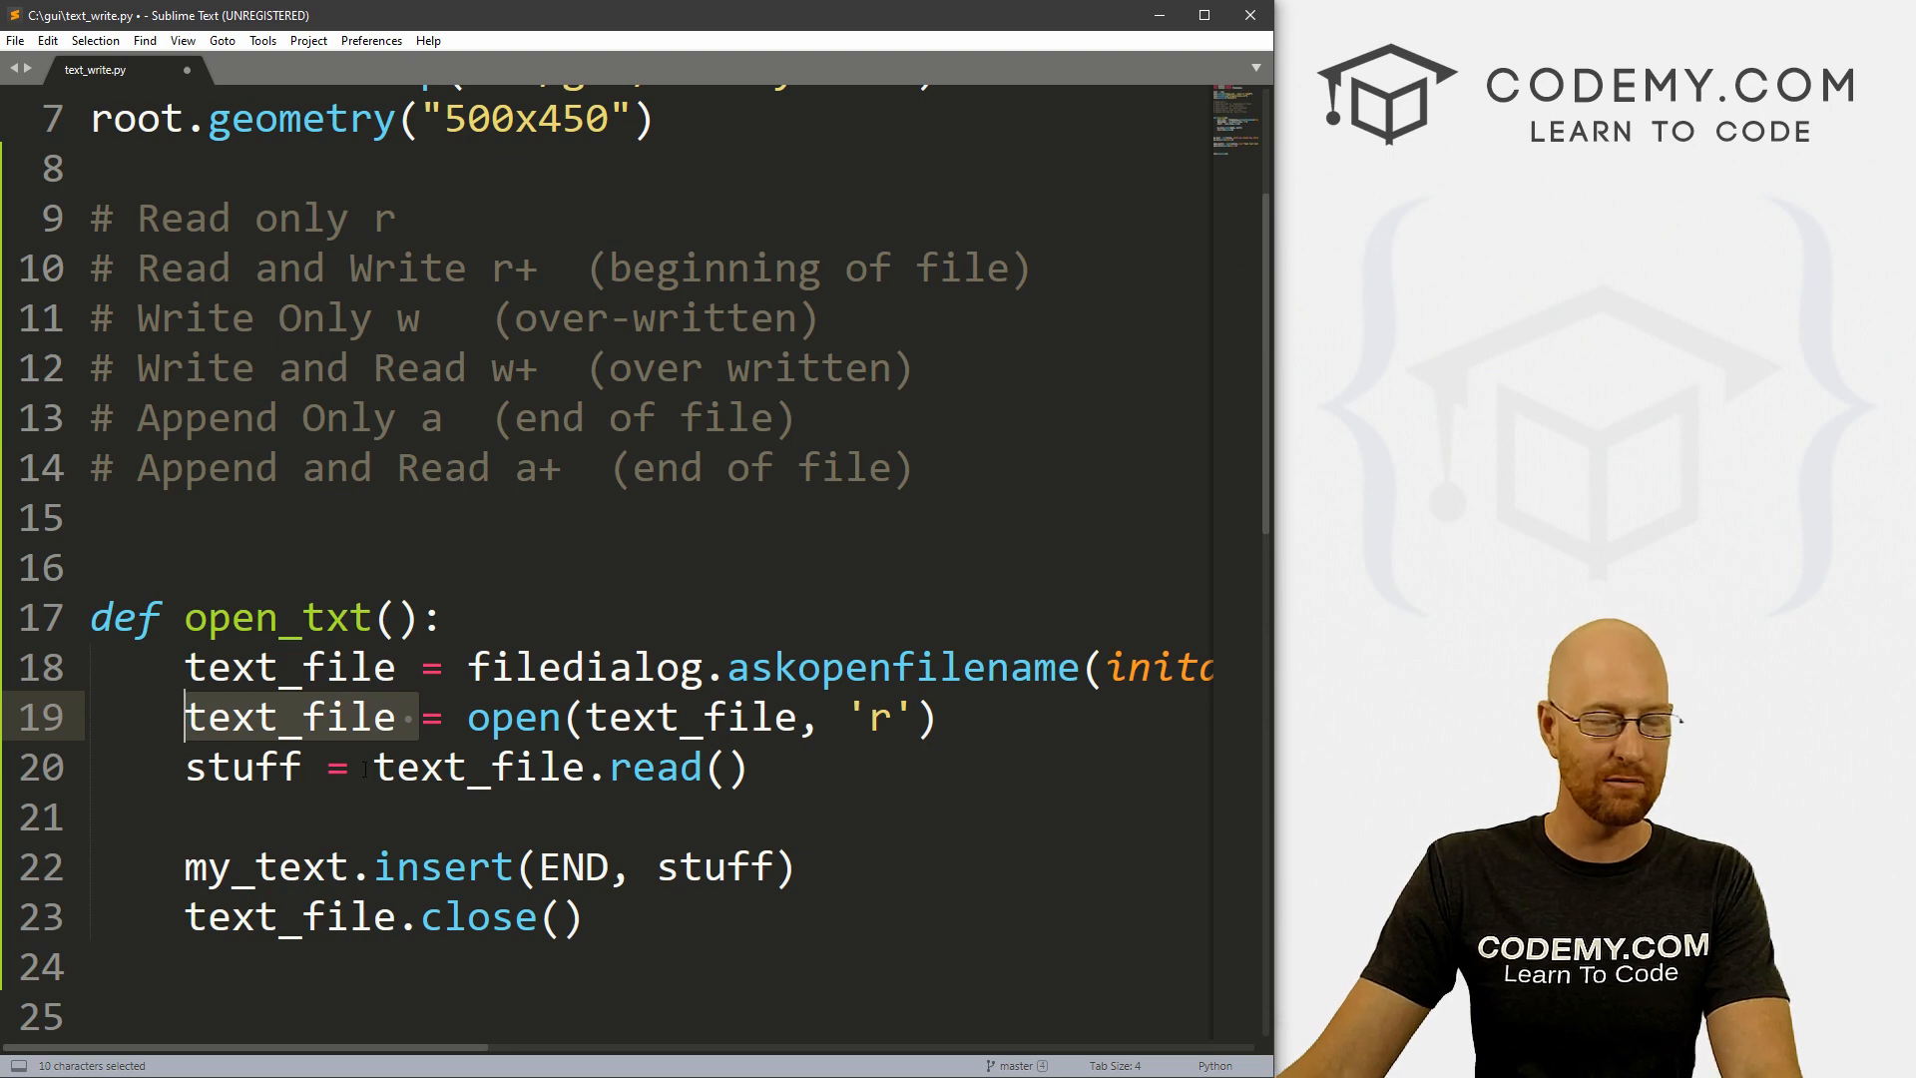
left_click(365, 718)
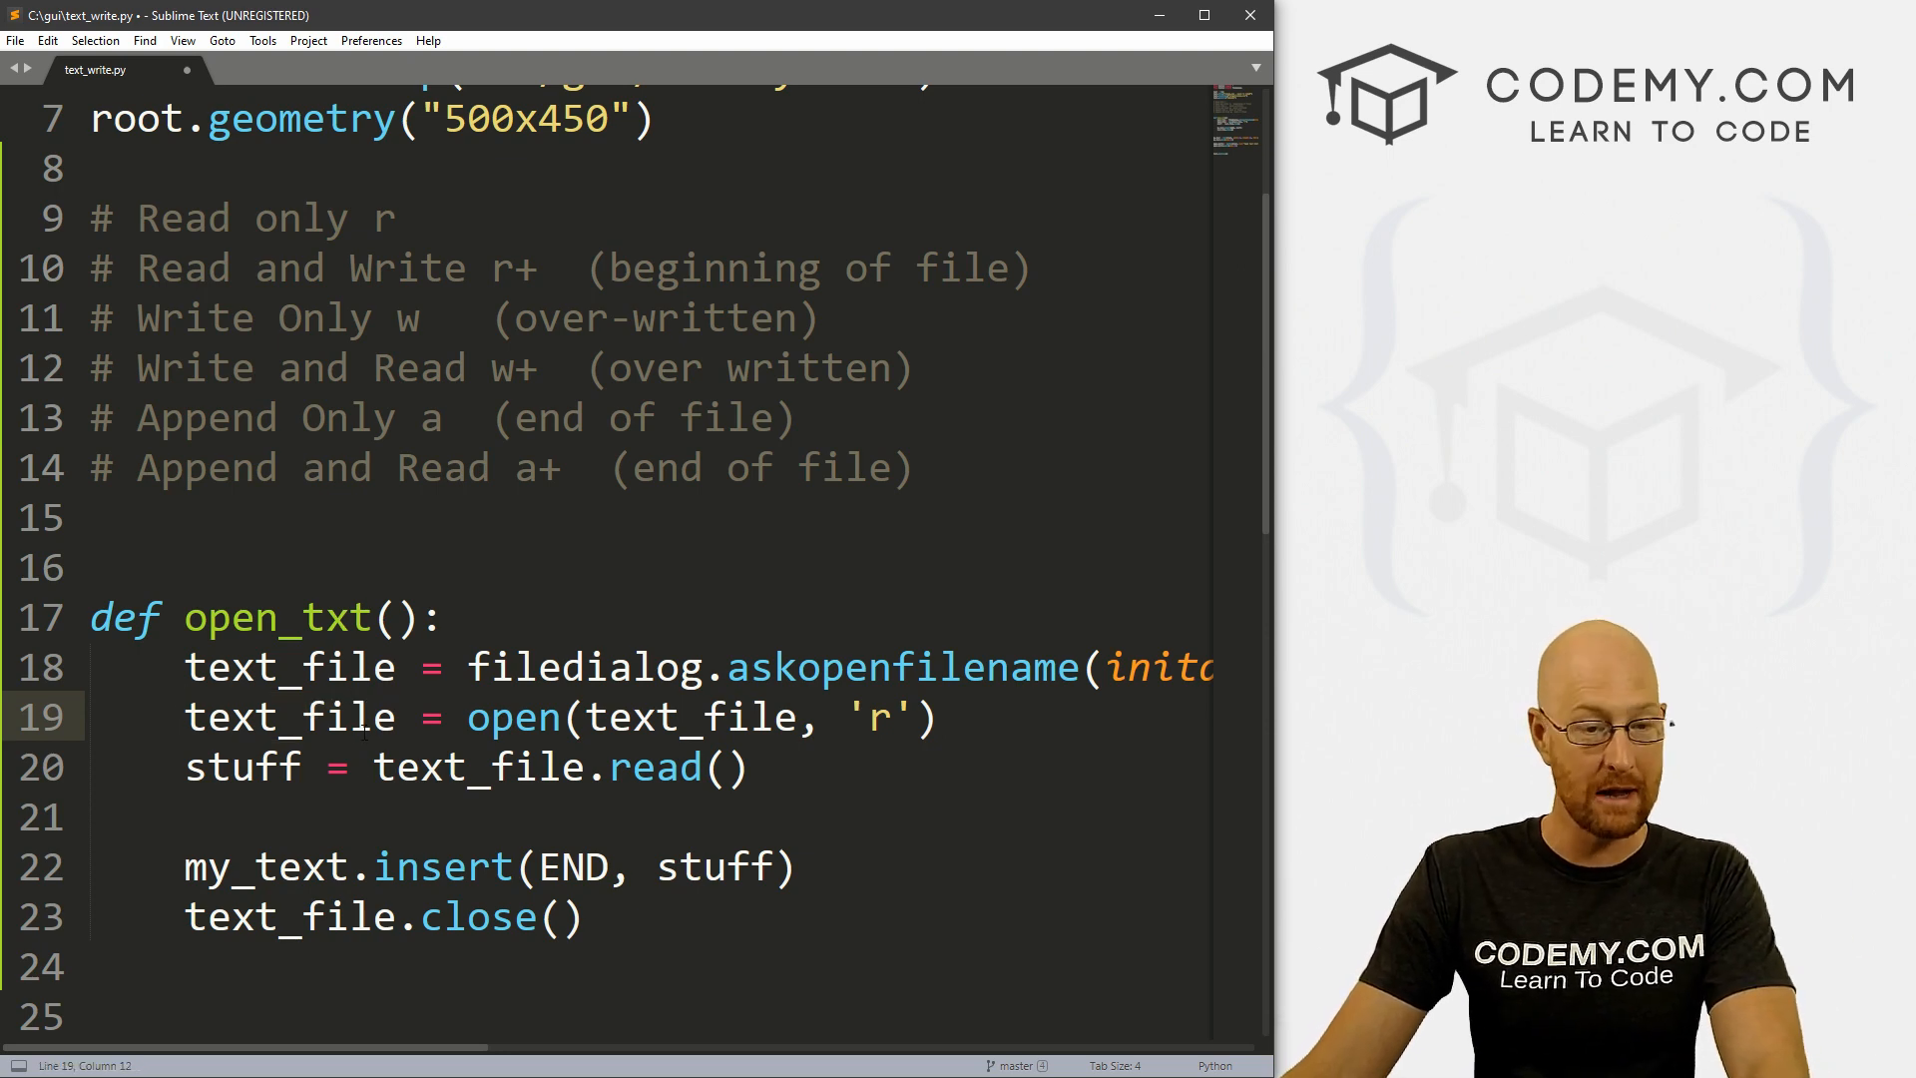
left_click_drag(375, 766, 746, 766)
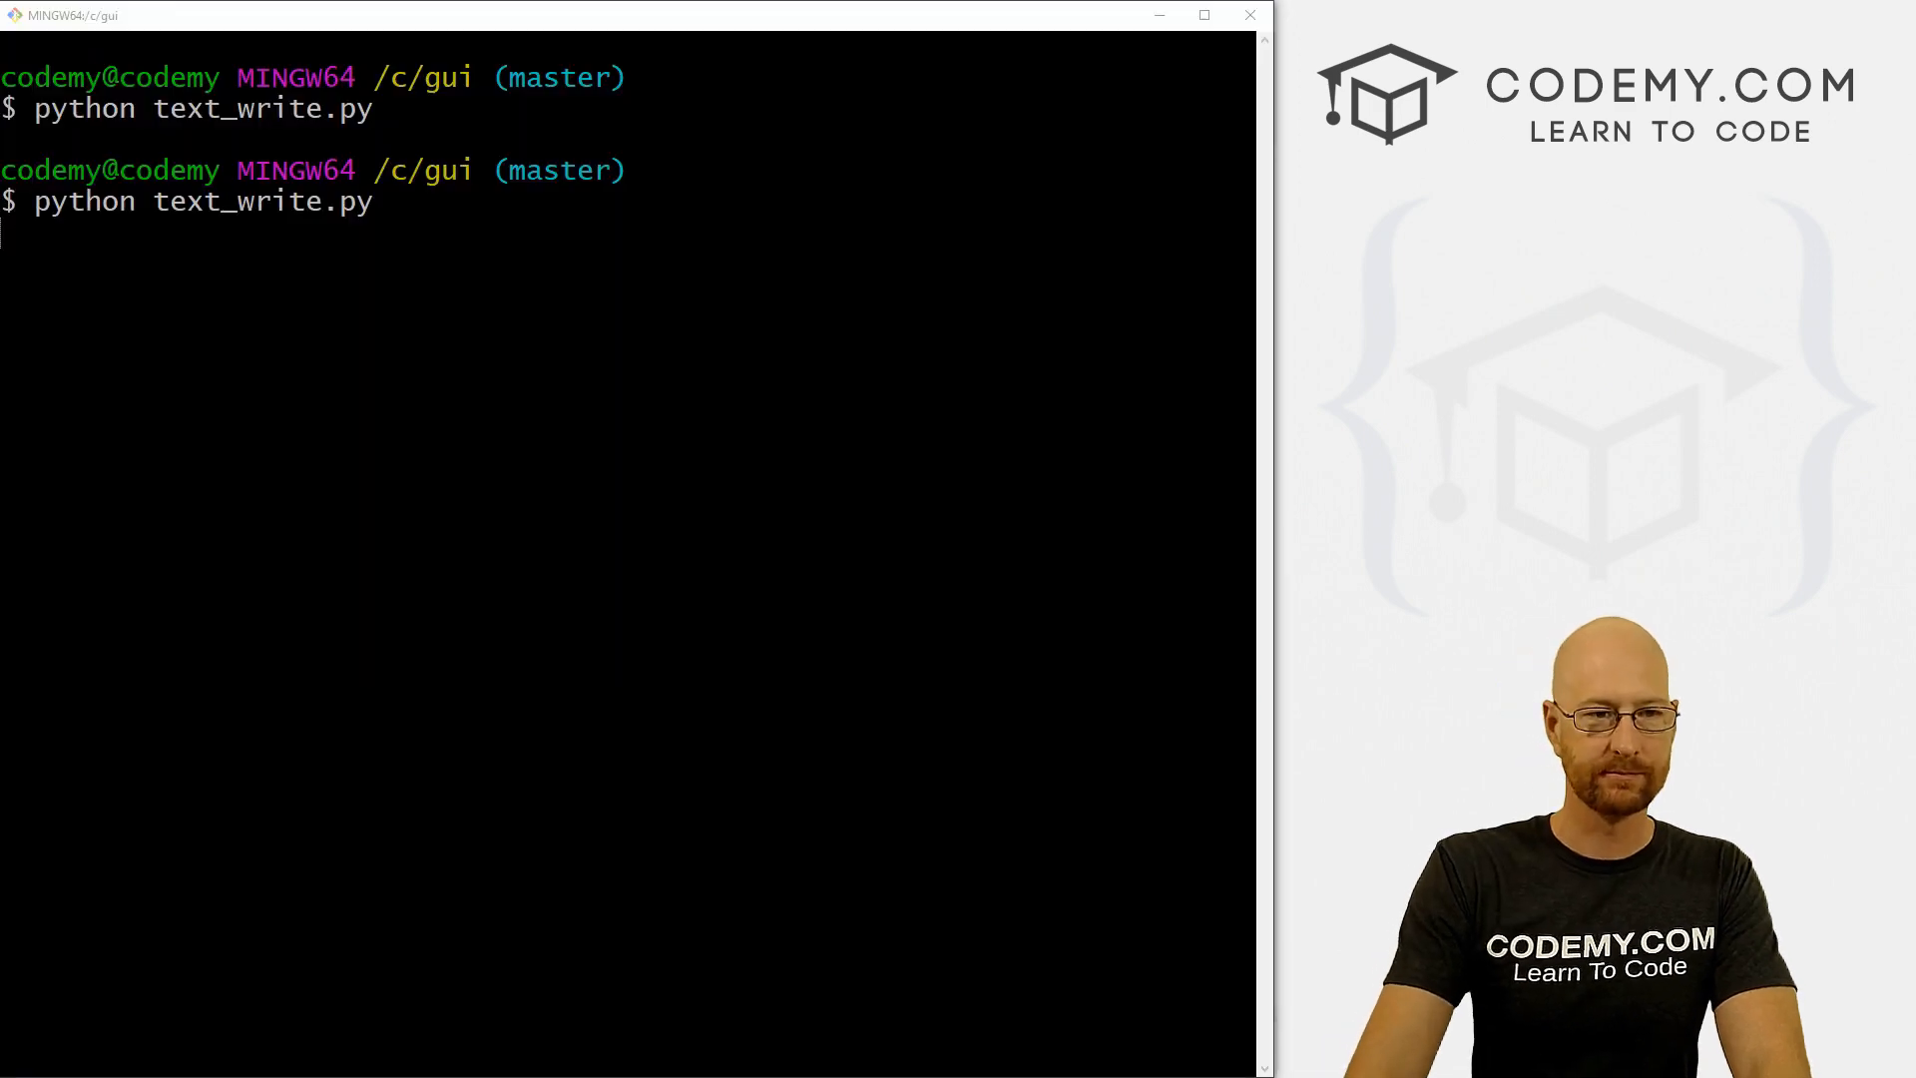
Step: Launch text_write.py from Git Bash and click Open Text File
key("enter")
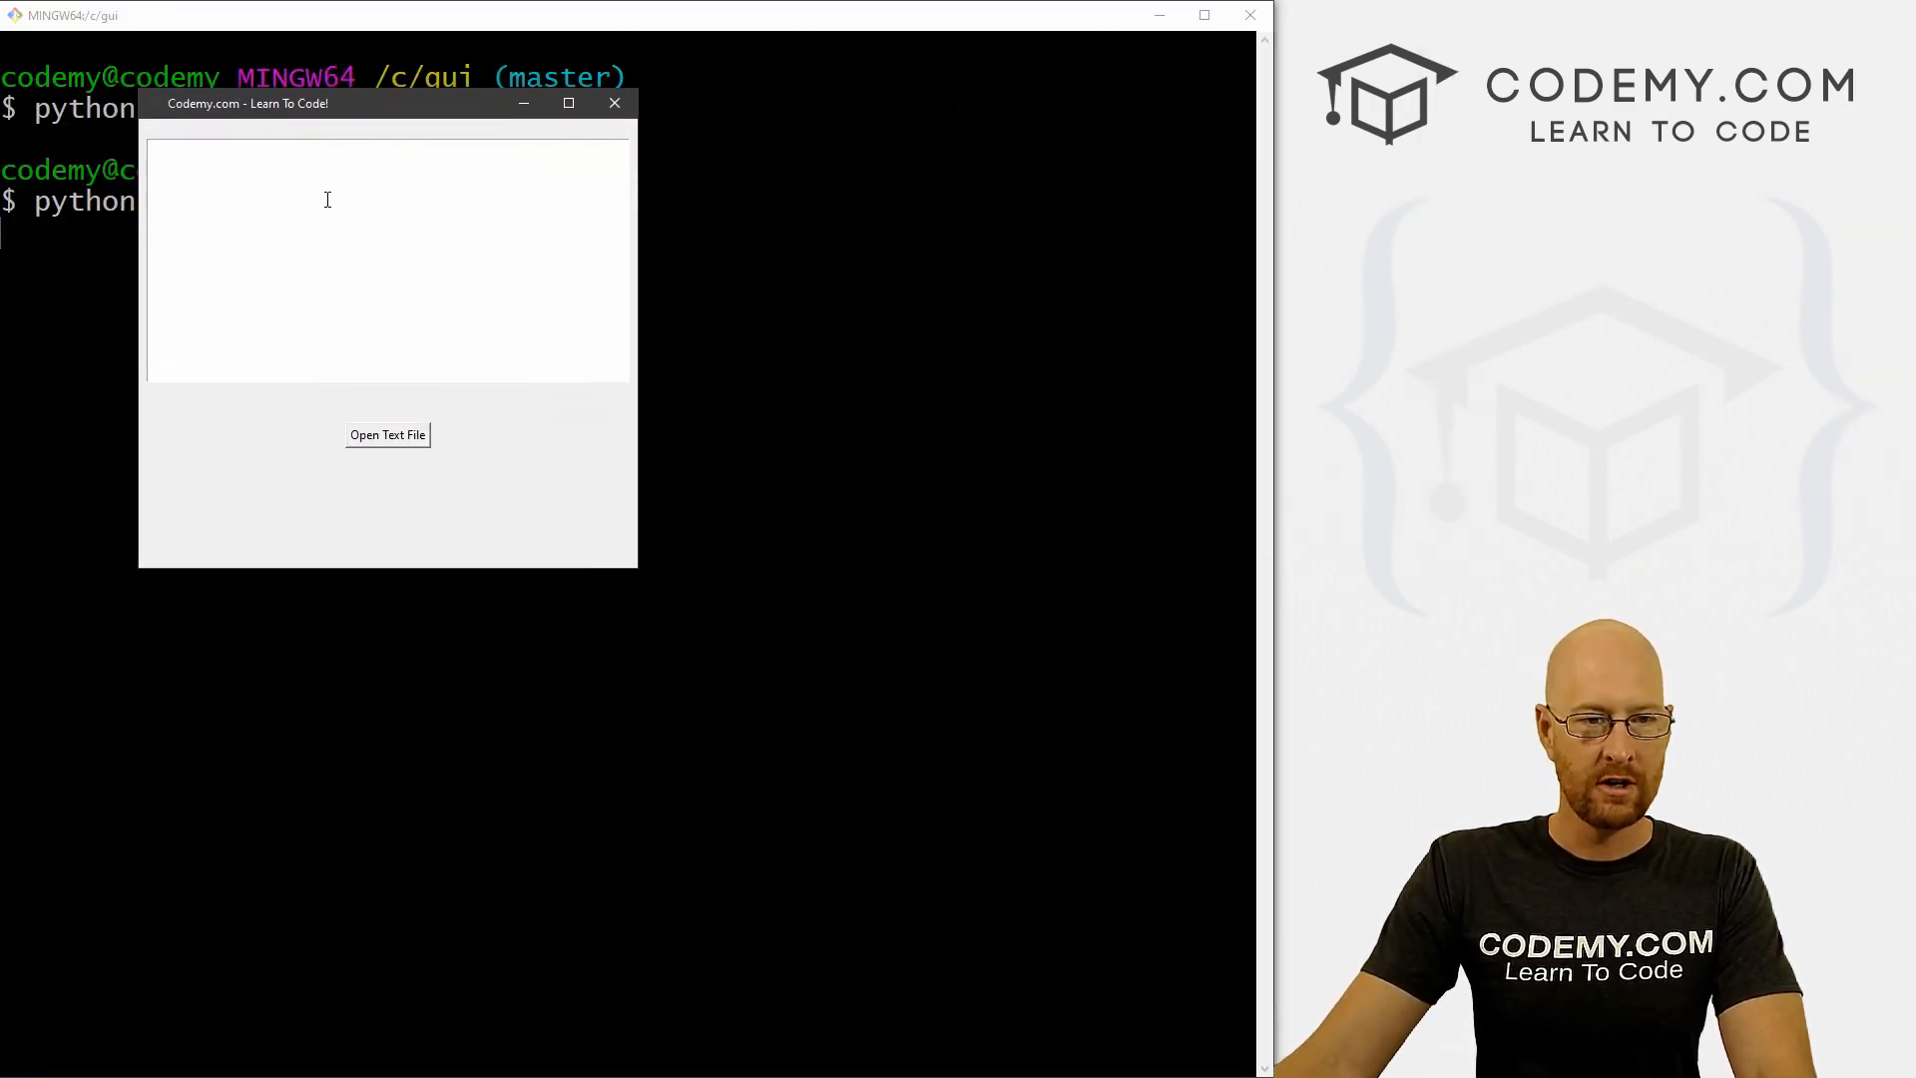
mouse_move(583, 142)
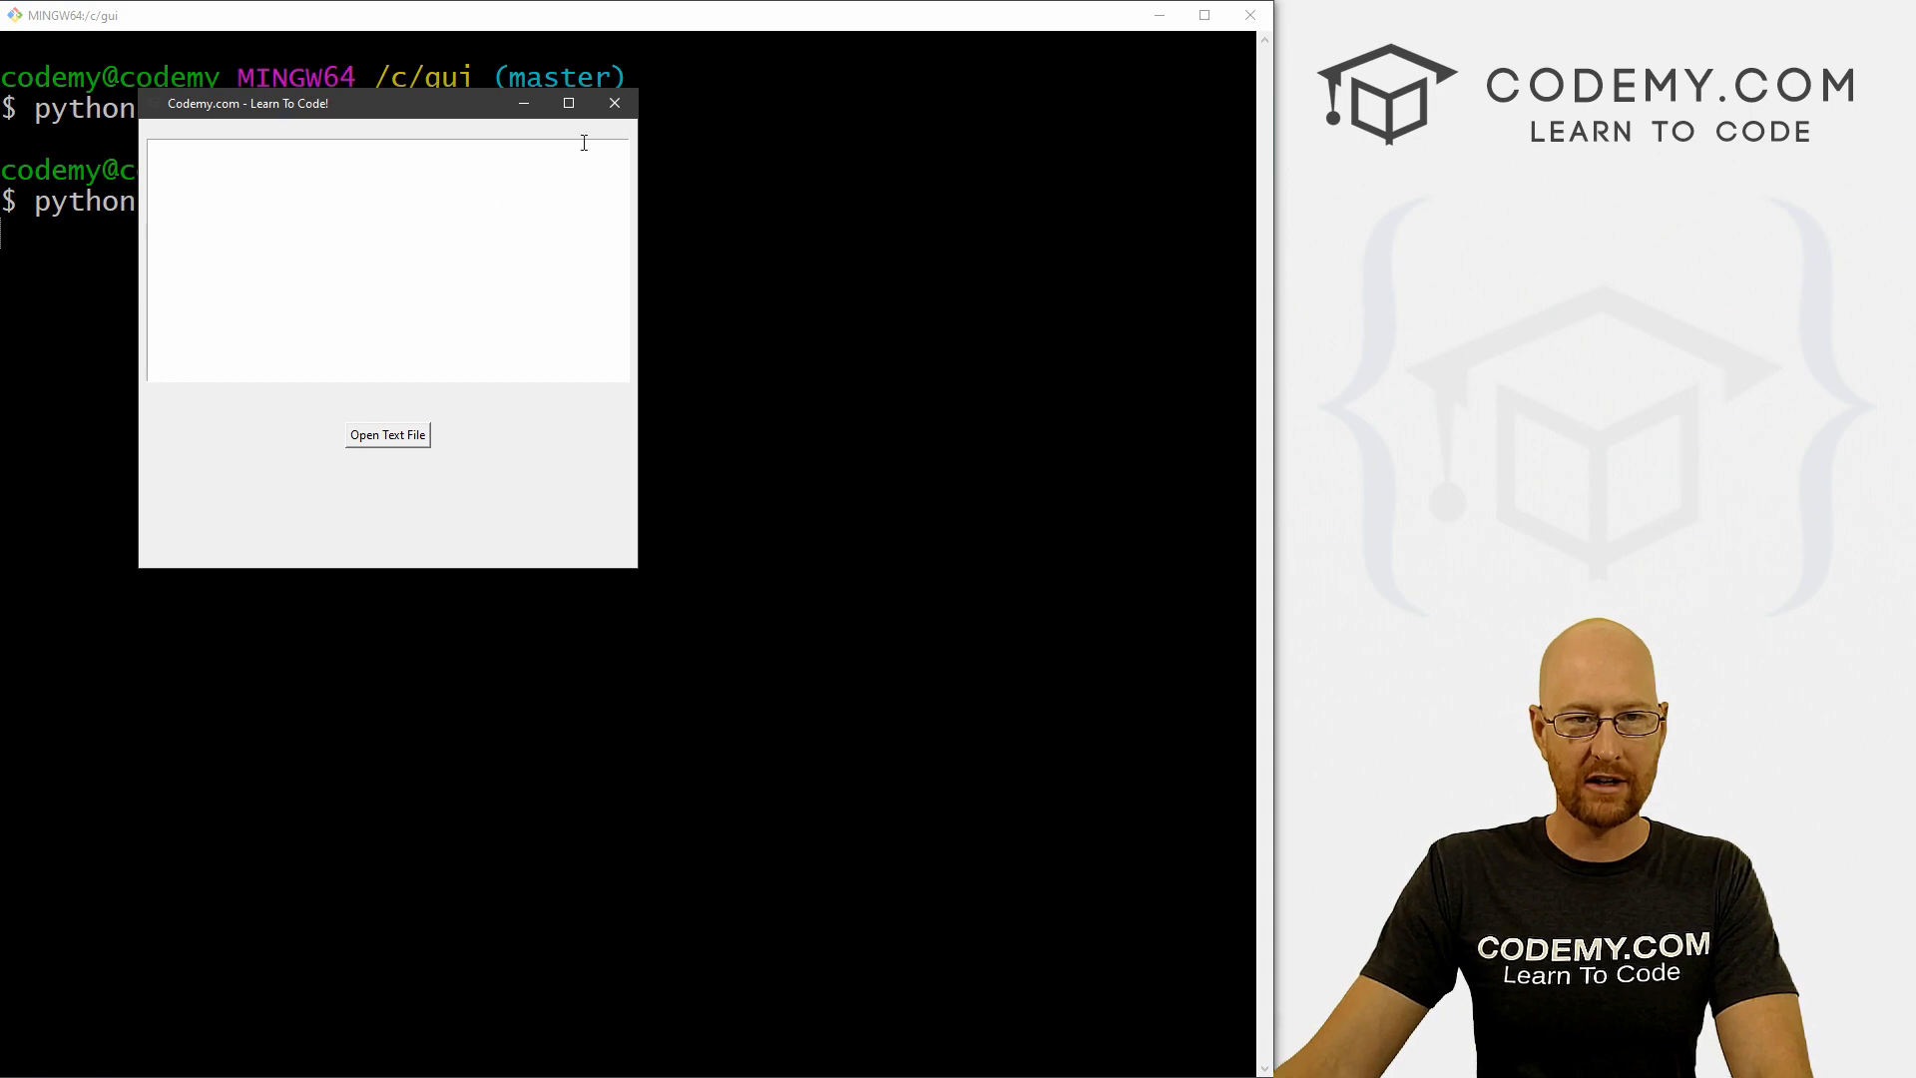
left_click(388, 435)
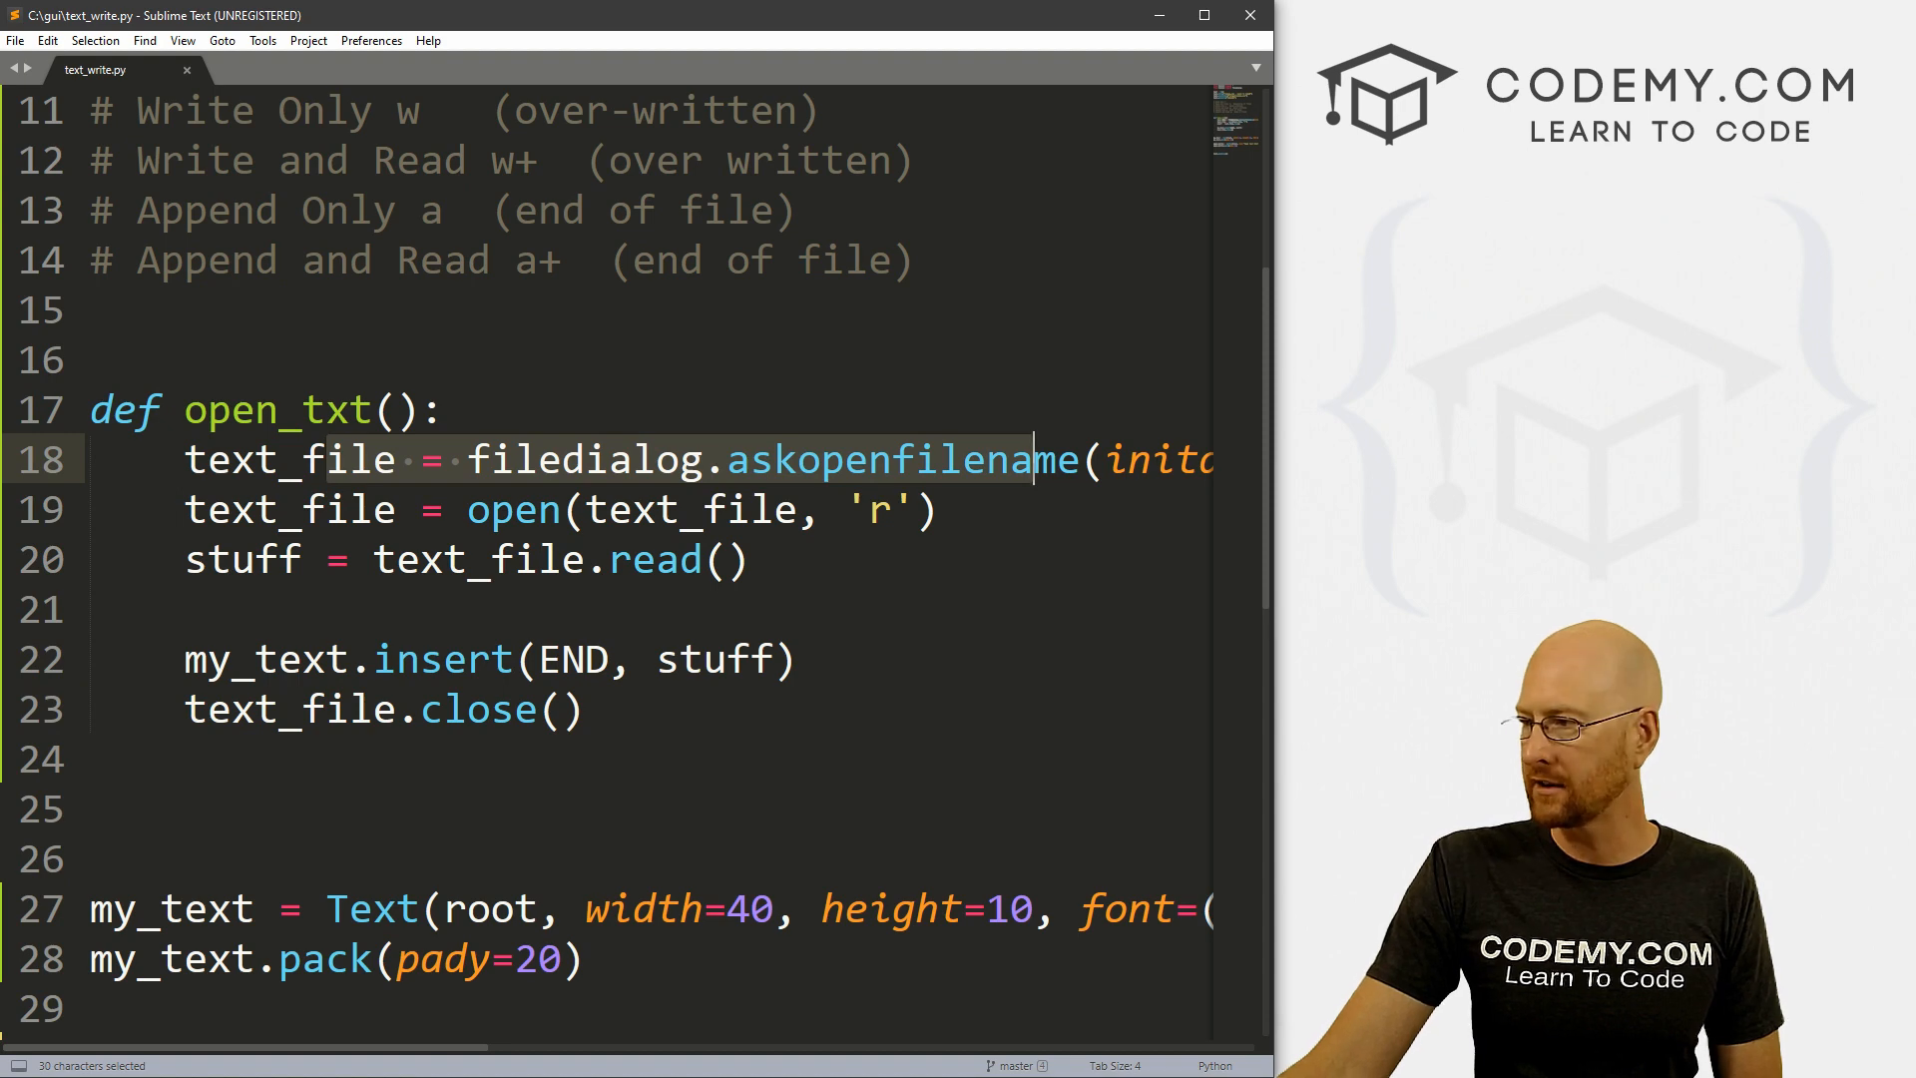
Step: Change initaldir to initialdir on line 18 and save with Ctrl+S
scroll("right", 3)
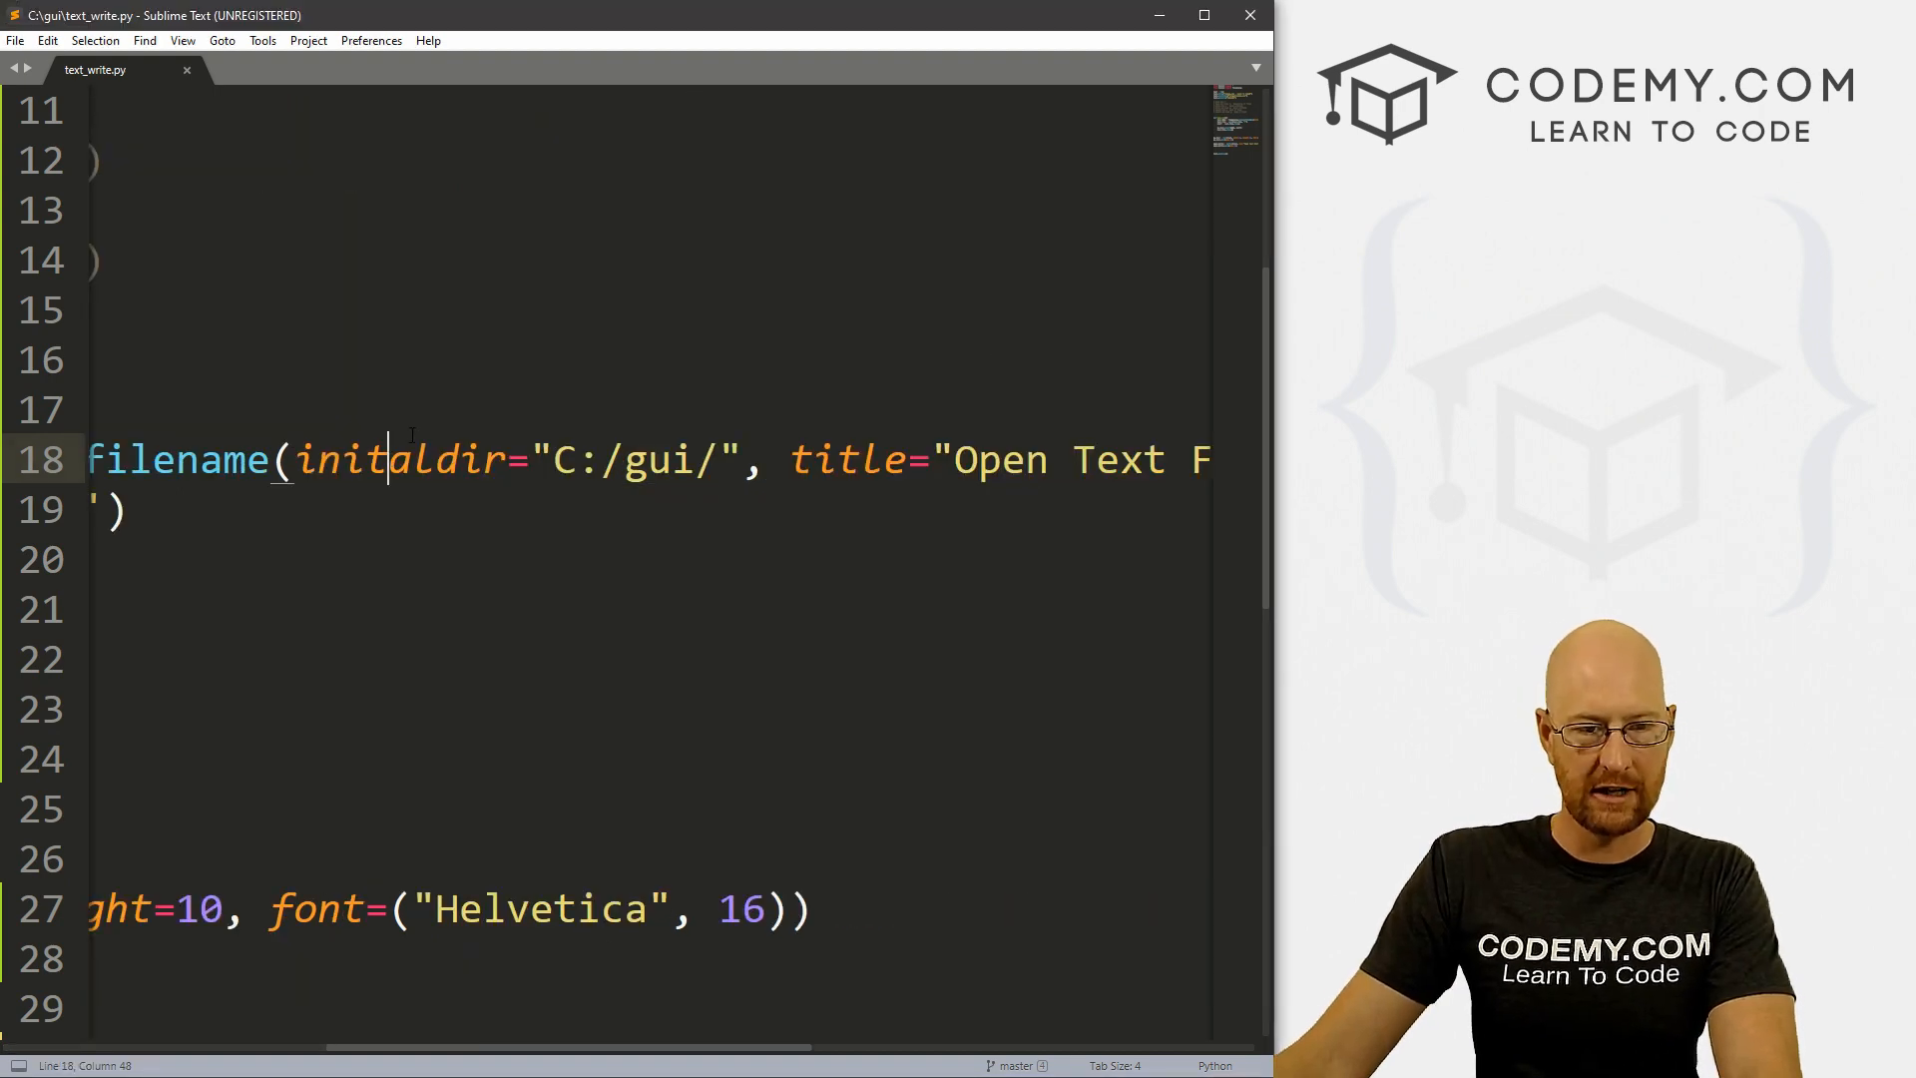
type("i")
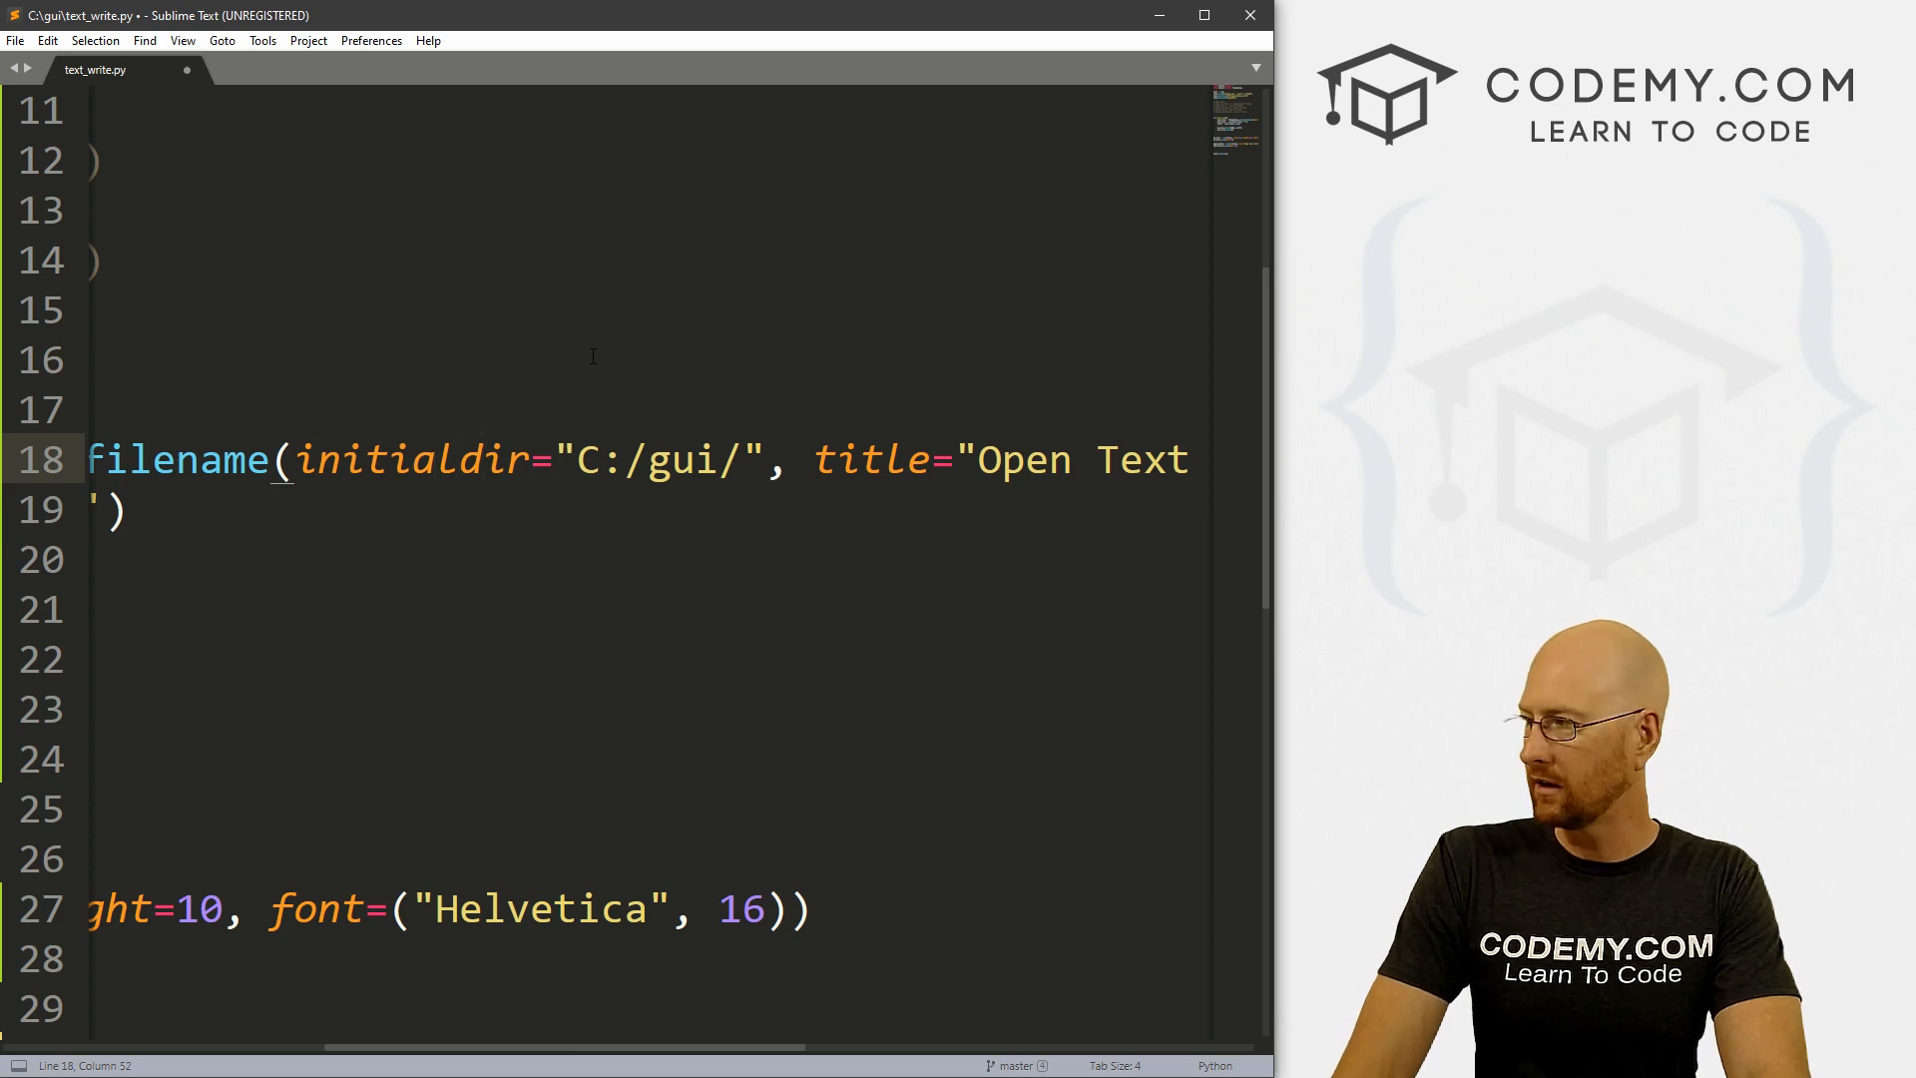
key("ctrl+s")
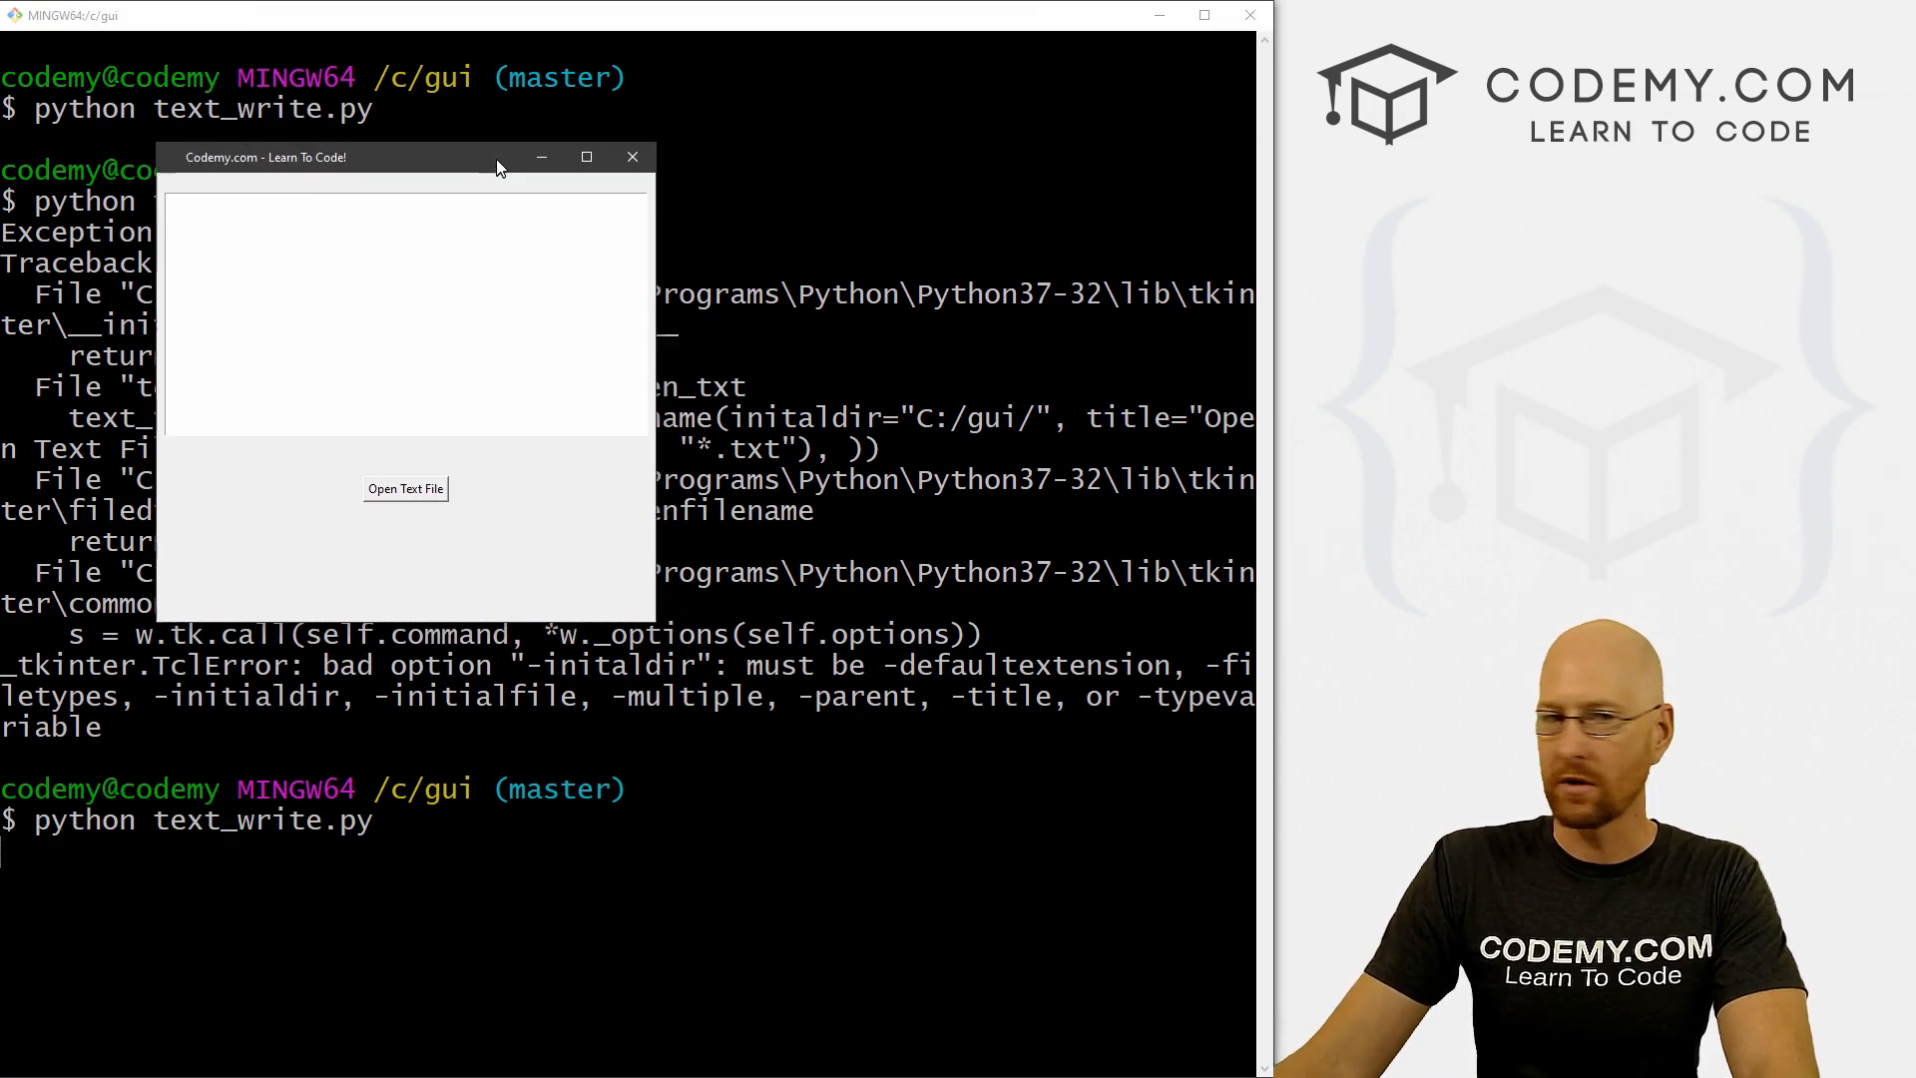
Step: Open sample.txt in the relaunched app, type some text into it, and close the app
left_click(404, 489)
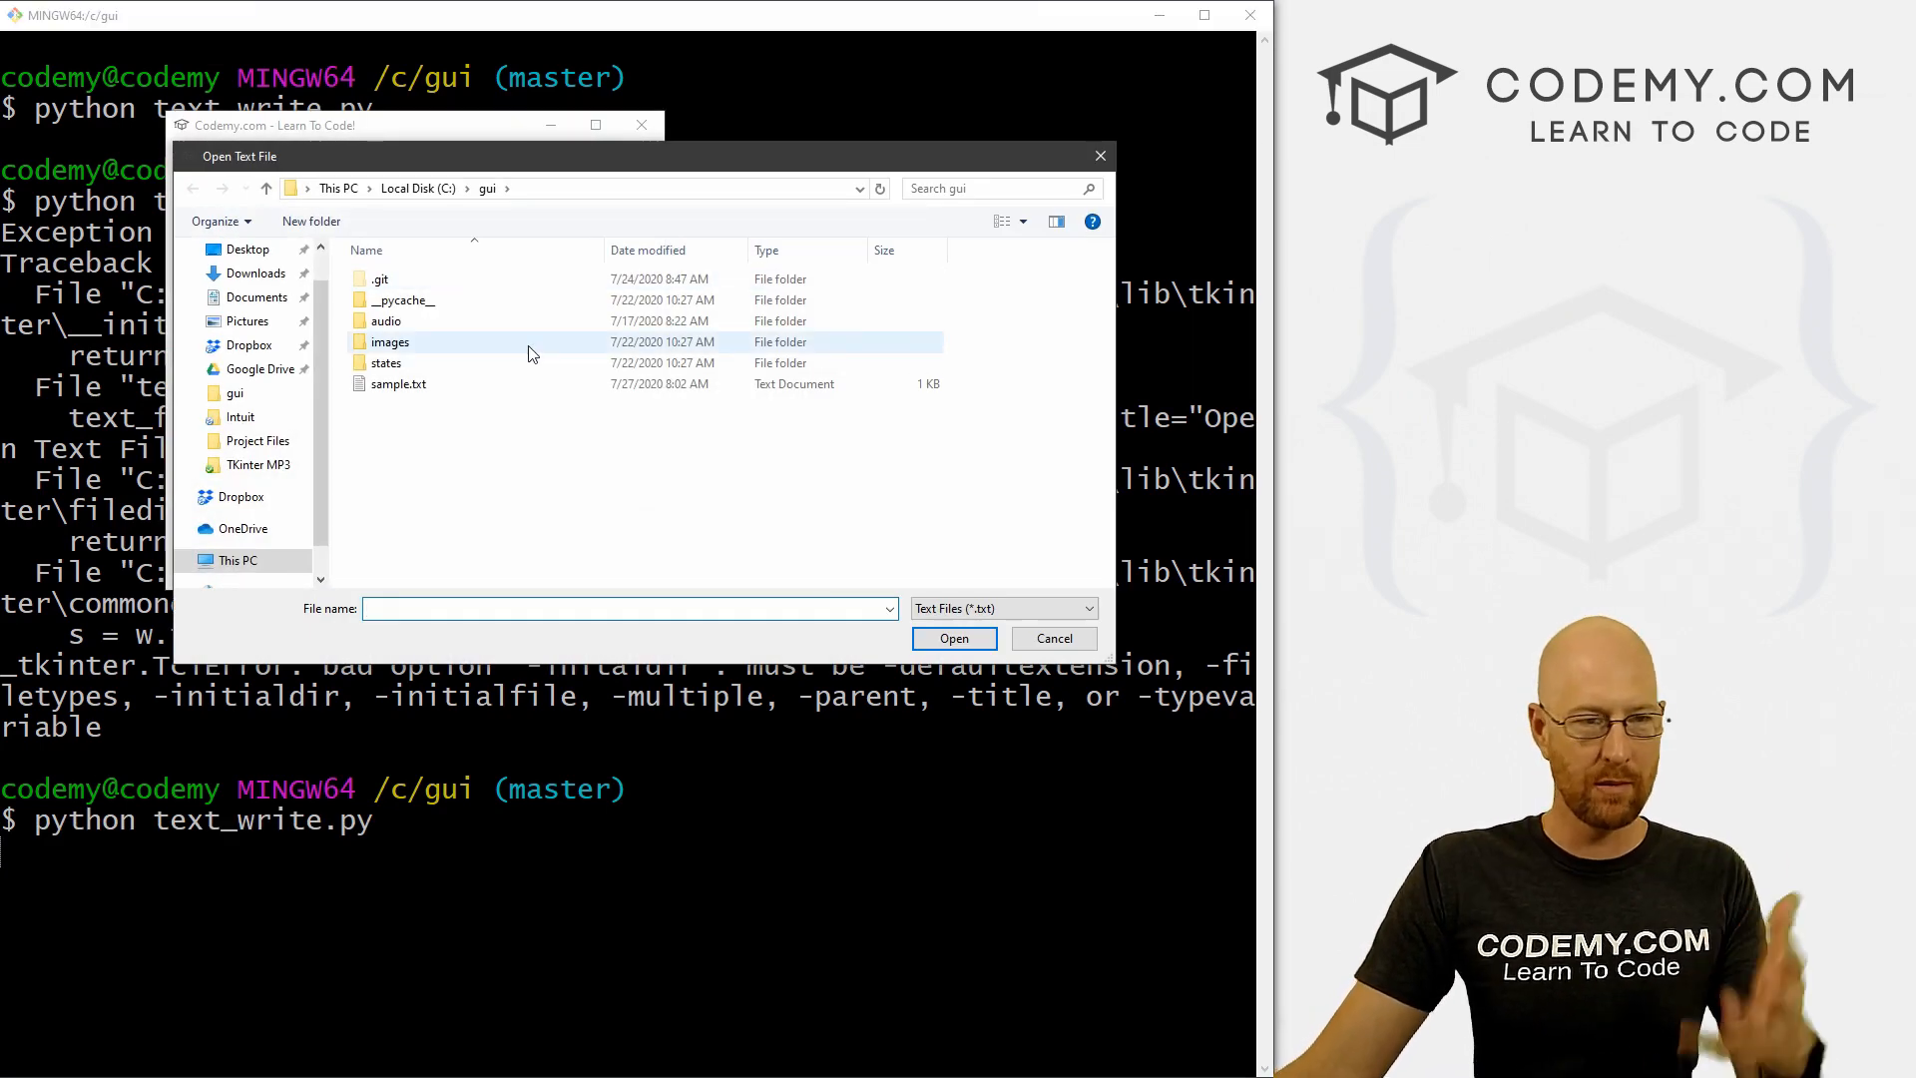
left_click(397, 384)
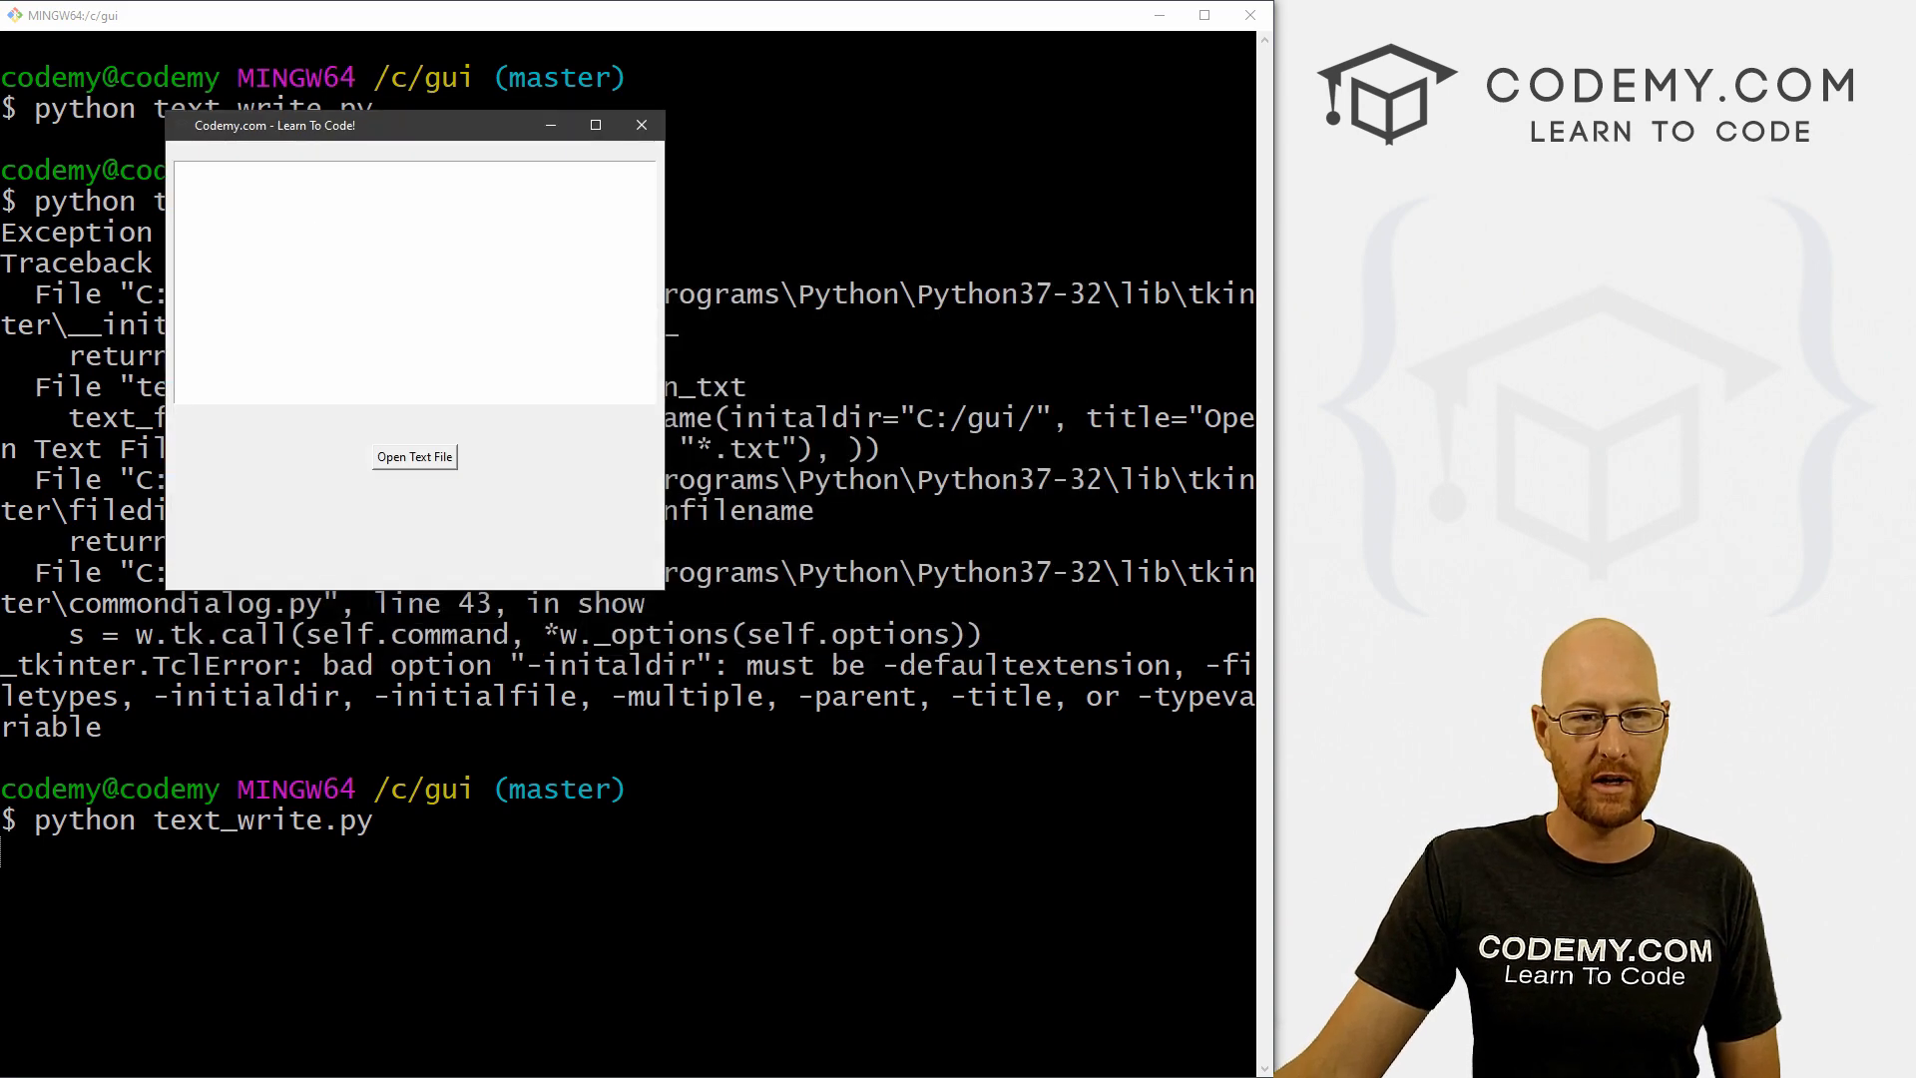
left_click(415, 456)
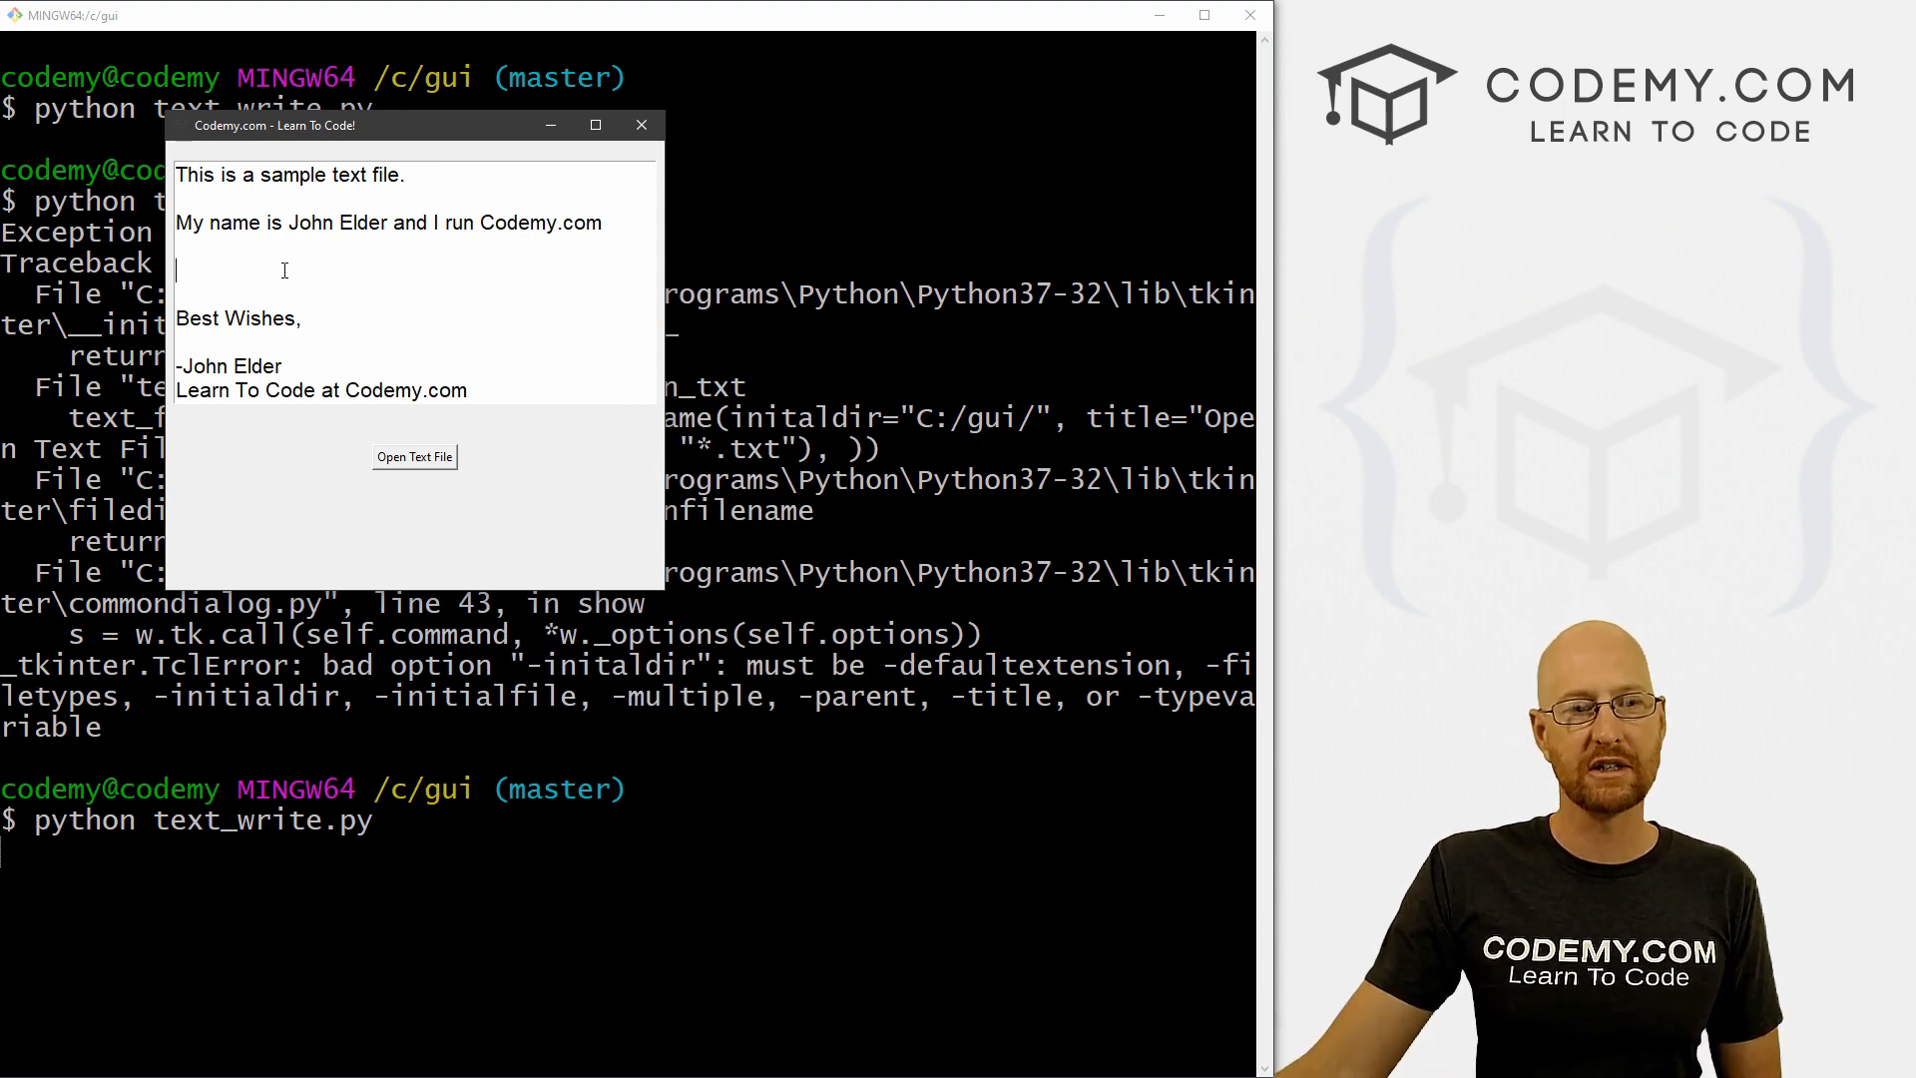
type("jajasjdlas")
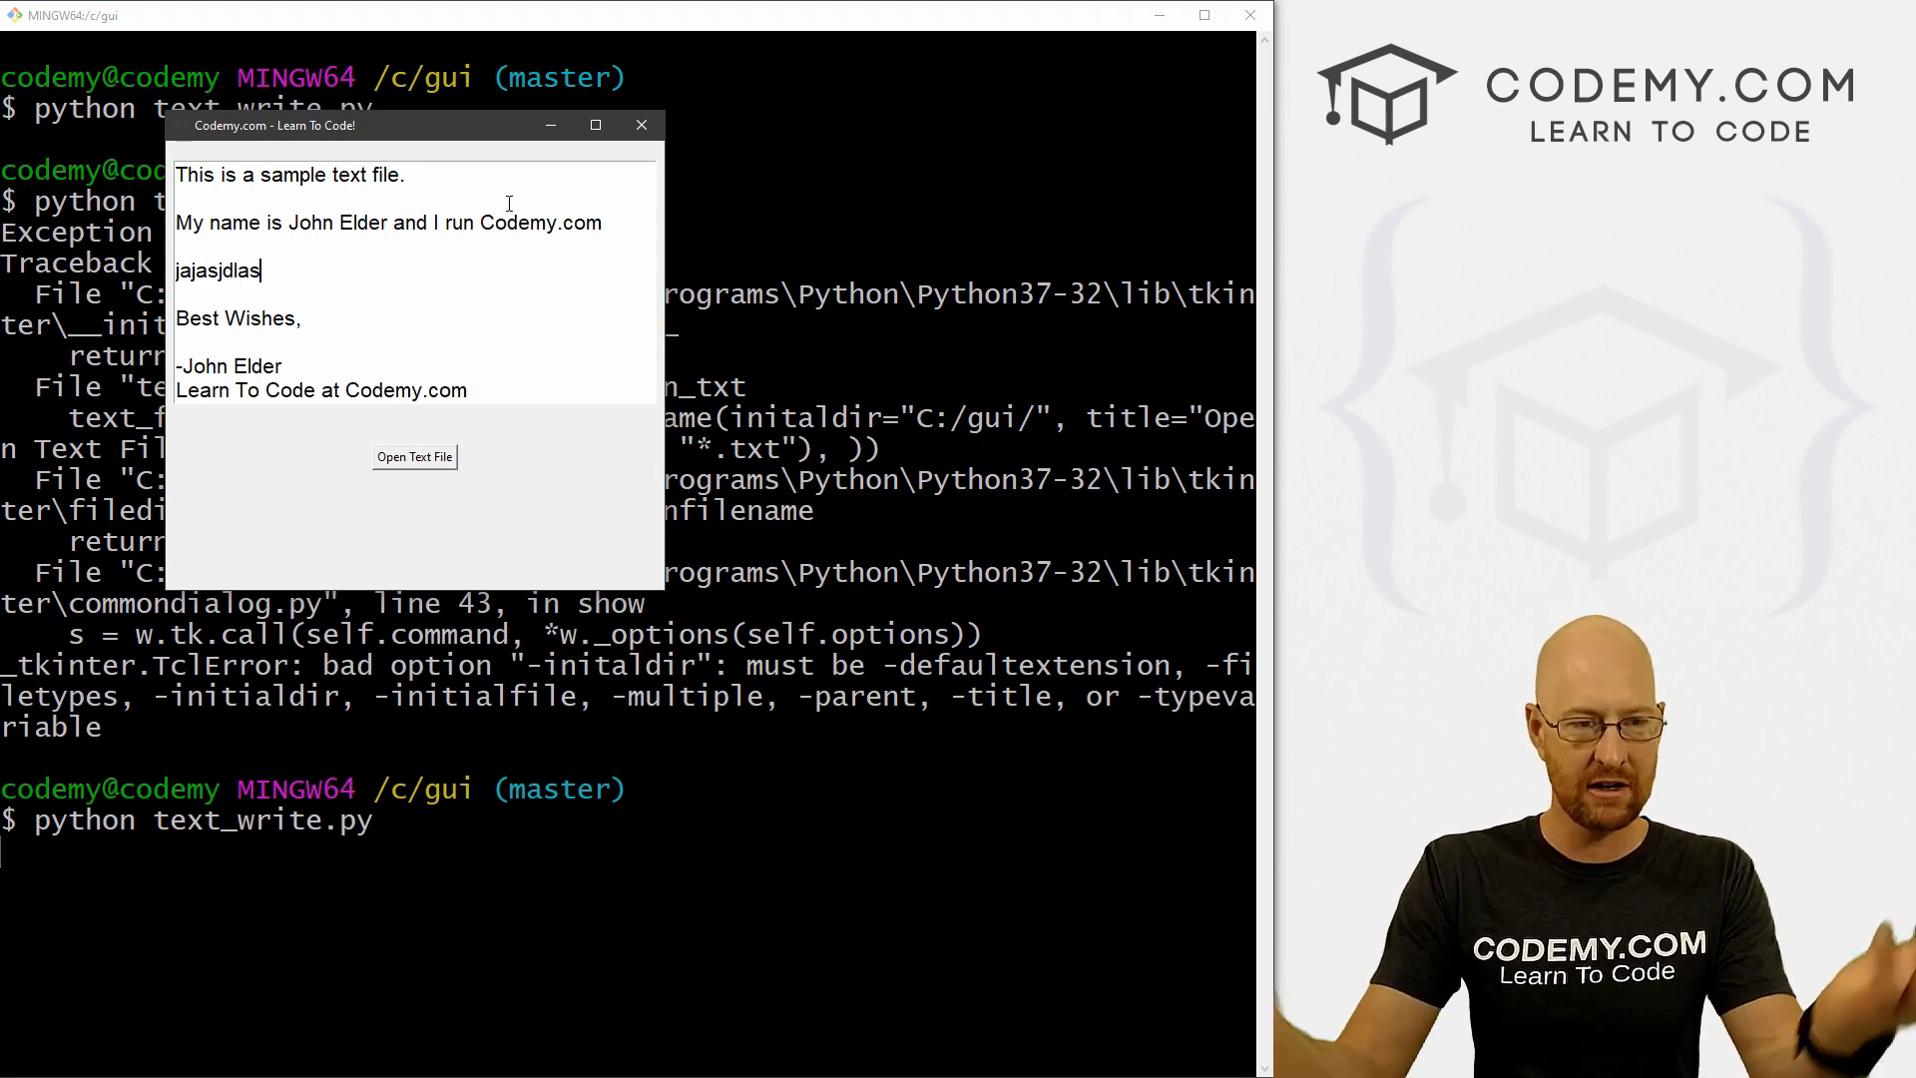
left_click(641, 125)
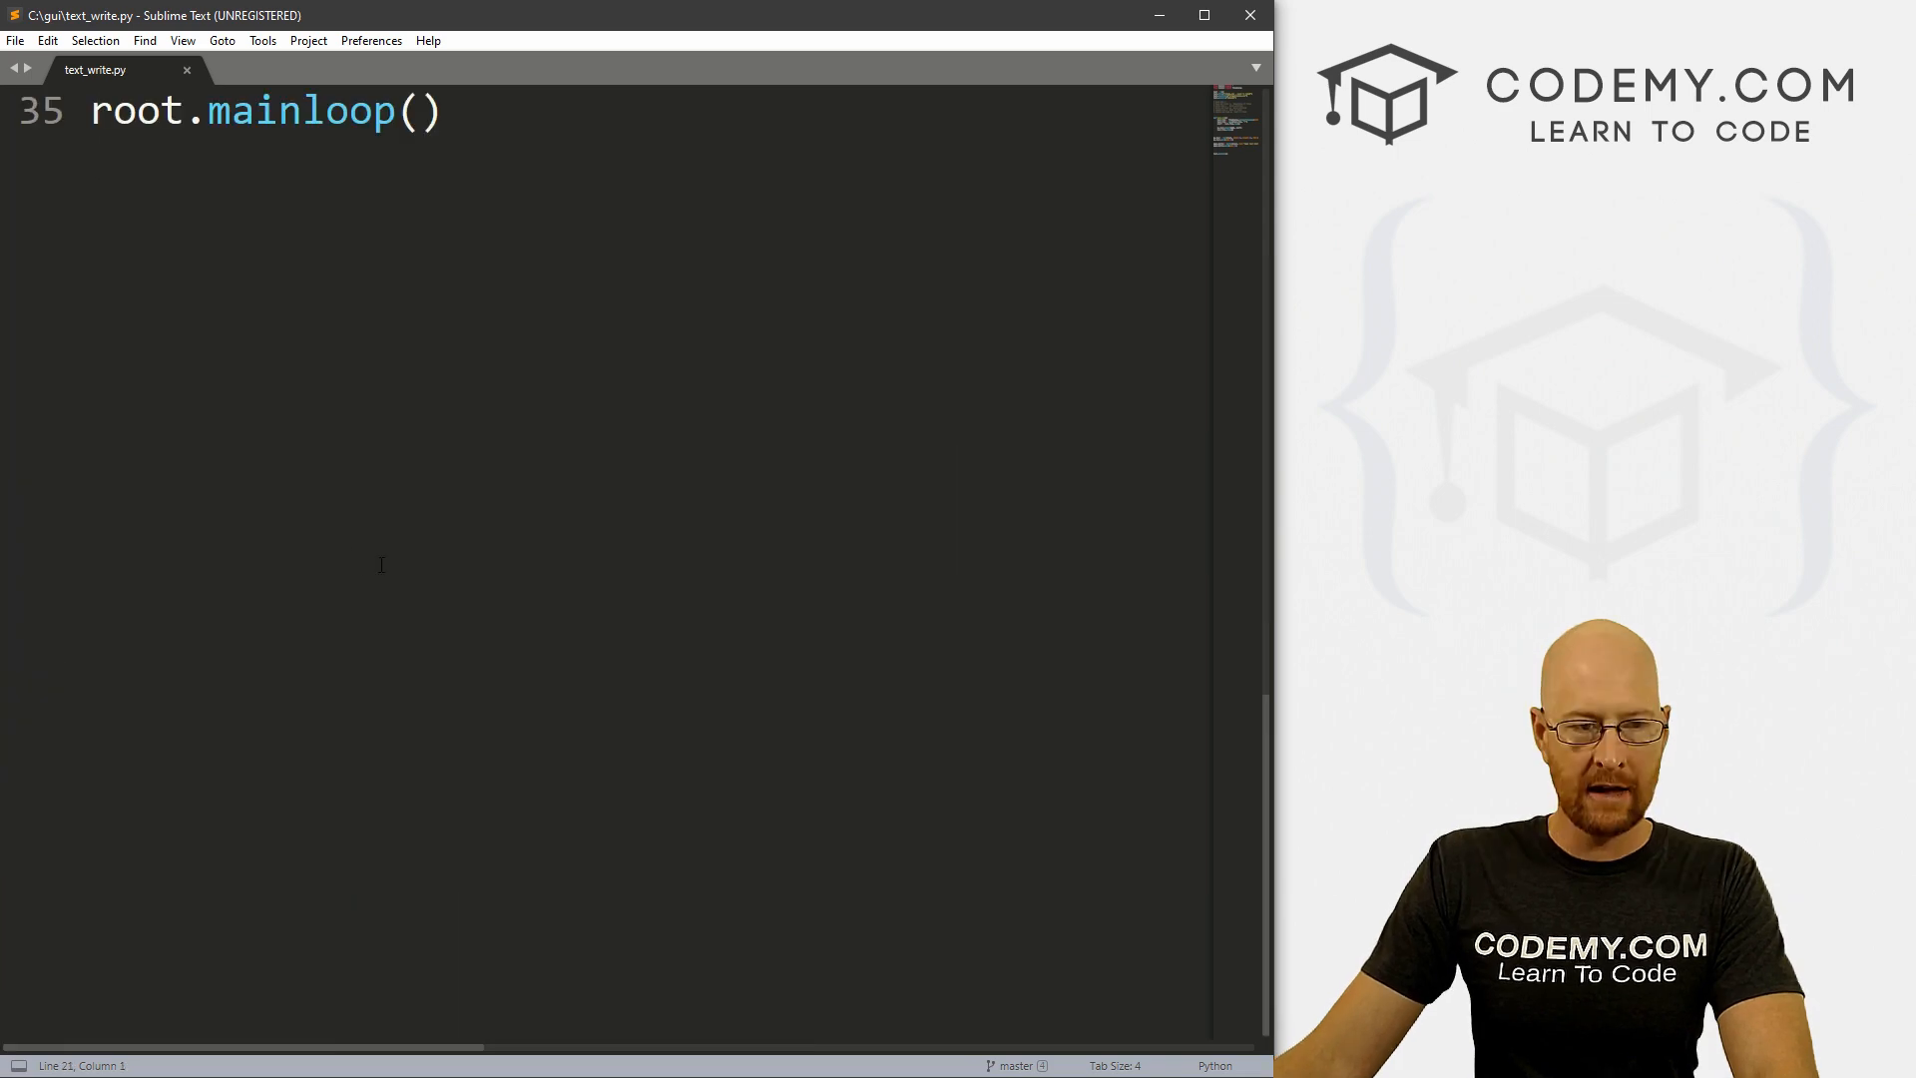
Step: Add a "Save File" button calling save_txt, pack it with pady=20, and start def save_txt
type("save_button =")
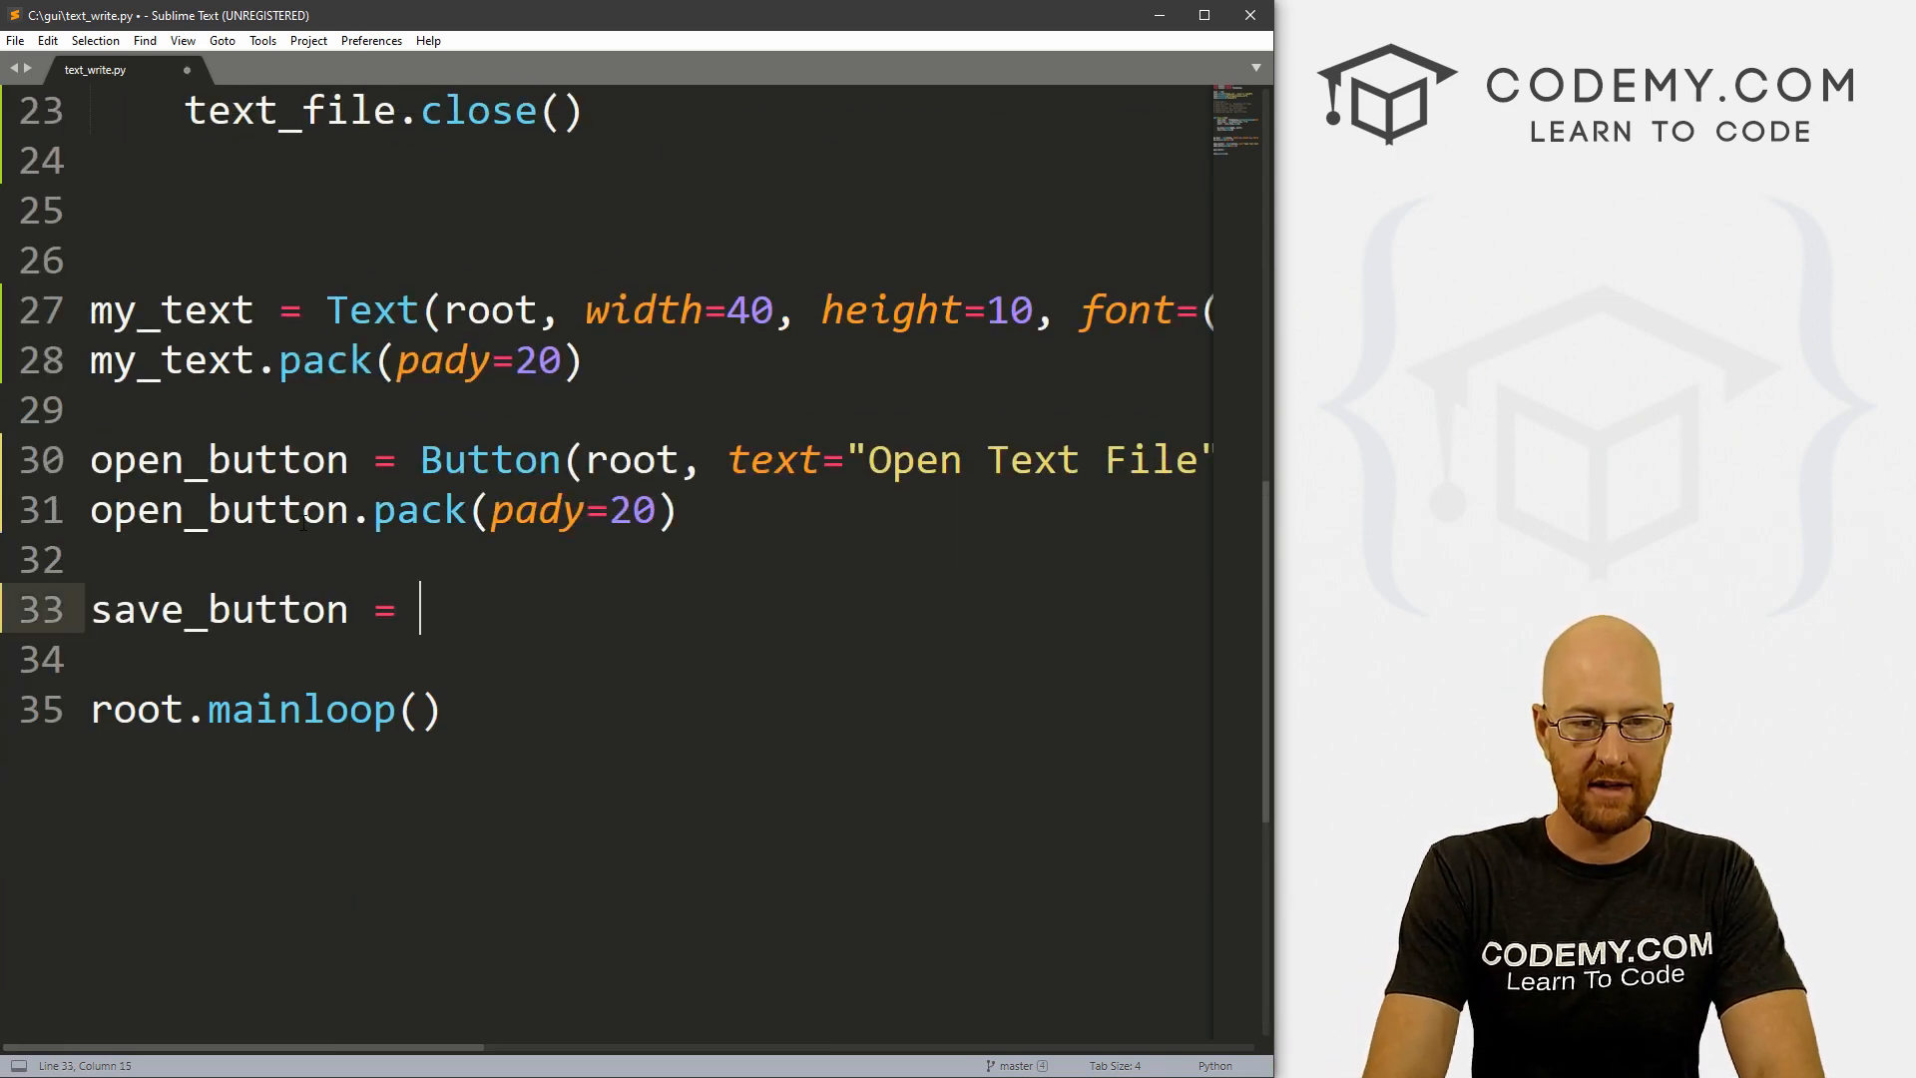
type("Button(root)")
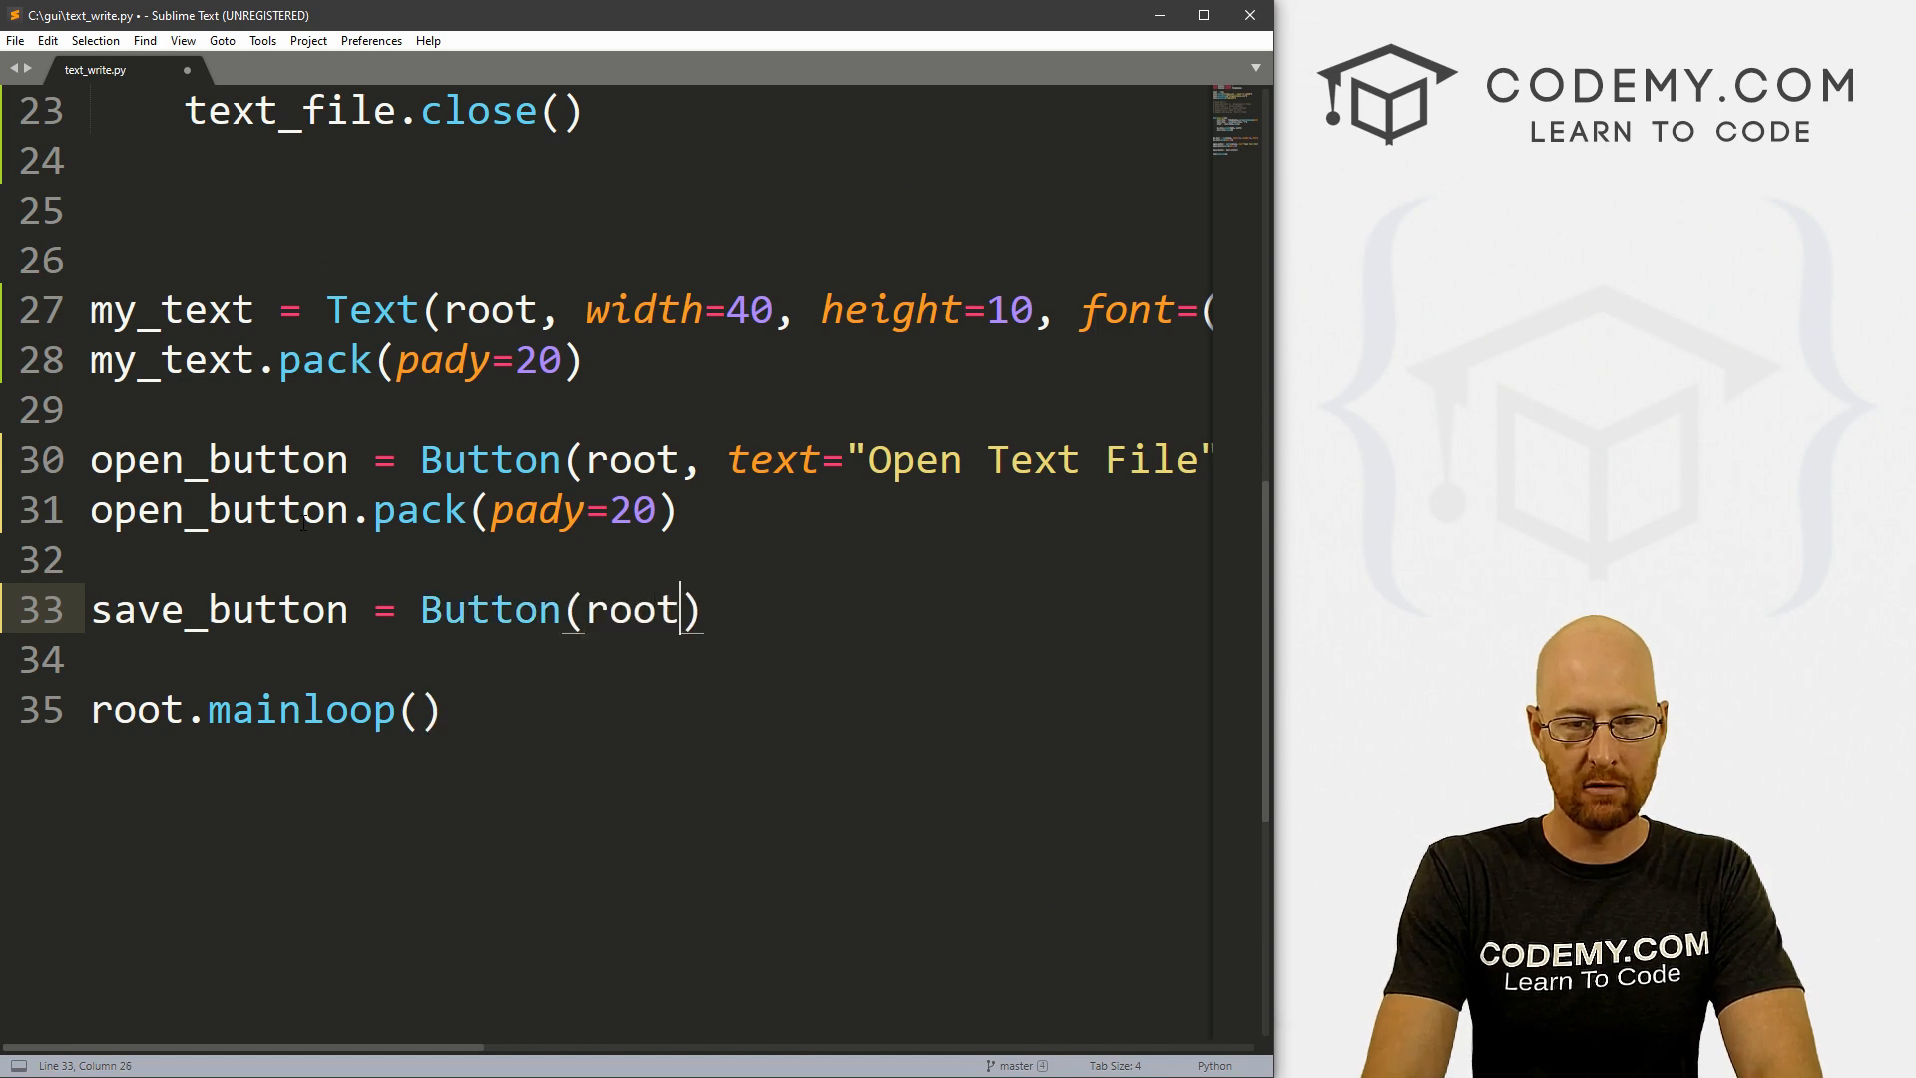
type(", text=\"Save \"")
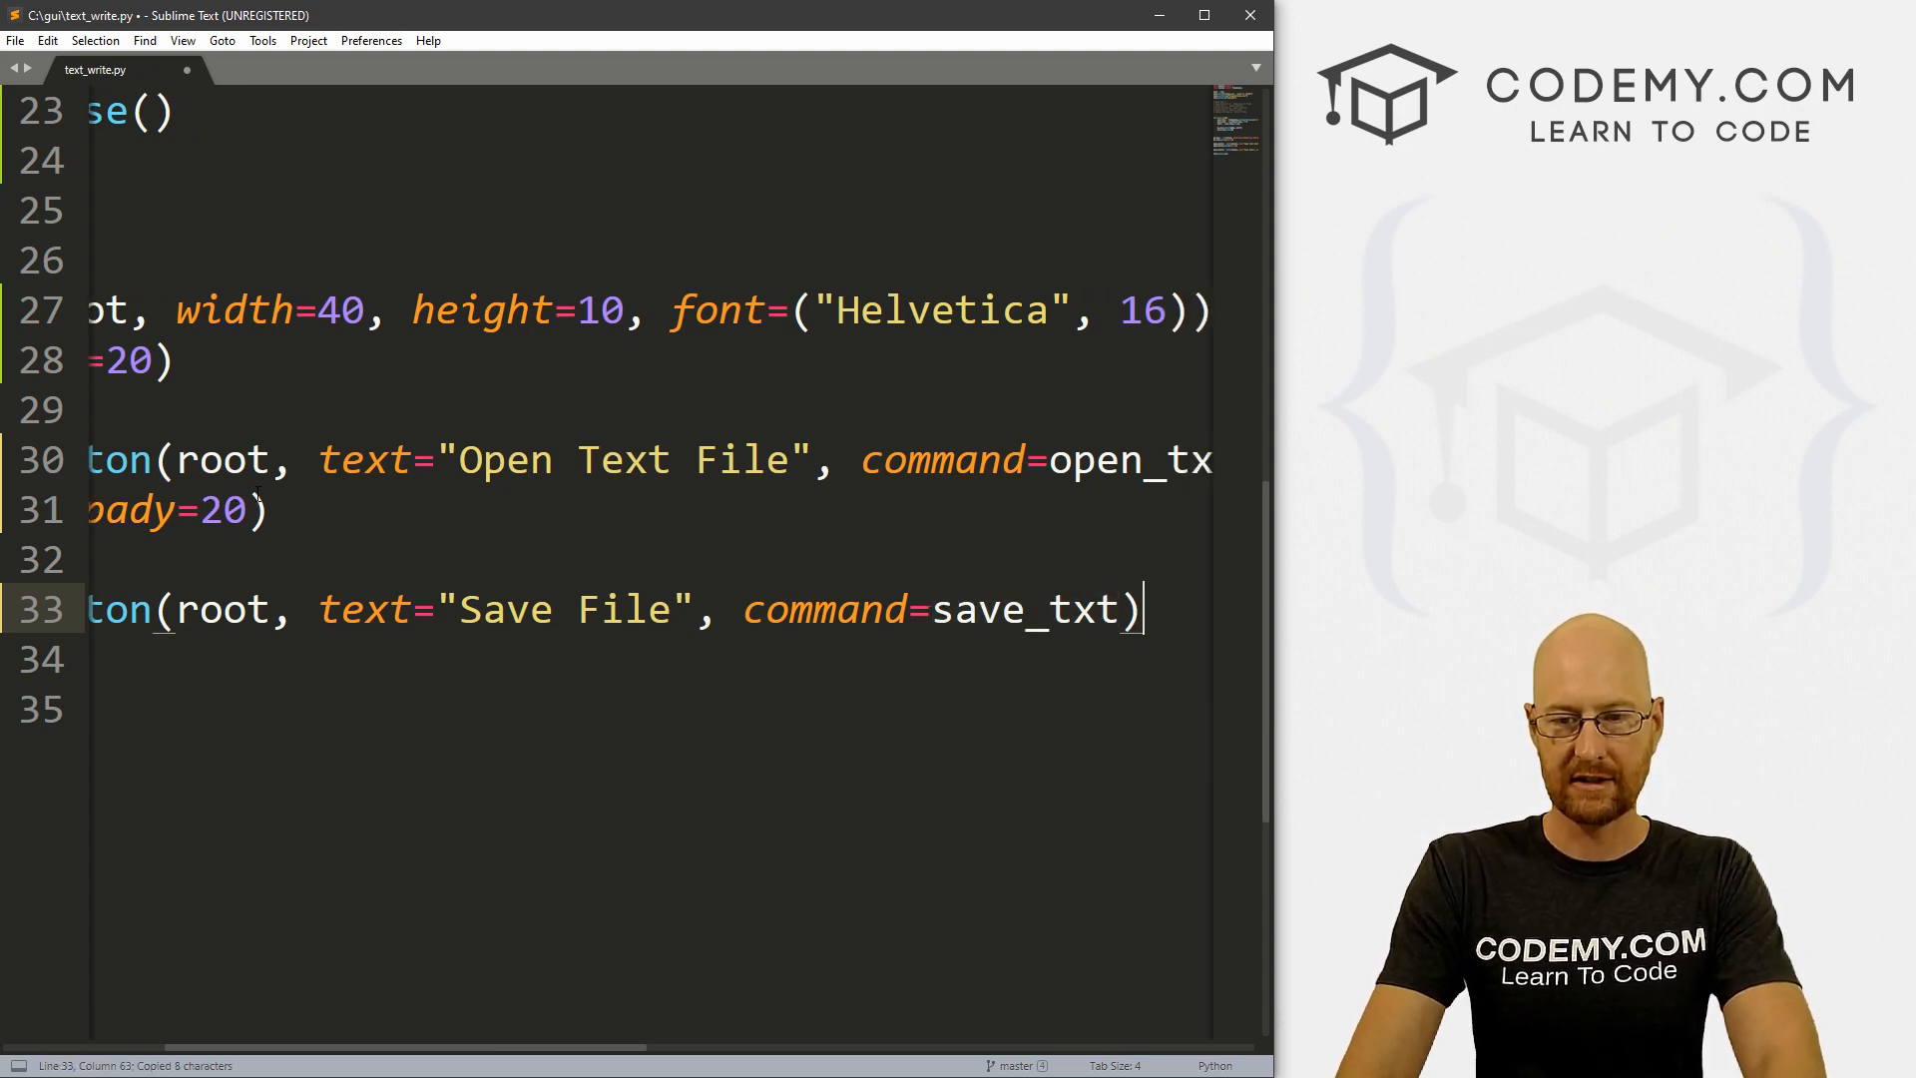
type("save_button")
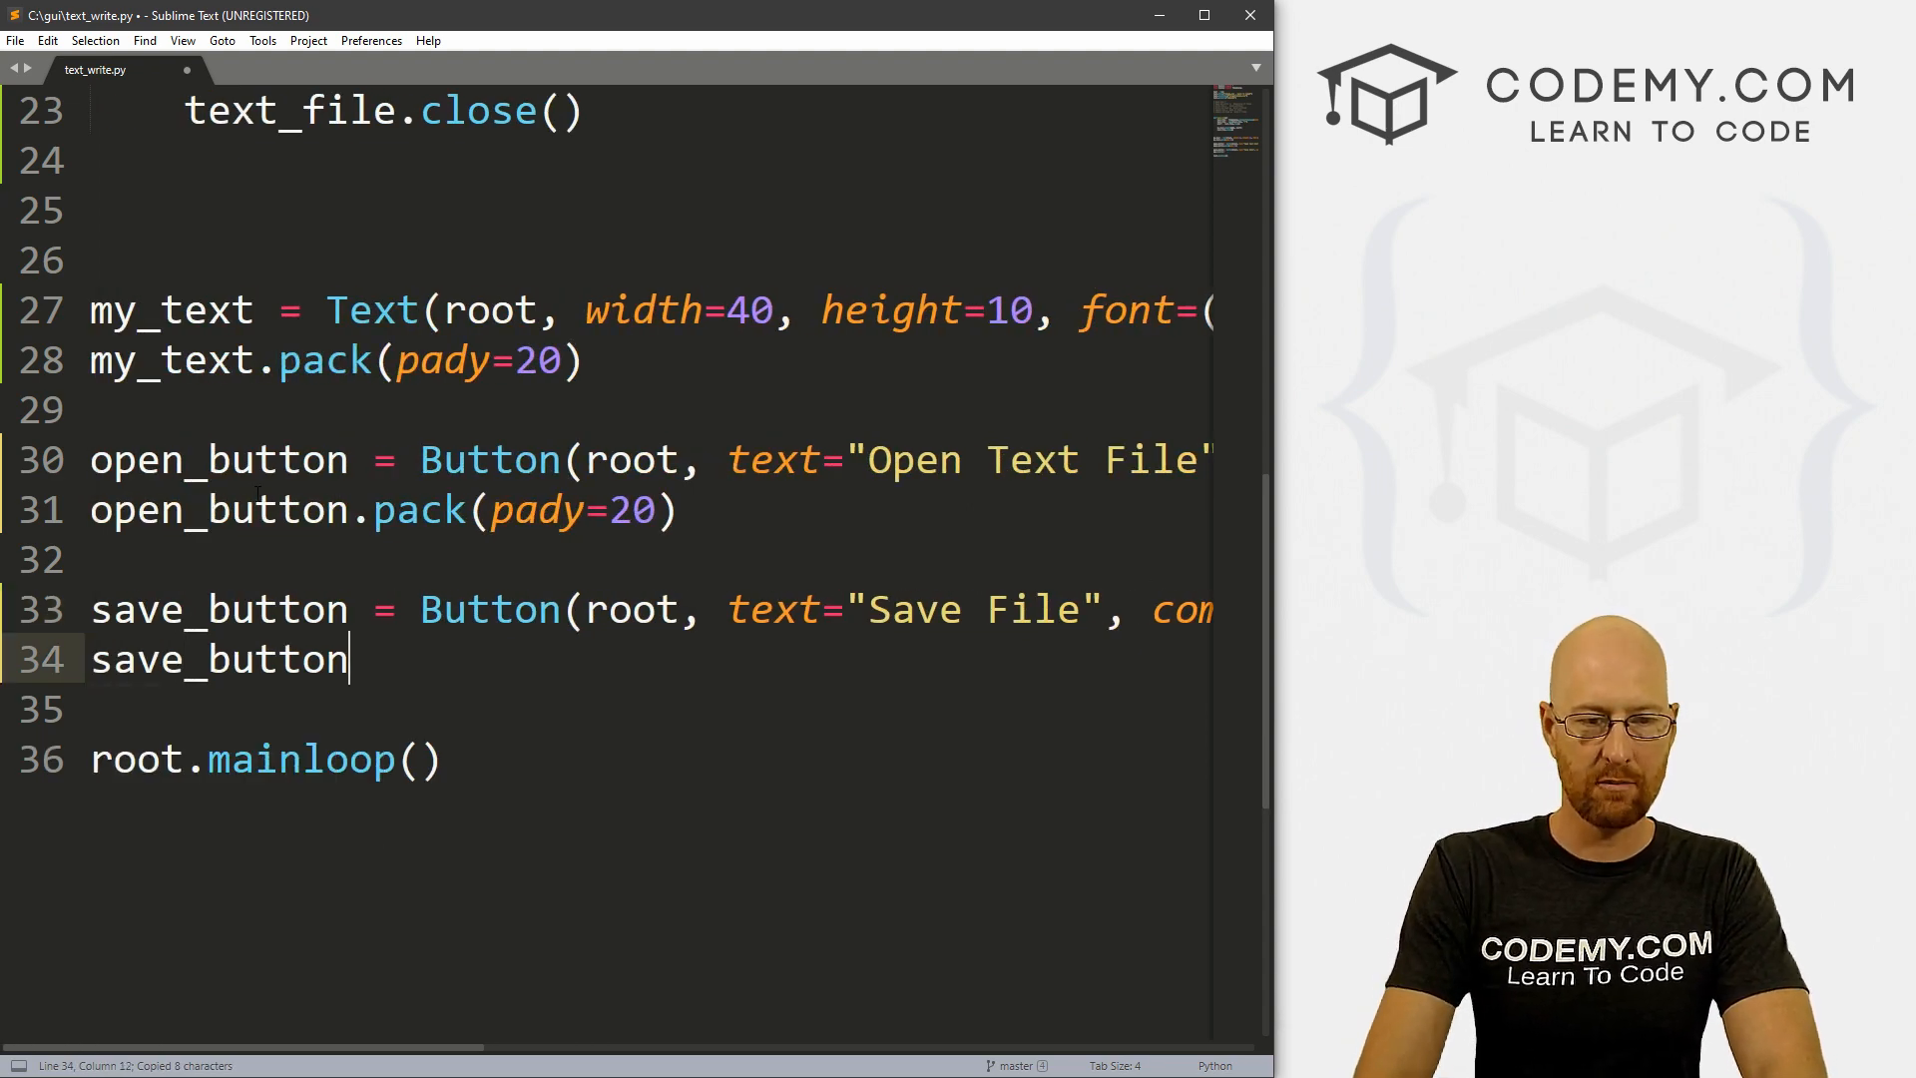
type(".pack(pady")
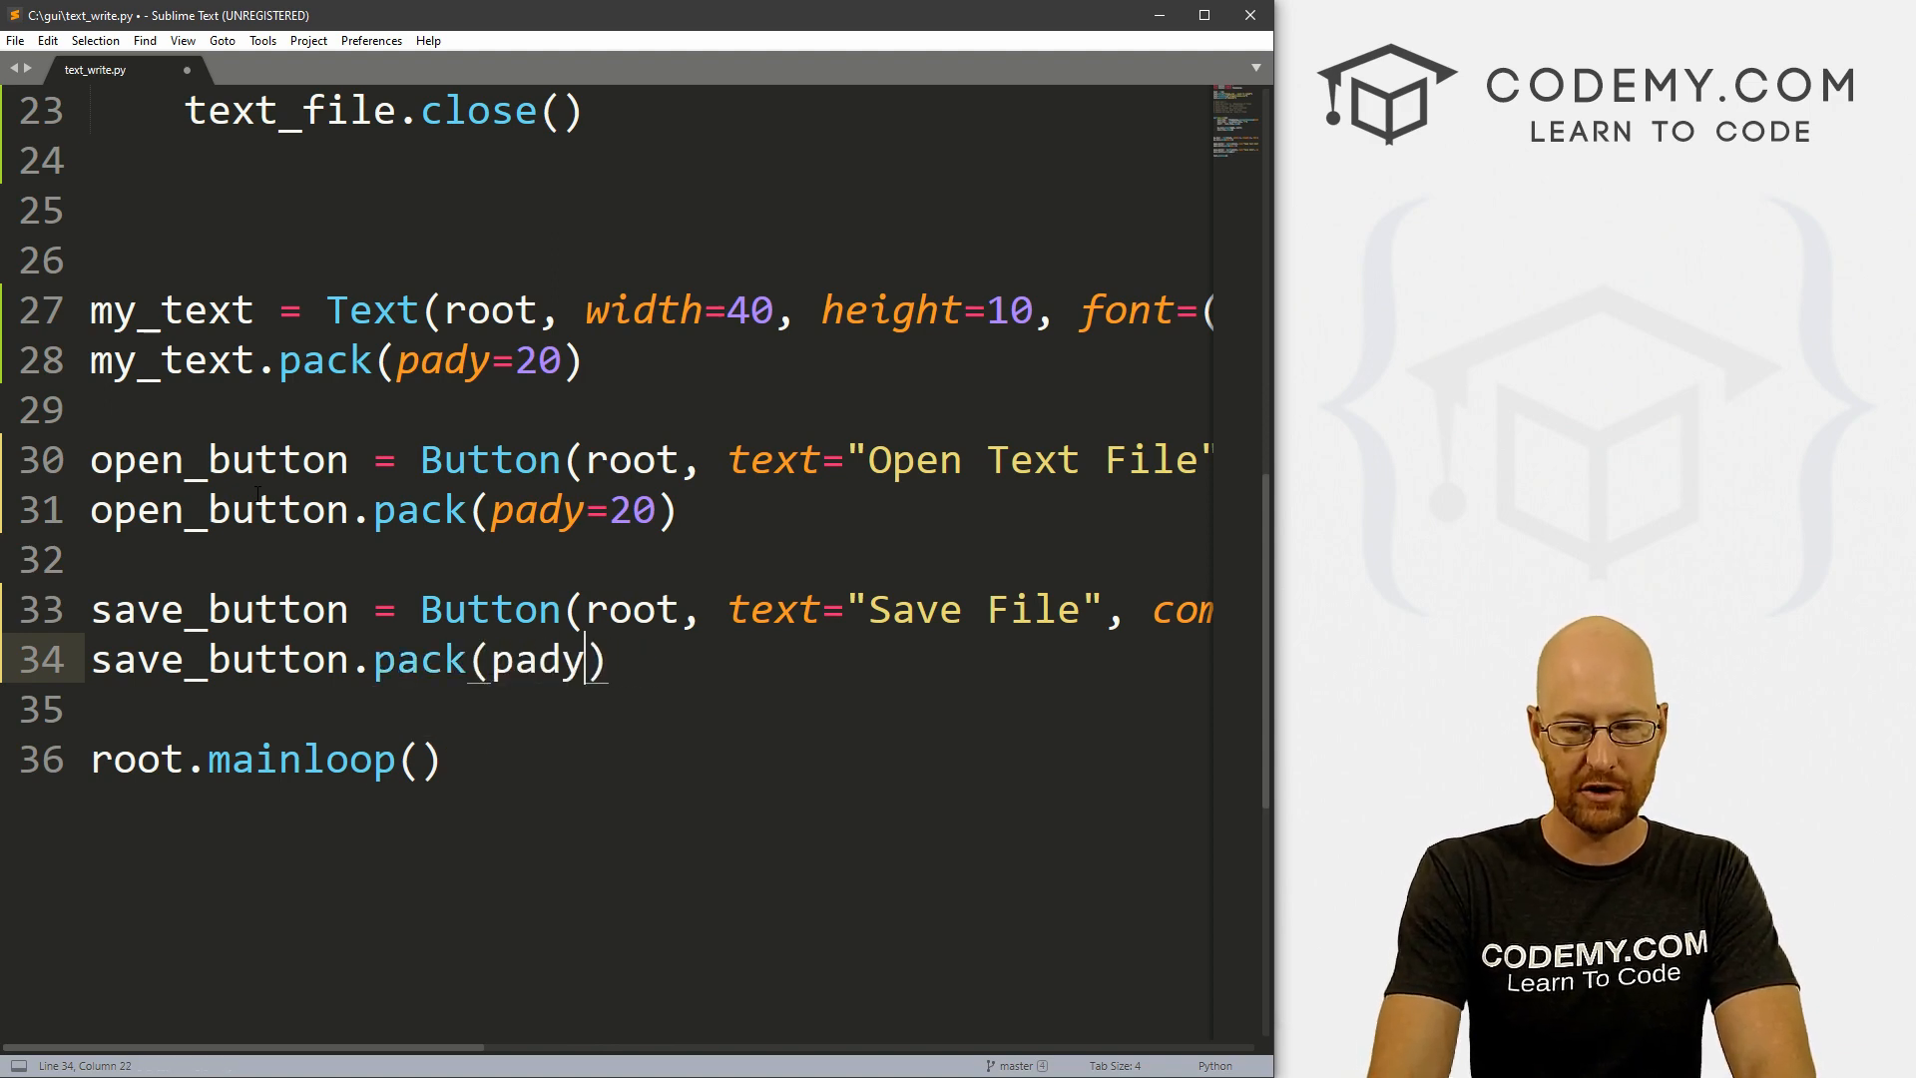
type("=20")
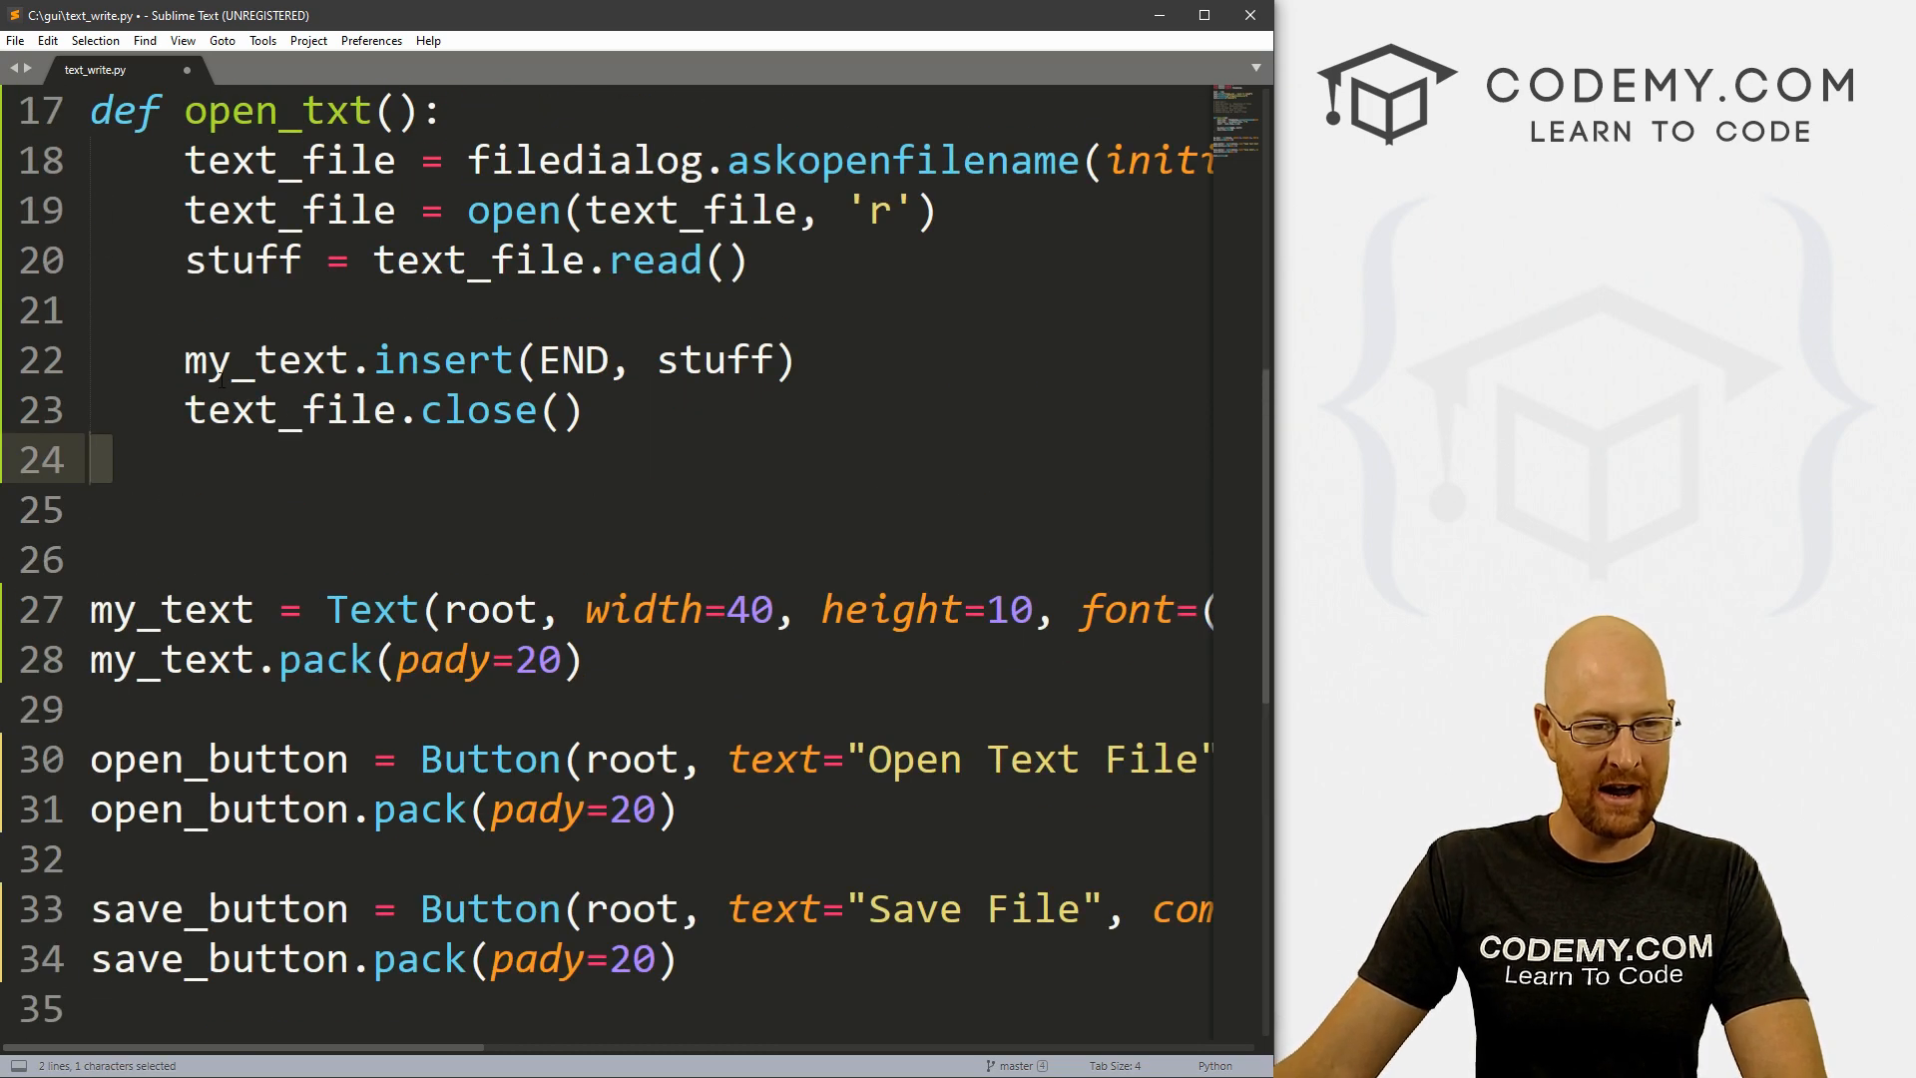
type("def save_txt")
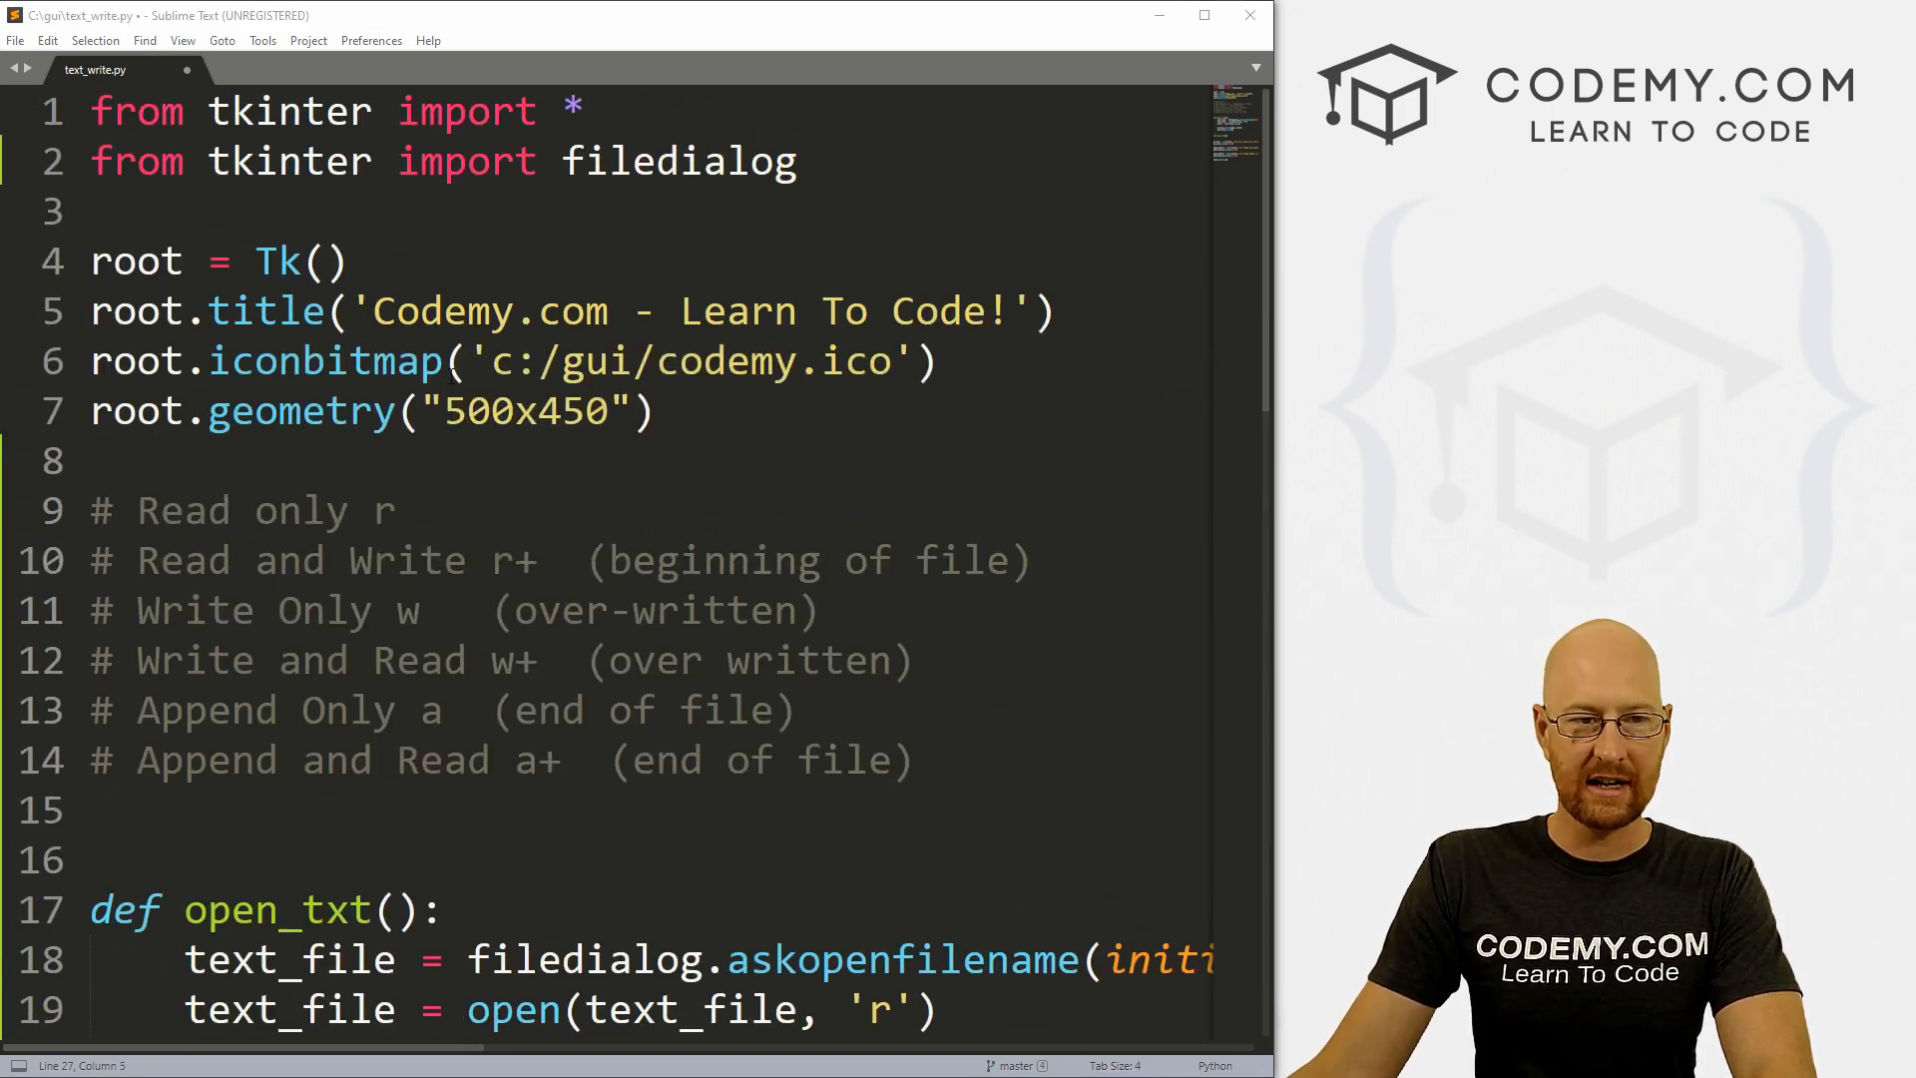
left_click_drag(255, 510, 443, 510)
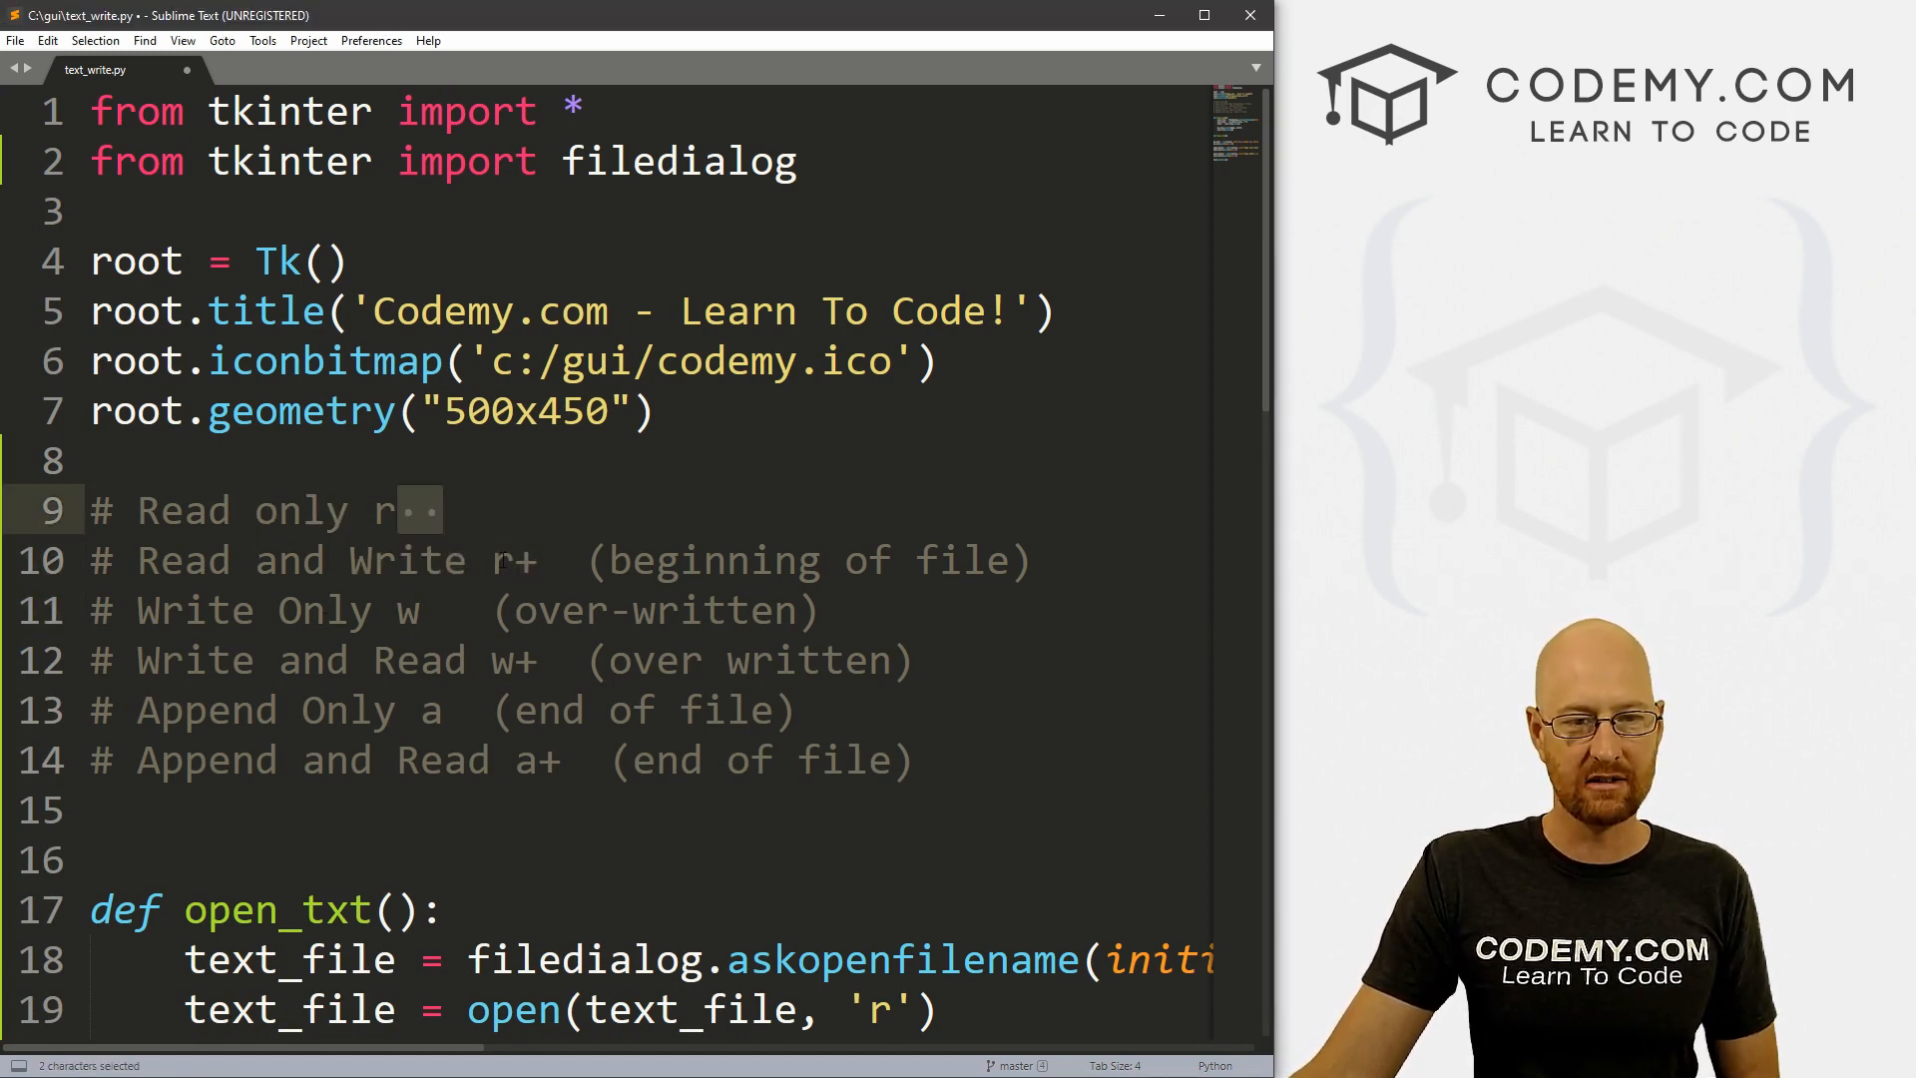
Step: Inside save_txt, open 'sample.txt' in 'w' mode as text_file
scroll("down", 3)
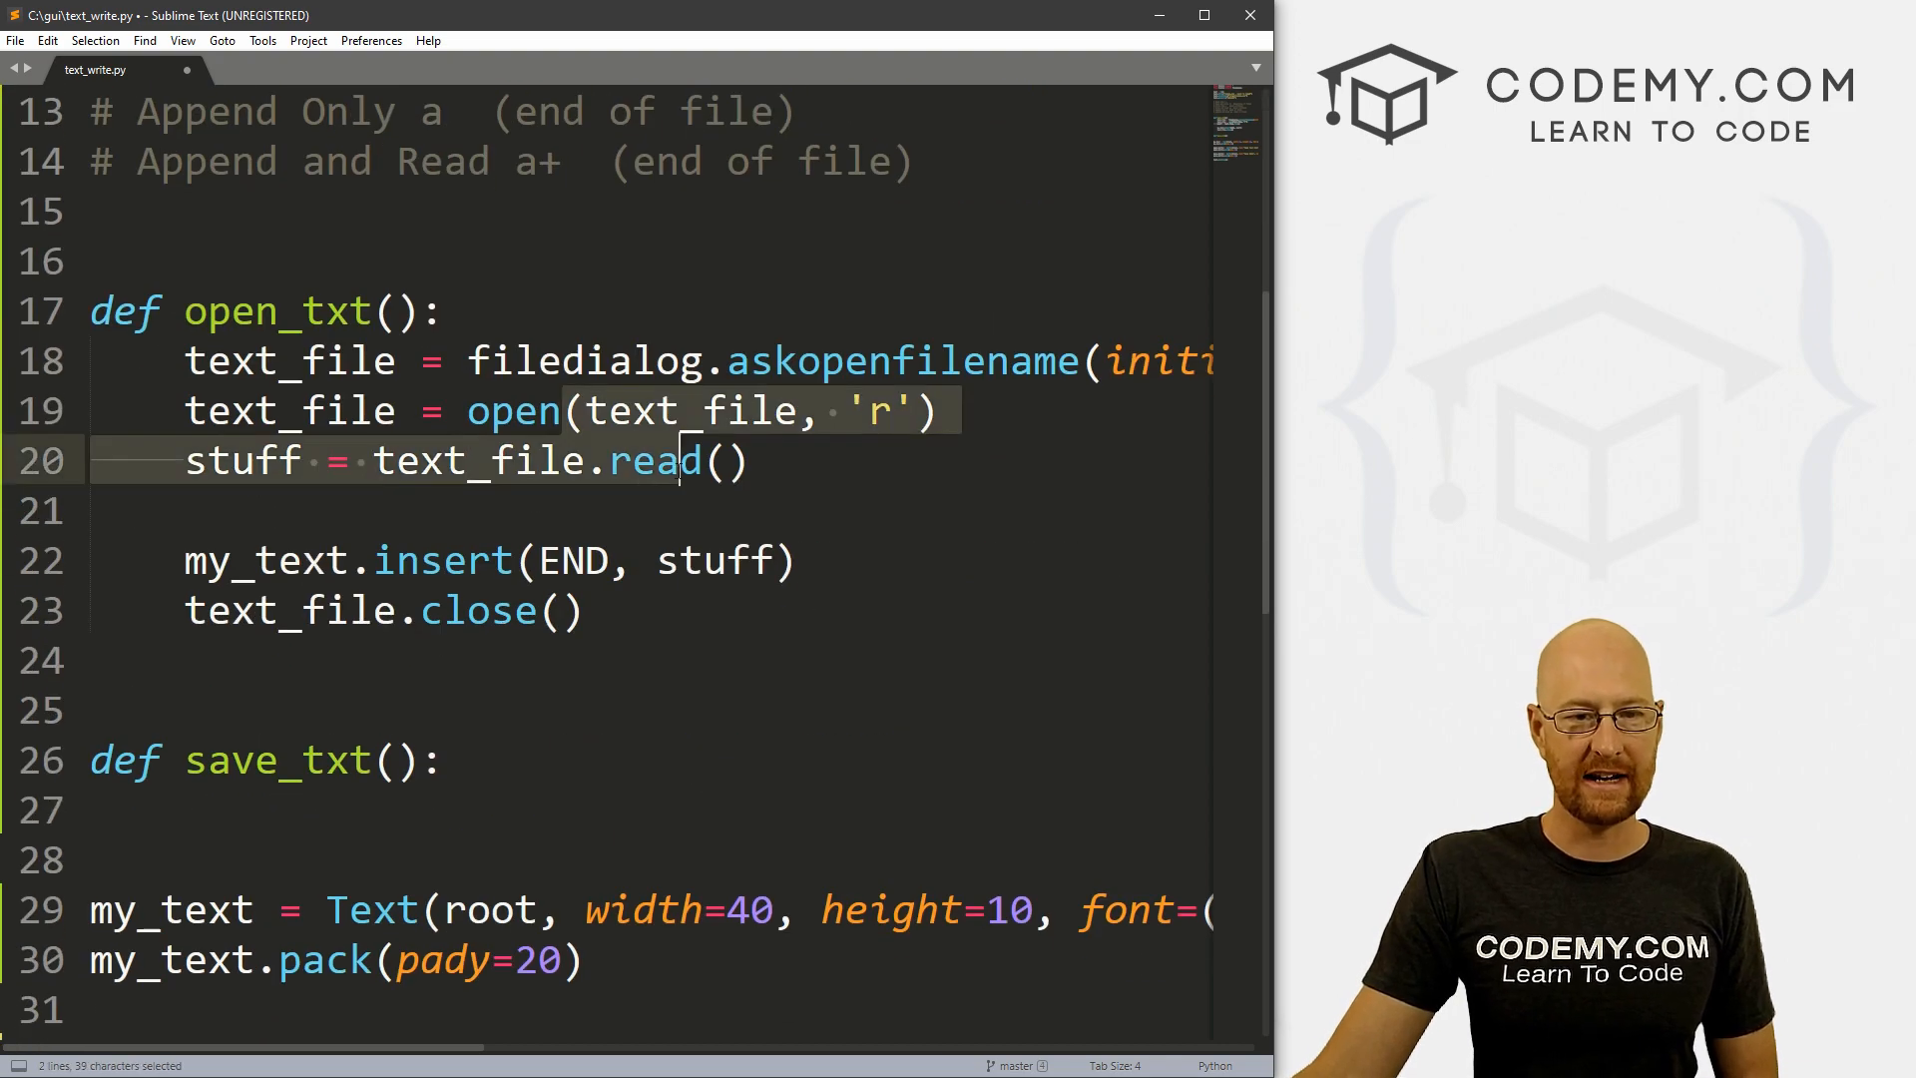
scroll("down", 3)
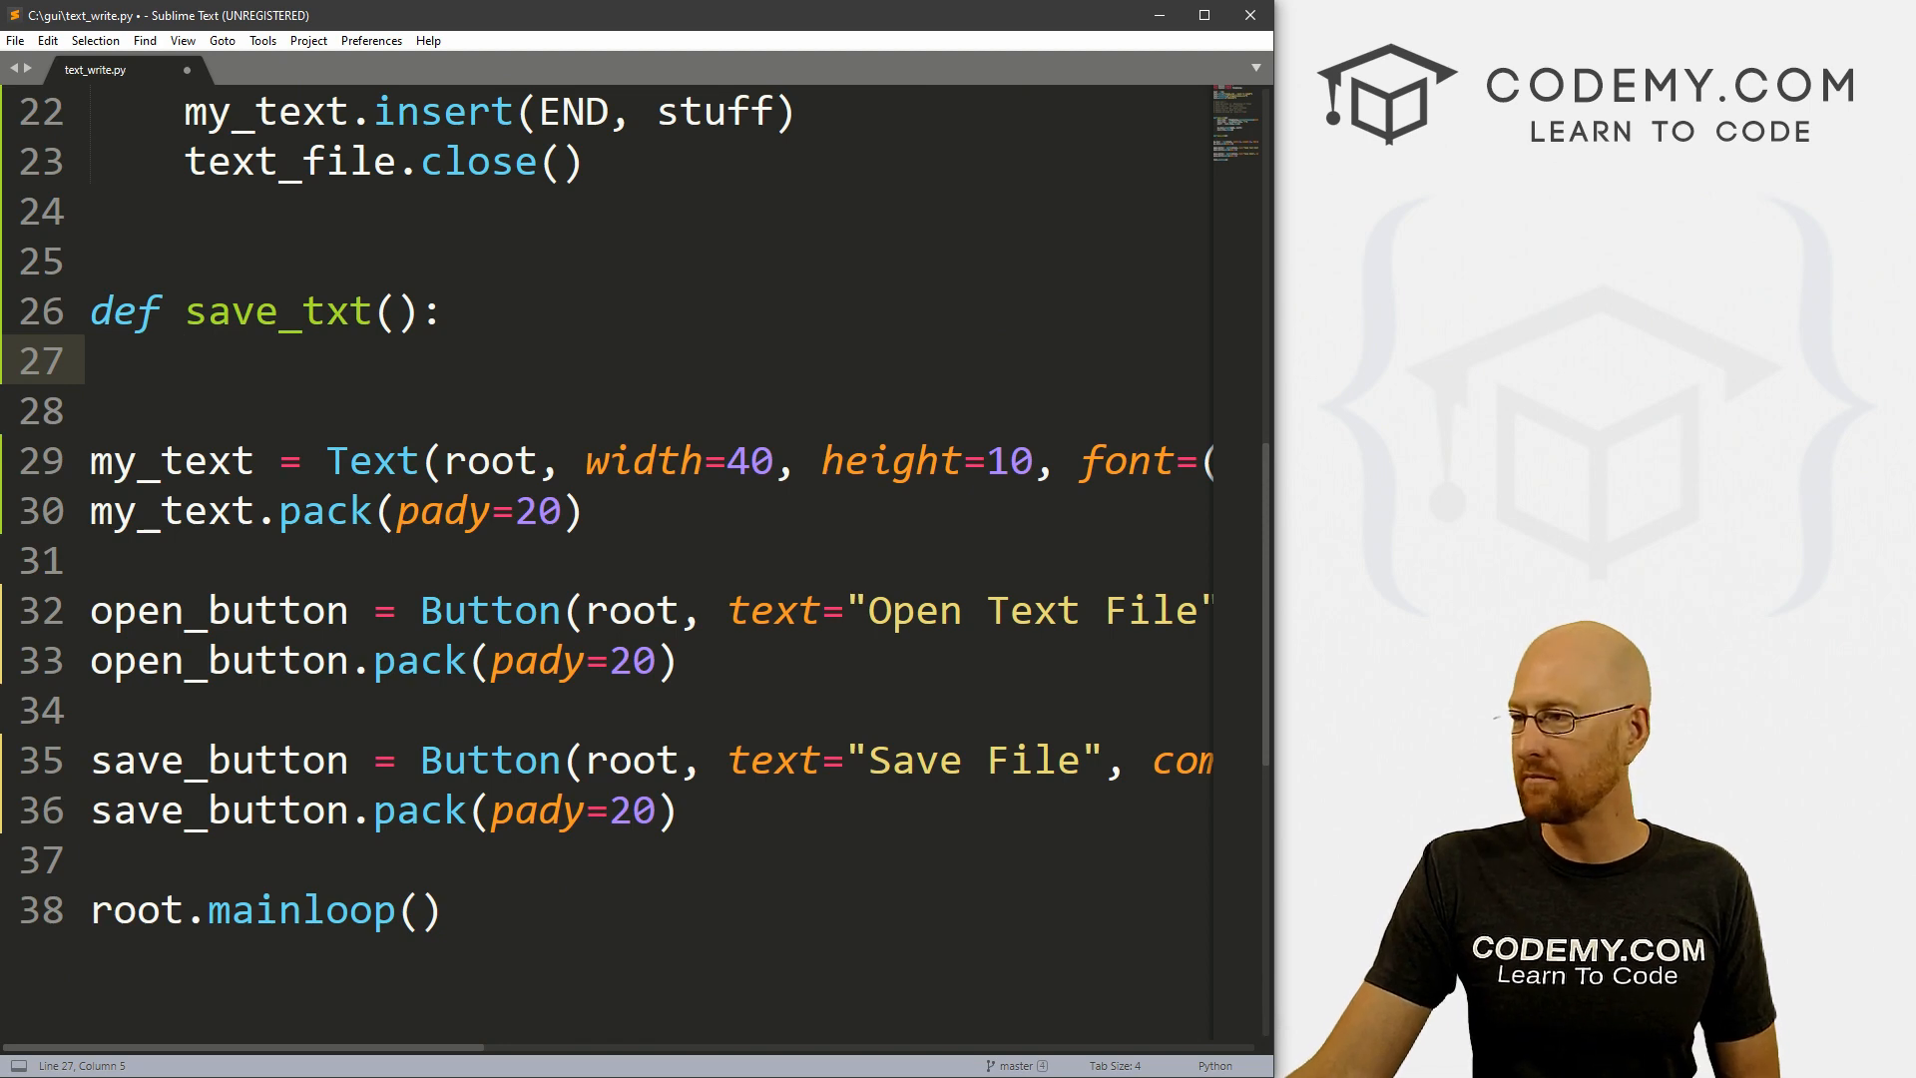
type("text_file = t")
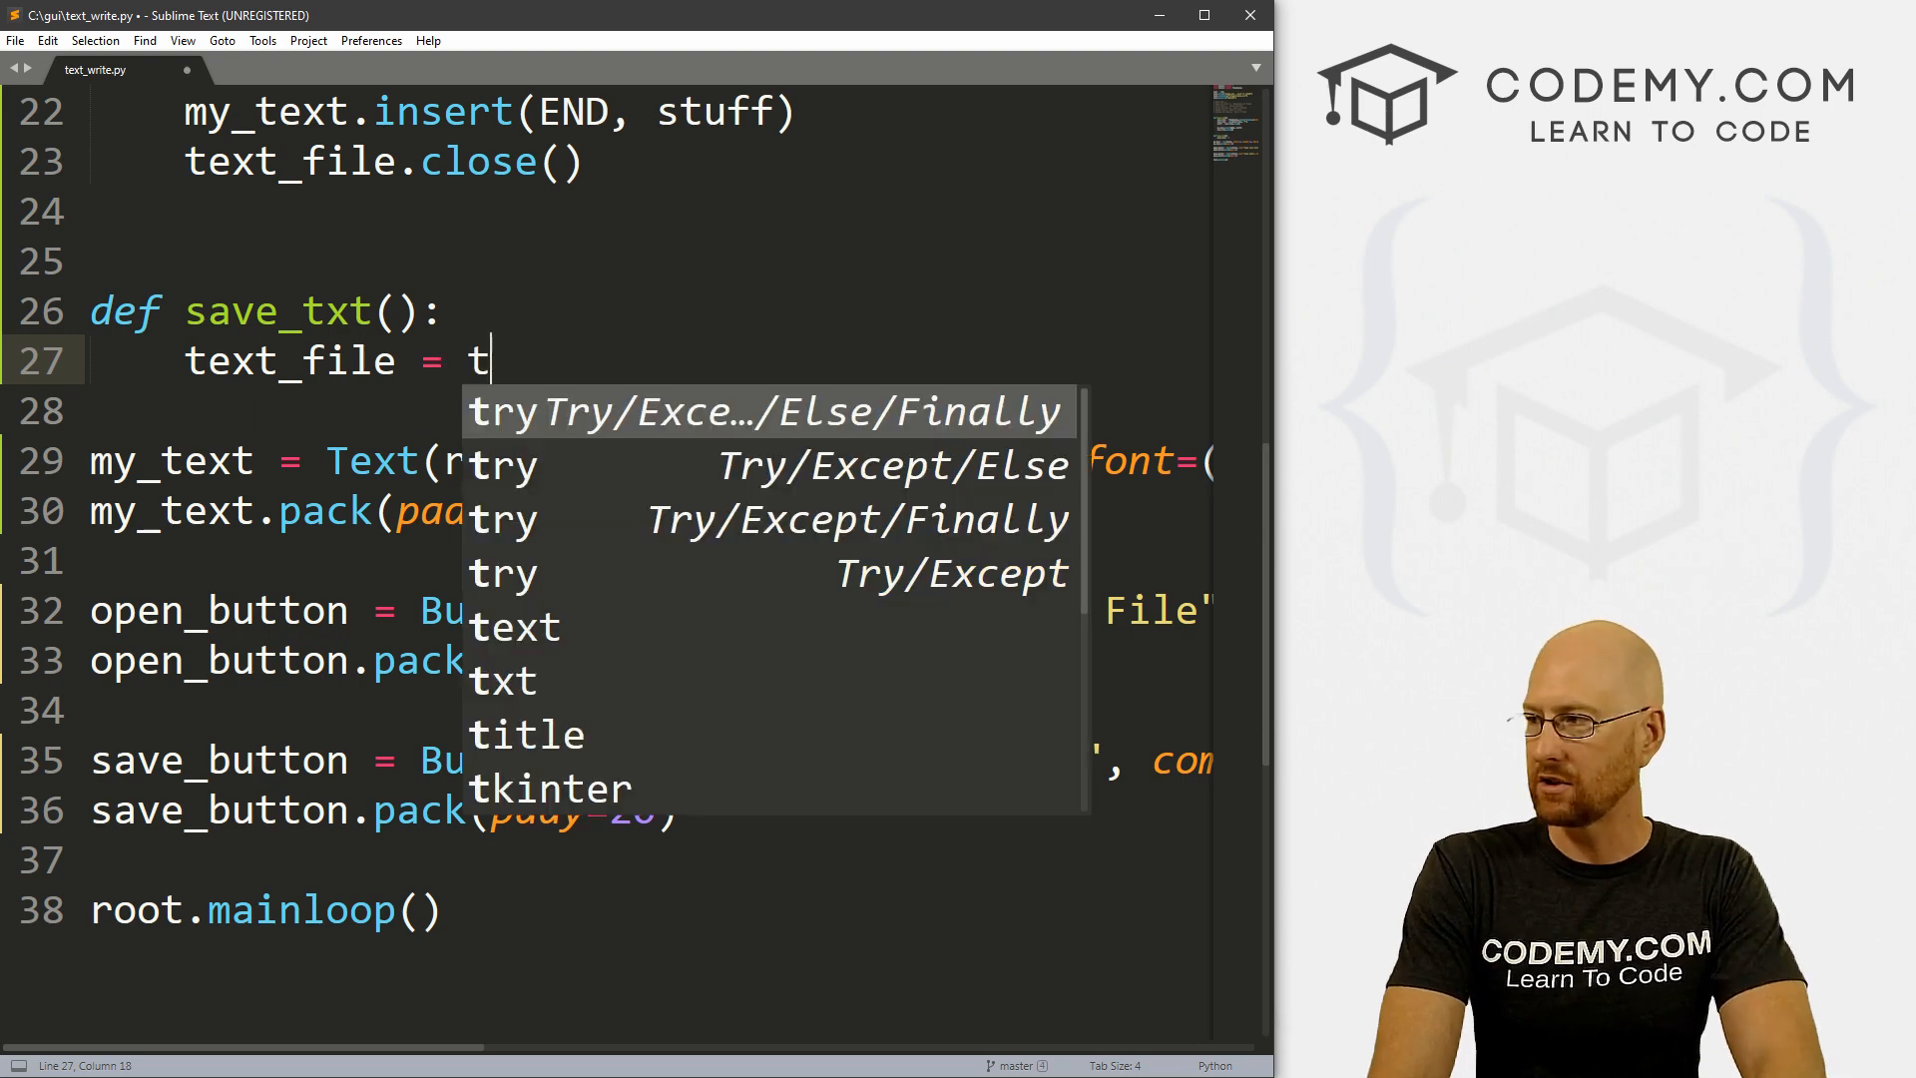
type("open")
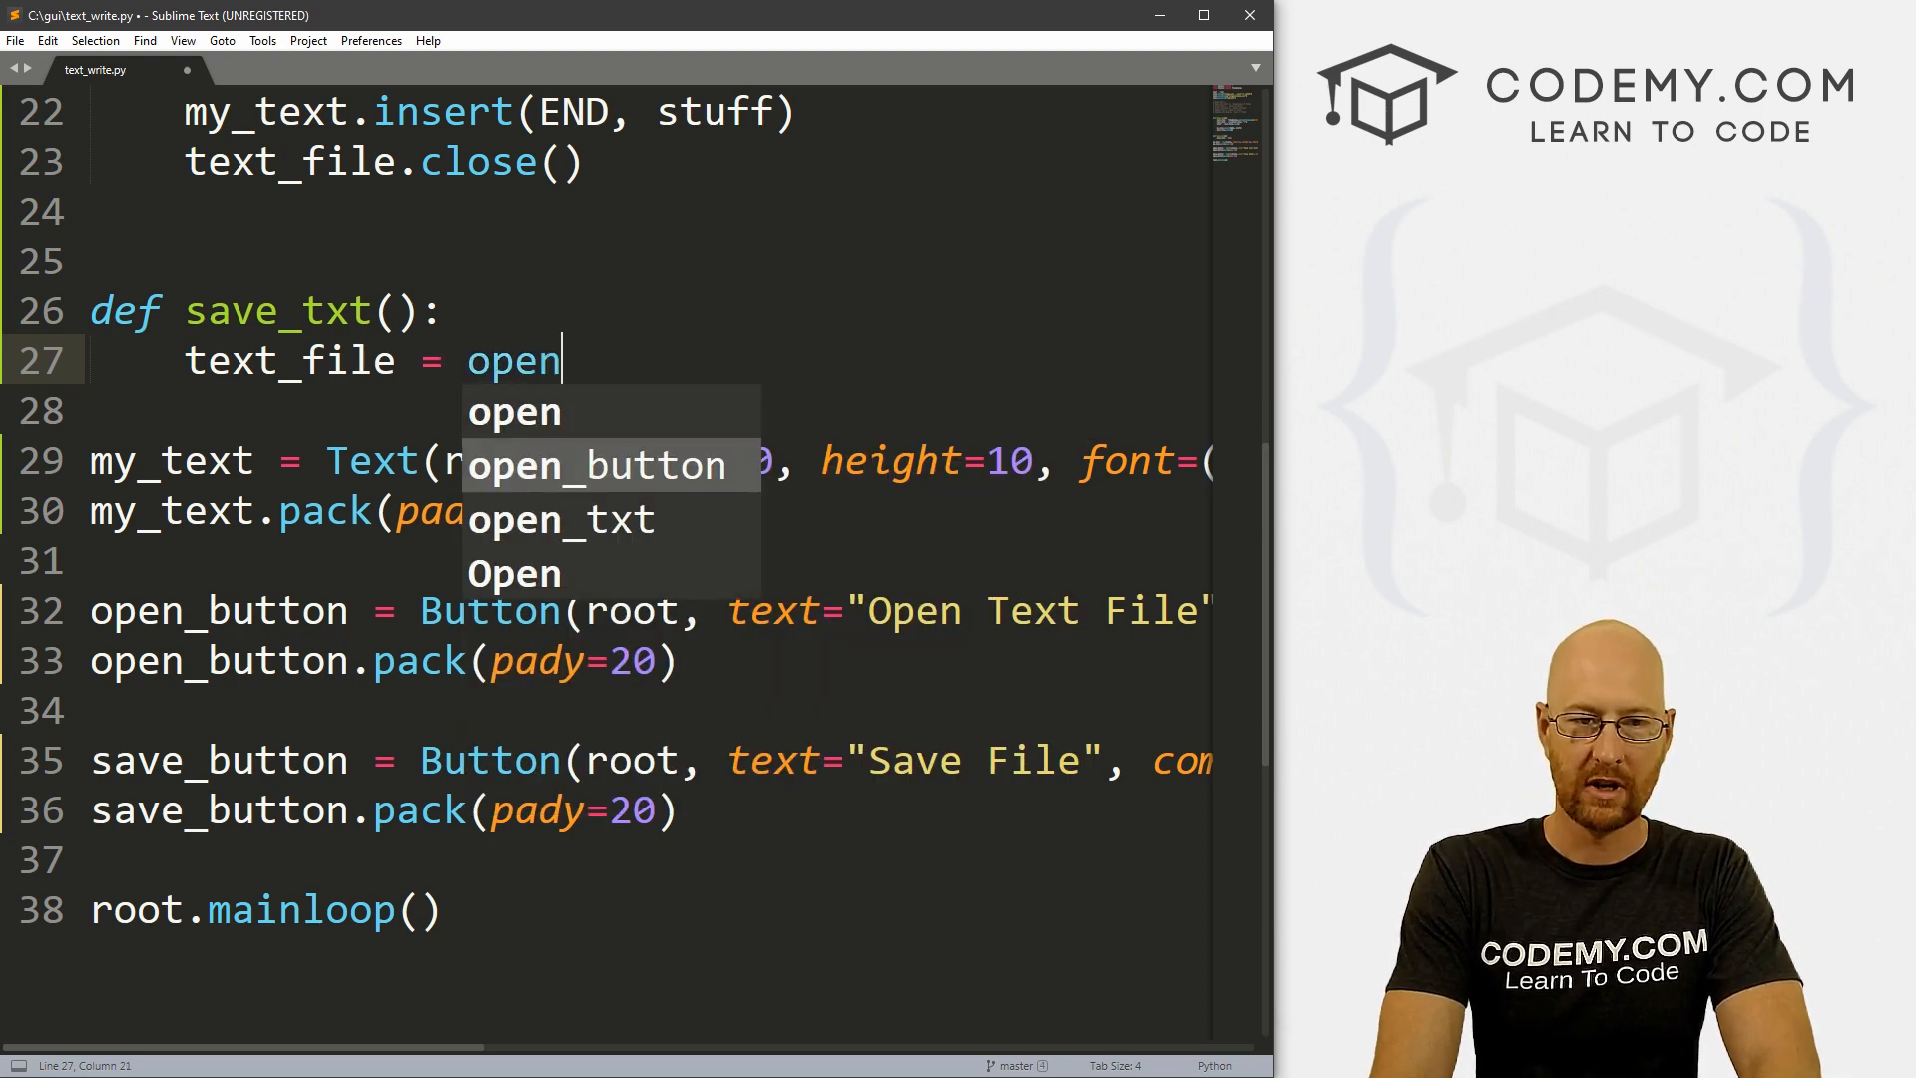
type("('')")
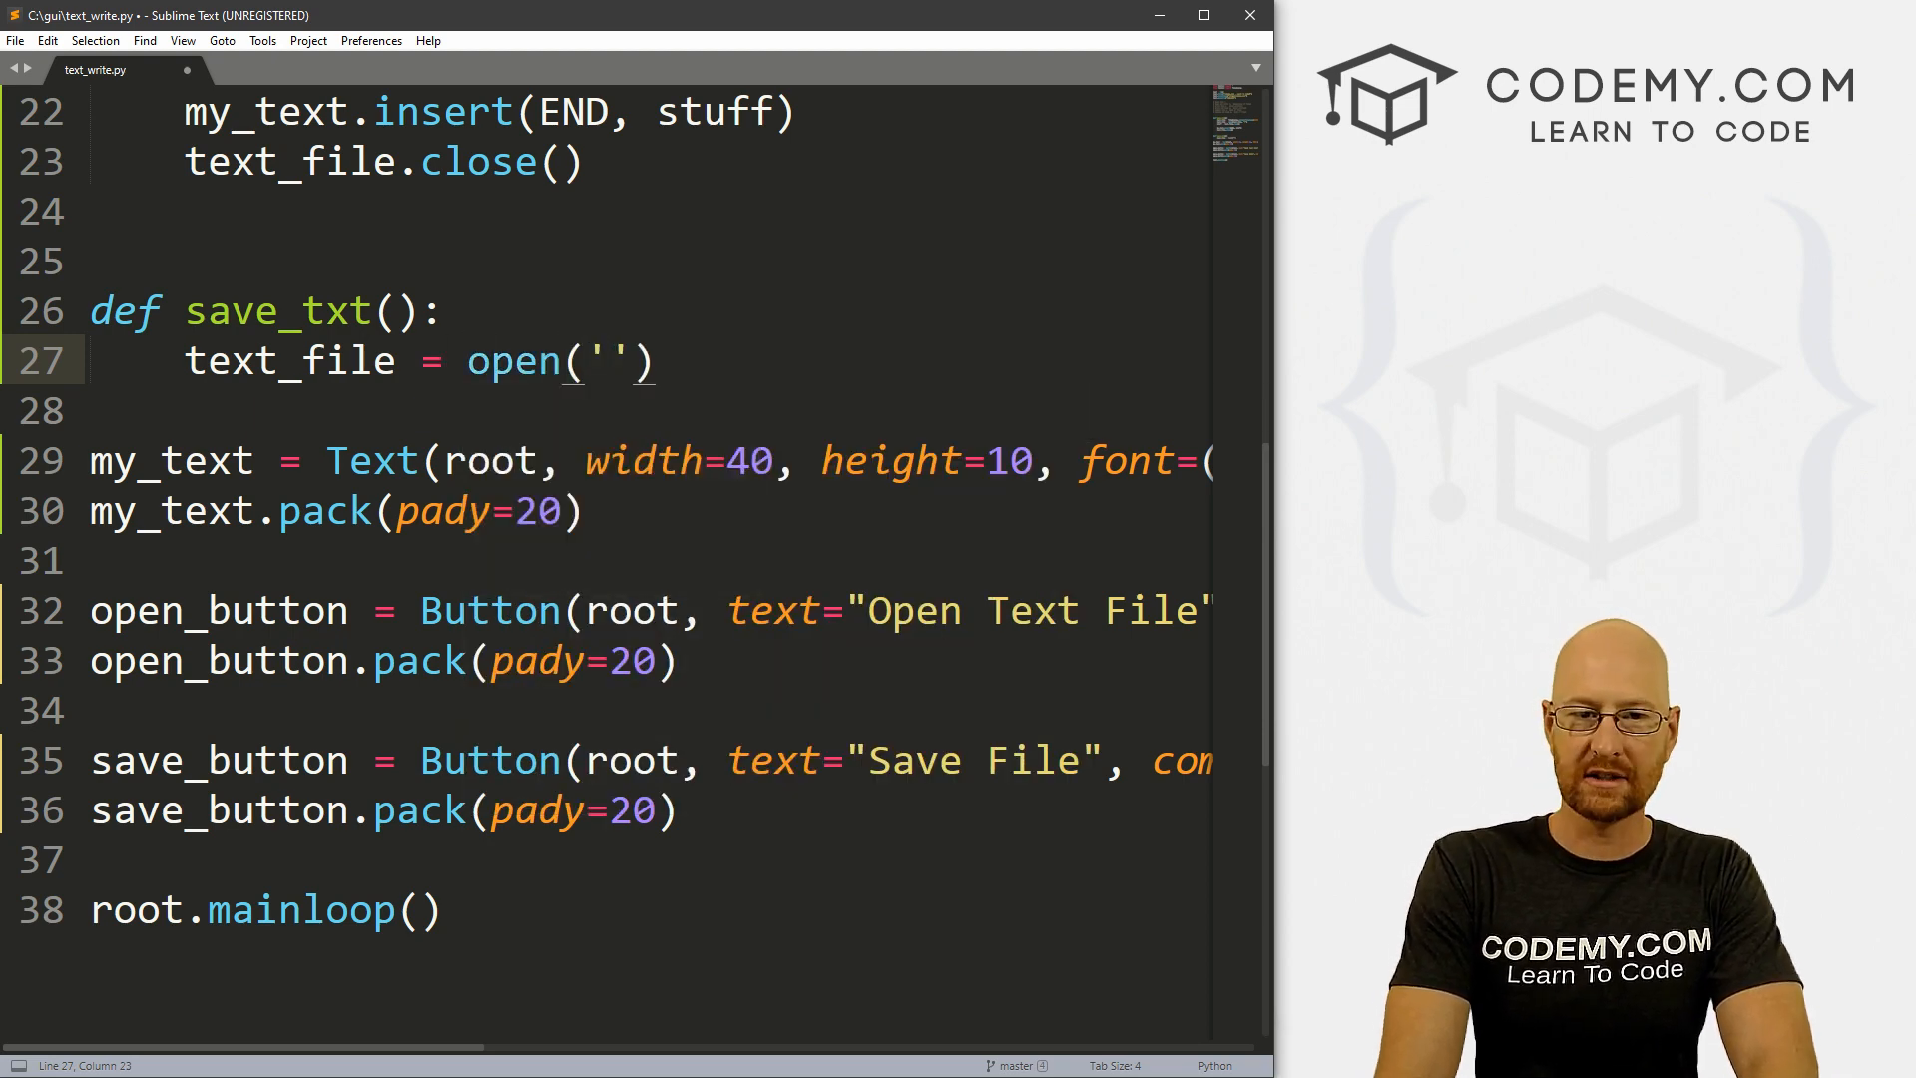
type("sampl")
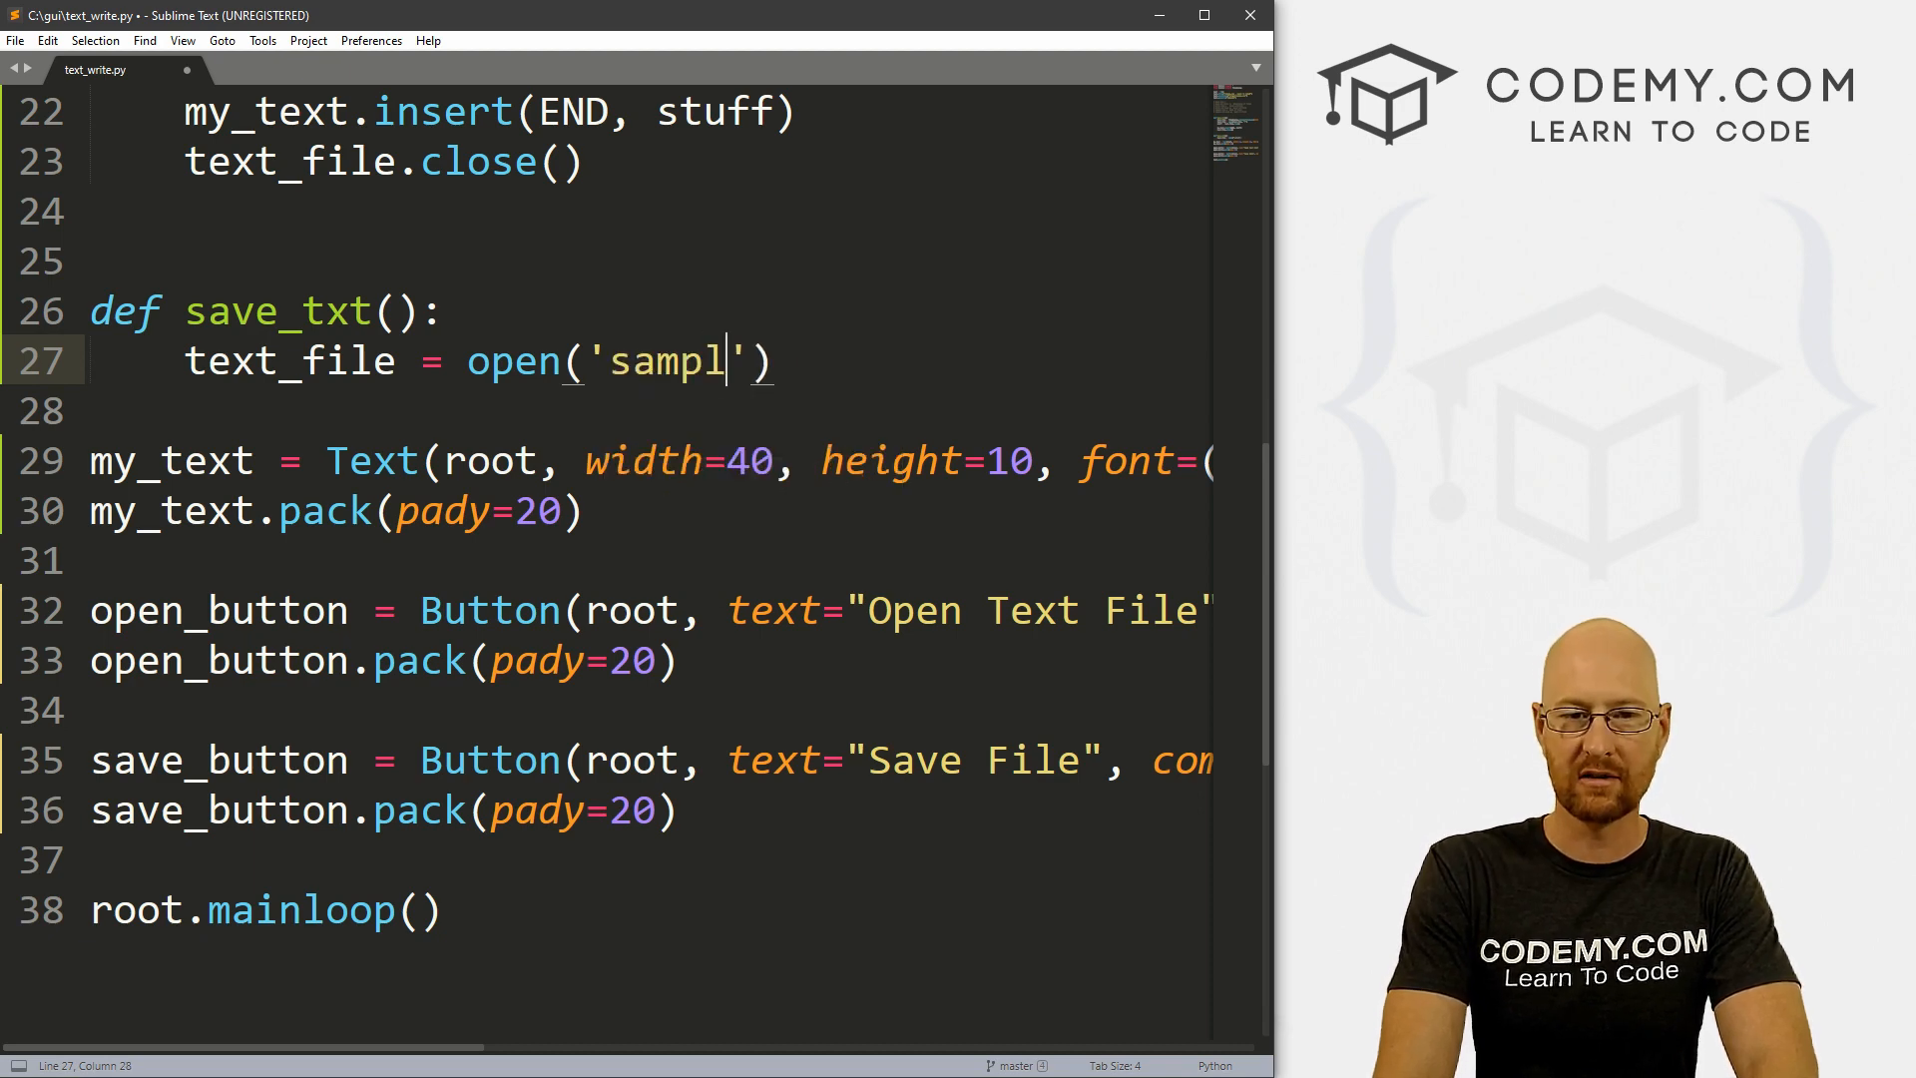
type("e.txt")
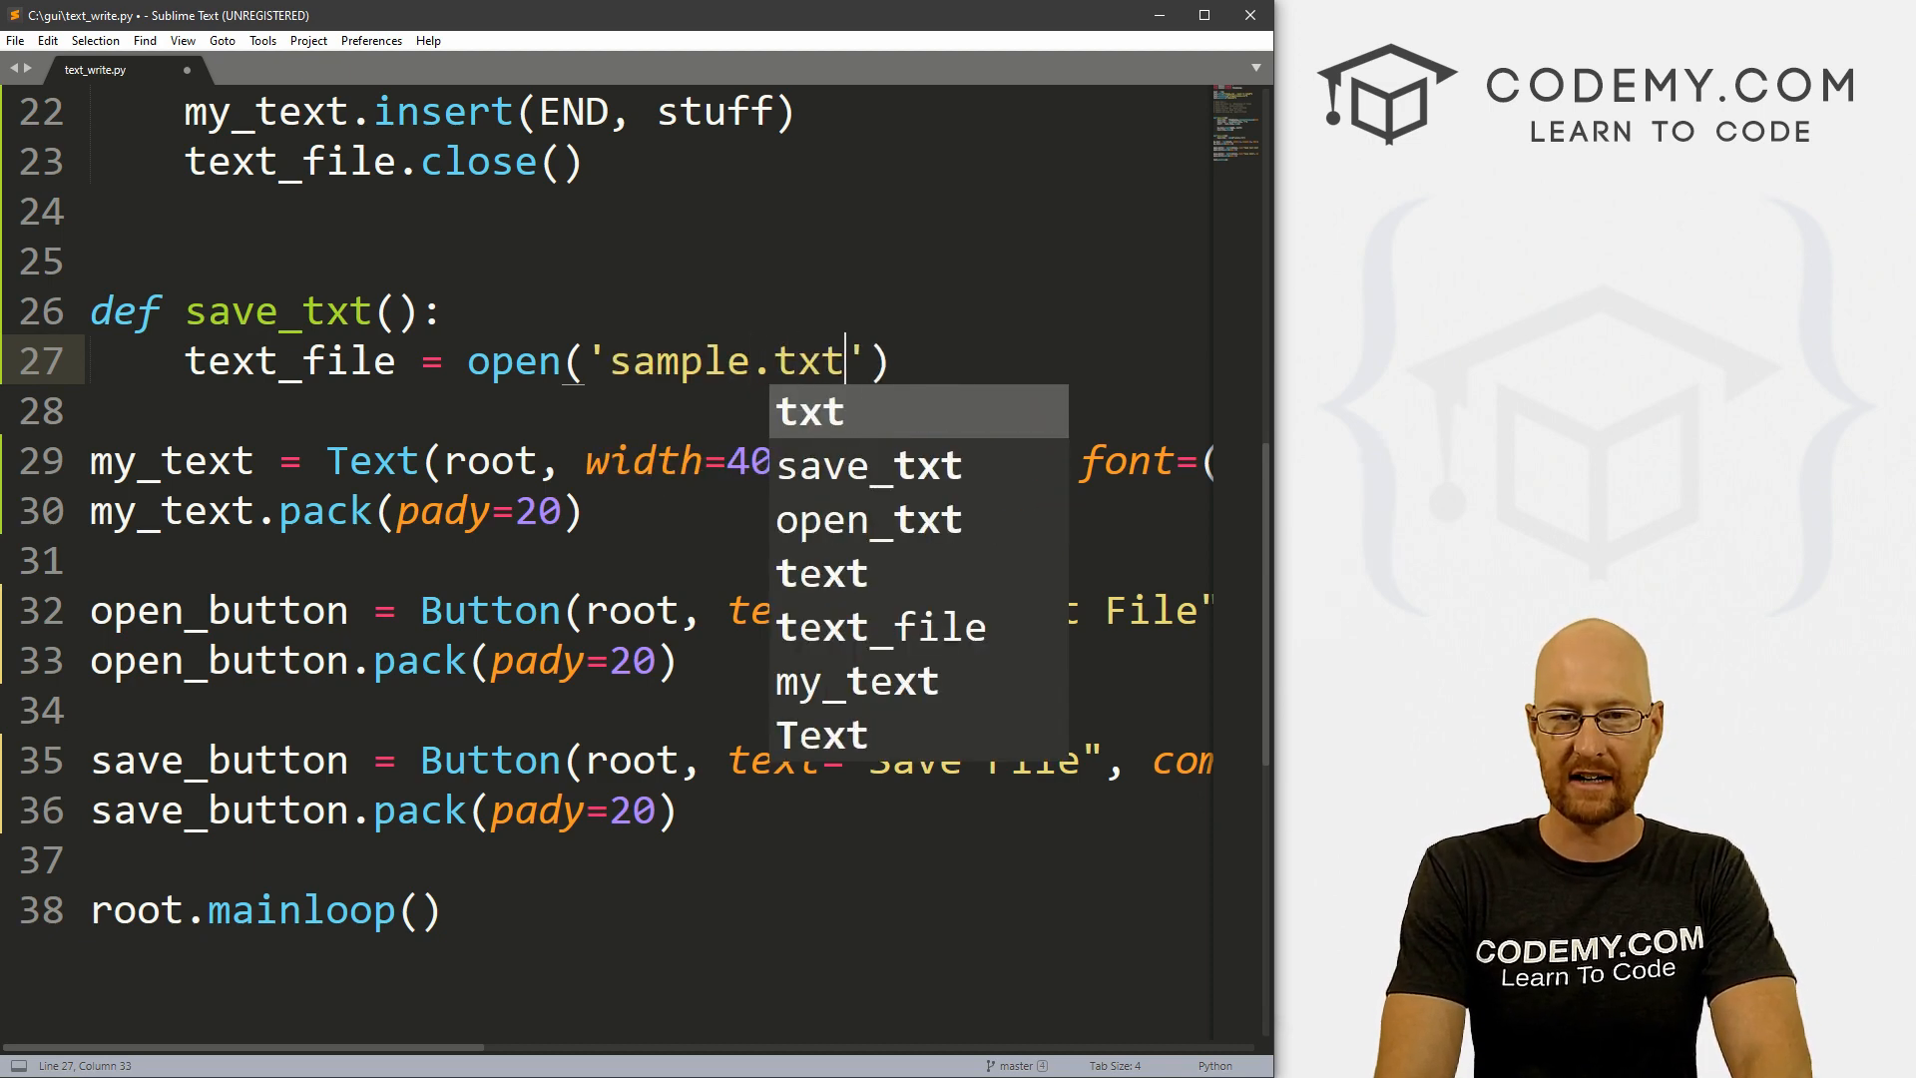
type(",")
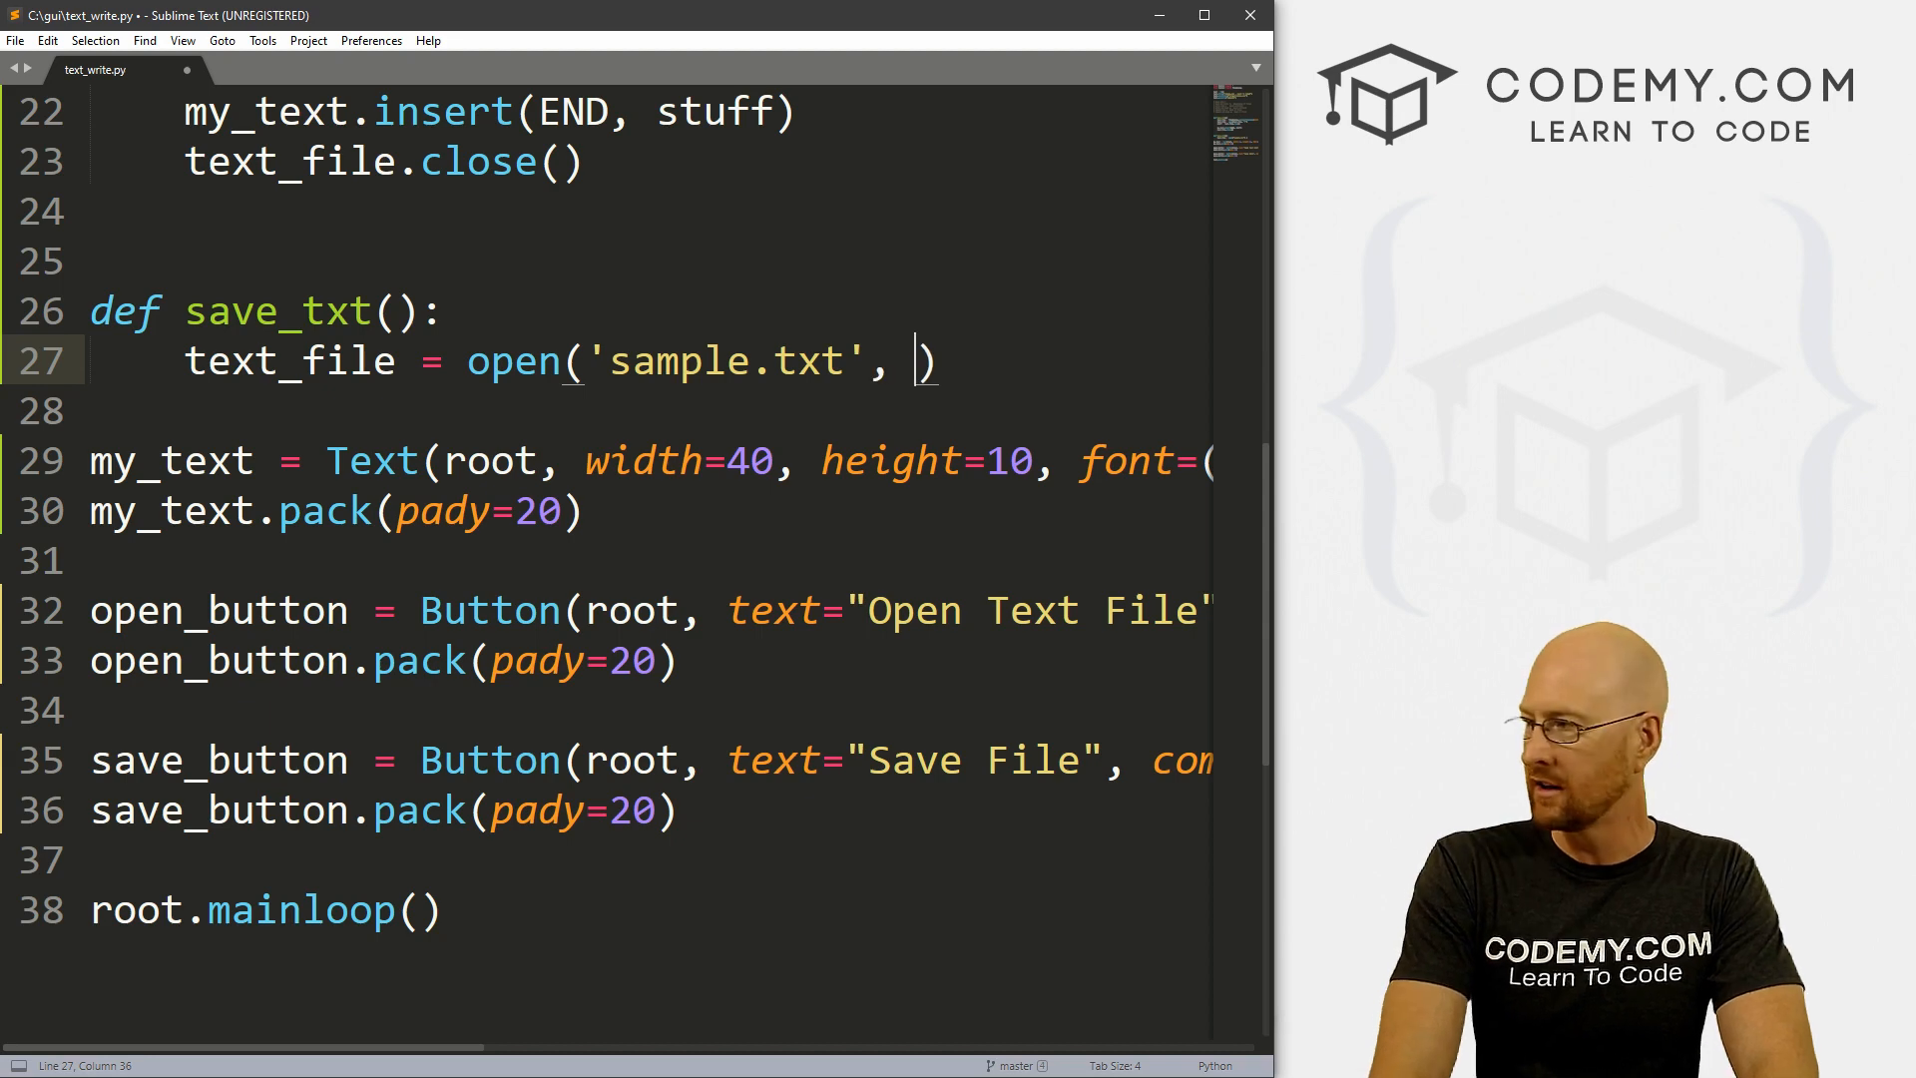
type("'")
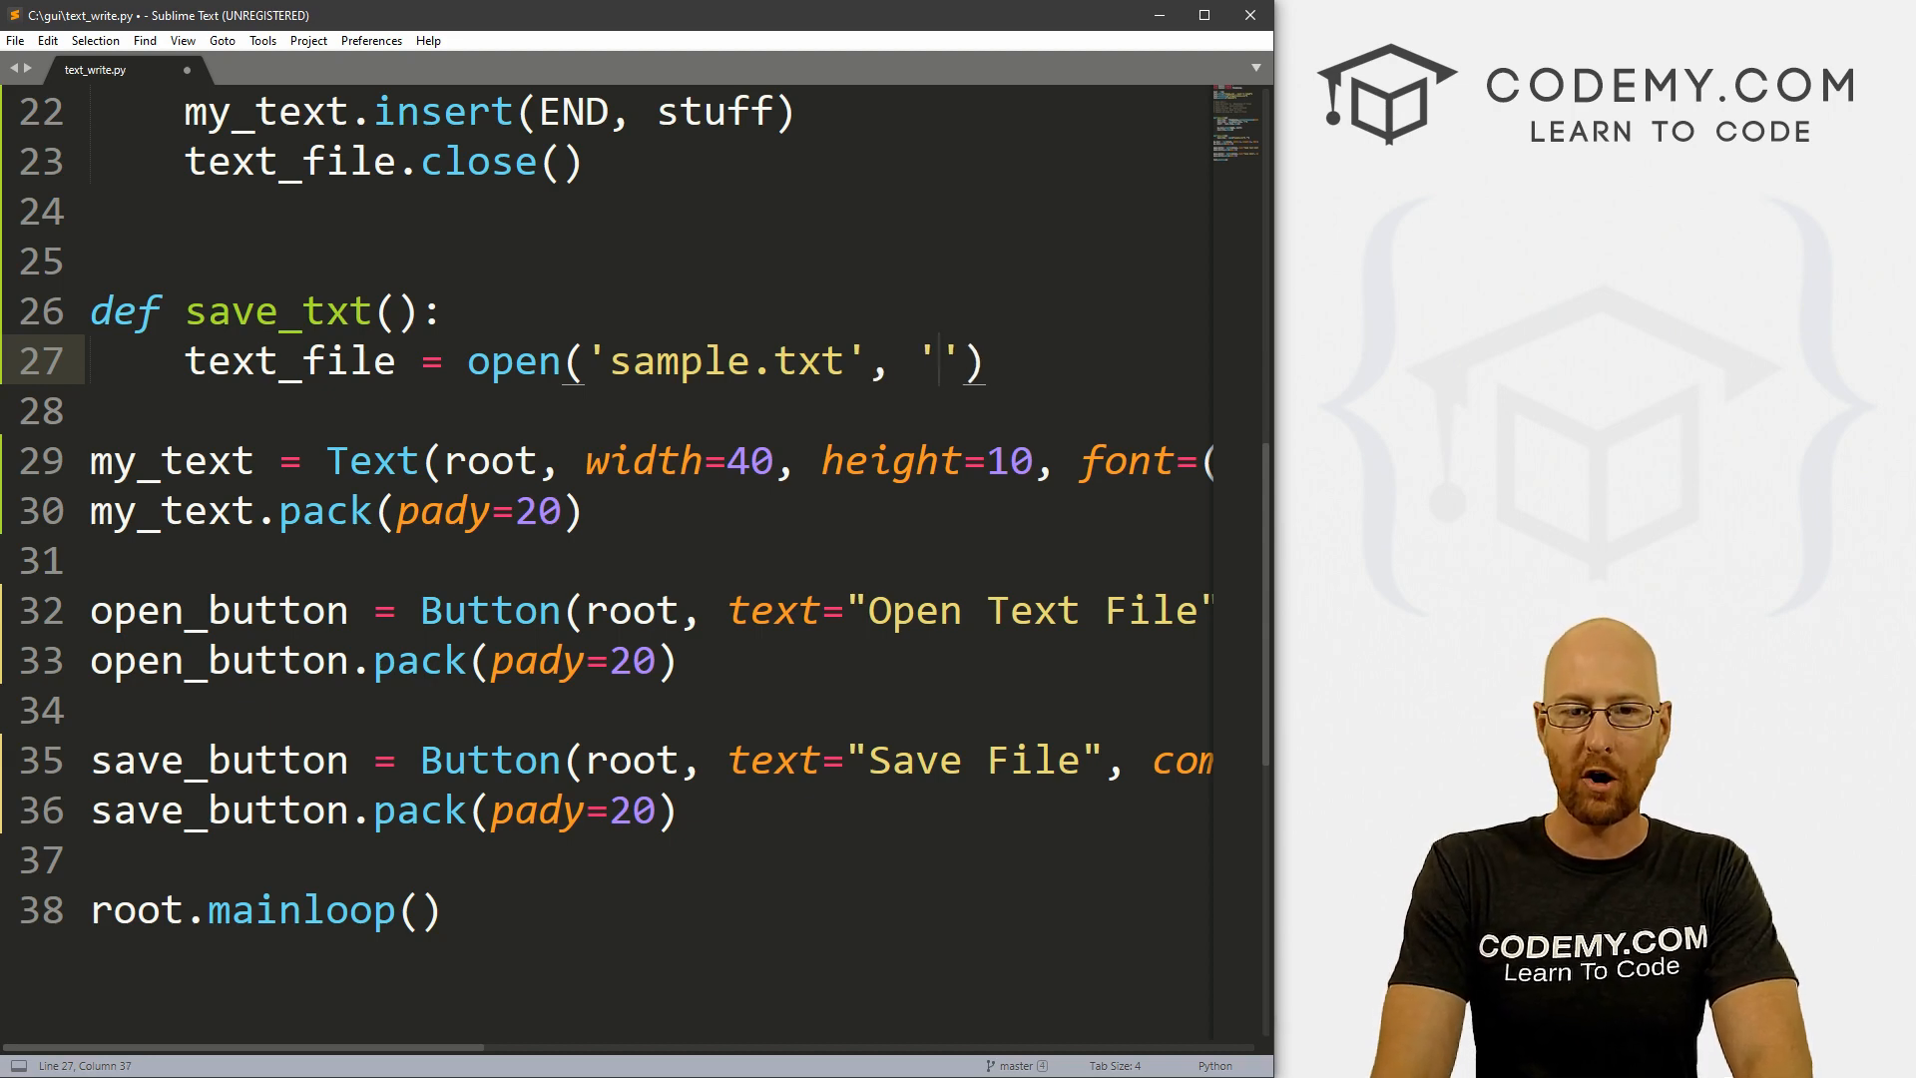
type("w")
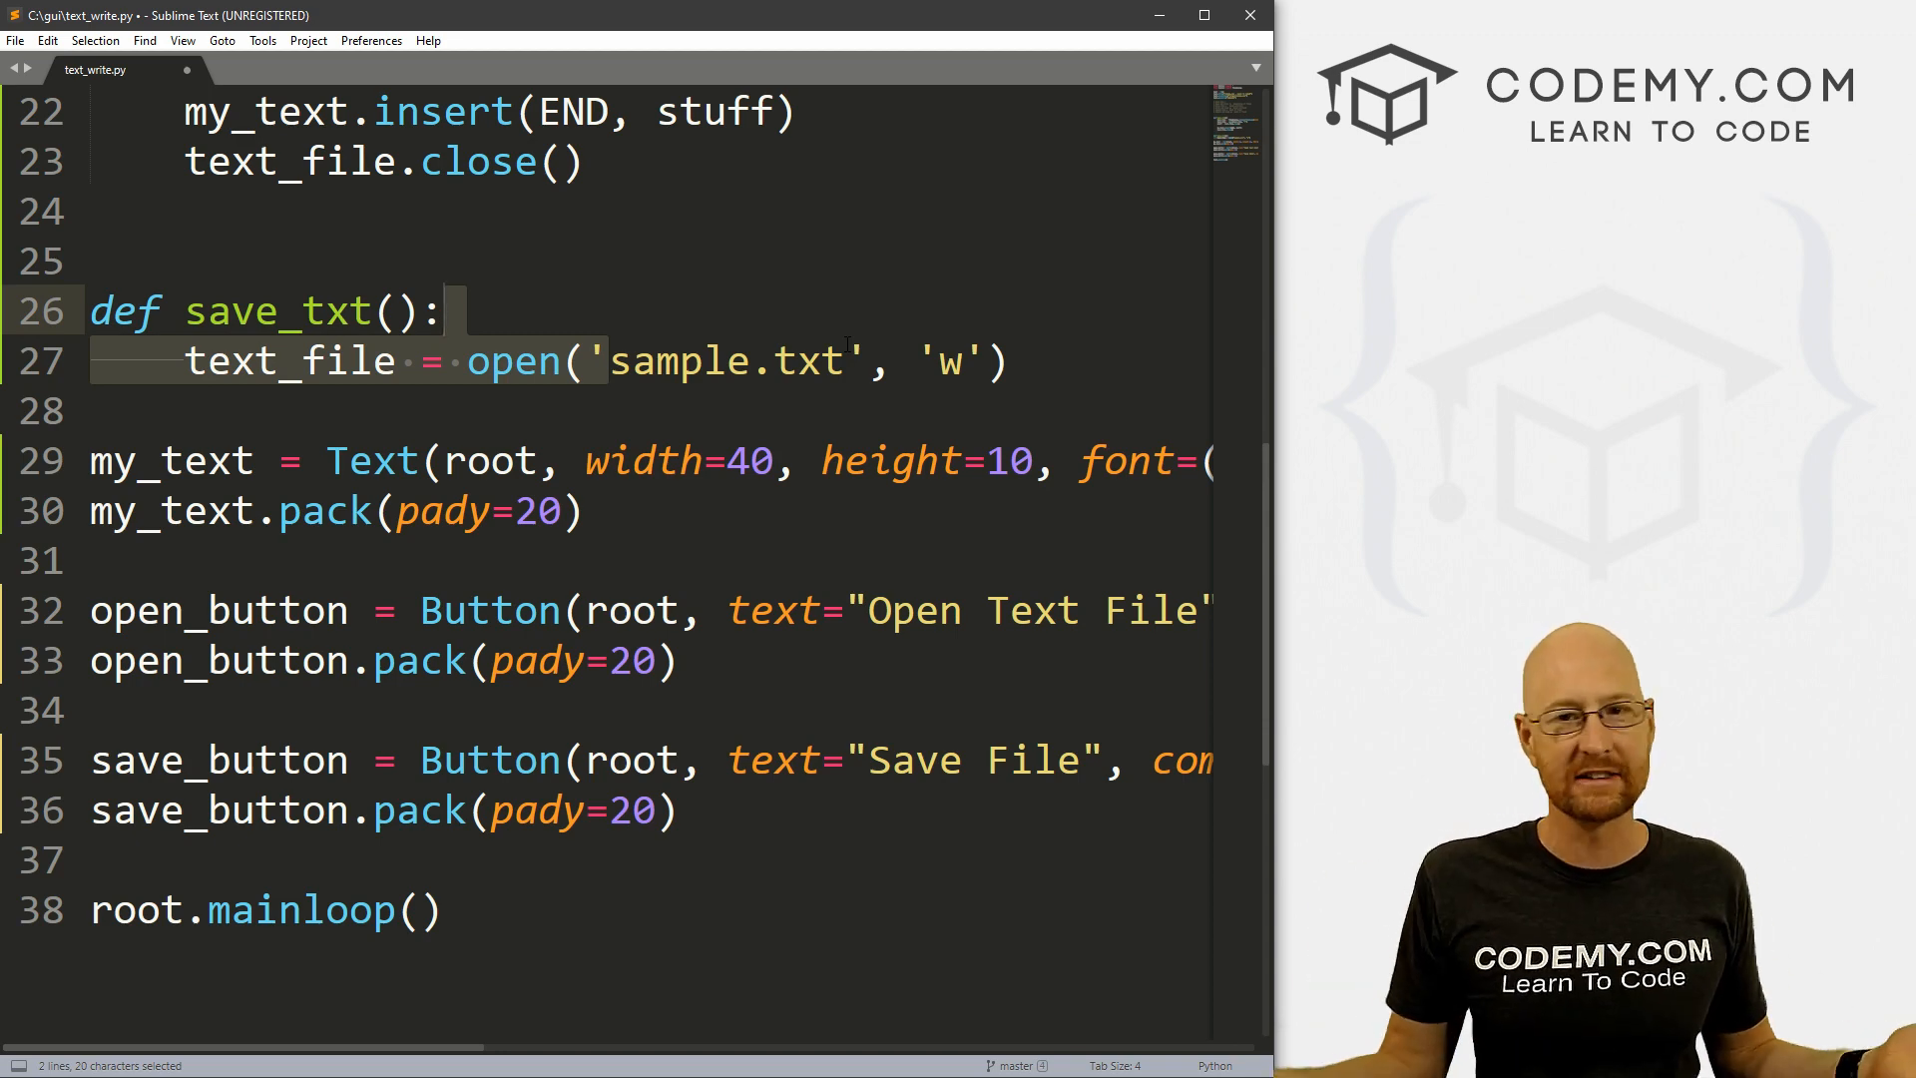
scroll("up", 3)
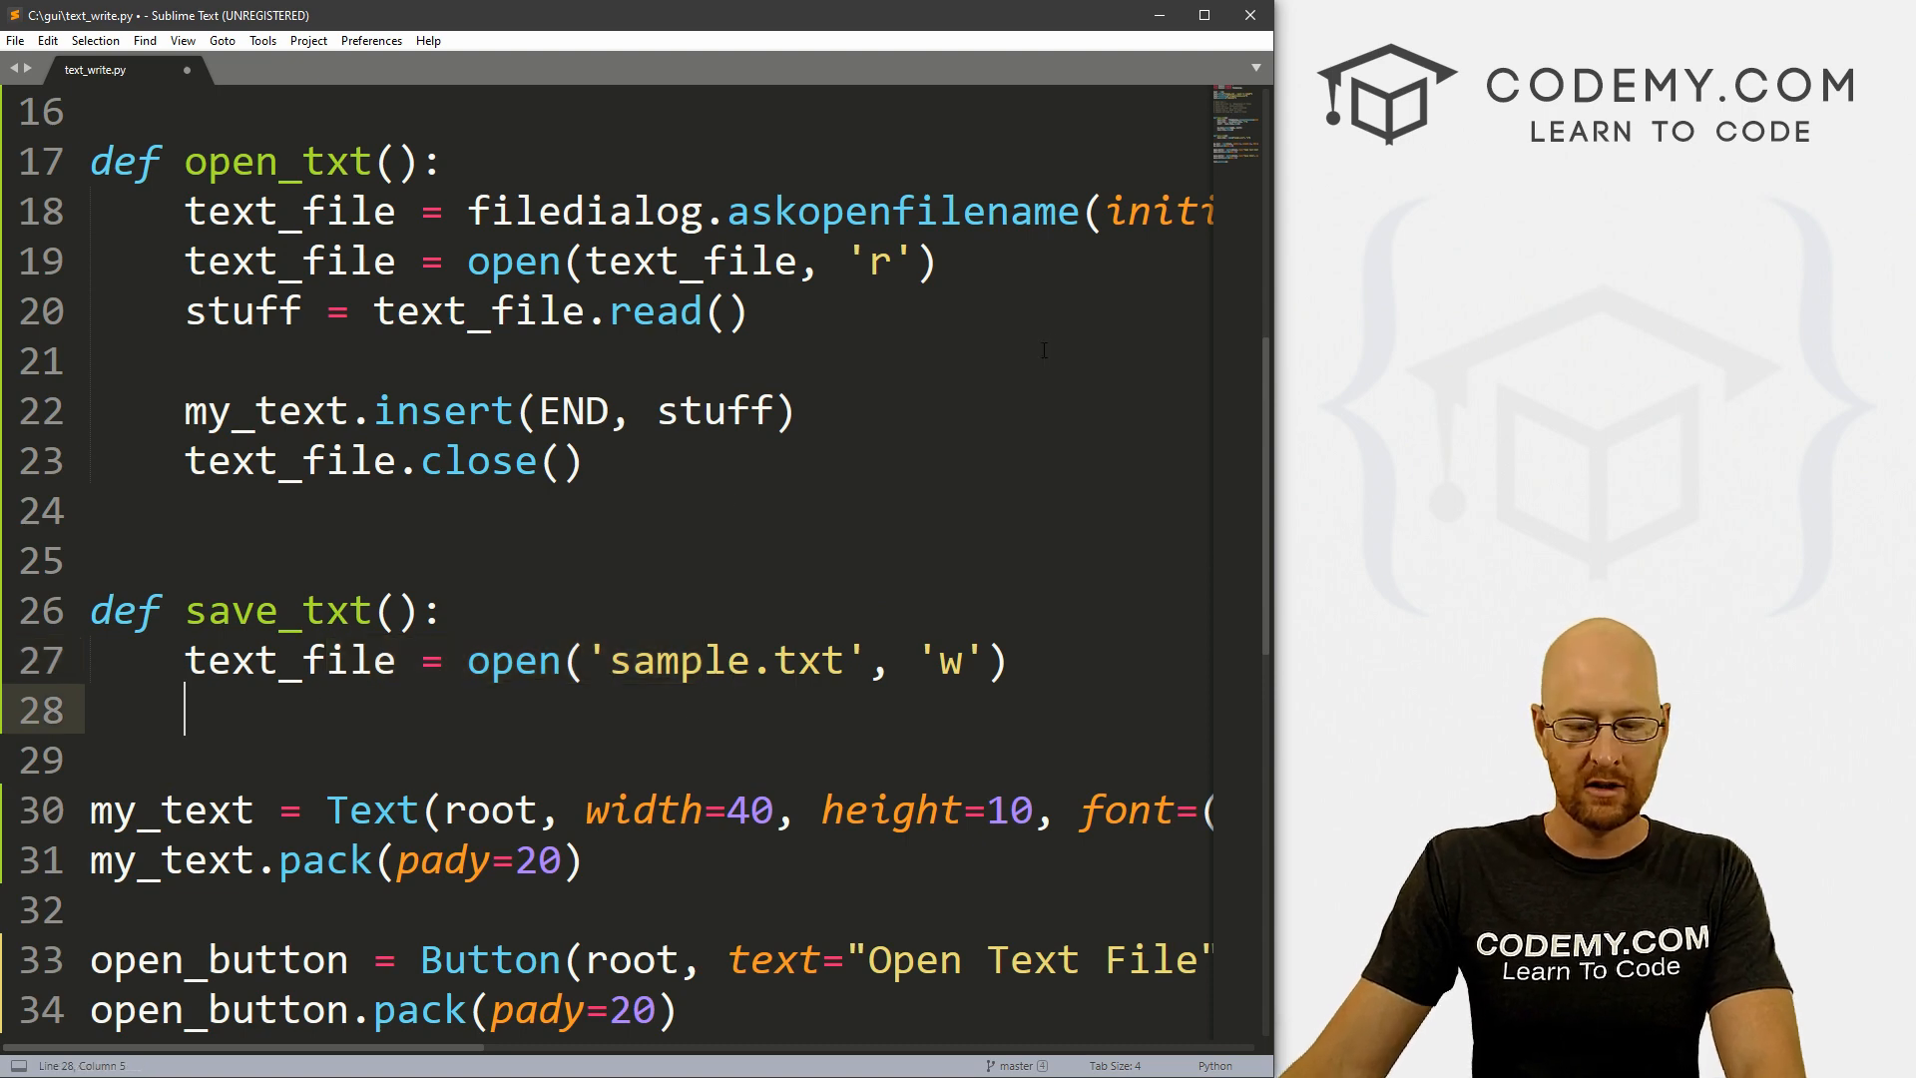
Step: Write my_text.get(1.0, END) into text_file and save the script
type("text_")
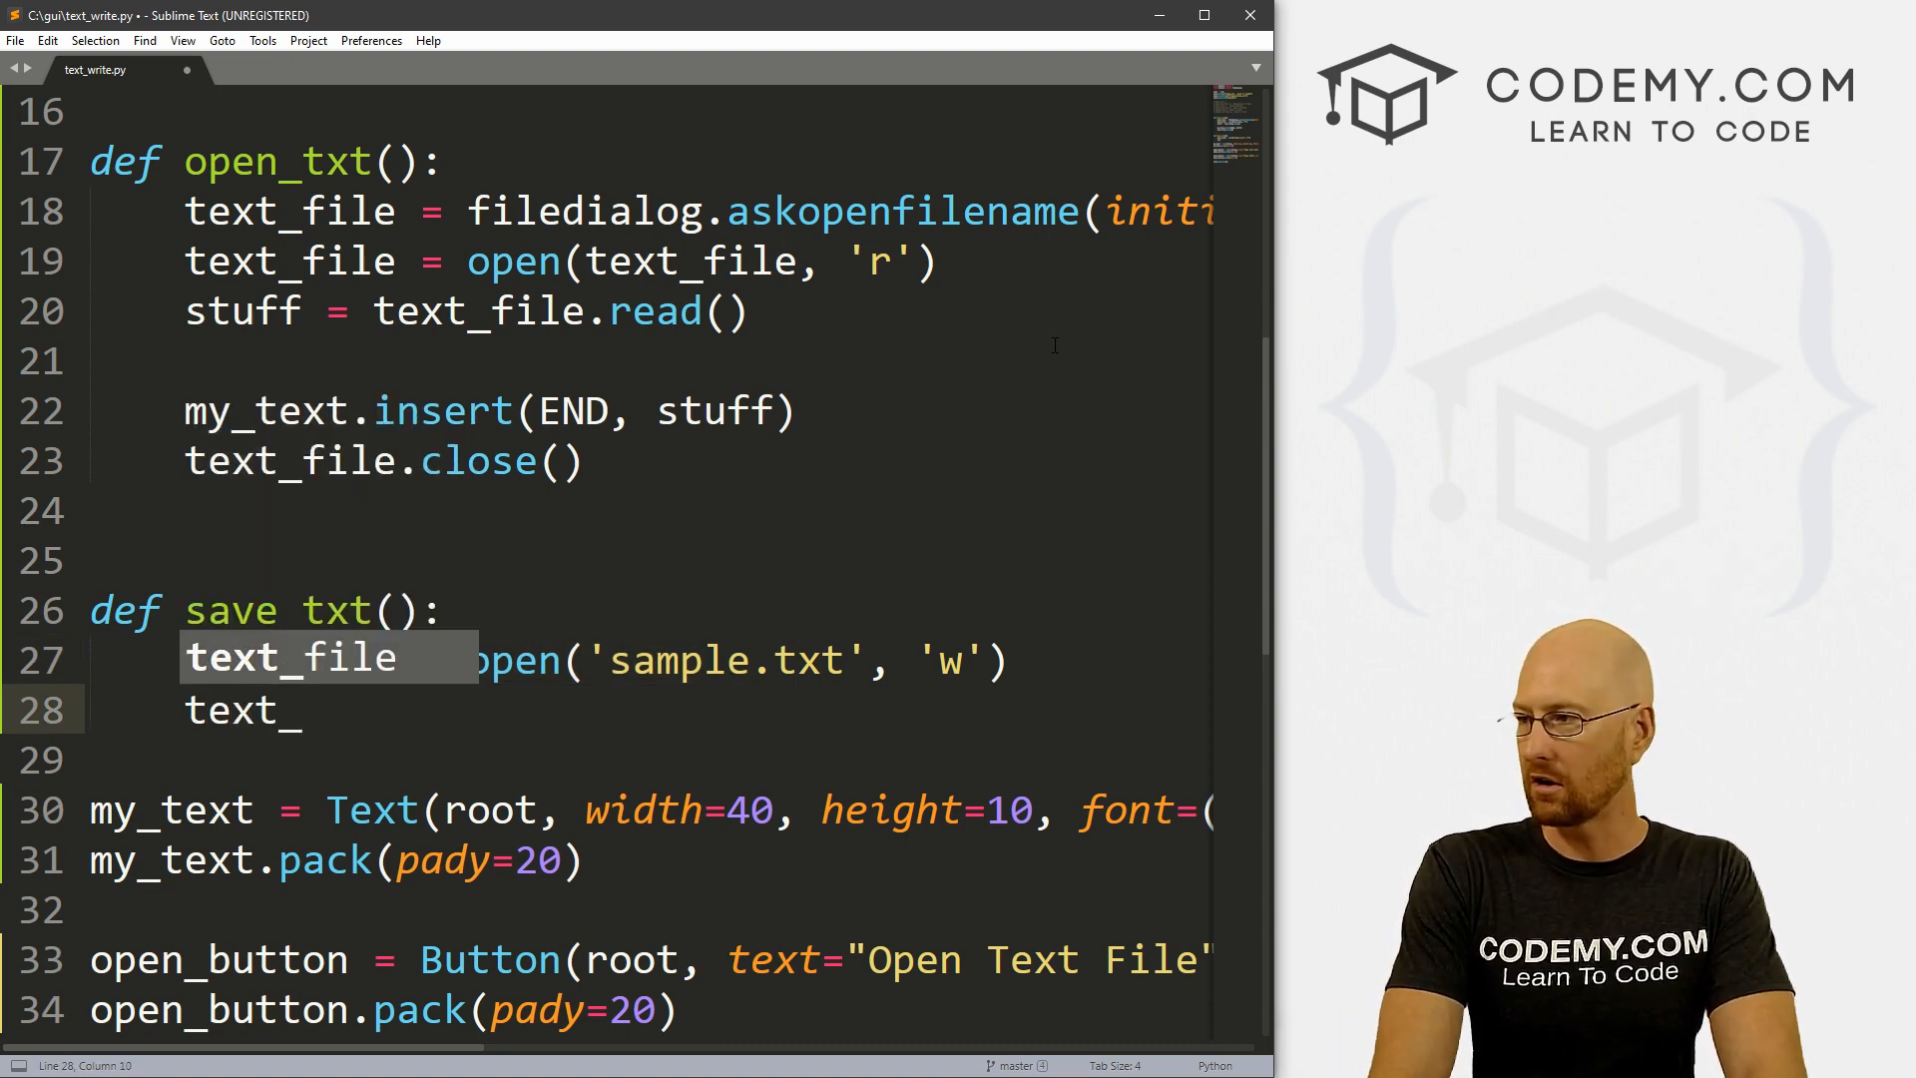
type("f")
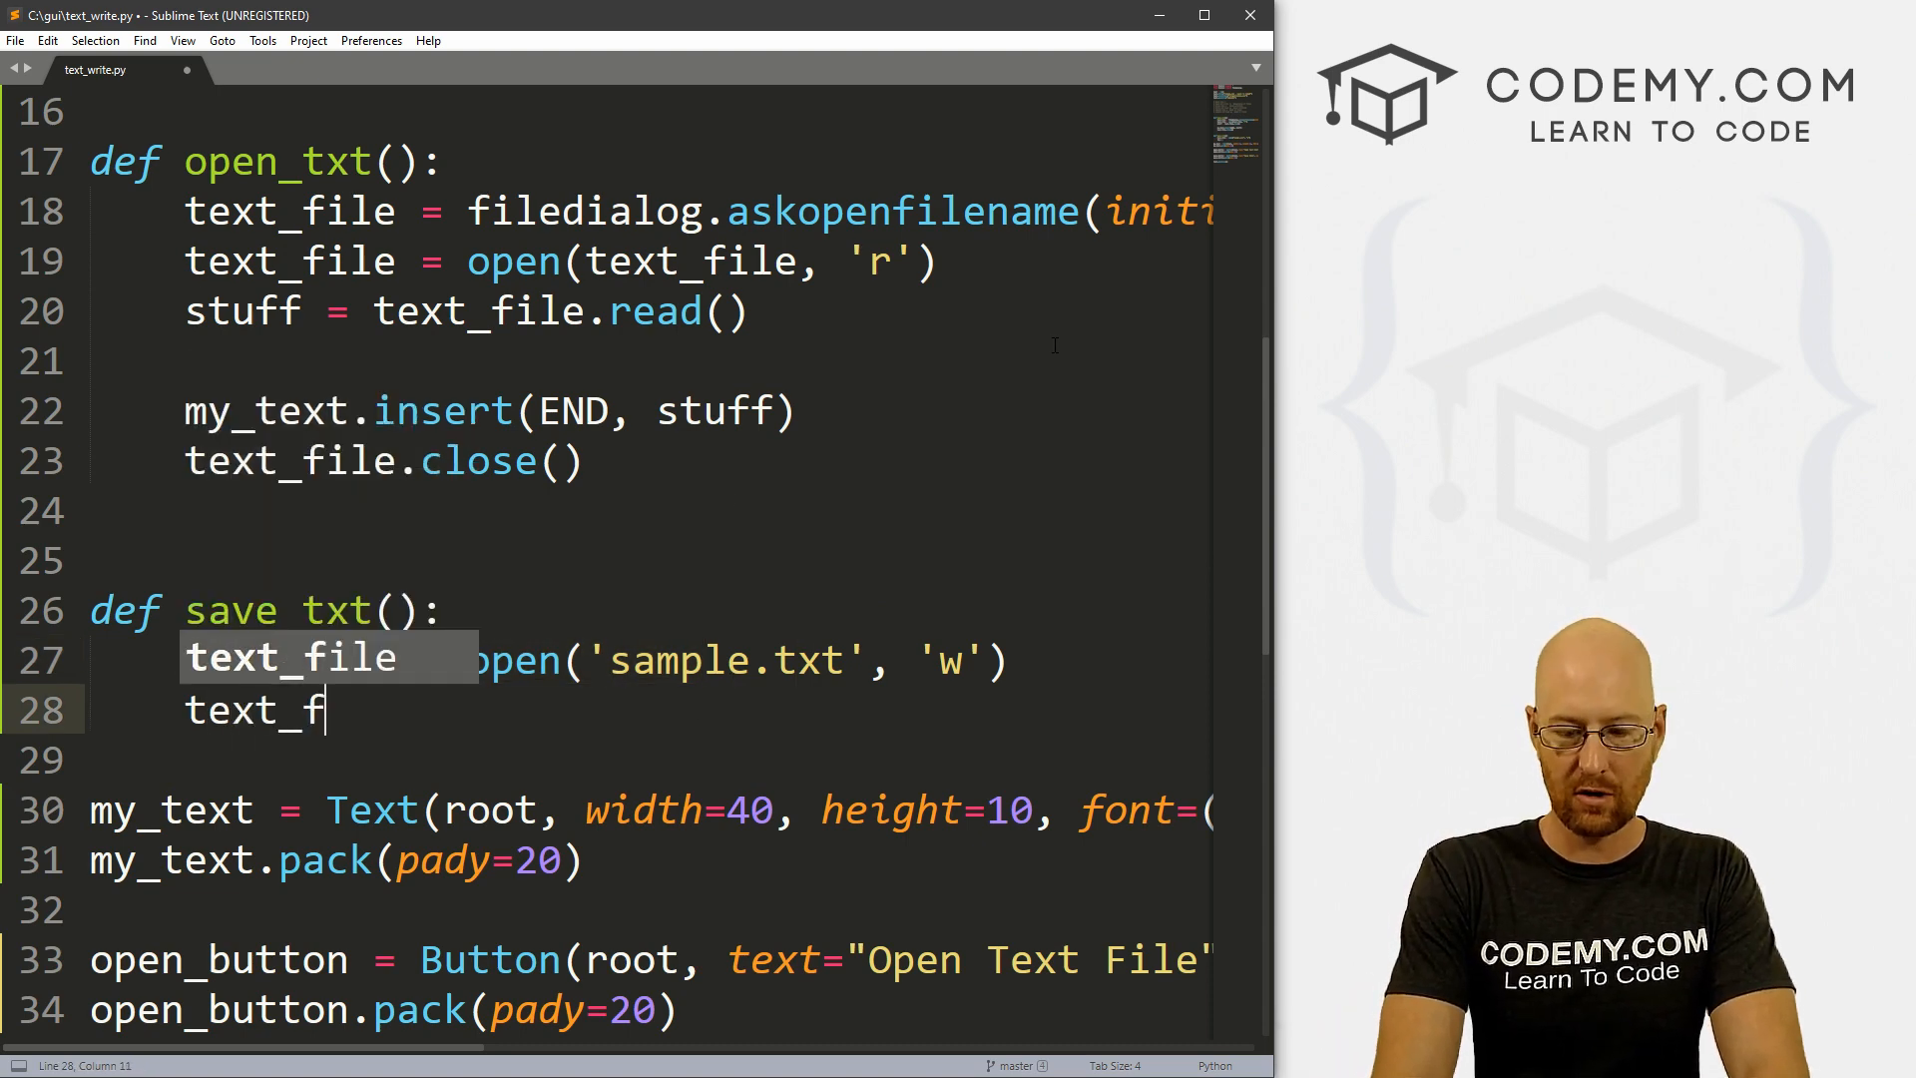
type("ile.write(")
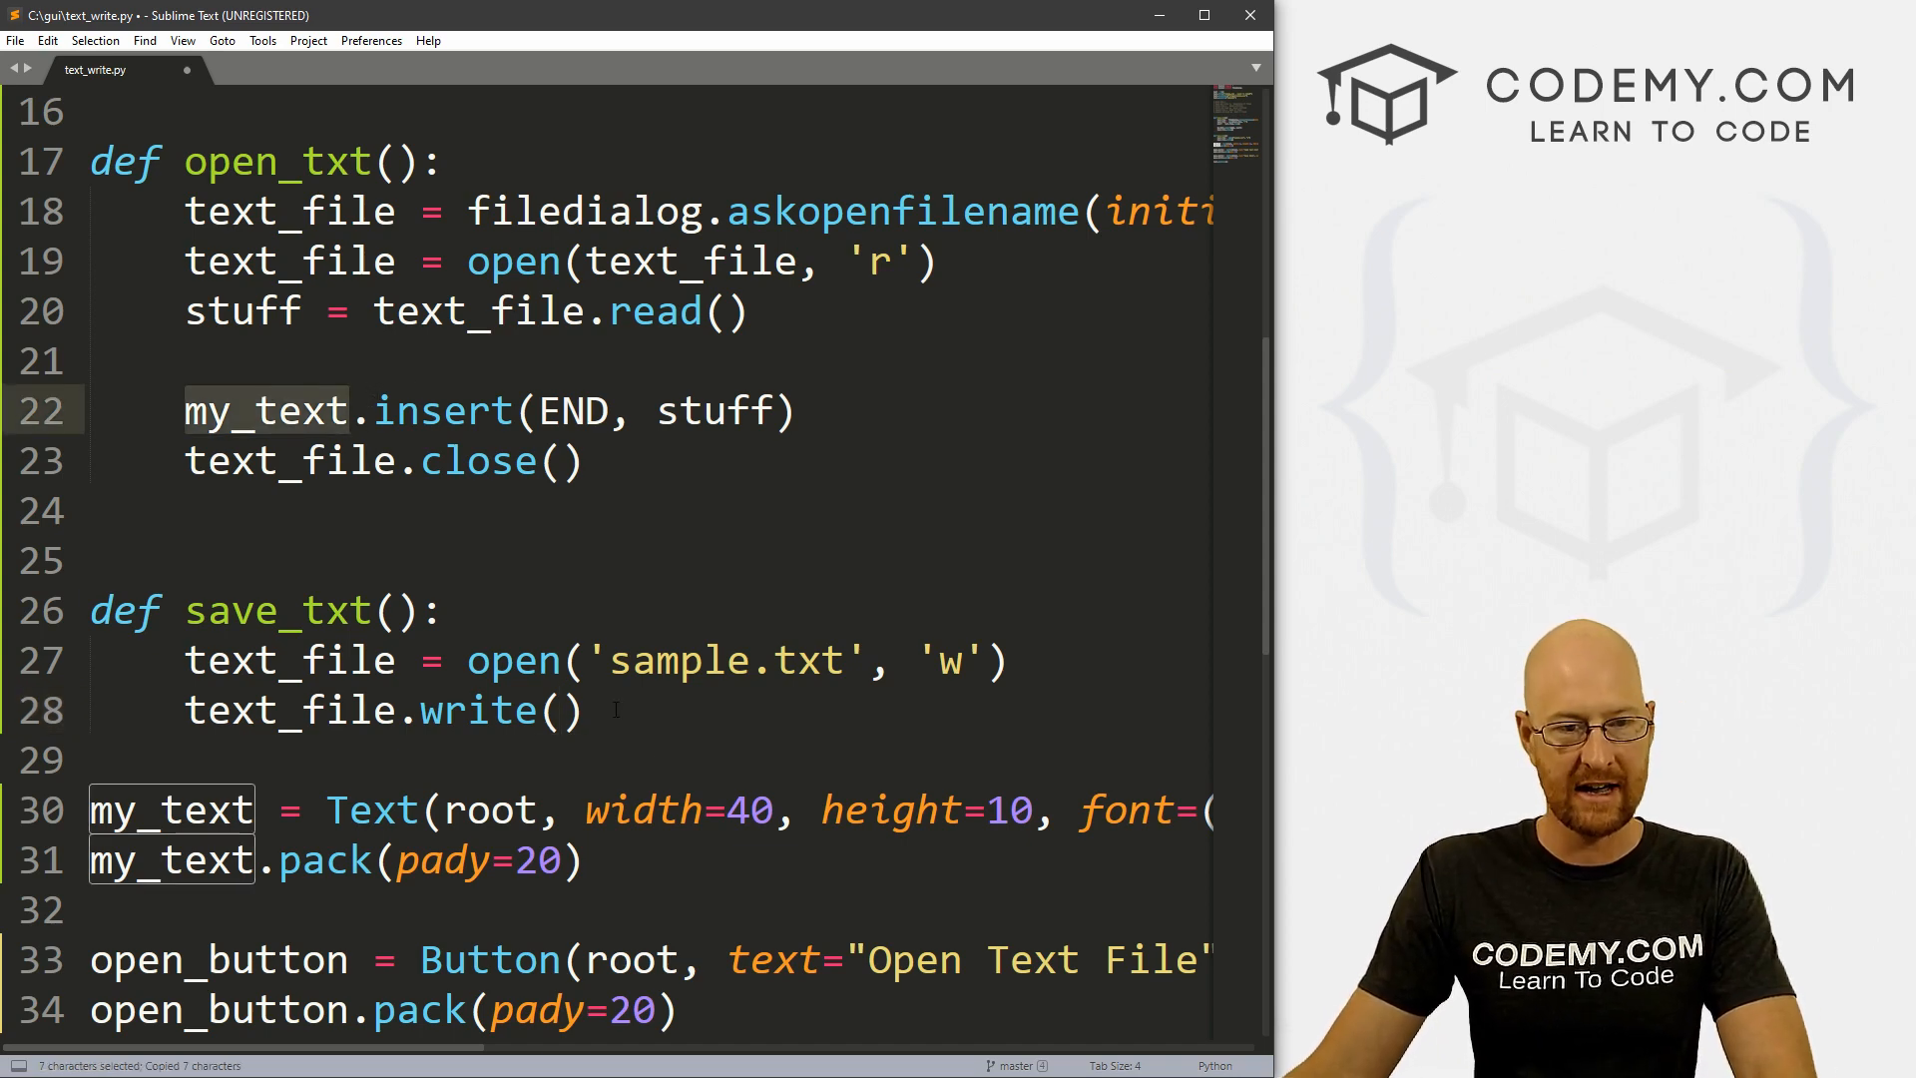
type("my_text")
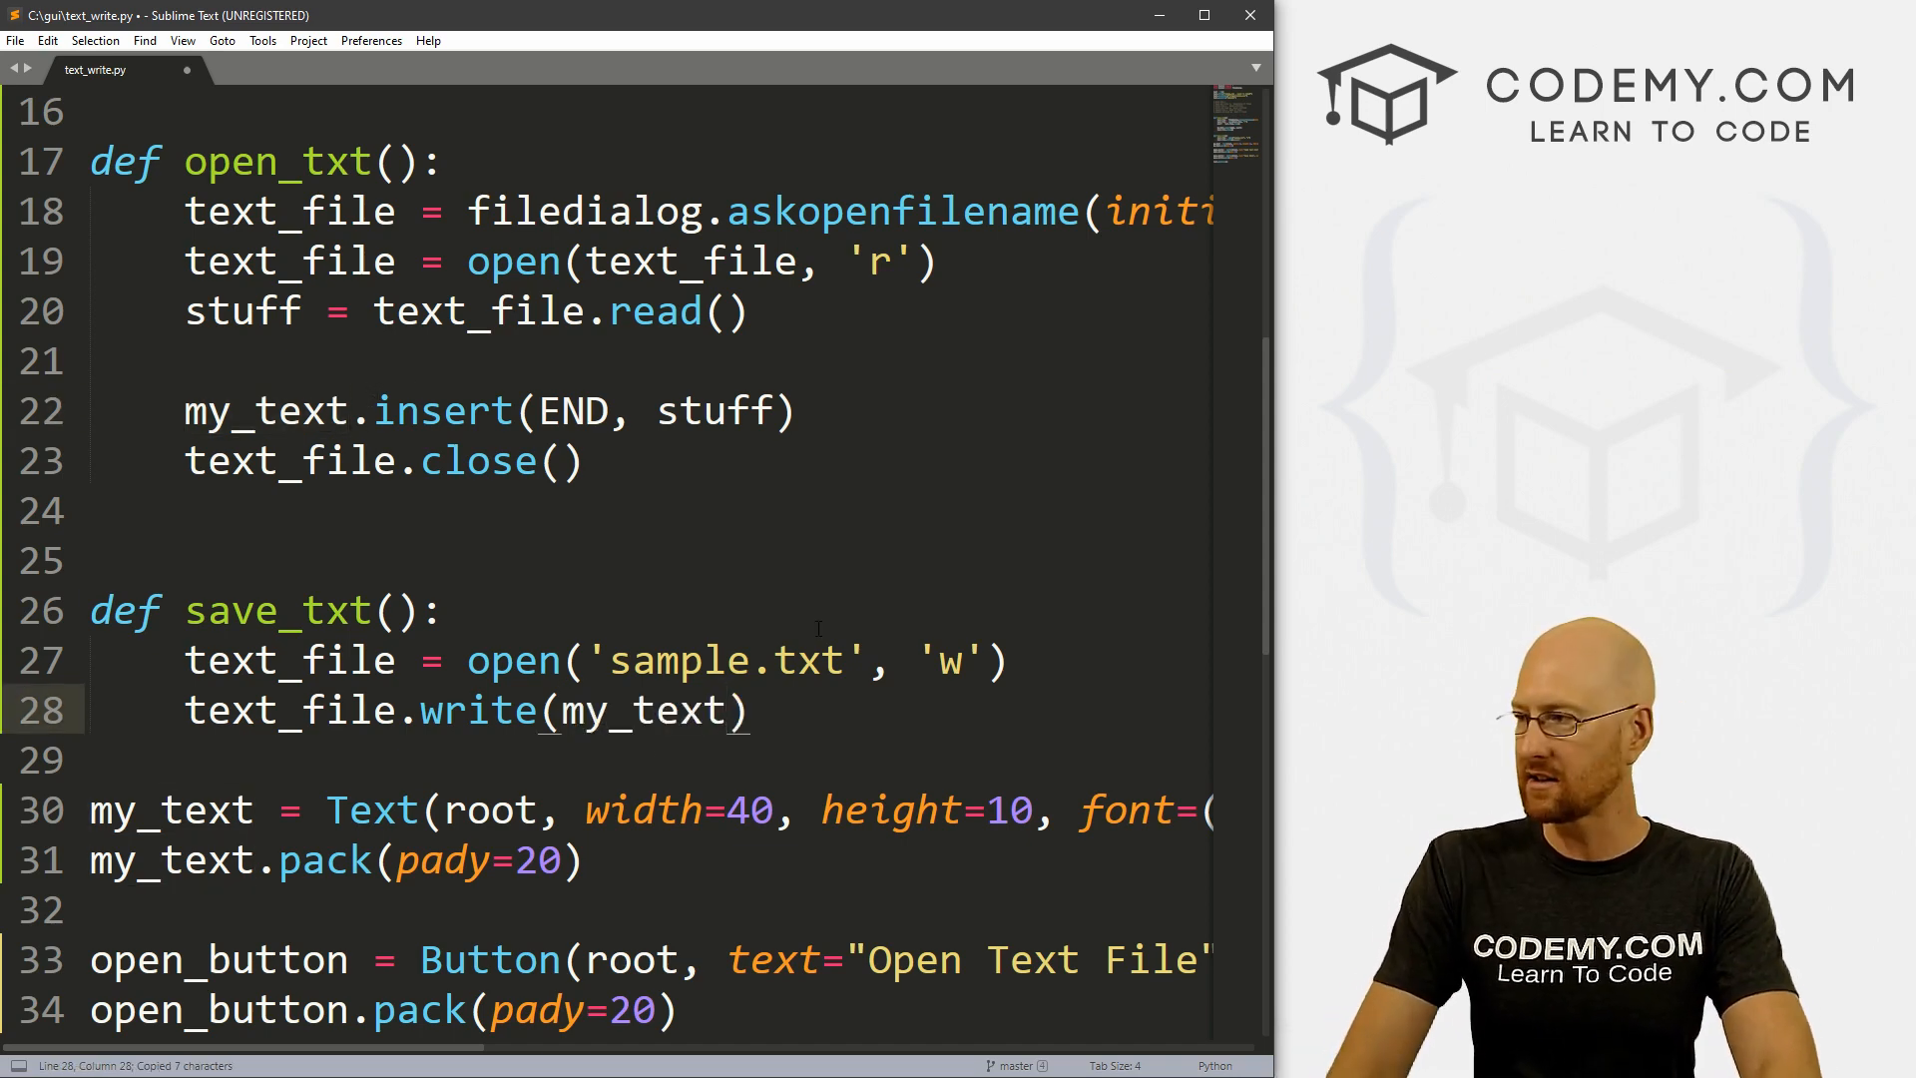
type(".get()")
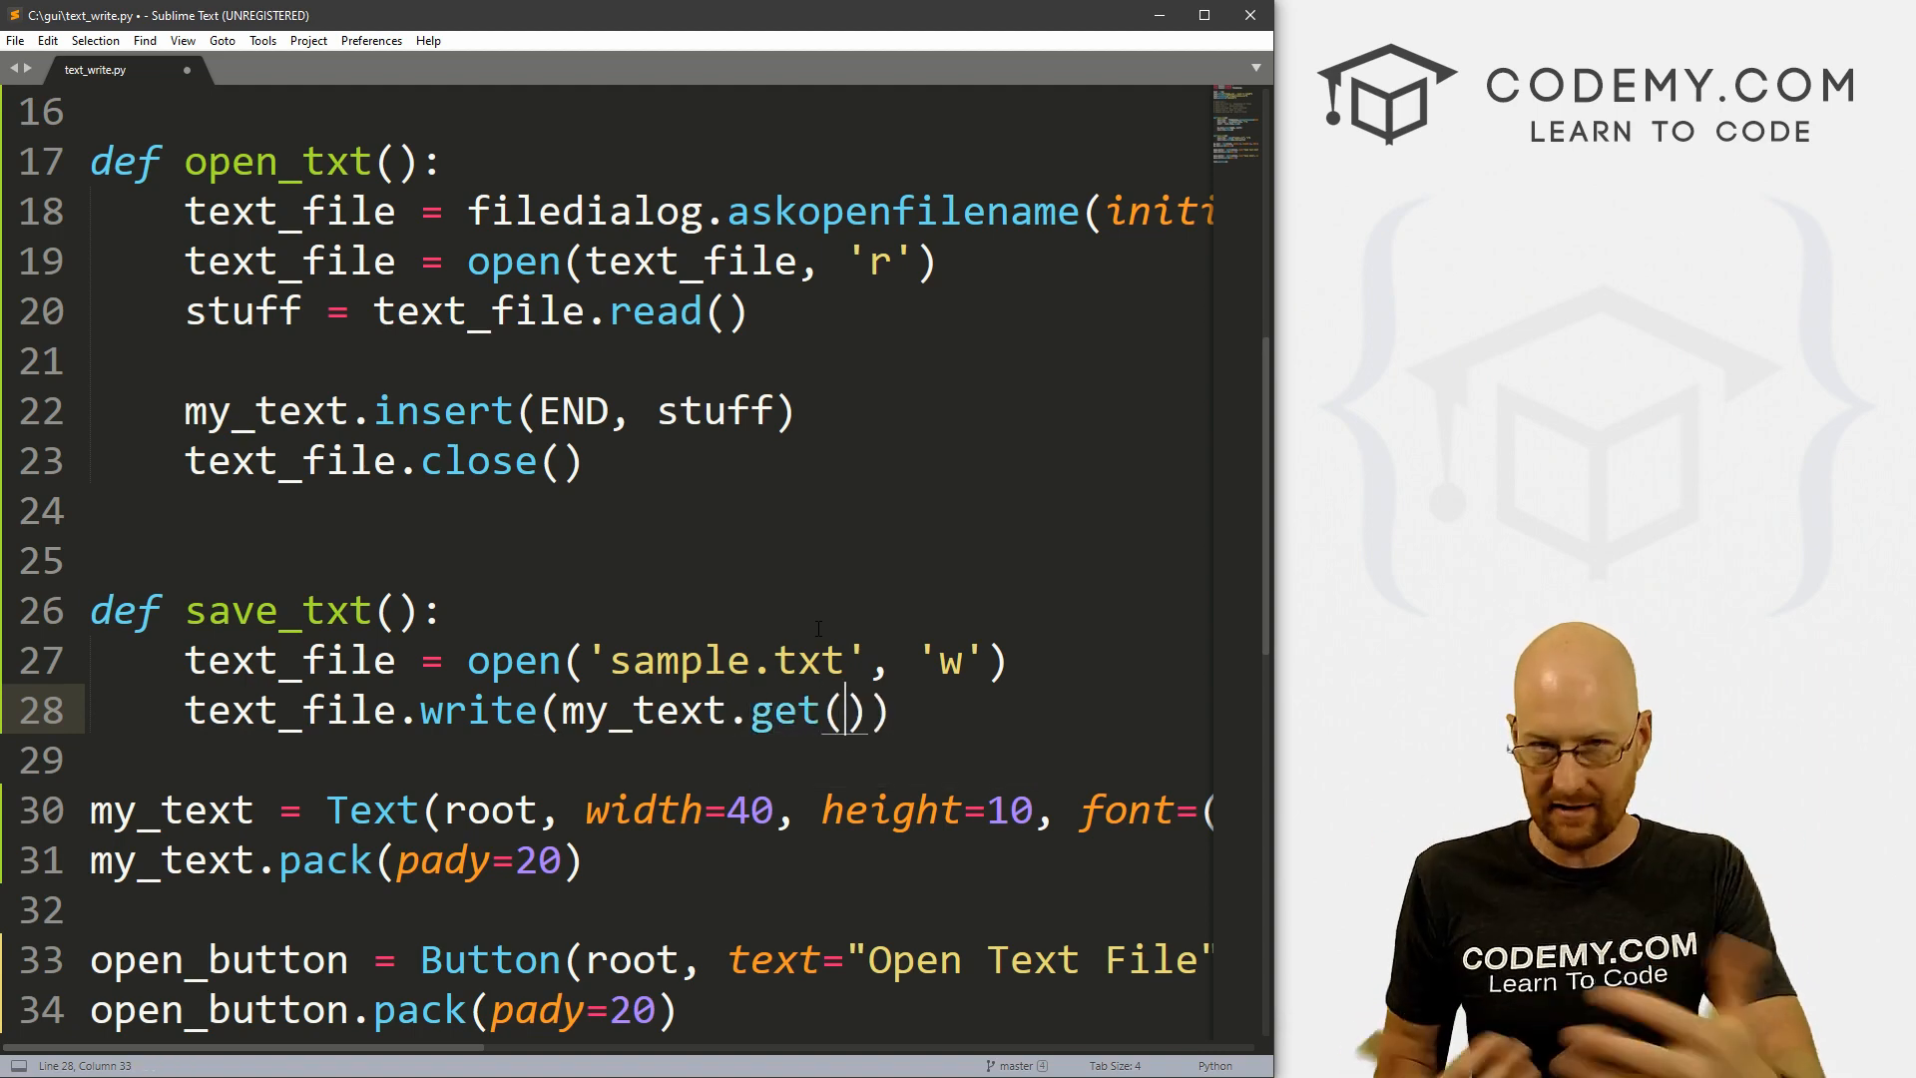
type("1.0")
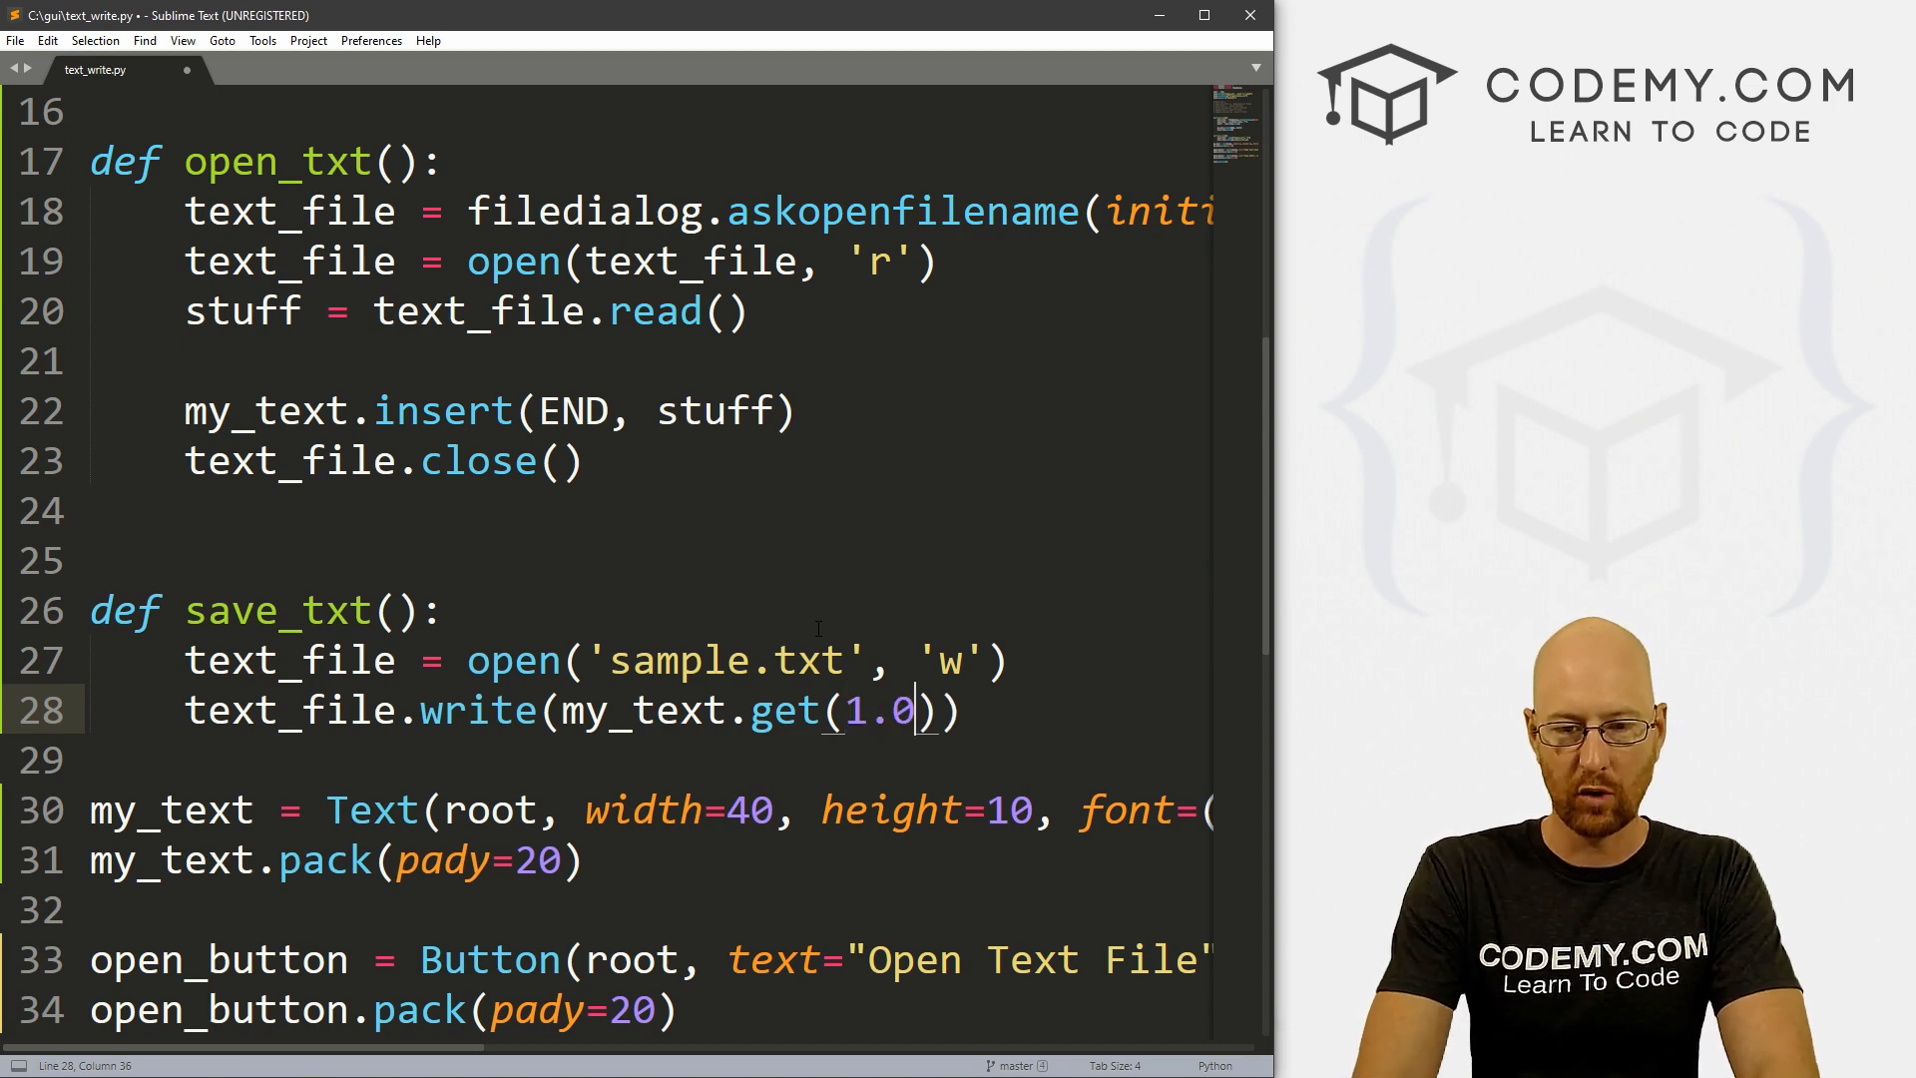
type(", END")
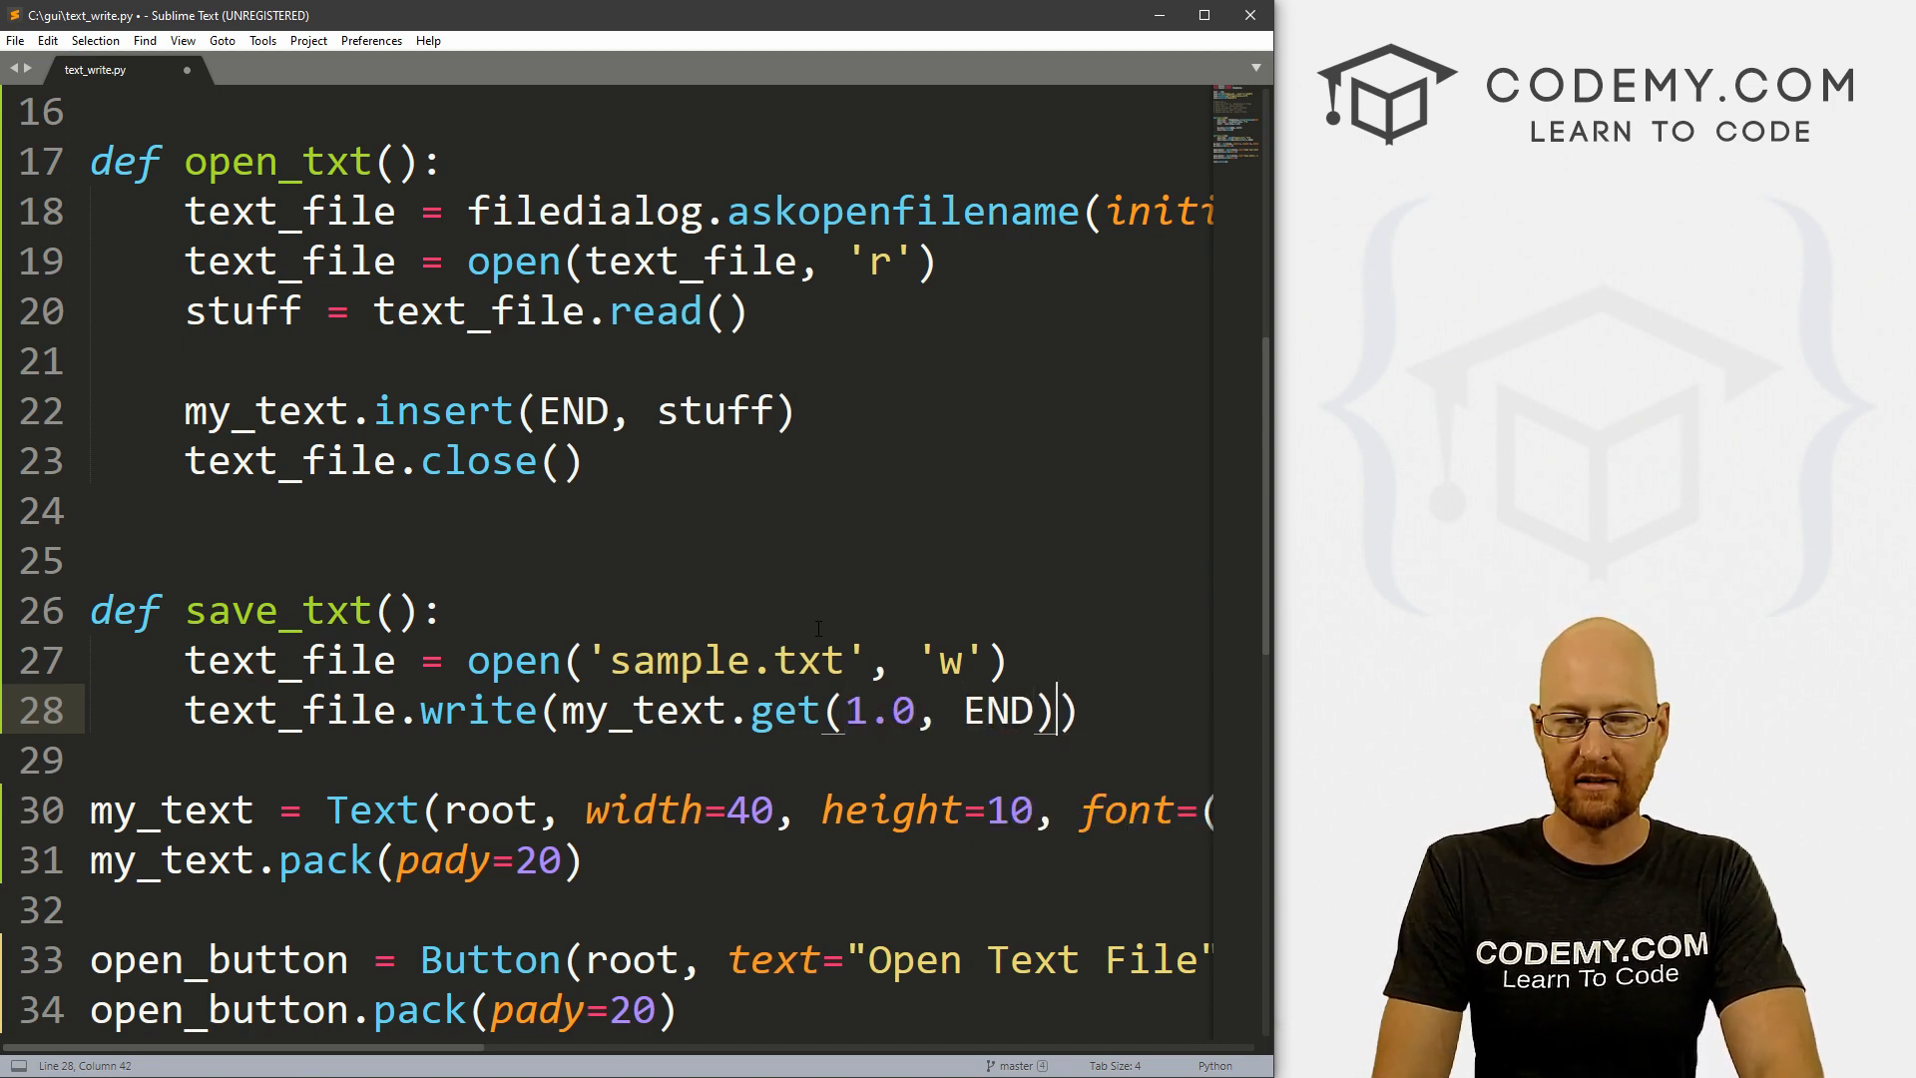
key("ctrl+s")
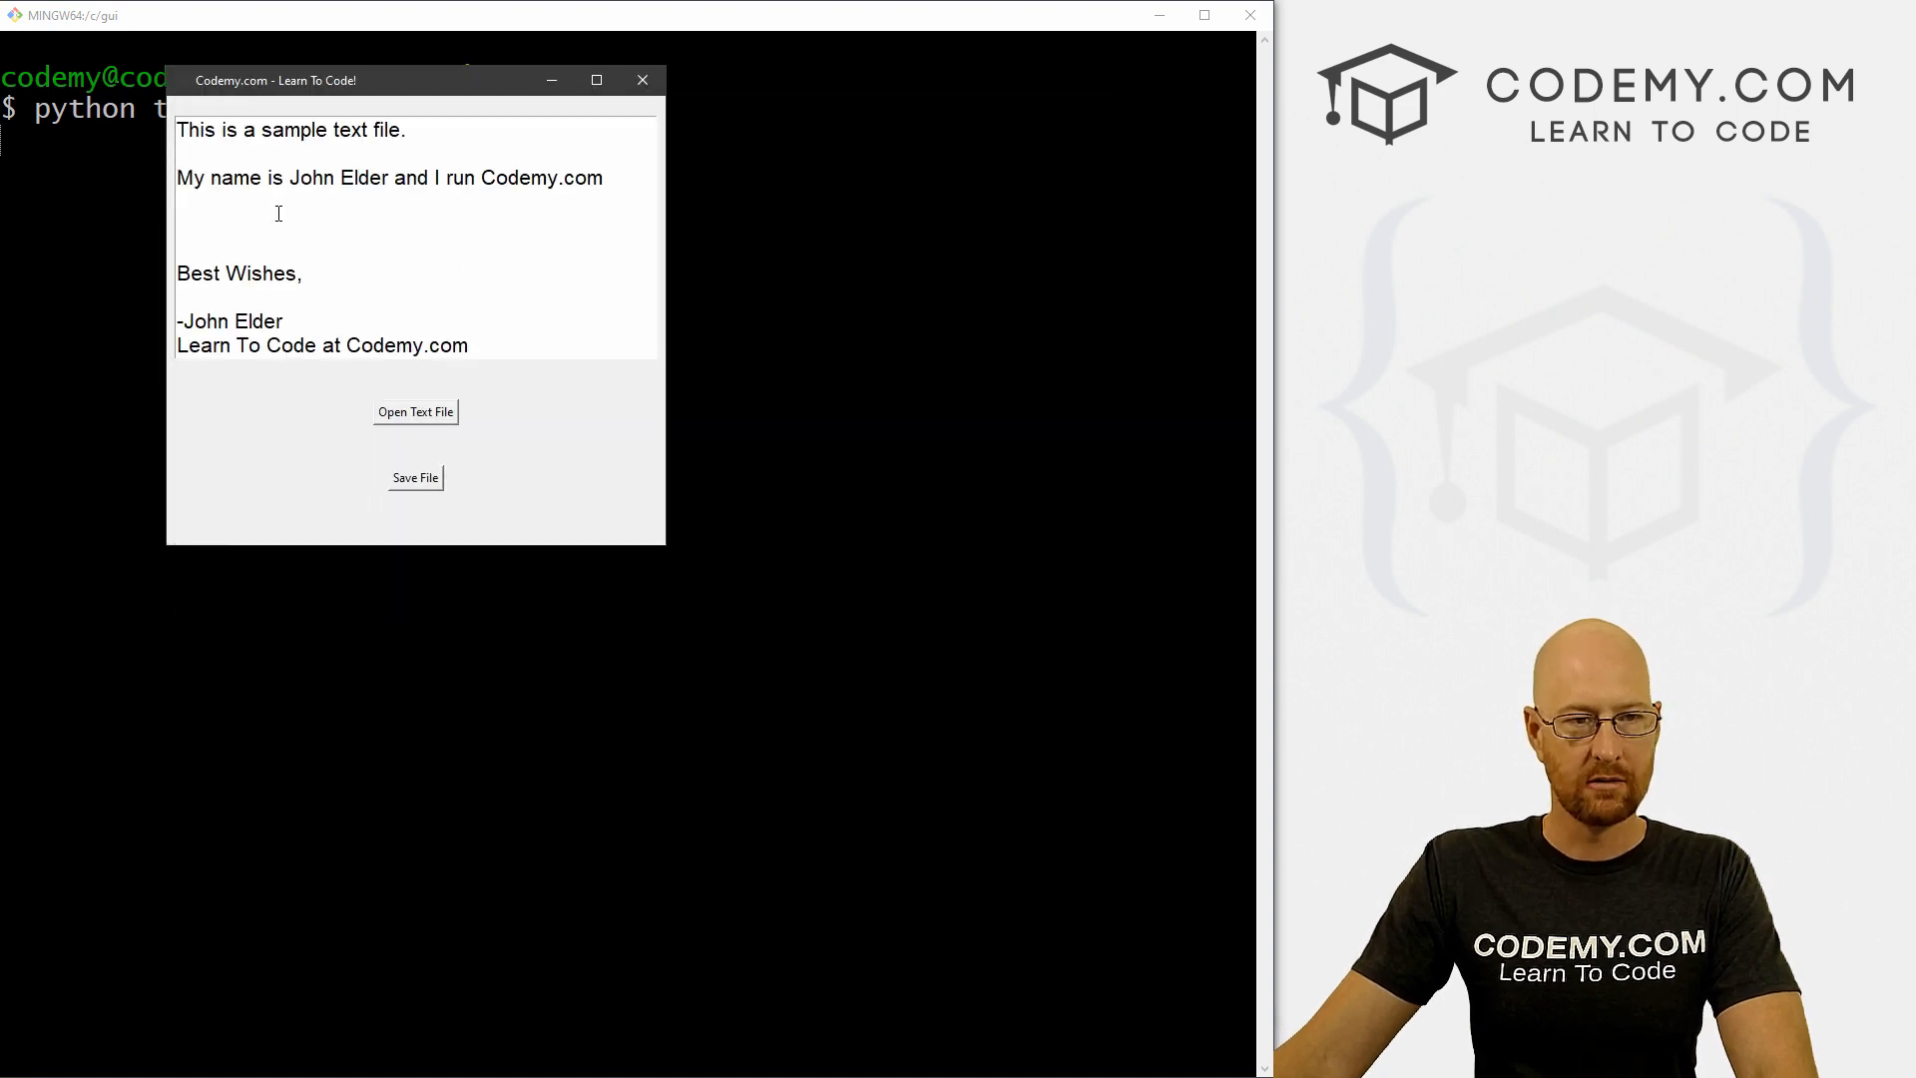
Step: Type 'This is new!!', load a text file, save the editor contents back, and close the app
type("This is")
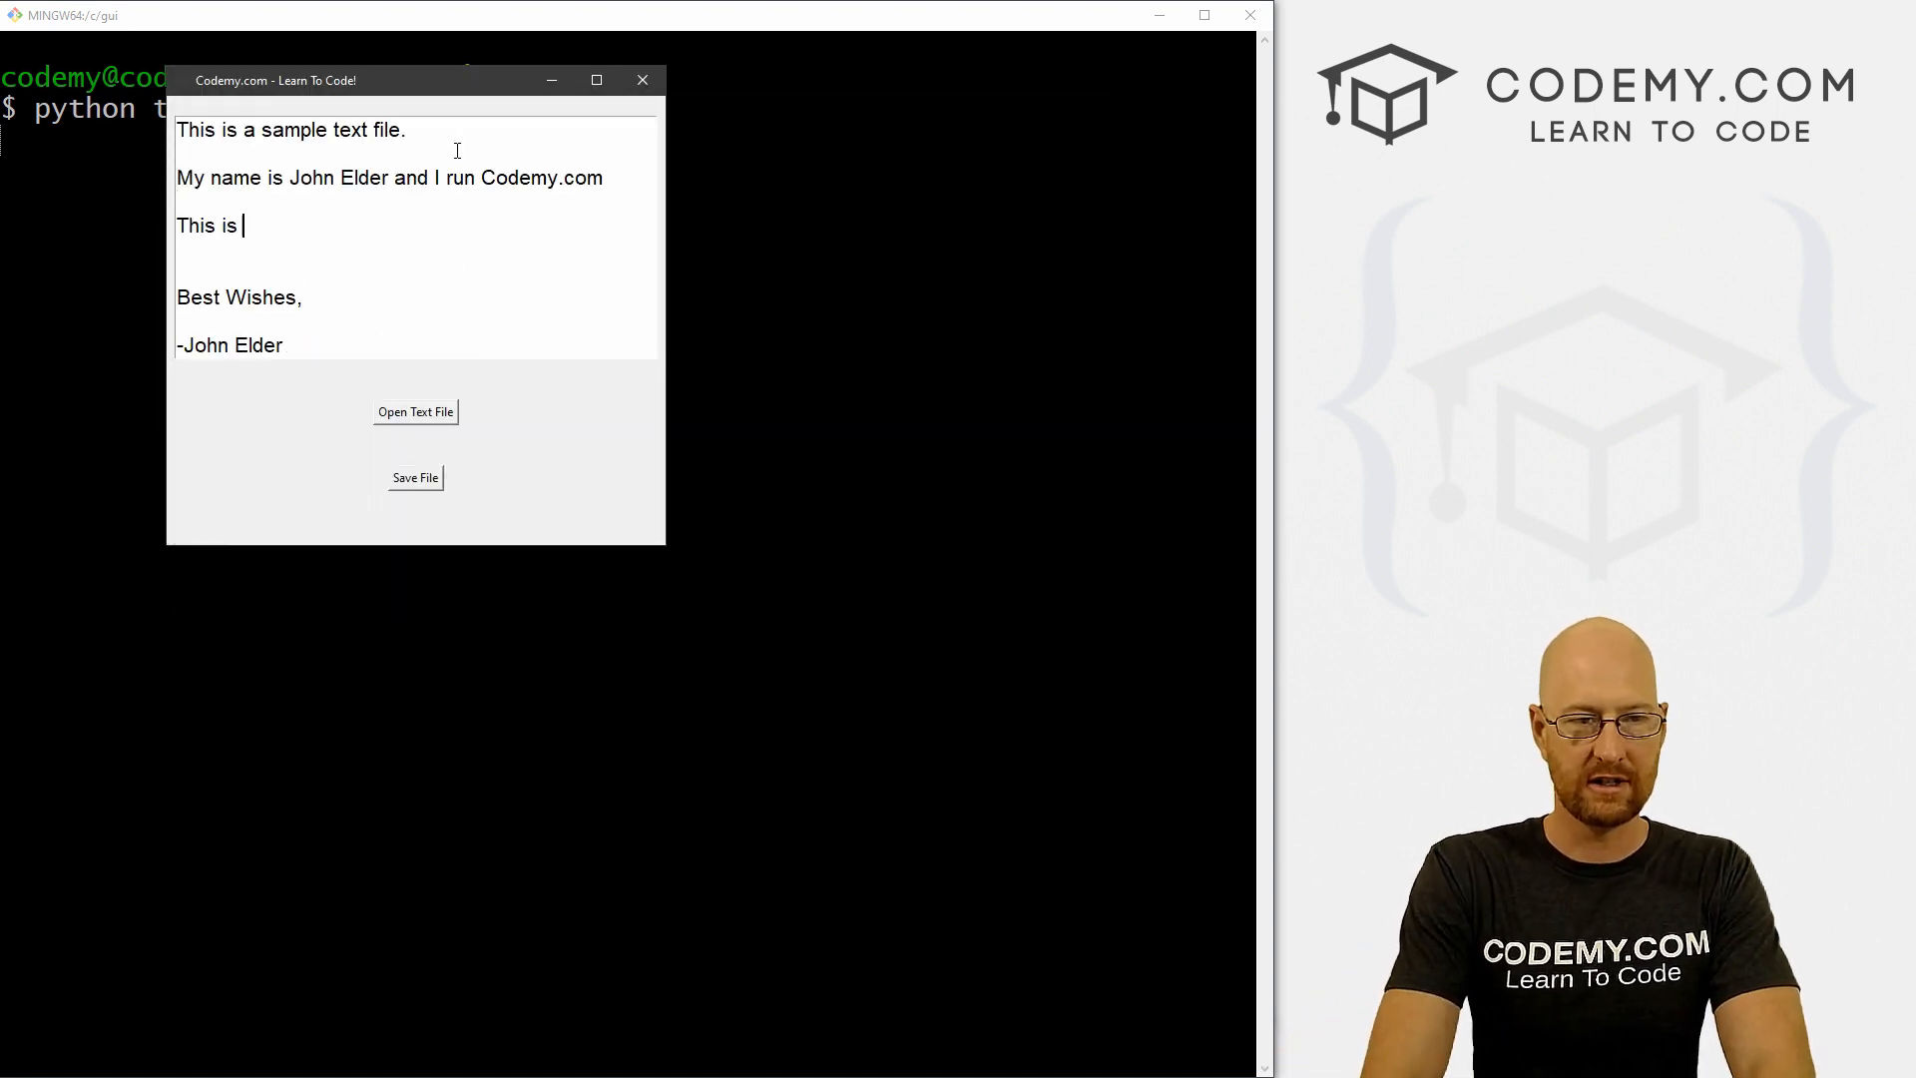
type("new!!")
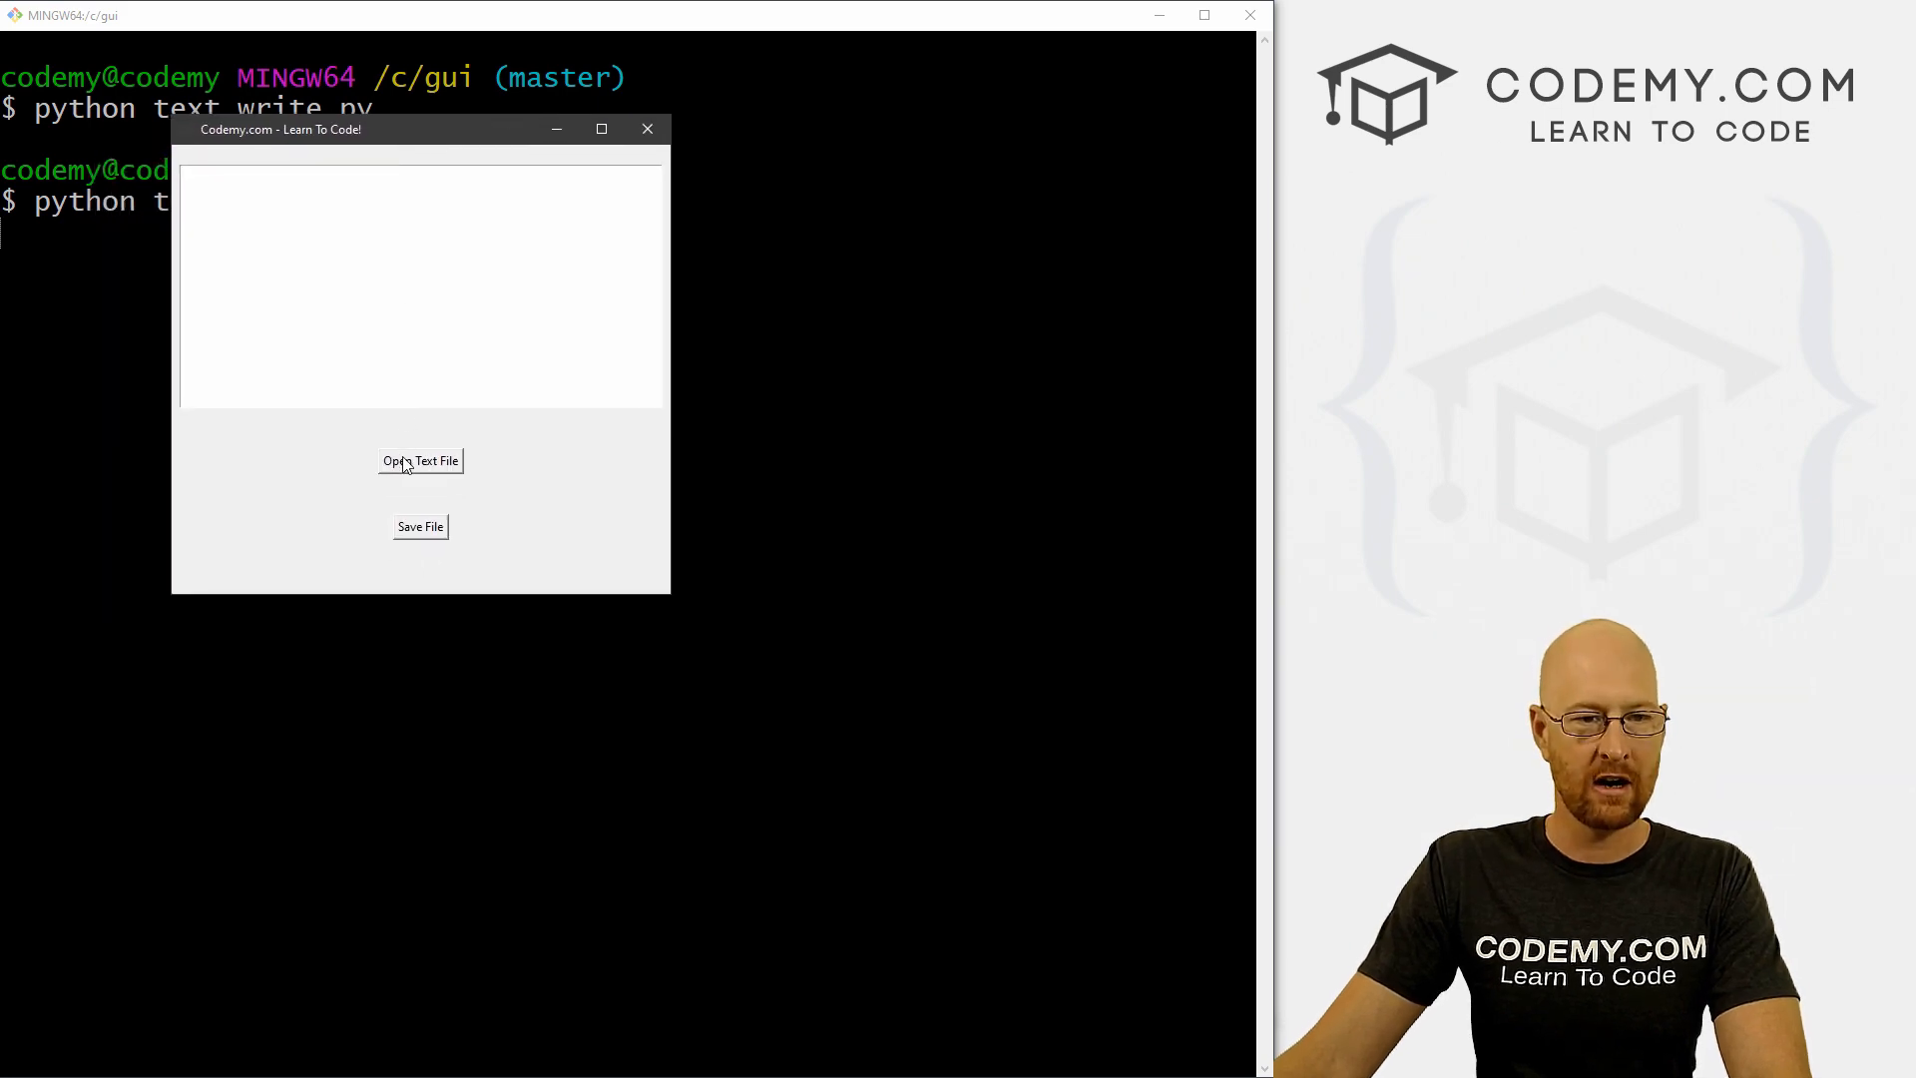
left_click(421, 461)
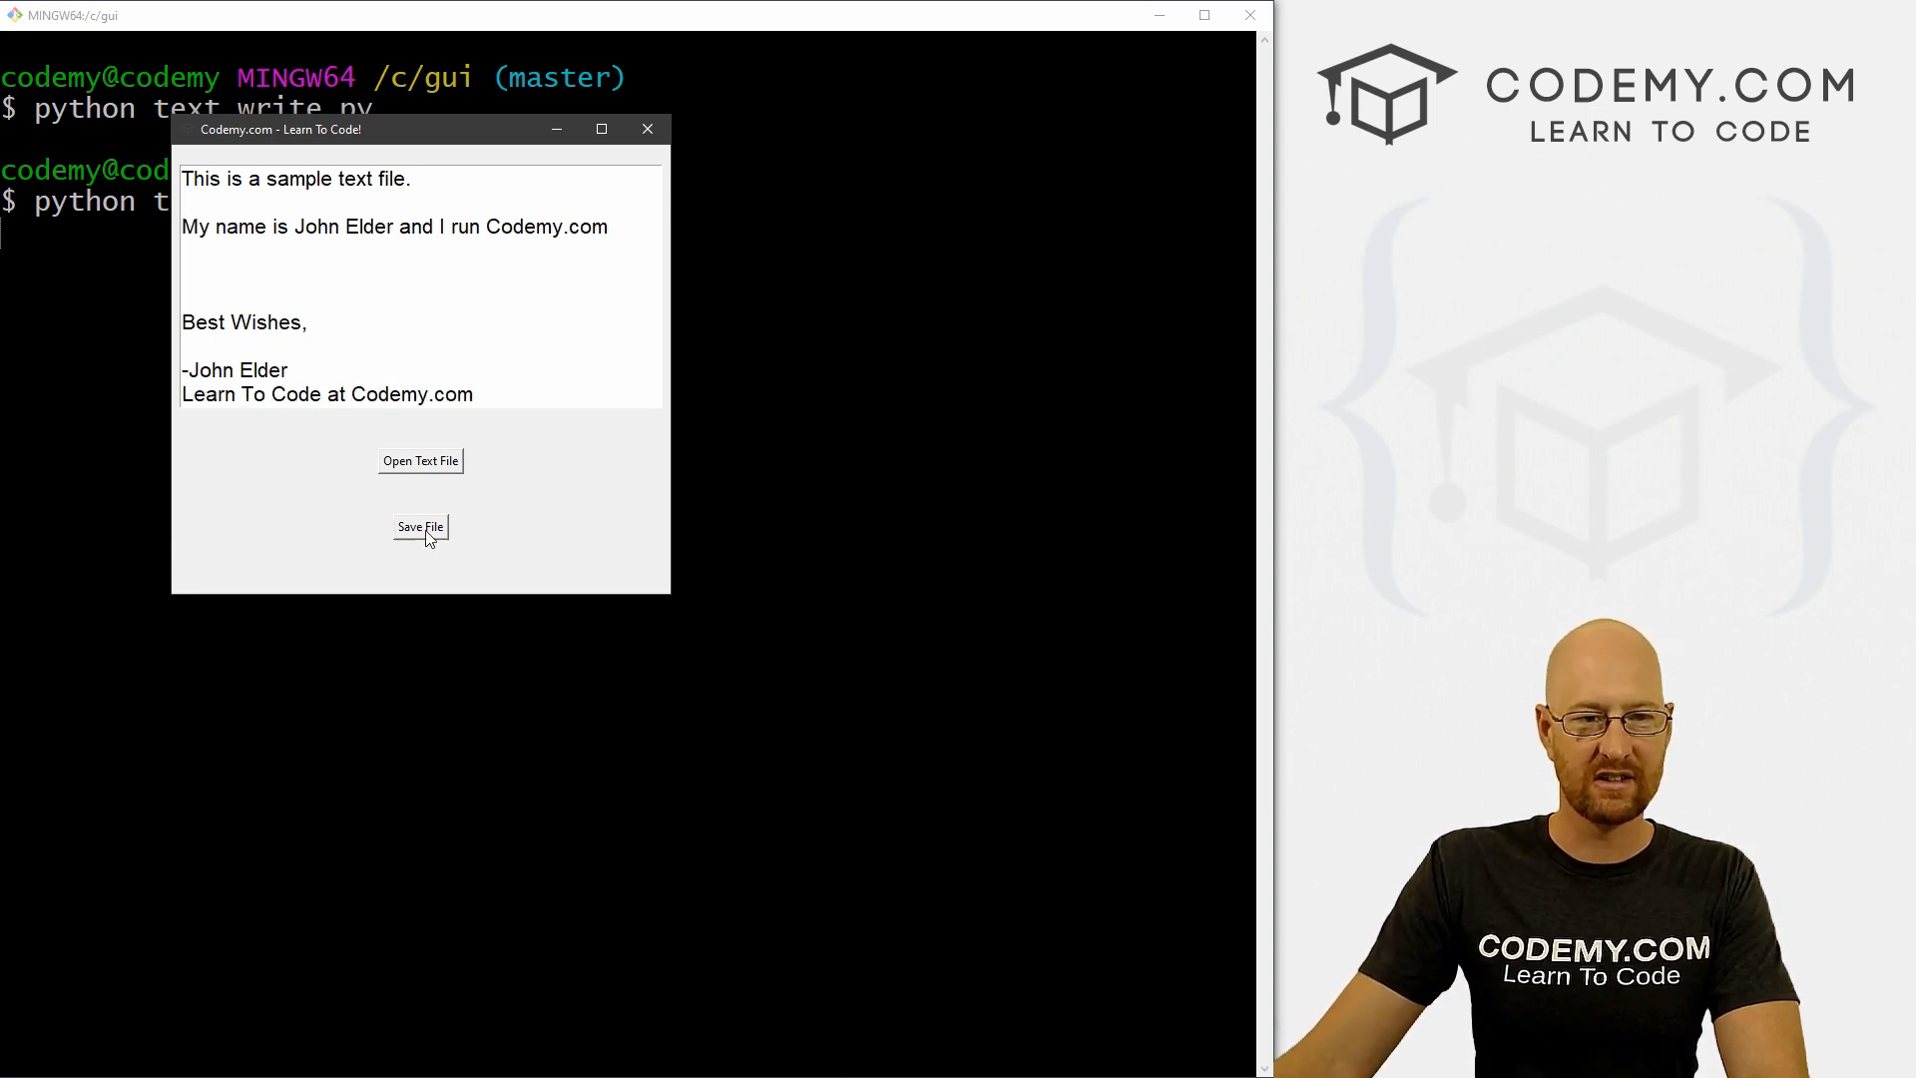
left_click(180, 274)
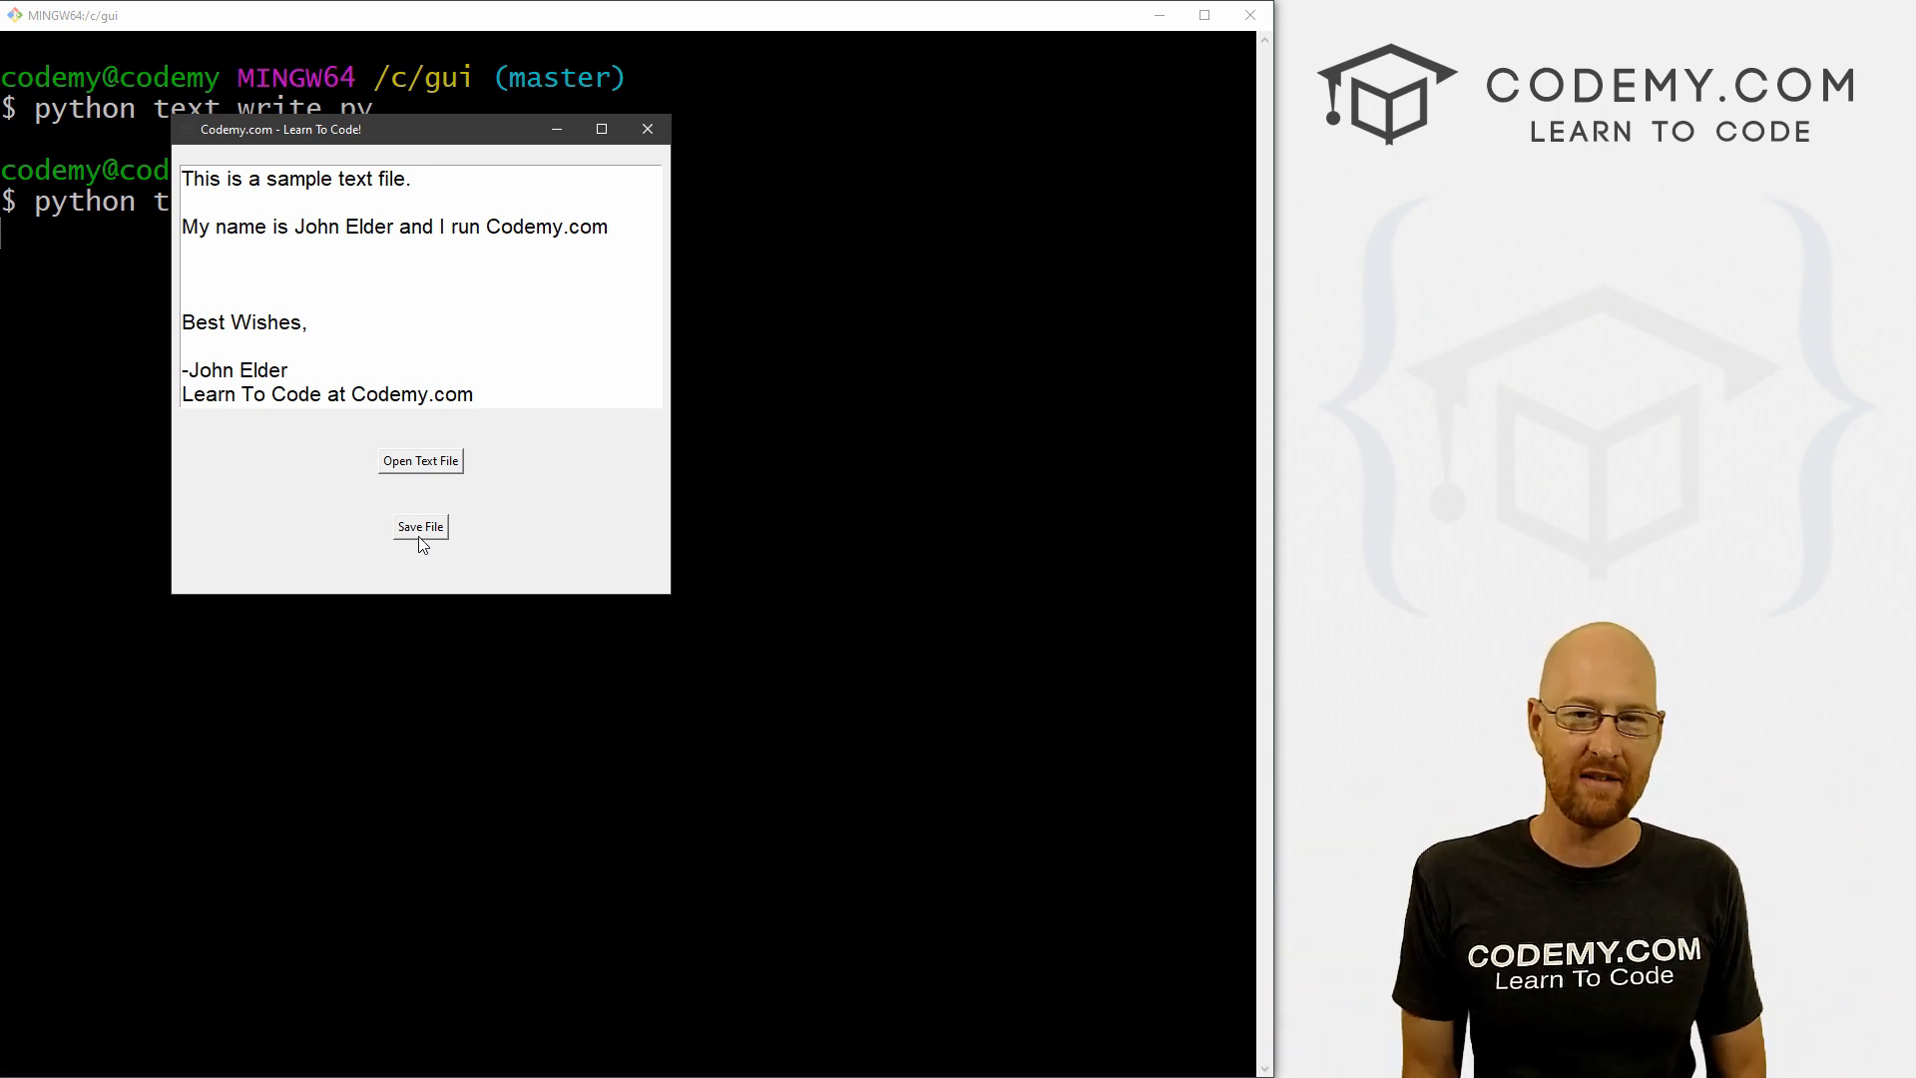
mouse_move(648, 130)
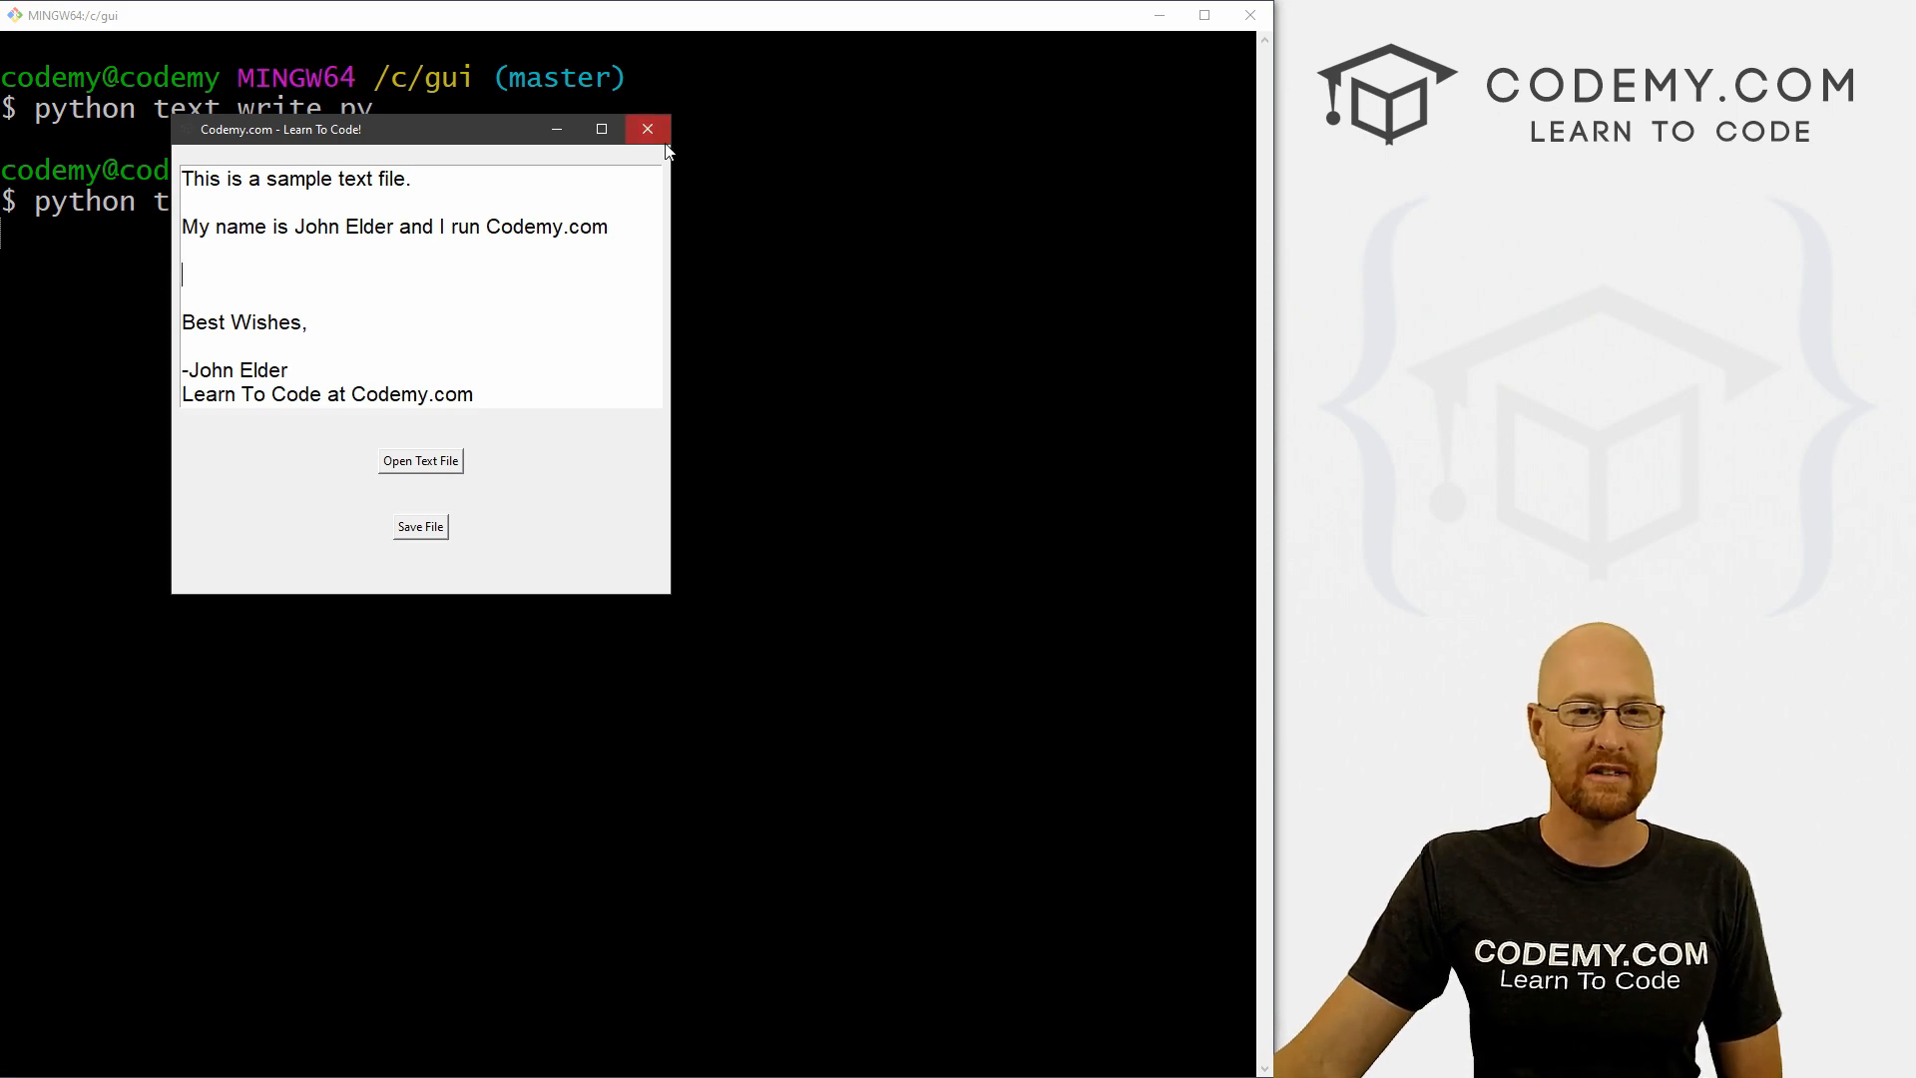
left_click(648, 130)
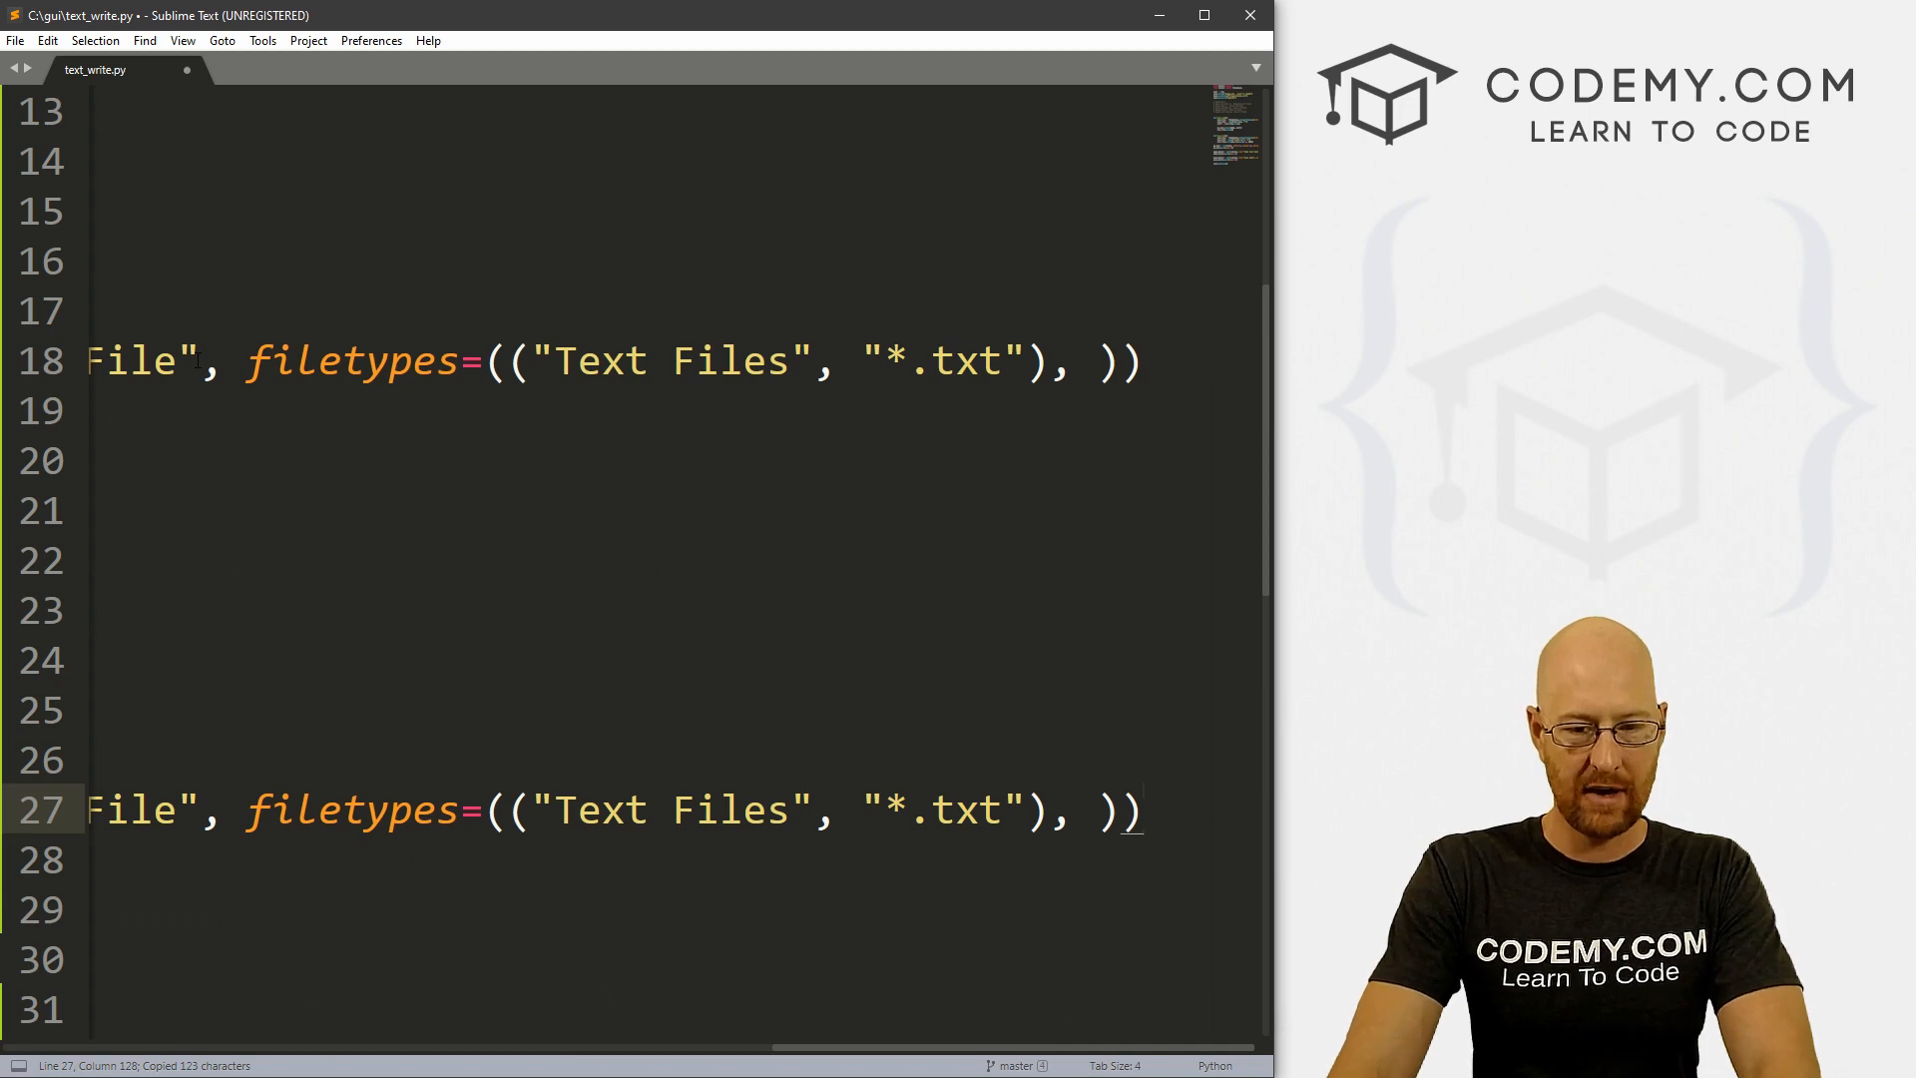
Step: Make save_txt open the dialog-chosen text_file in 'w' mode and save the script
scroll("left", 3)
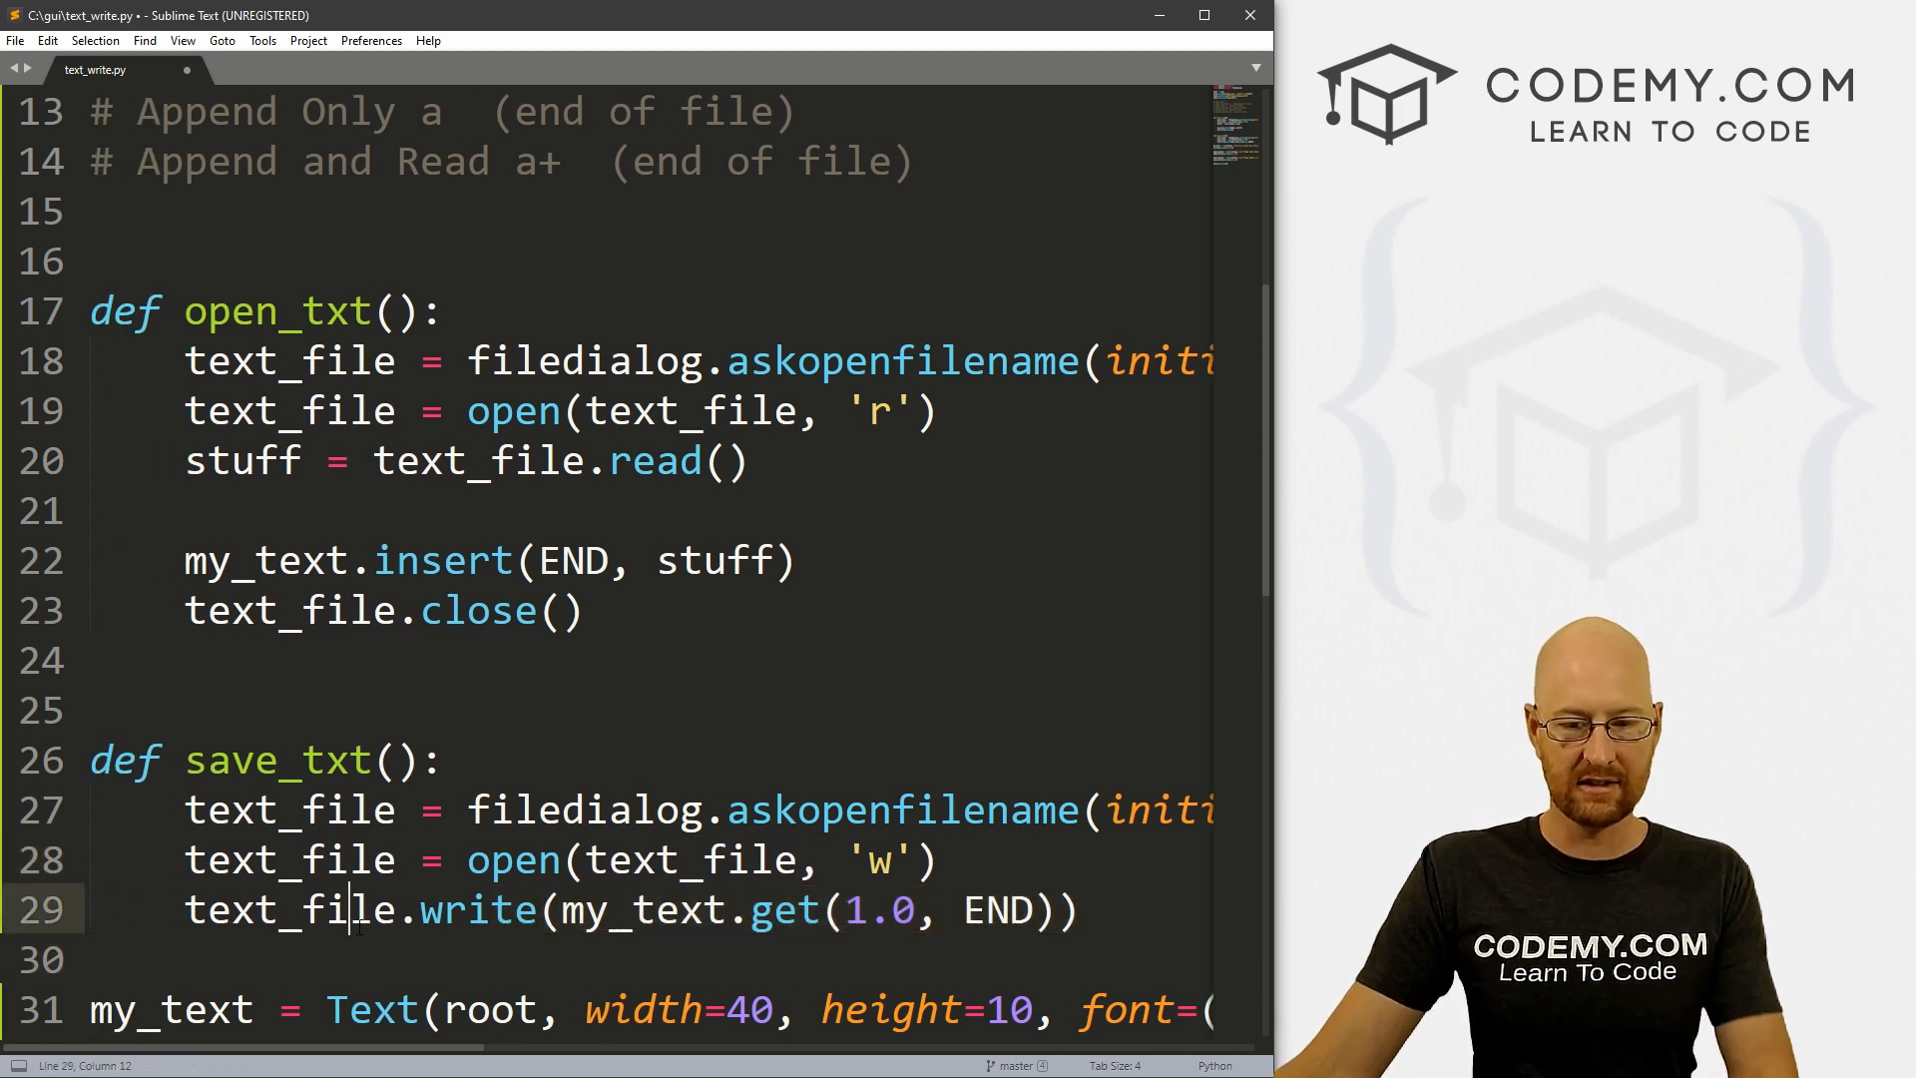
key("ctrl+s")
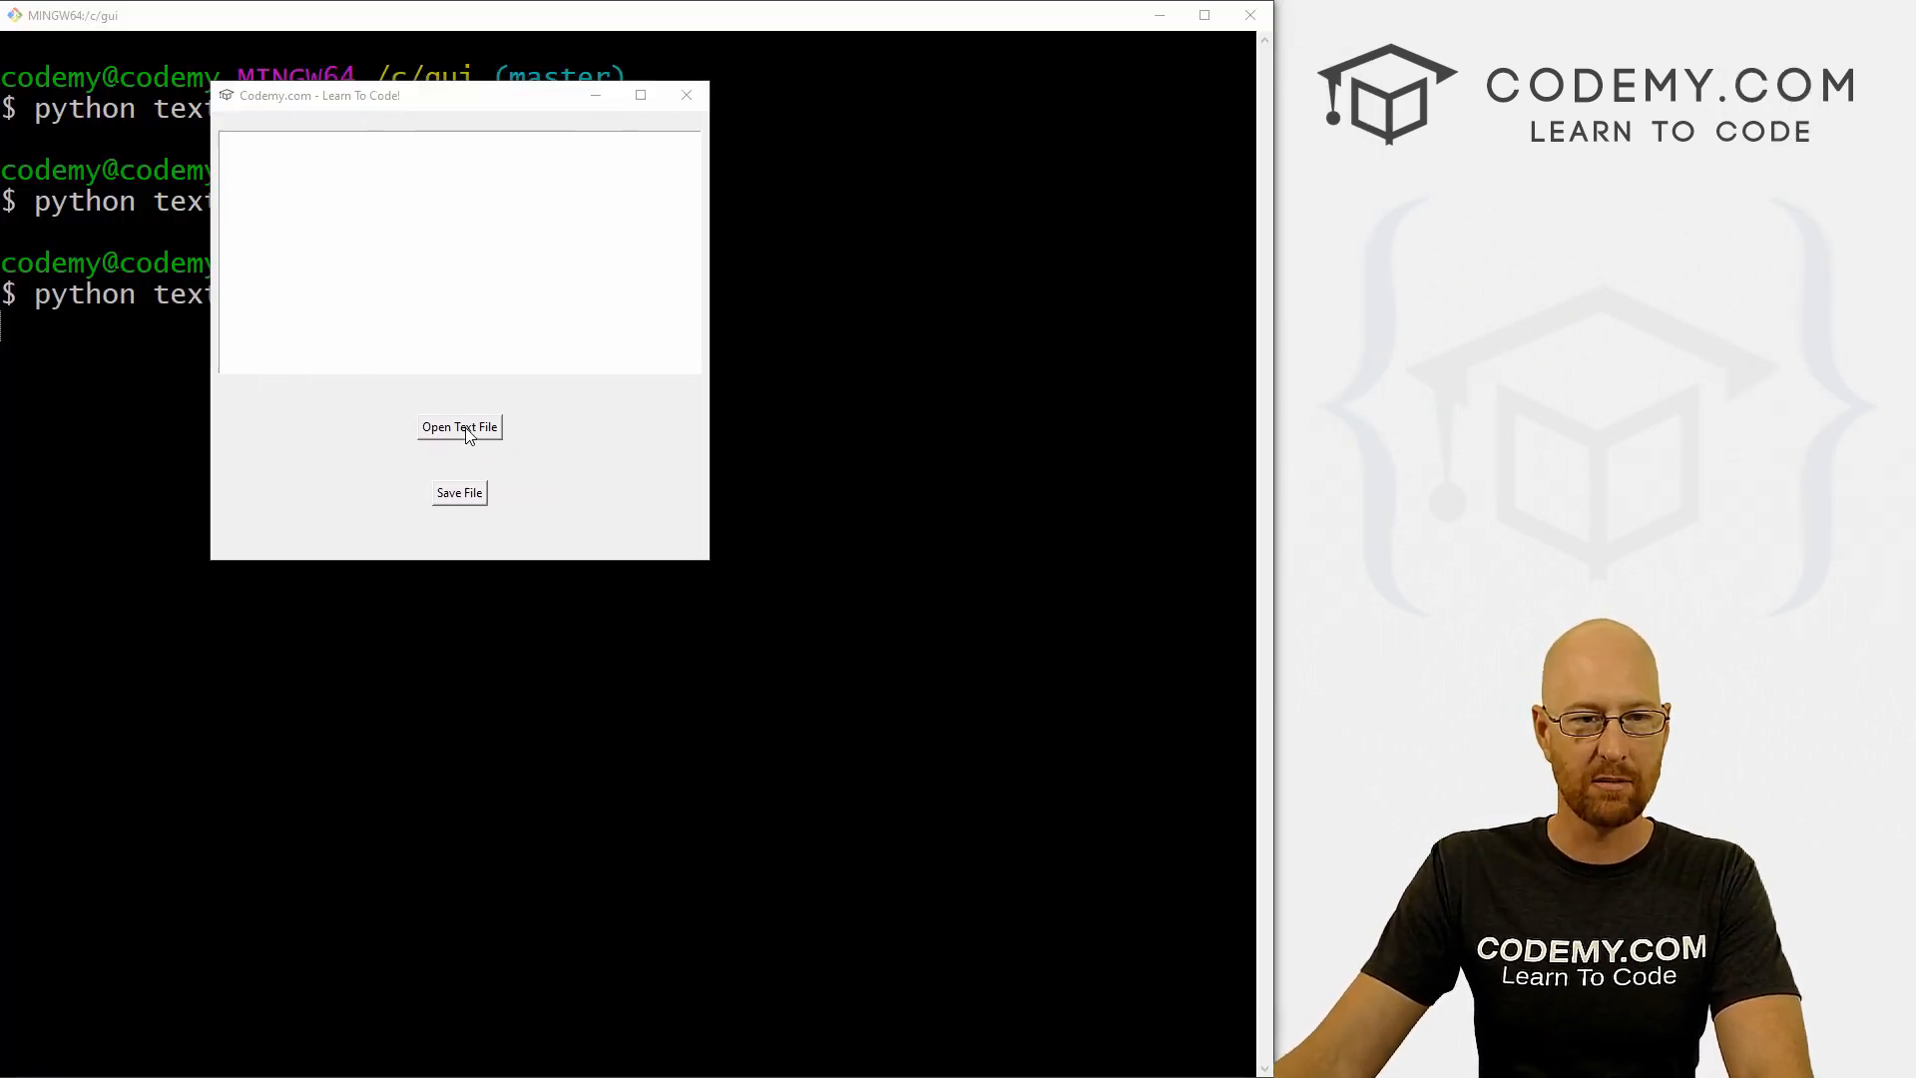
Step: Load sample.txt, save the edited text over sample.txt, and close the app
left_click(458, 426)
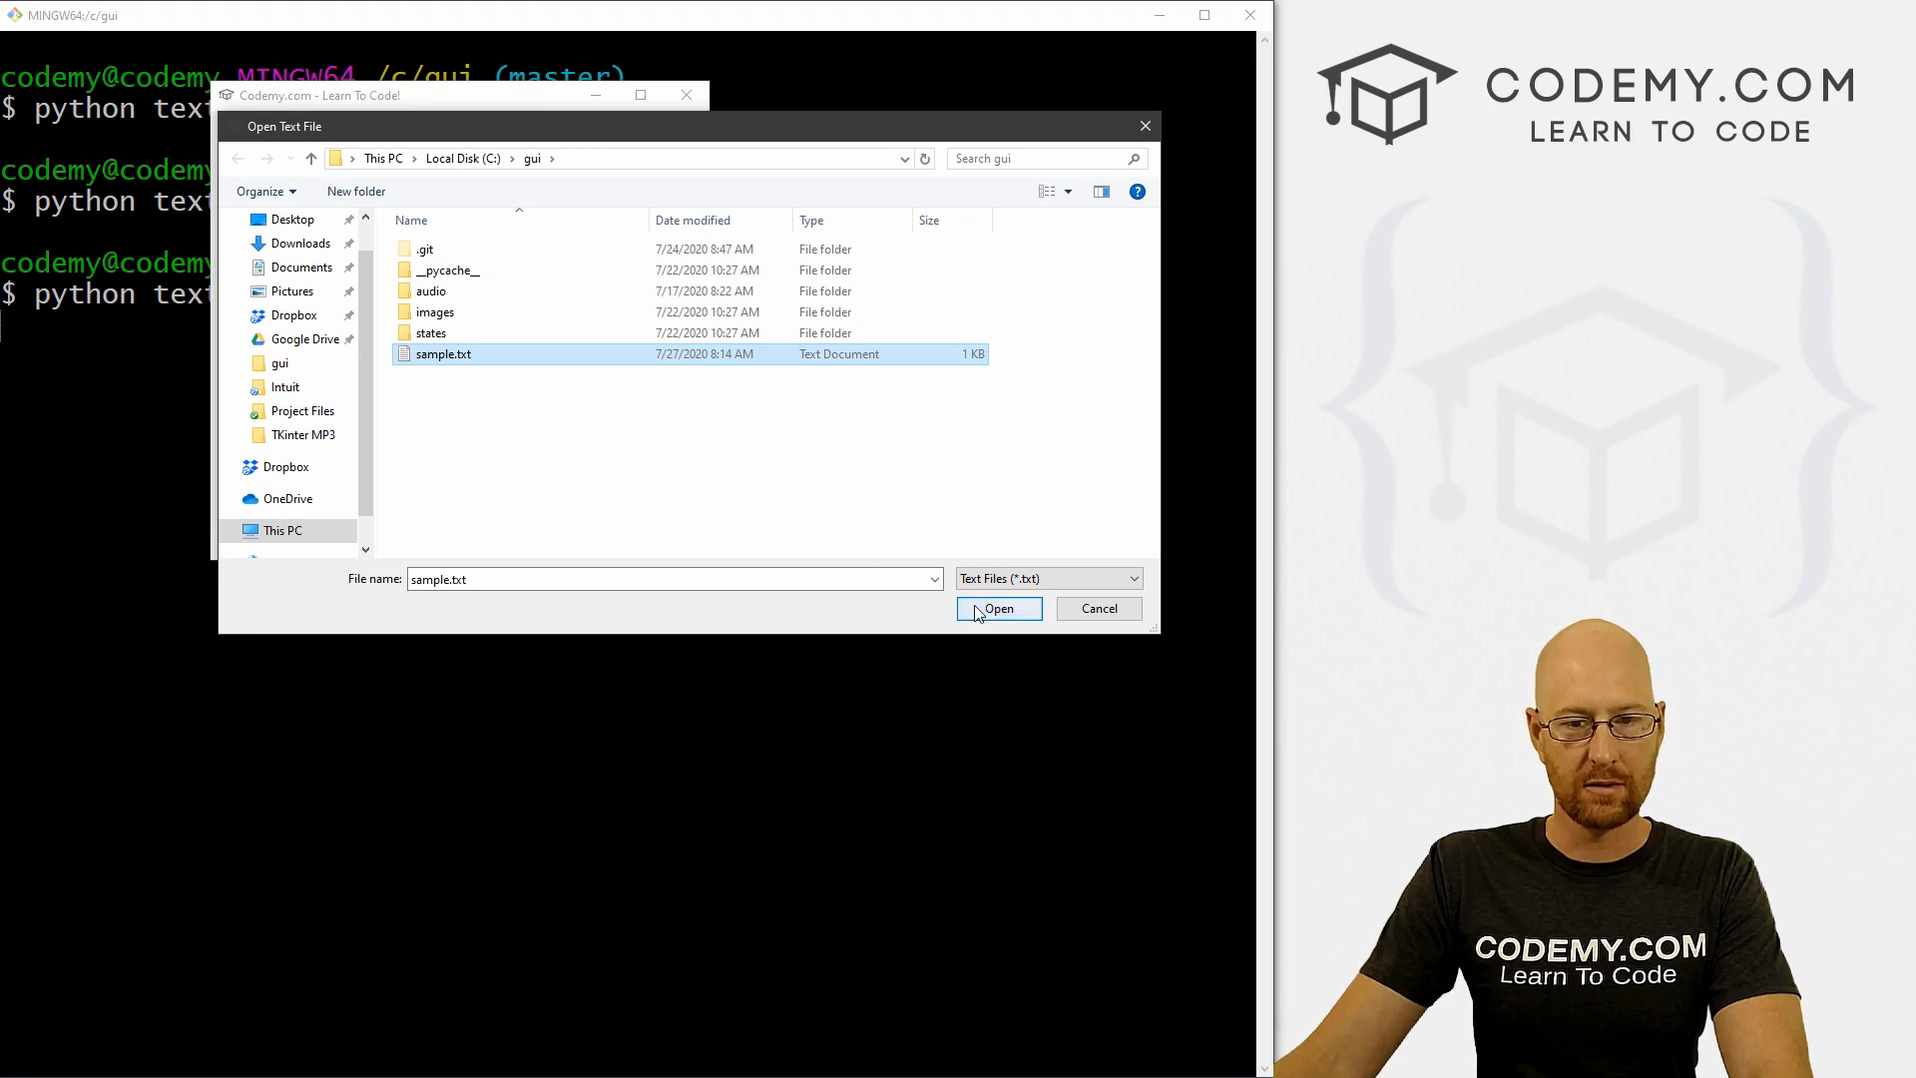
left_click(999, 609)
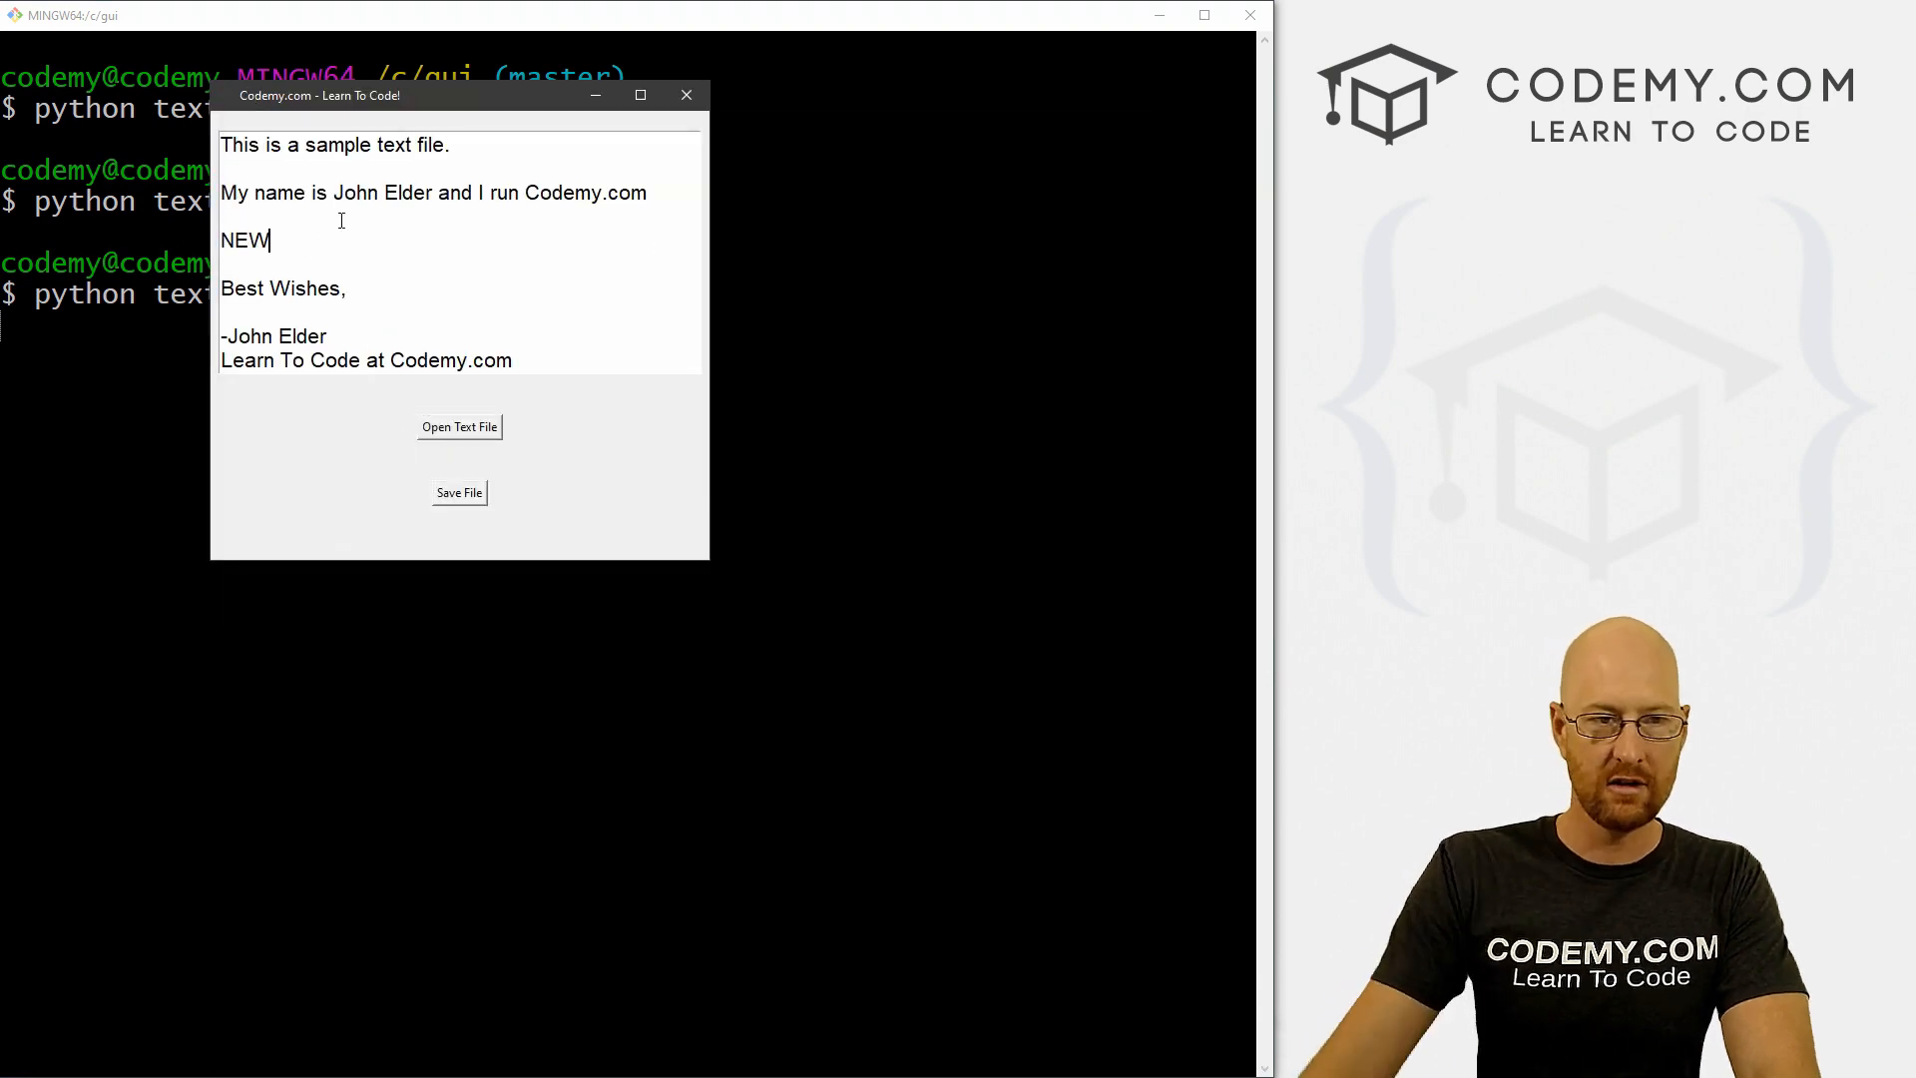
left_click(459, 426)
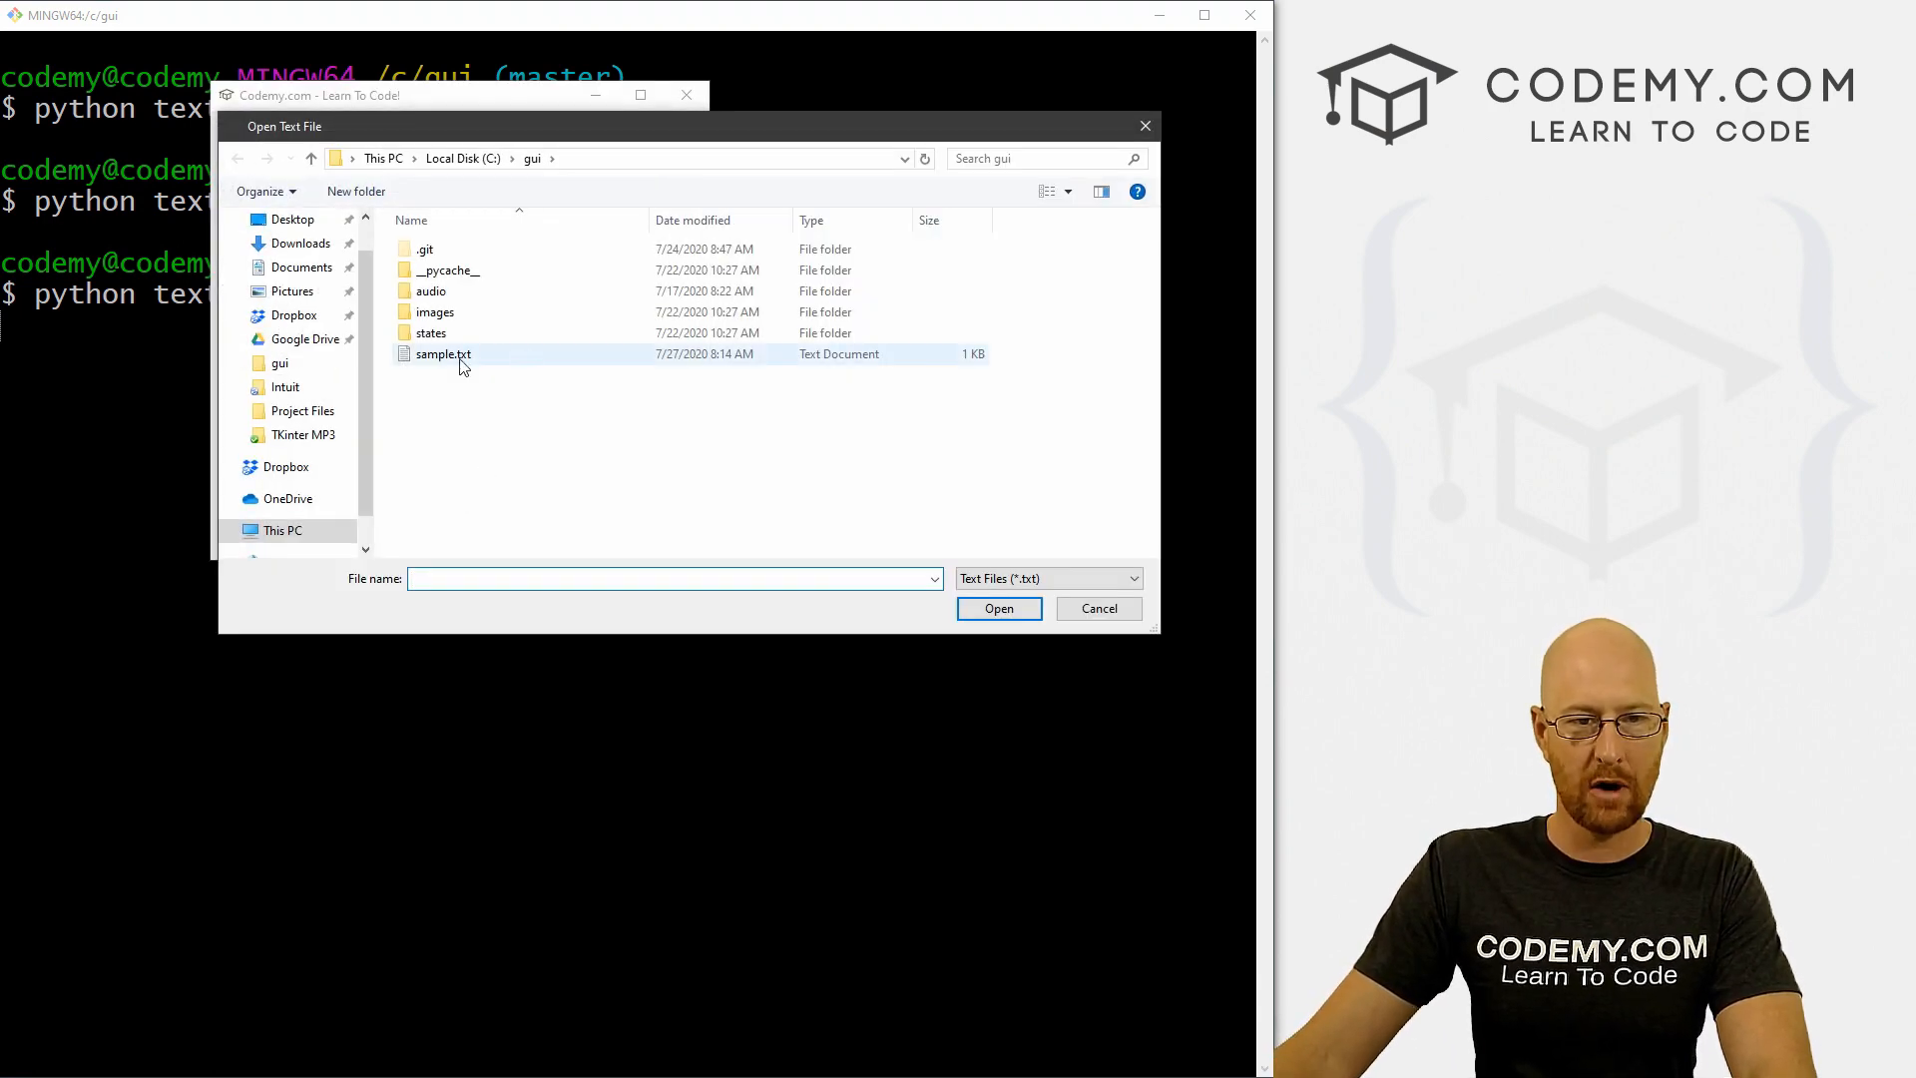
left_click(443, 353)
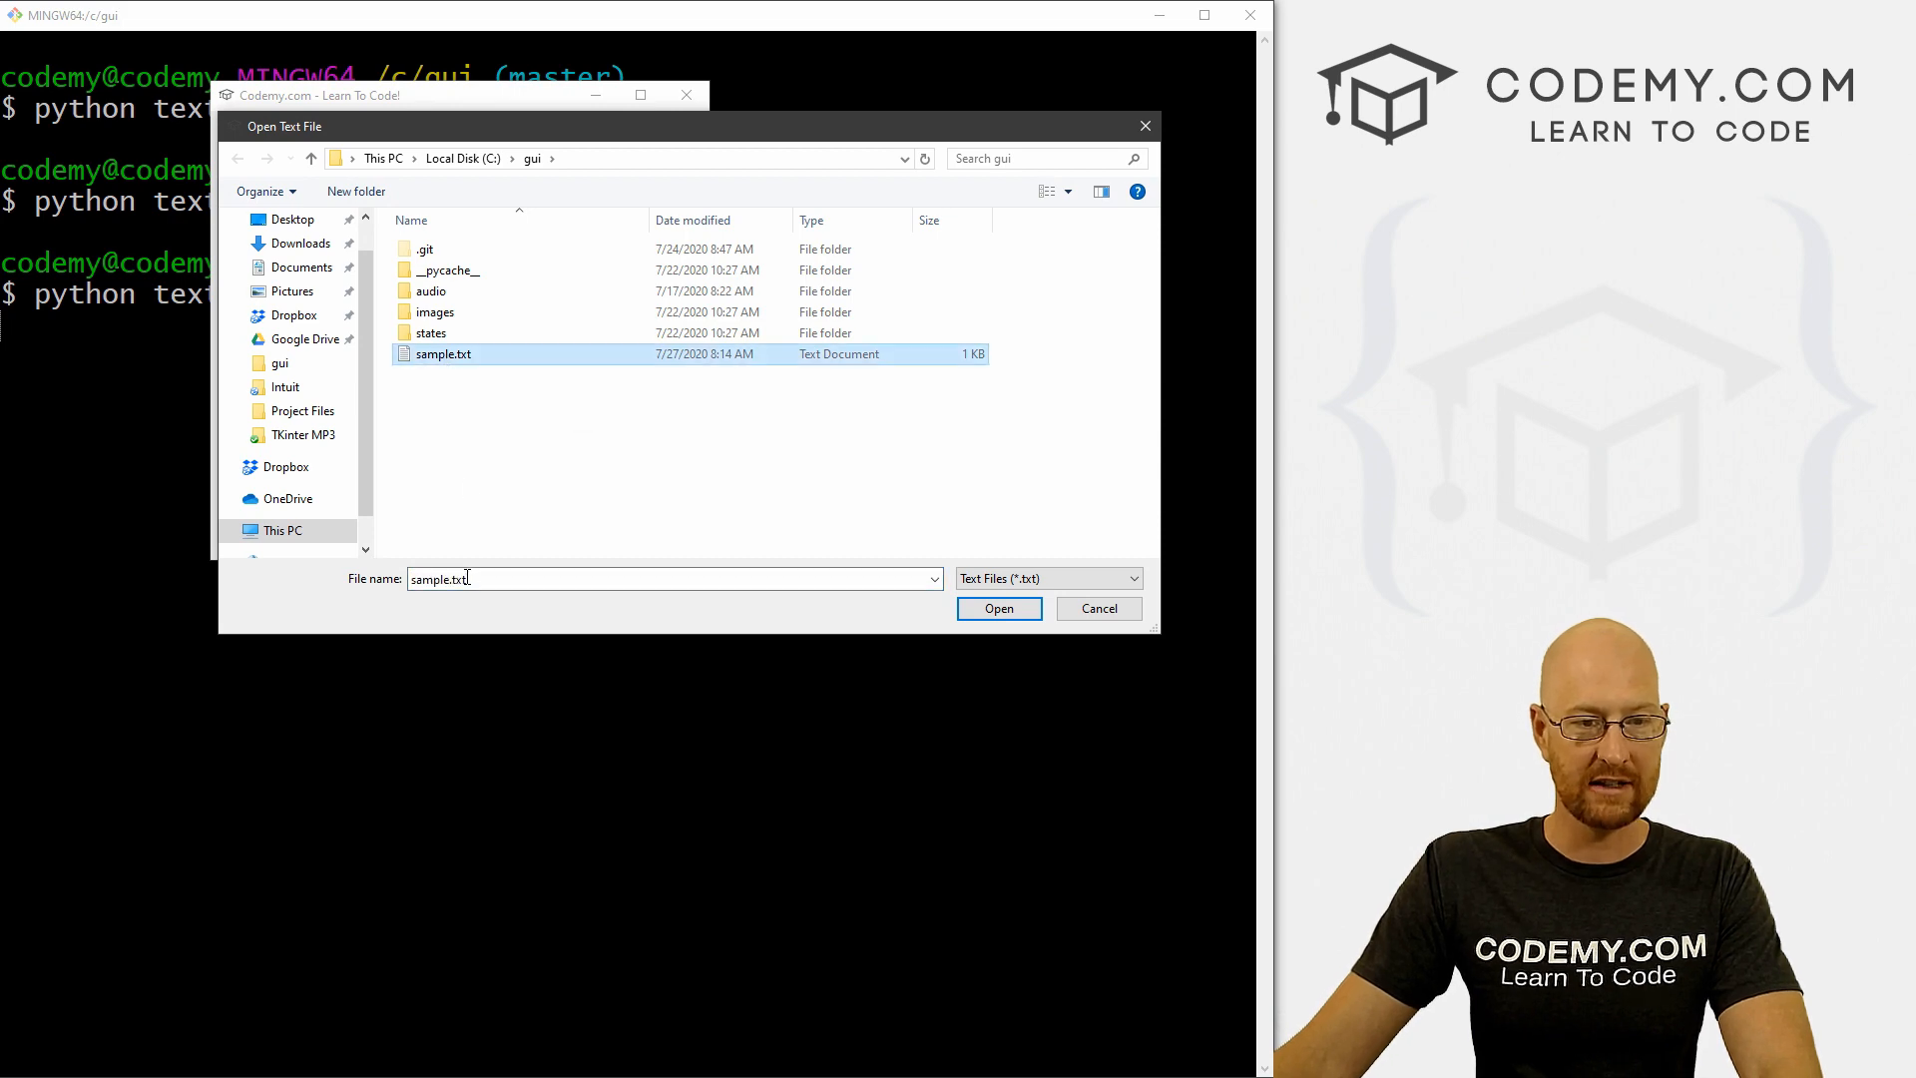
left_click(997, 609)
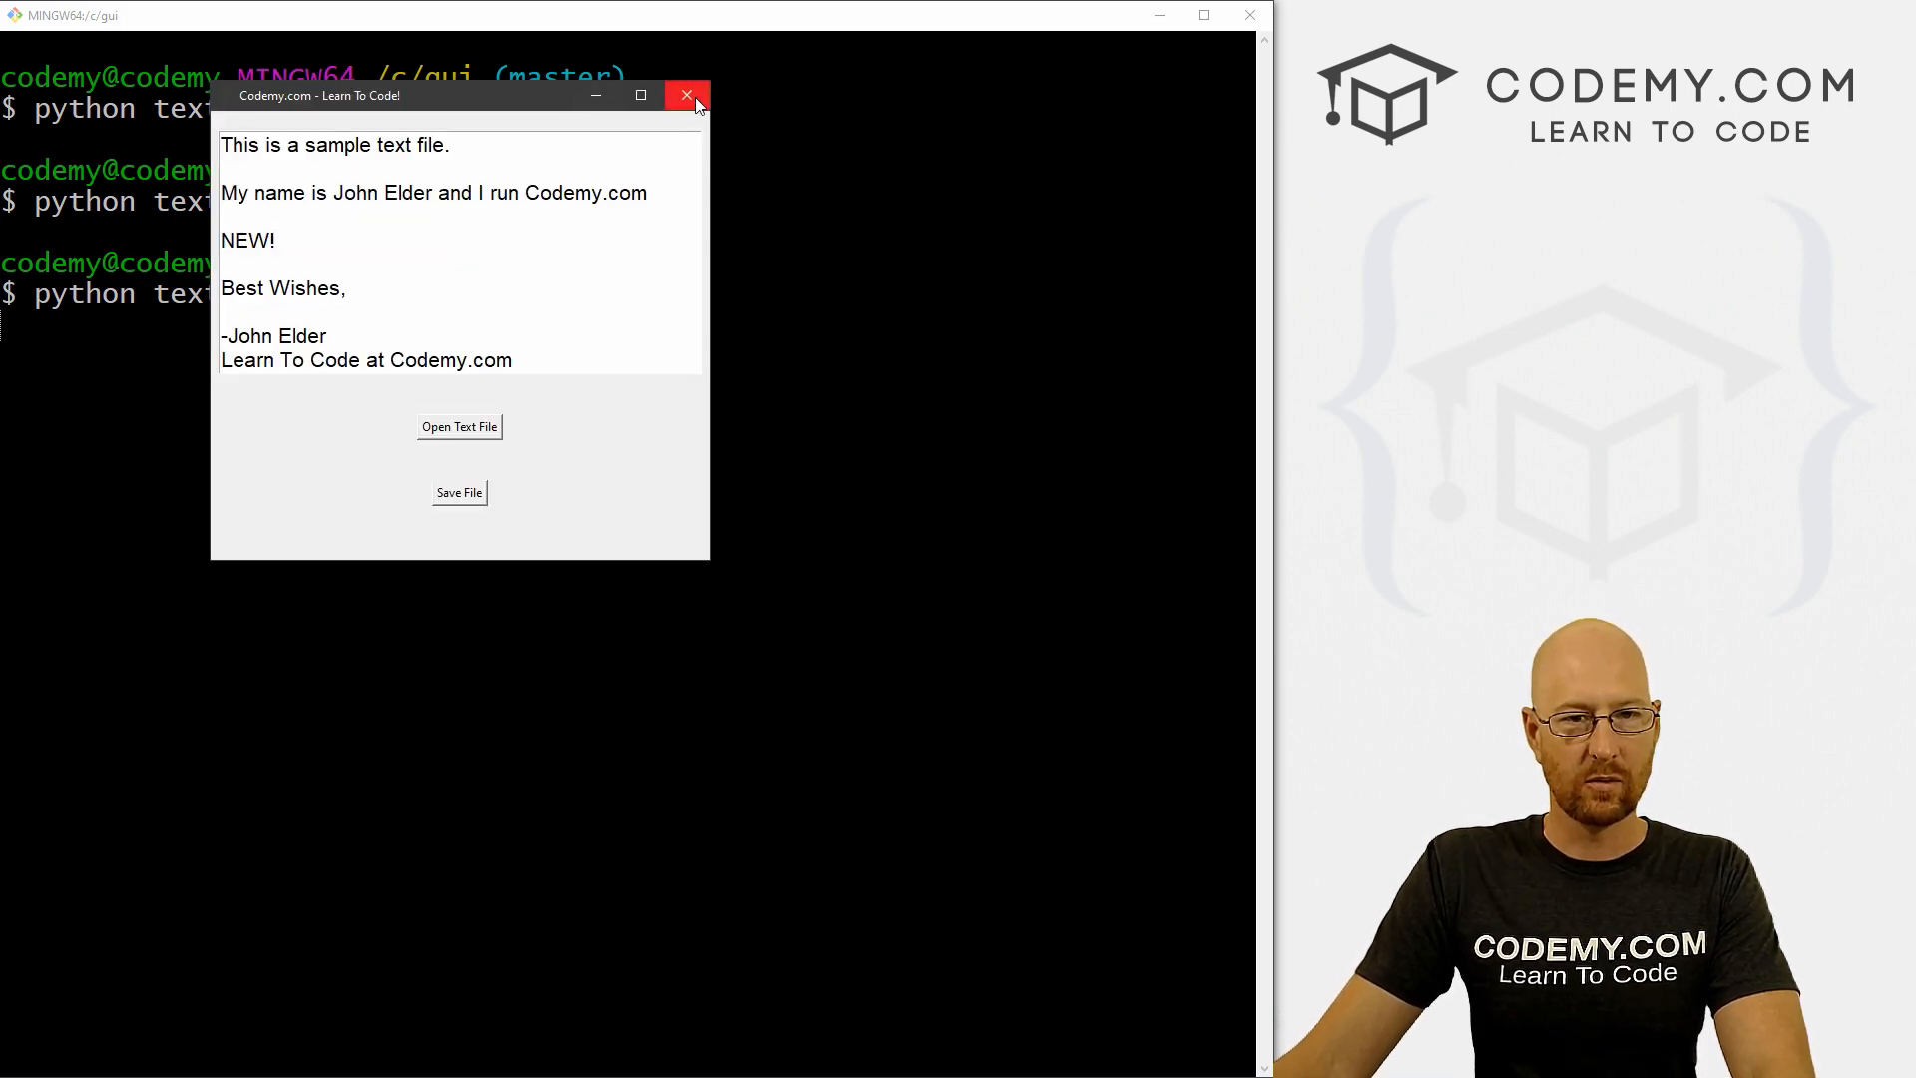
left_click(687, 96)
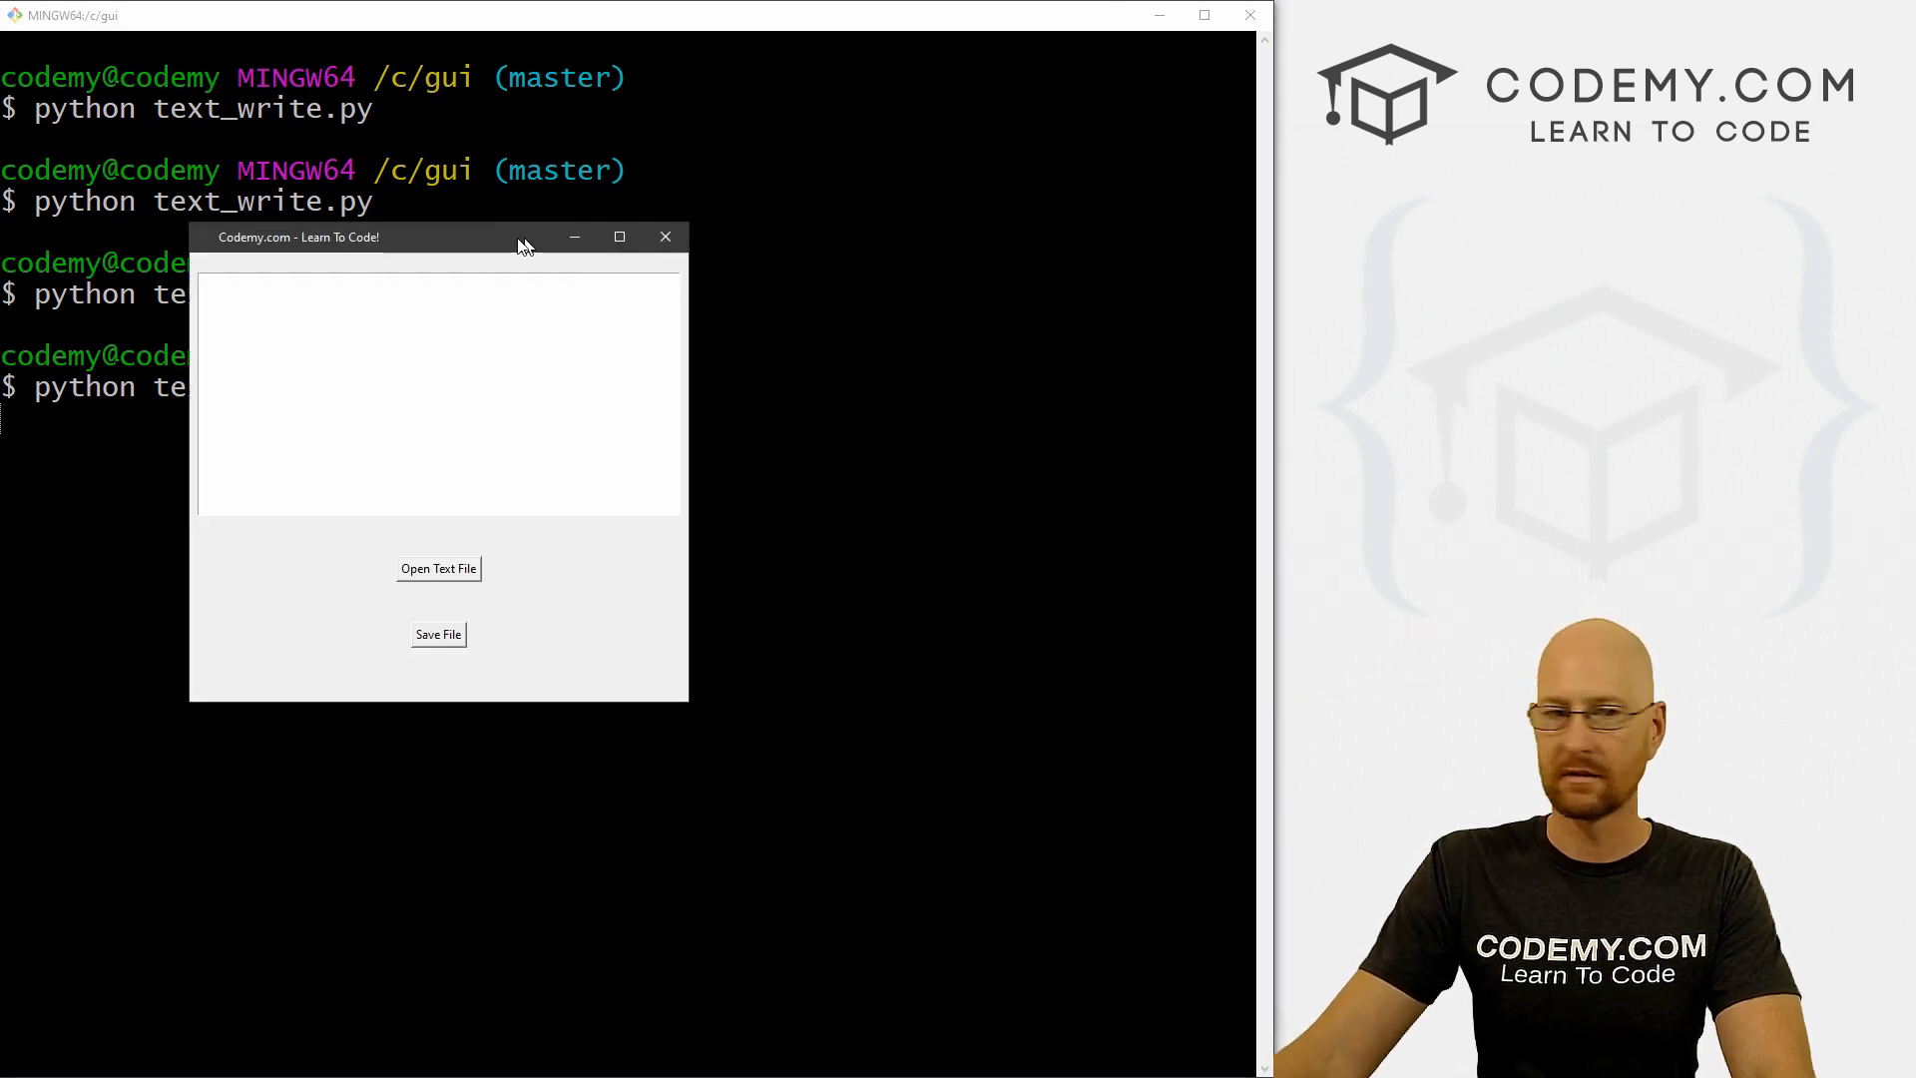
Step: In the relaunched app, reopen sample.txt to check the saved contents
left_click(437, 568)
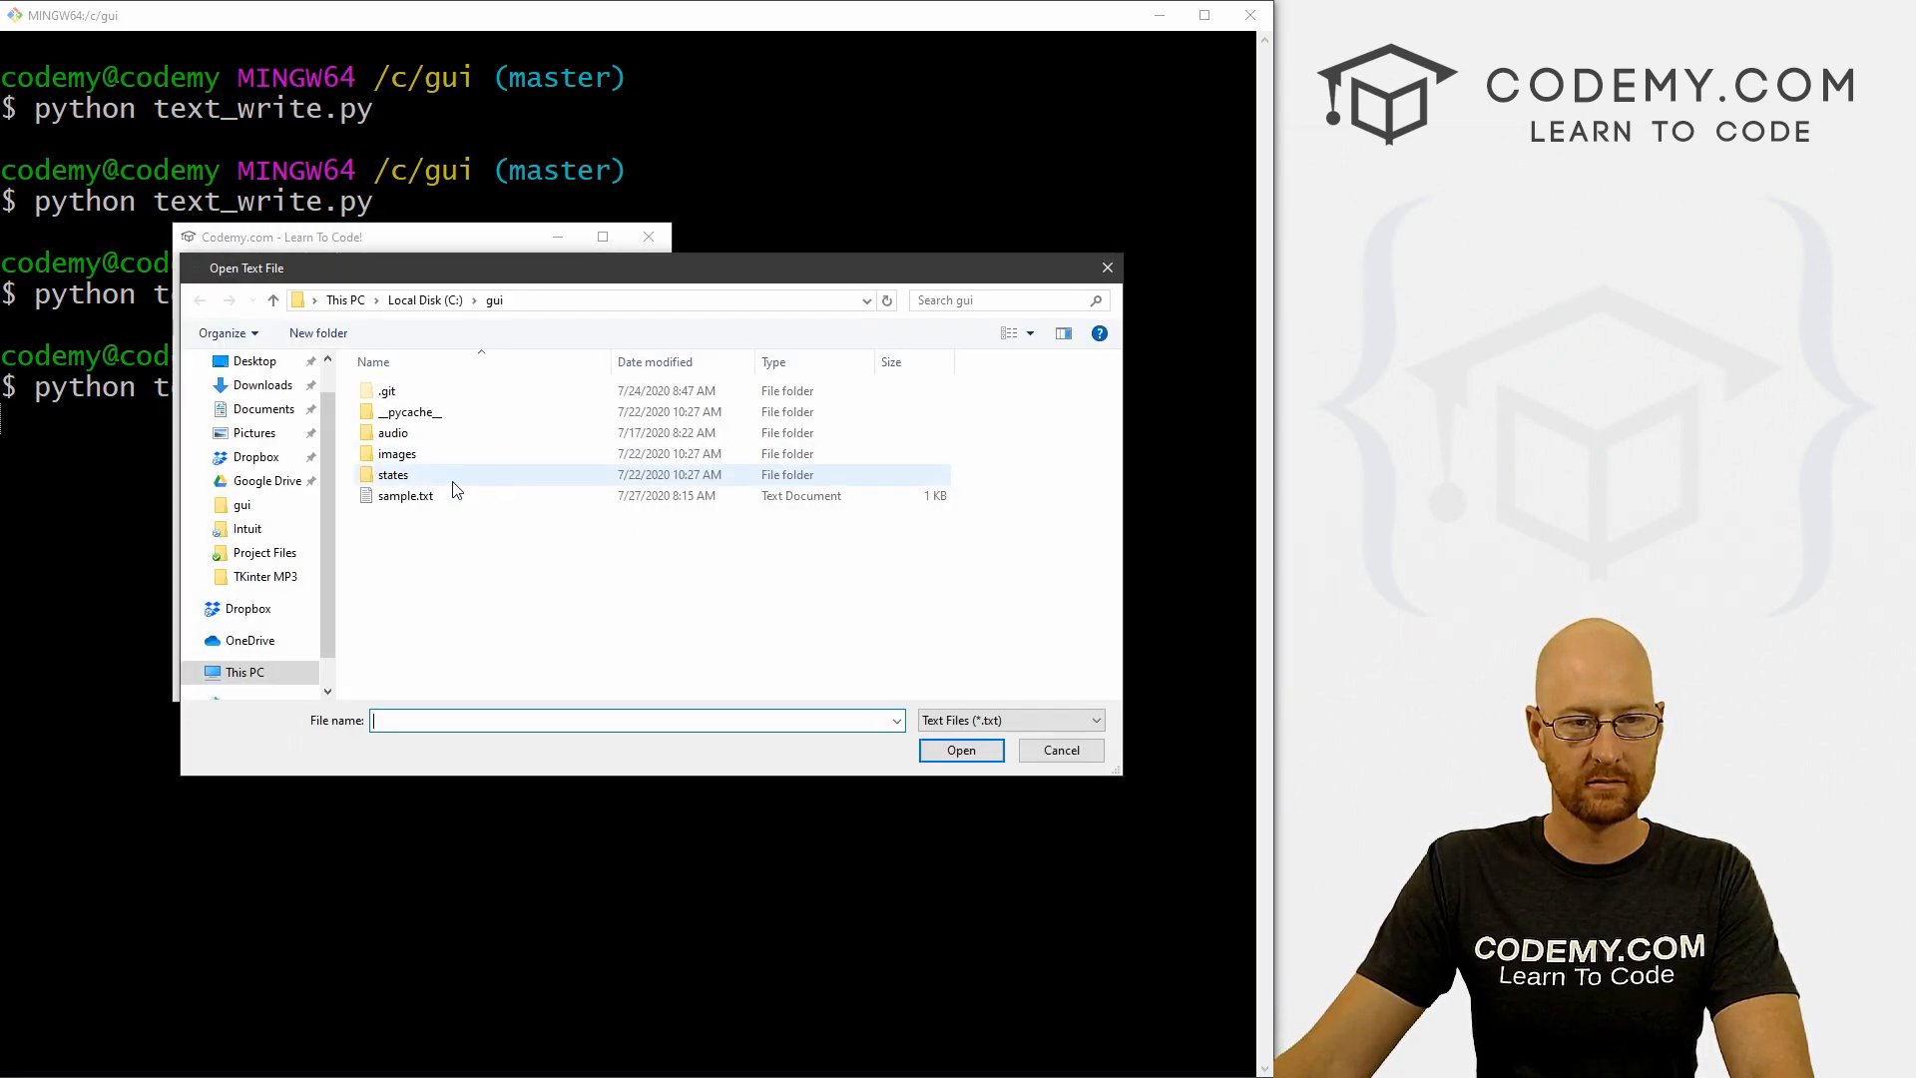
double_click(404, 495)
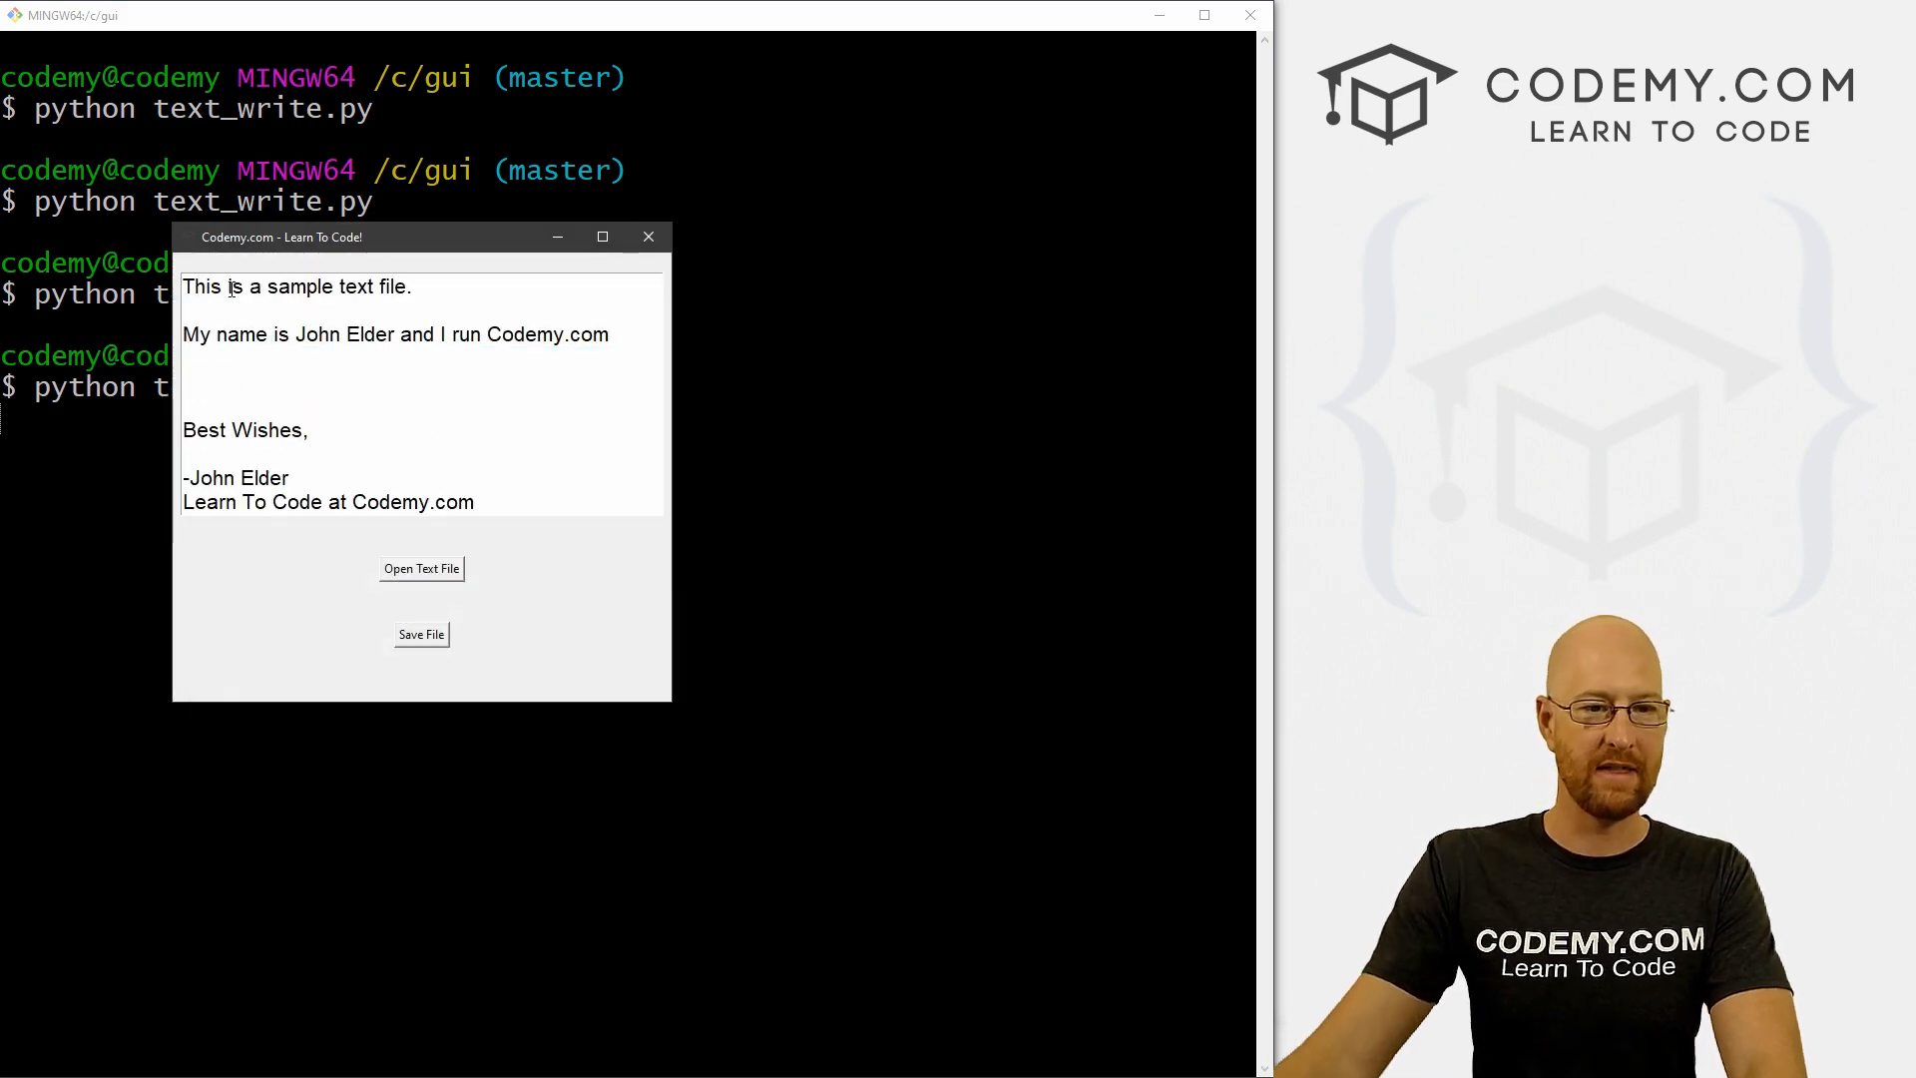
left_click(420, 568)
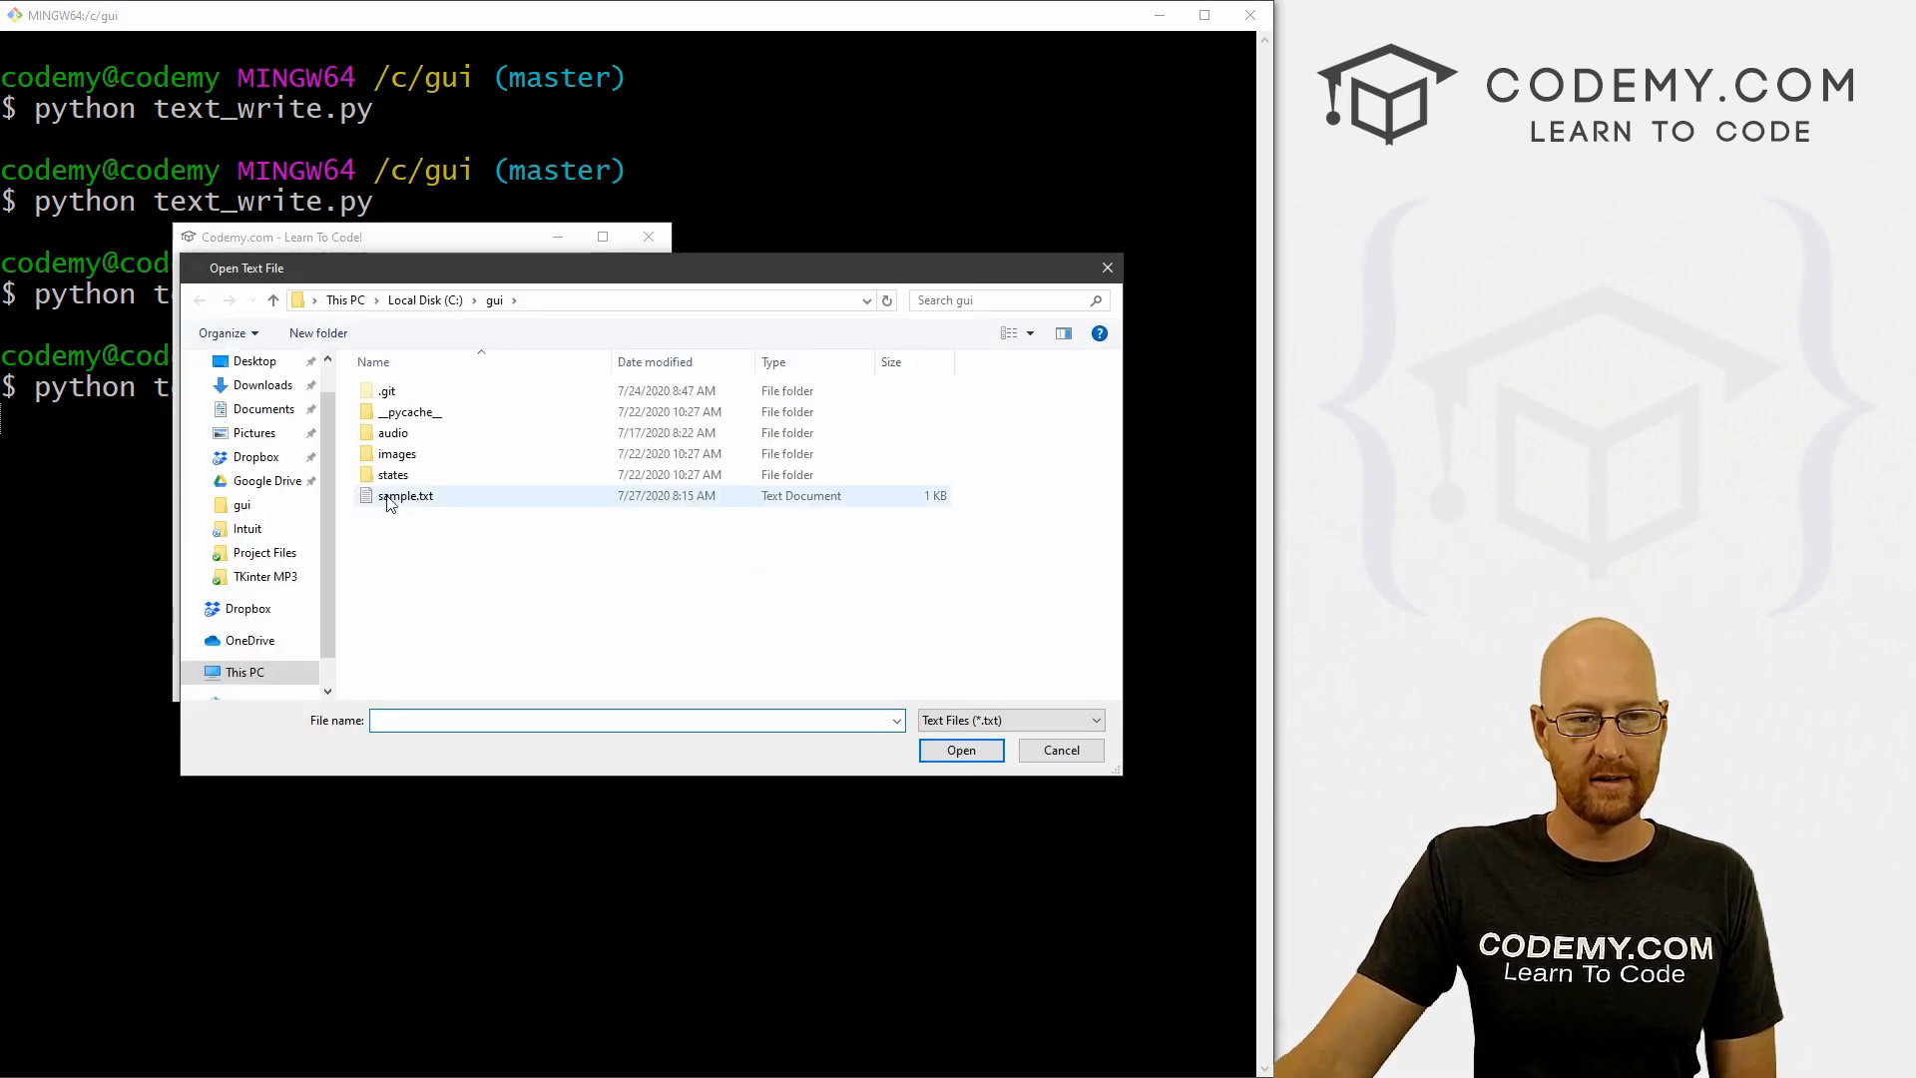